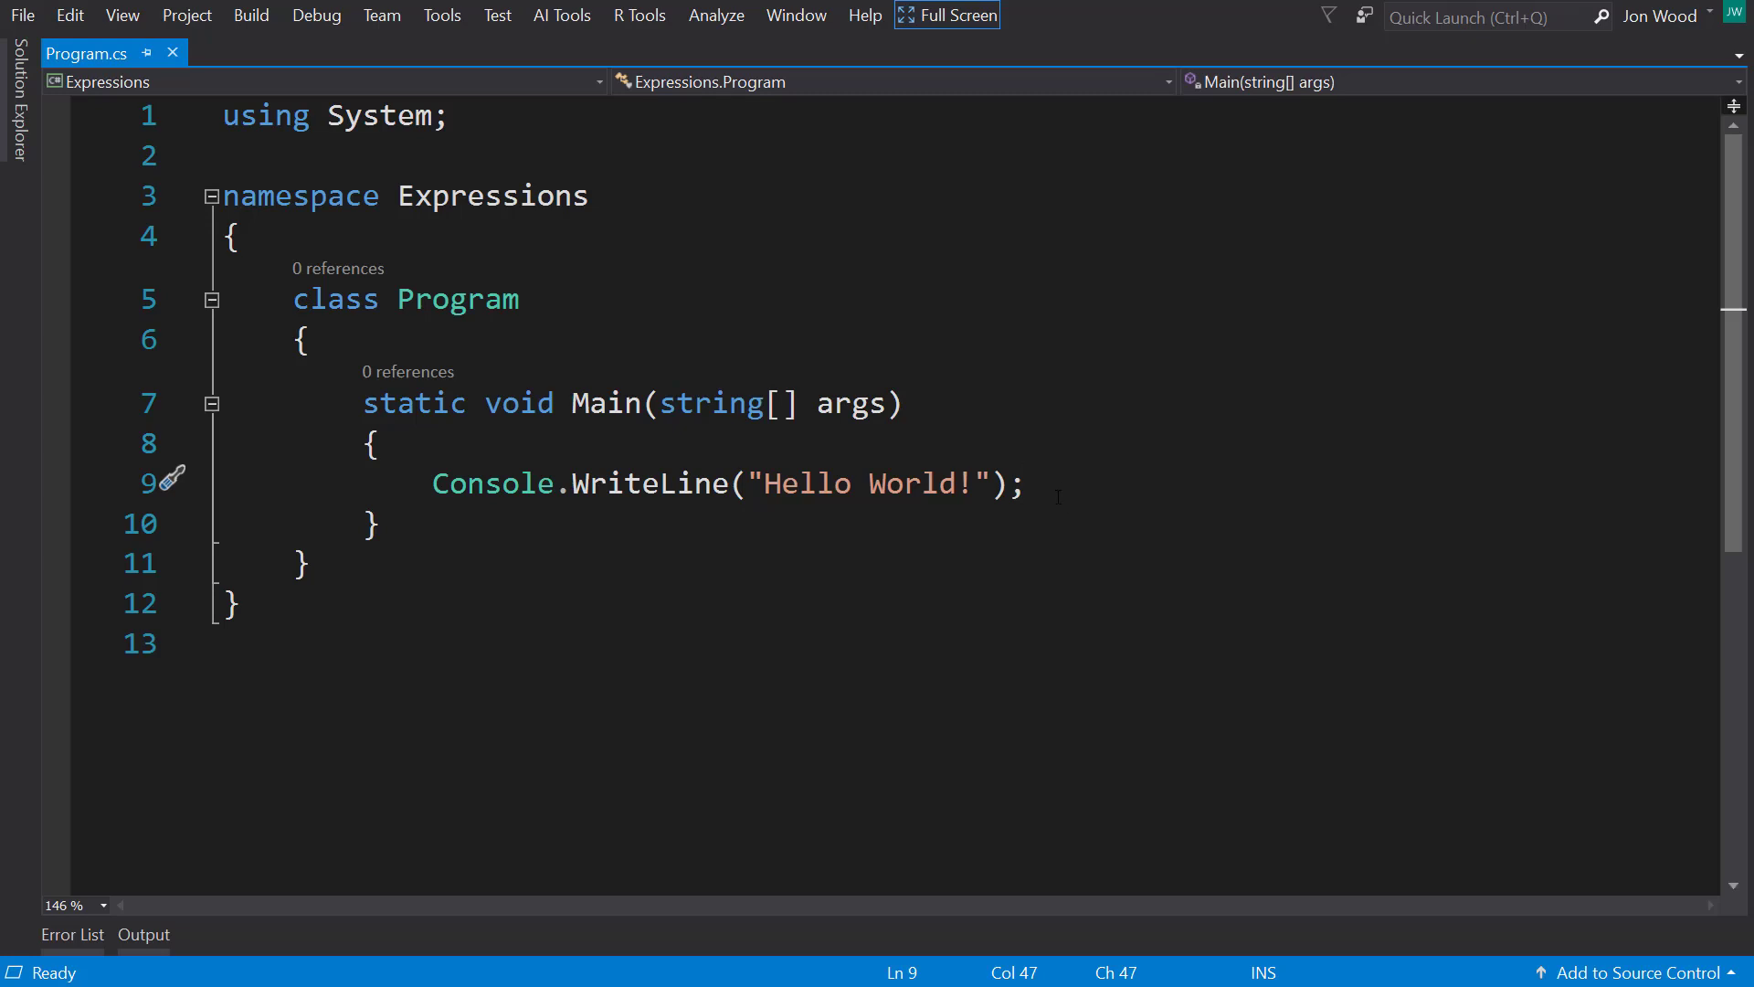
mouse_move(1112, 444)
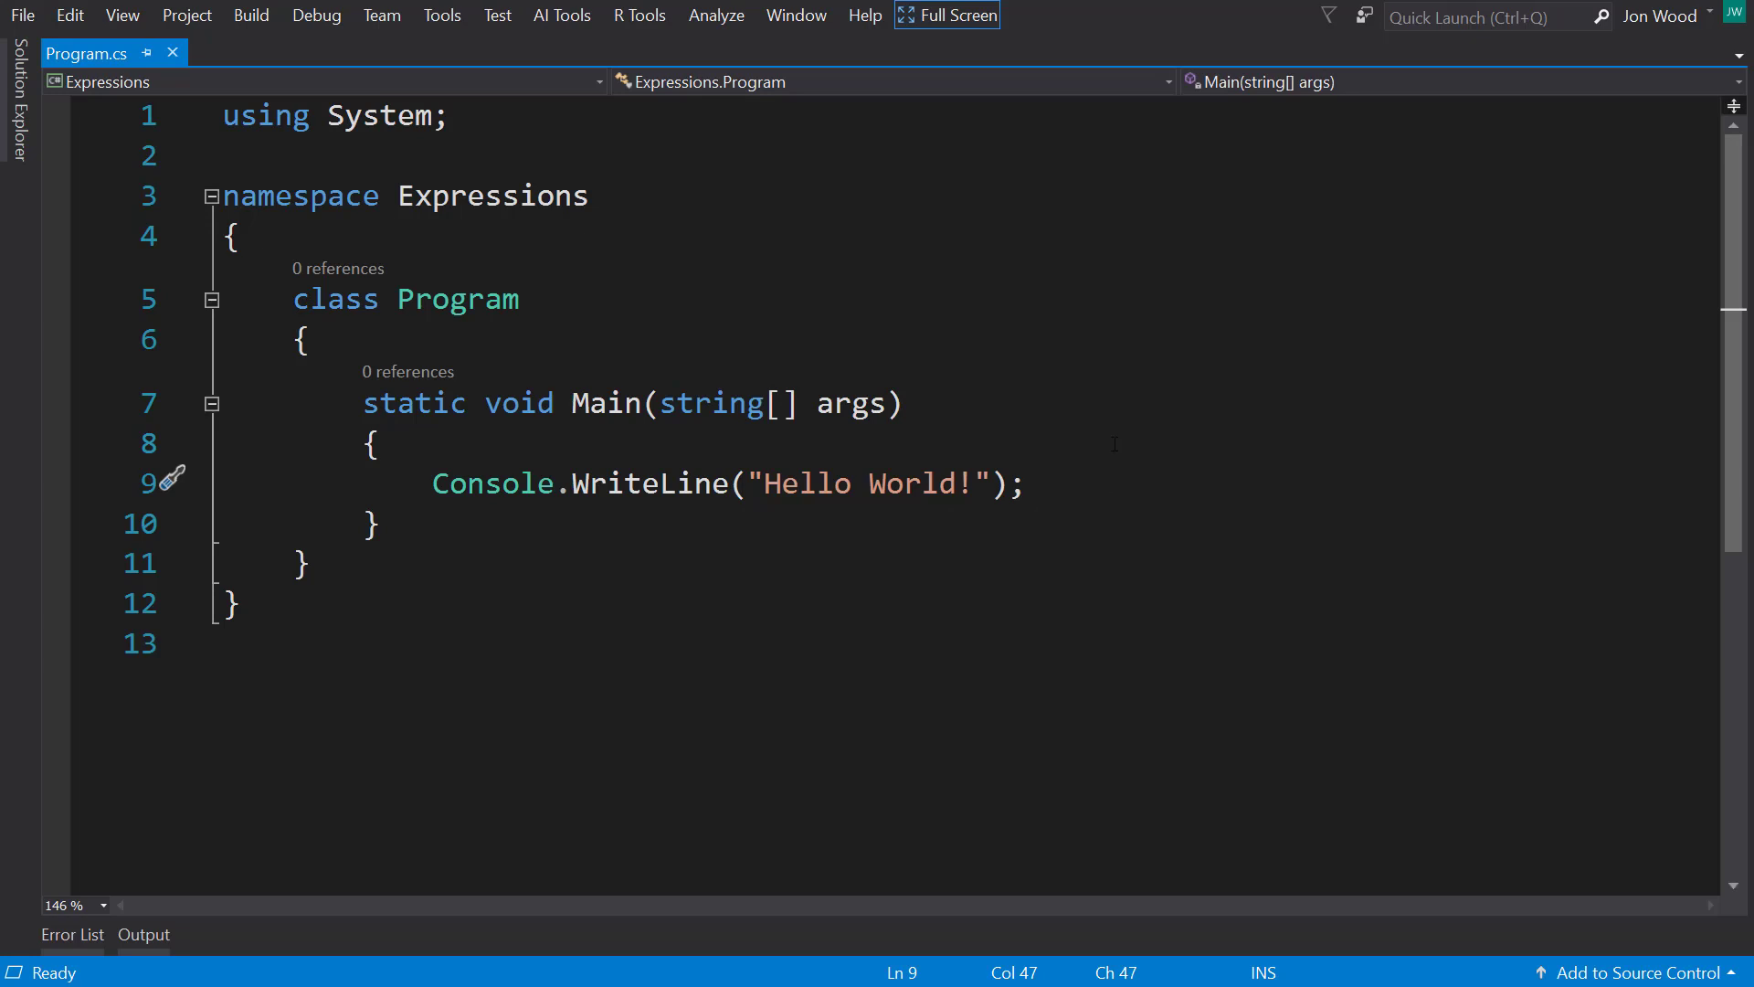
Step: Add the prerelease Microsoft.ML NuGet package to the Expressions project
left_click(1022, 483)
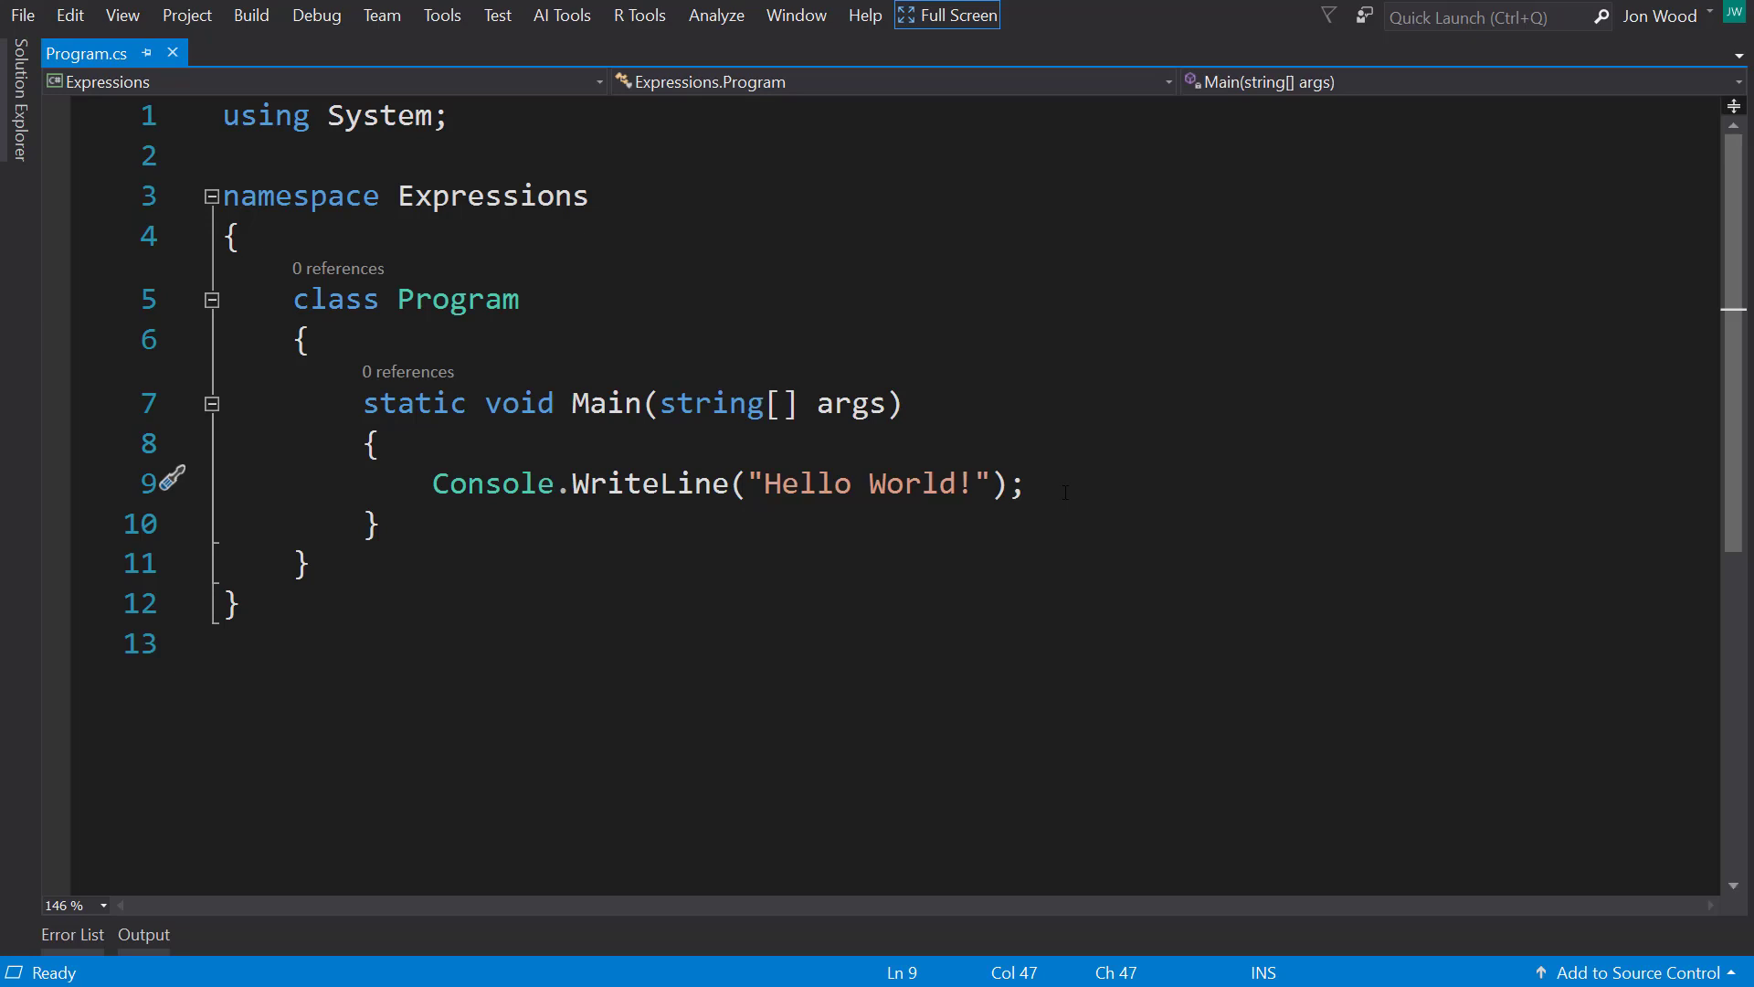
left_click(1021, 483)
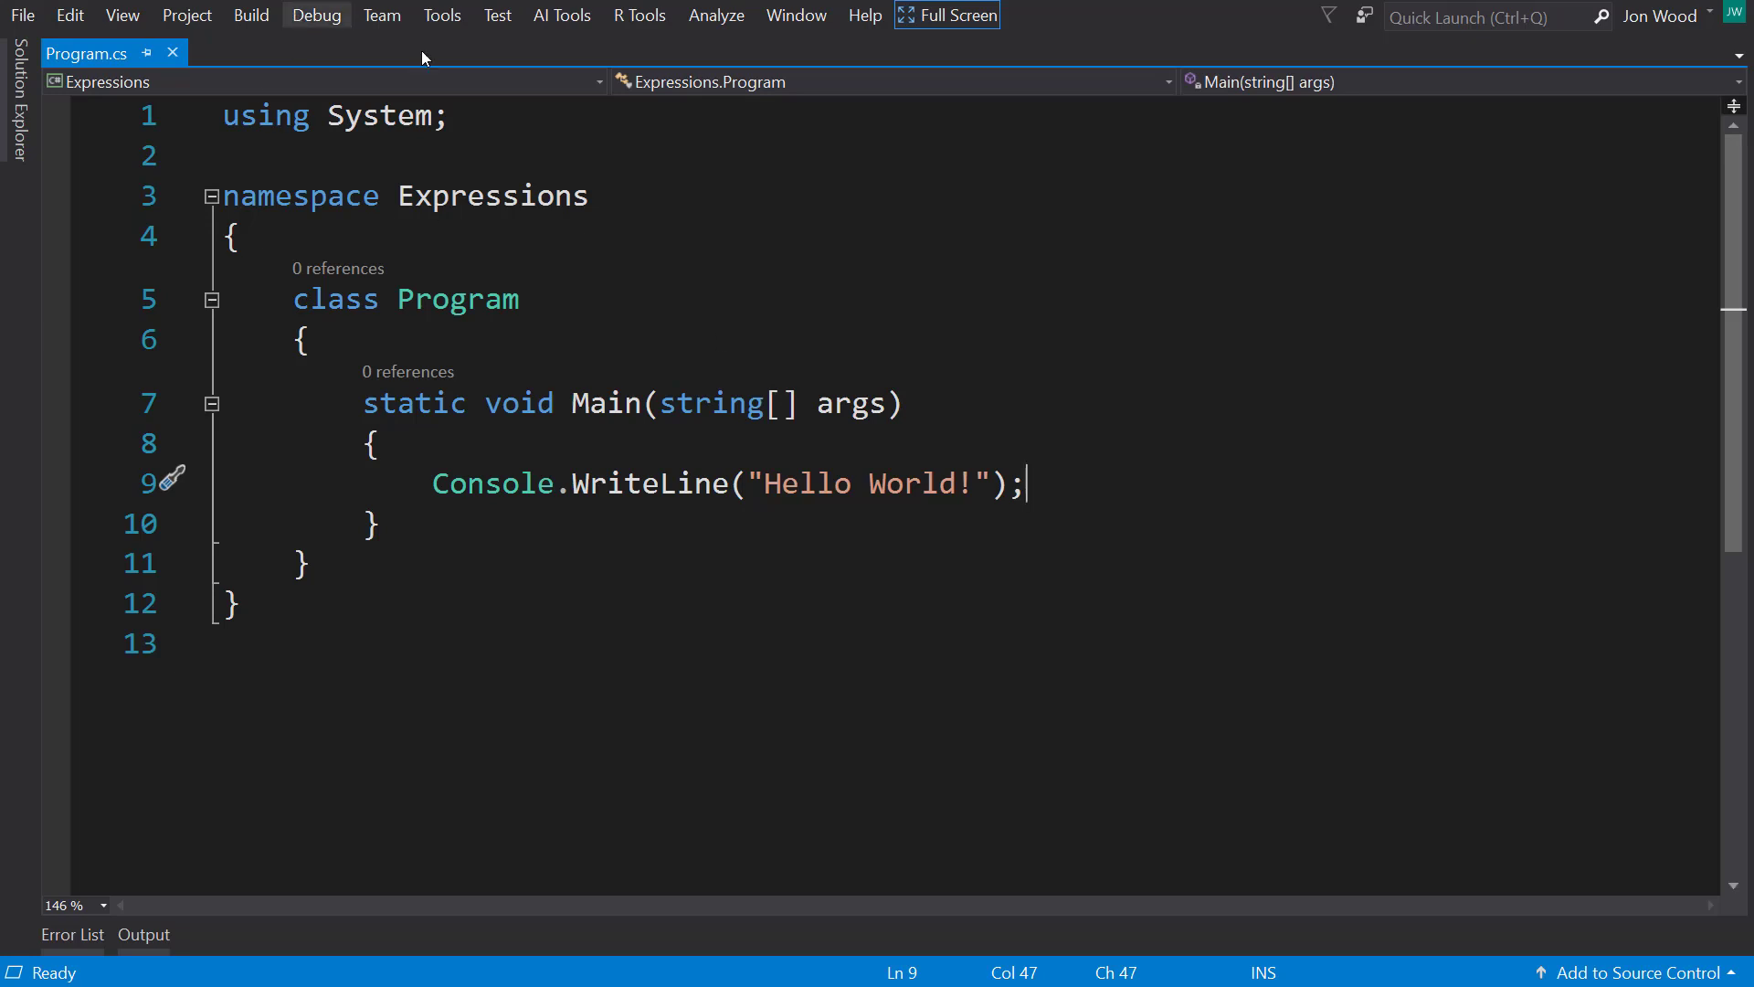
mouse_move(17, 91)
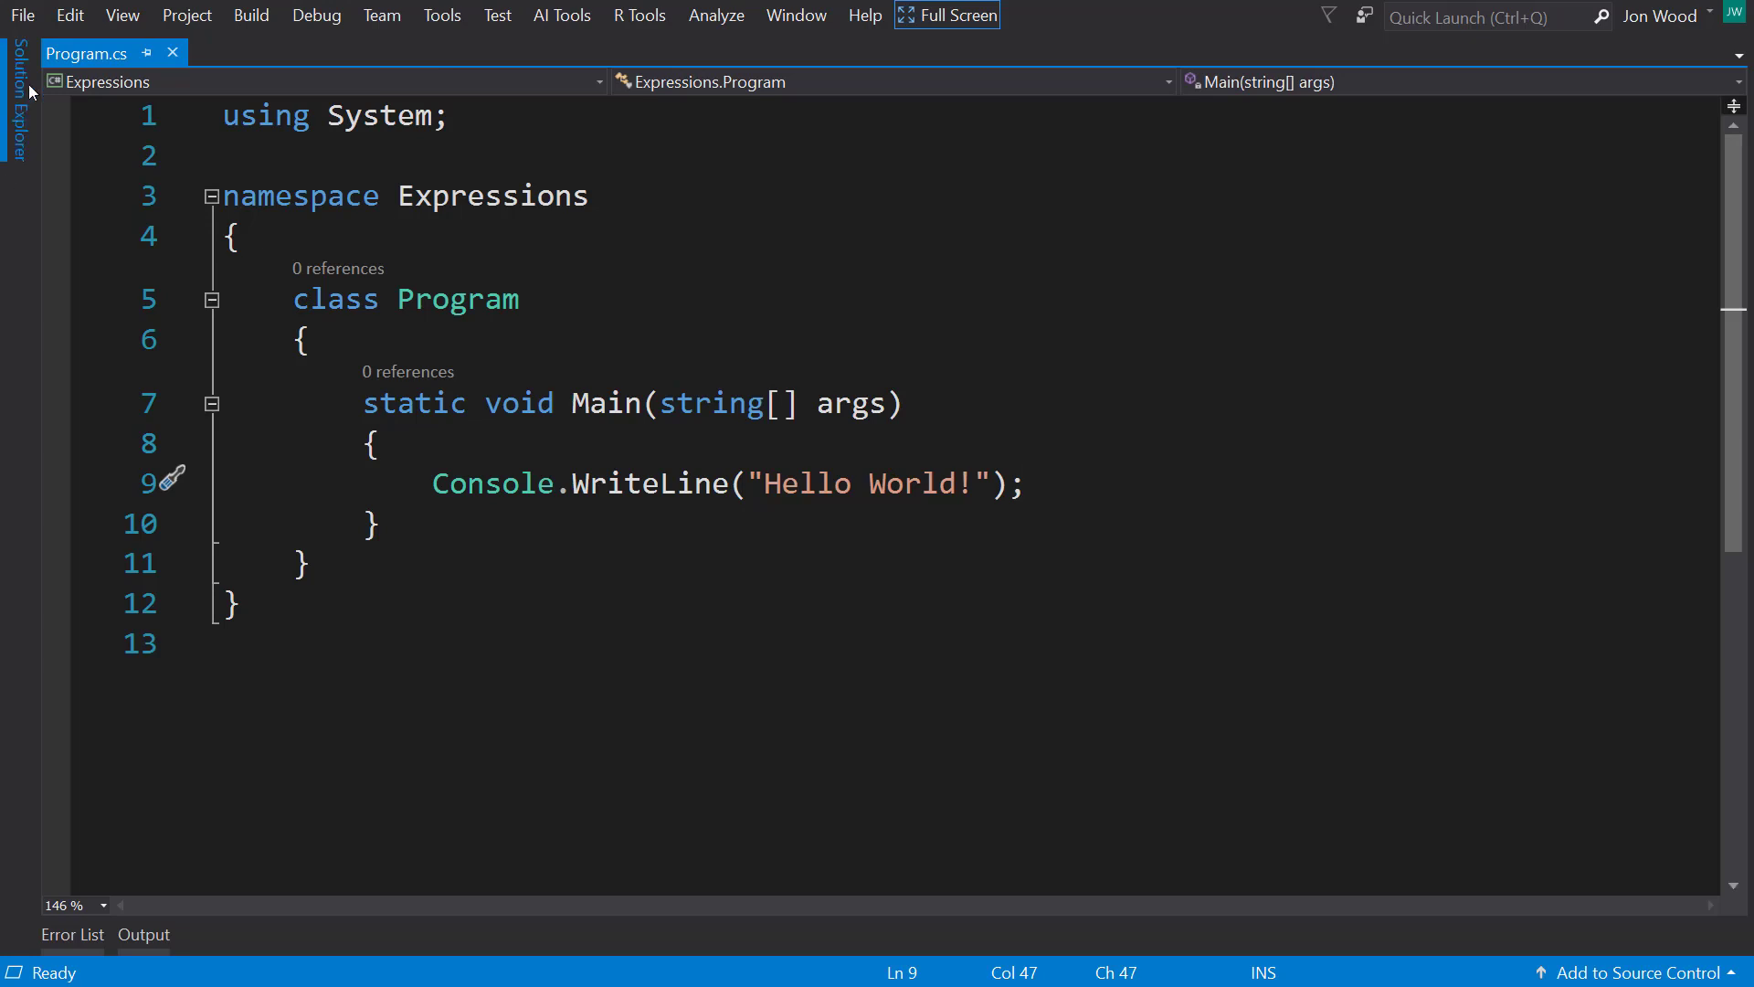
left_click(19, 100)
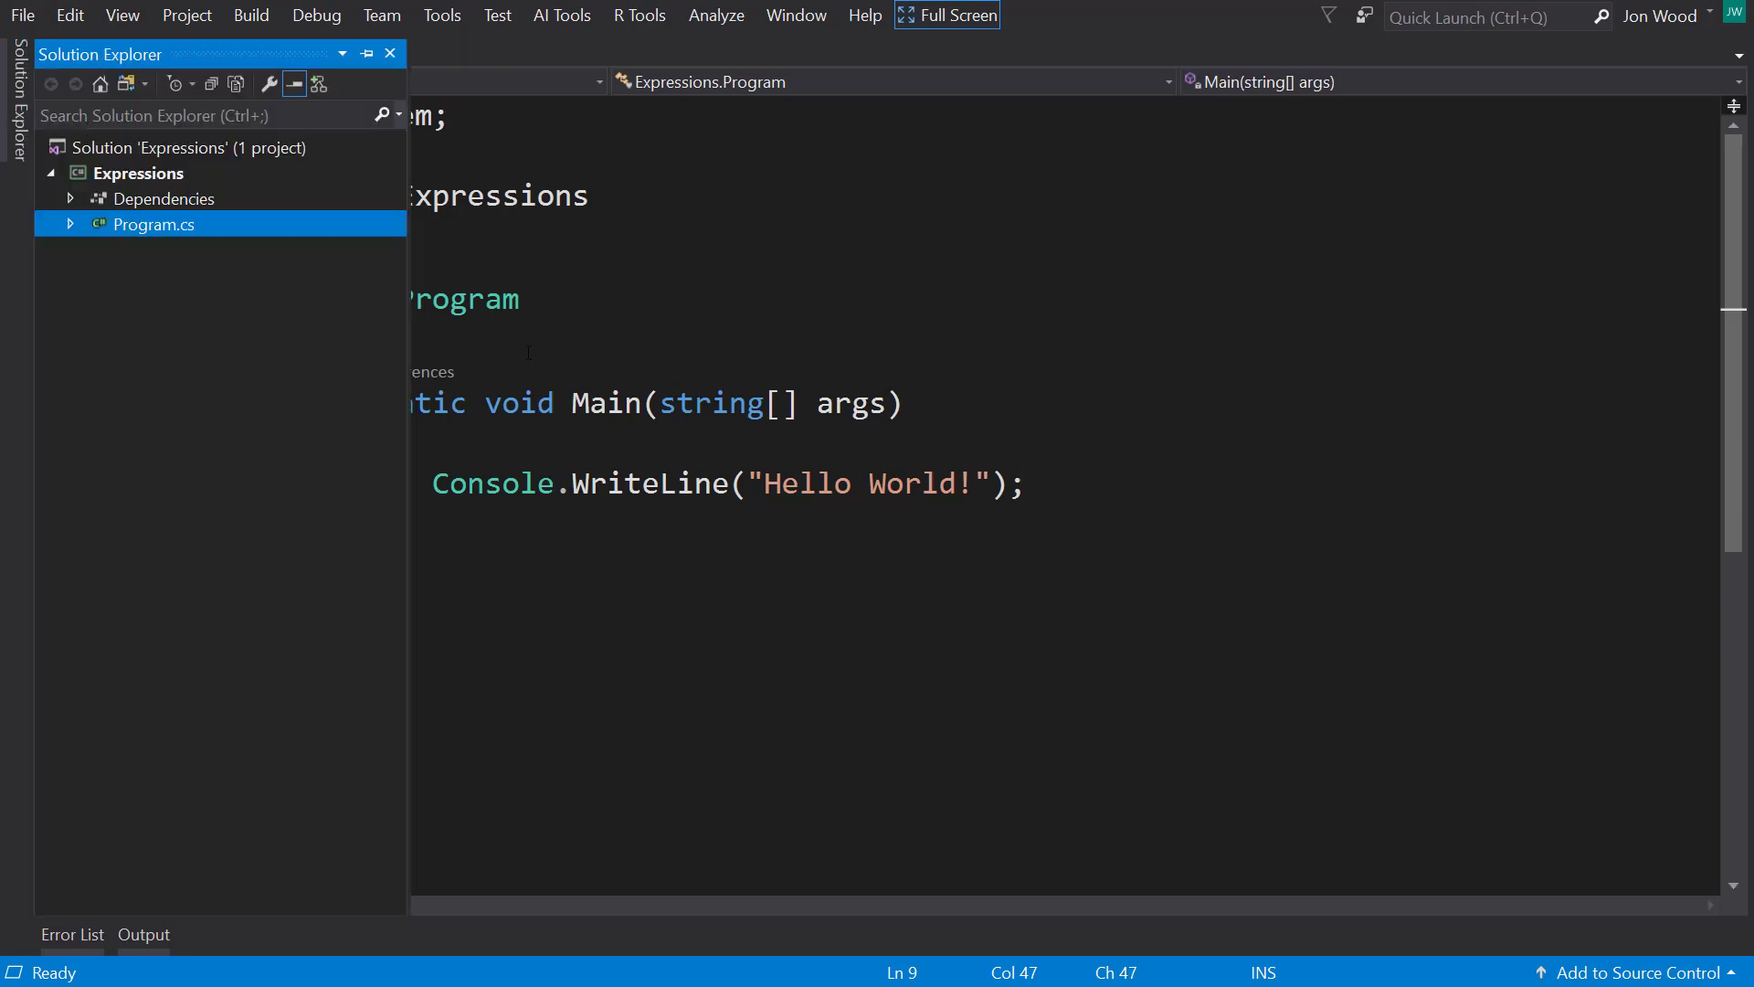
right_click(164, 198)
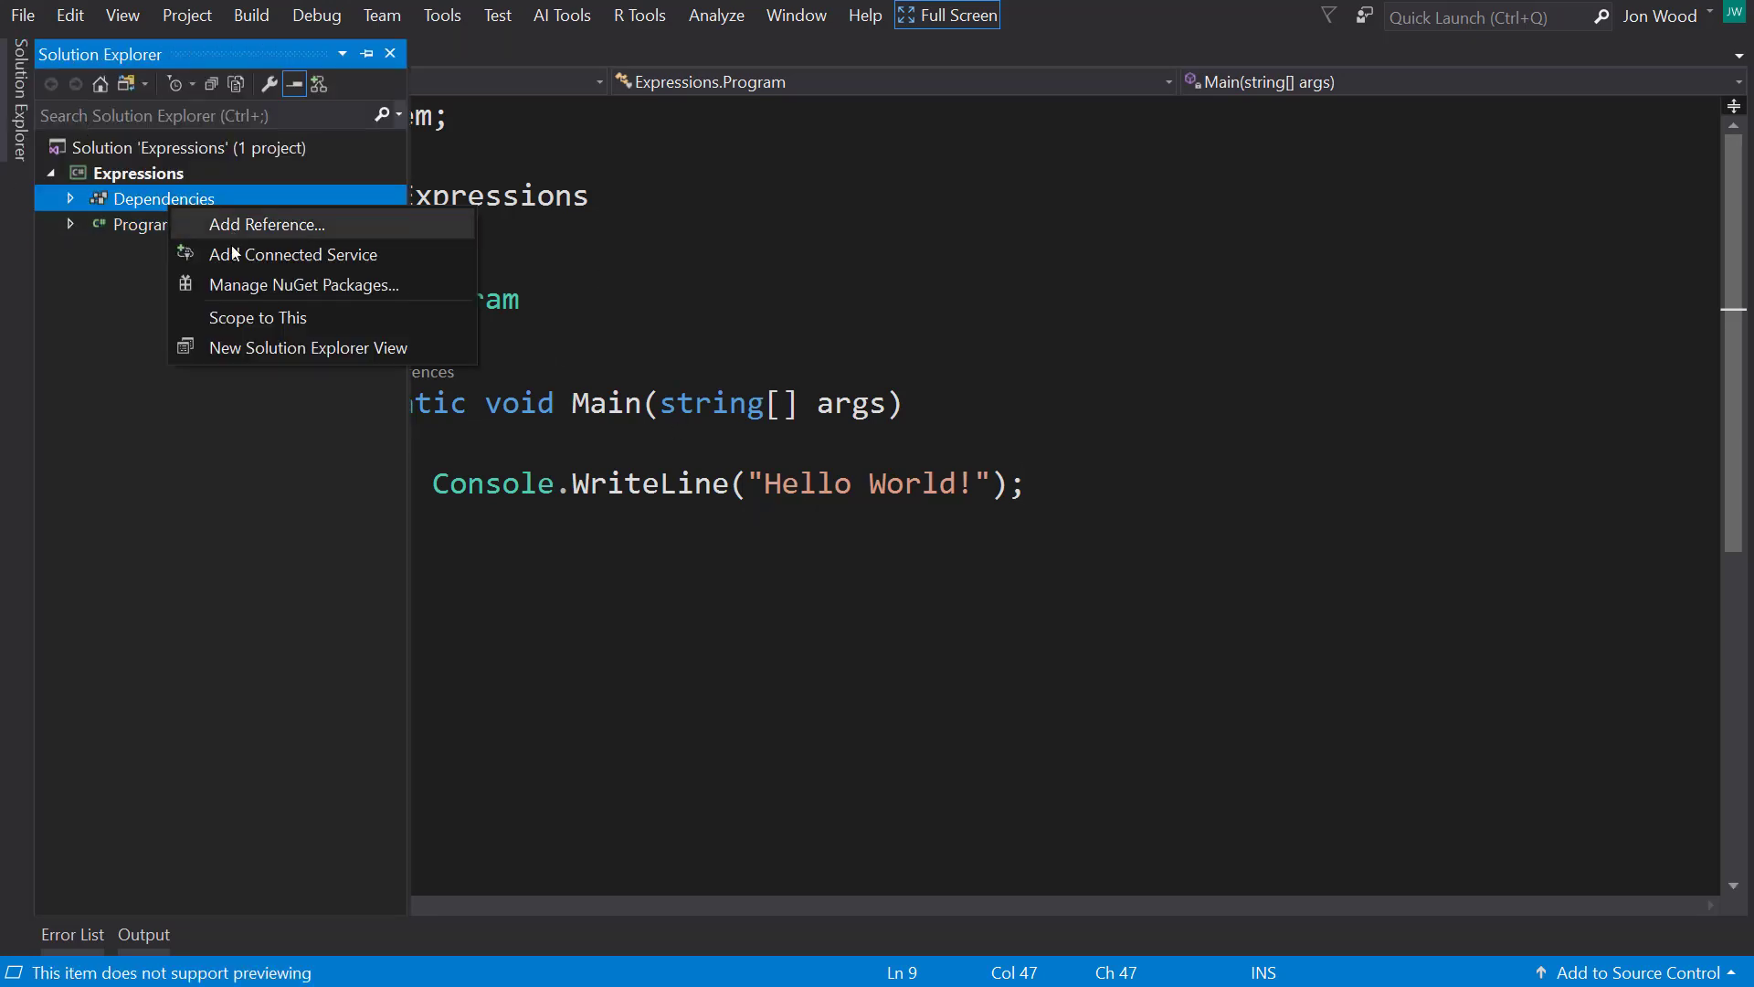
left_click(302, 284)
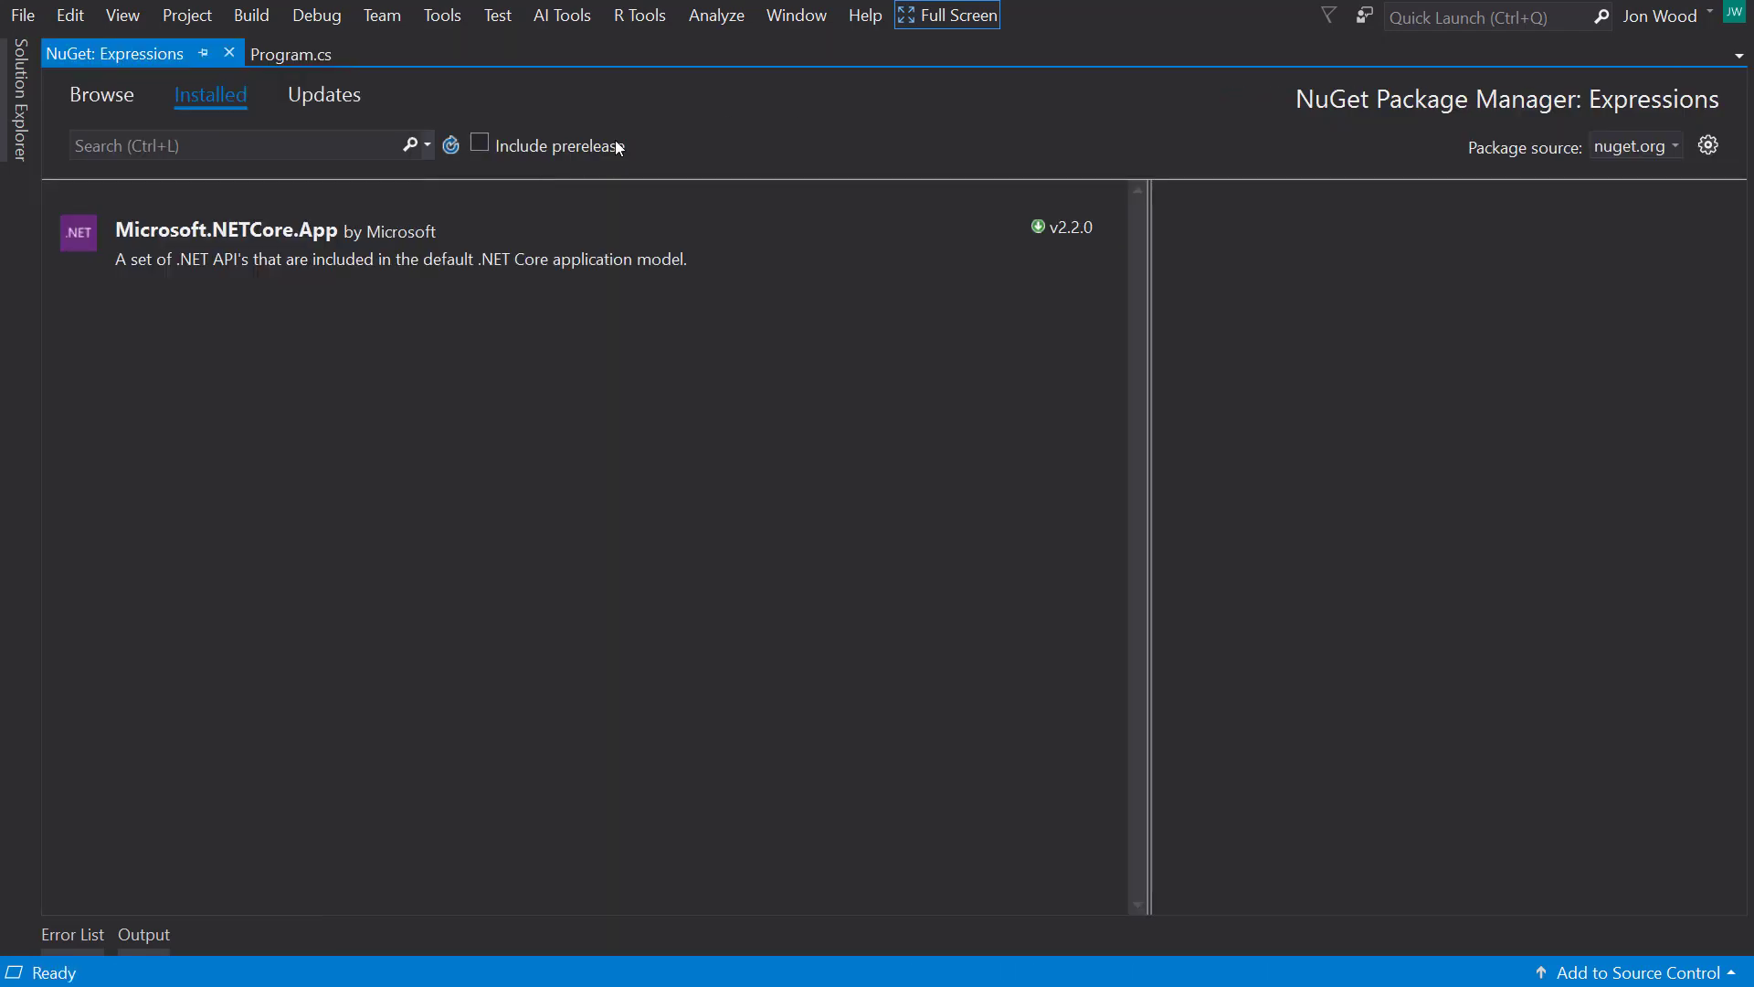
left_click(479, 144)
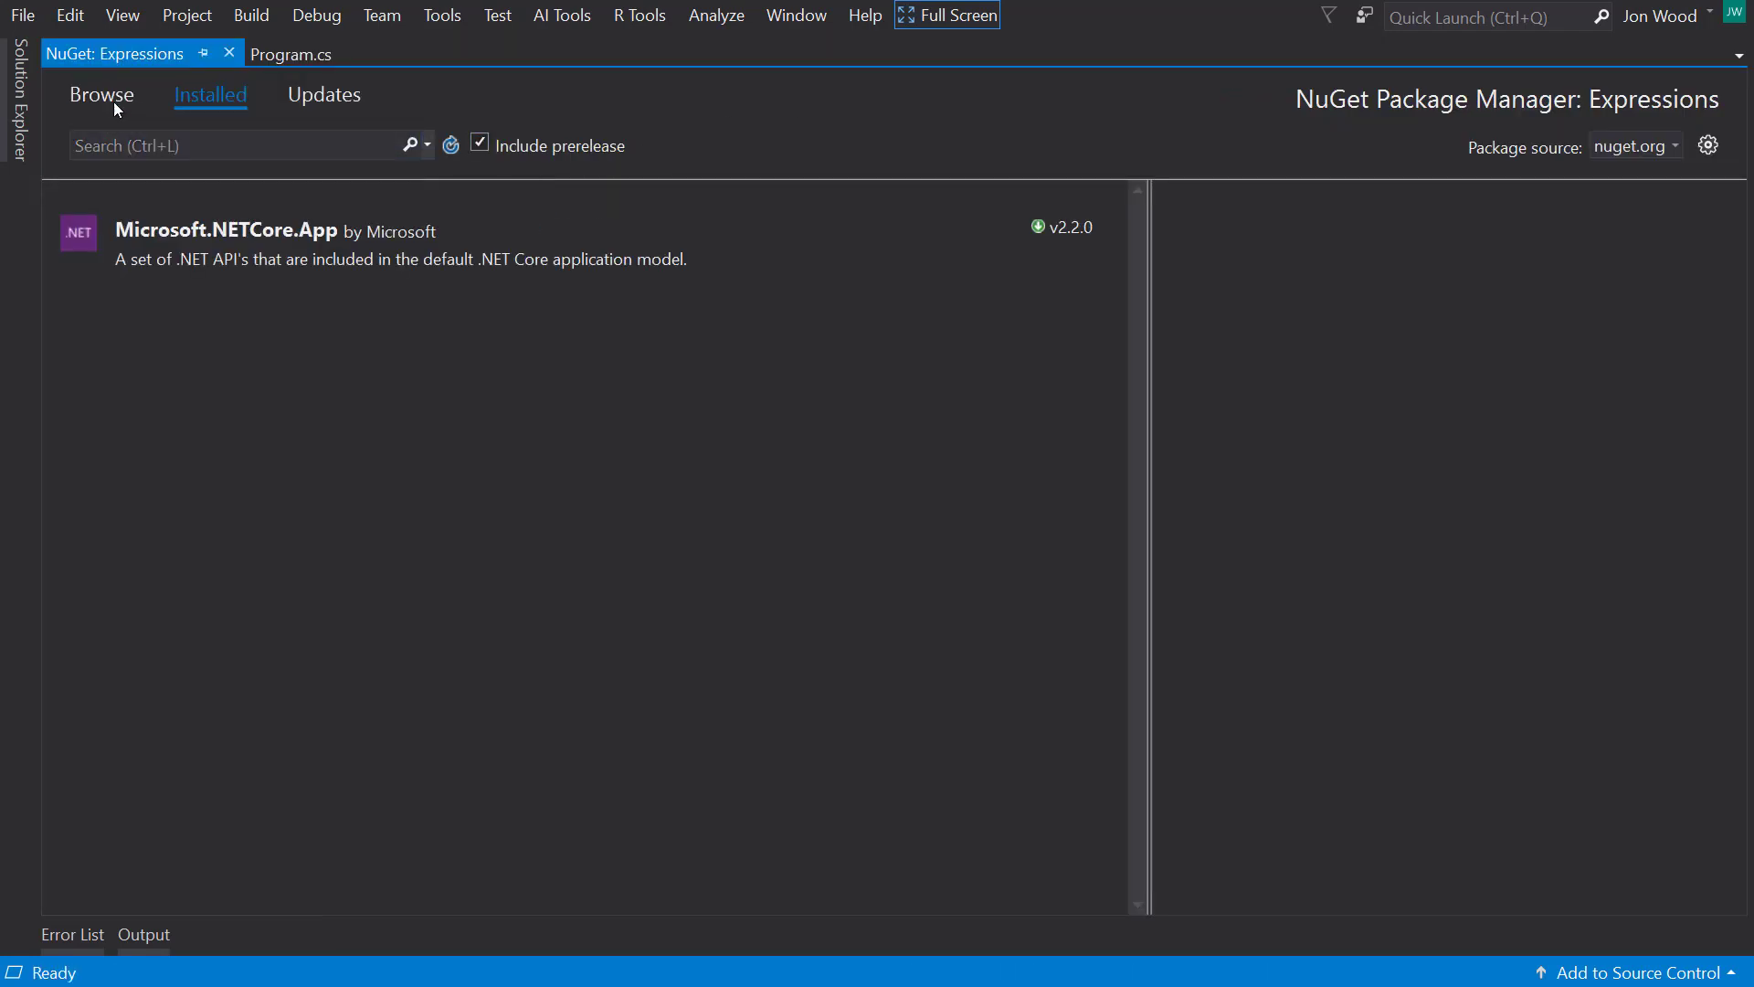
type("micr")
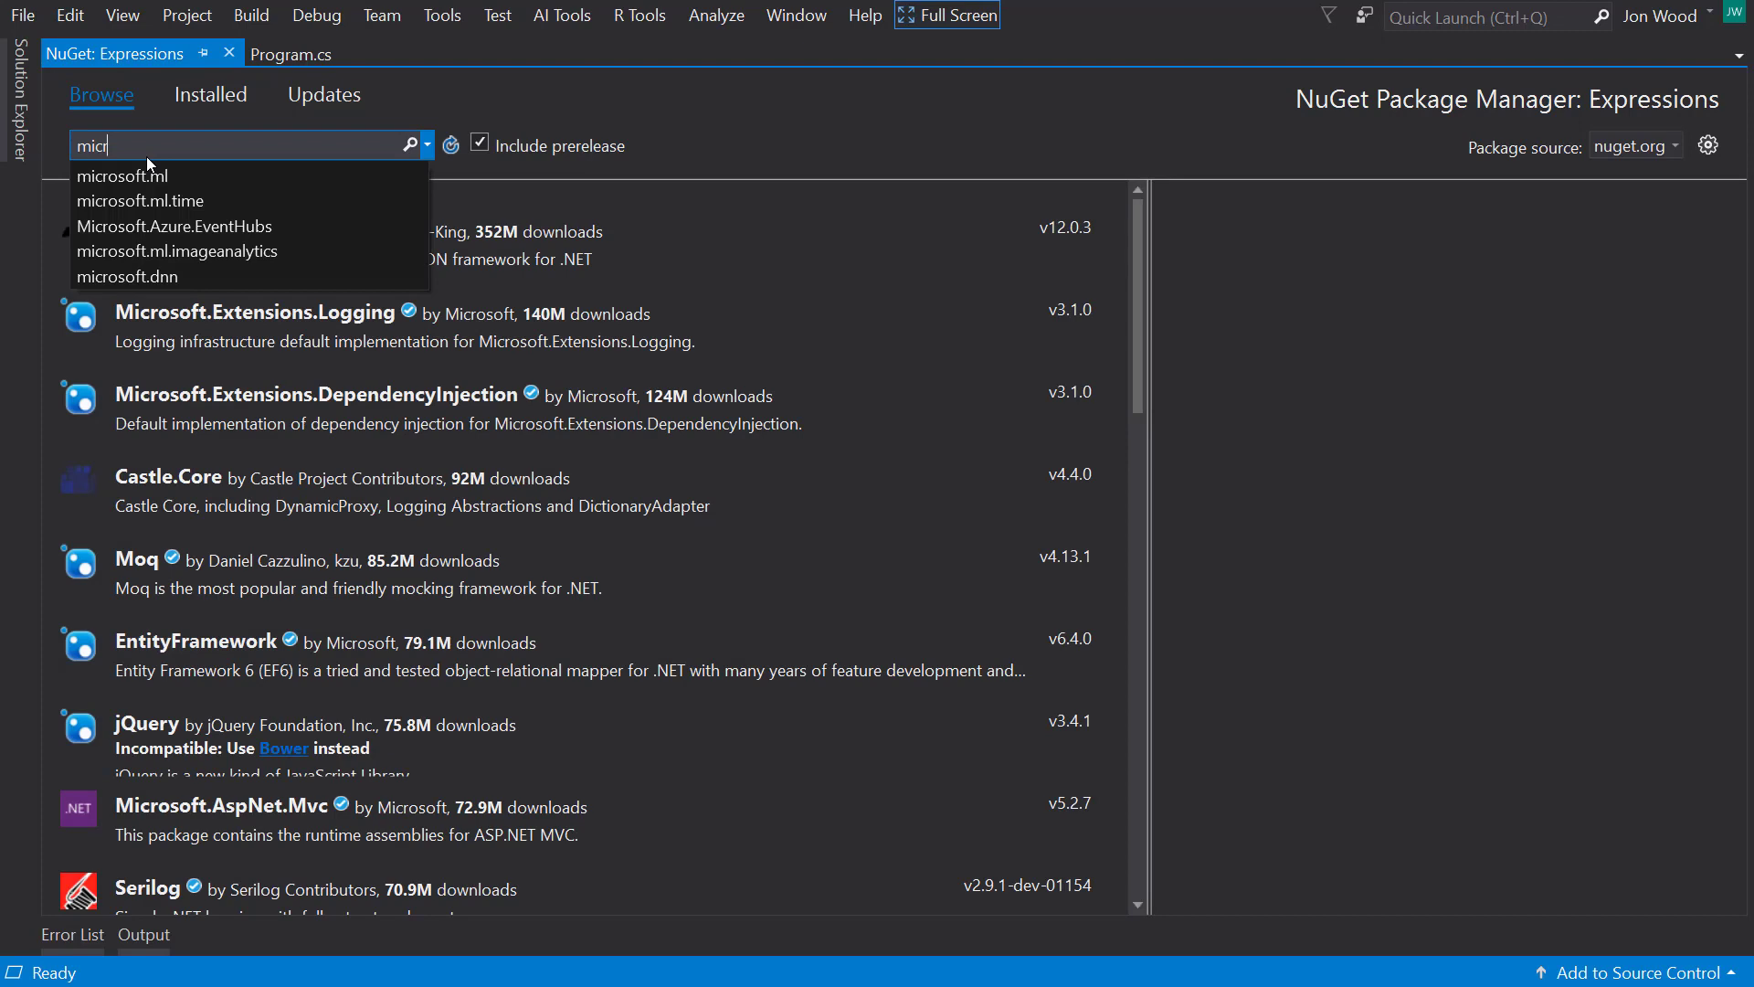
left_click(120, 175)
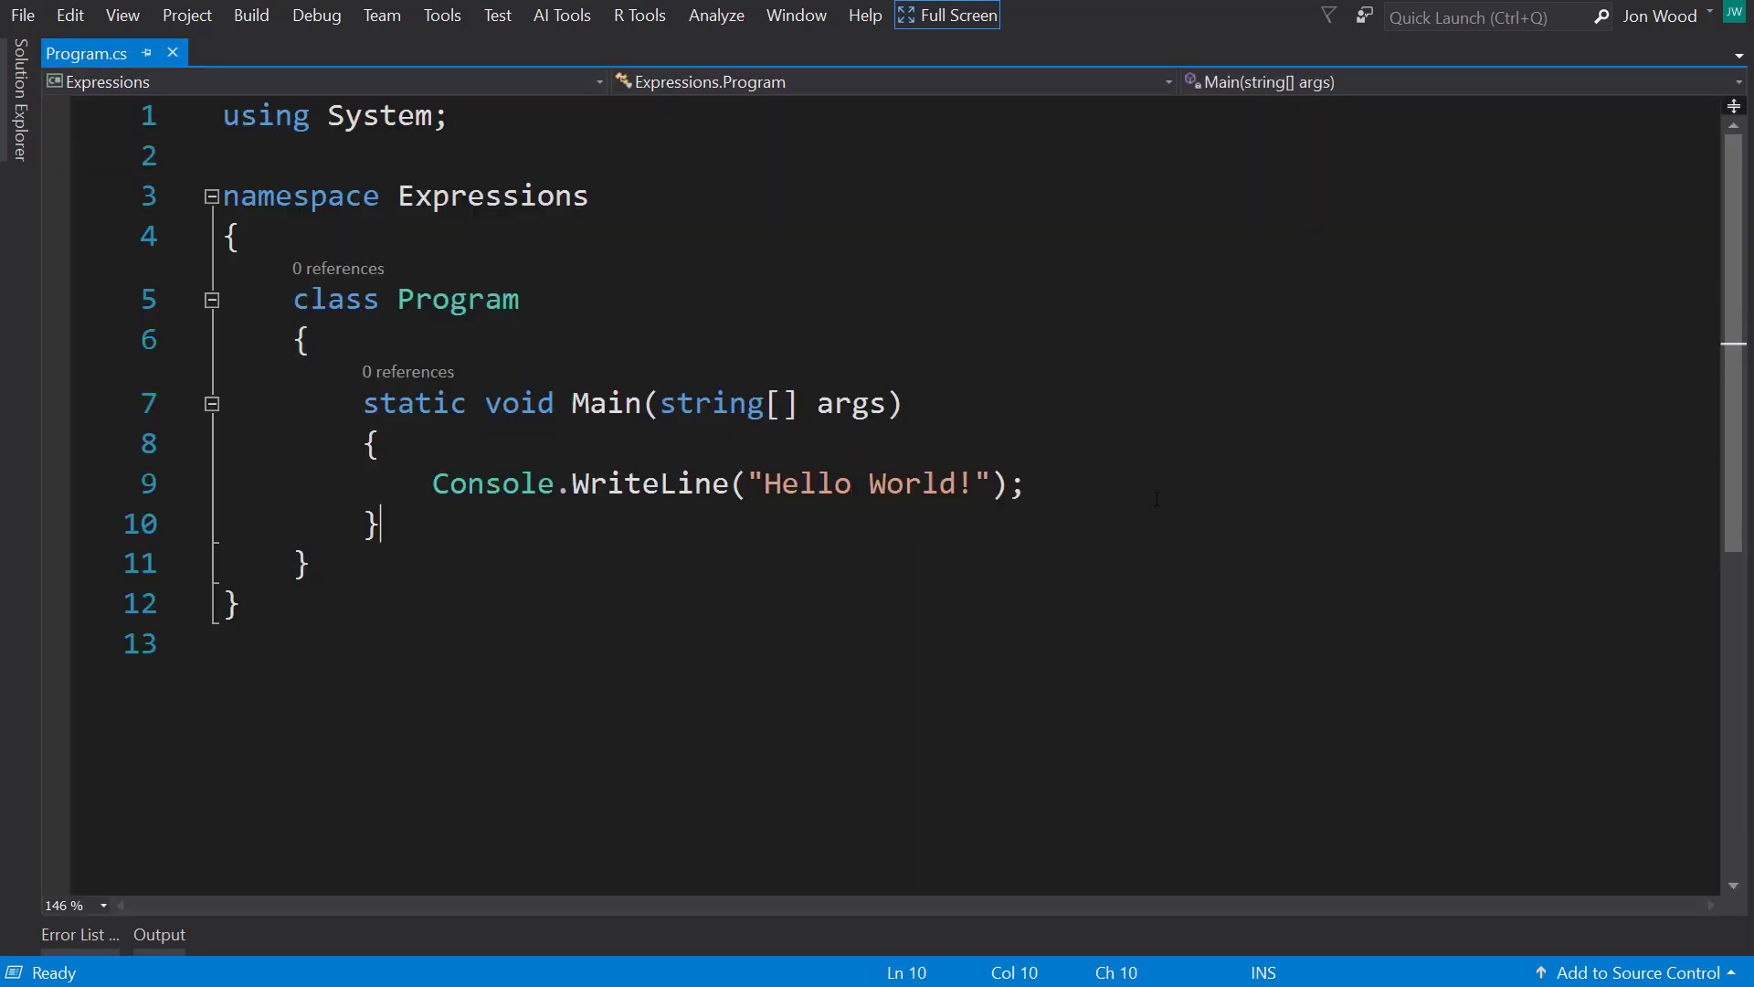
Step: Replace the Hello World line with var context = new MLContext();
left_click(1016, 484)
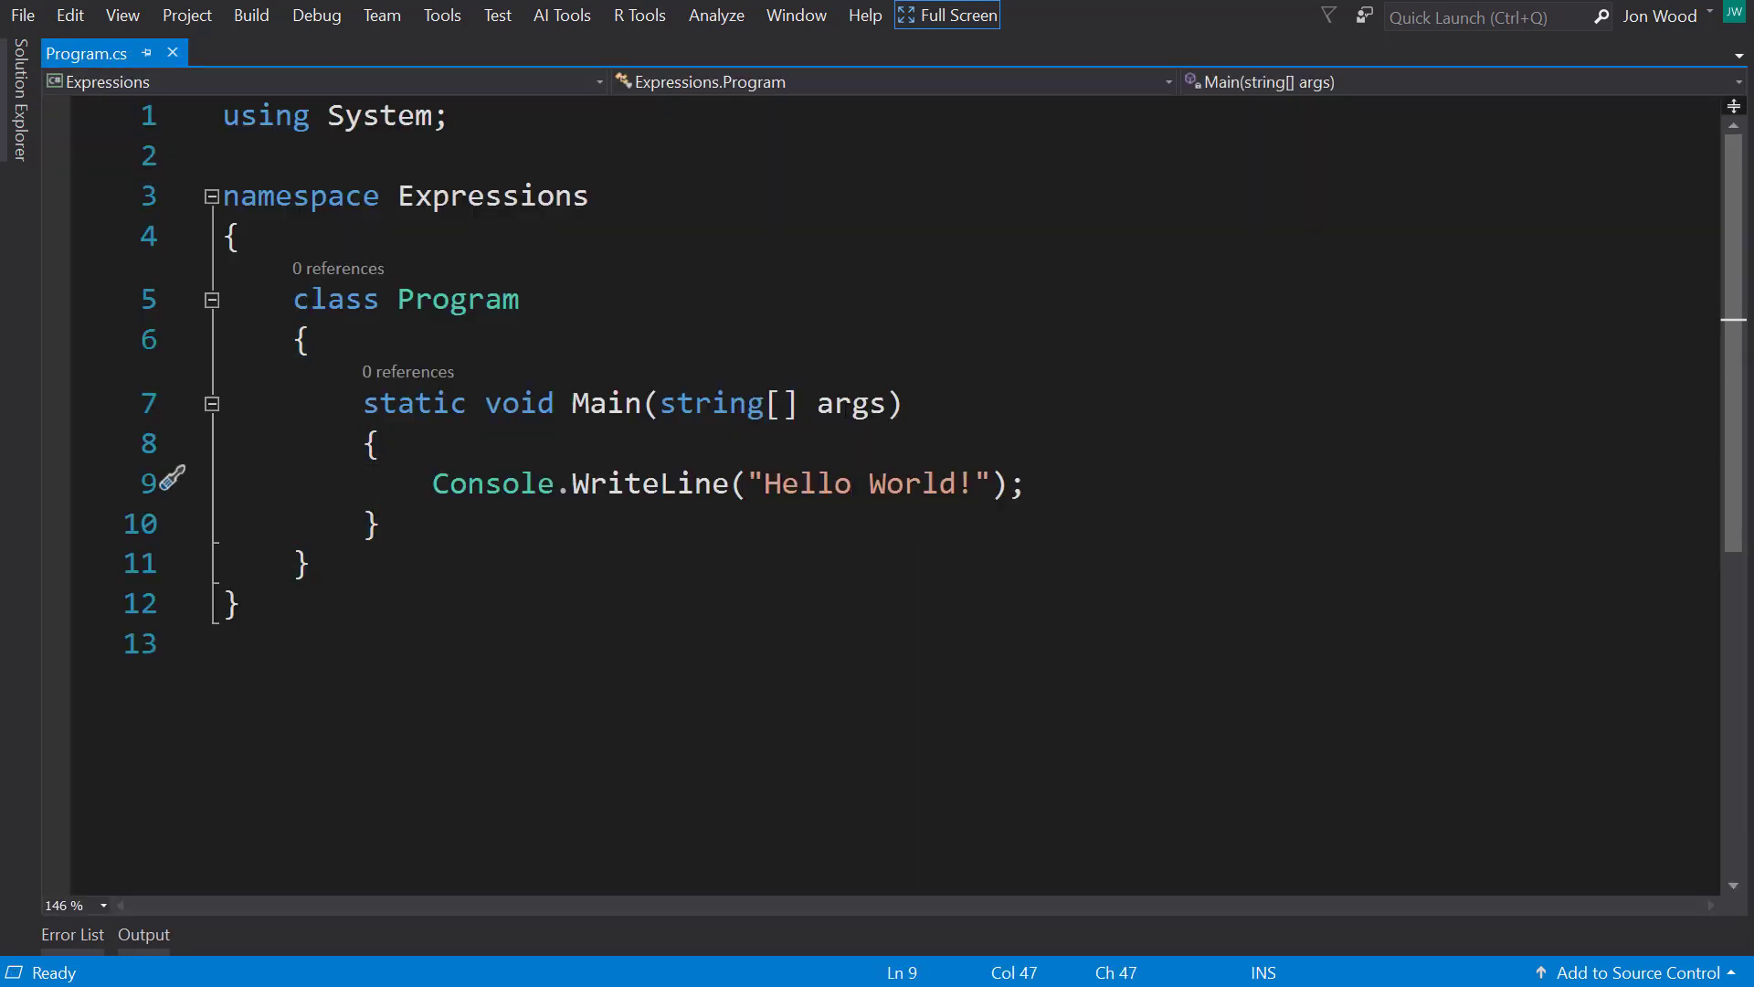
mouse_move(1096, 469)
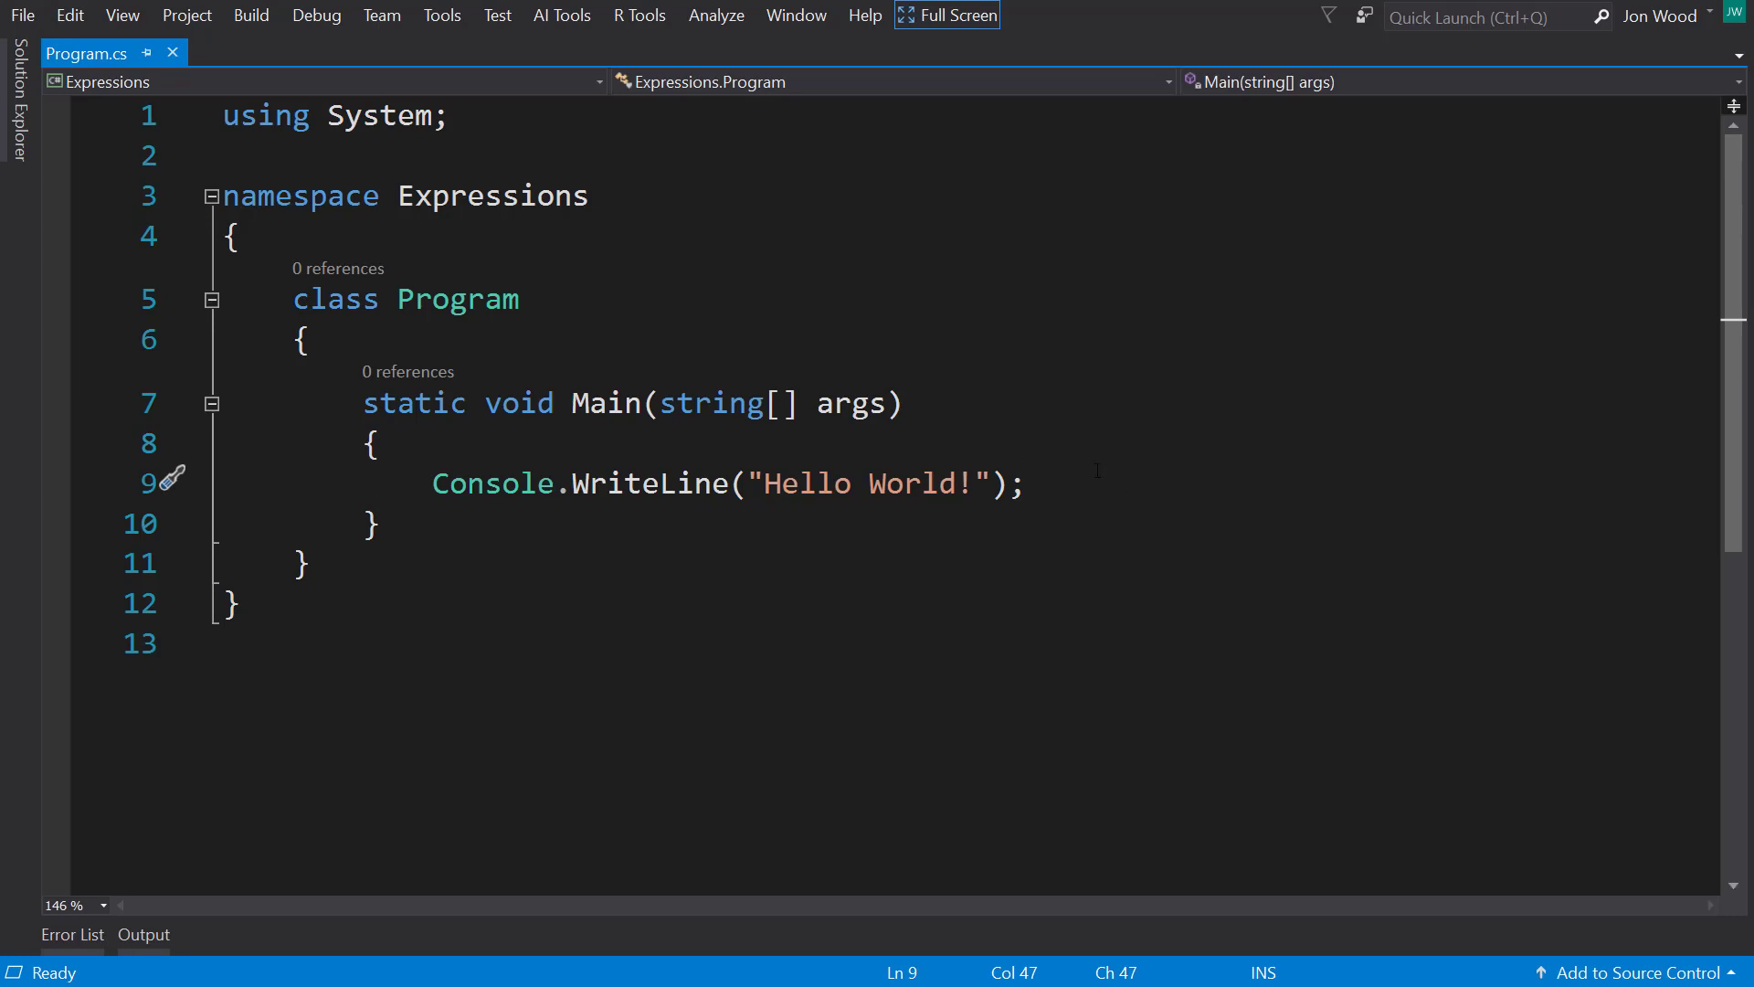
left_click(1022, 484)
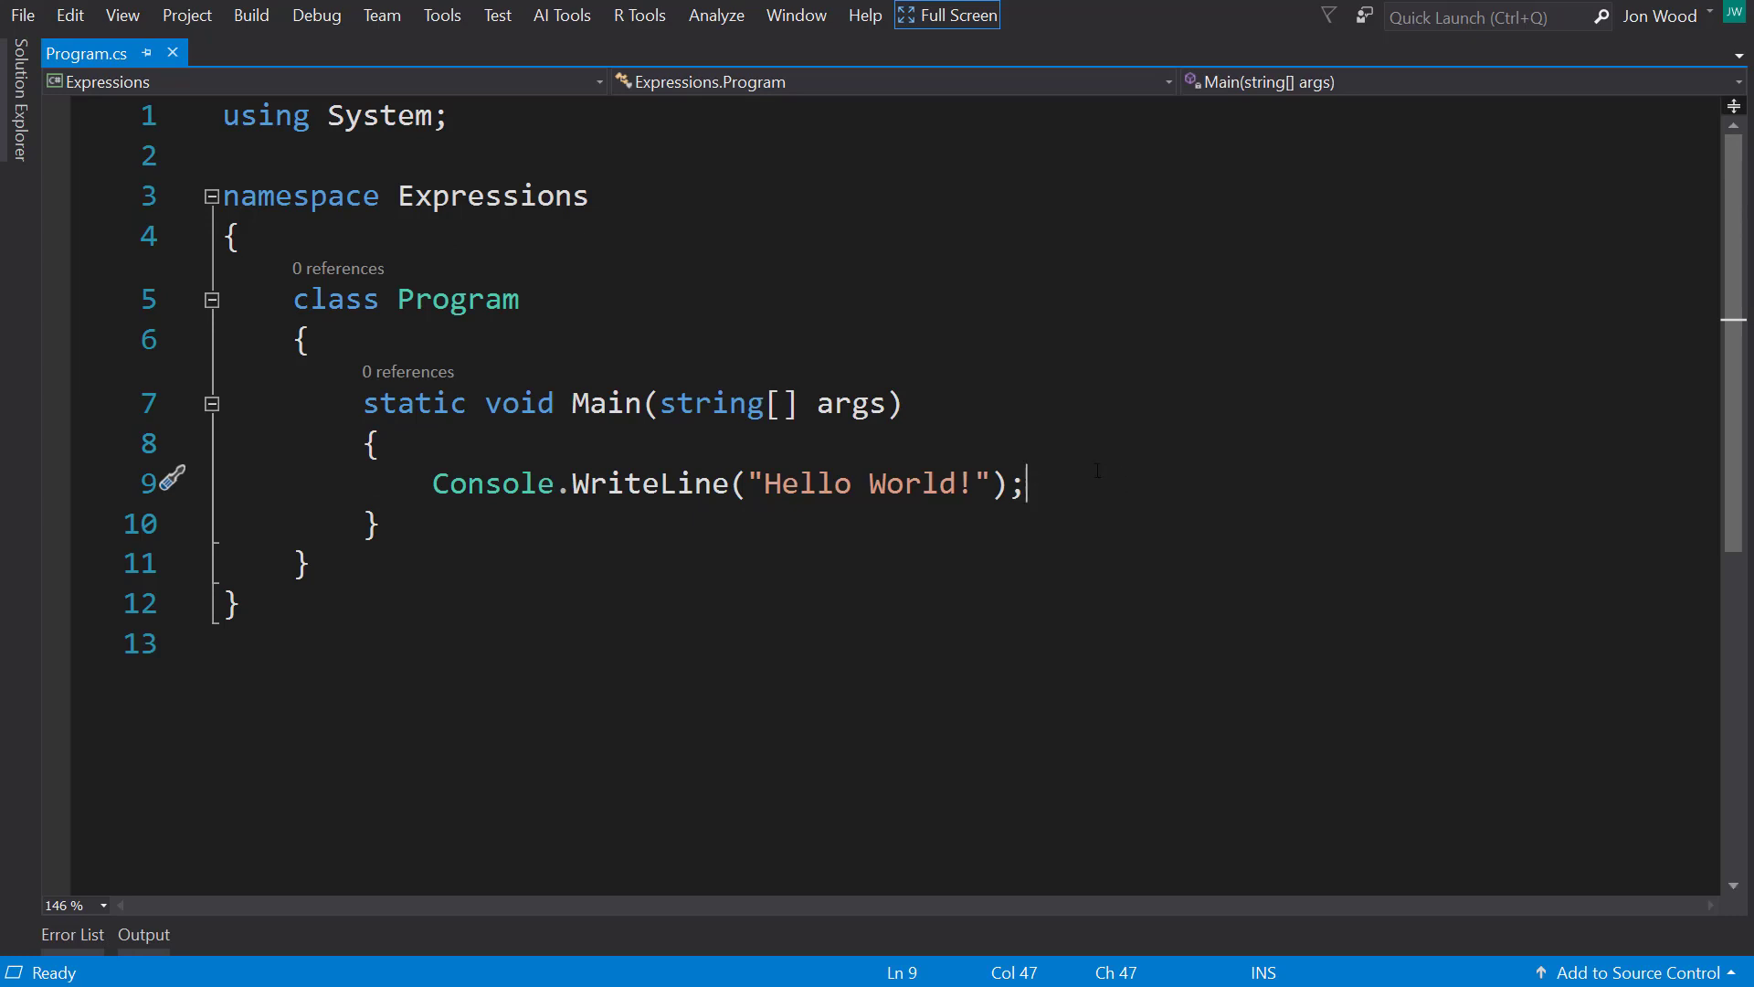
mouse_move(1086, 483)
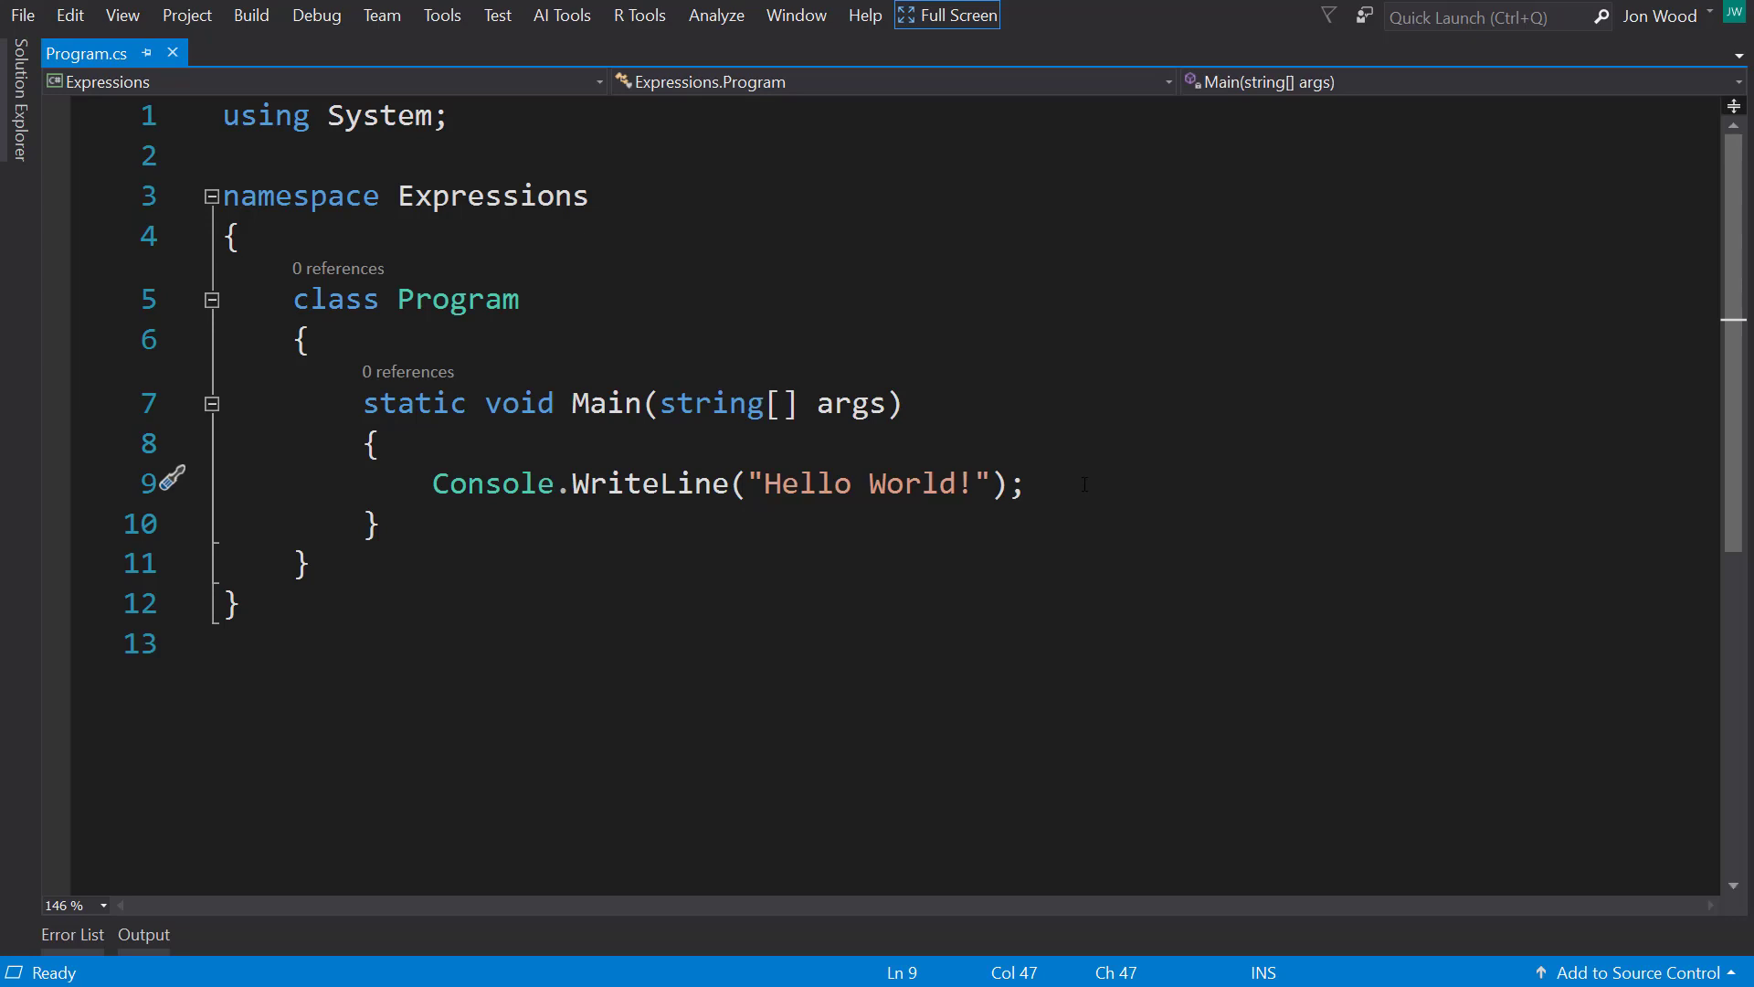
type("v")
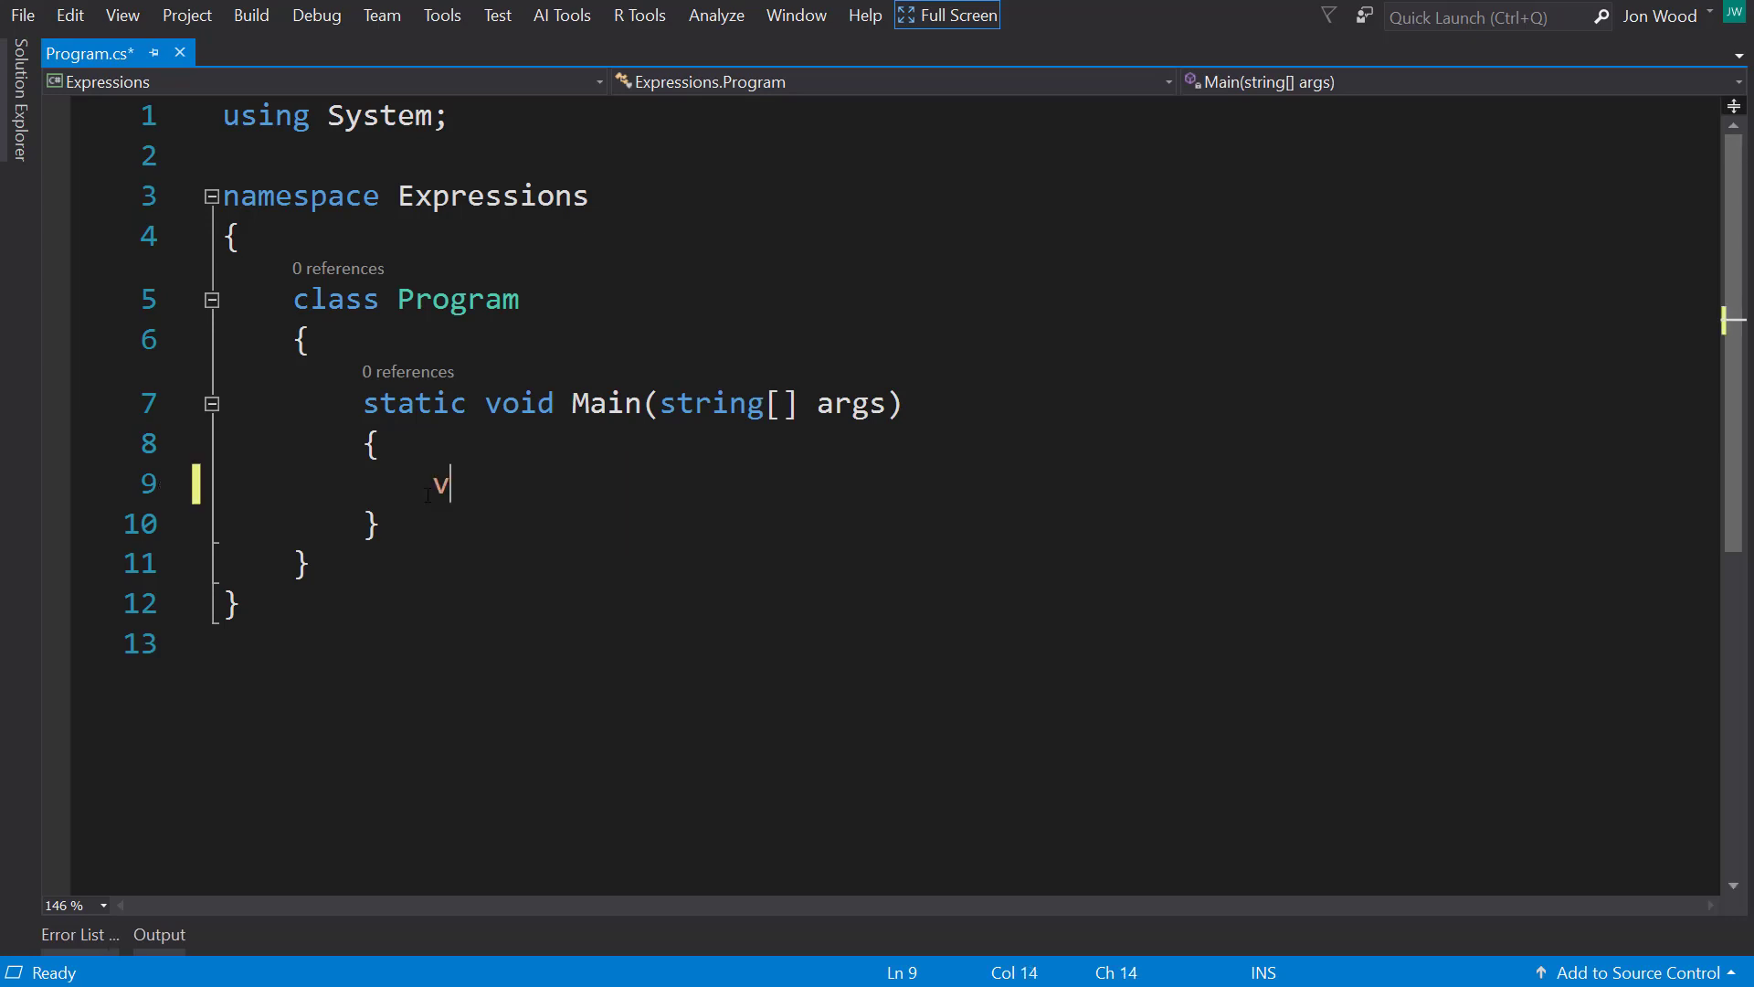
type("ar context = n")
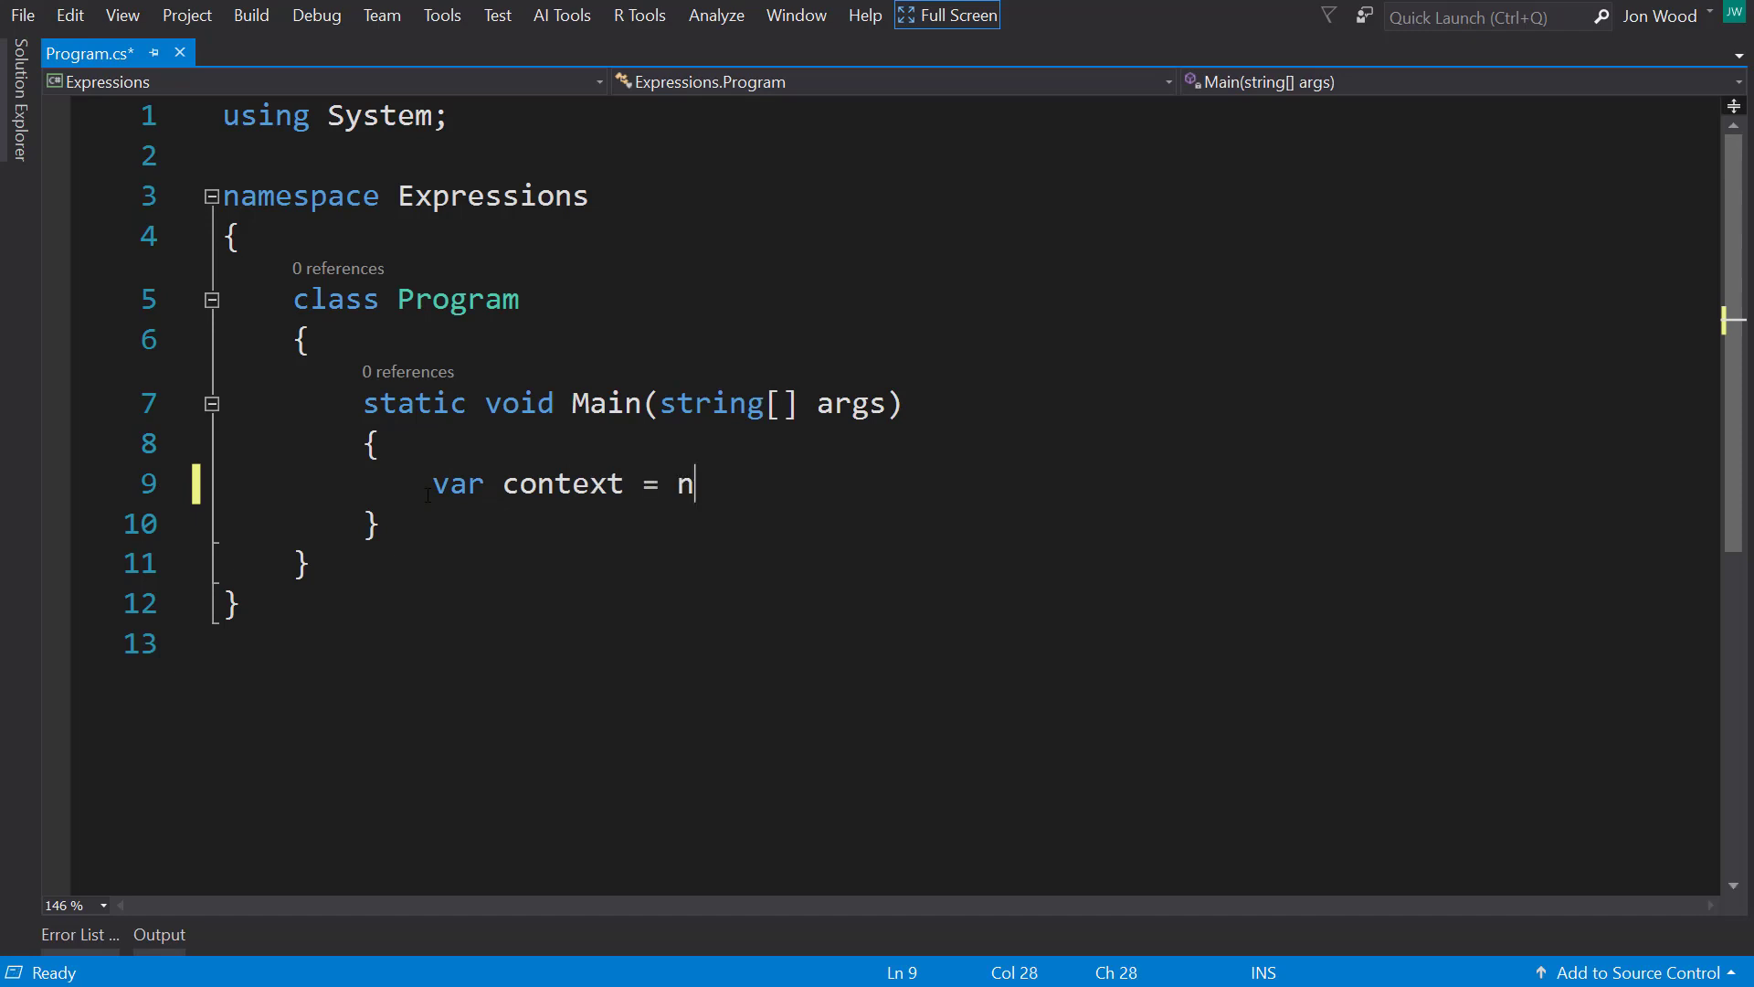
type("ew MLContext();")
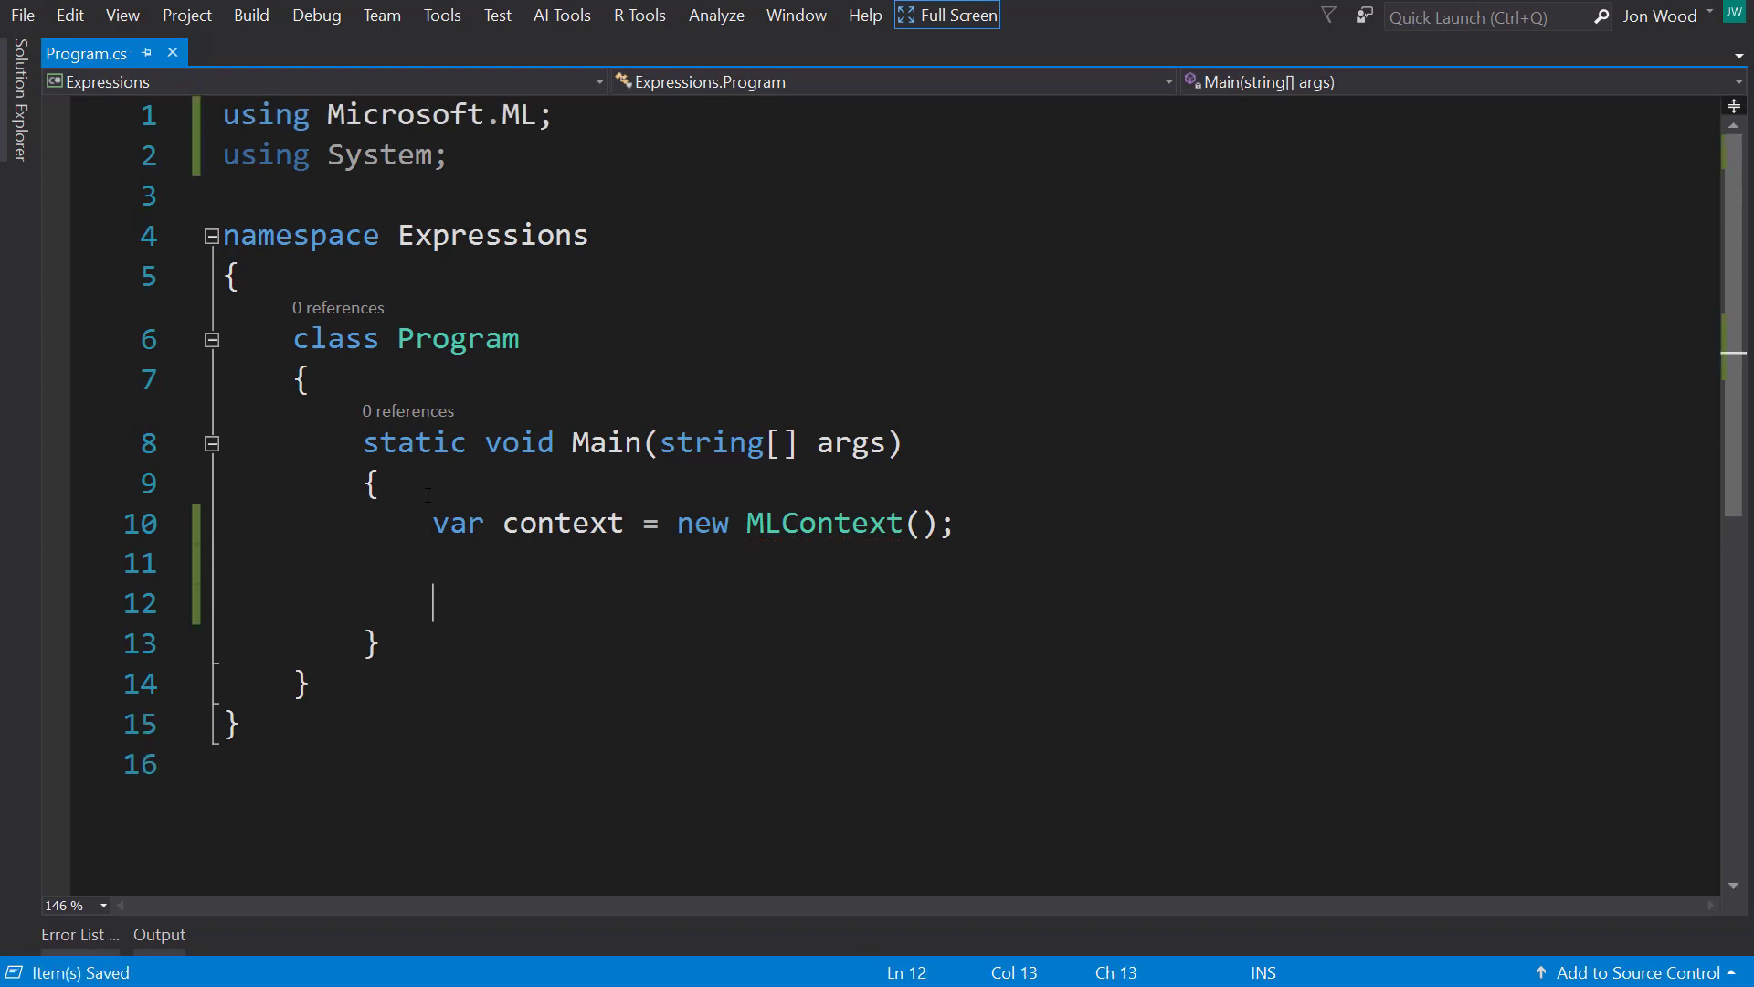
Step: Begin declaring var inputData = new List<SalaryInput> below the context line
scroll("down", 3)
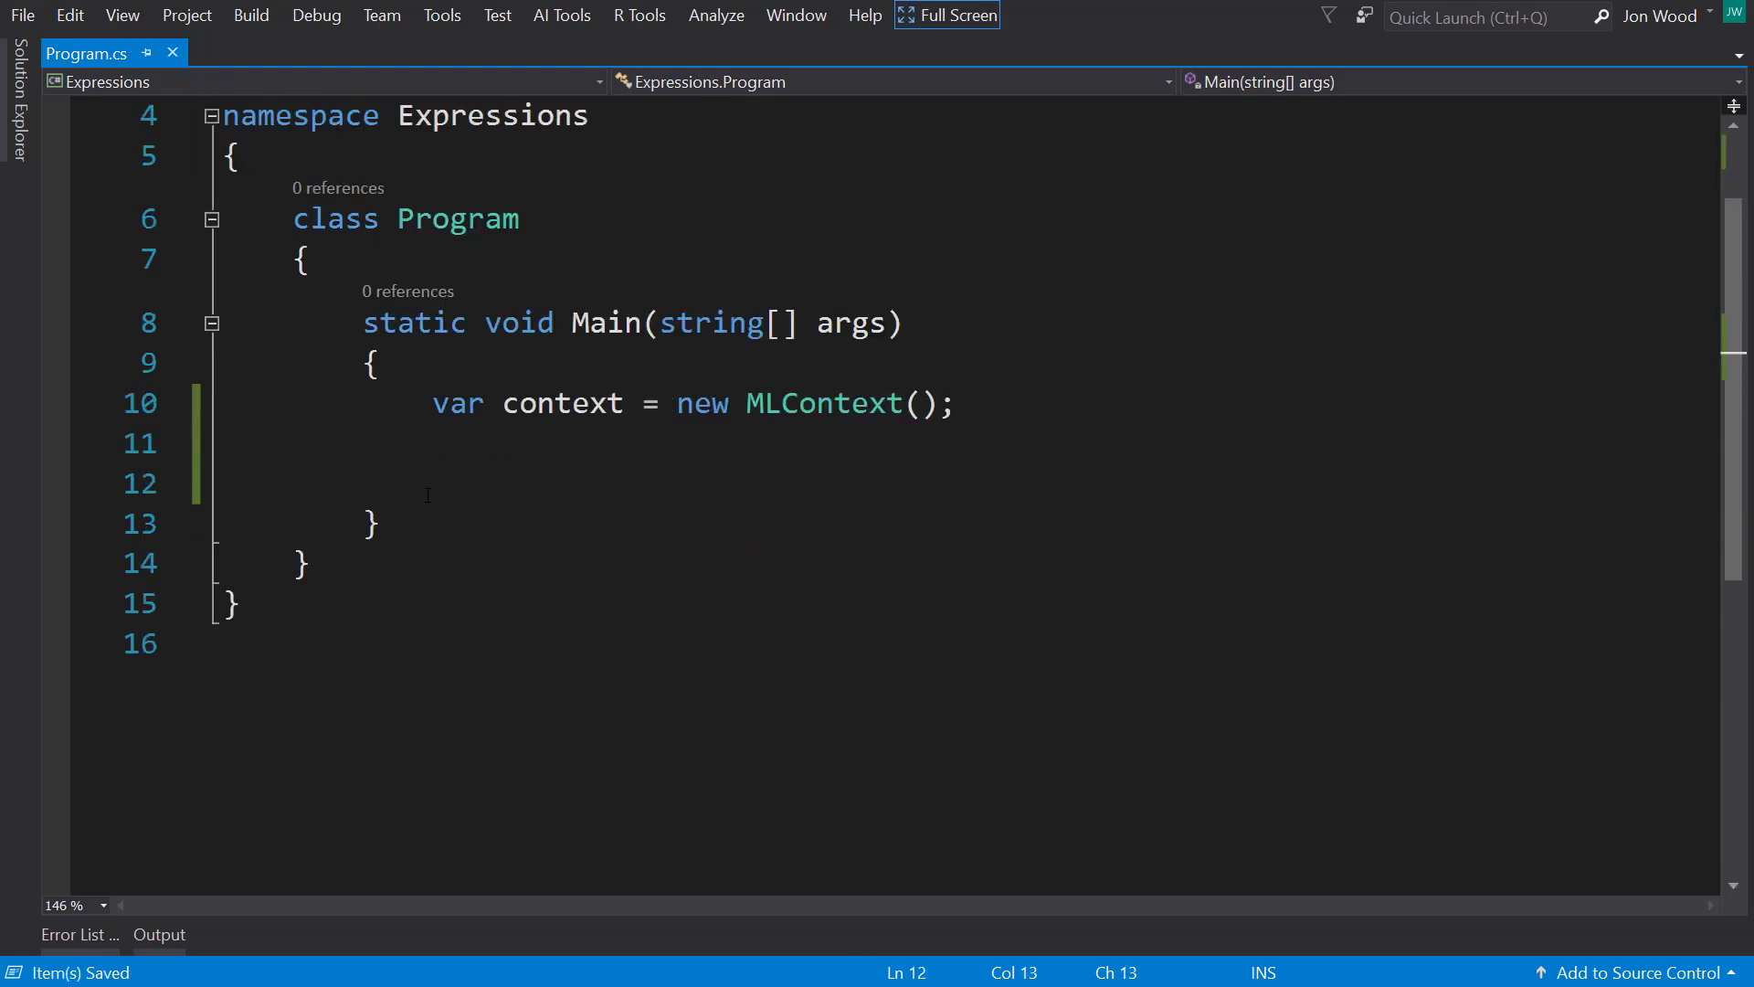
type("var inputDa")
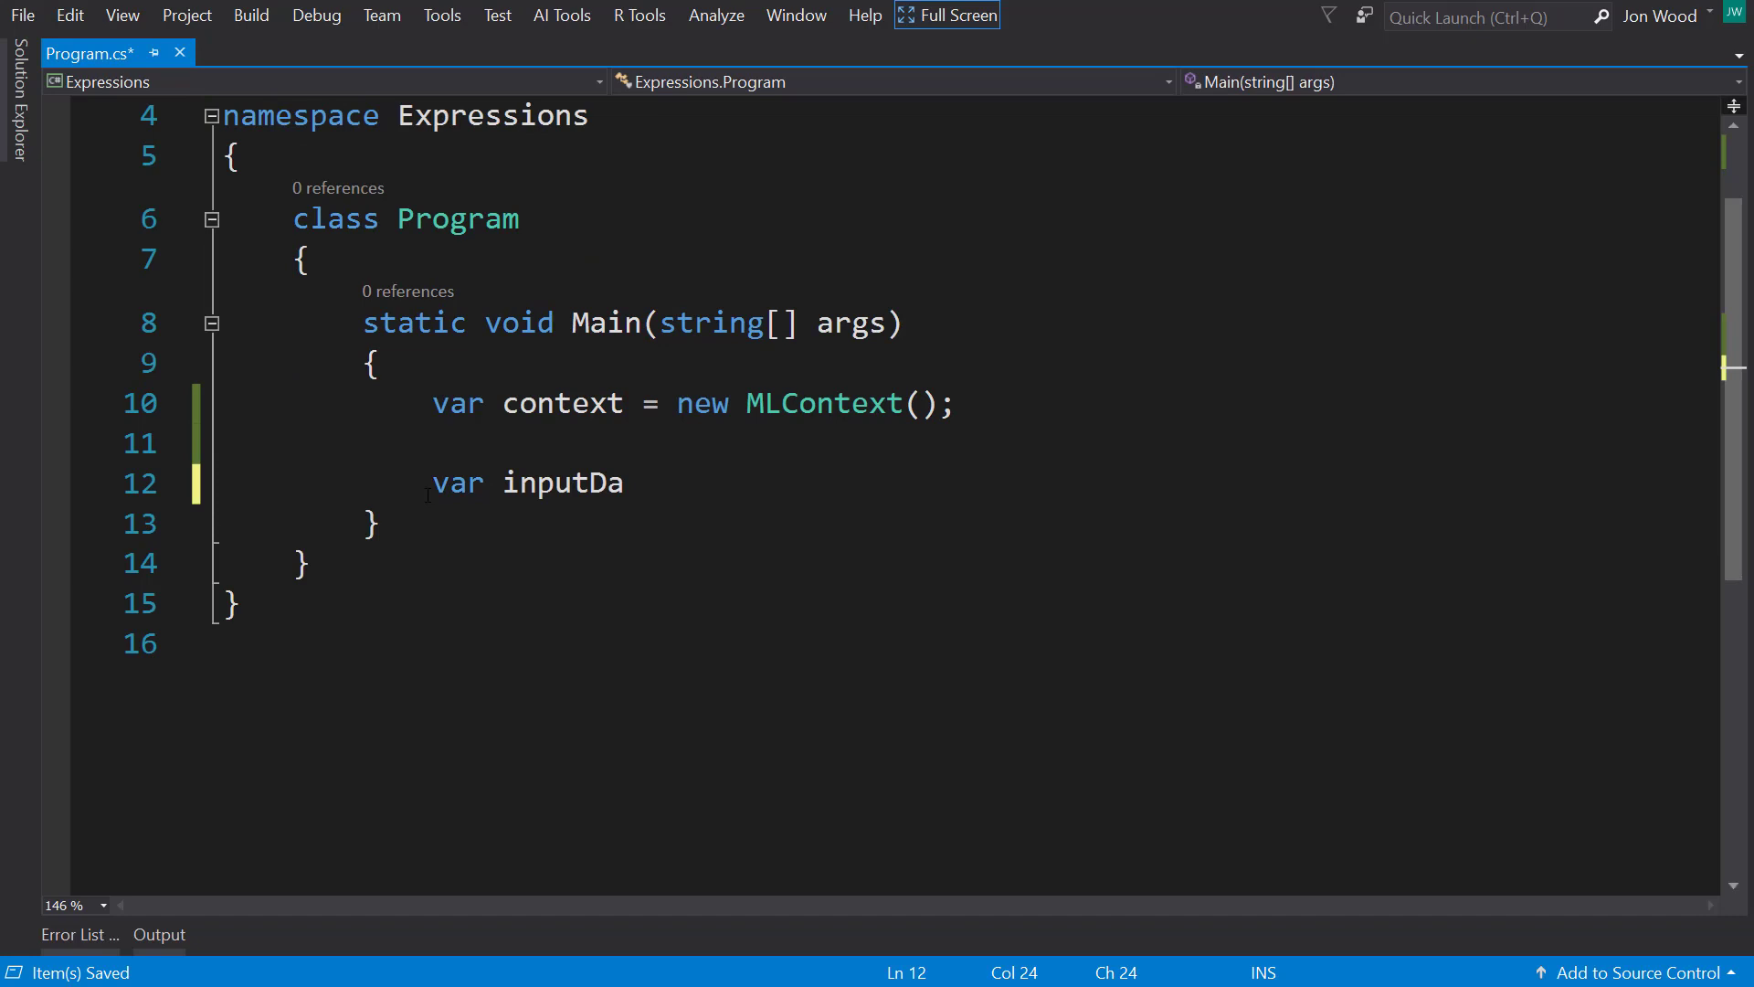
type("ta = new")
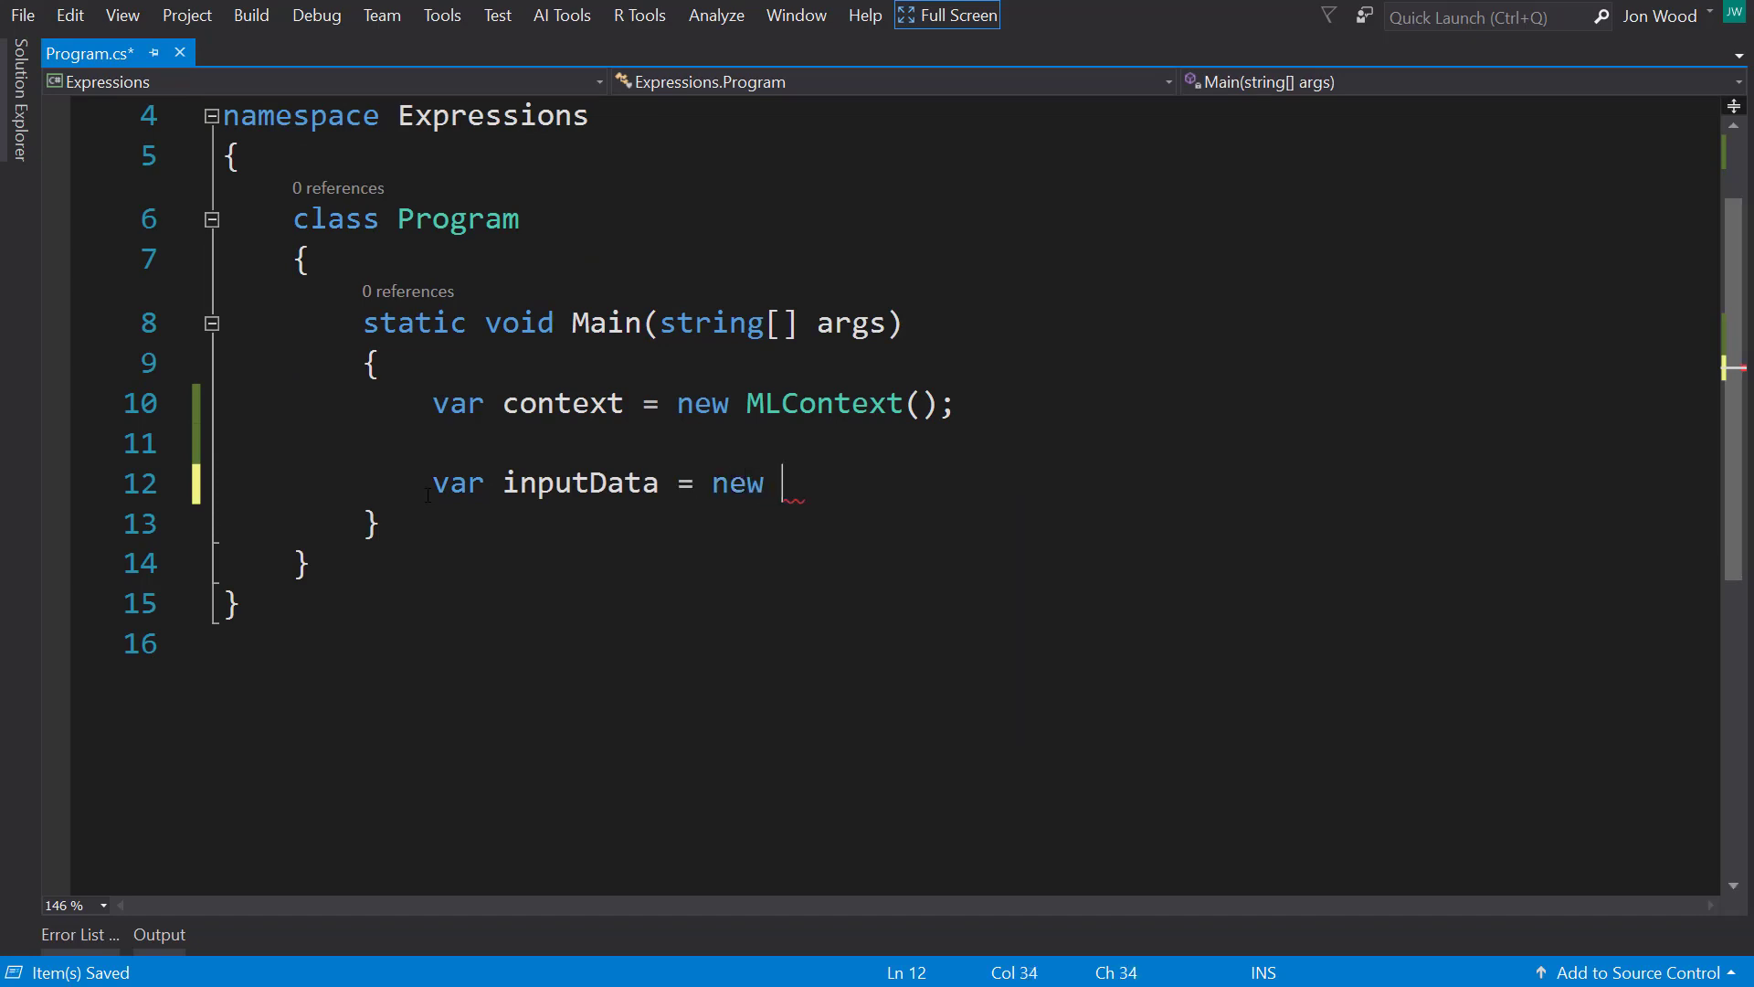
type("List<>")
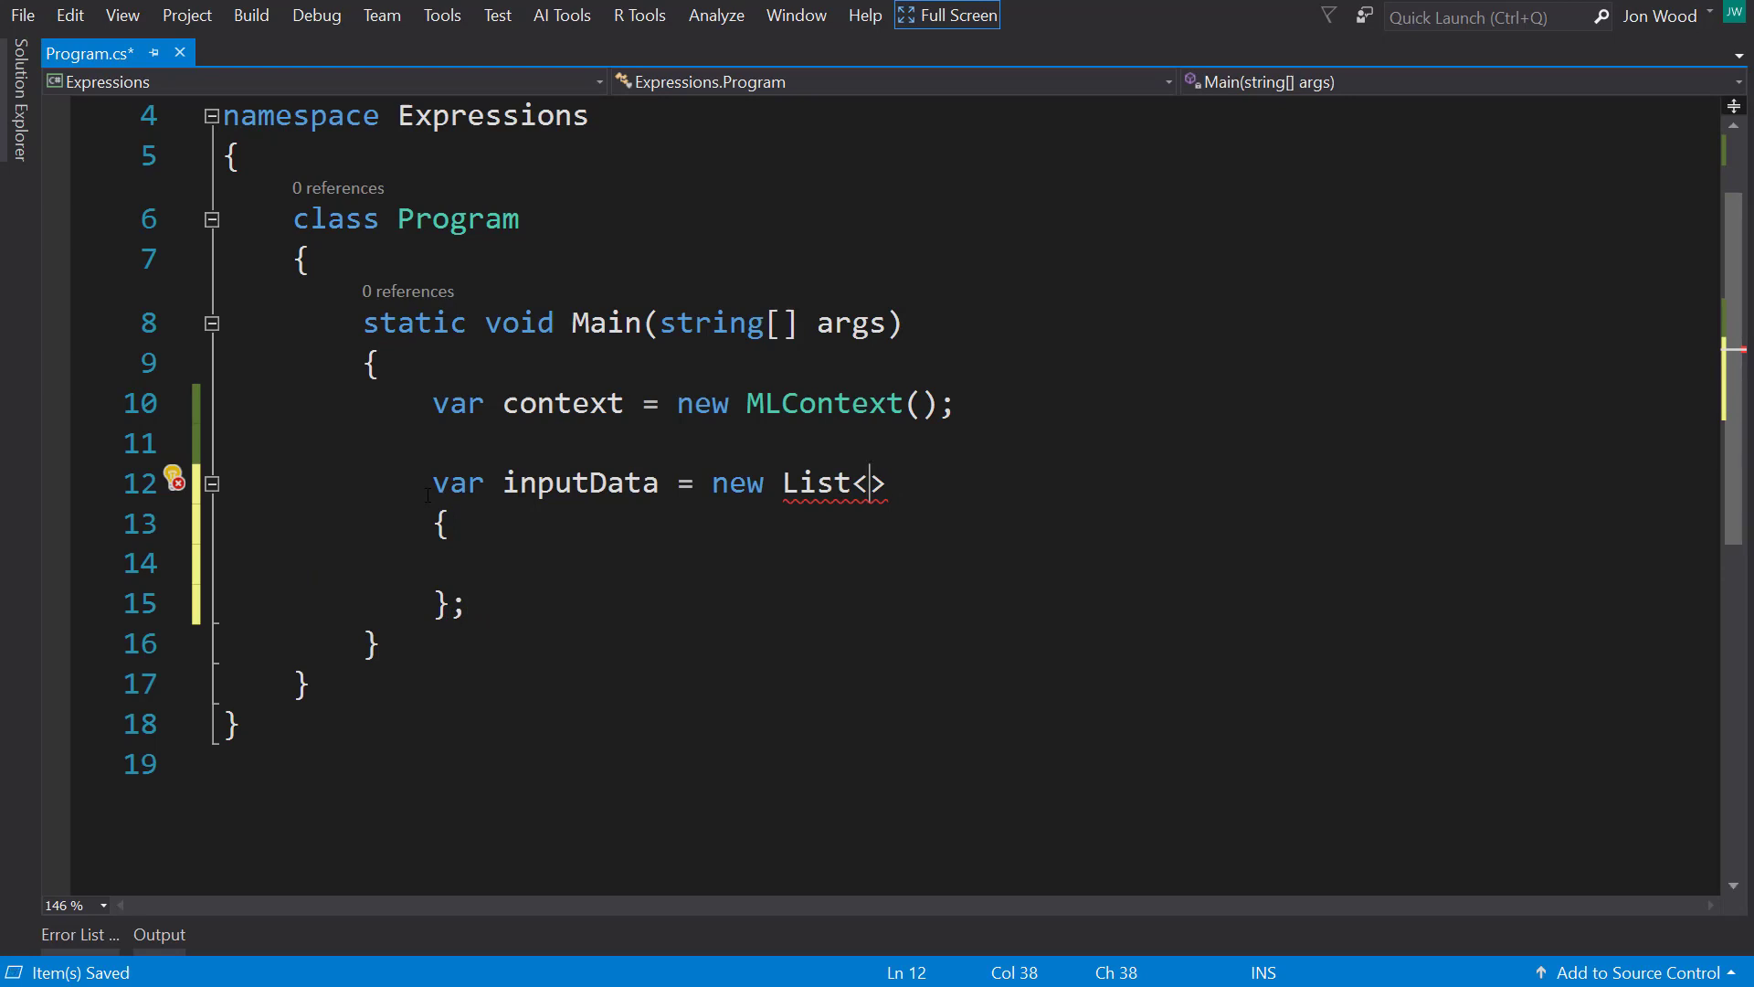
type("SalaryInput")
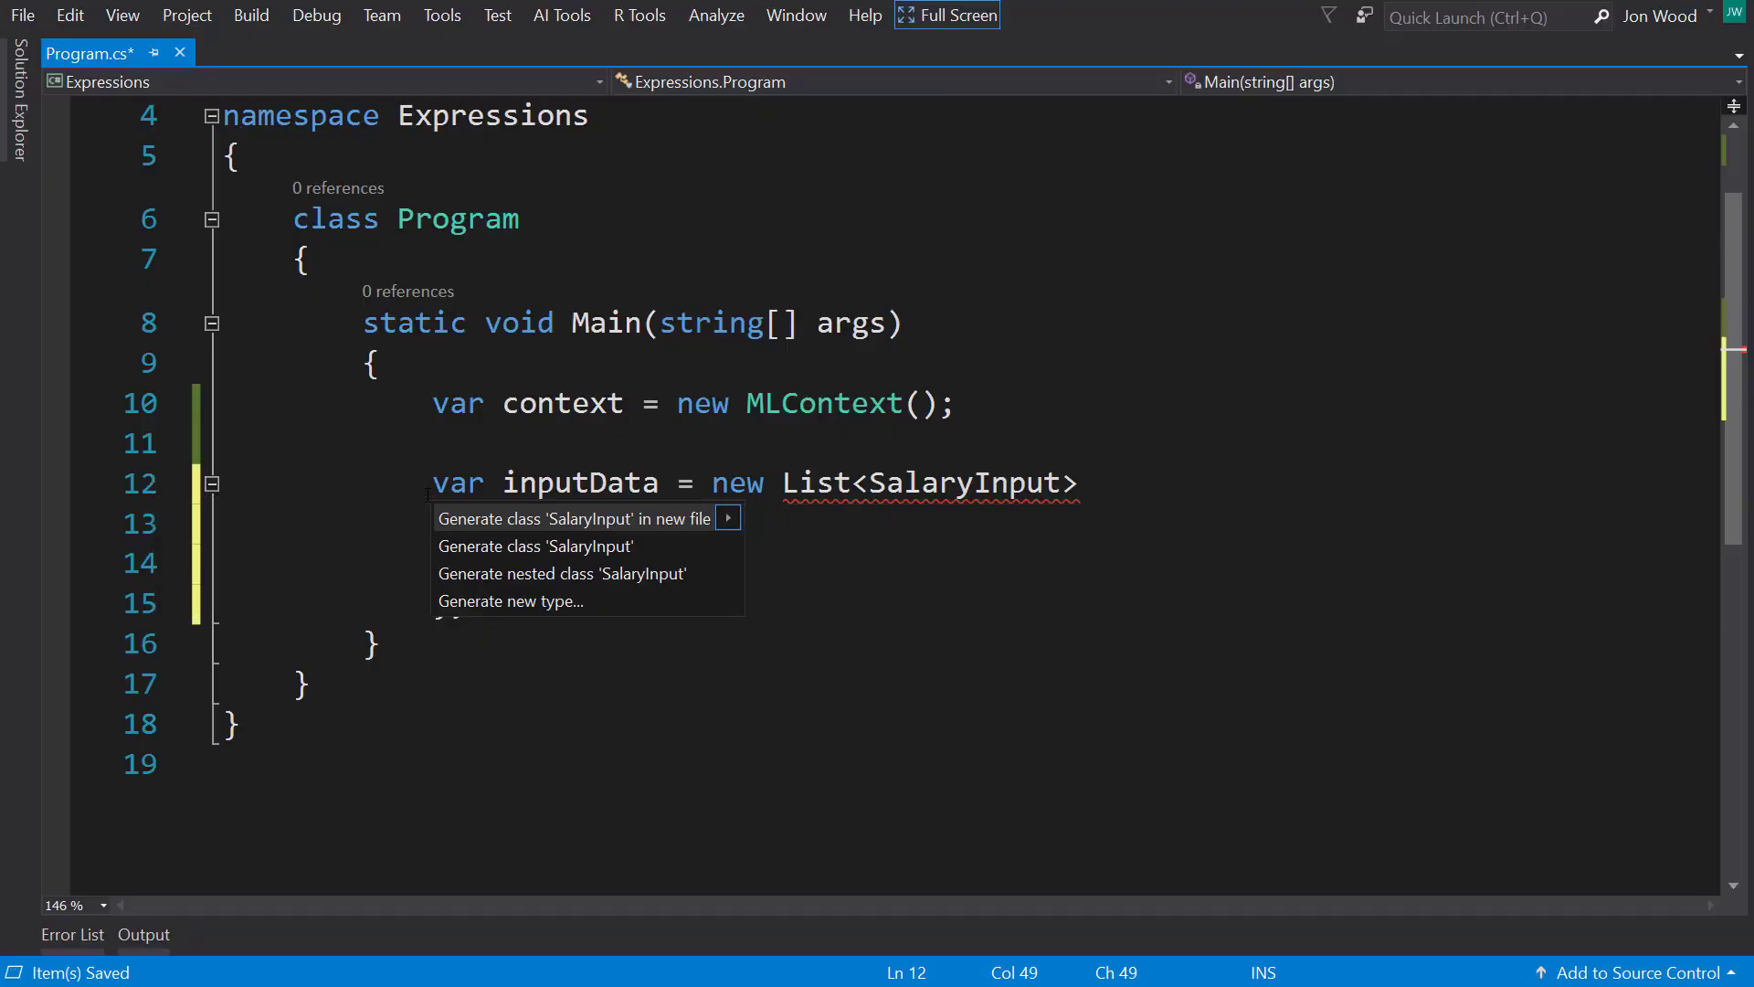
Step: In SalaryInput.cs, declare a public float YearsExperience field
left_click(574, 518)
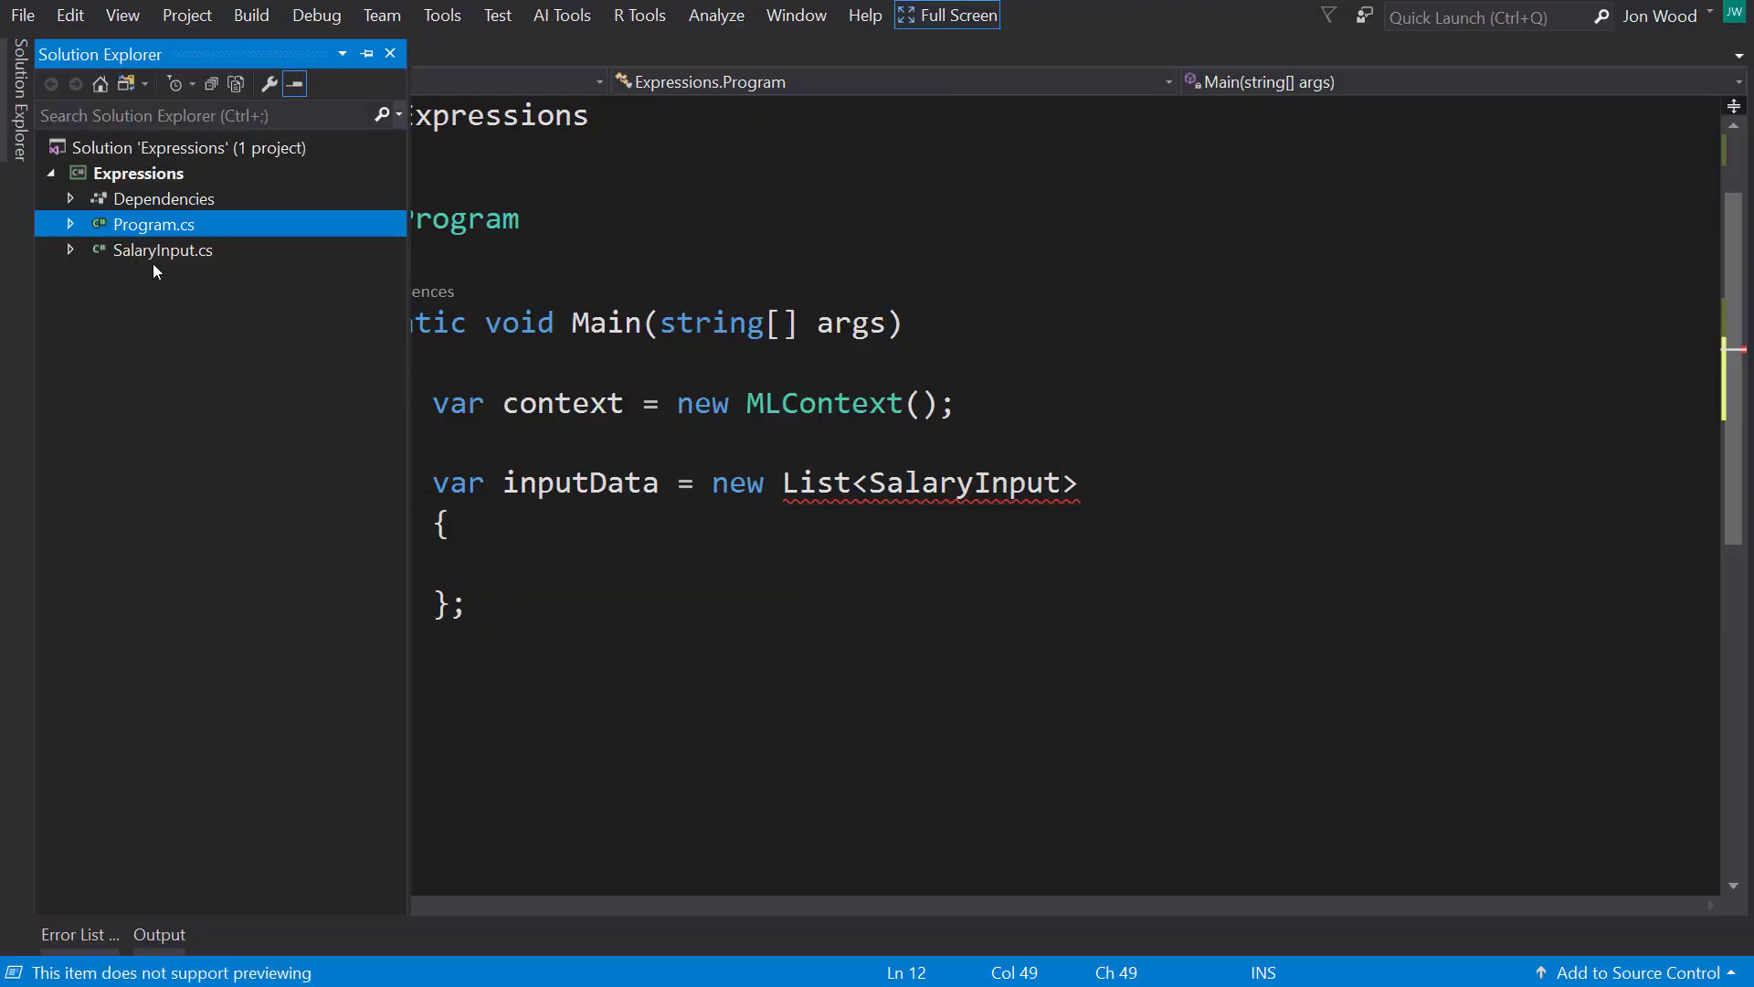
double_click(162, 250)
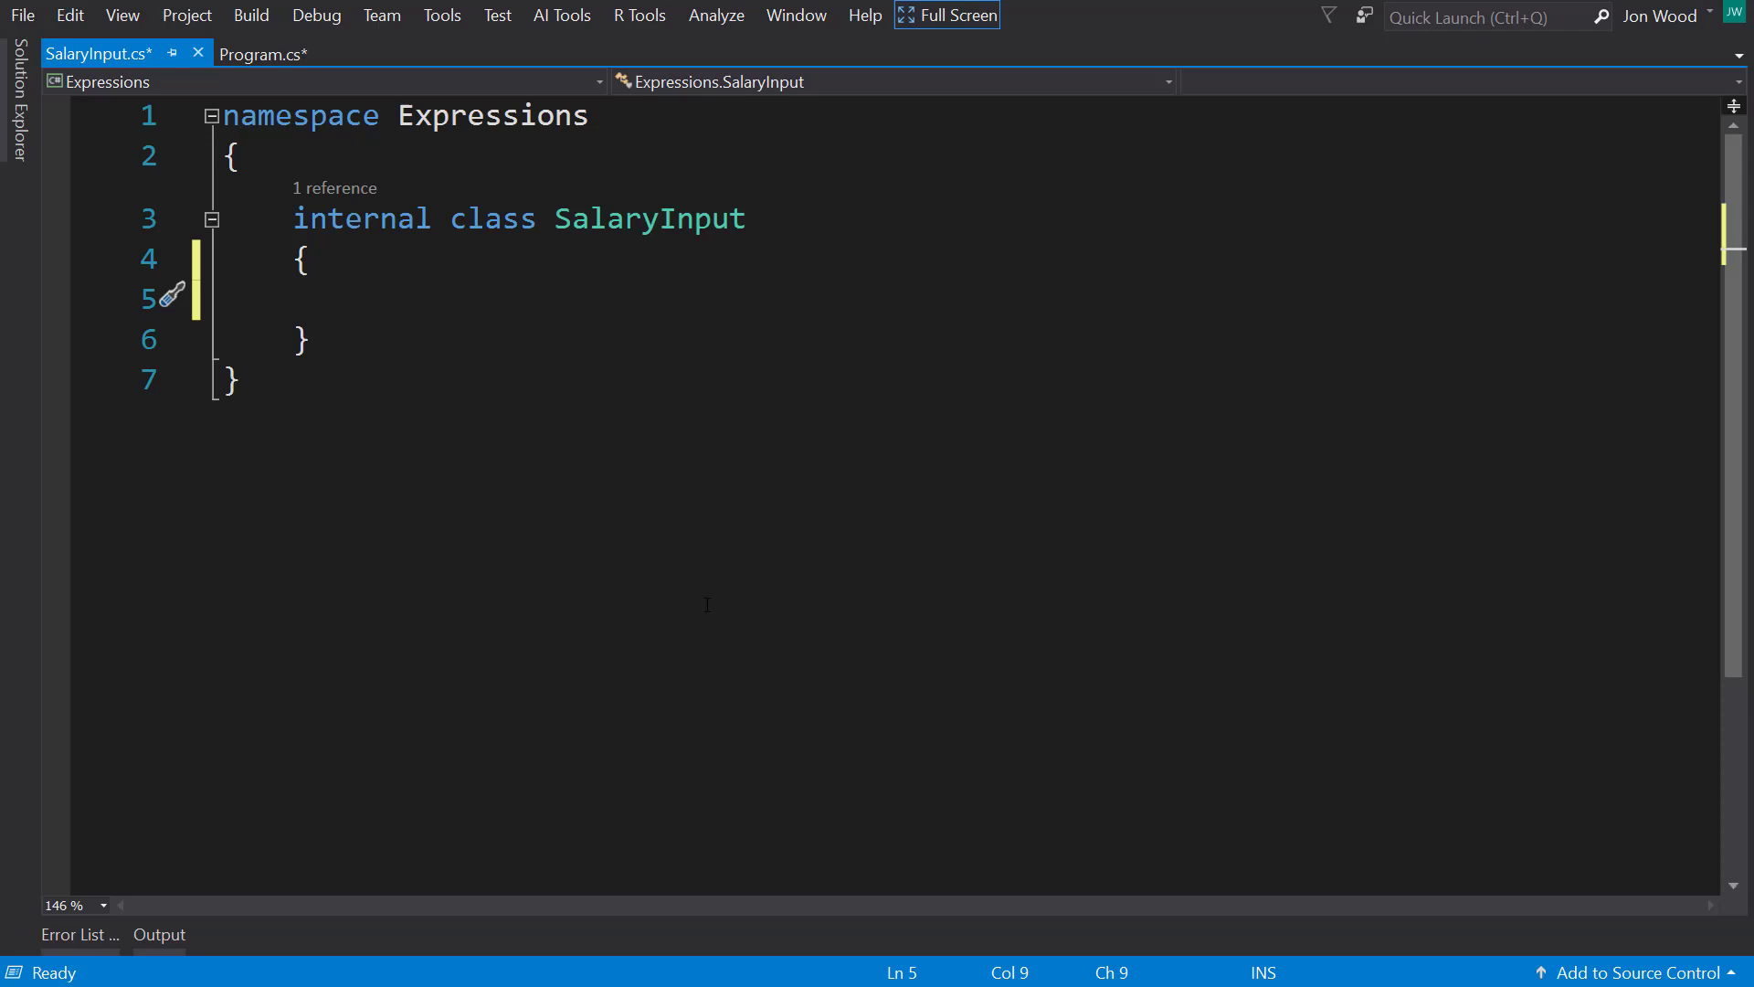
left_click(360, 299)
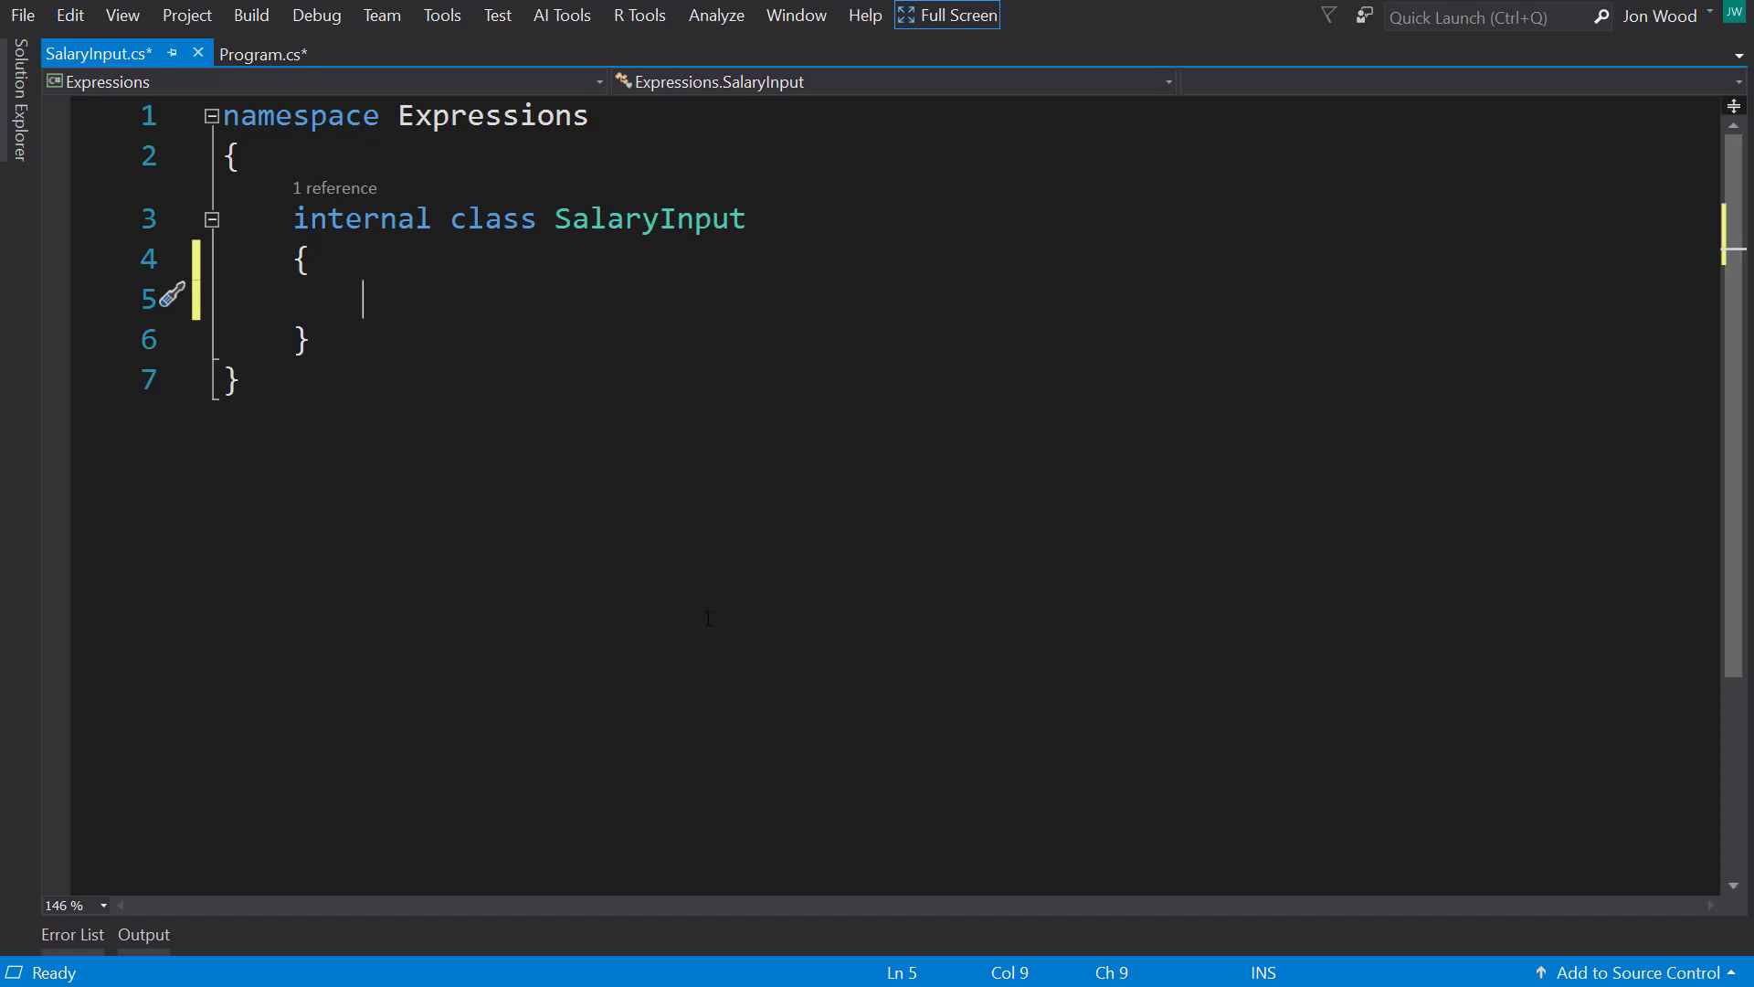
type("public float")
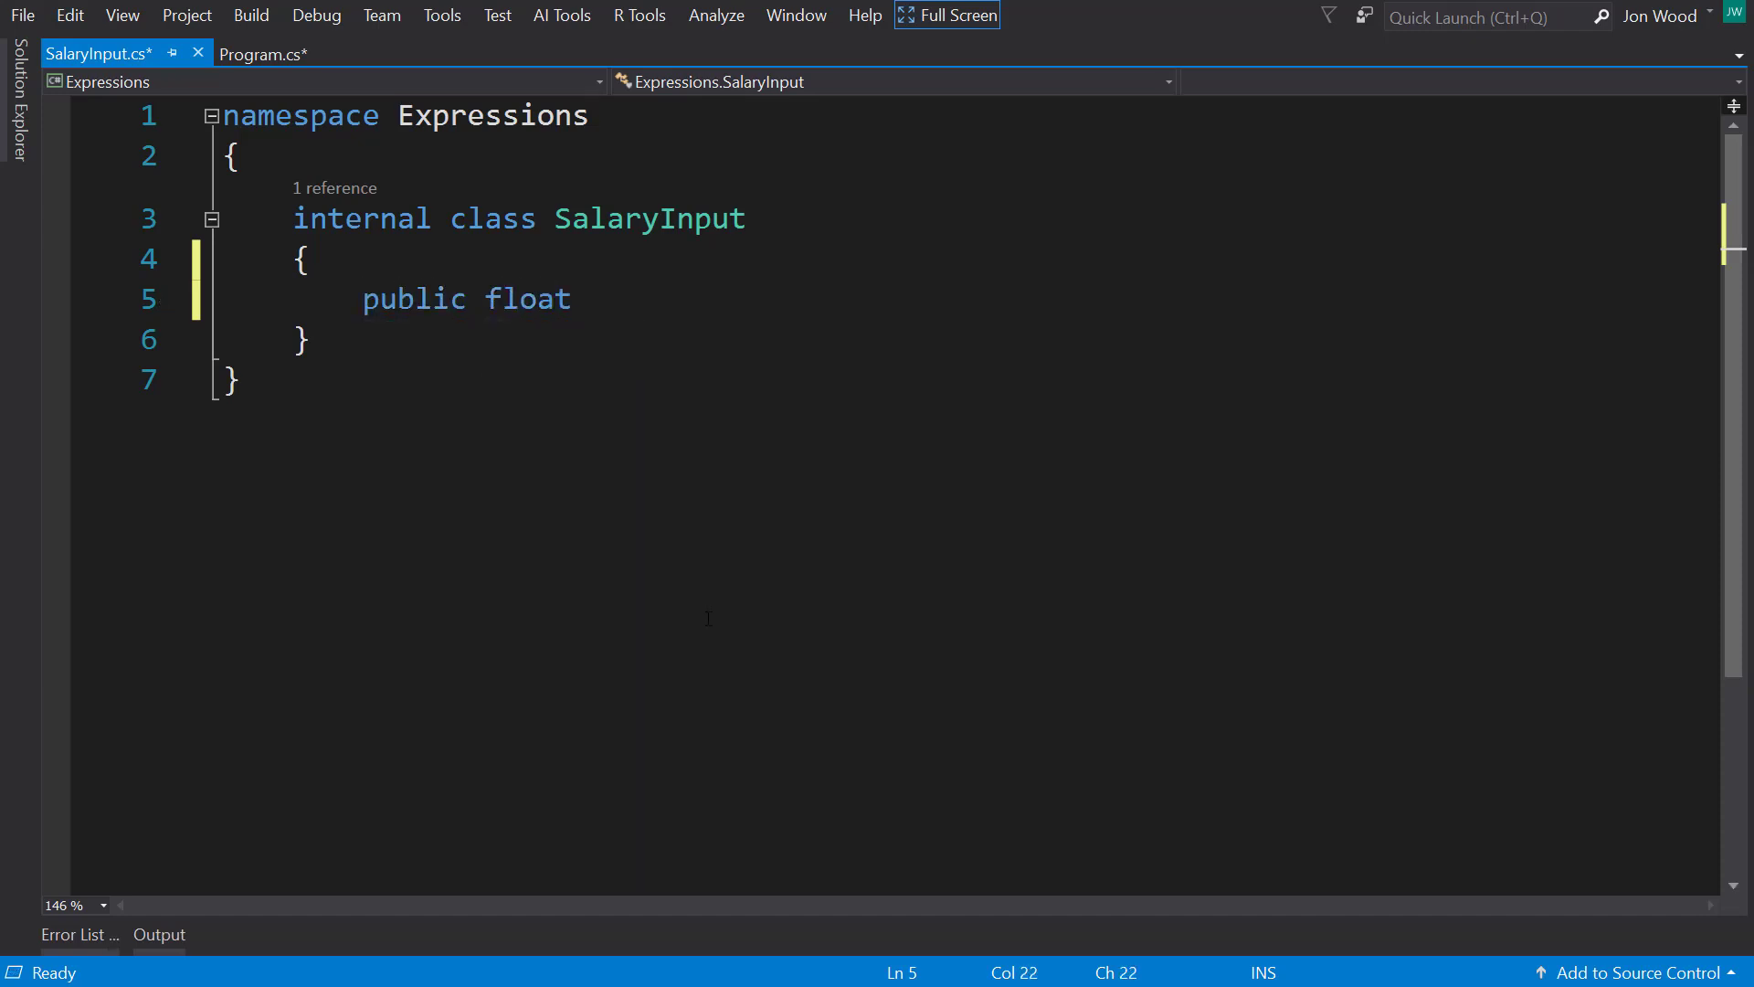
type("YearsExpei")
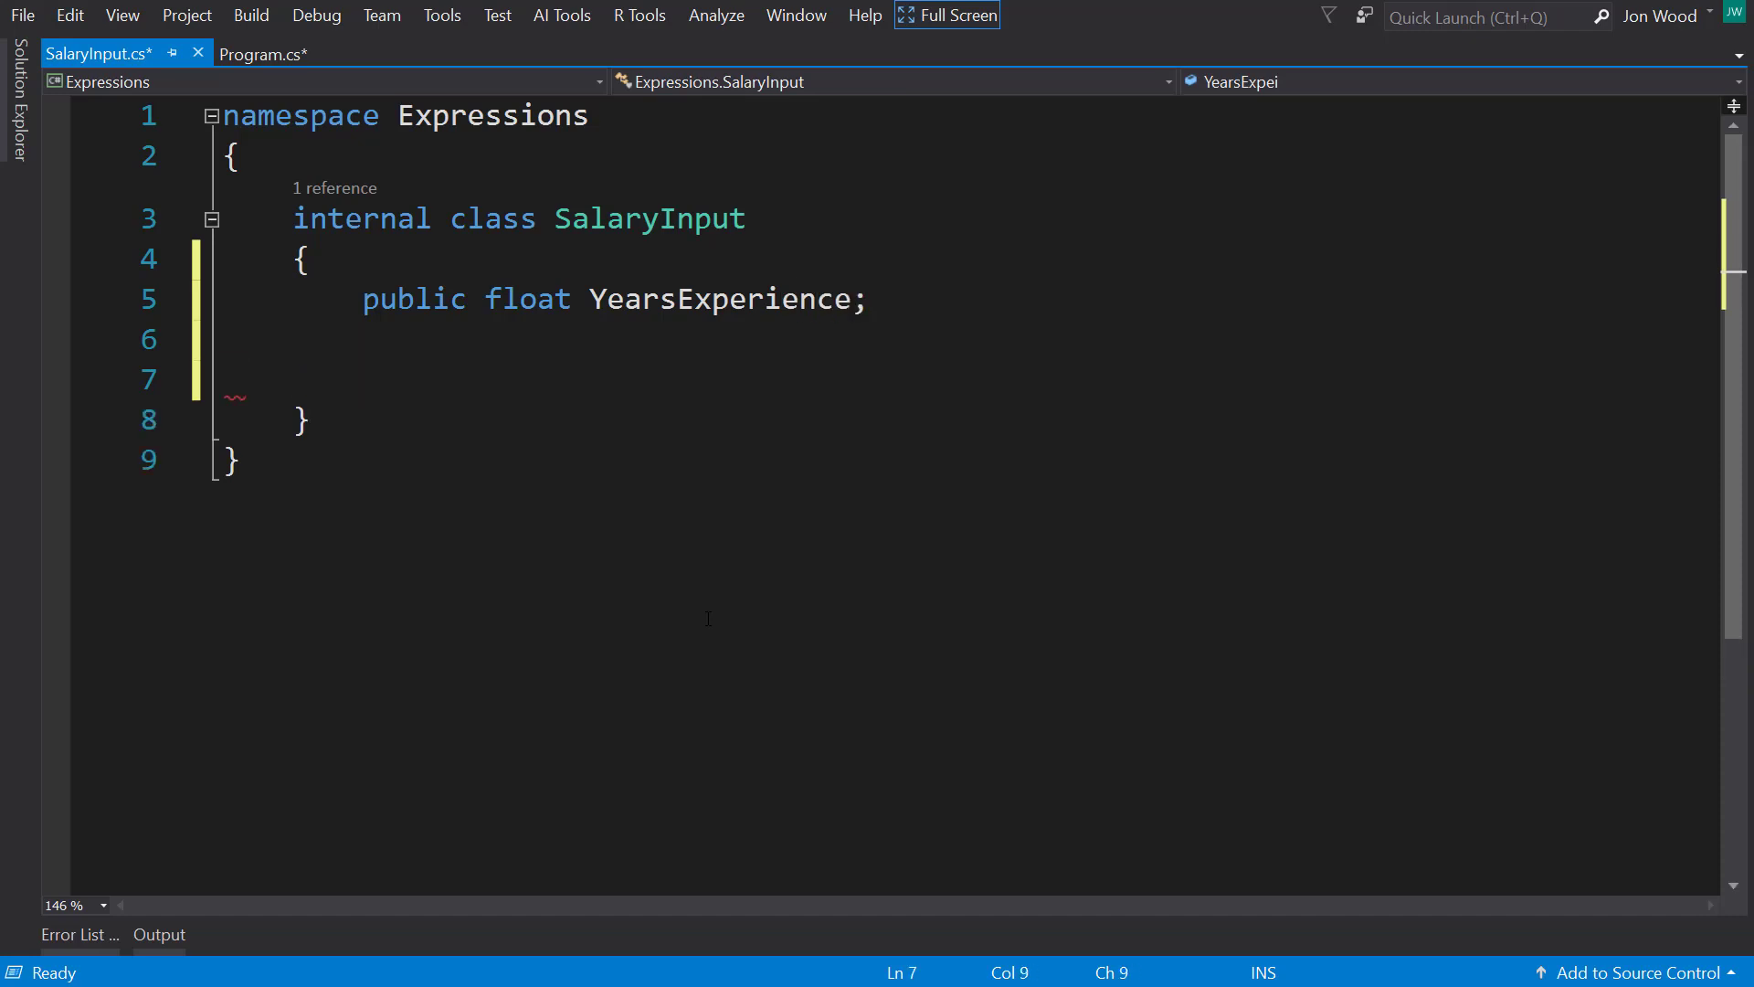
Step: Add public bool IsManager, string Title and int NumberOfTeamsManaged fields
type("public b")
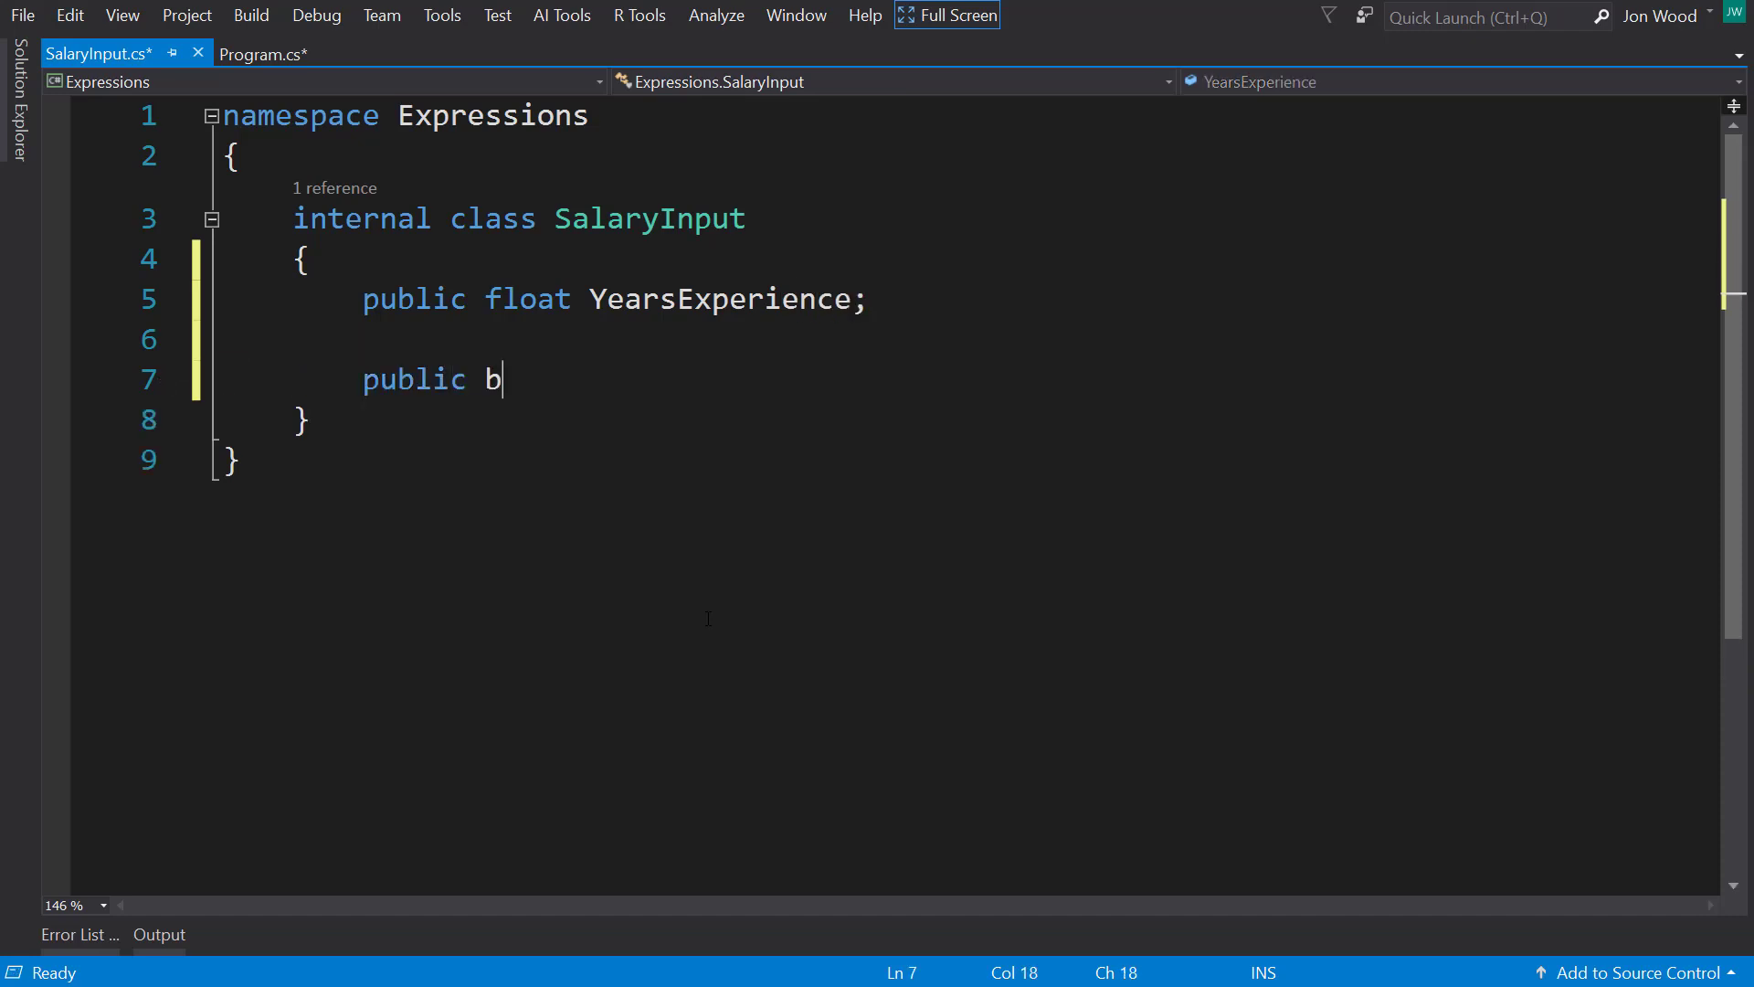
type("ool Is")
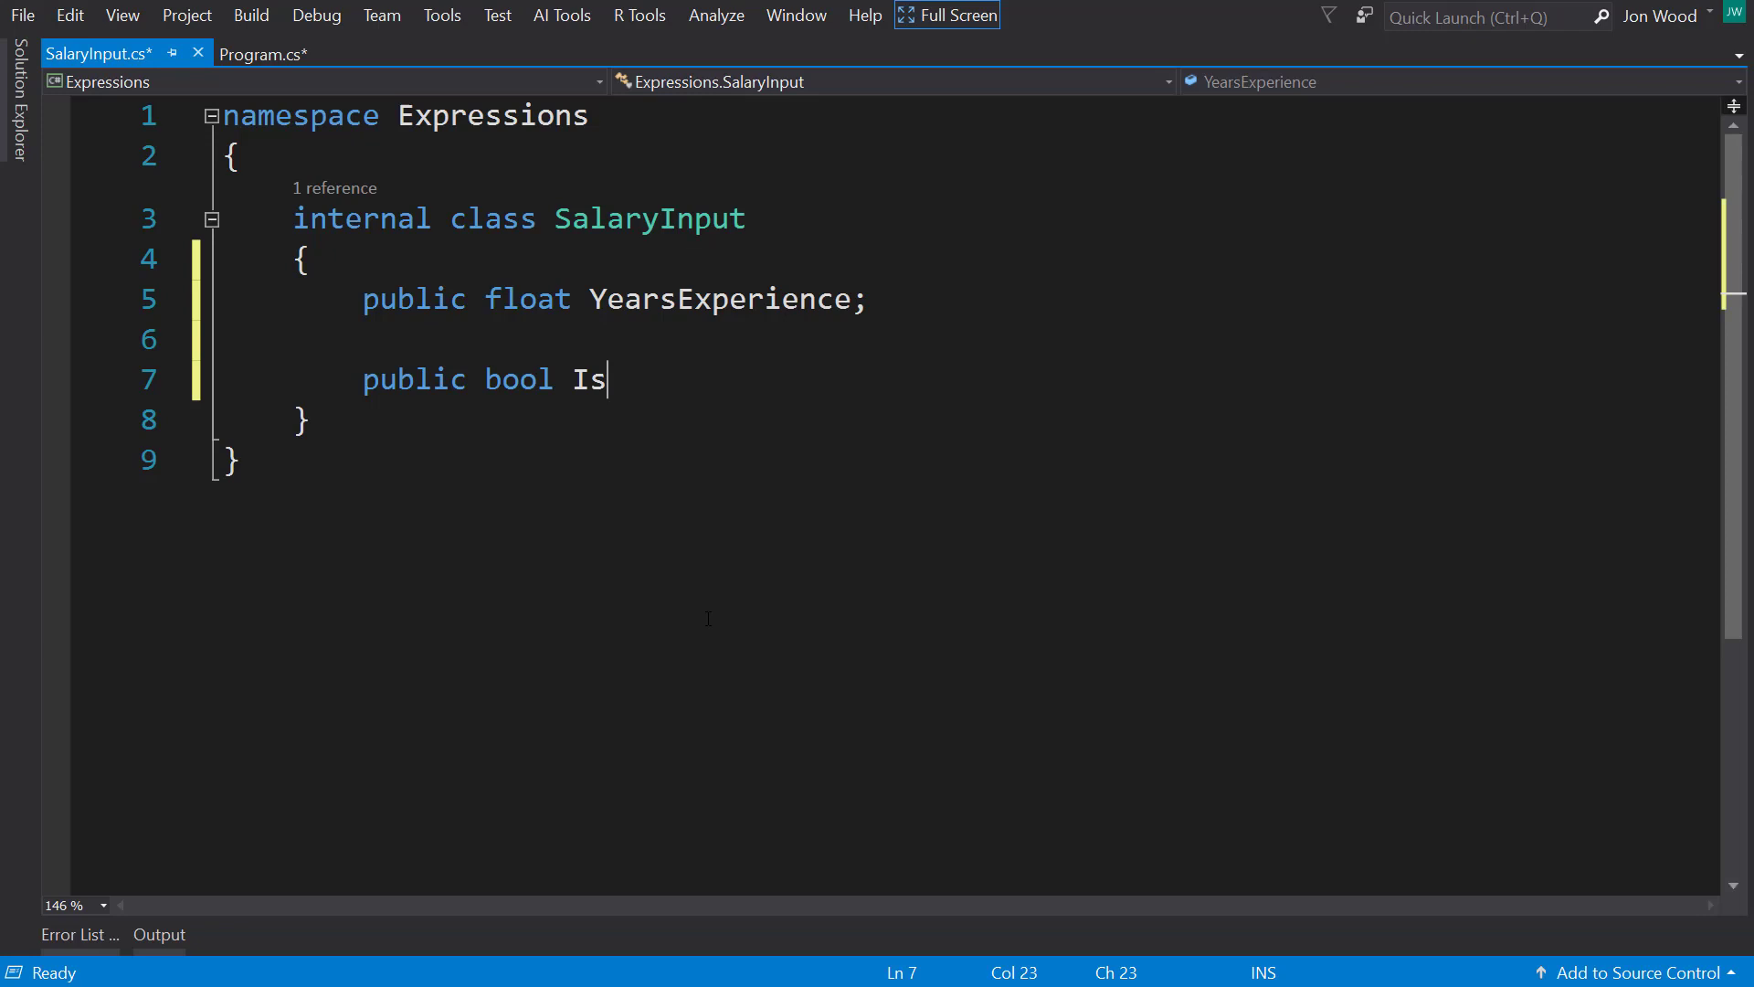
type("Manager;")
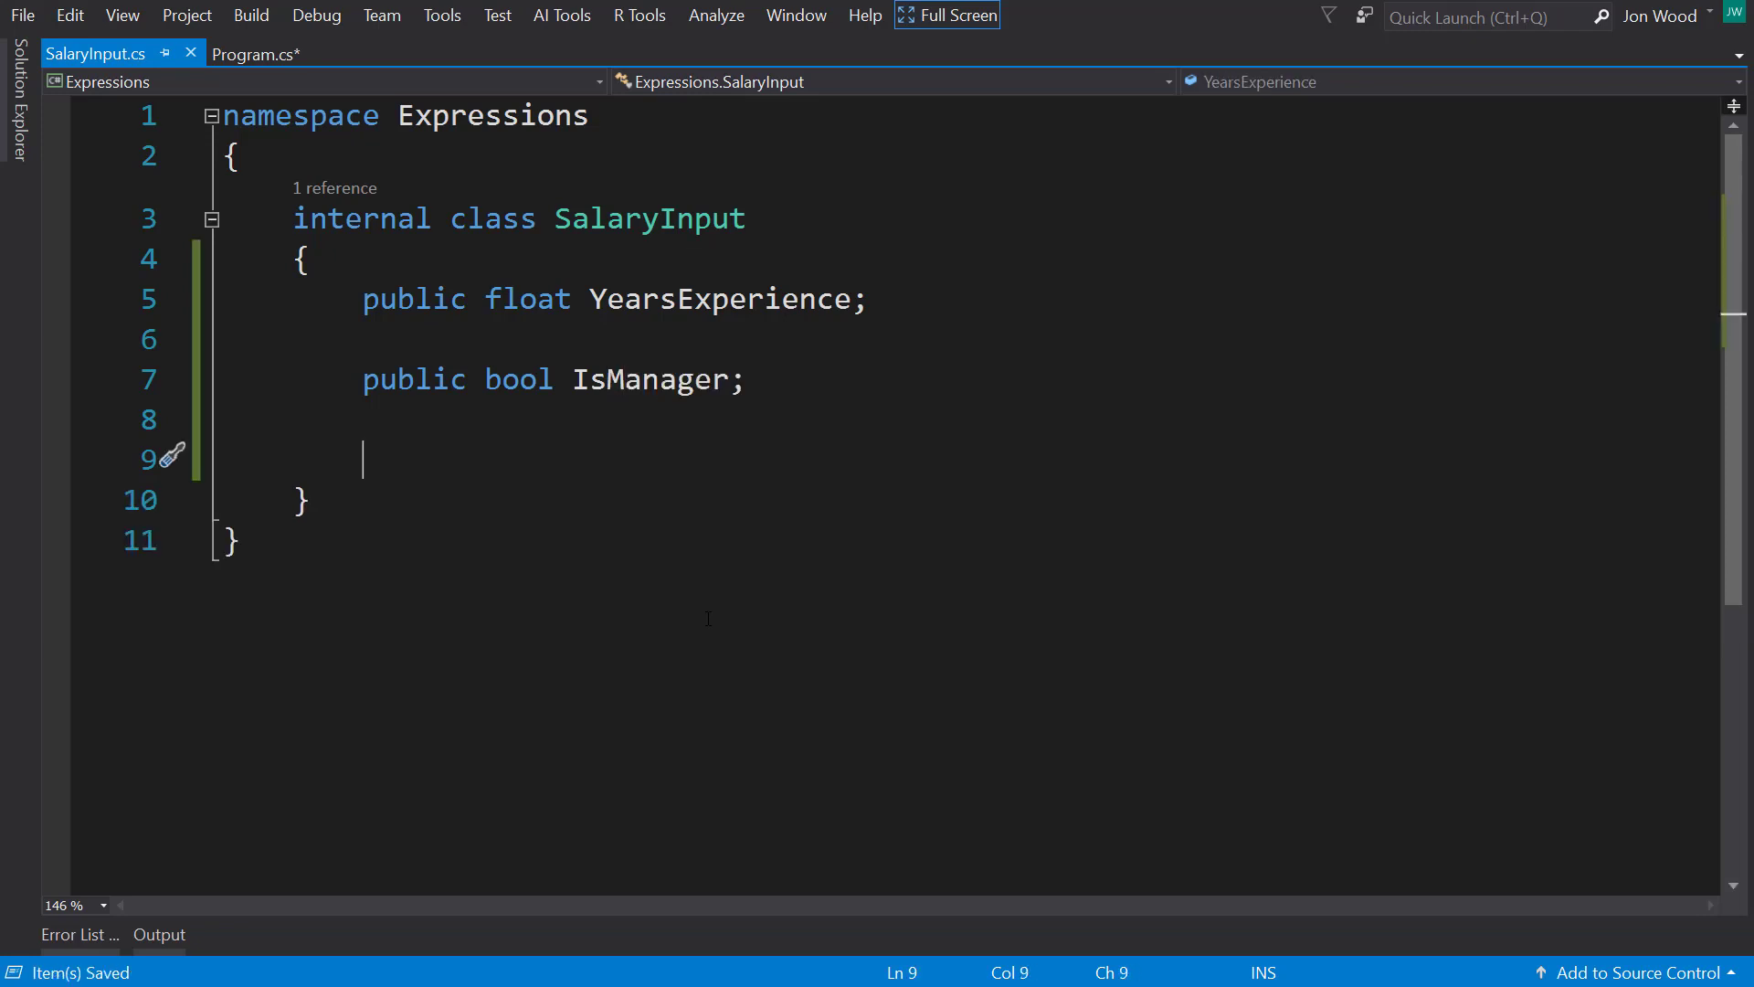
type("public string Titl")
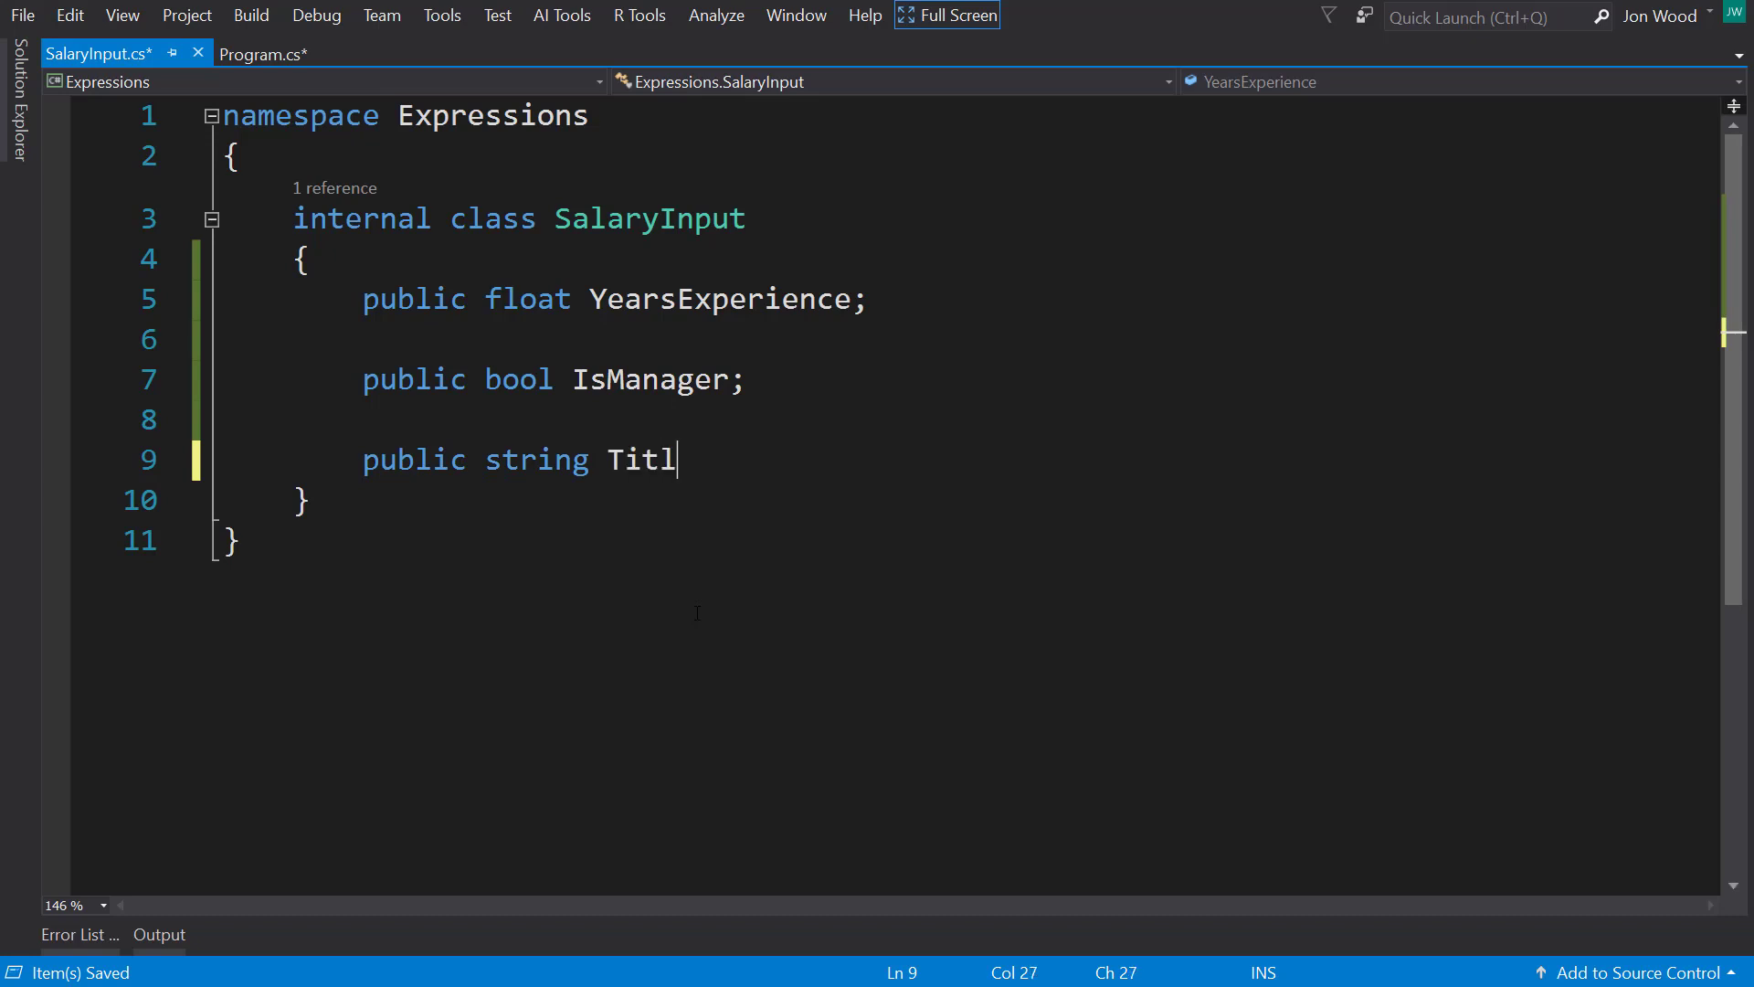
type("e;")
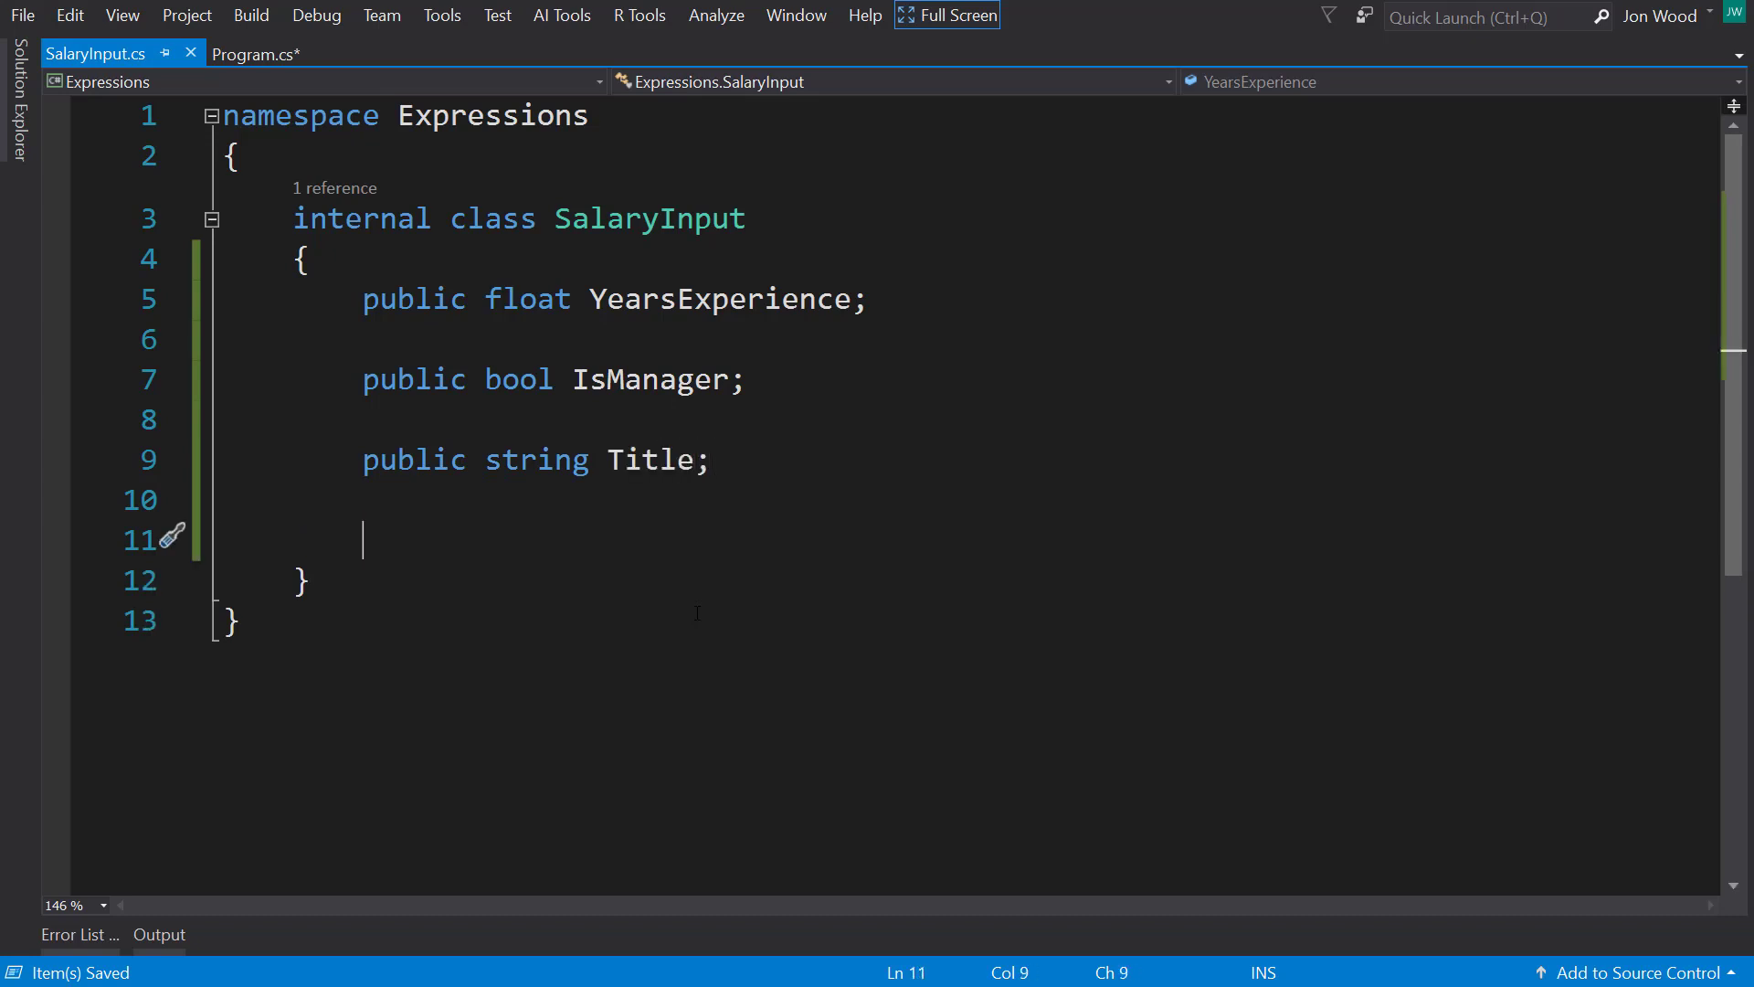
type("public int Numb")
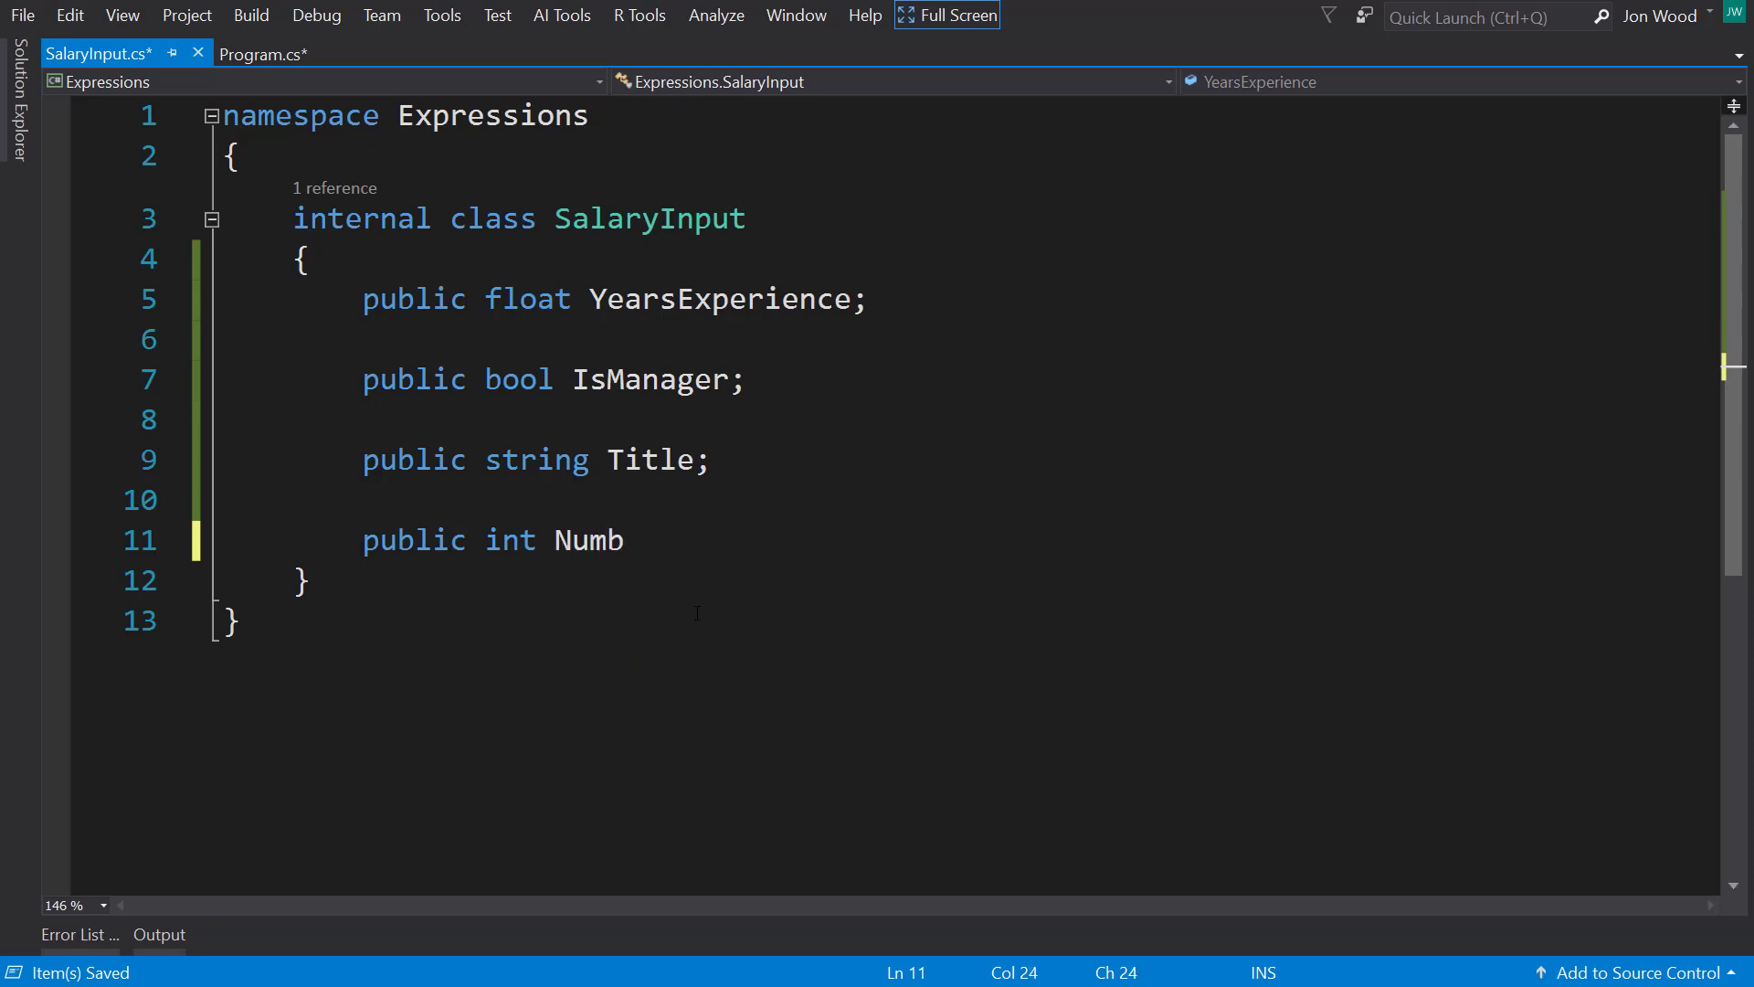
type("erOfTeams")
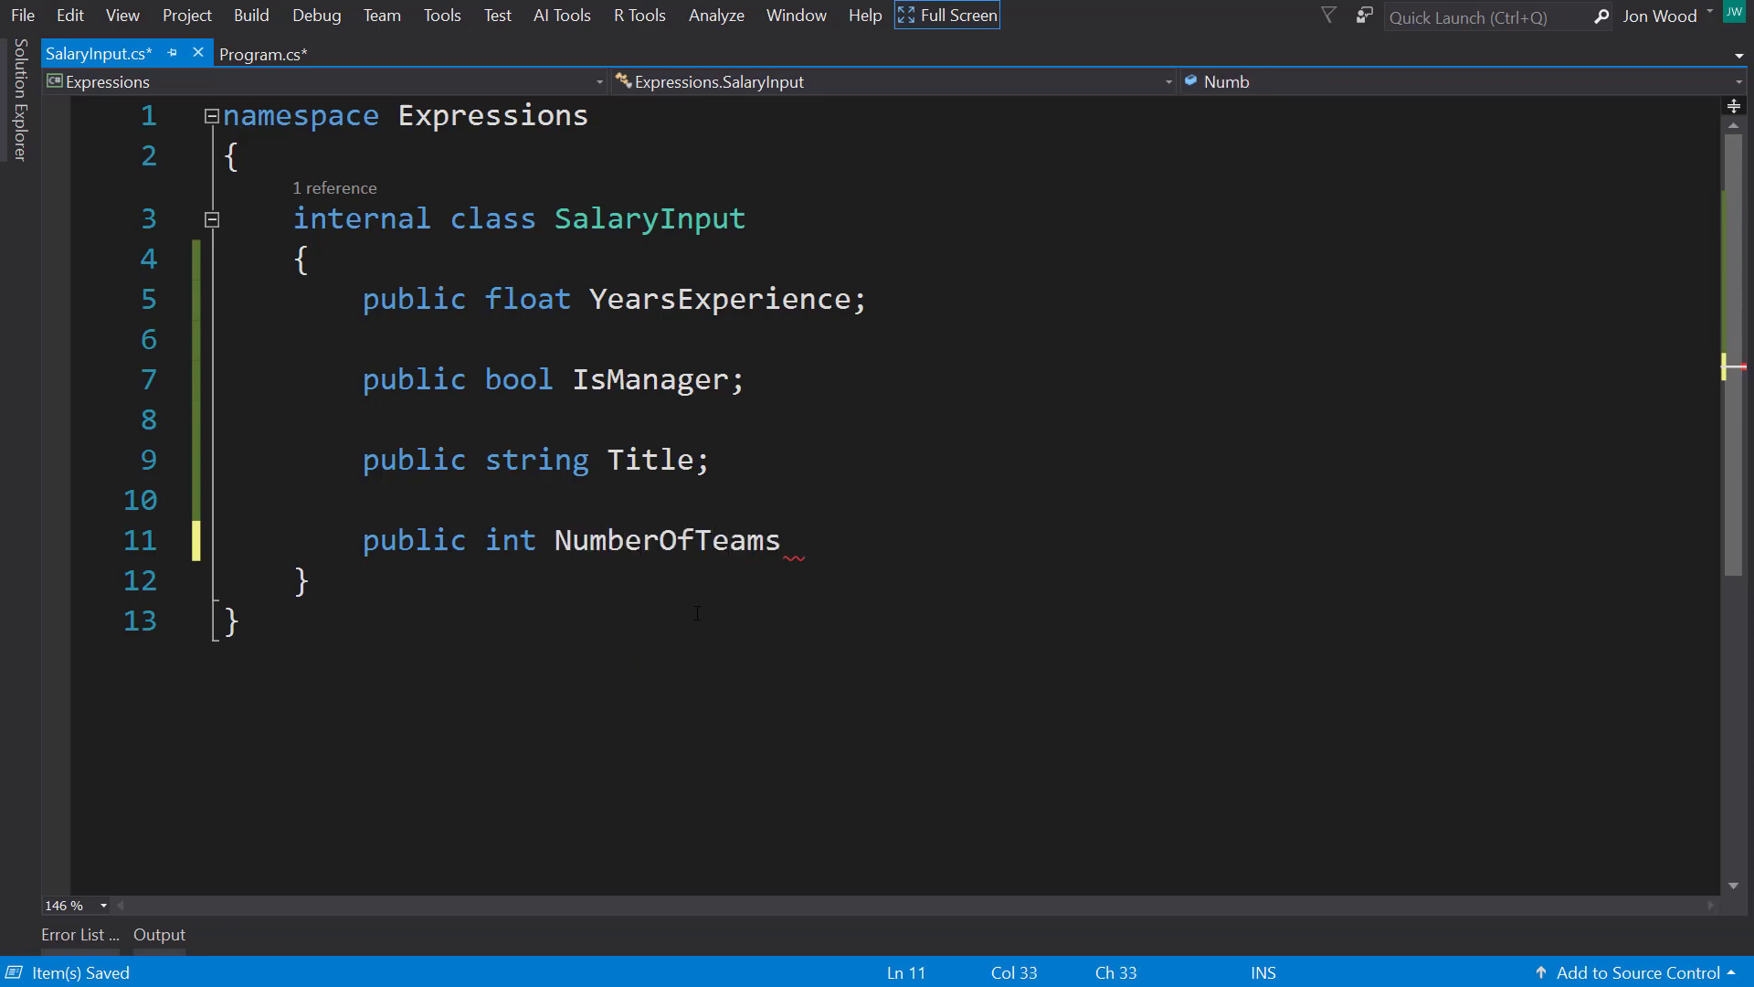
type("Managed;")
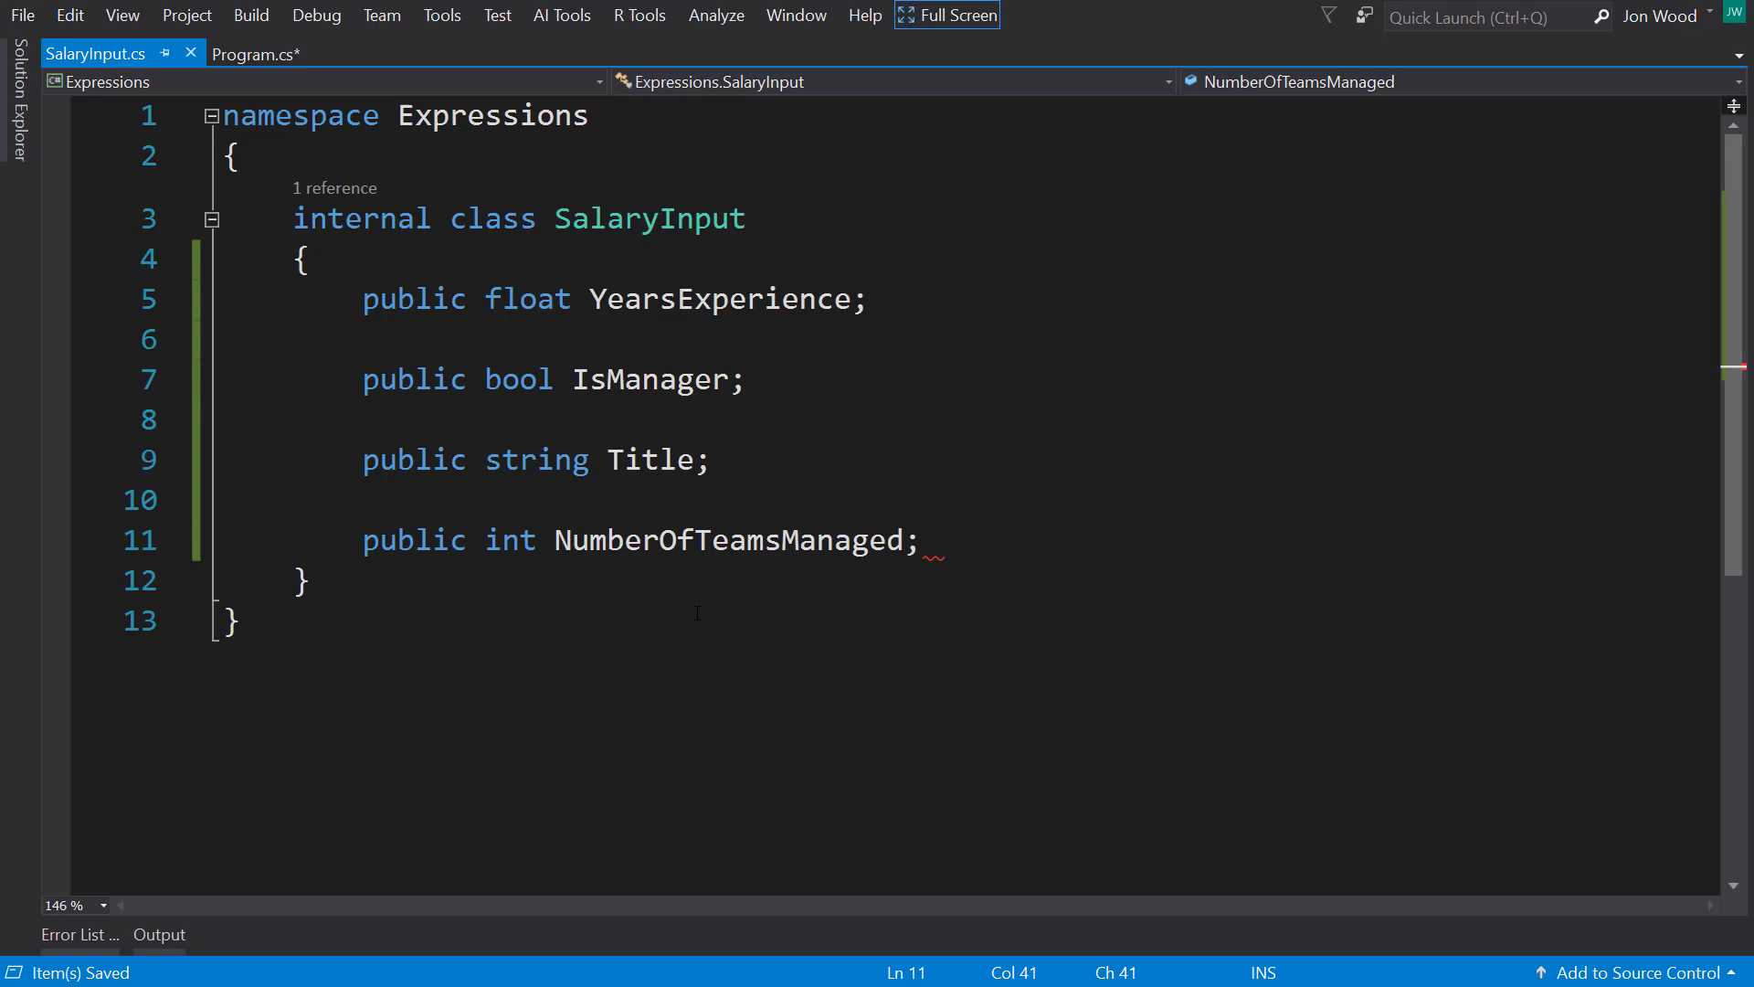
mouse_move(657, 379)
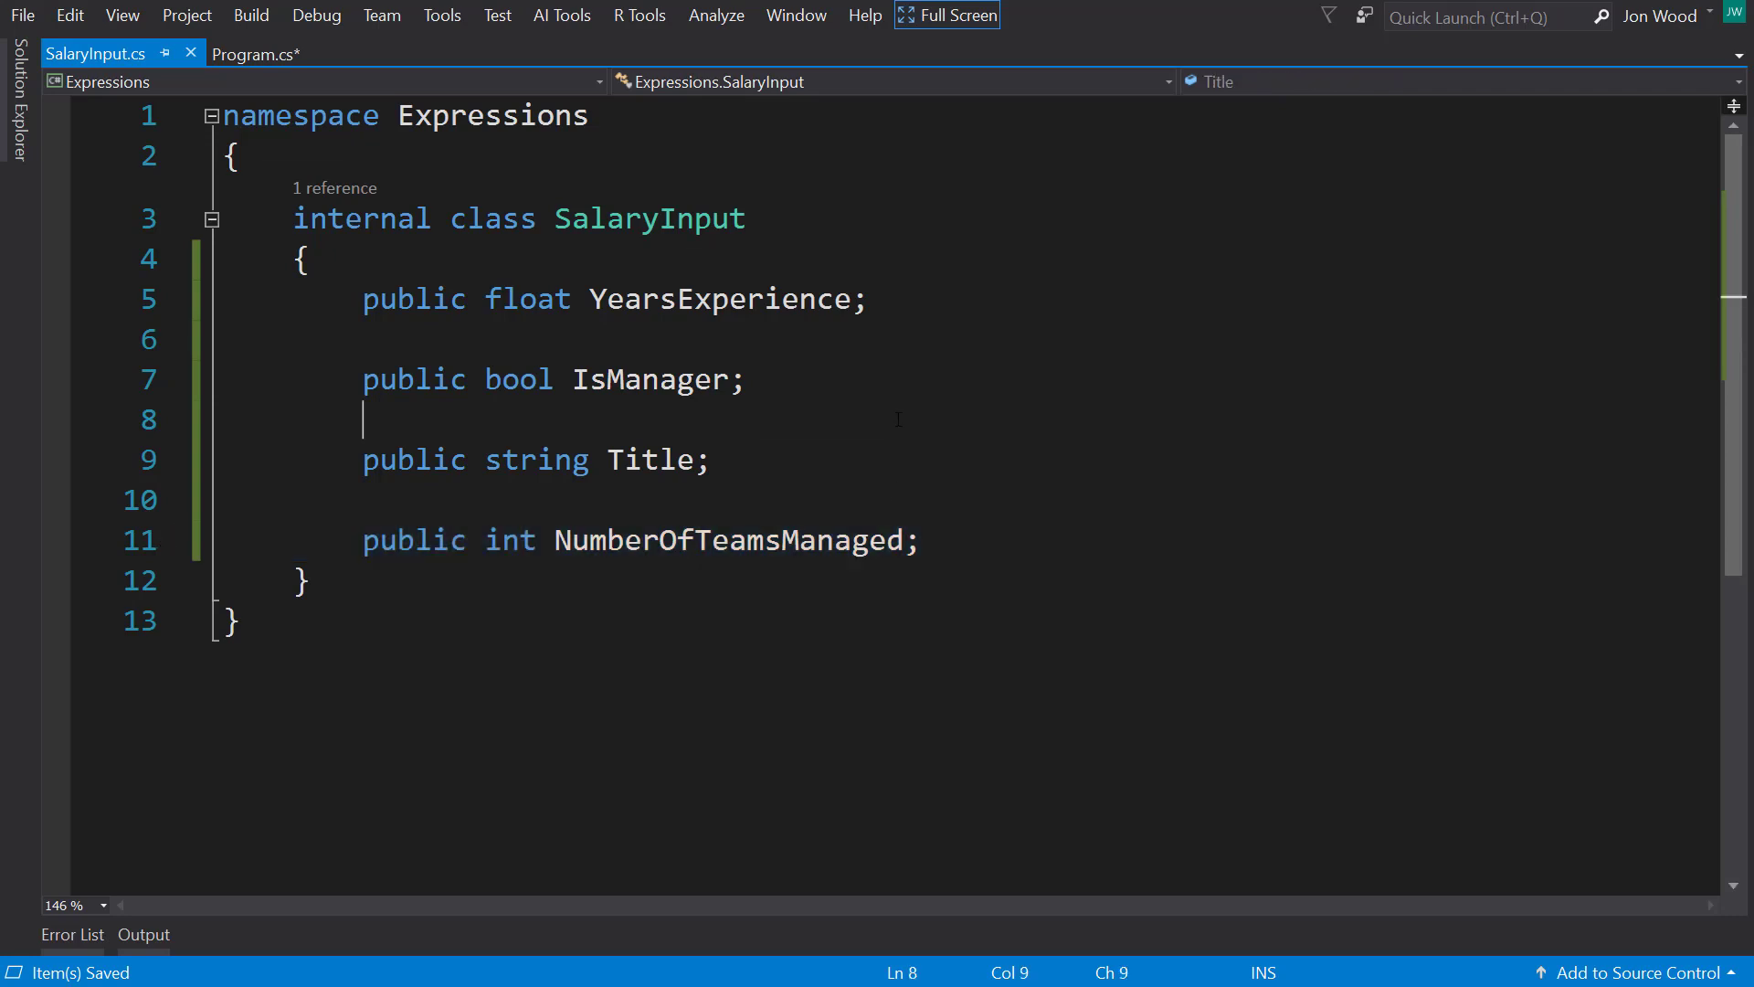
Step: In Program.cs, add Developer, Director and Analyst SalaryInput entries to inputData
left_click(255, 54)
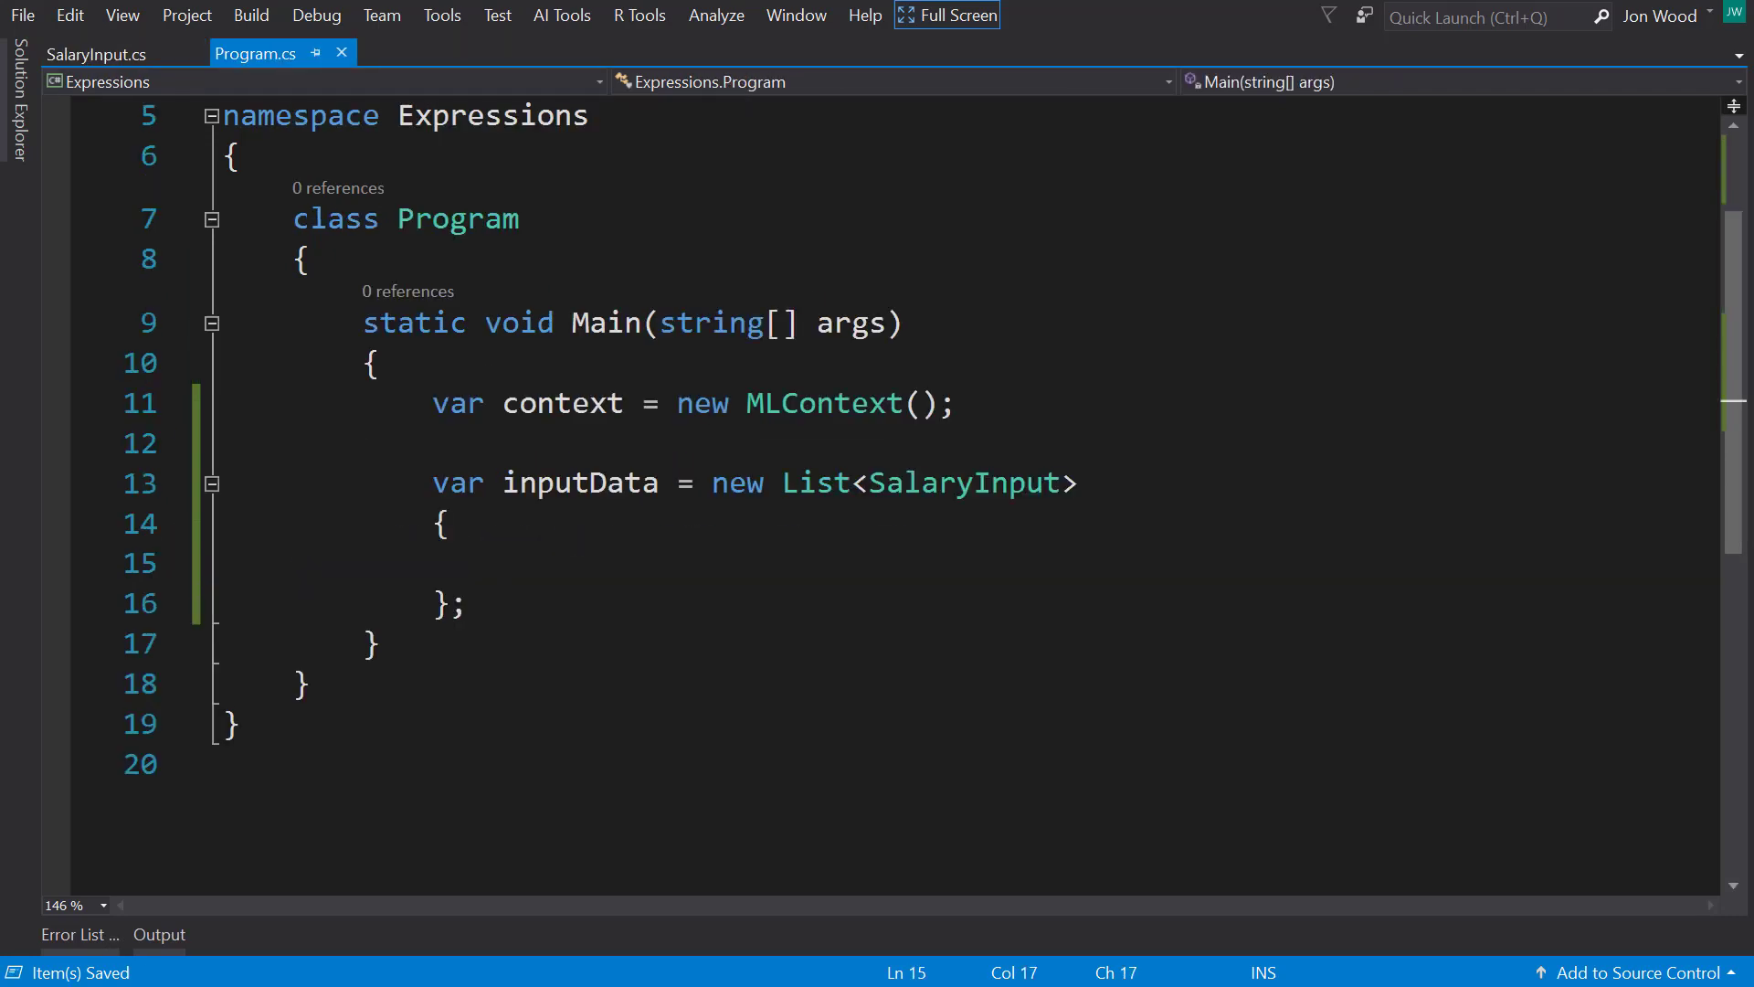
left_click(502, 563)
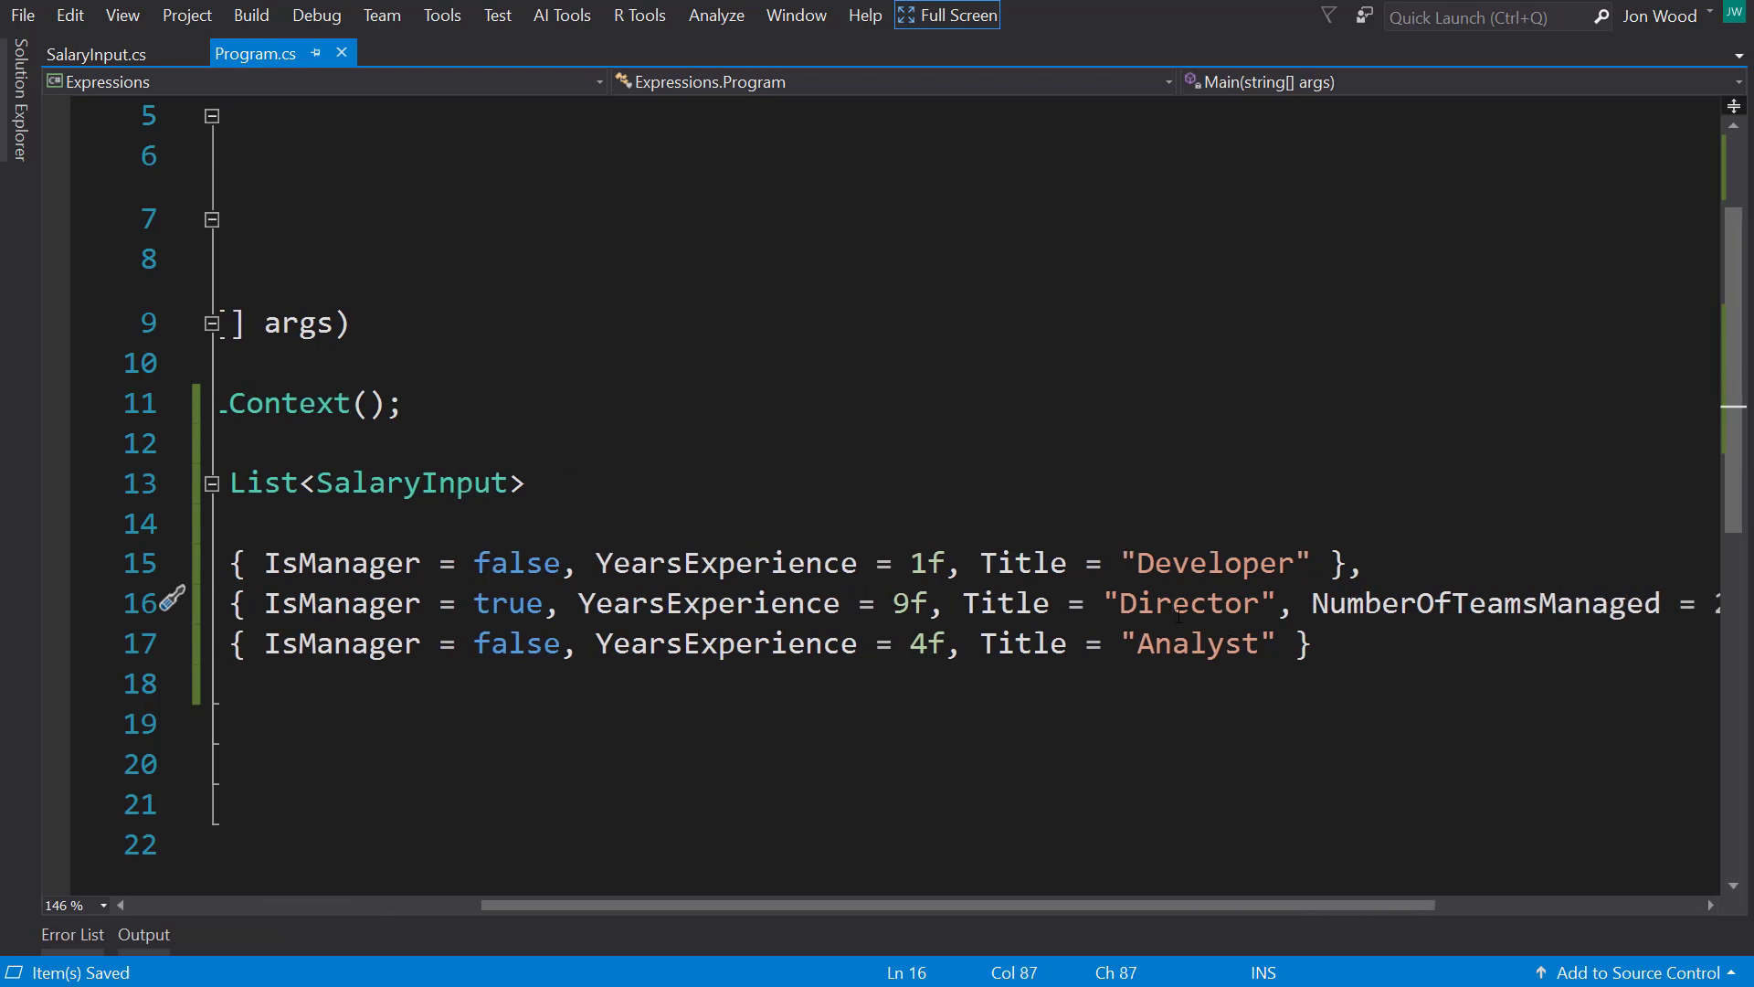
double_click(1309, 603)
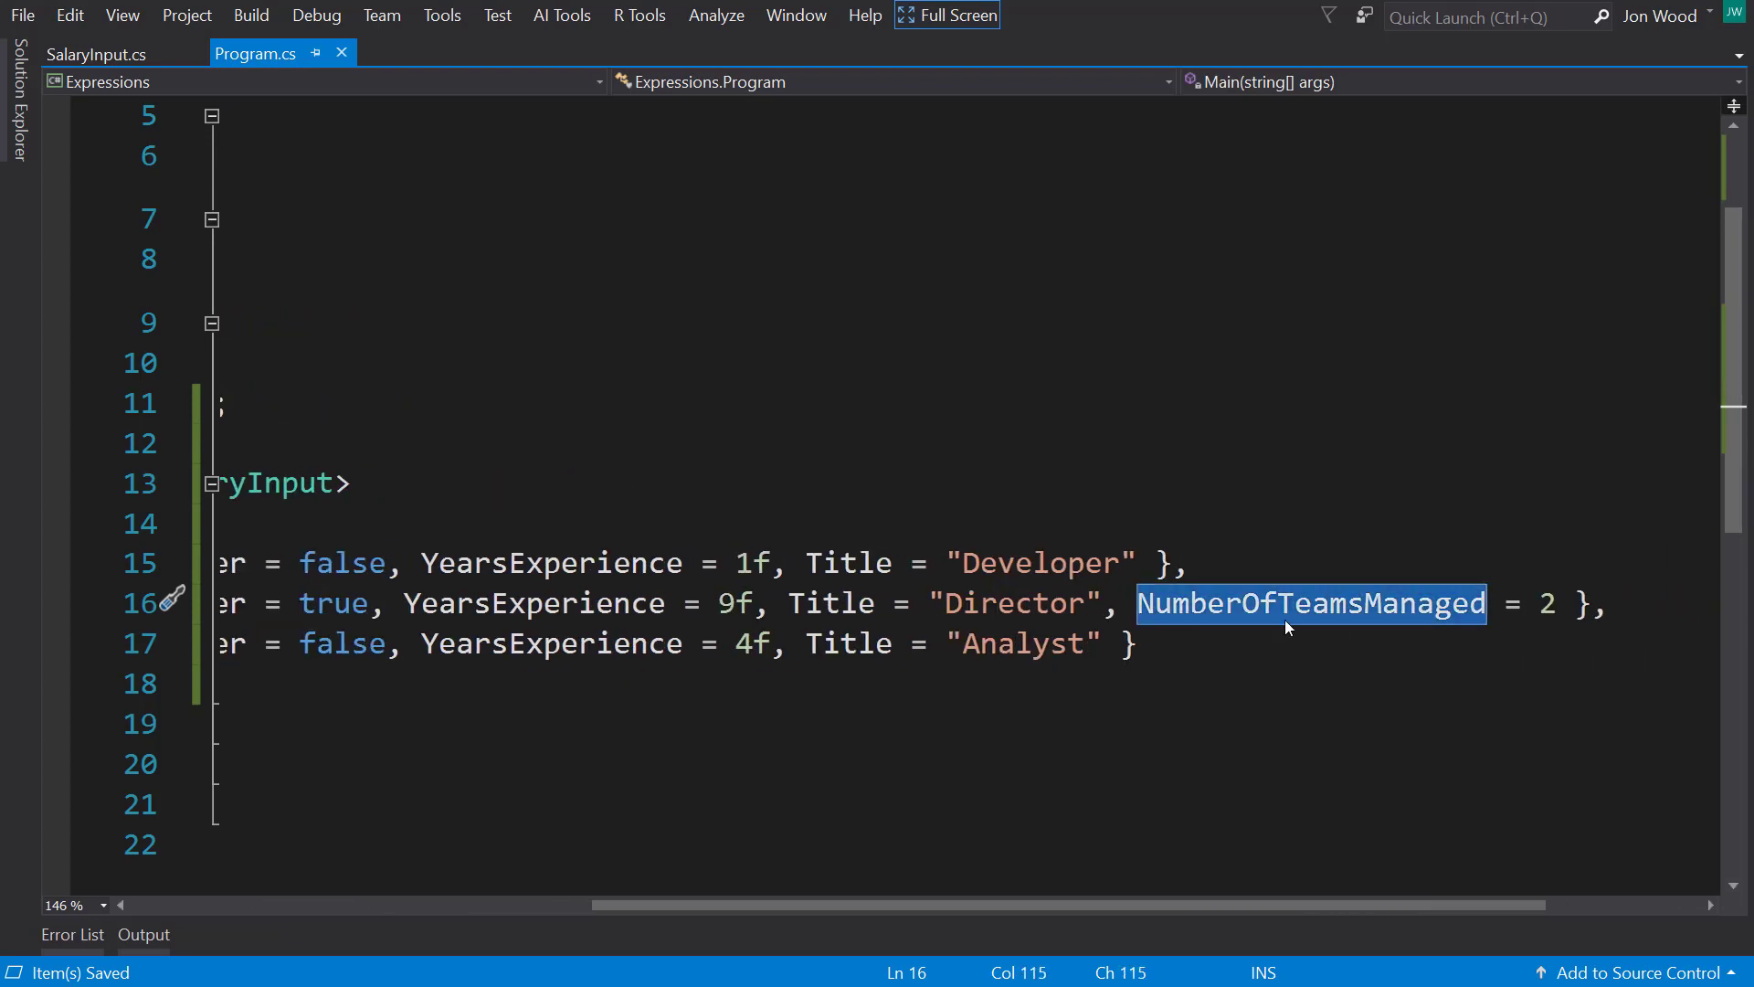
scroll("left", 3)
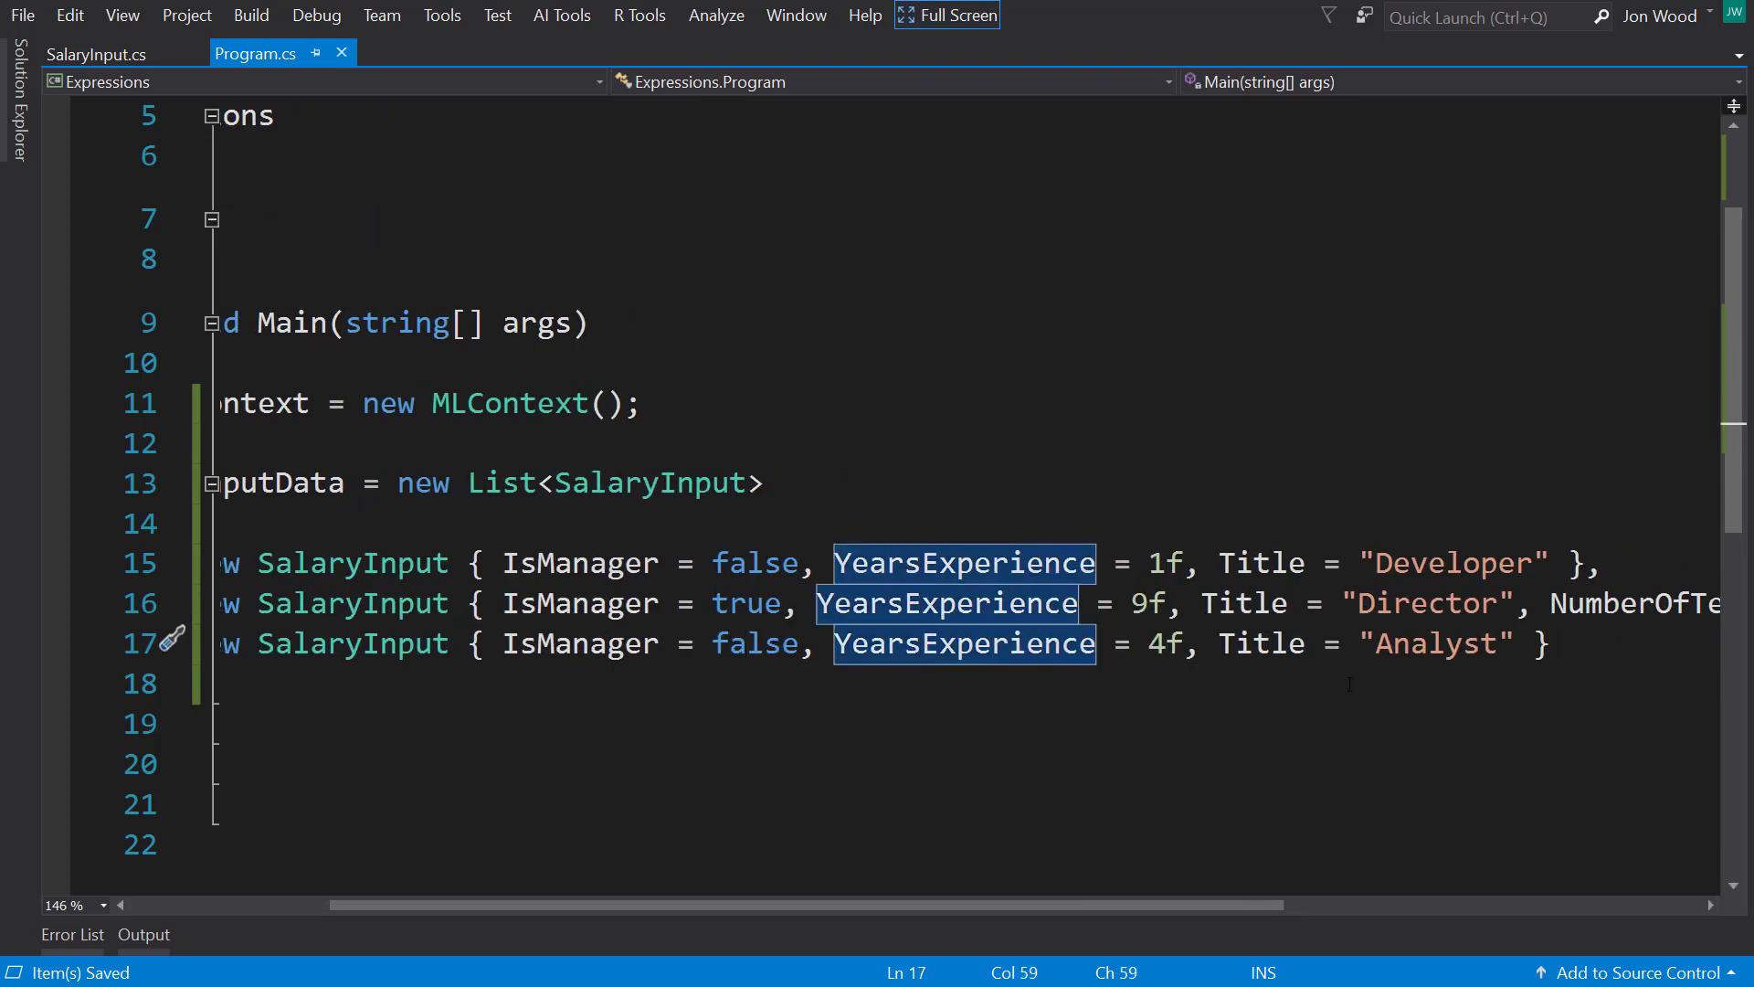
double_click(1437, 643)
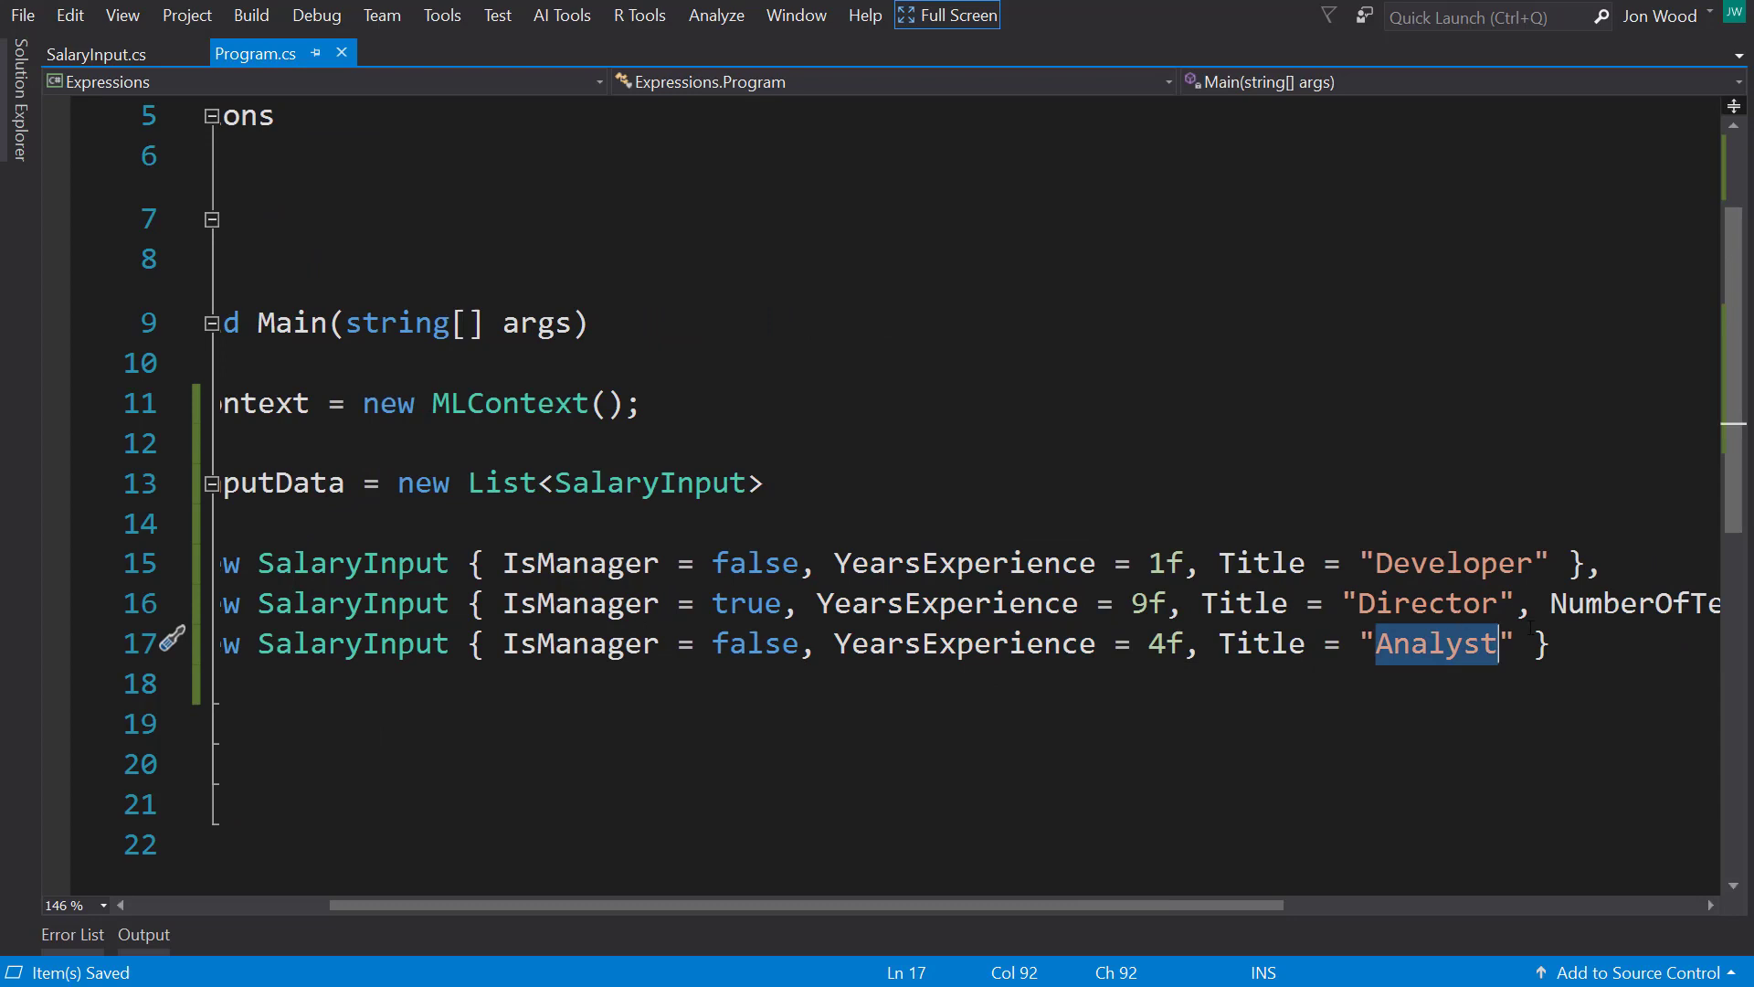
type("var data =")
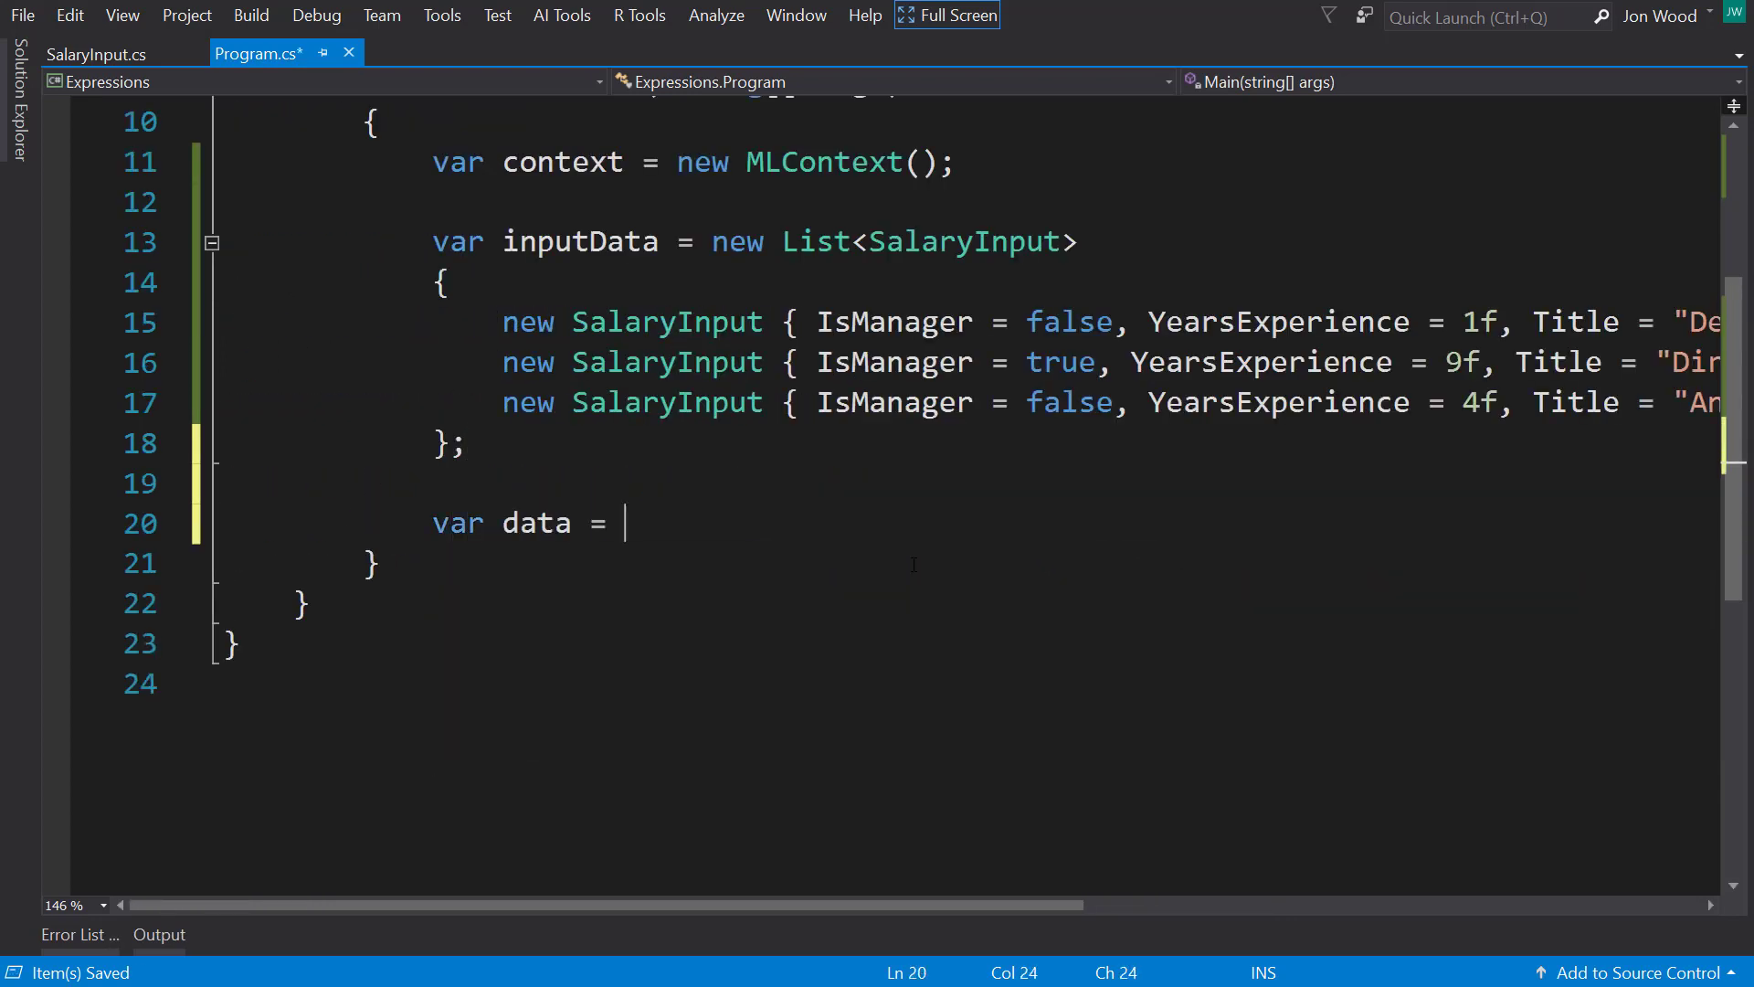
Step: Create data using context.Data.LoadFromEnumerable(inputData)
type("context.Data.")
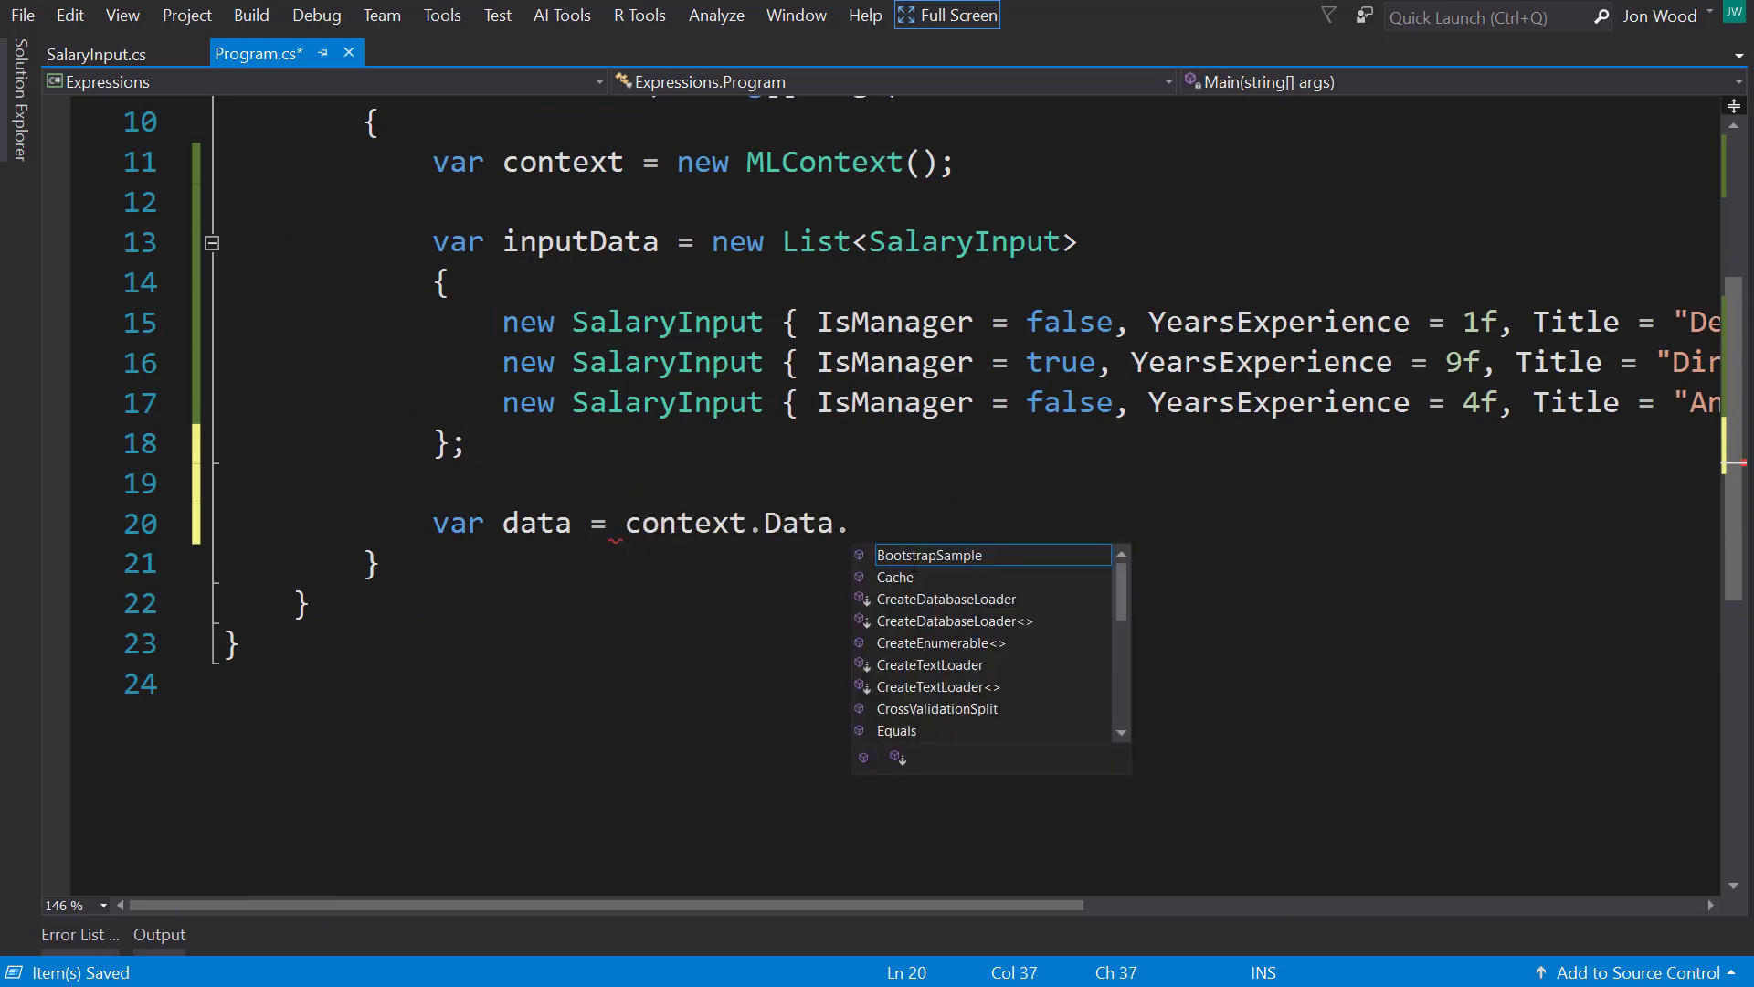
type("loadfrom")
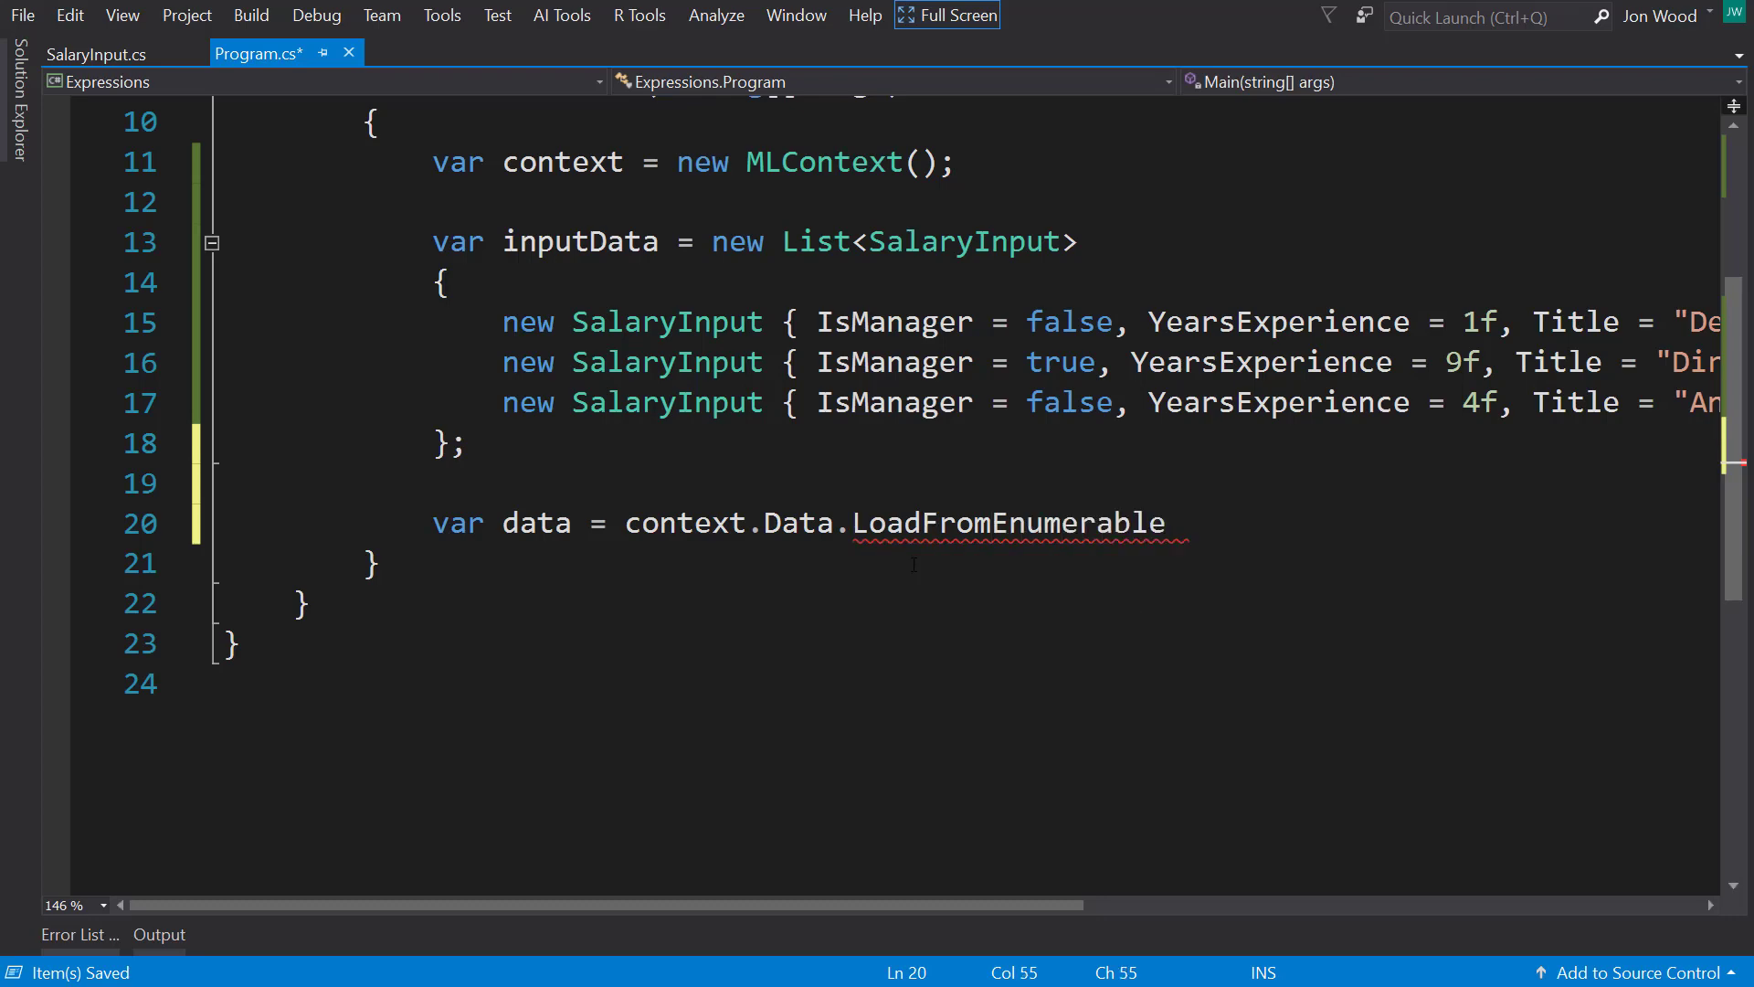
type("(inputData)")
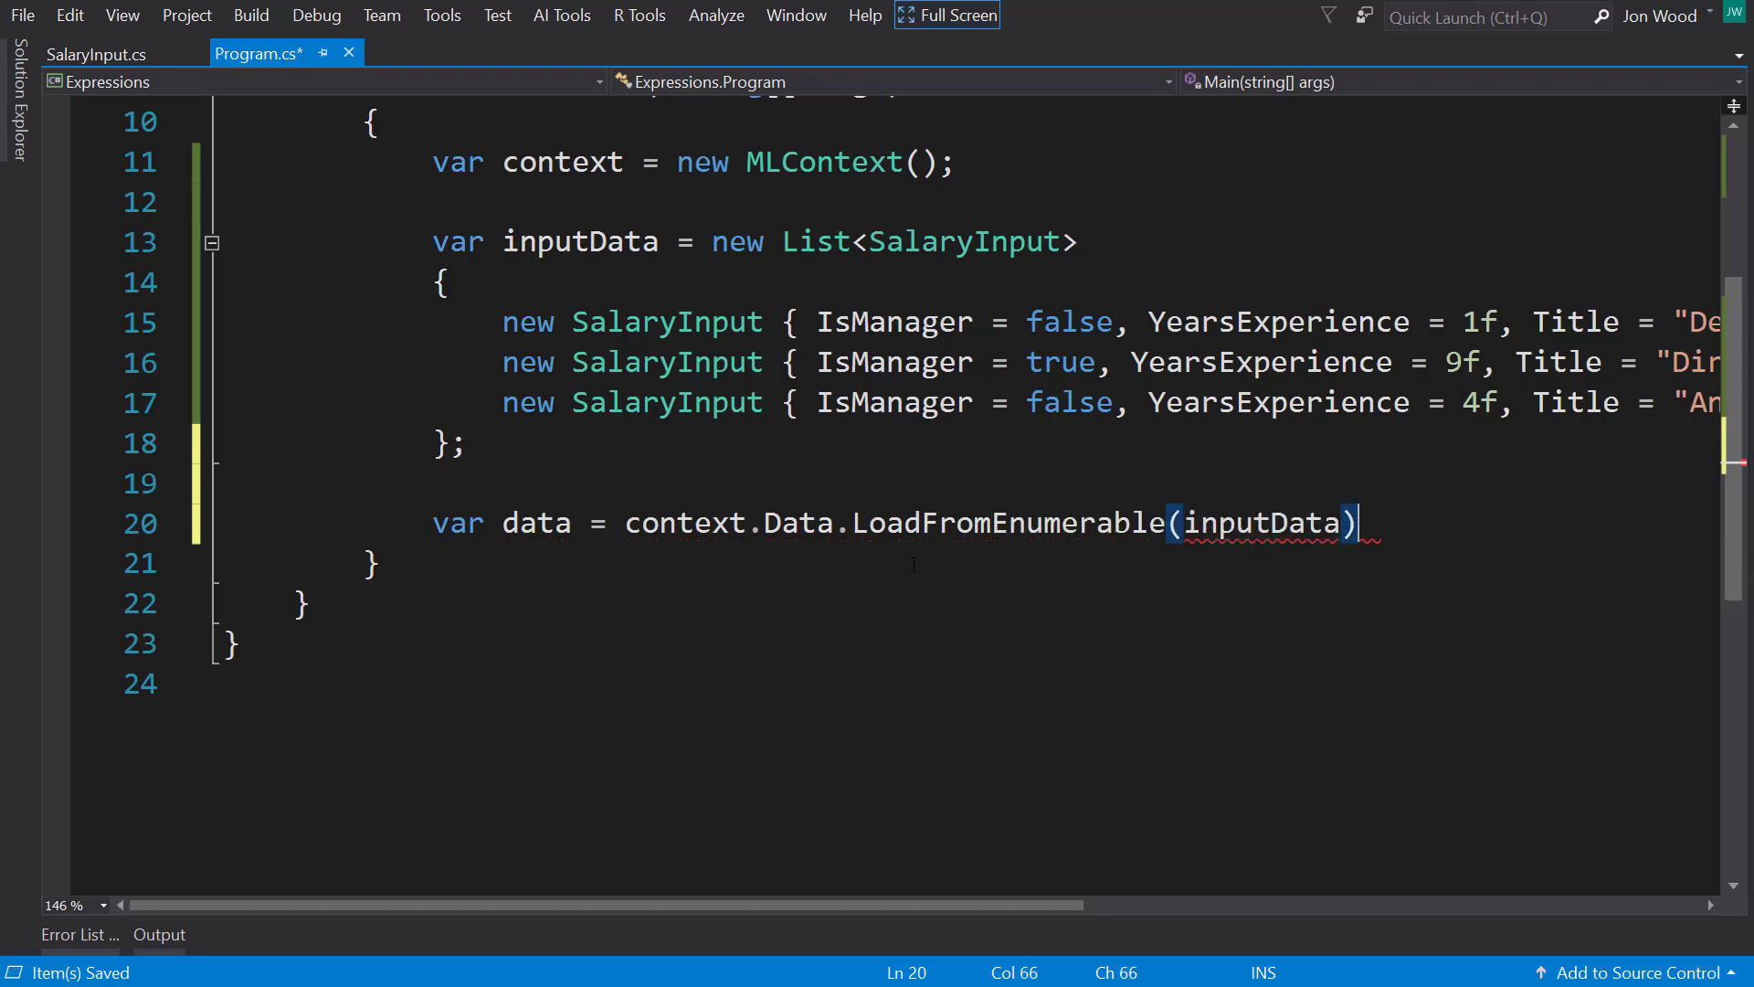
type("var e")
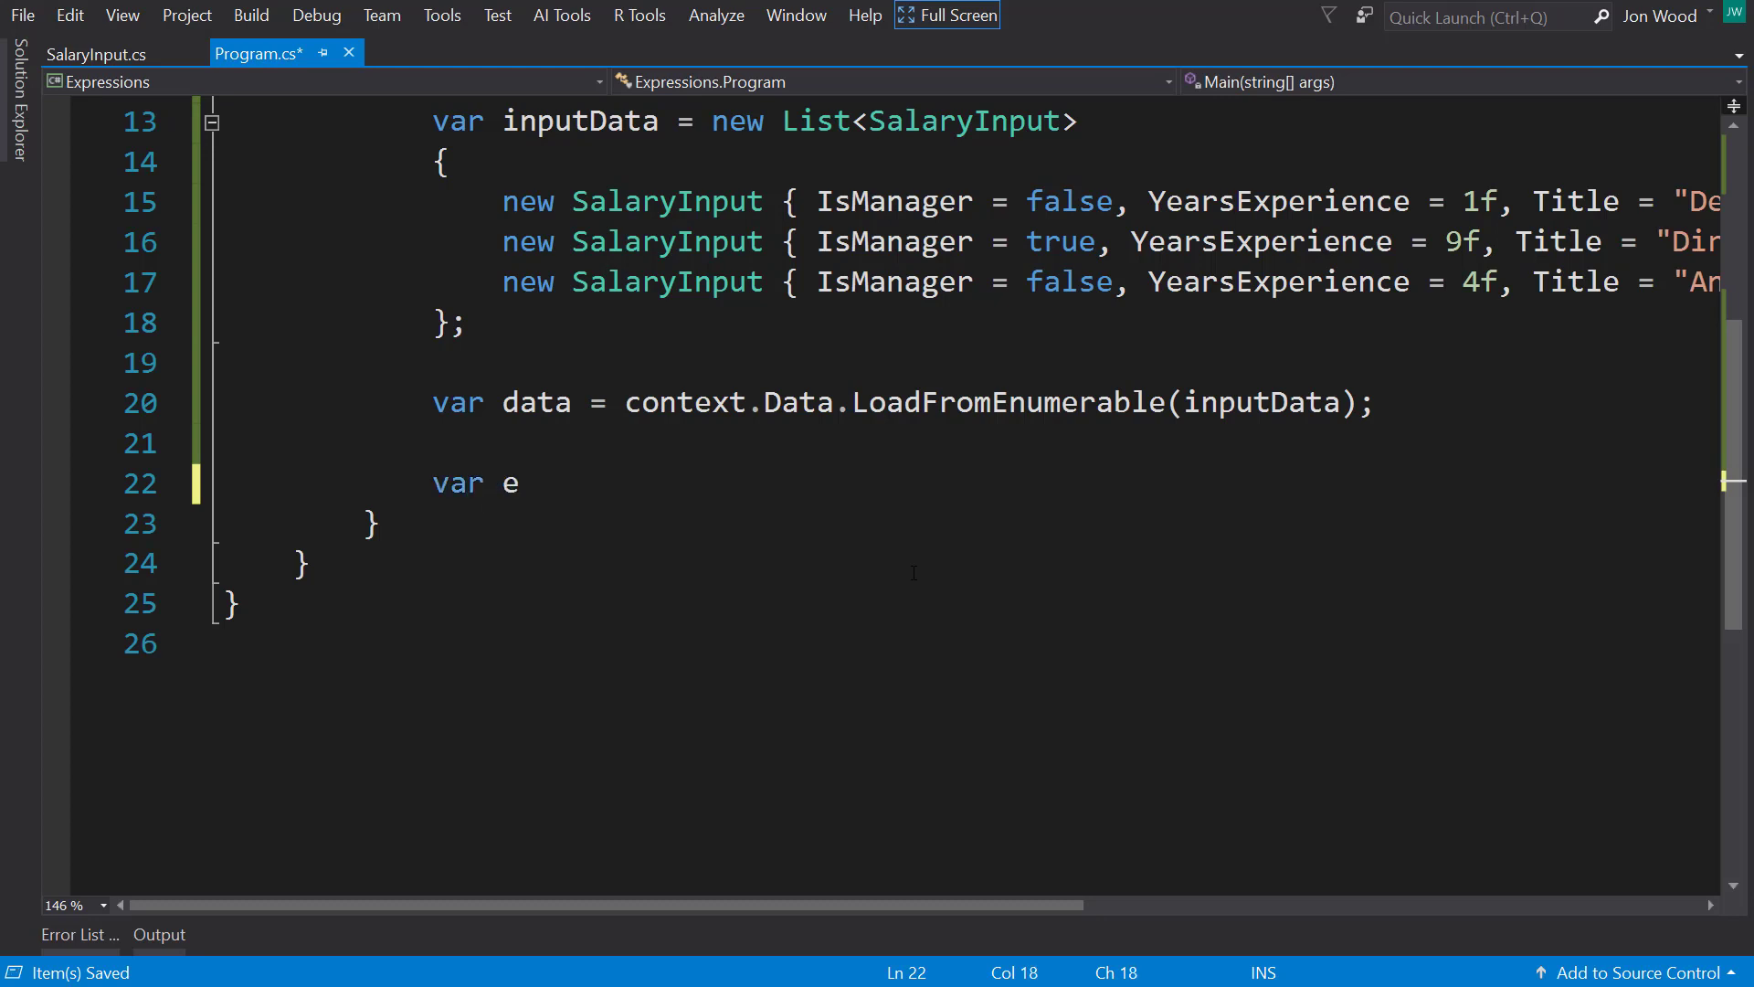
Step: Start var expressions = context.Transforms.Expression("SquaredRootOut", with a second argument
type("xpressions =")
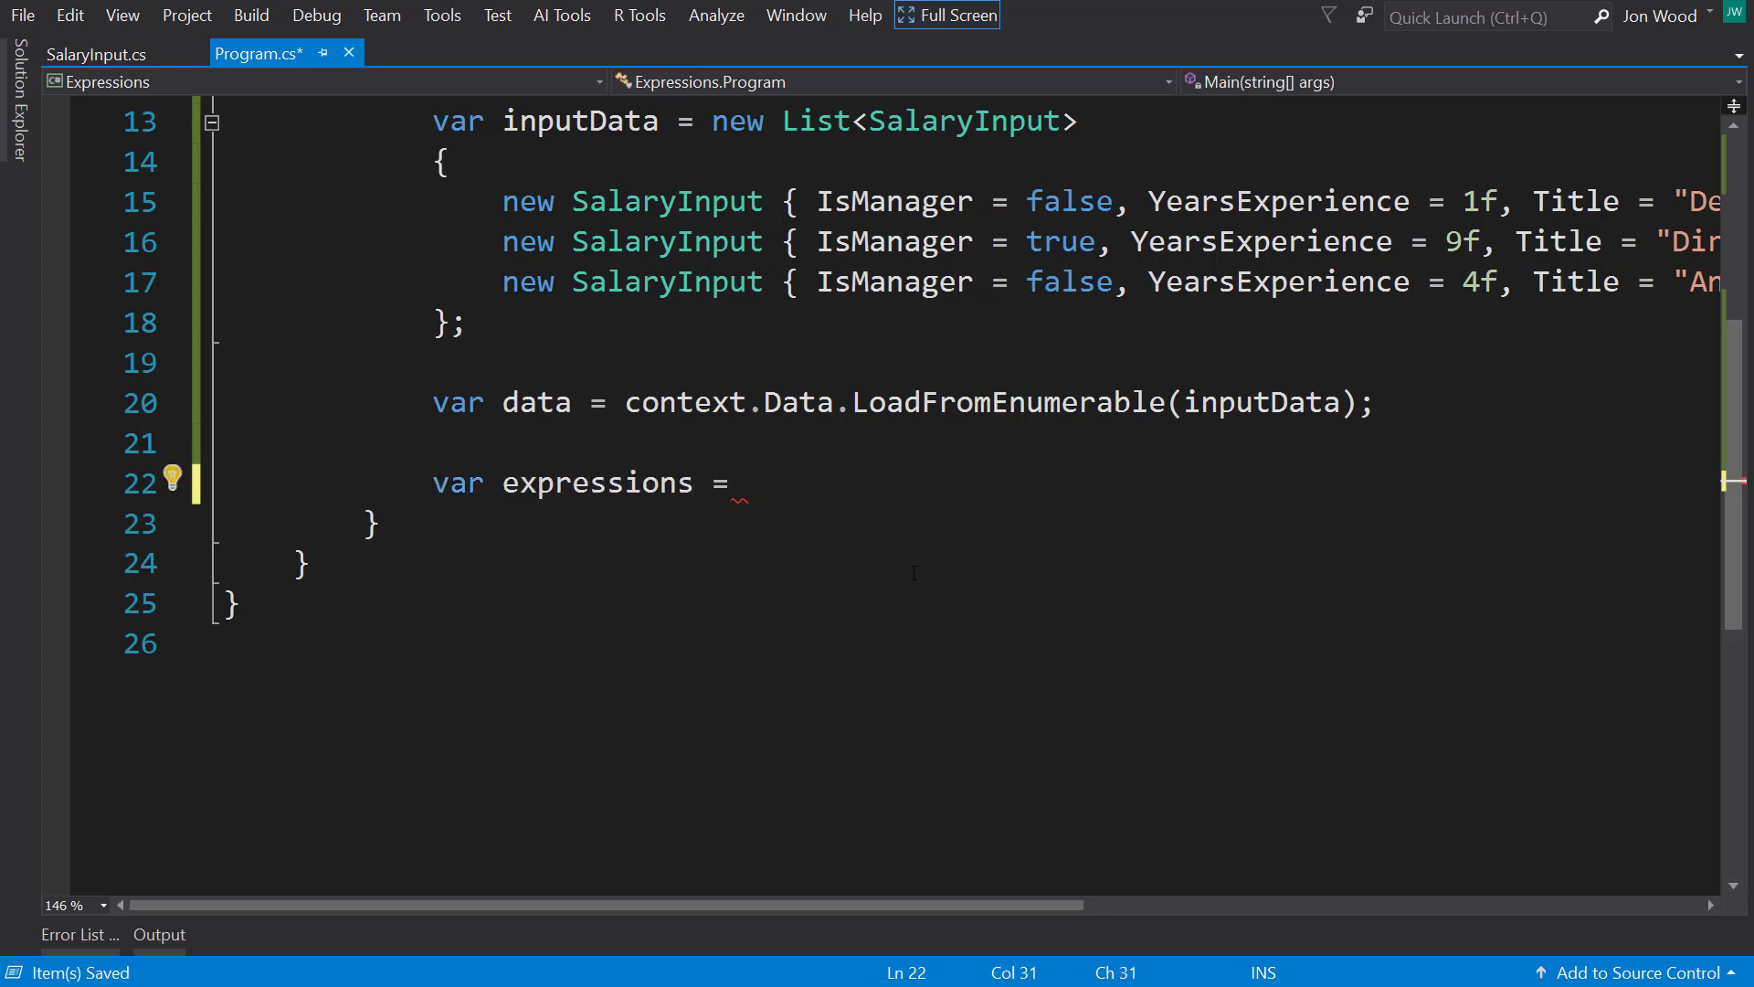
type("context.")
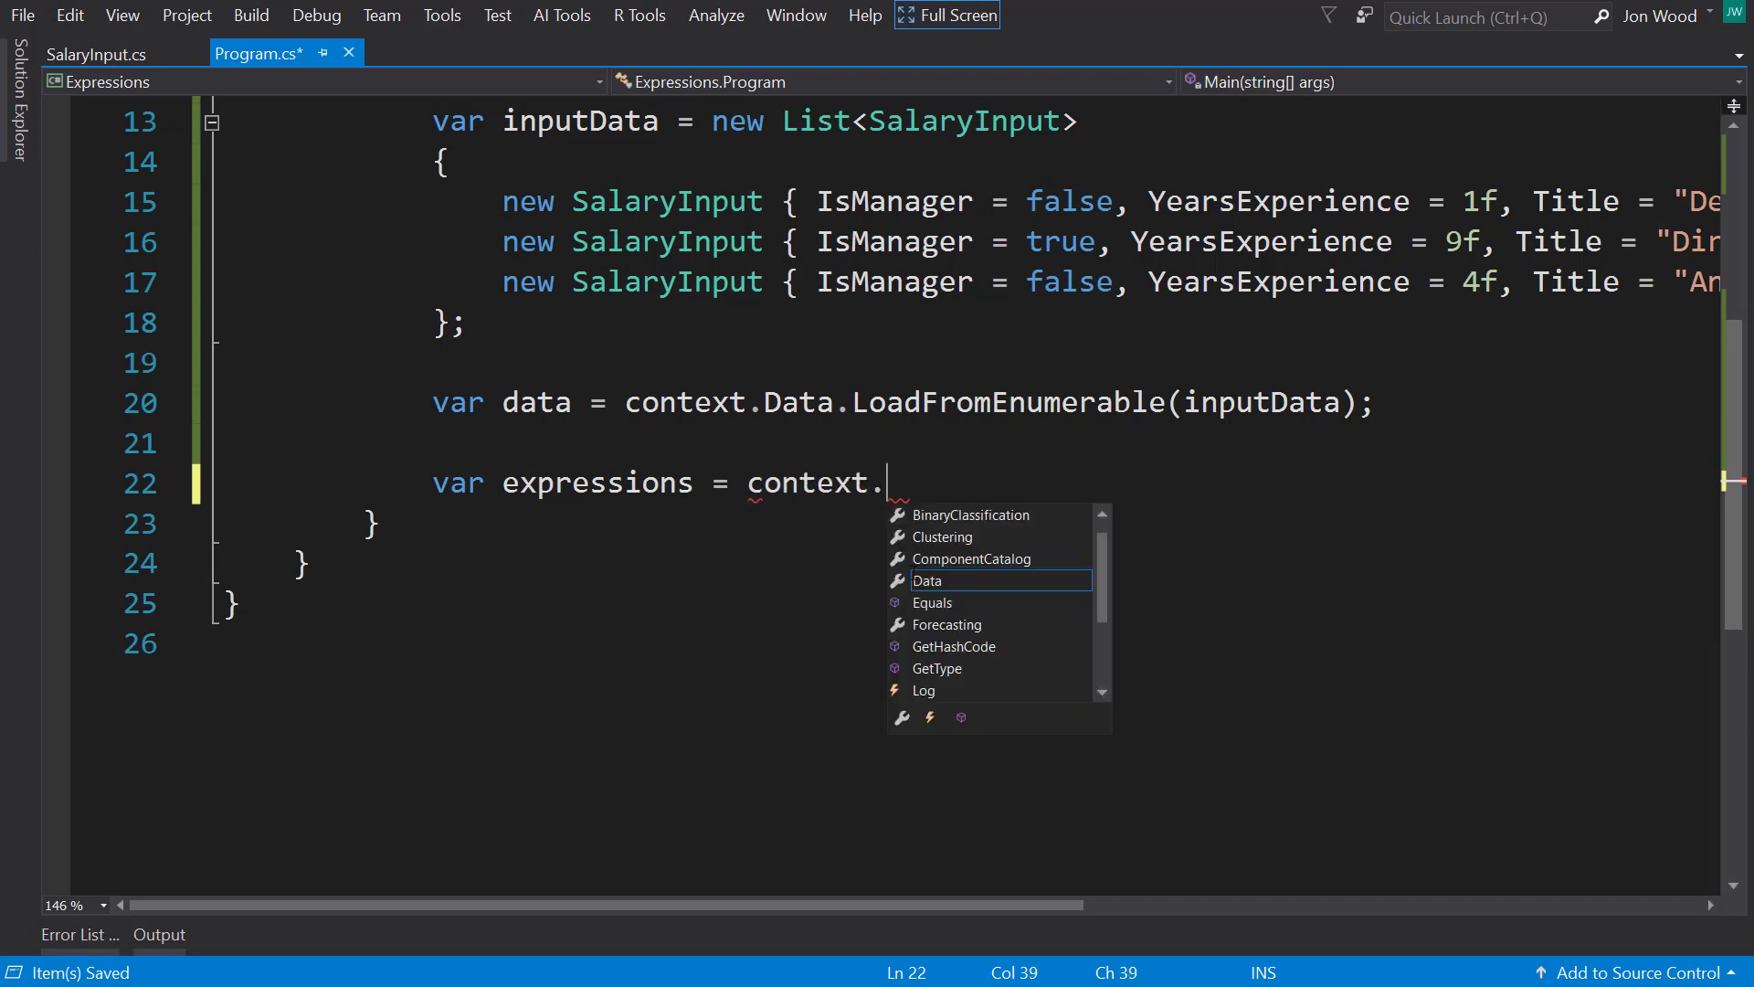
type("tra")
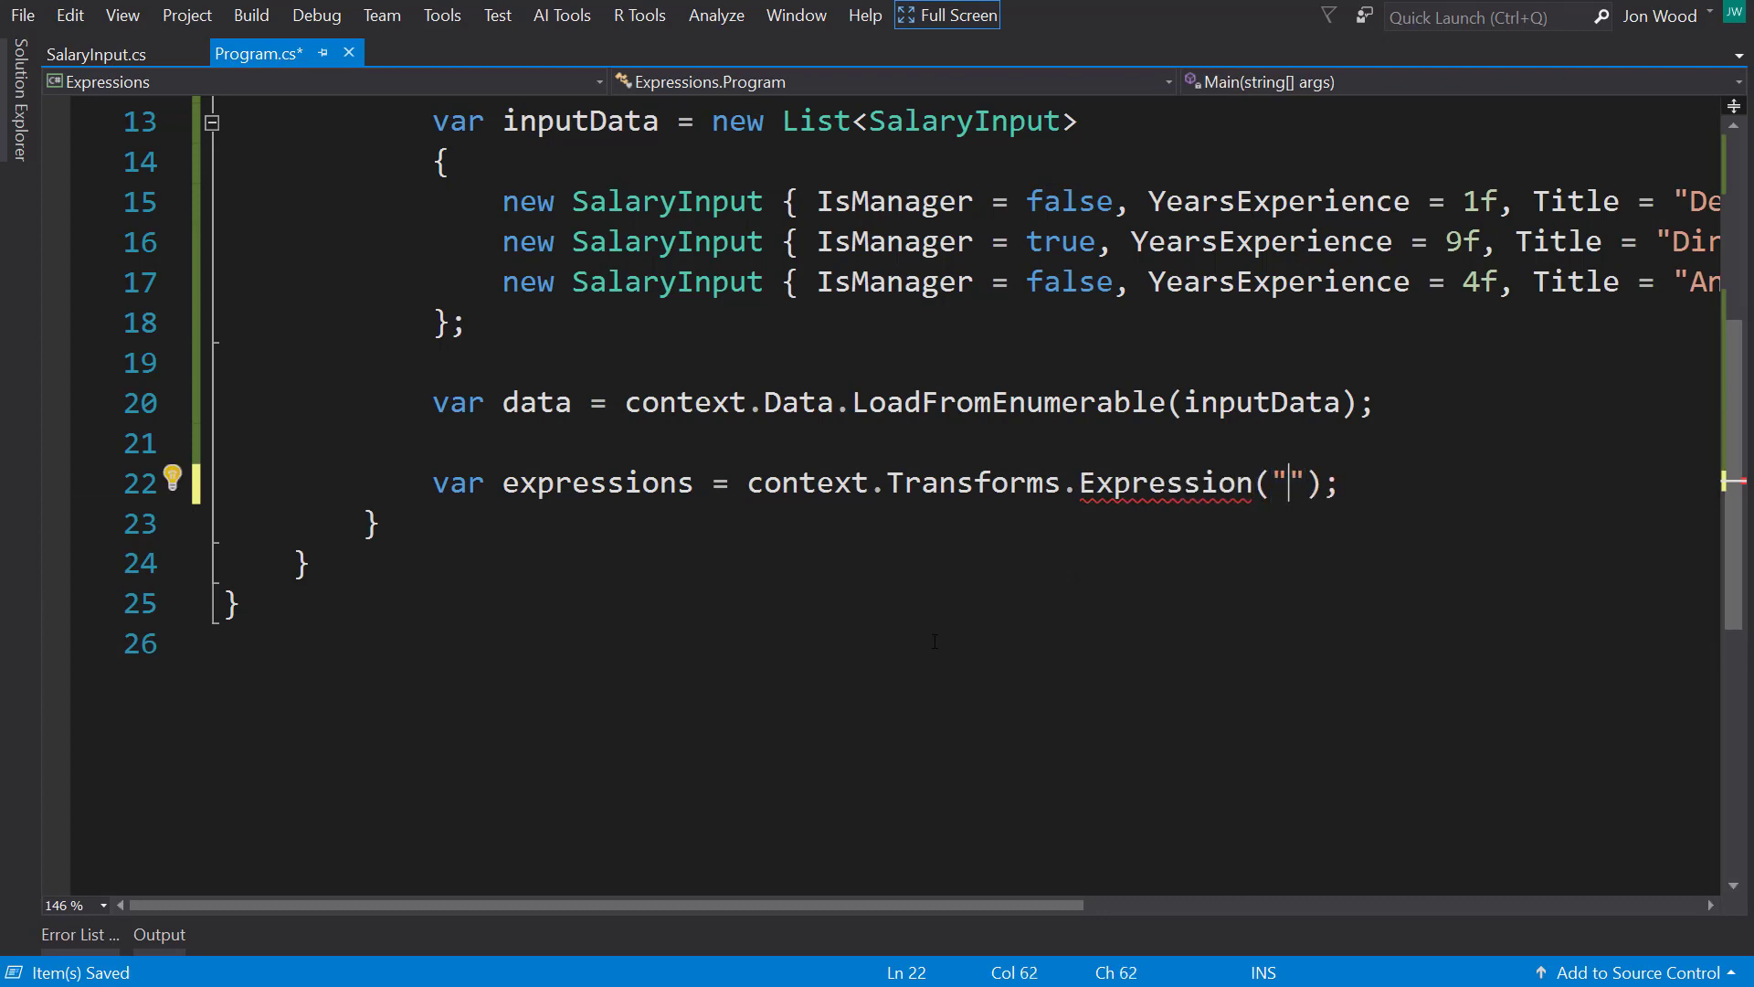
type("S")
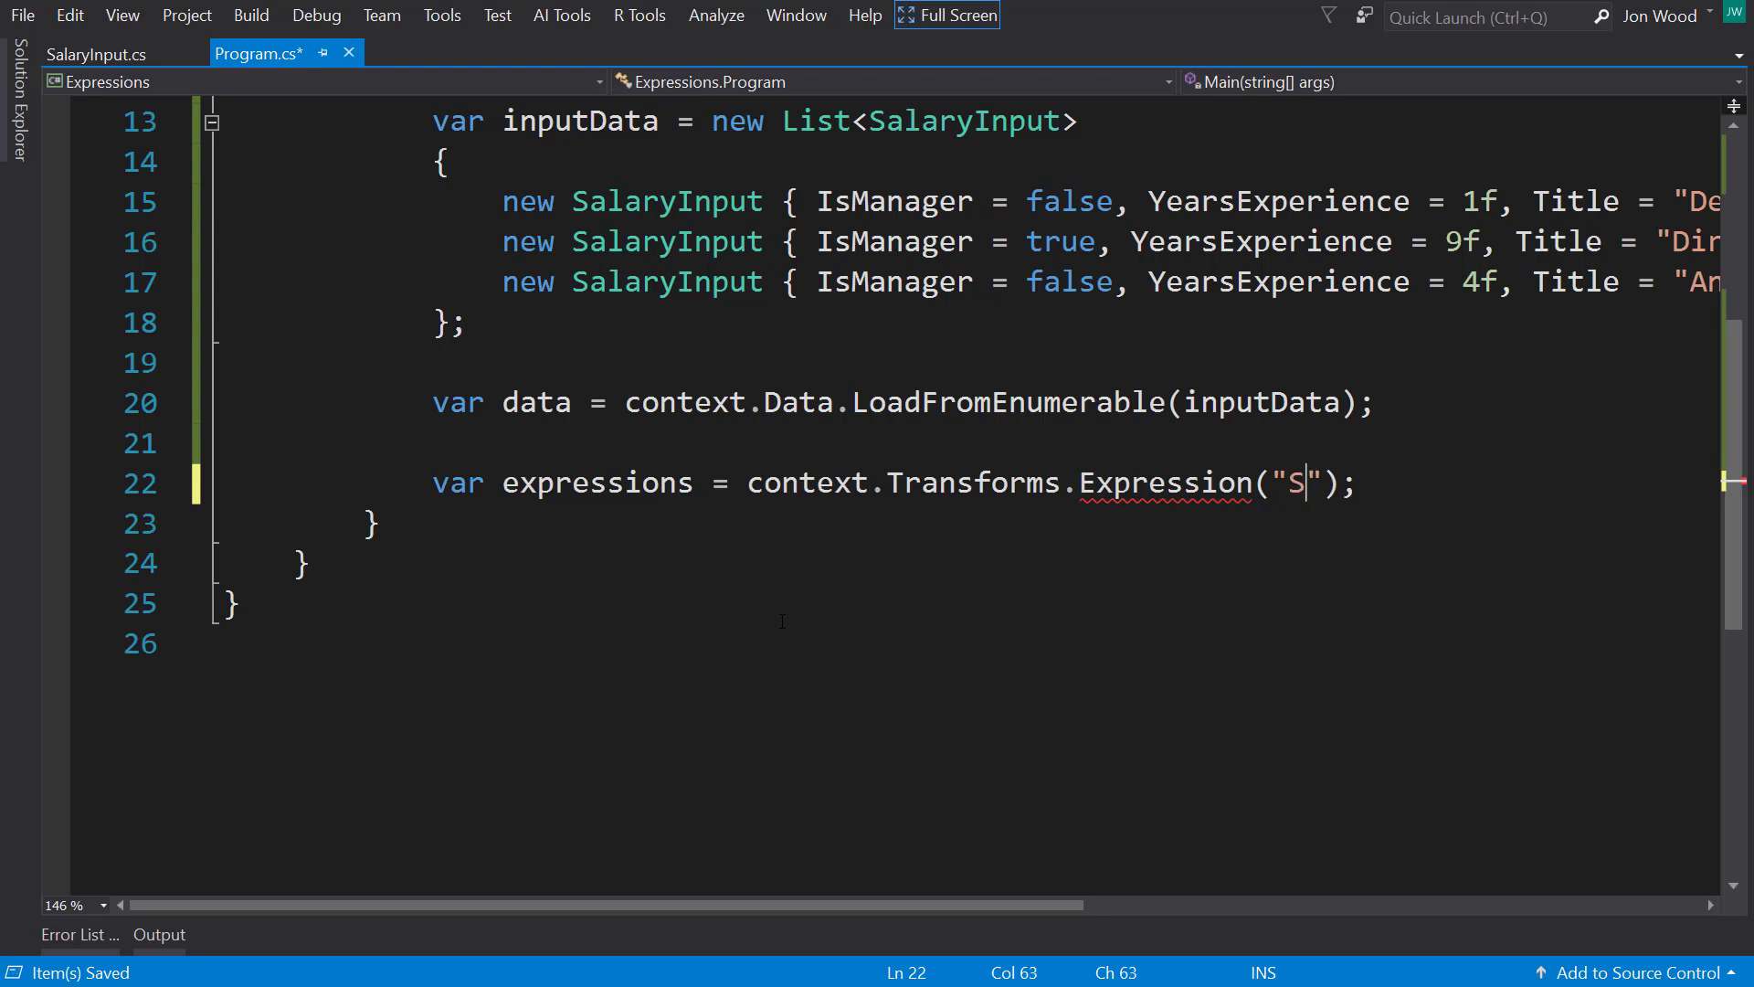
key("Backspace")
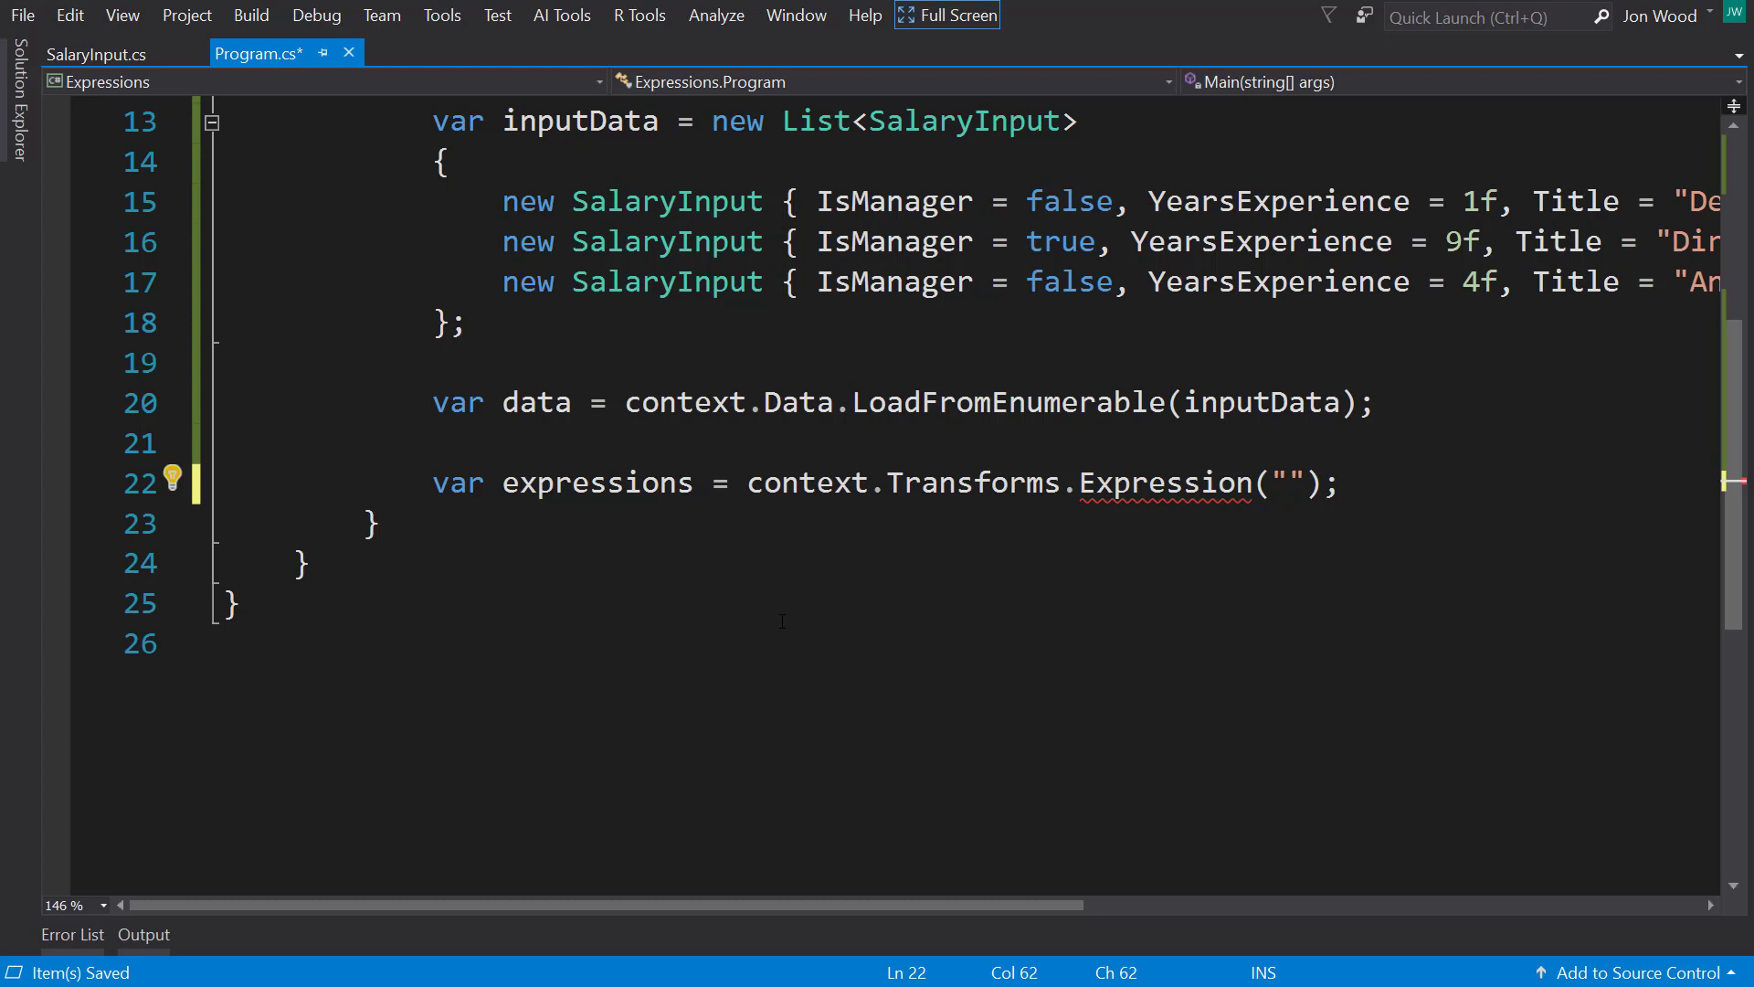
type("SquaredRootOut")
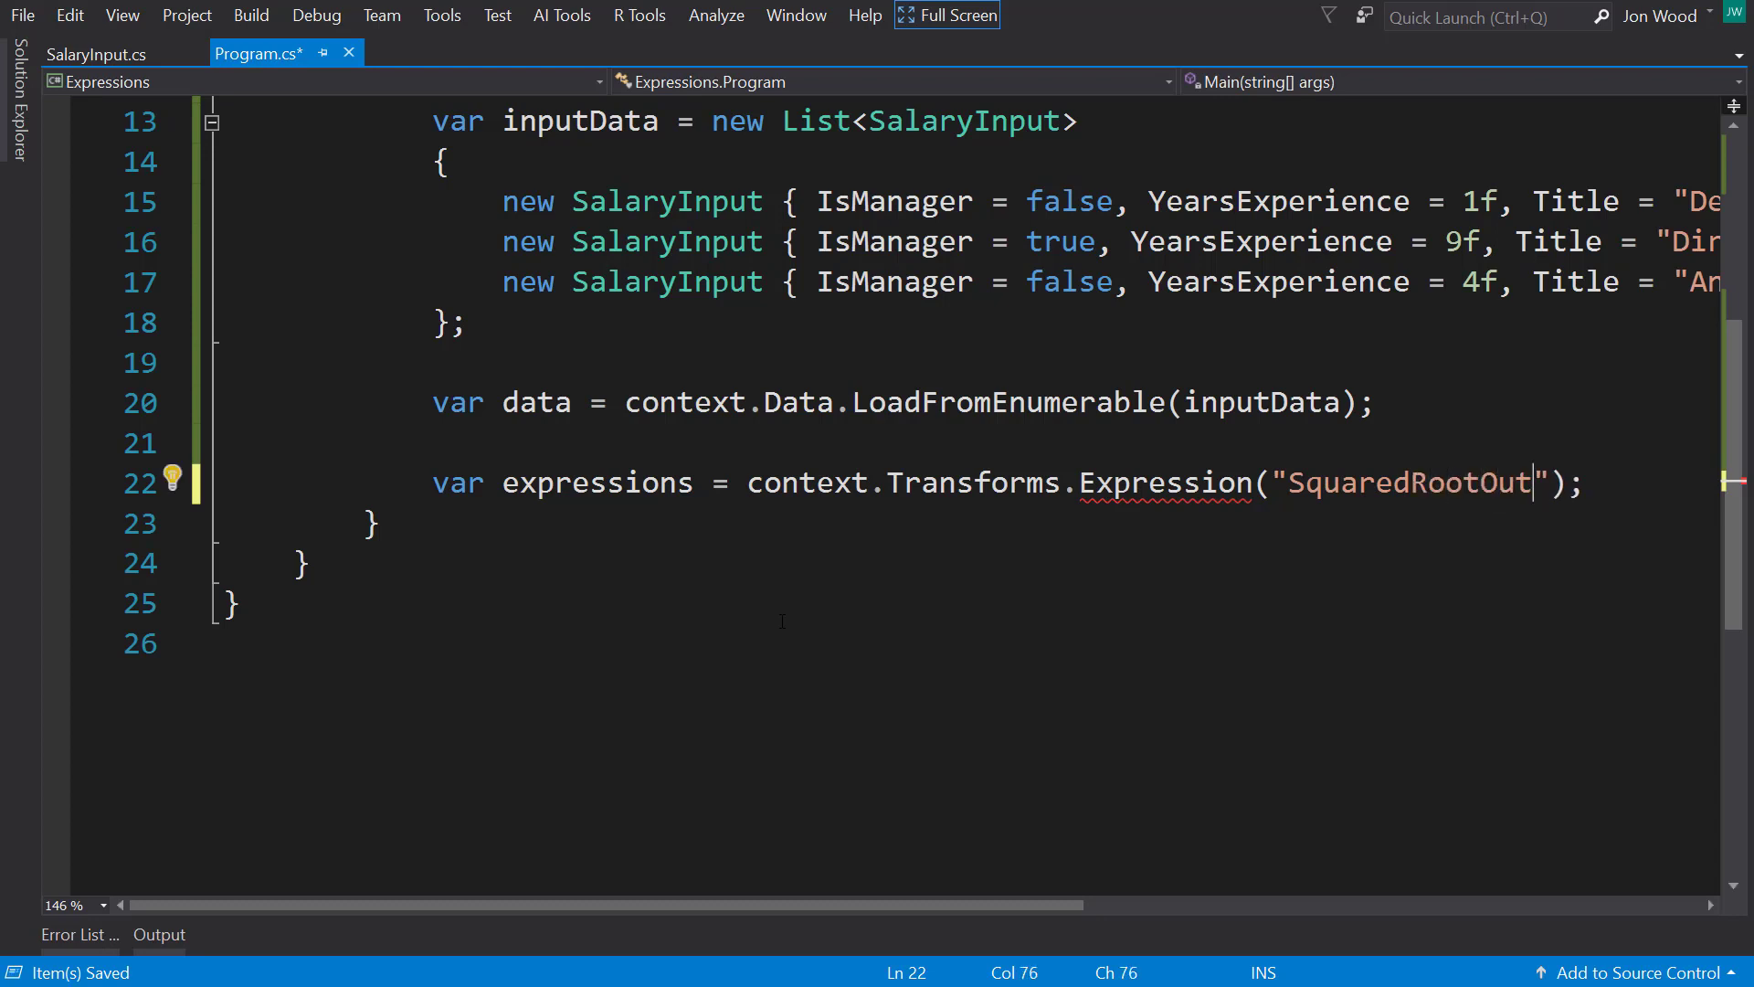
type(",")
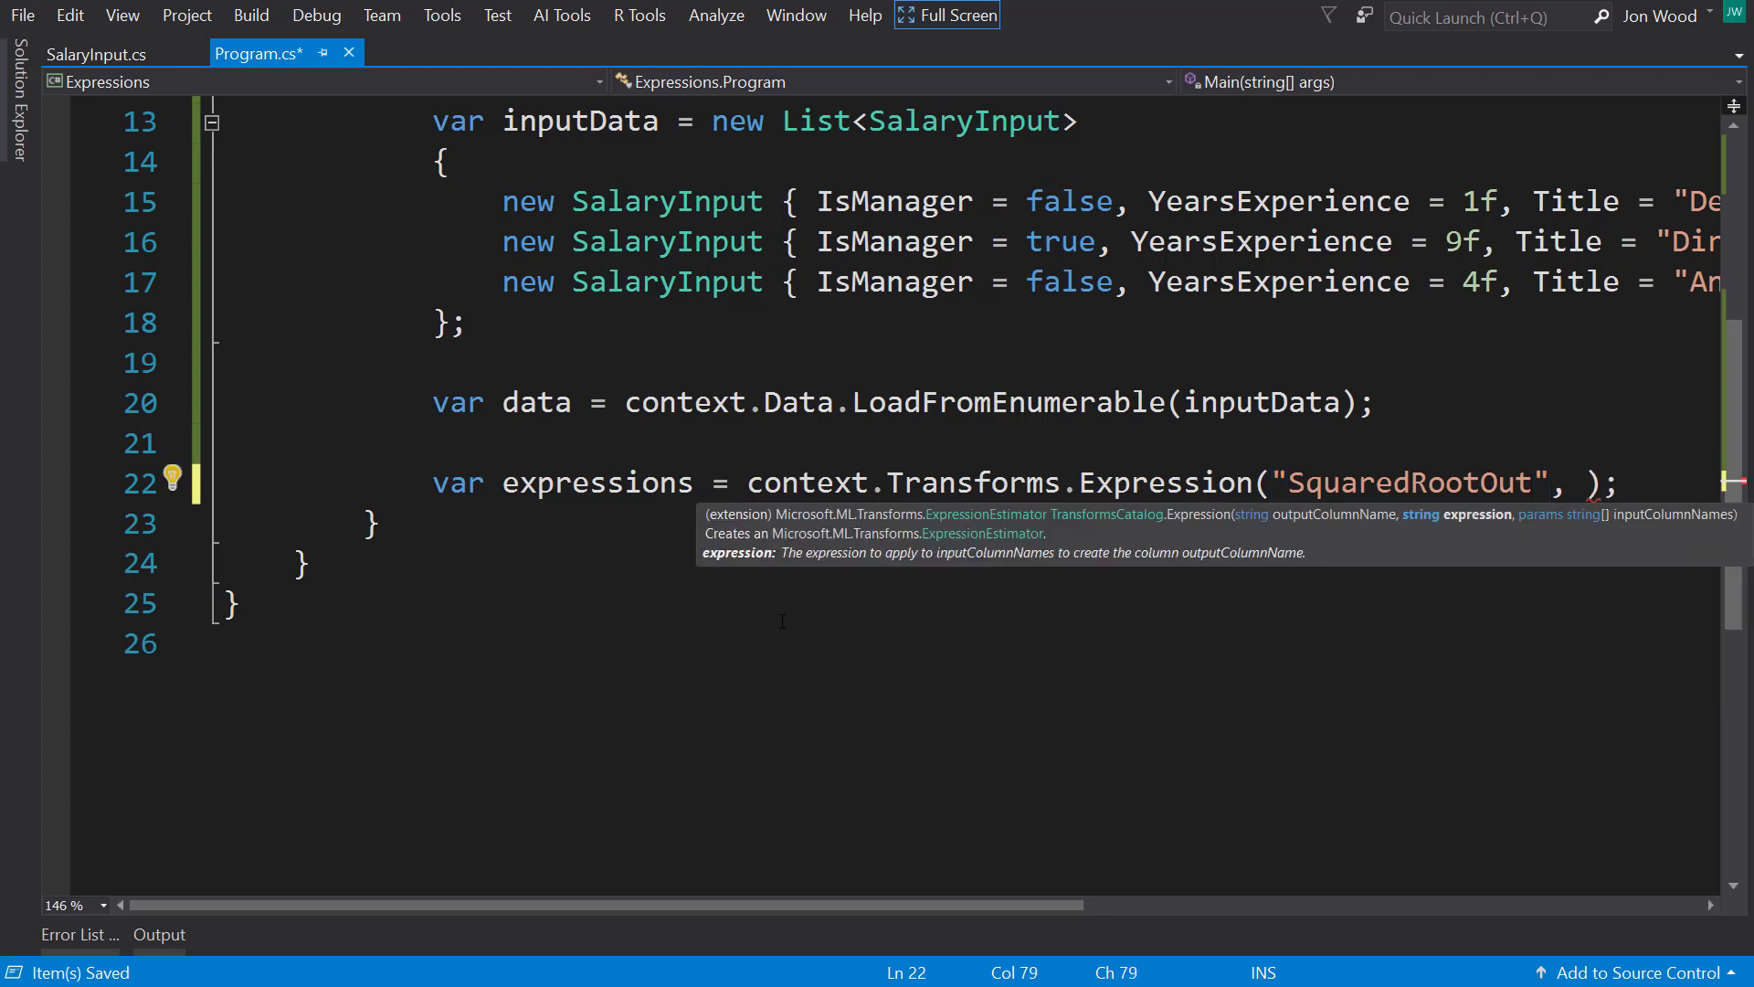
Step: Give the SquaredRootOut expression lambda "(x) => sqrt(x)" and input column "YearsExperience"
type("\"")
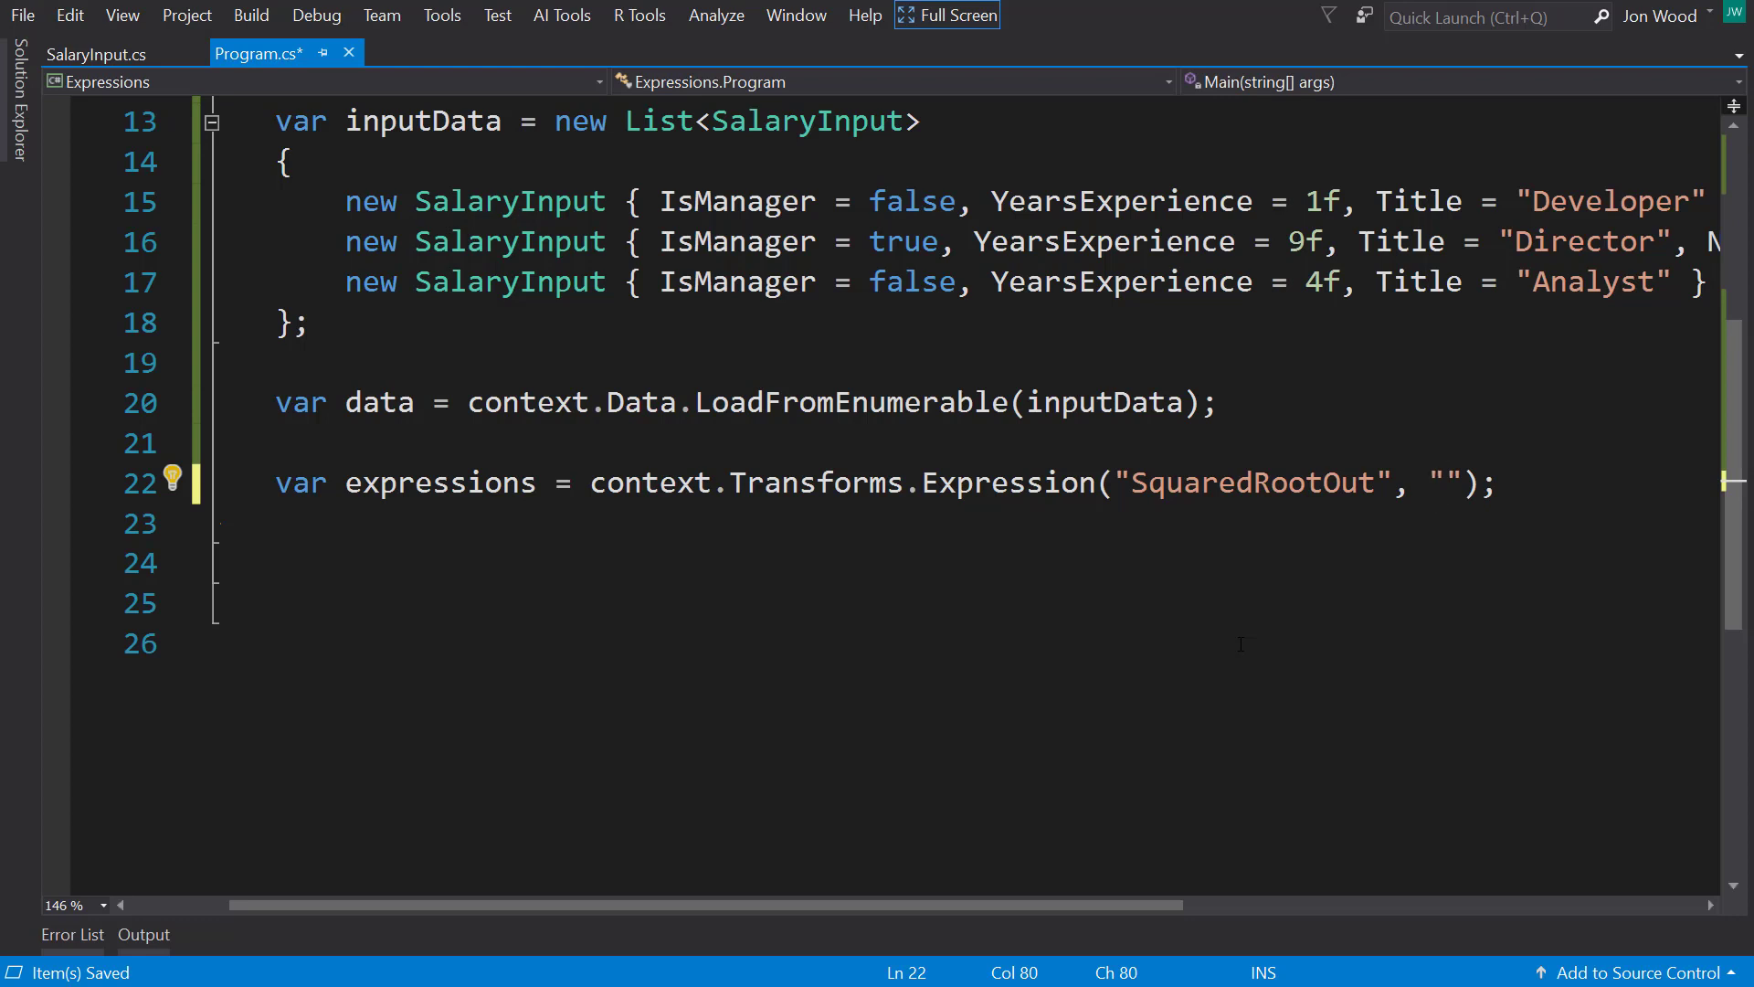
type("()")
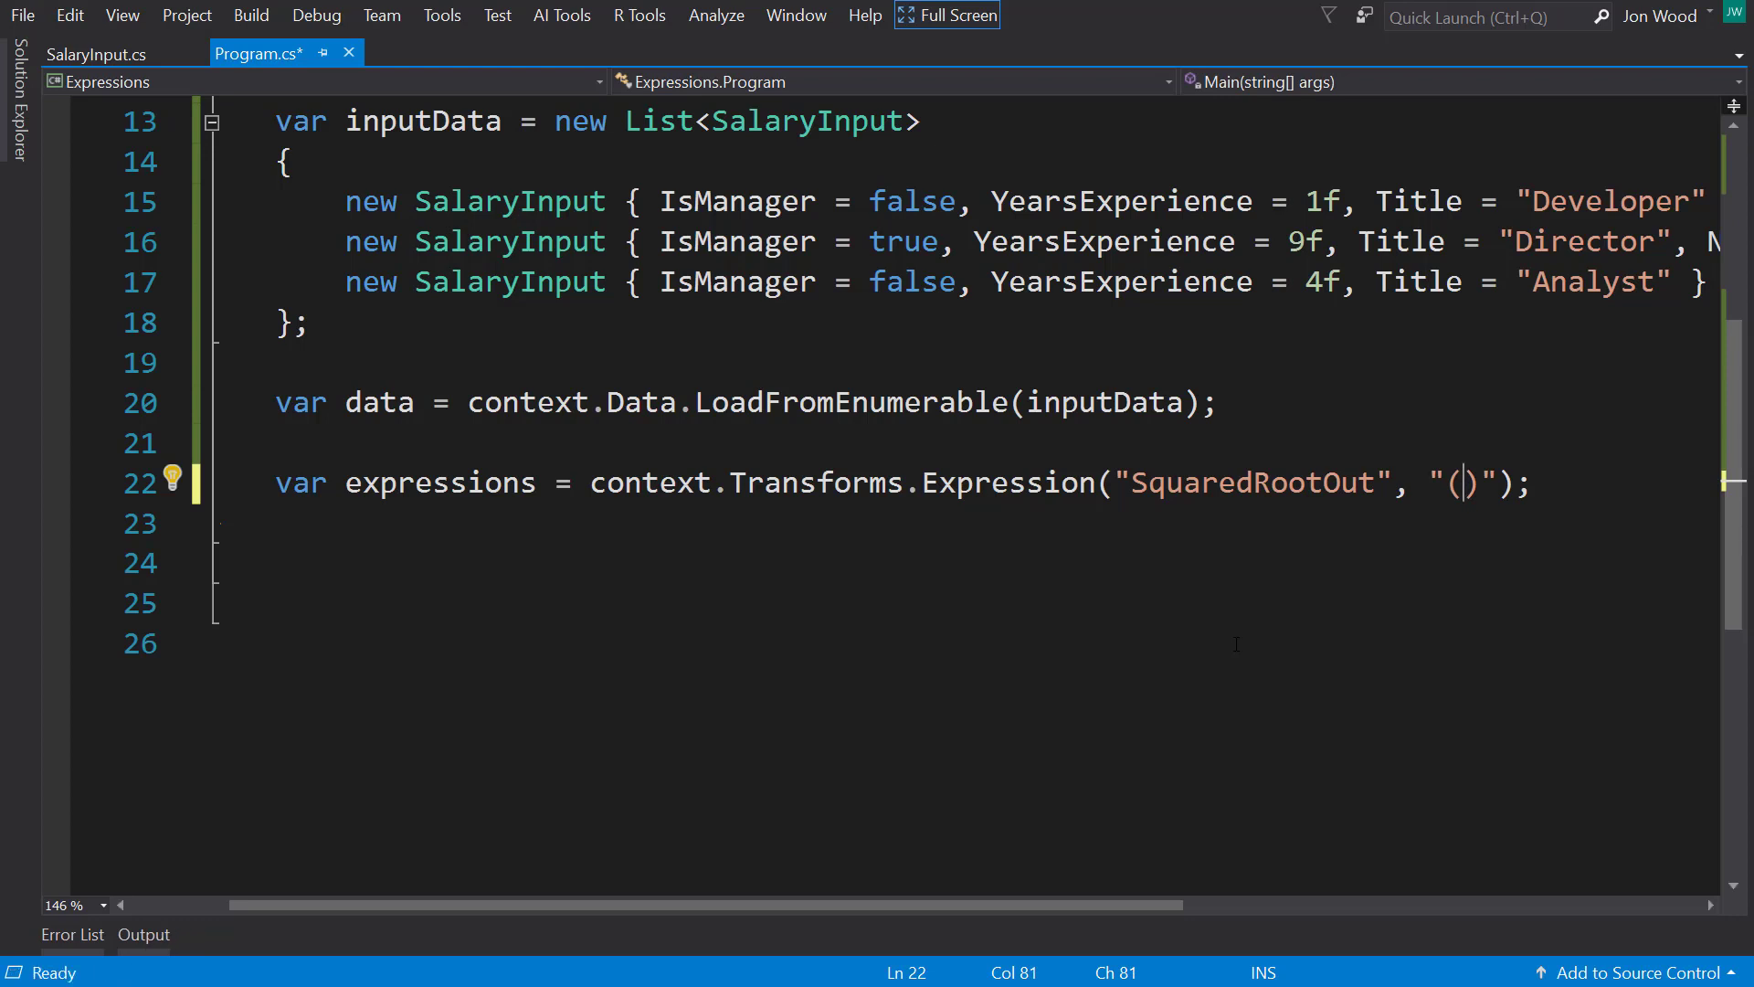
type("x")
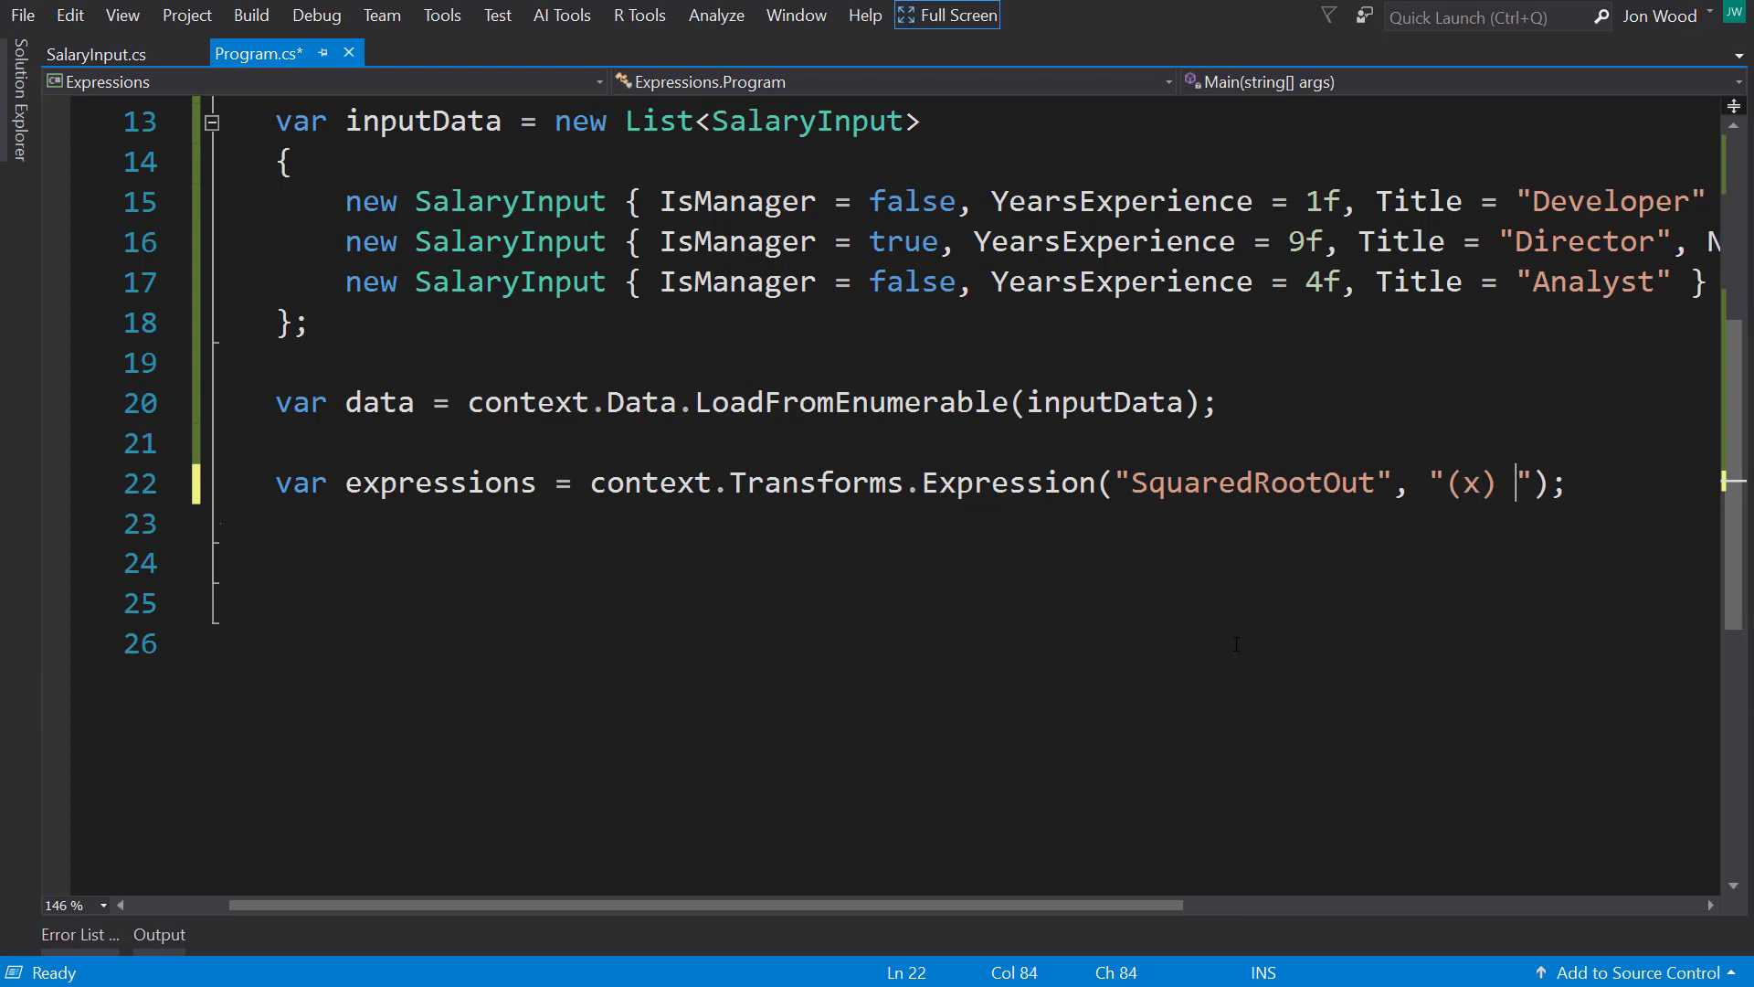
type("=>")
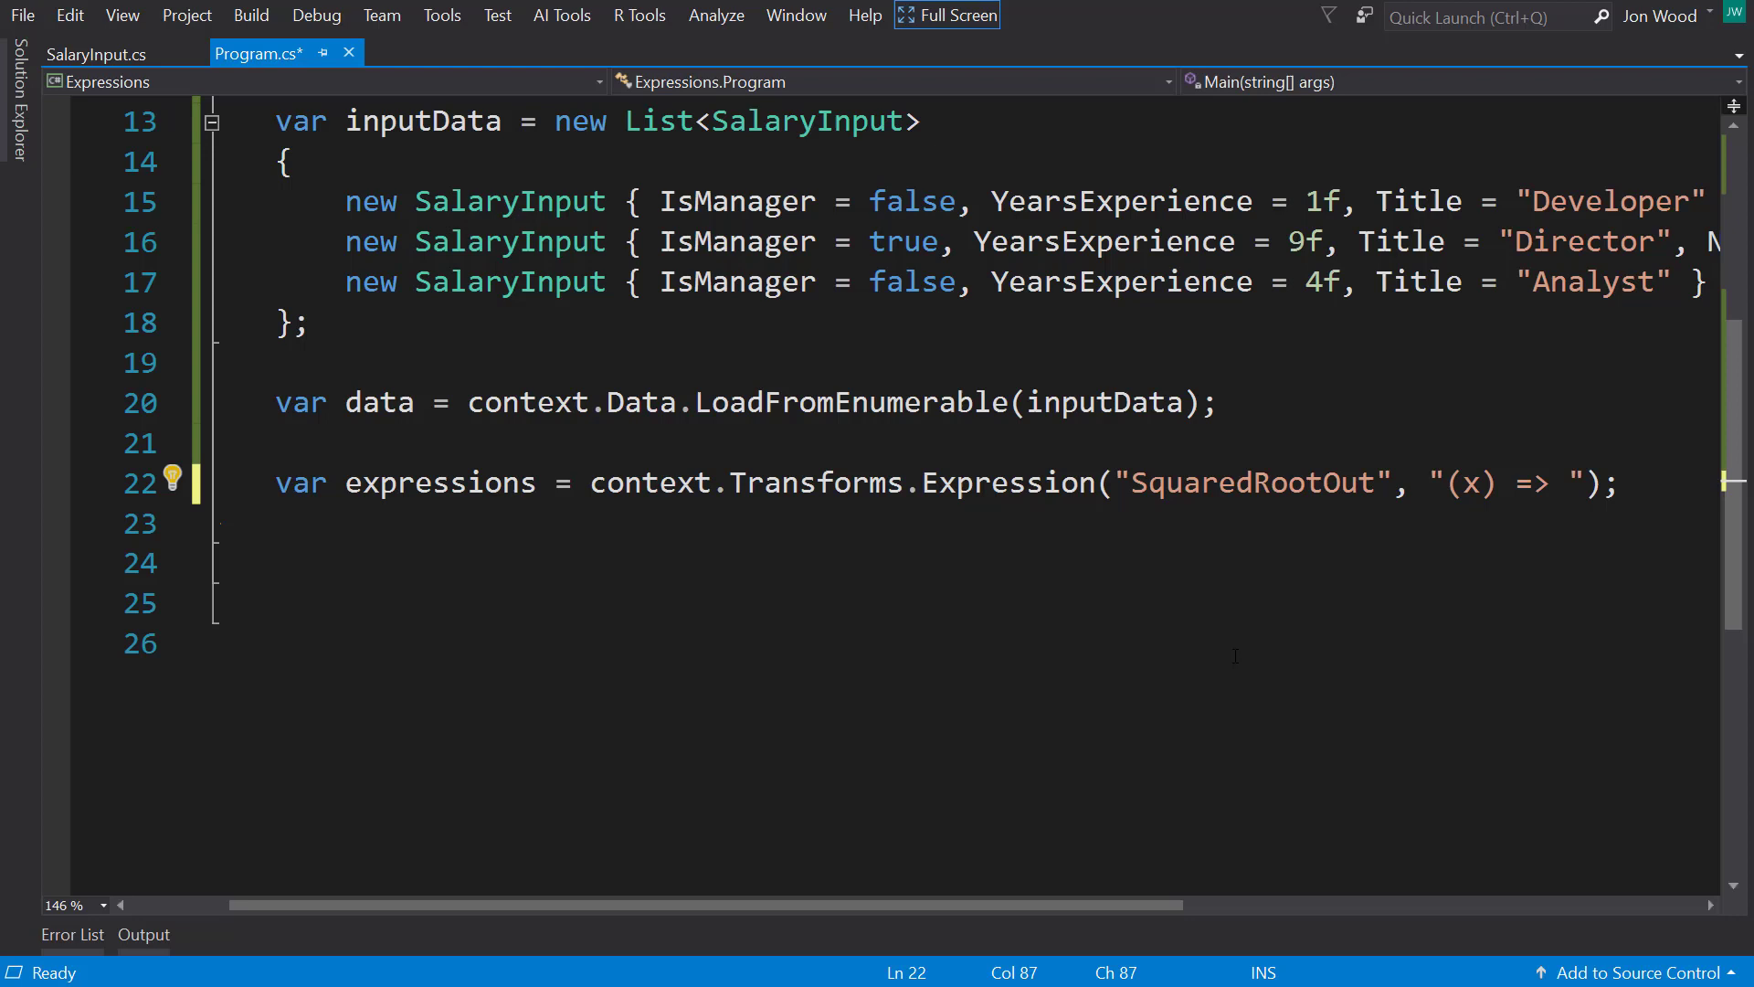
type("sqrt(")
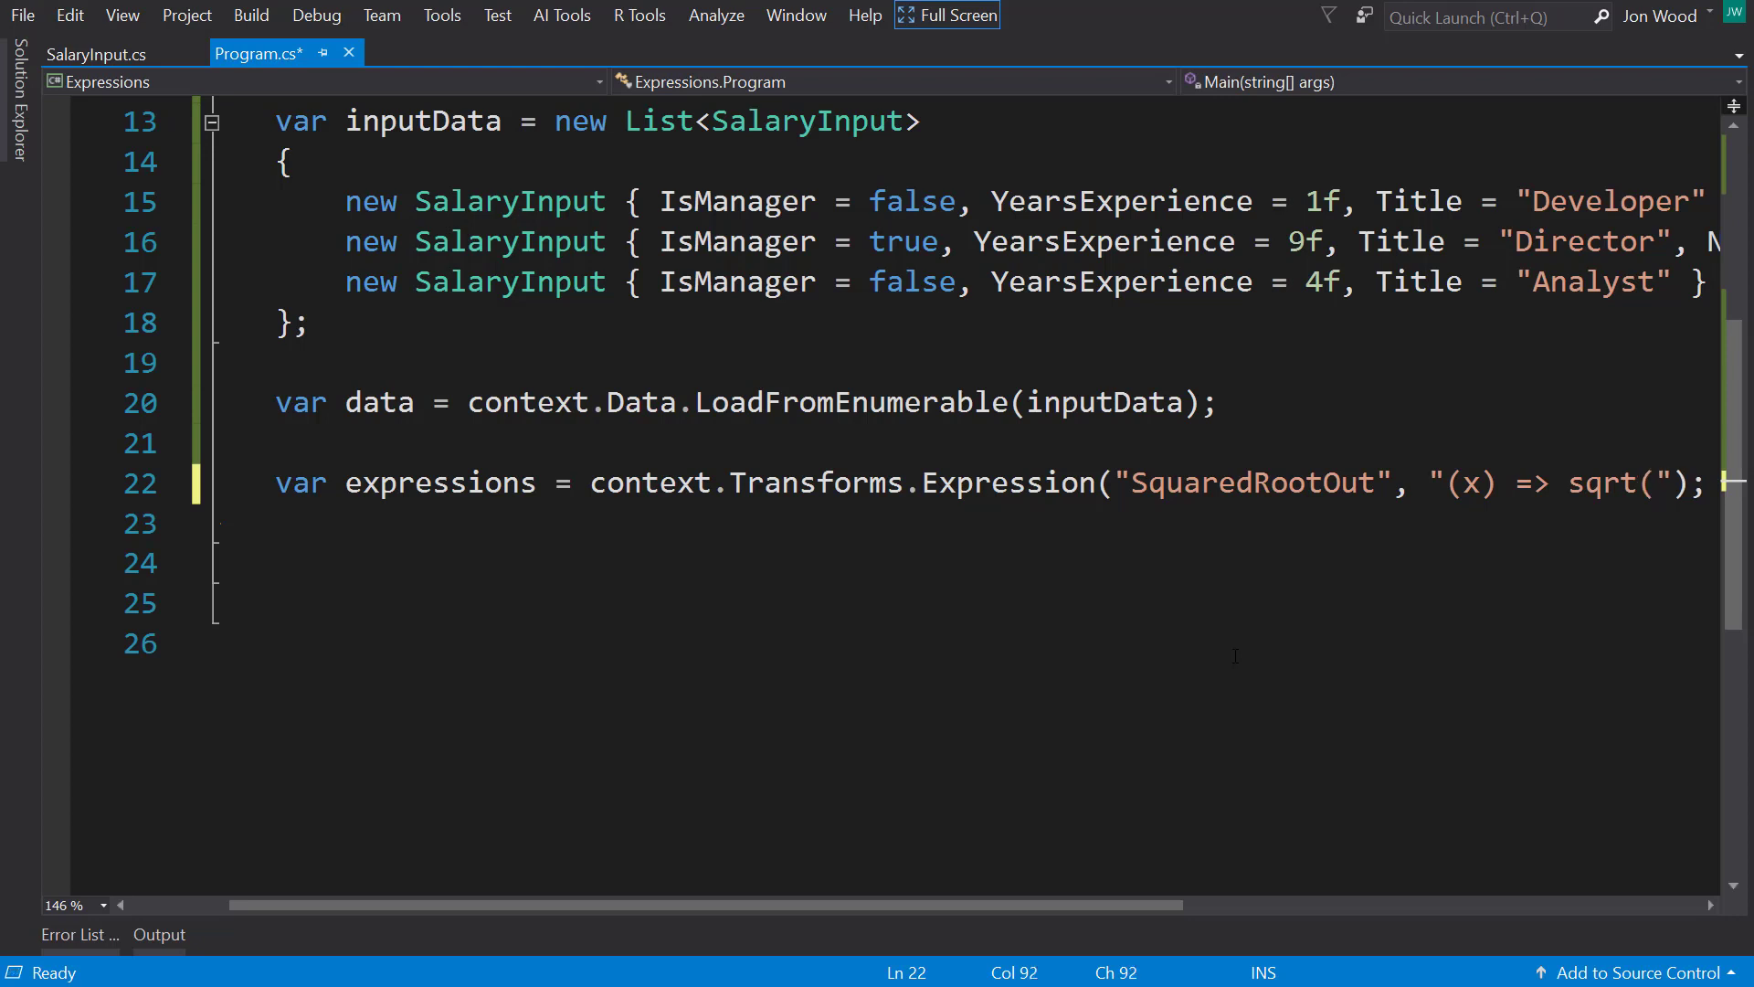
type("x)\", \"")
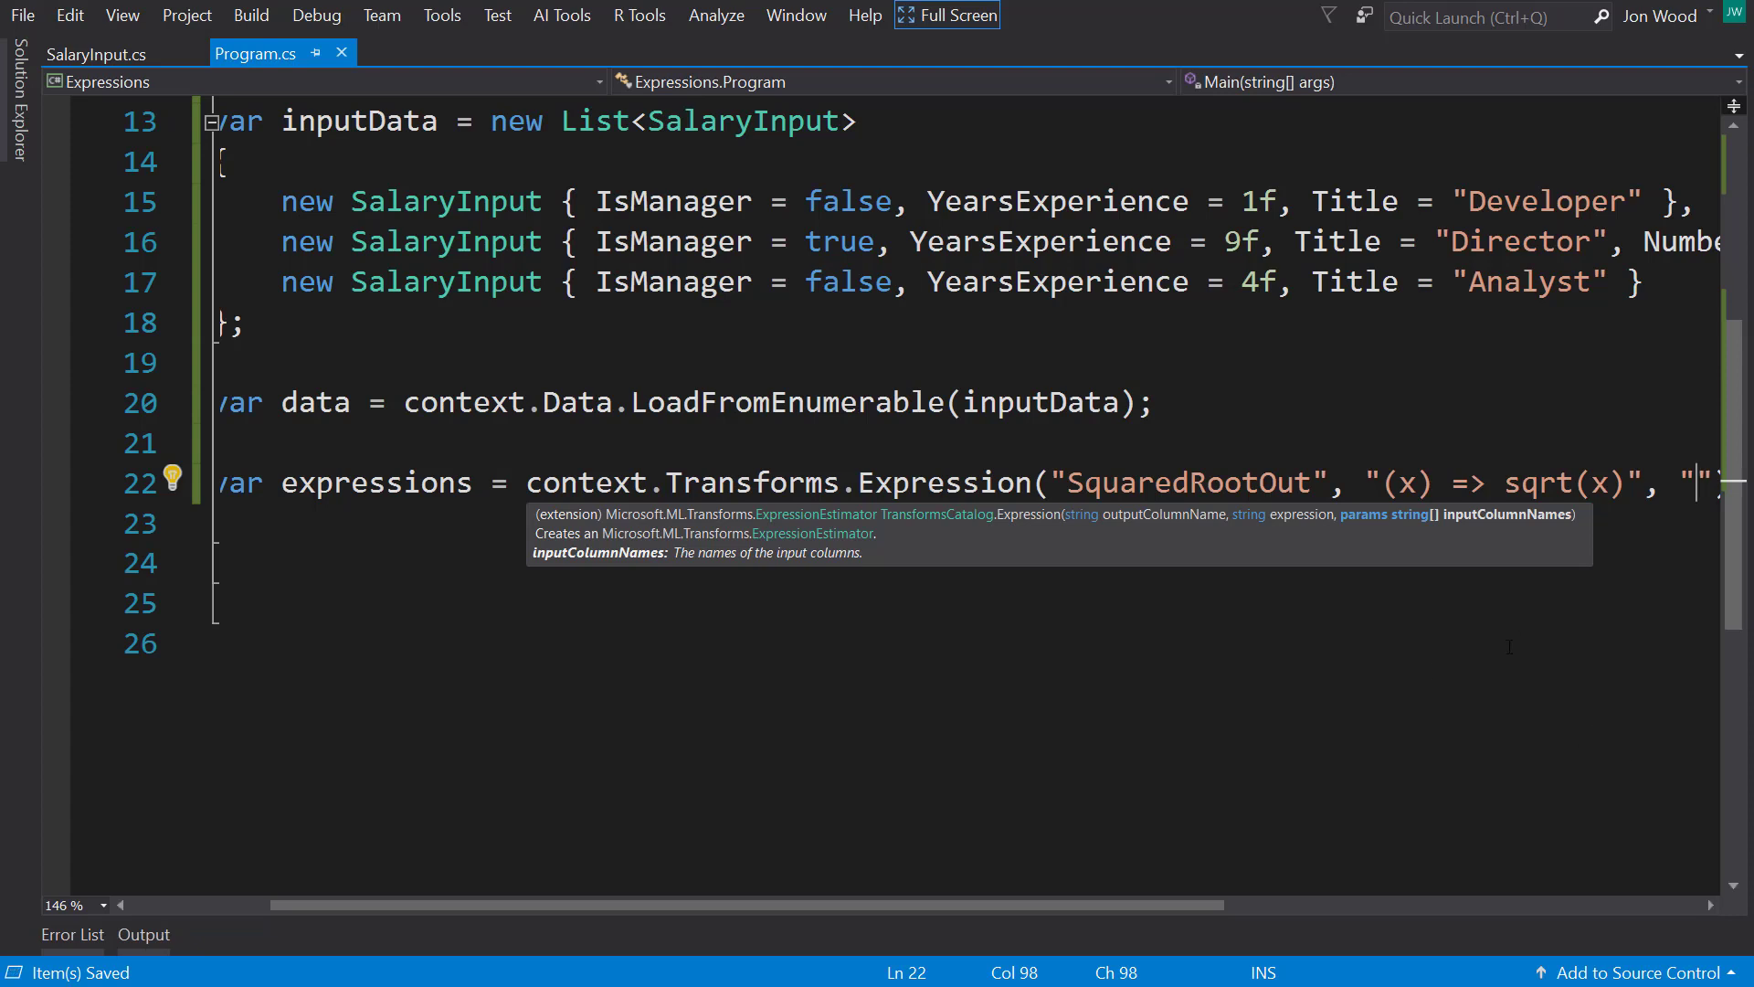
type("Year")
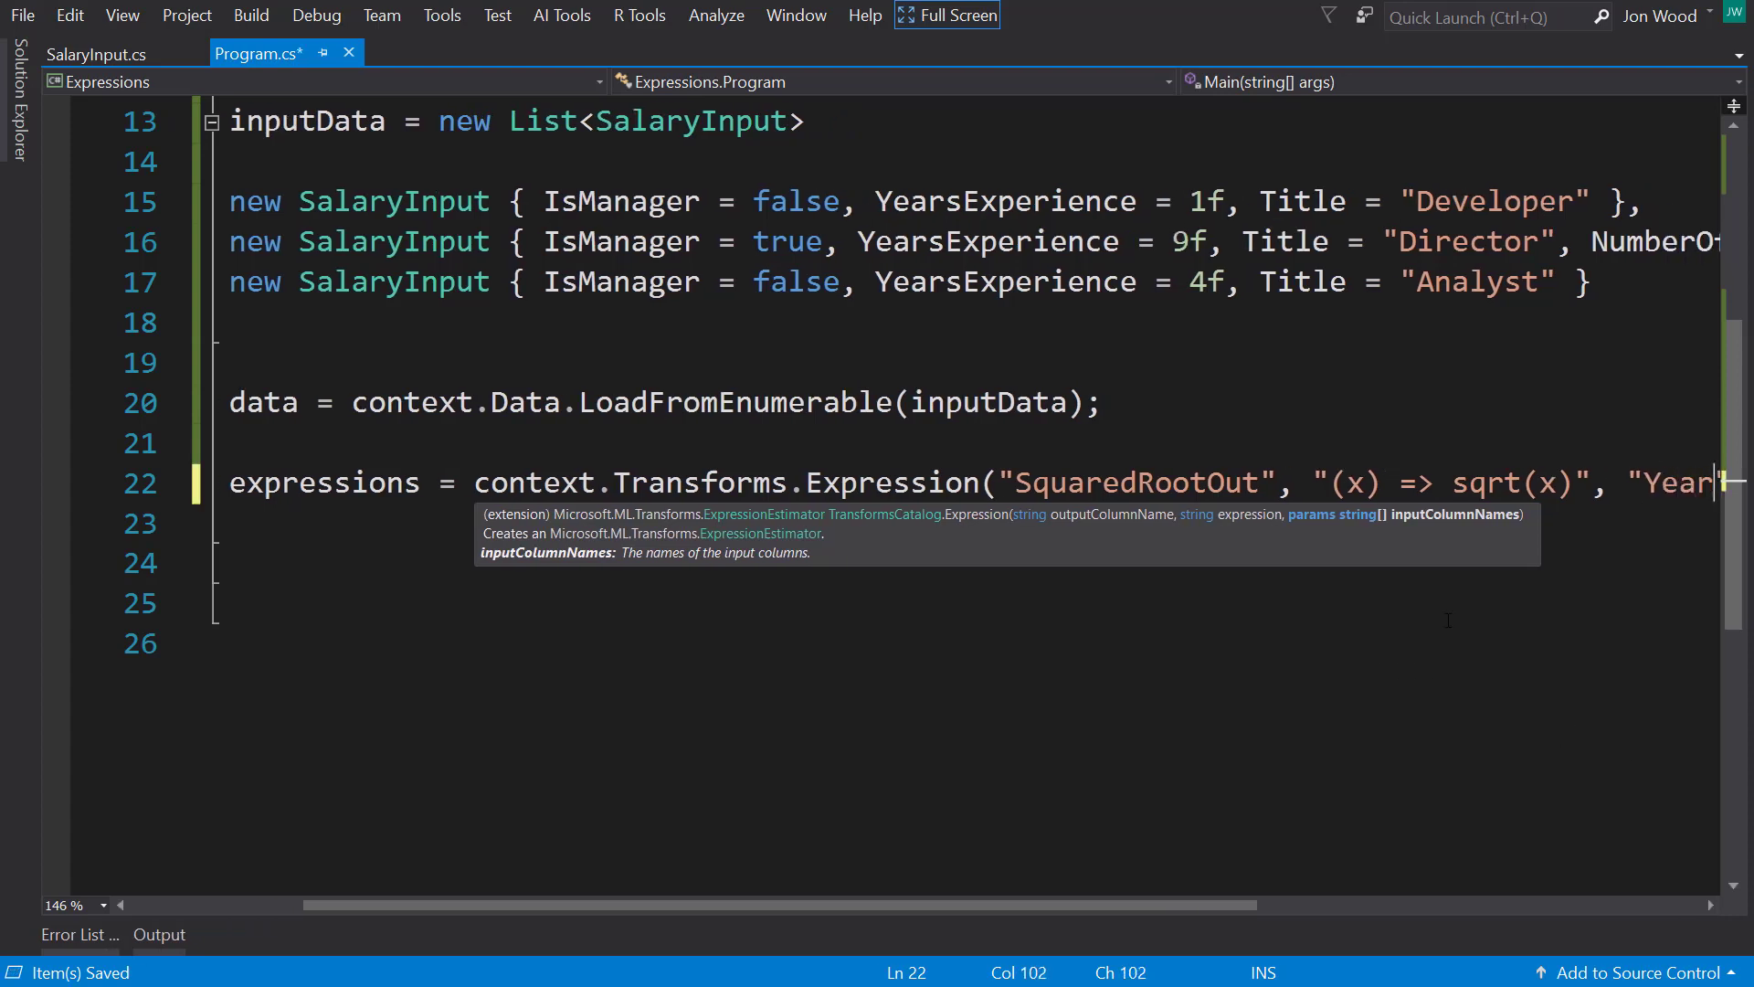
type("YearsExperience\"")
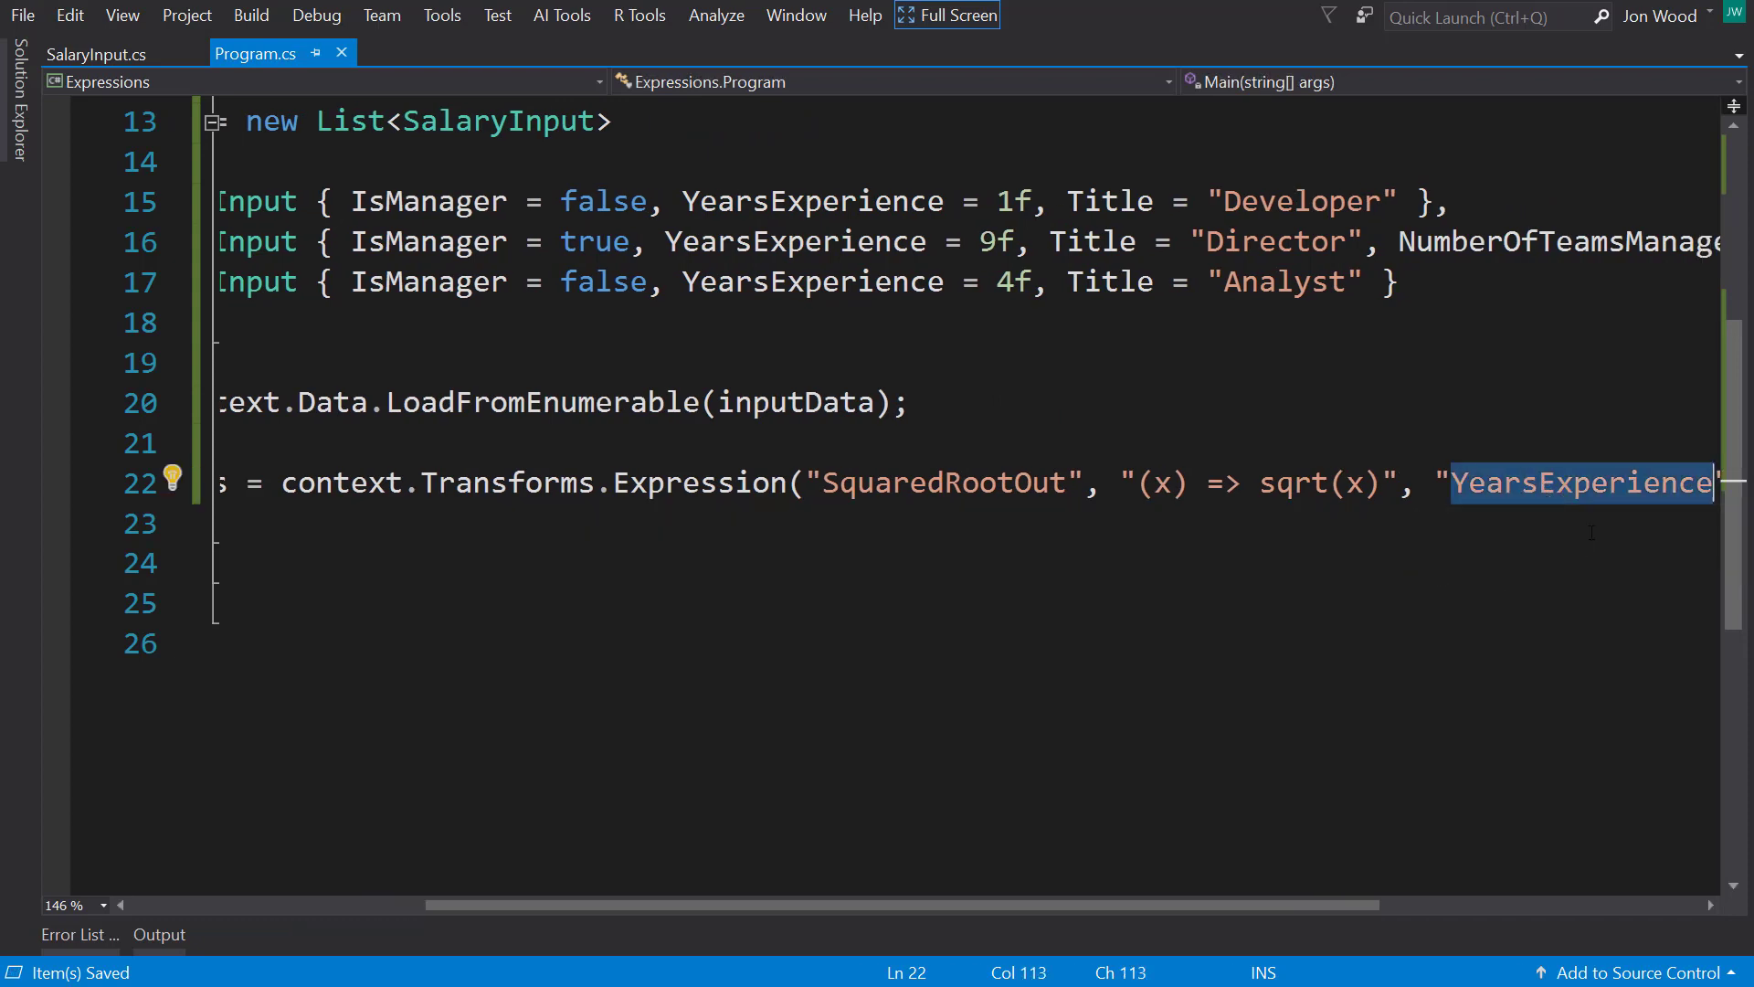
double_click(1162, 482)
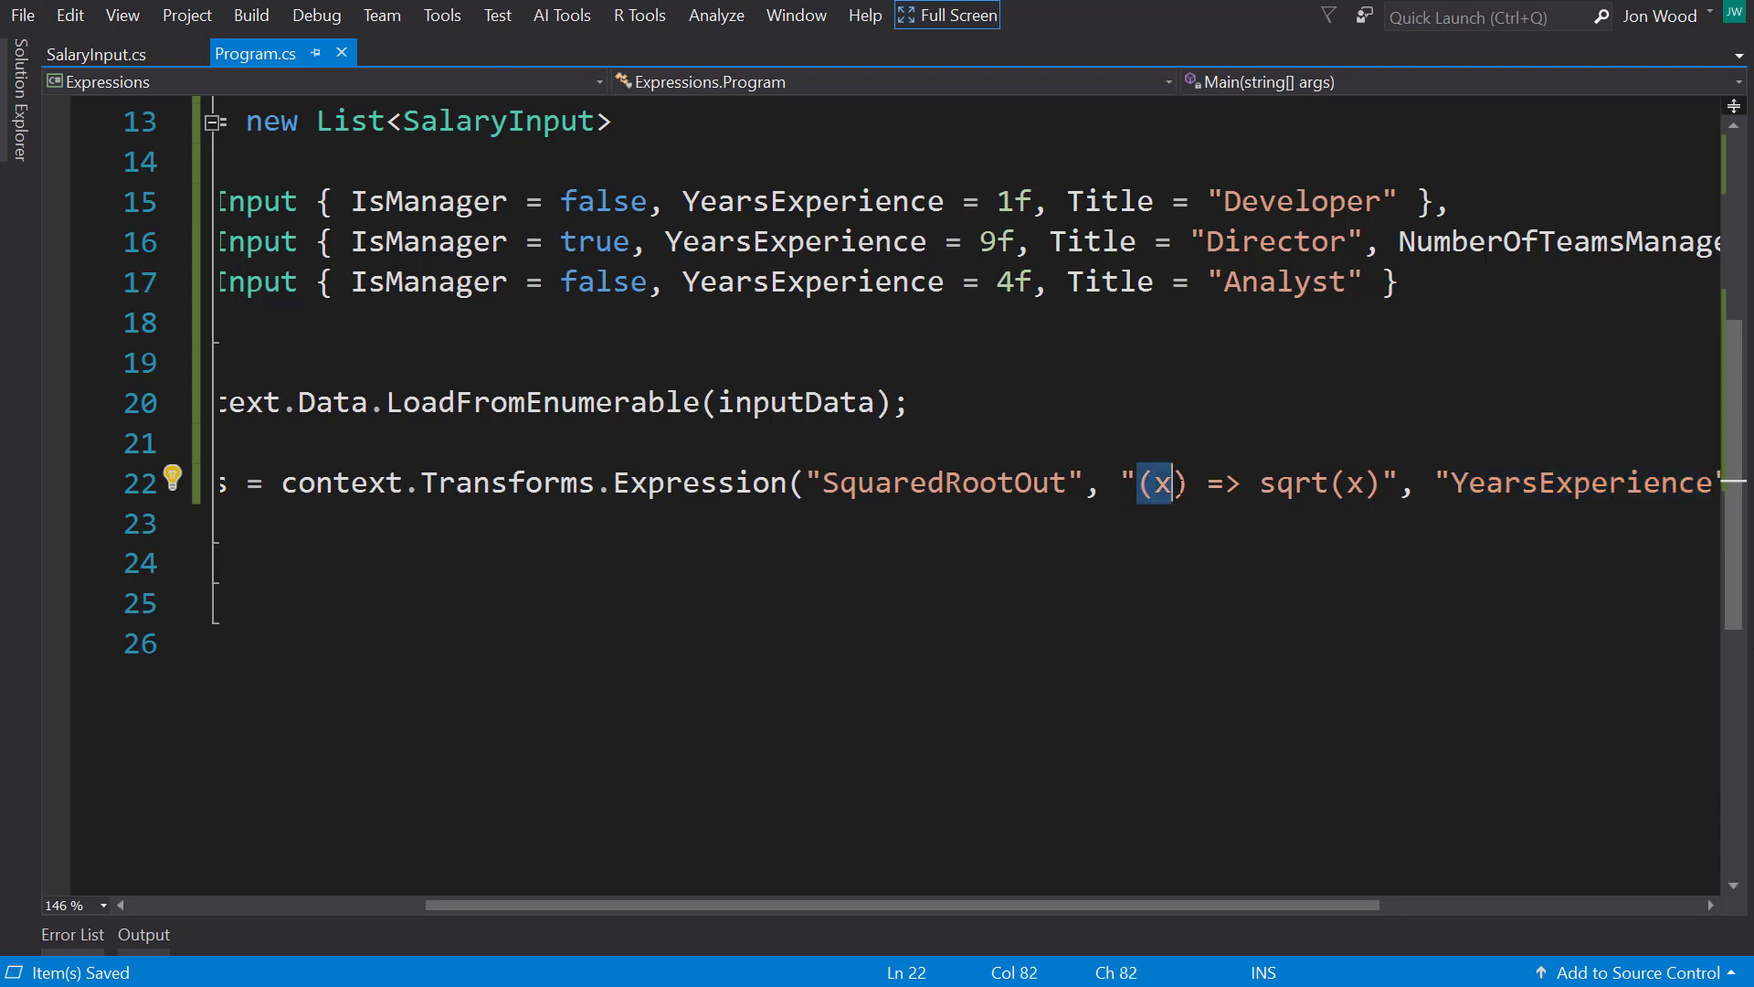
mouse_move(1163, 484)
type(".Append();")
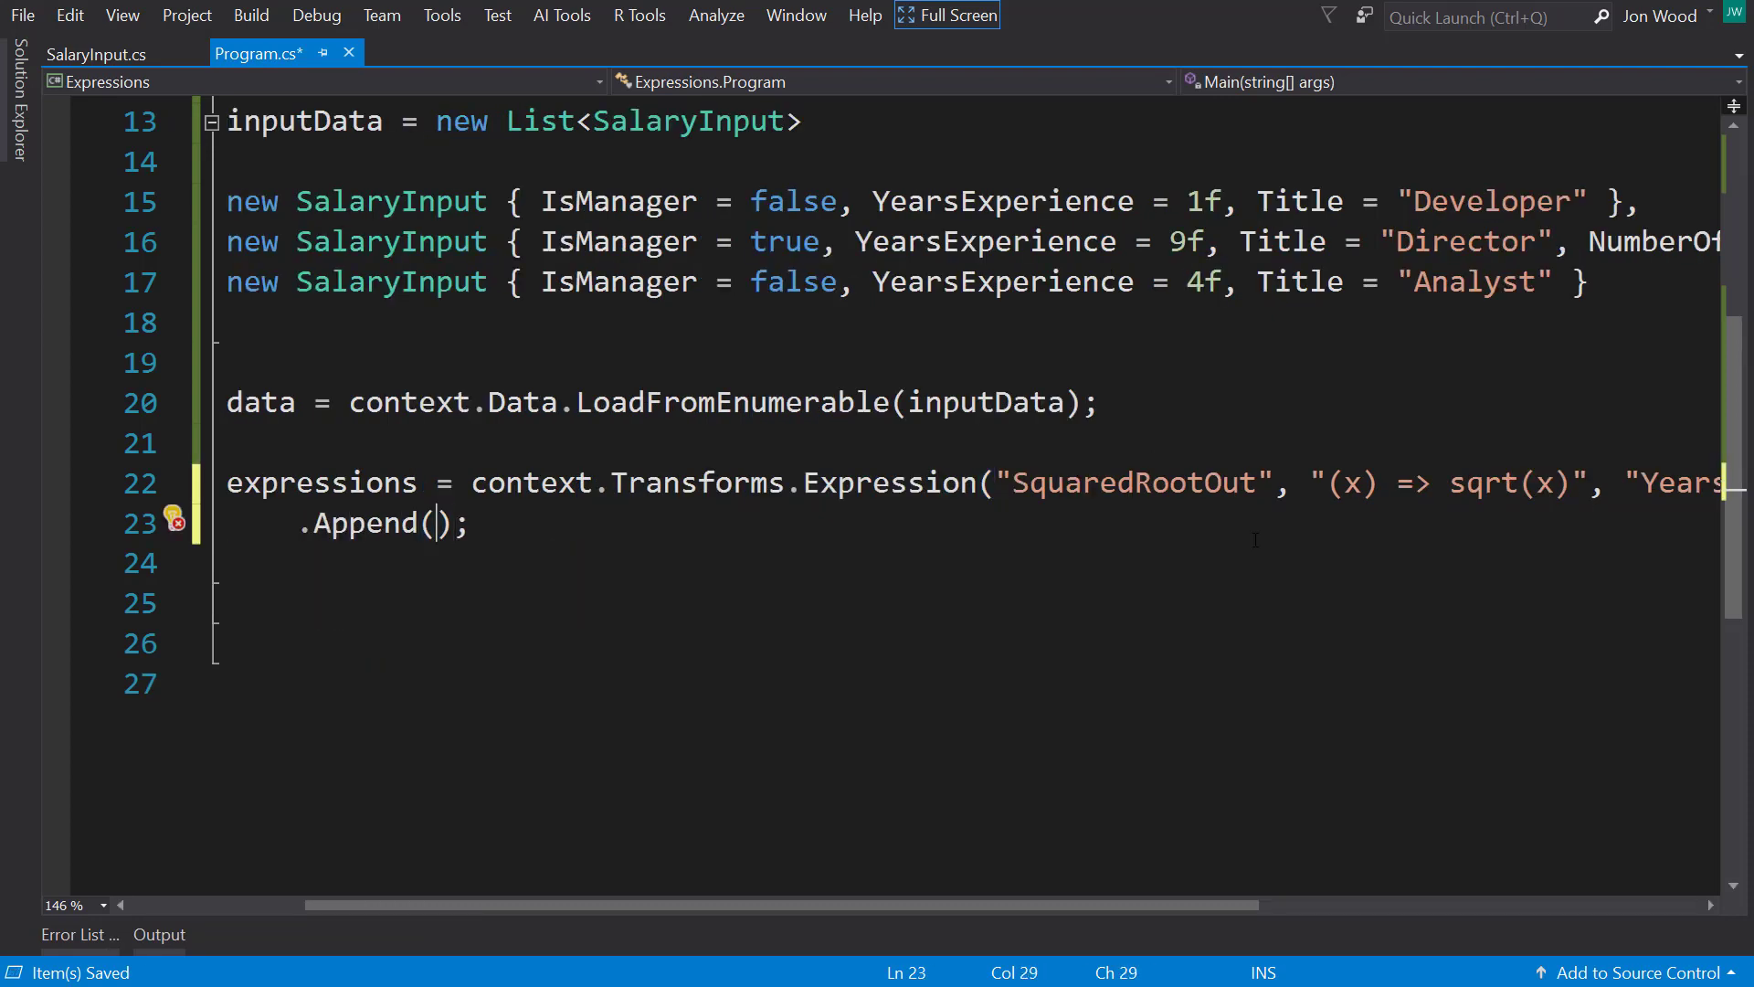
Step: Append a context.Transforms.Expression call with output column "TeamsManagedOutput"
type("context.tr")
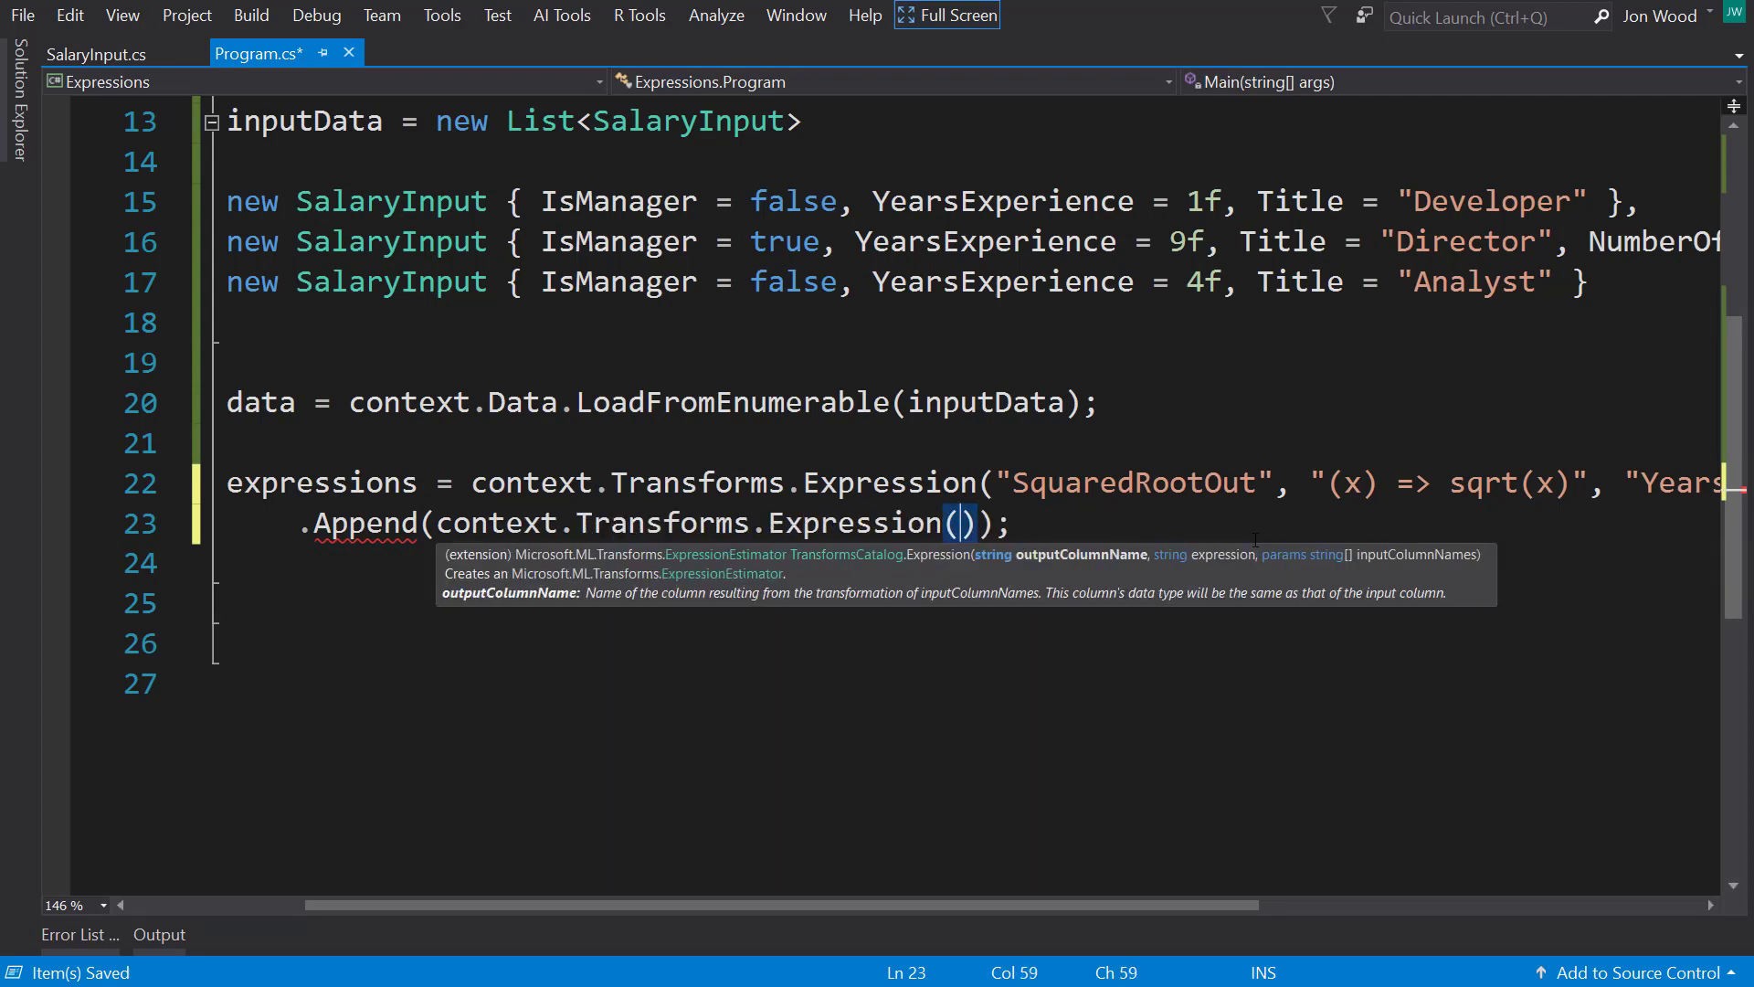
type("\"")
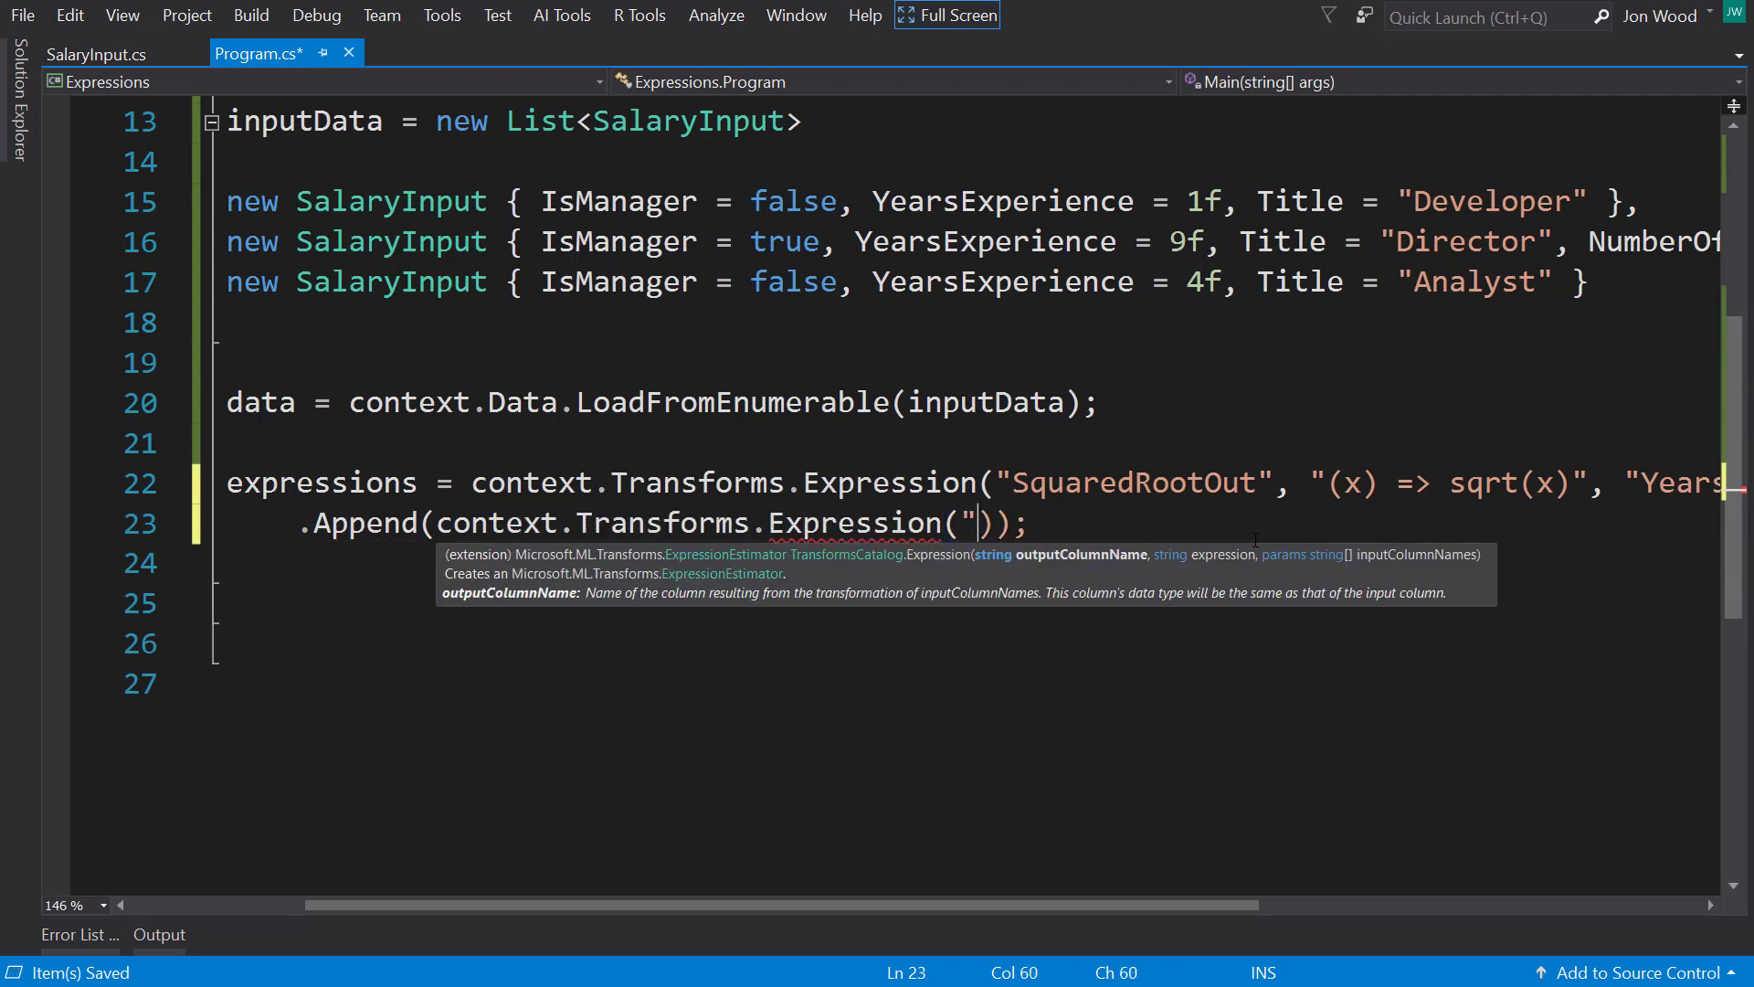
type("T")
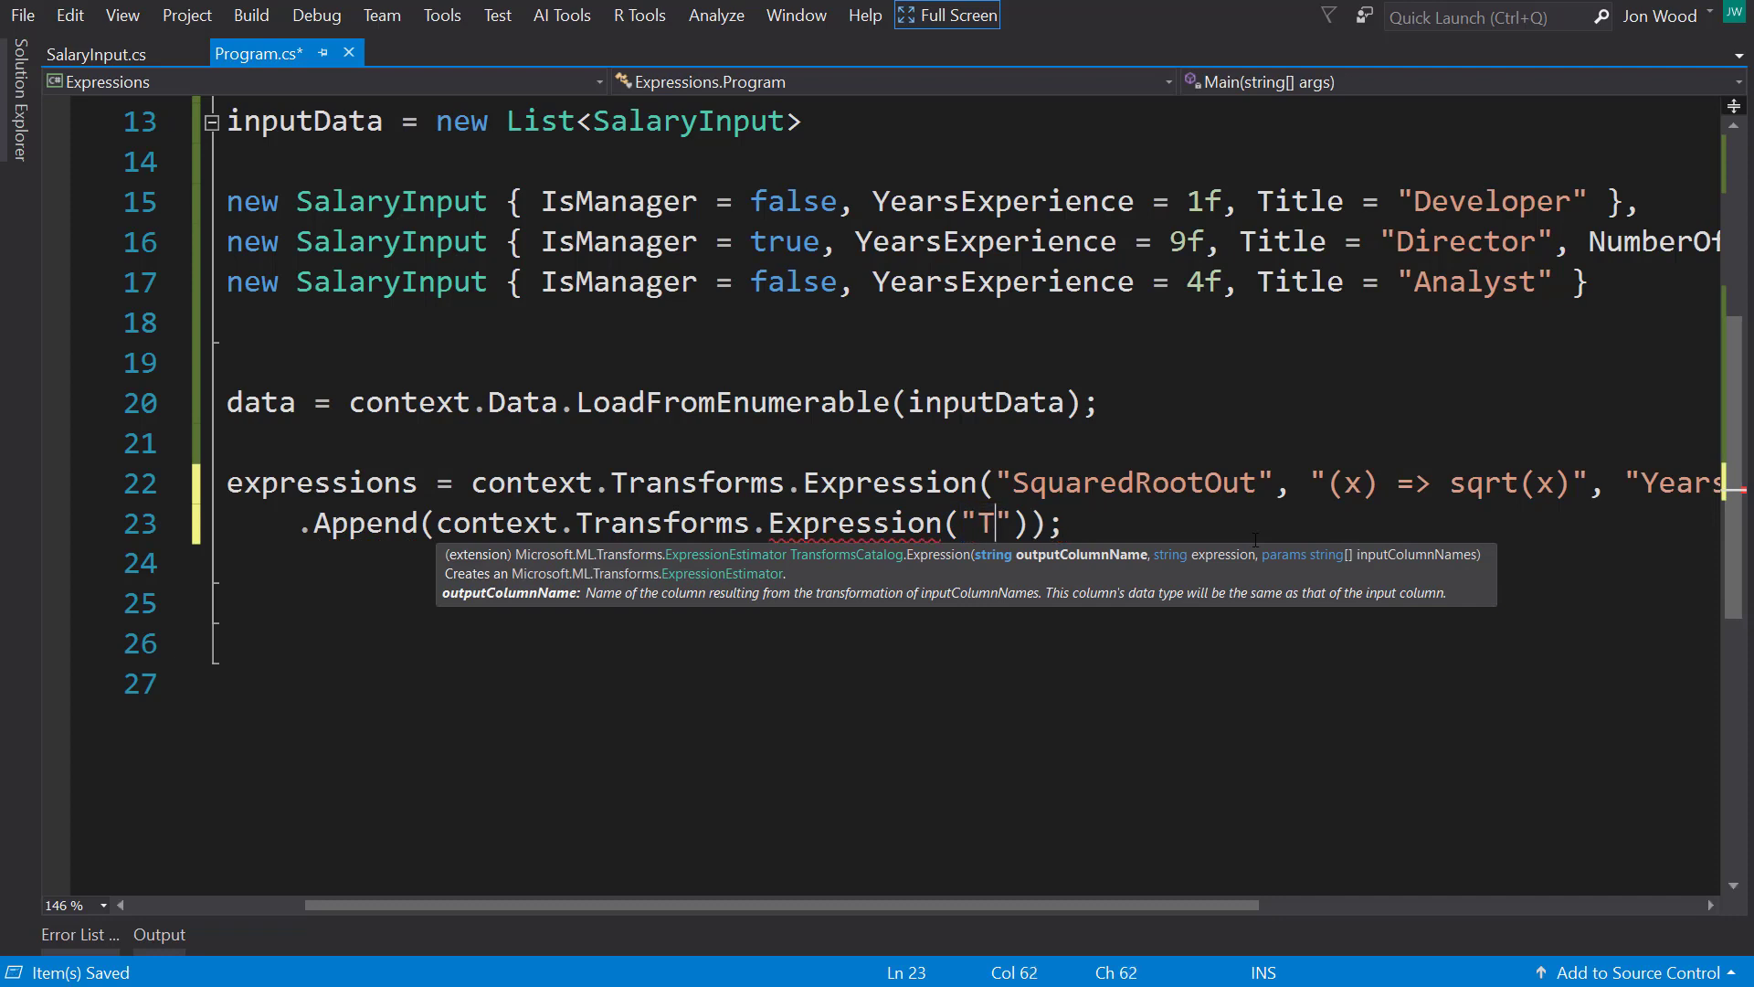
type("eamsManagedOu")
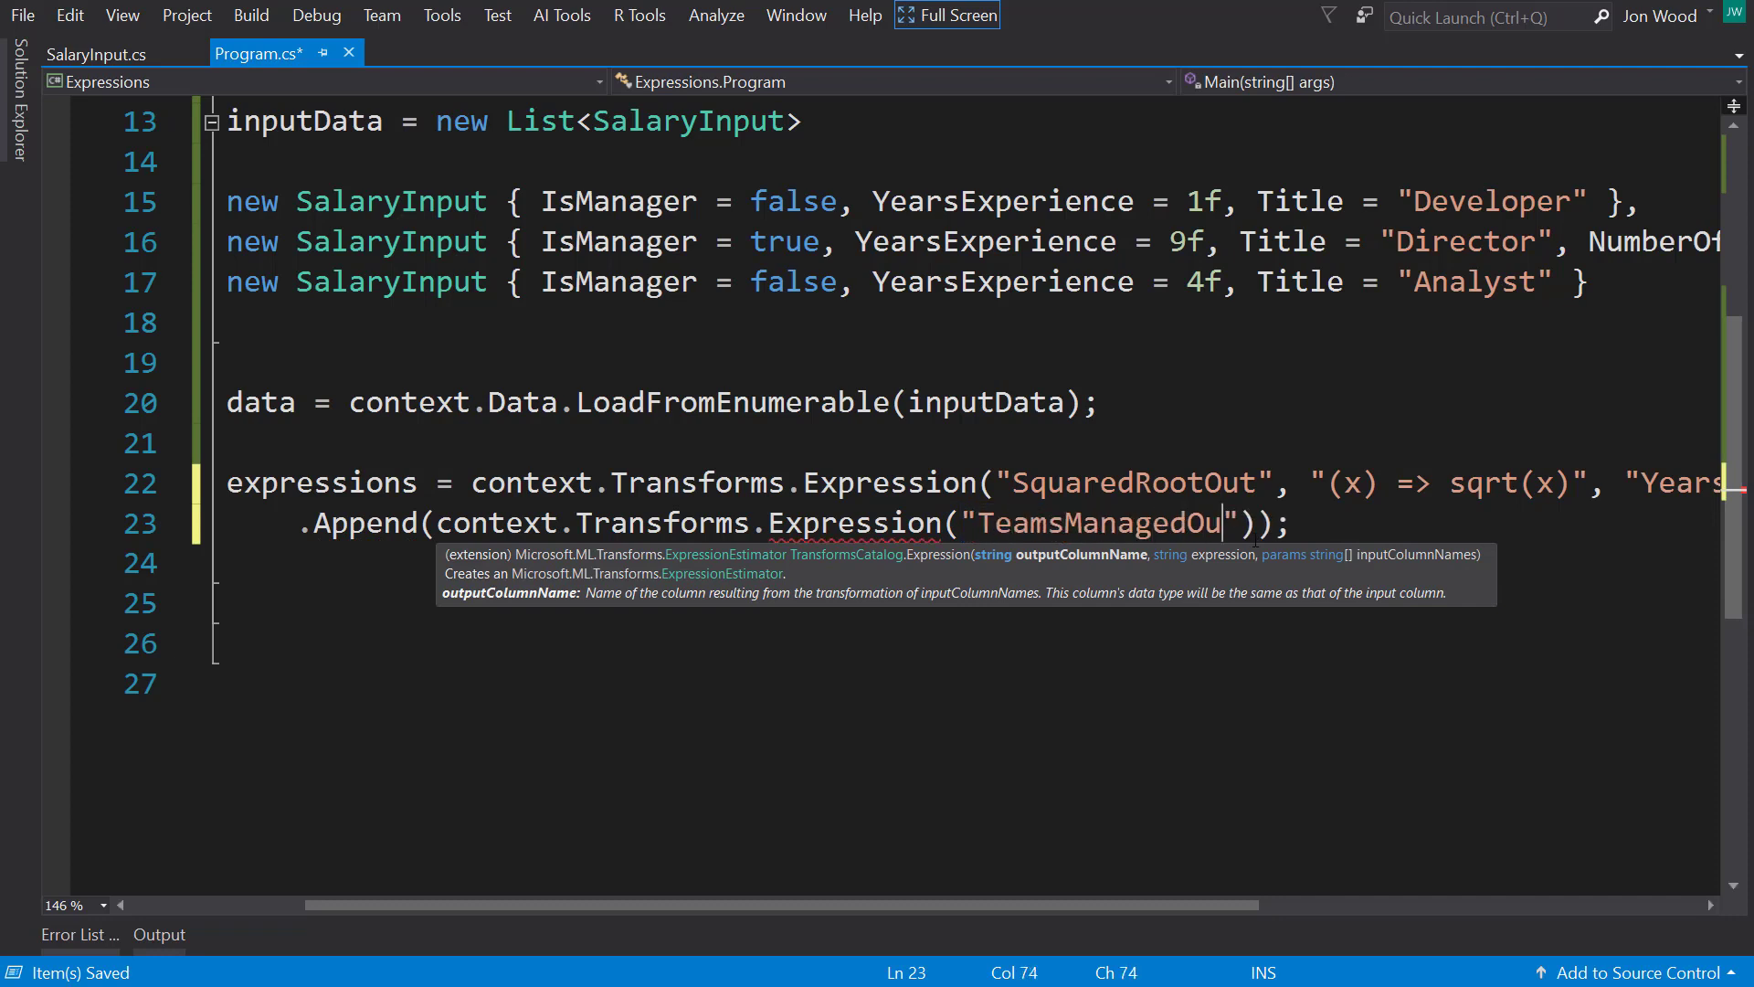
type("tput")
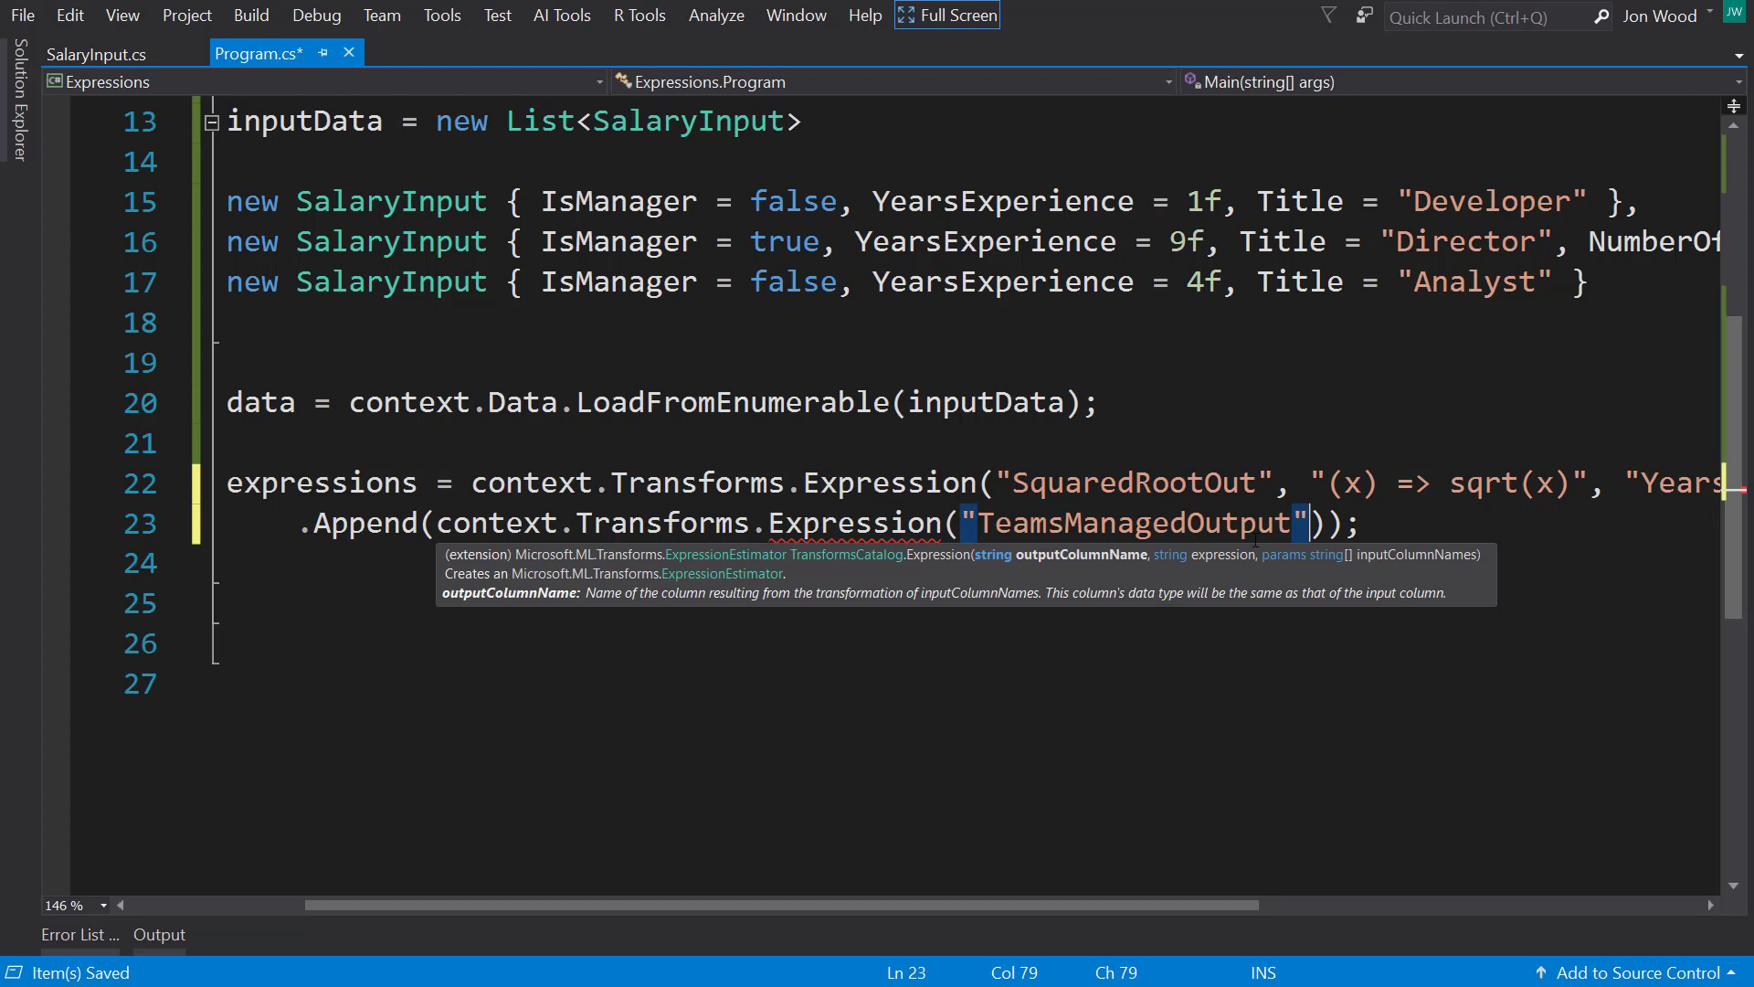
type(", (")
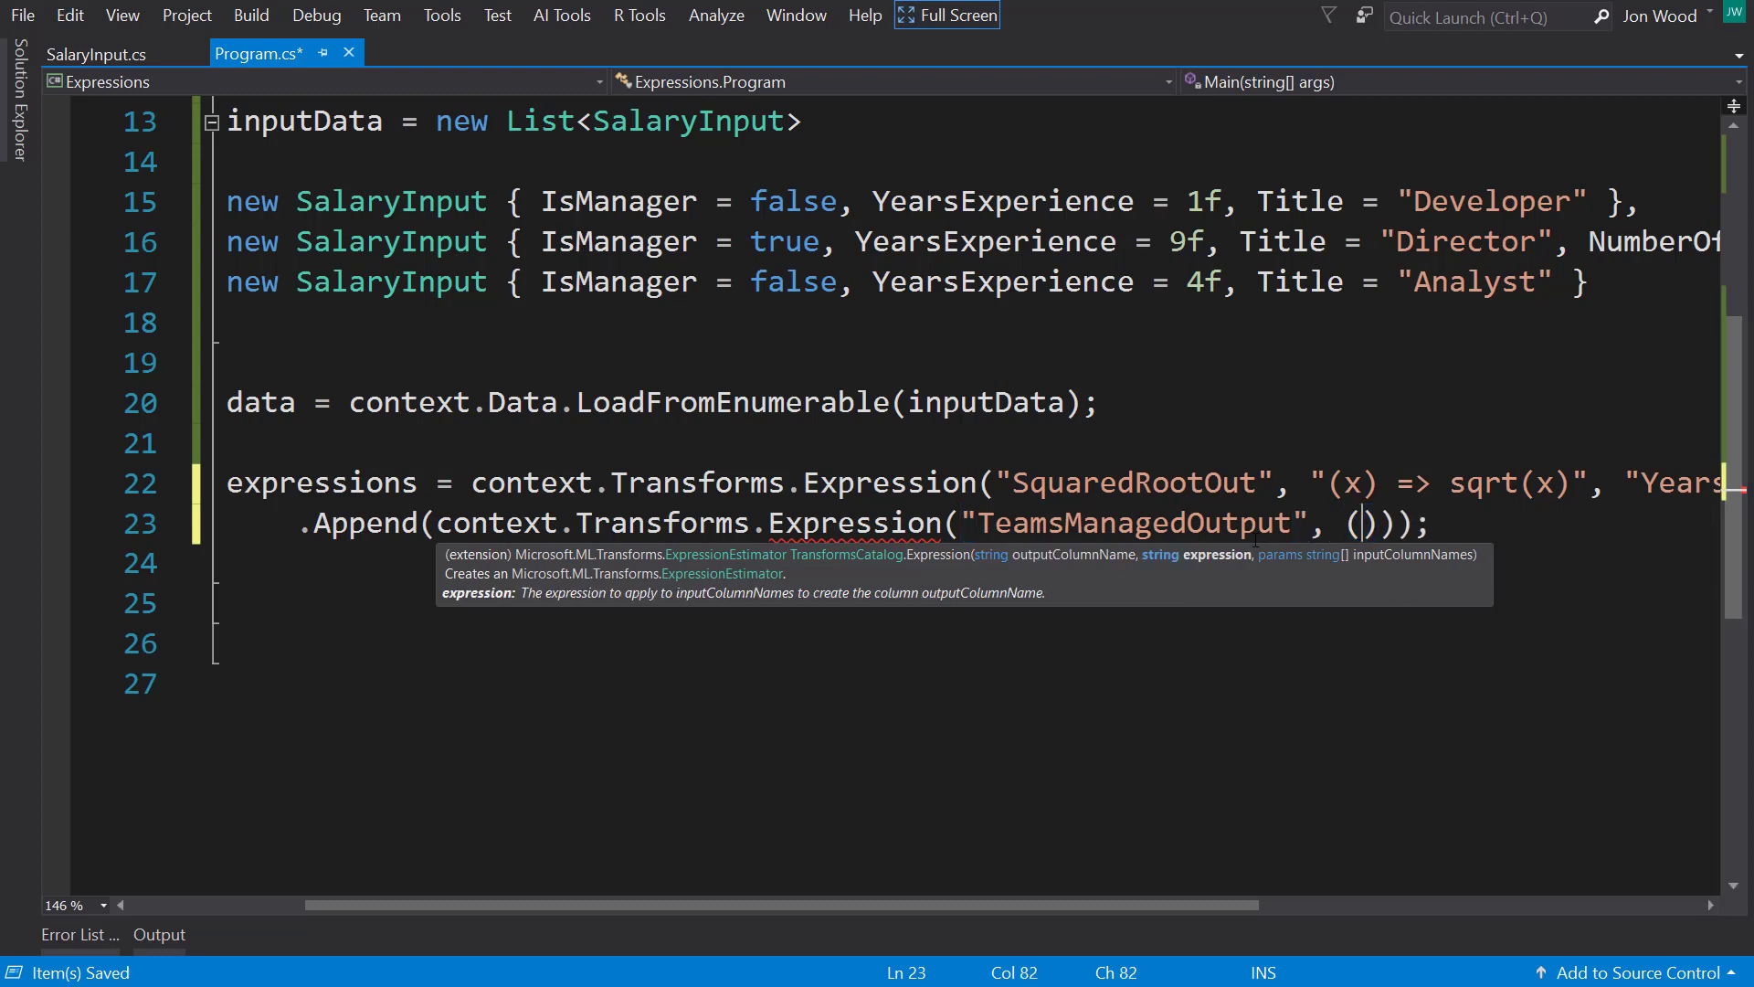
key("Backspace")
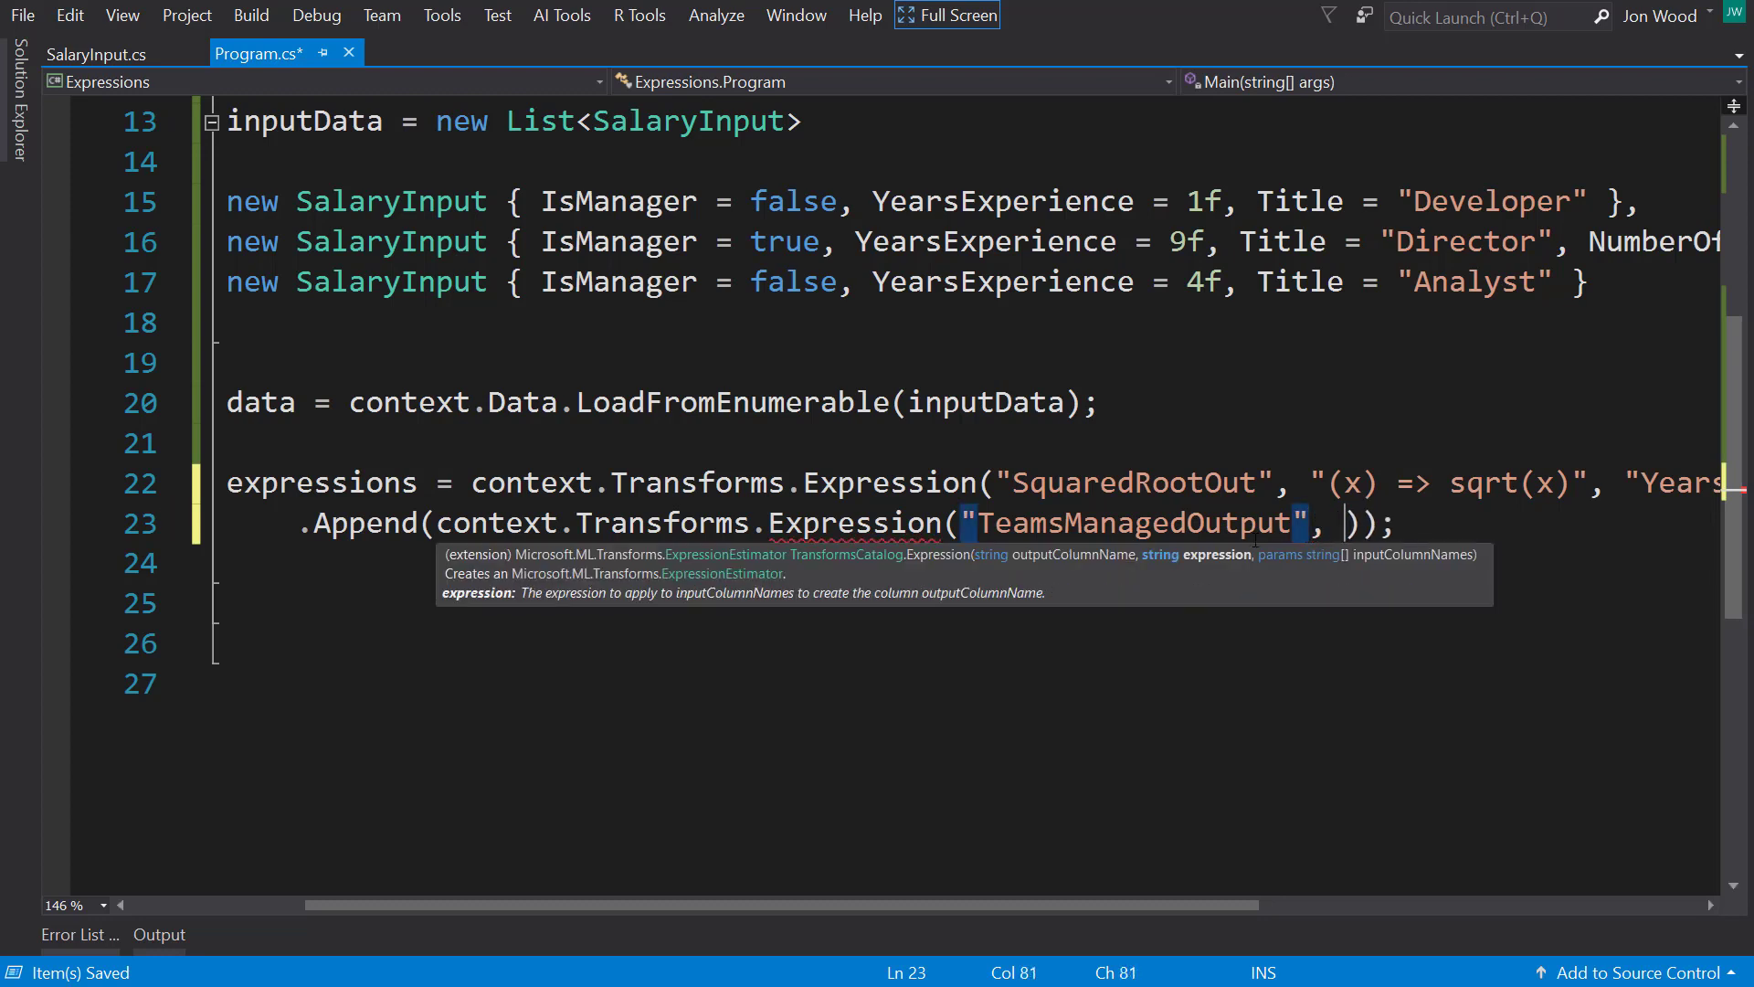
Step: Enter the lambda "(x, y) => x ? y : 0" as its second argument
type("\"()")
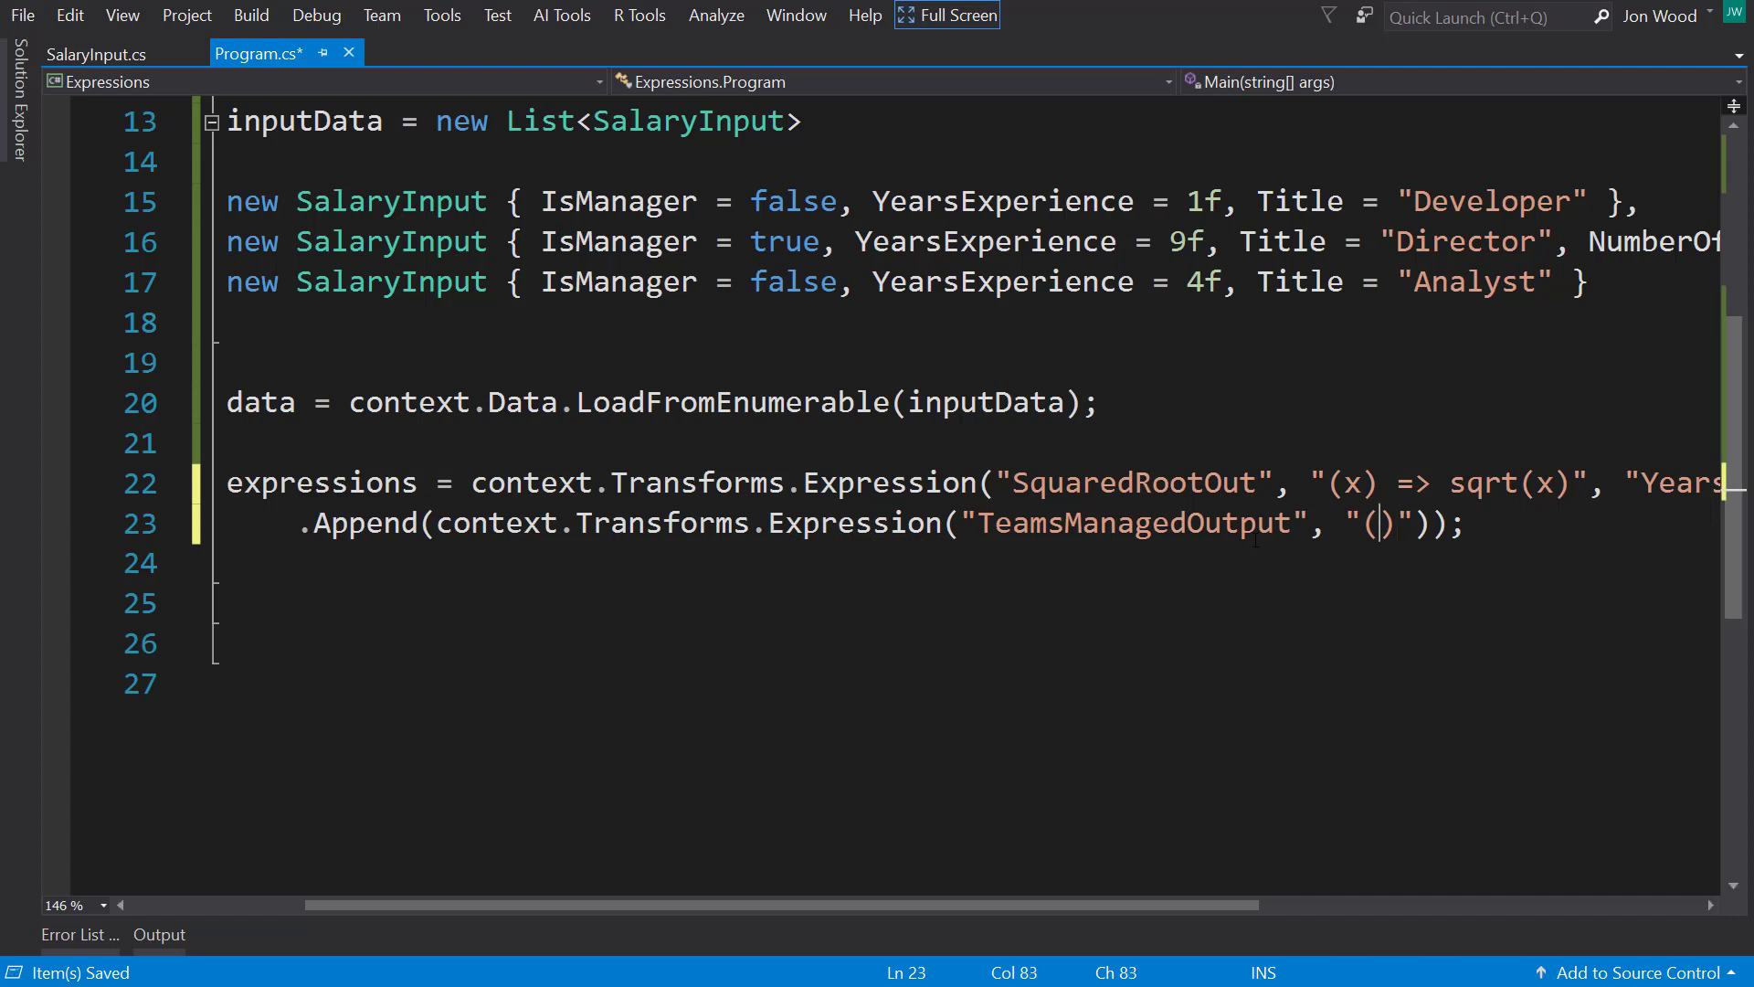
type(", y")
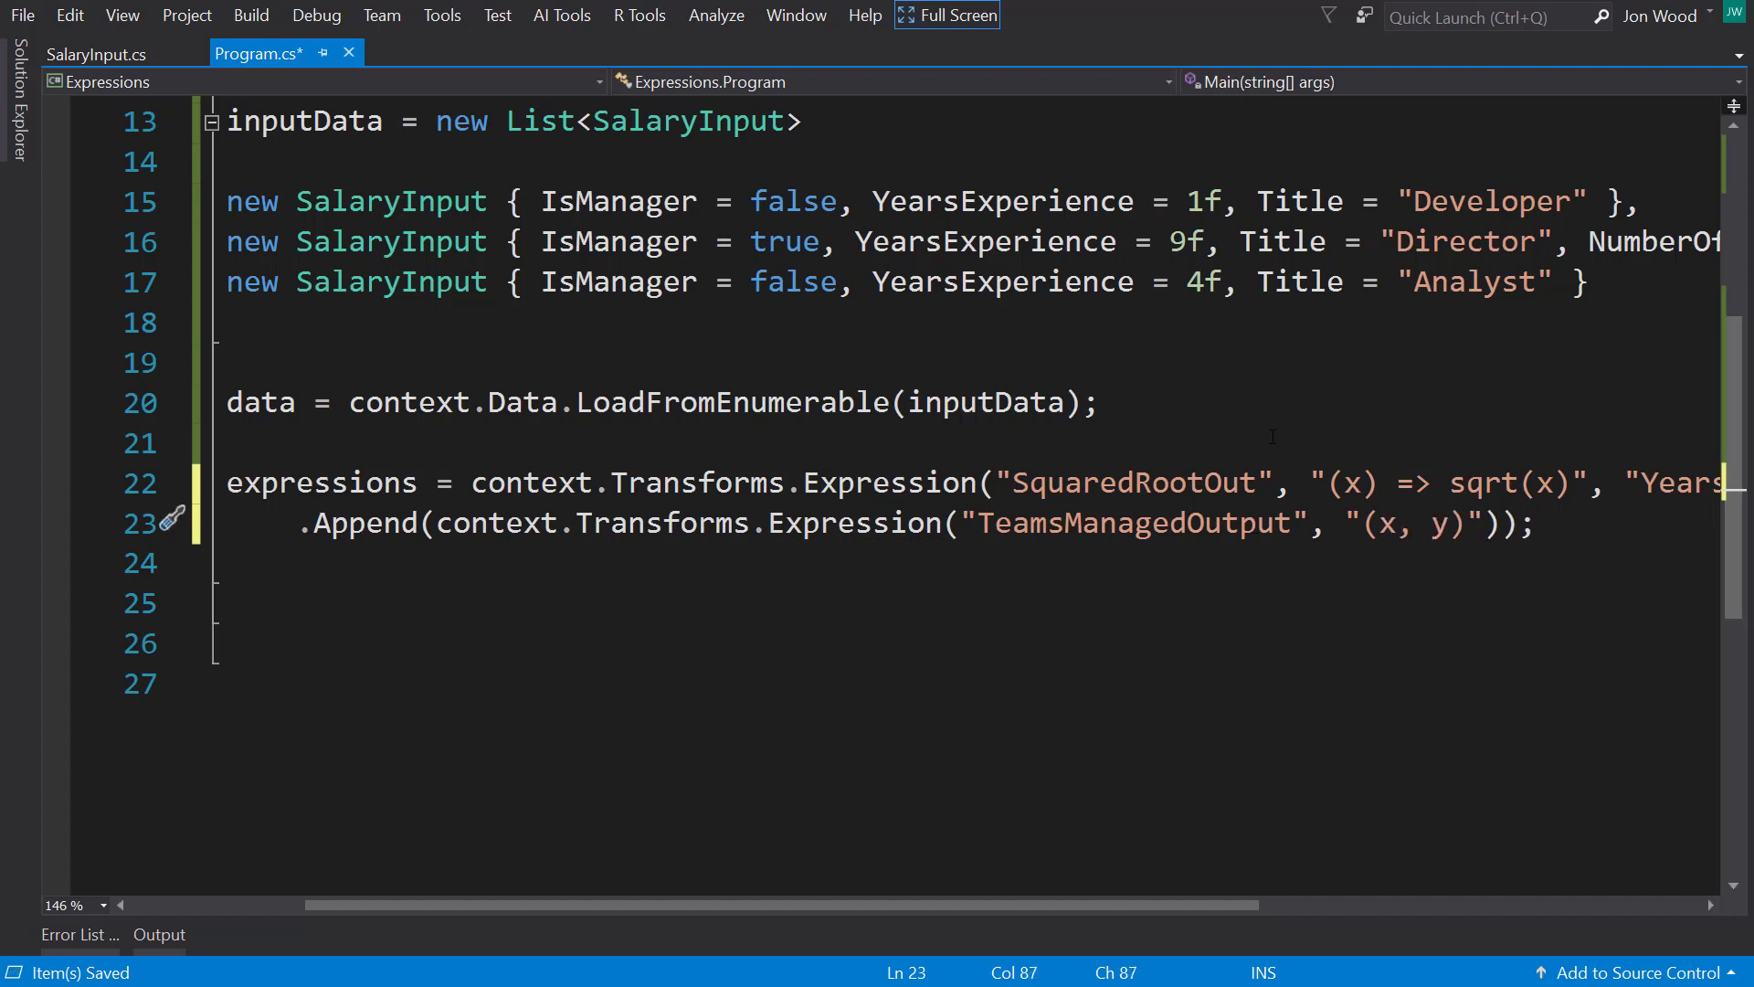
type("=")
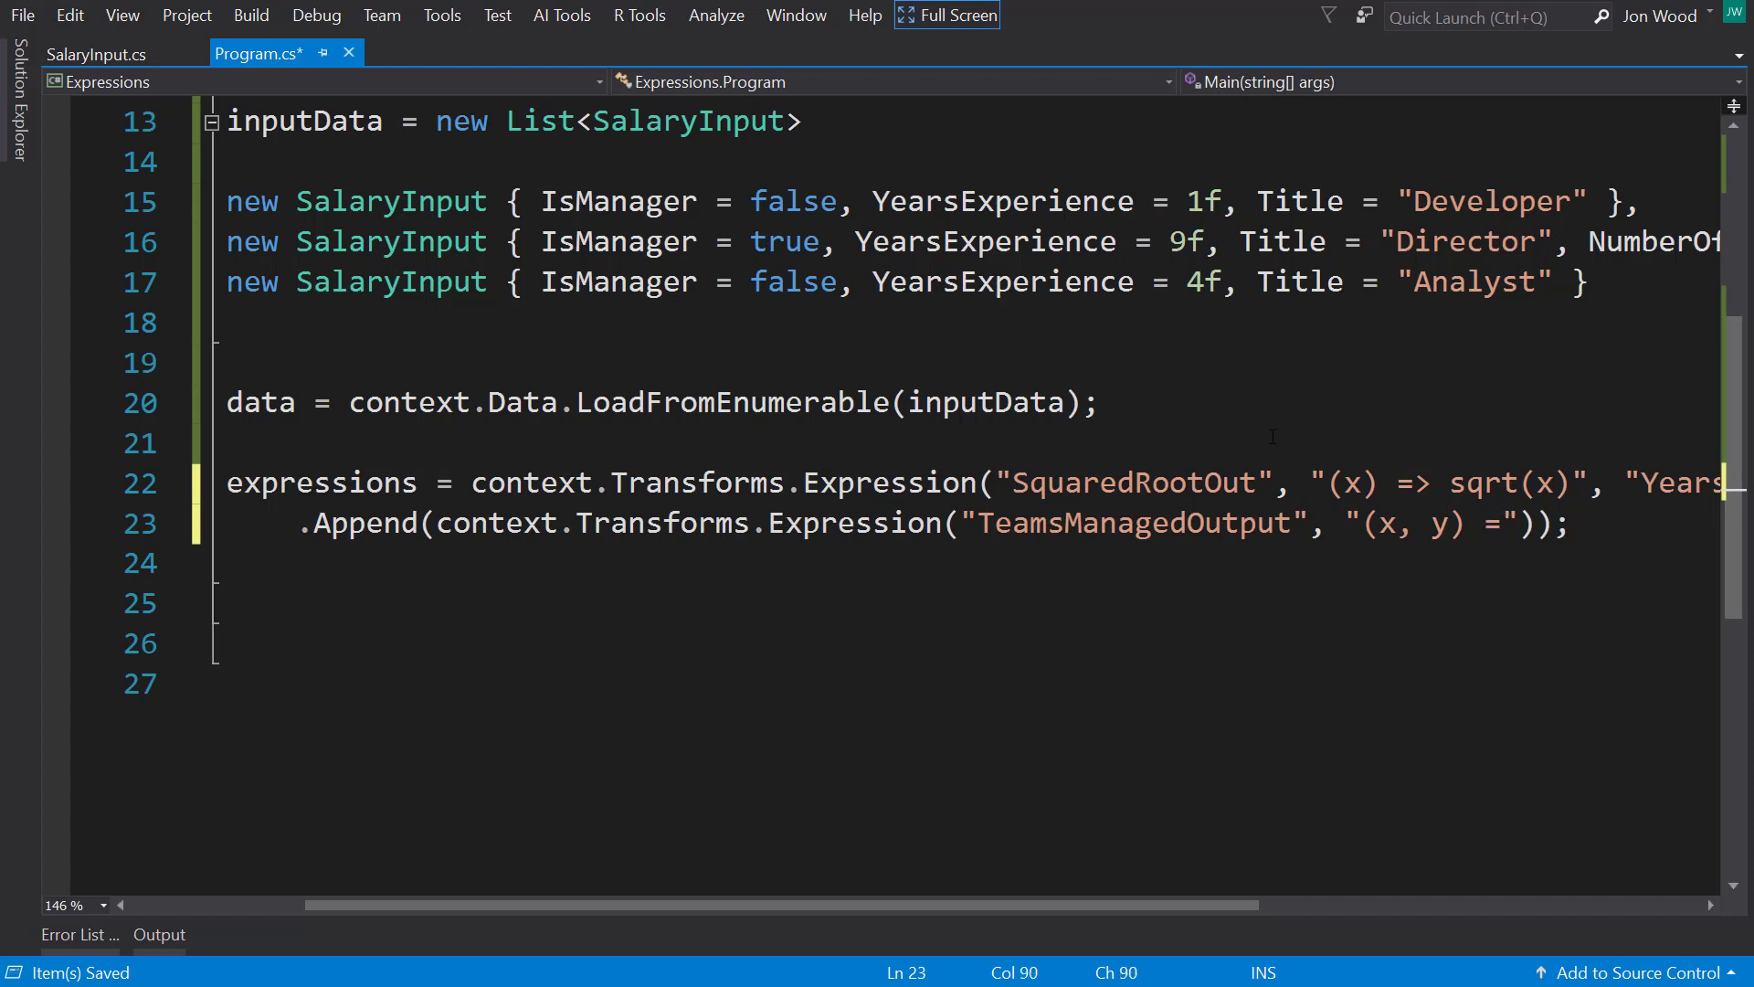
type(">")
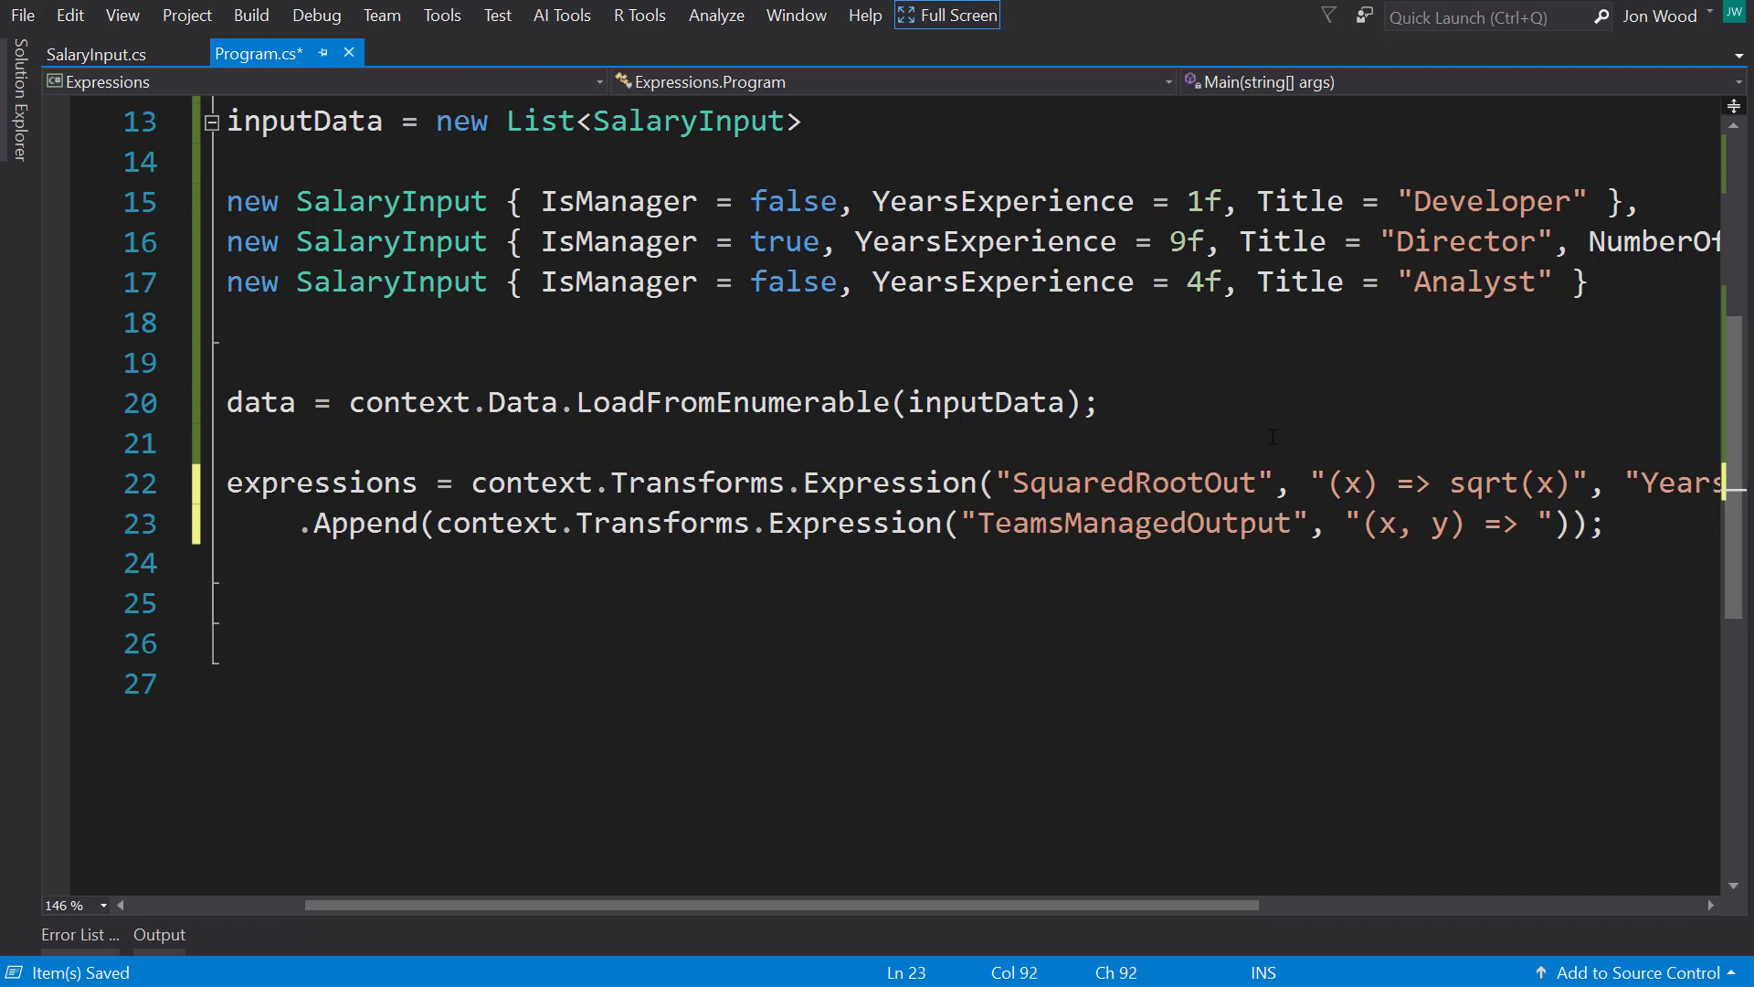
type("x")
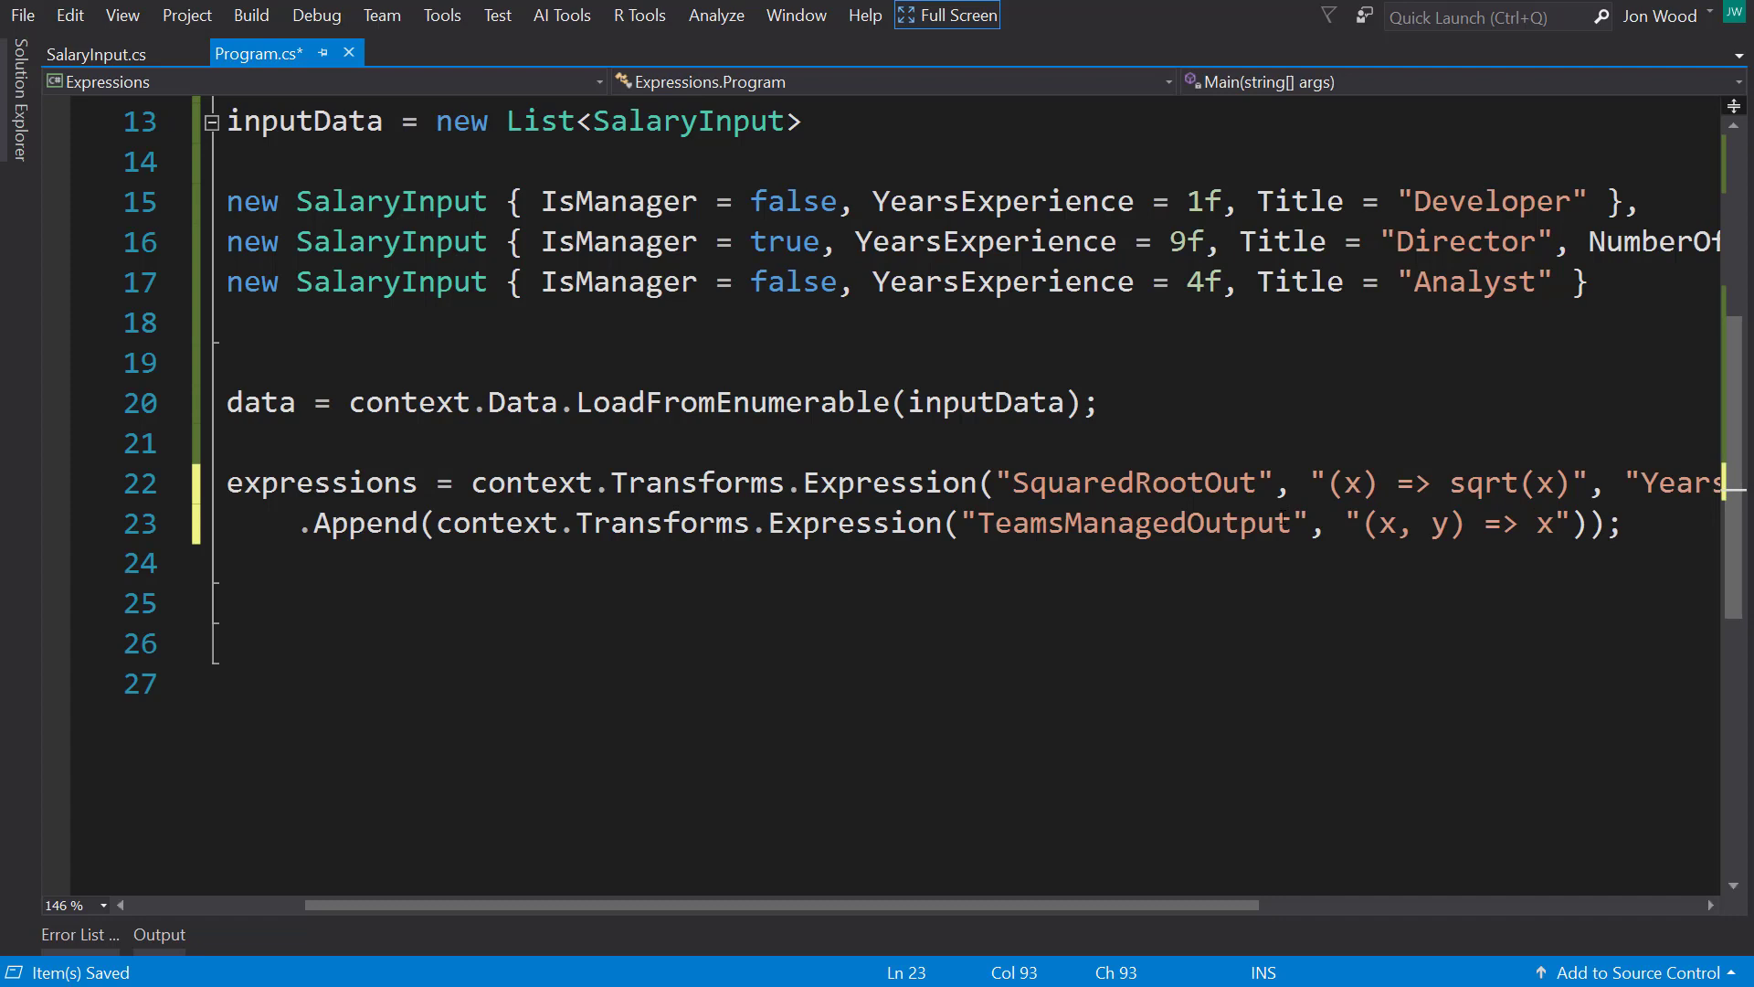
type("?")
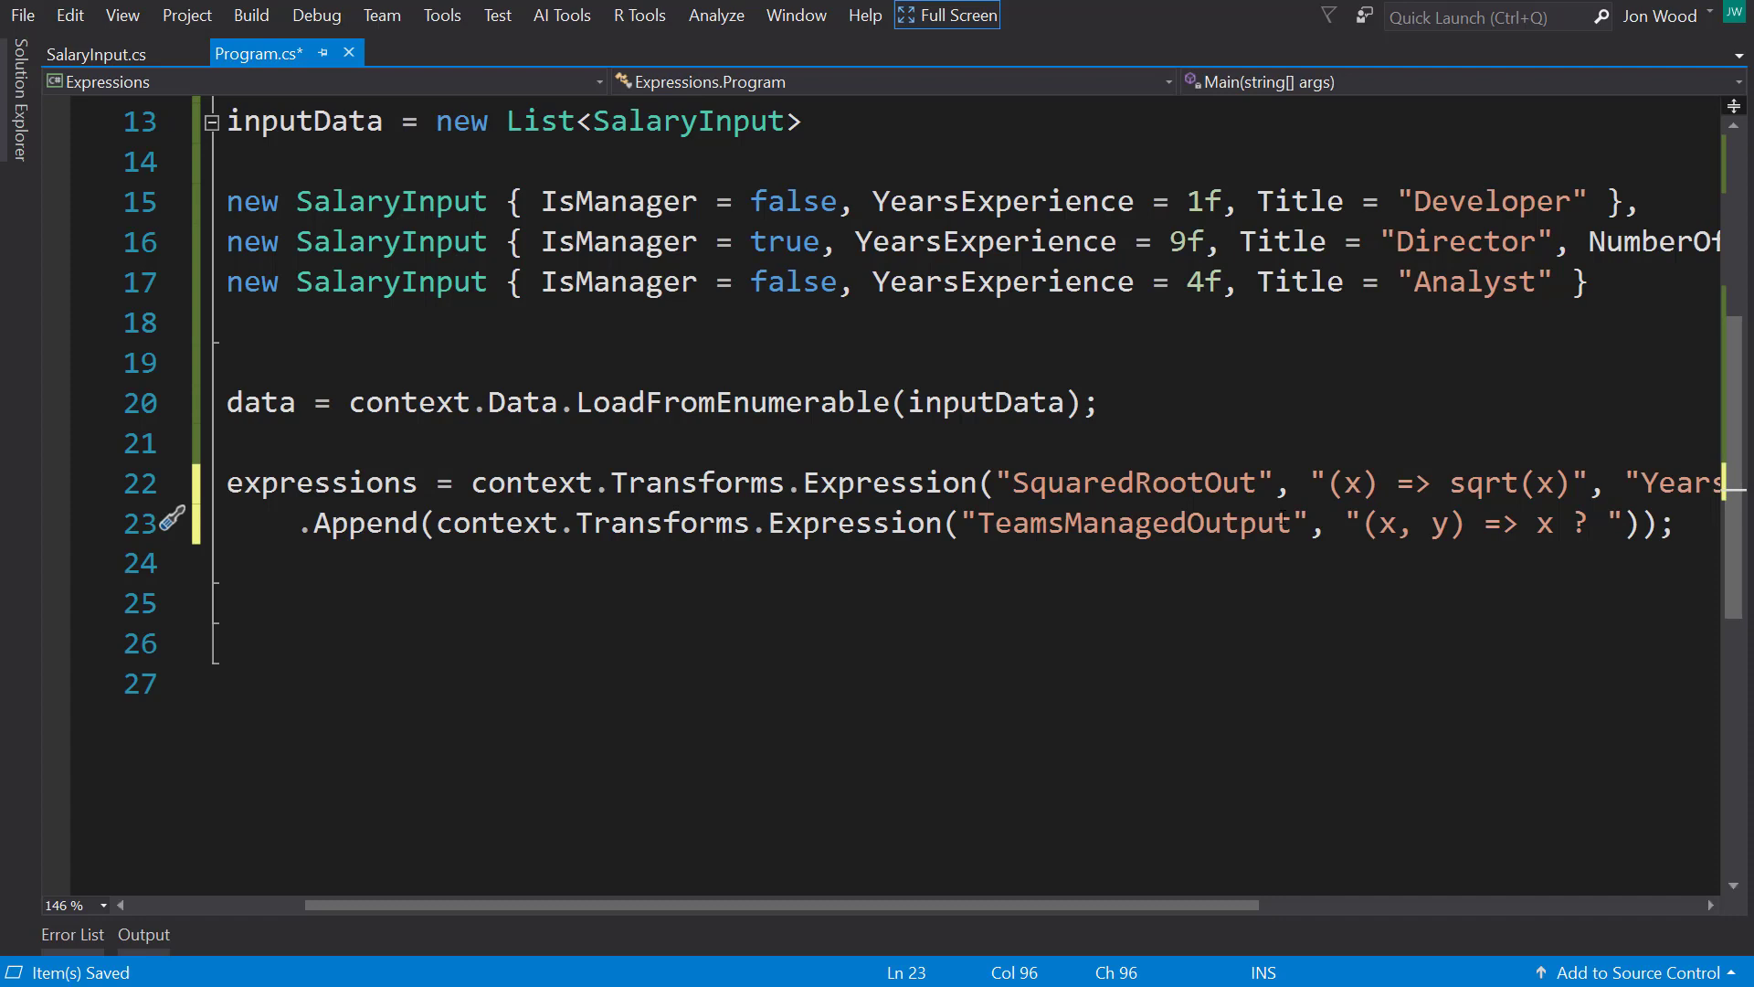
type("y :")
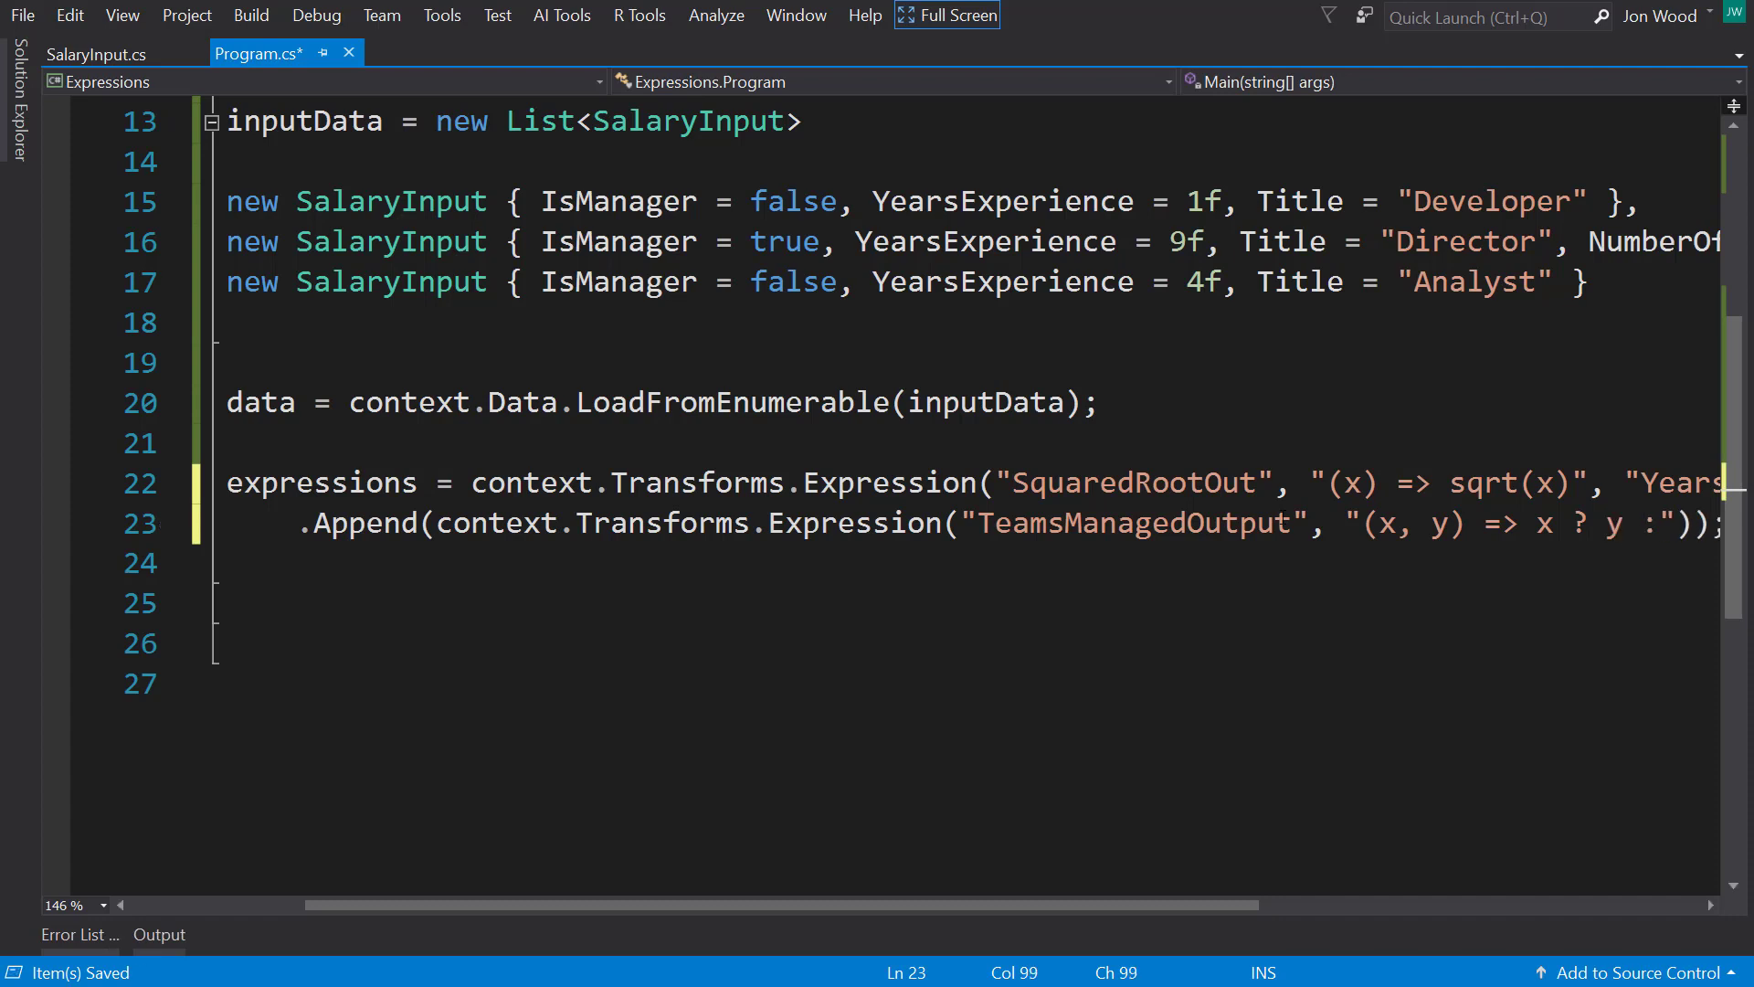
type("0")
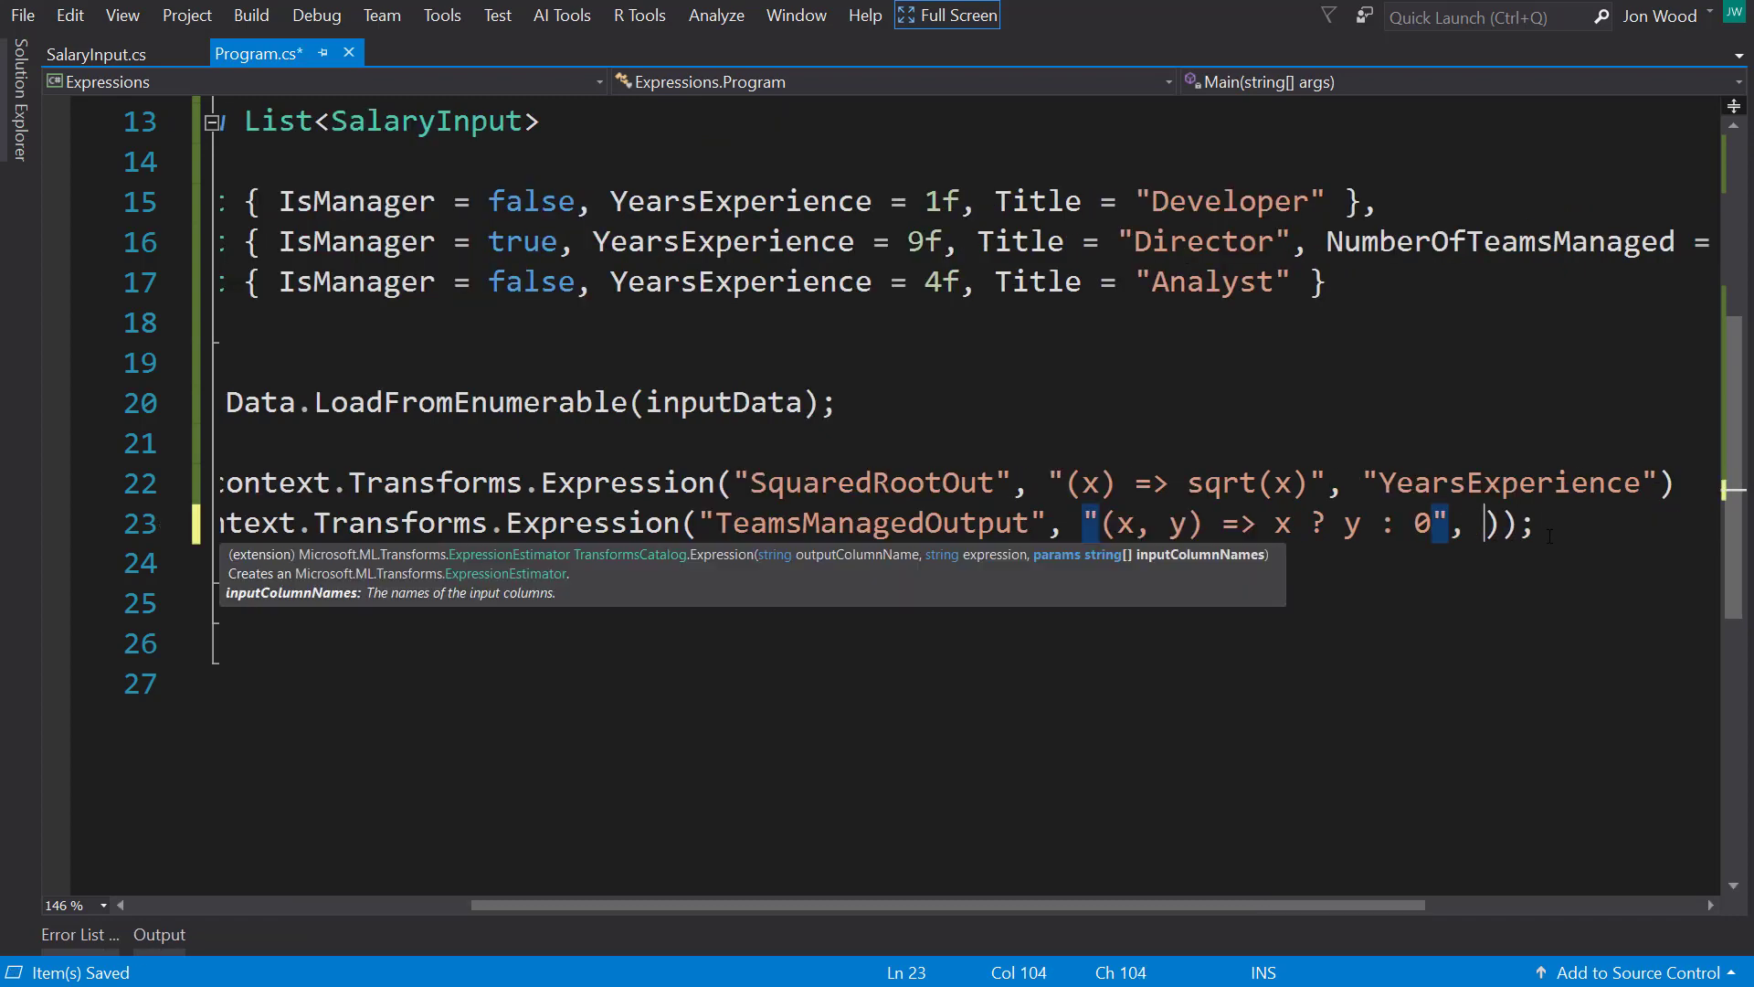
Step: Pass nameof(SalaryInput.IsManager) and nameof(SalaryInput.NumberOfTeamsManaged) as input columns and close the call
type("\"\"")
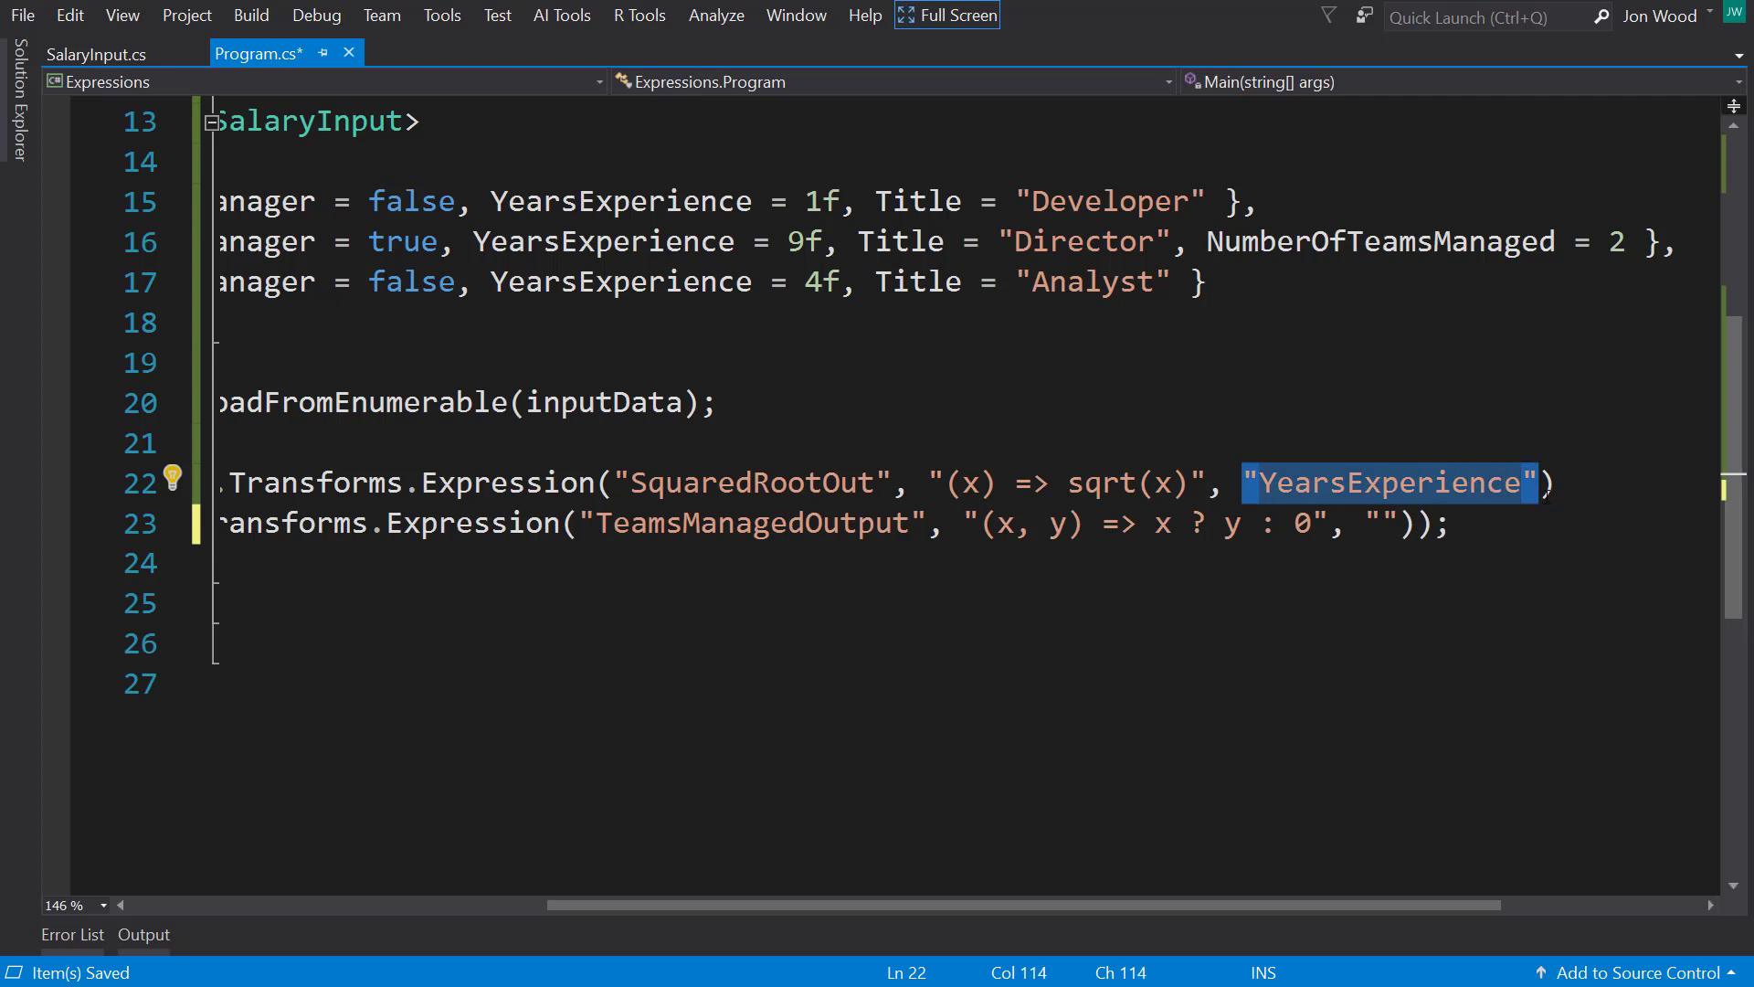
left_click(1376, 523)
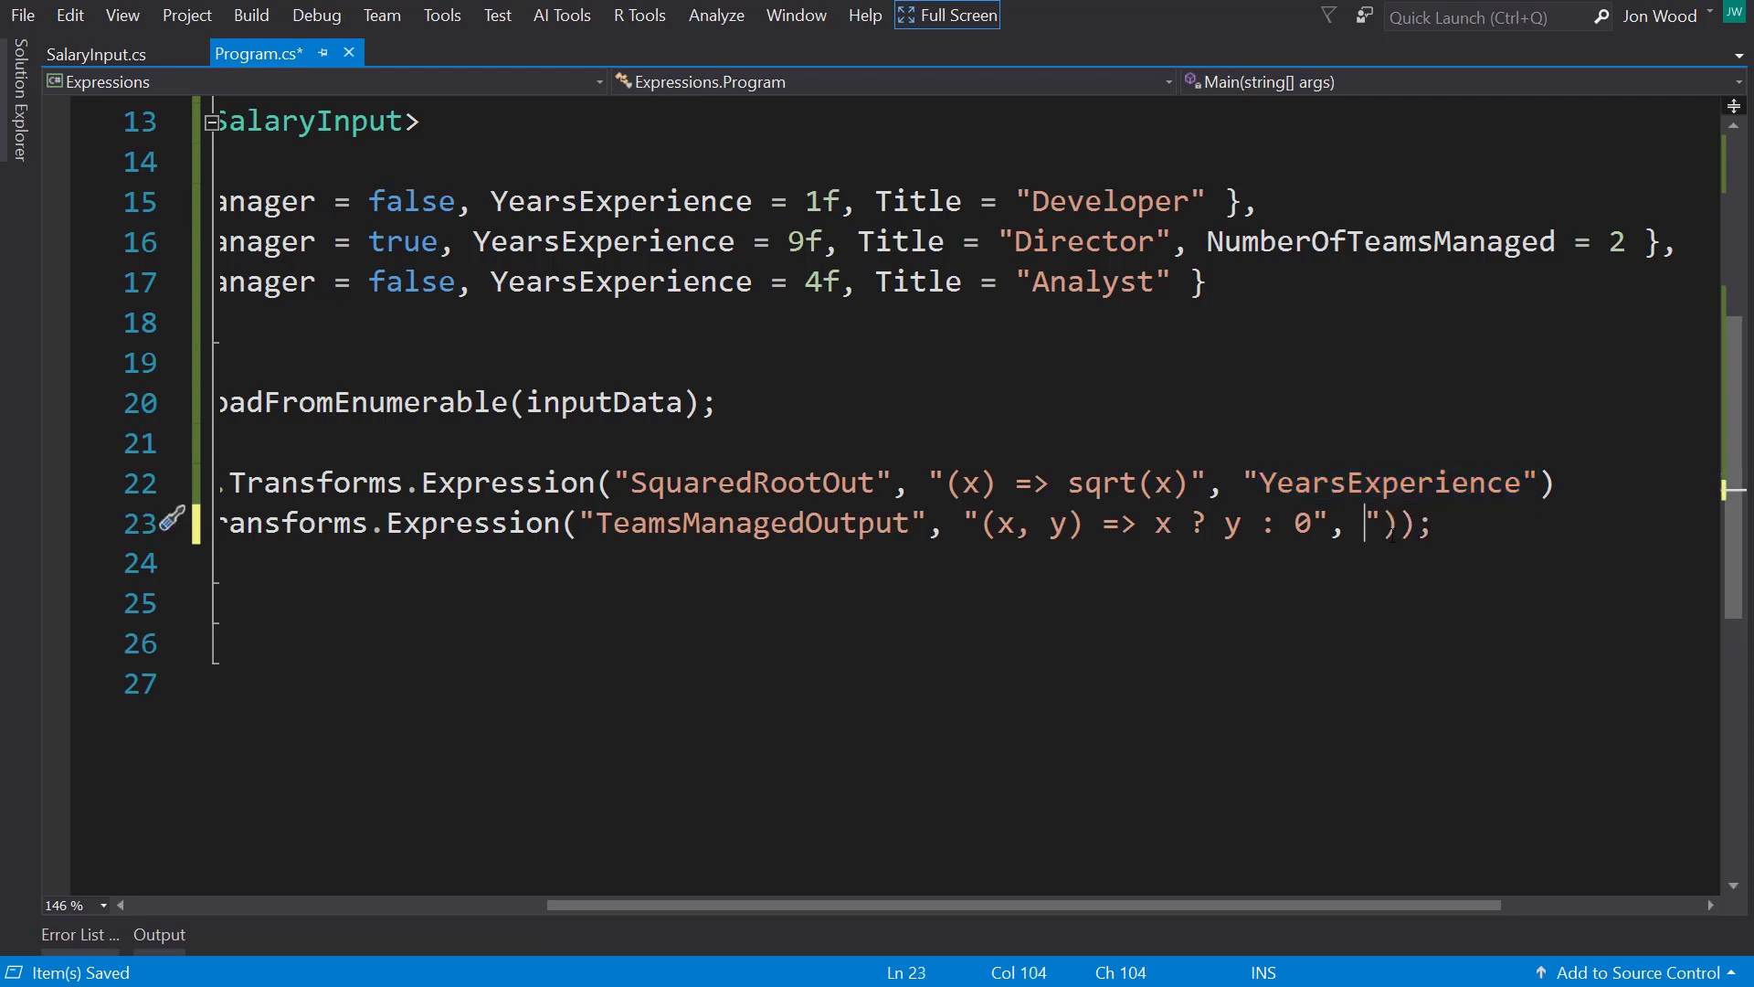
type("nameof(")
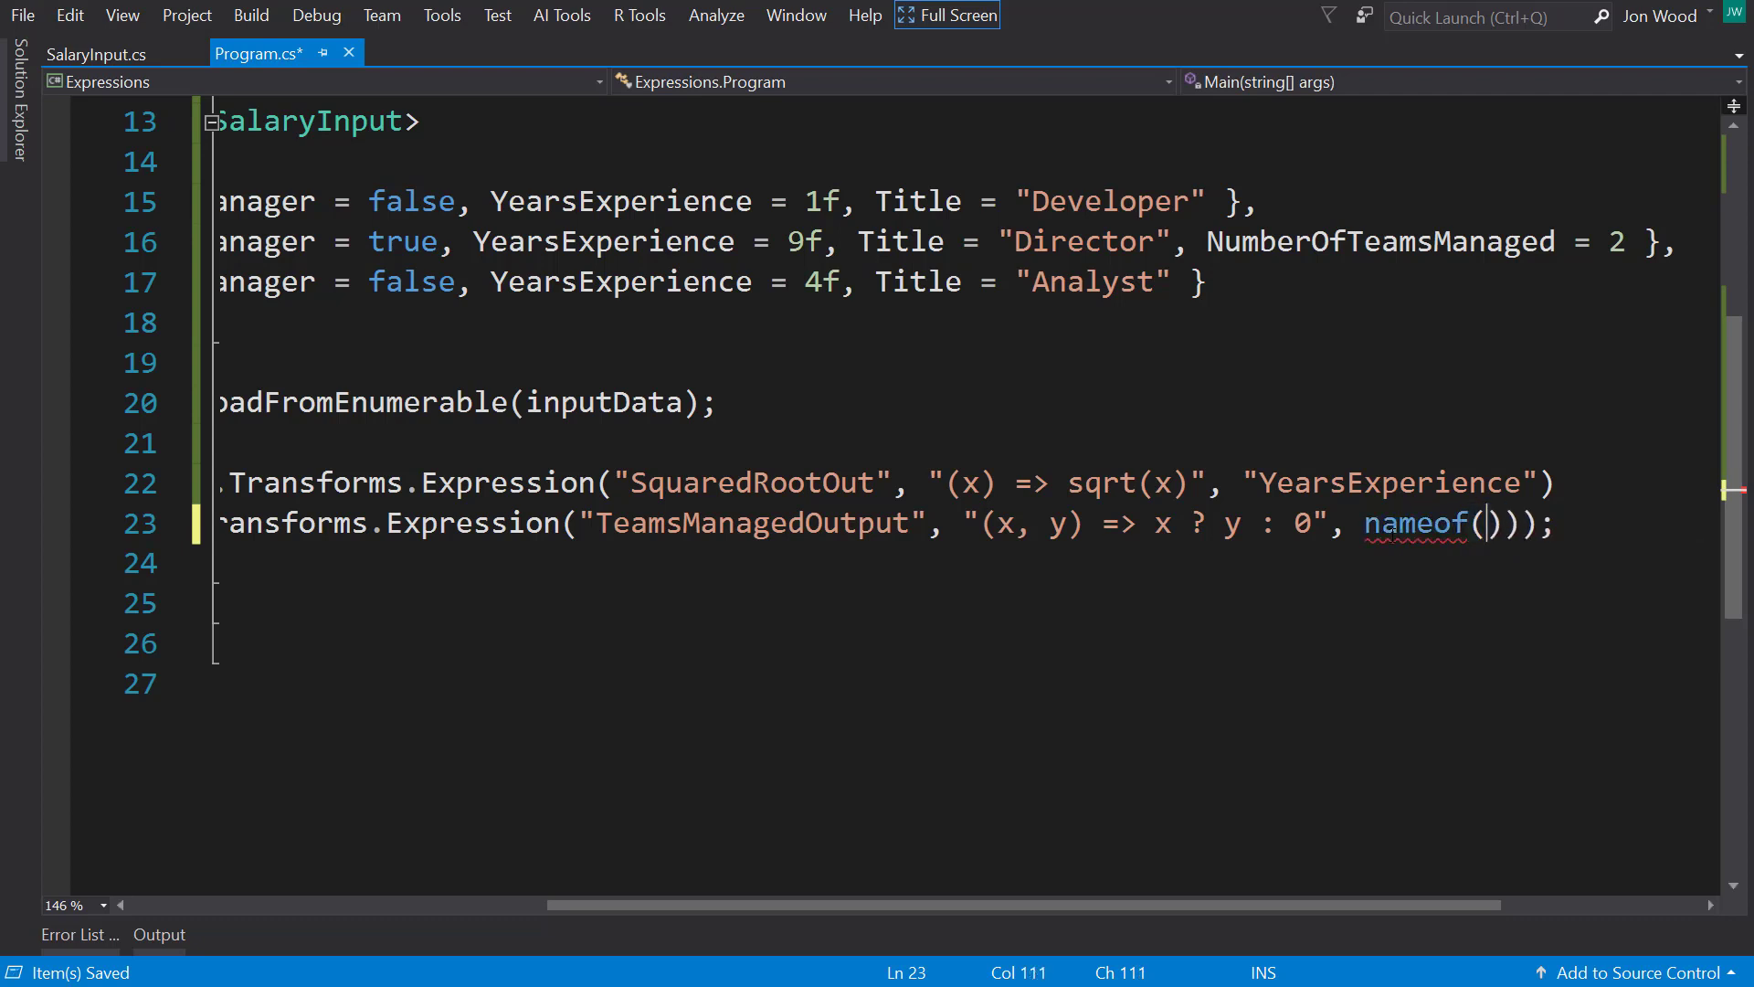
type("SalaryInput.IsManager")
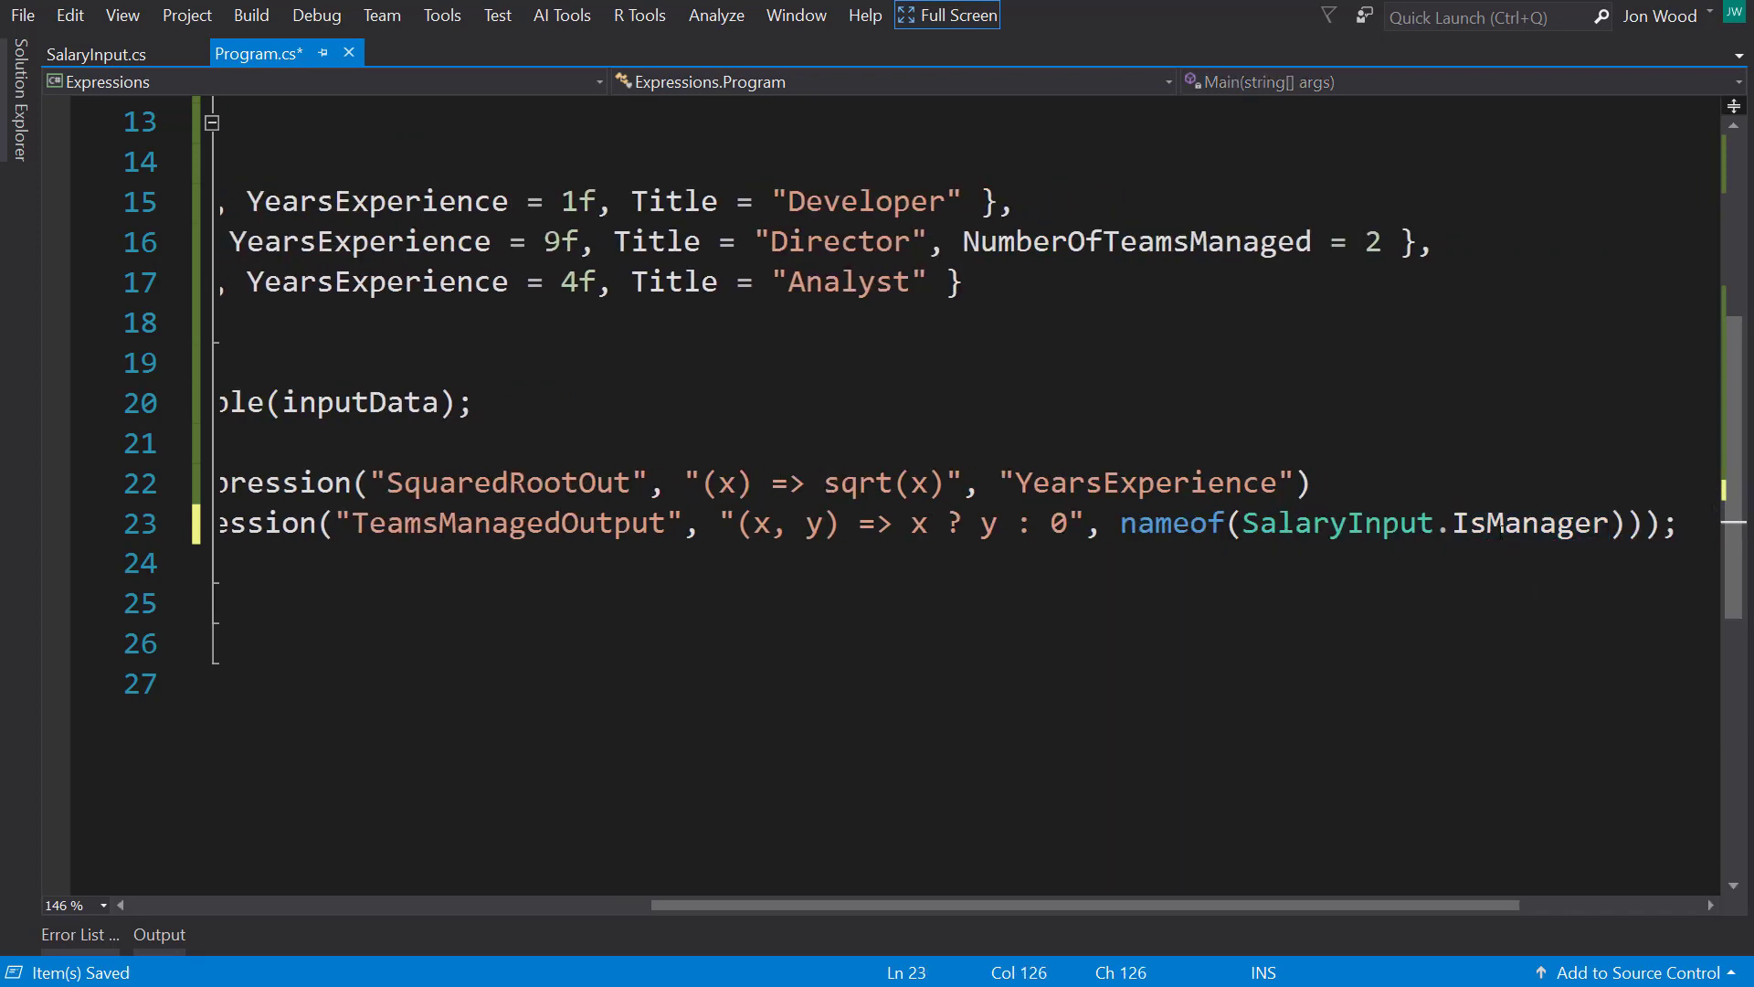
double_click(1528, 523)
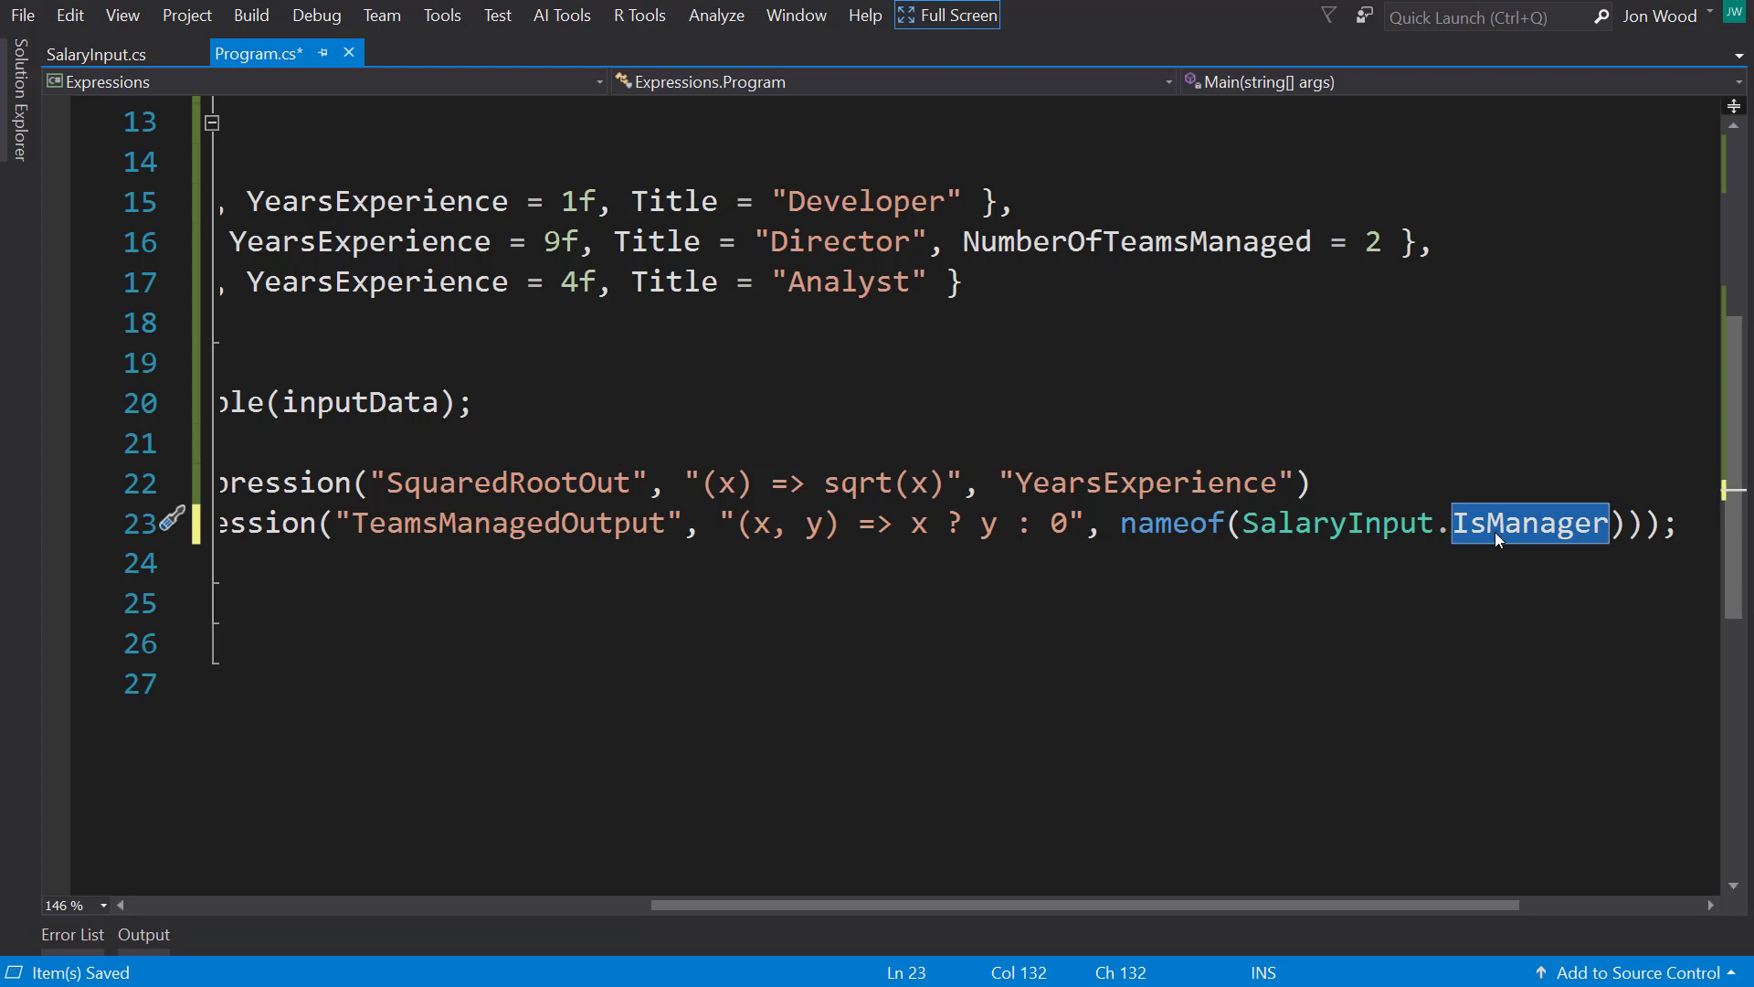
mouse_move(1469, 653)
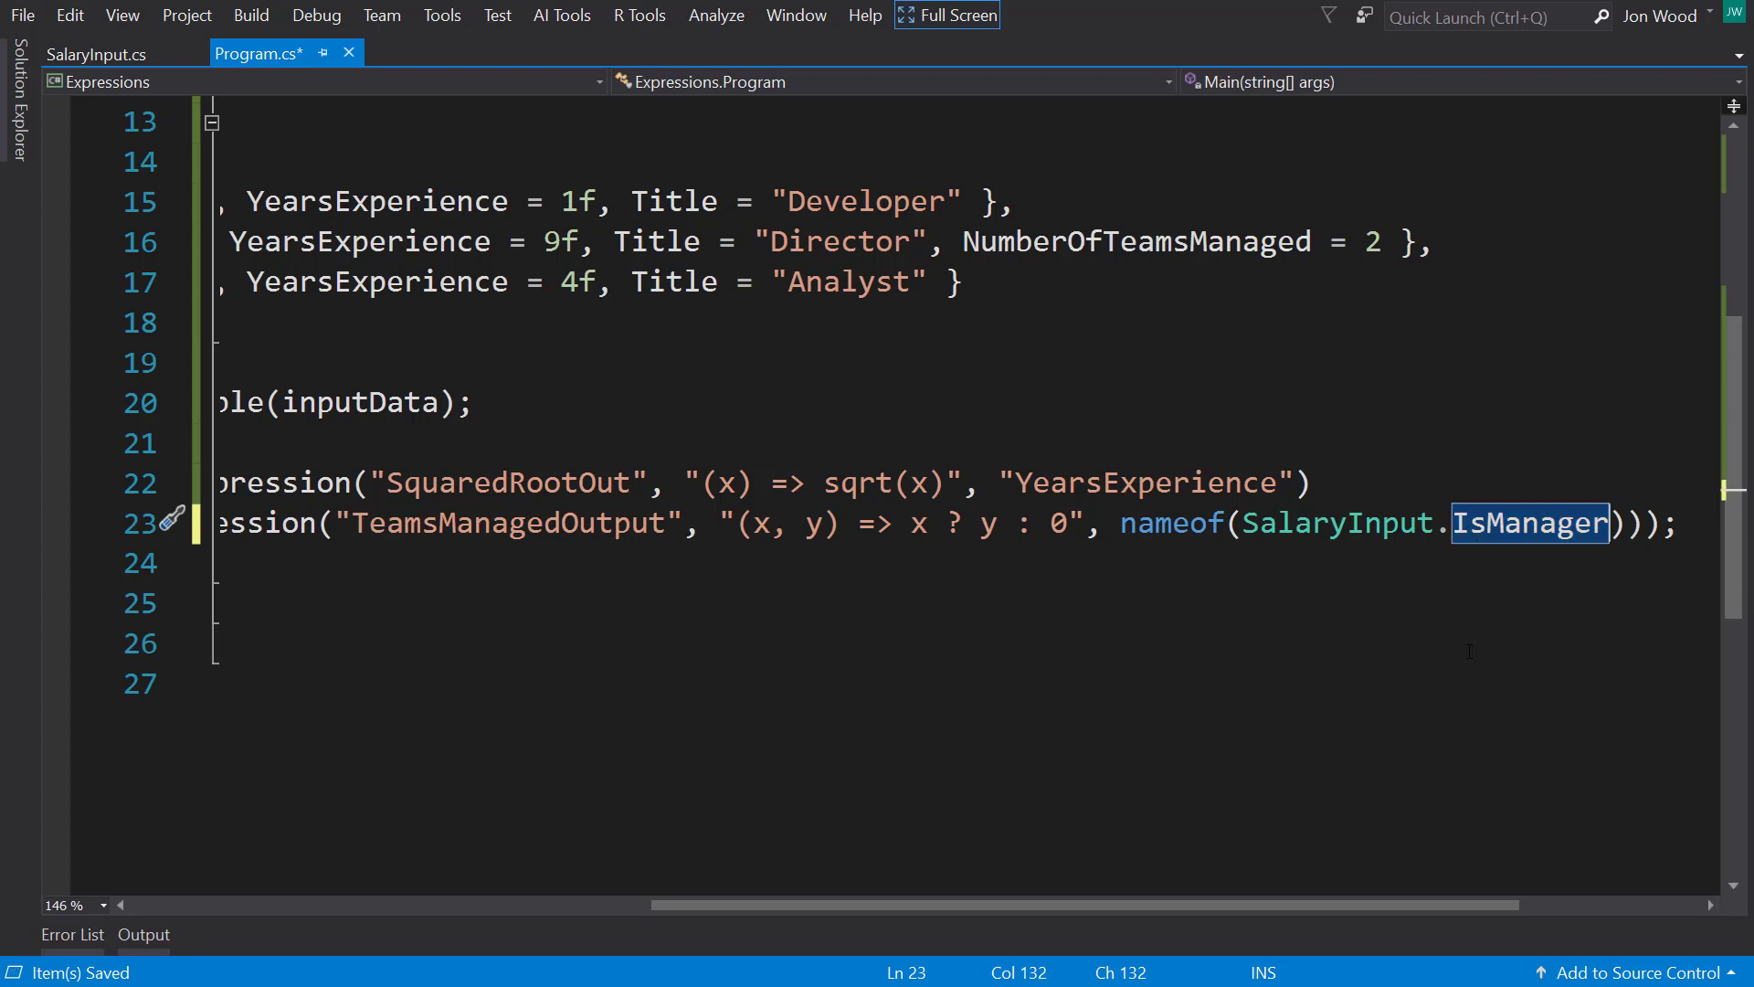
type("),")
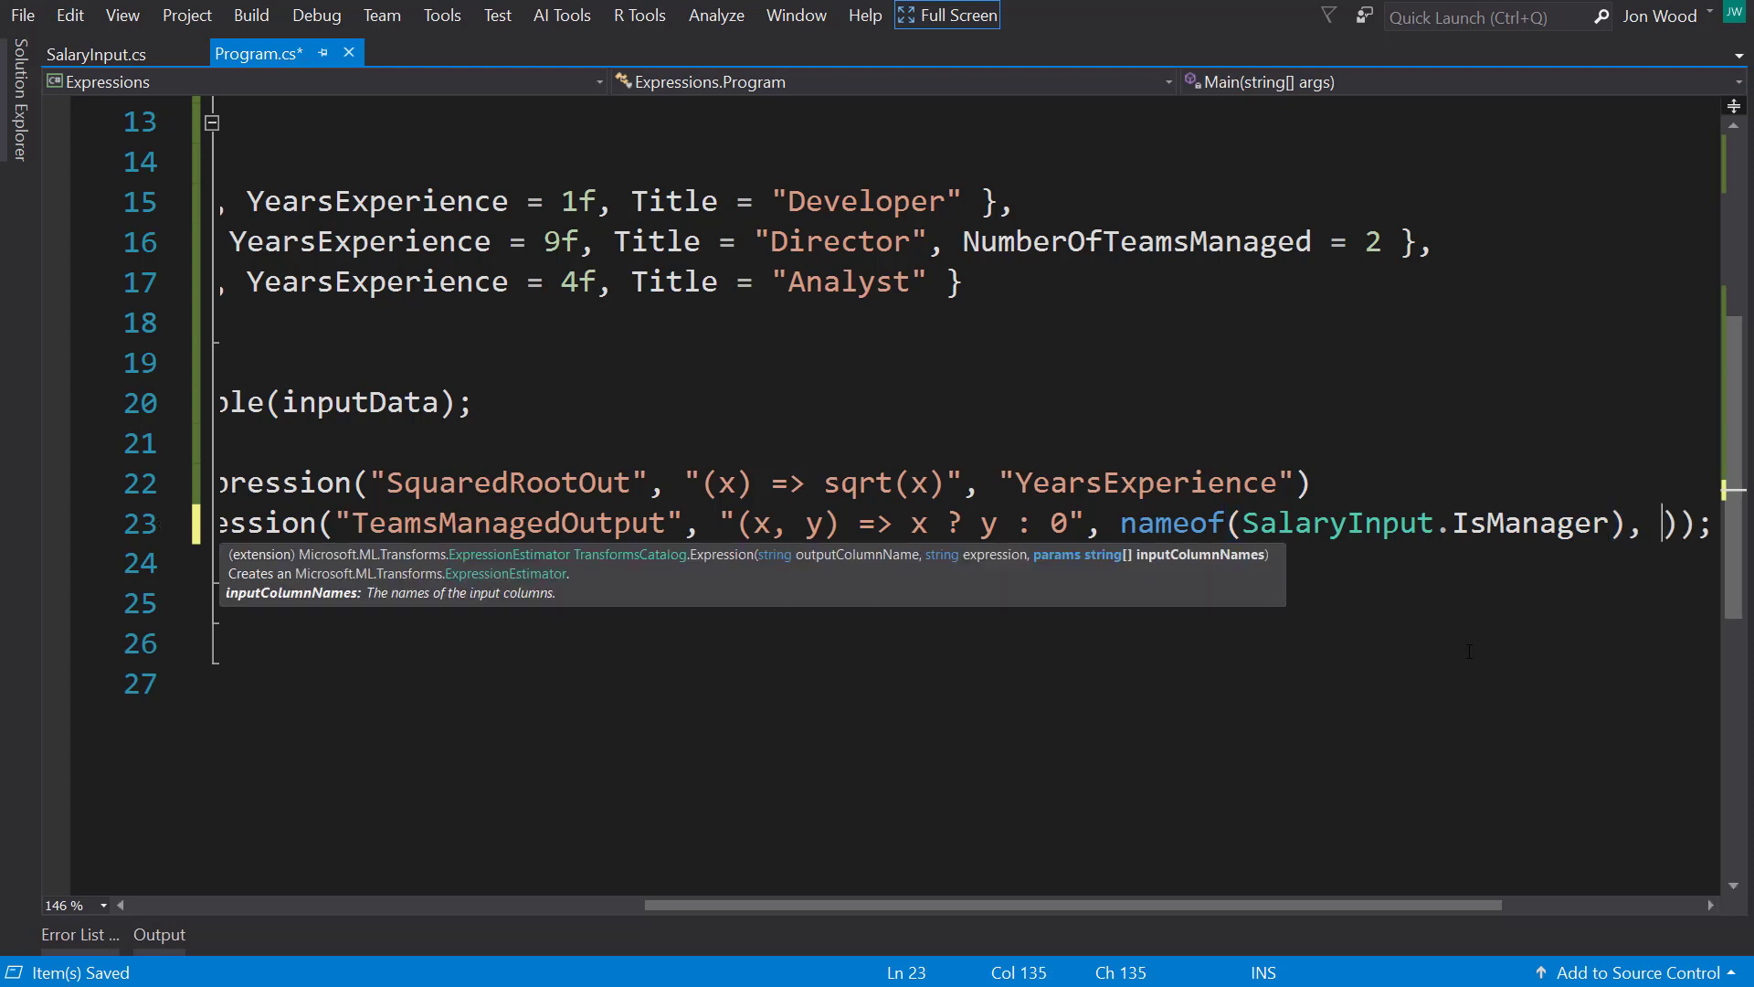
type("nameof(")
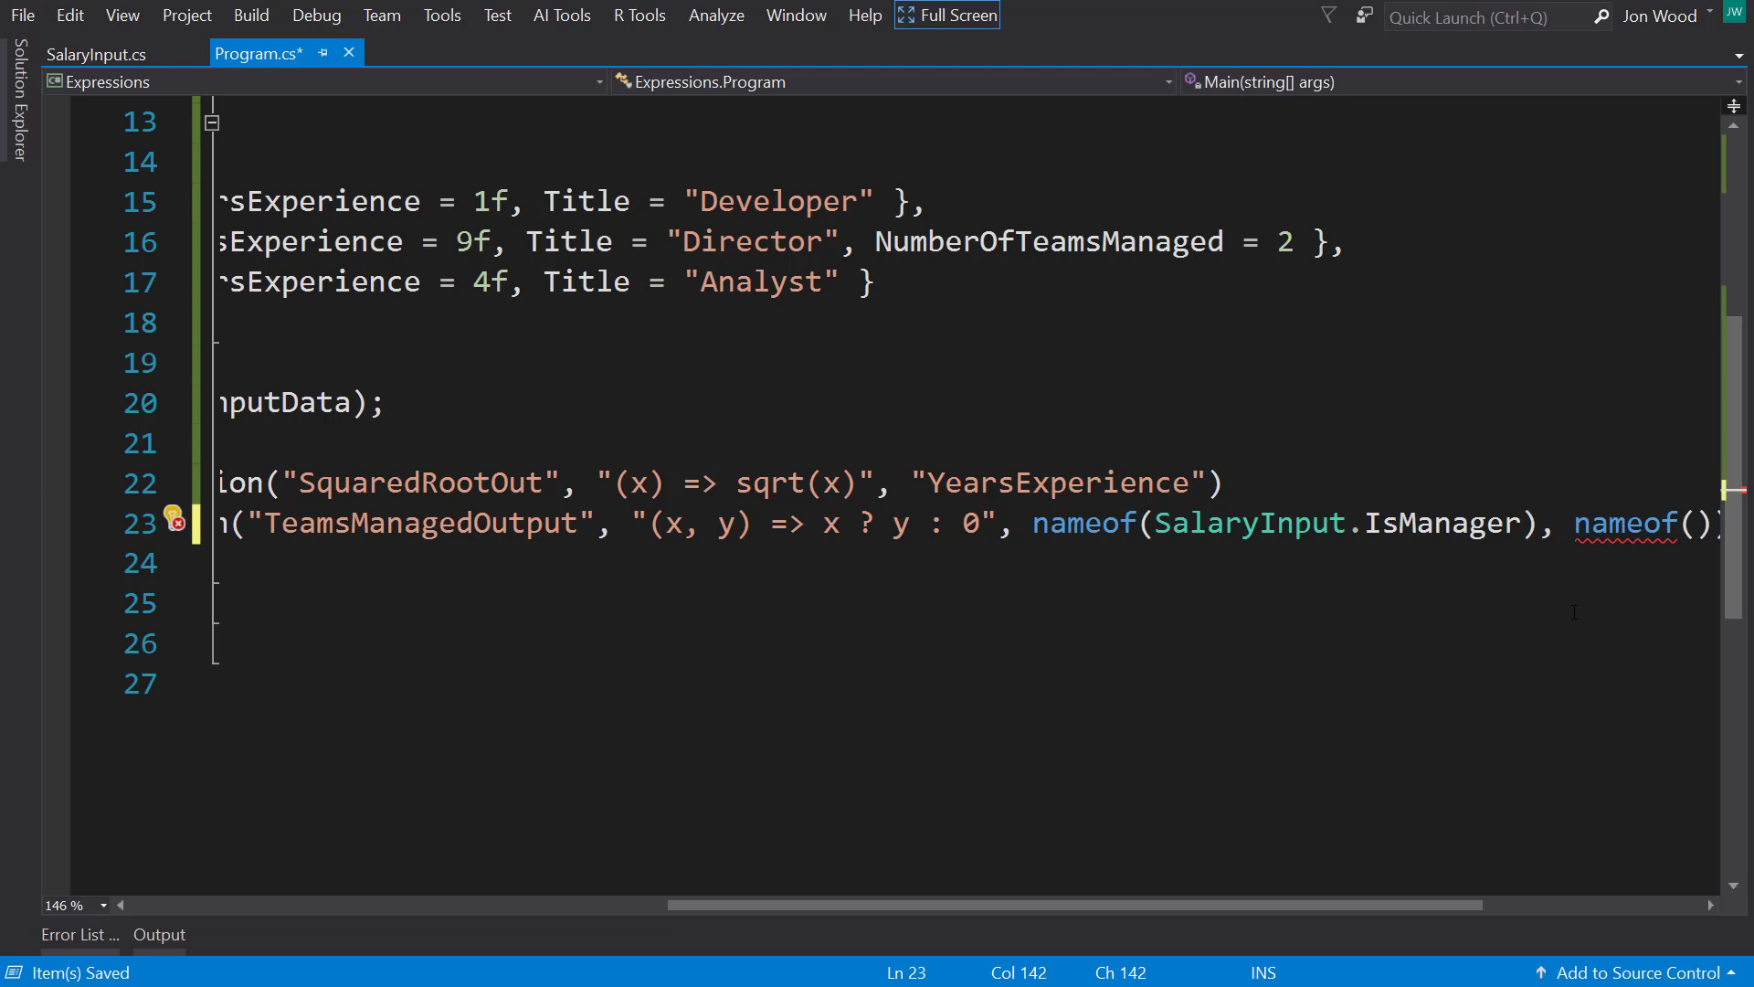
mouse_move(1396, 416)
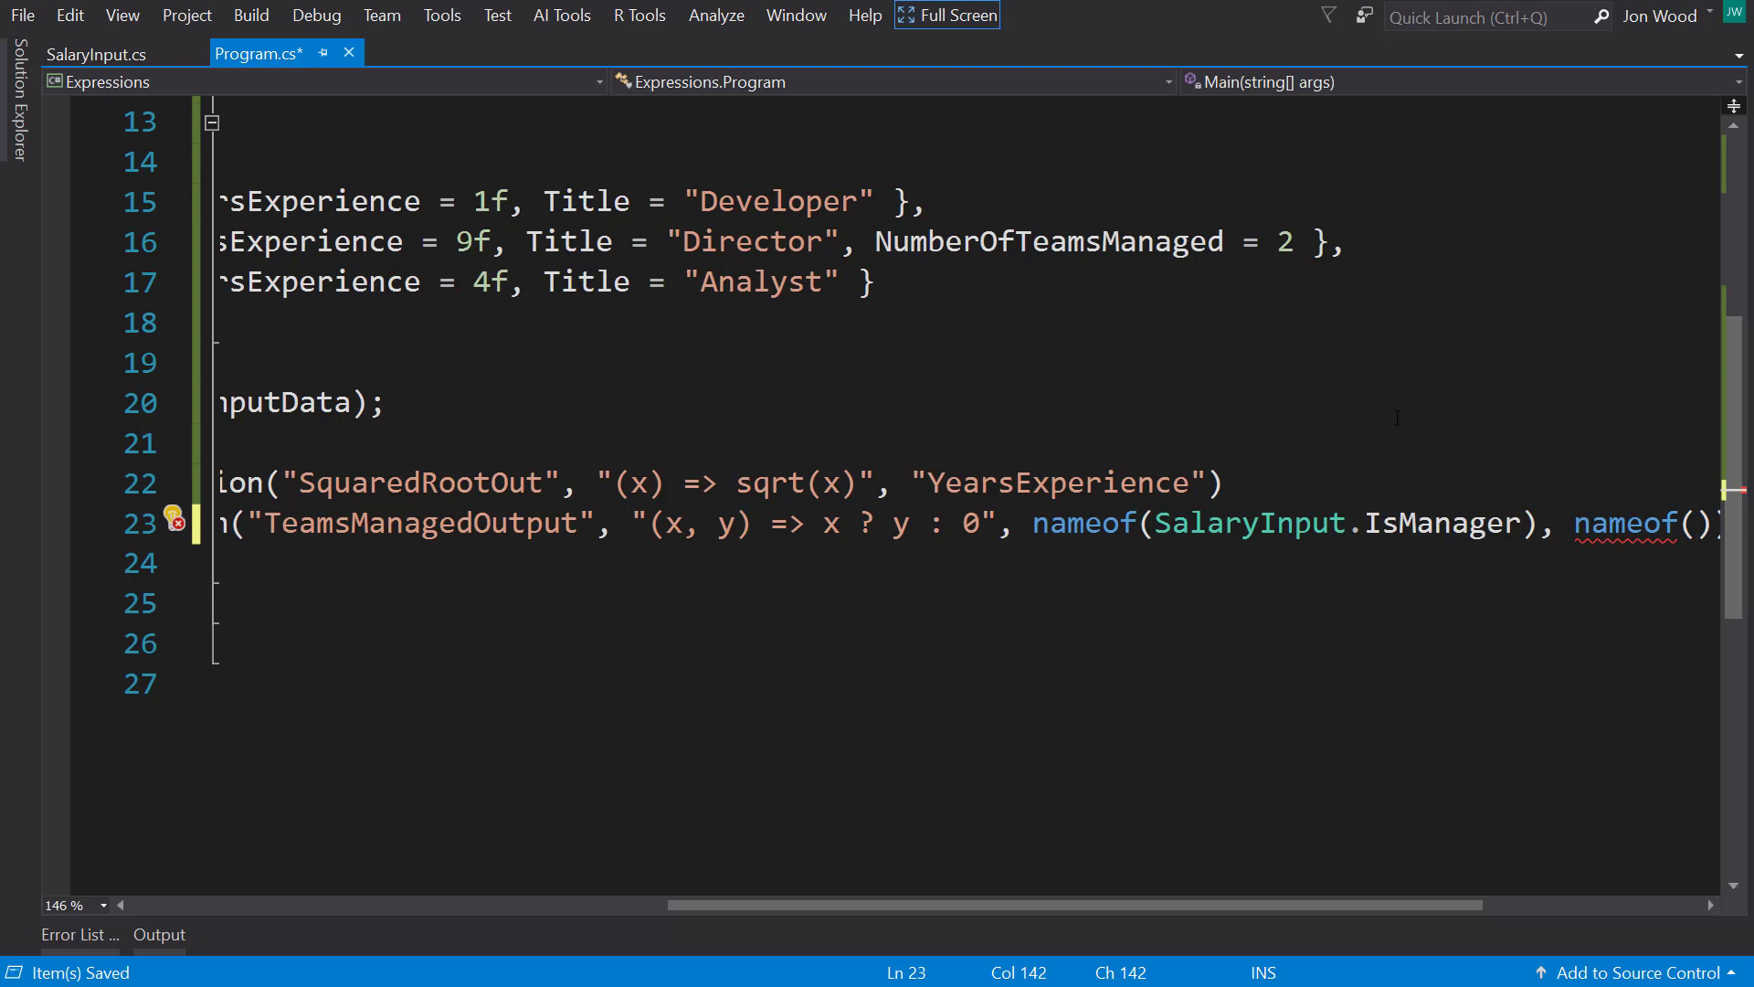
type("S")
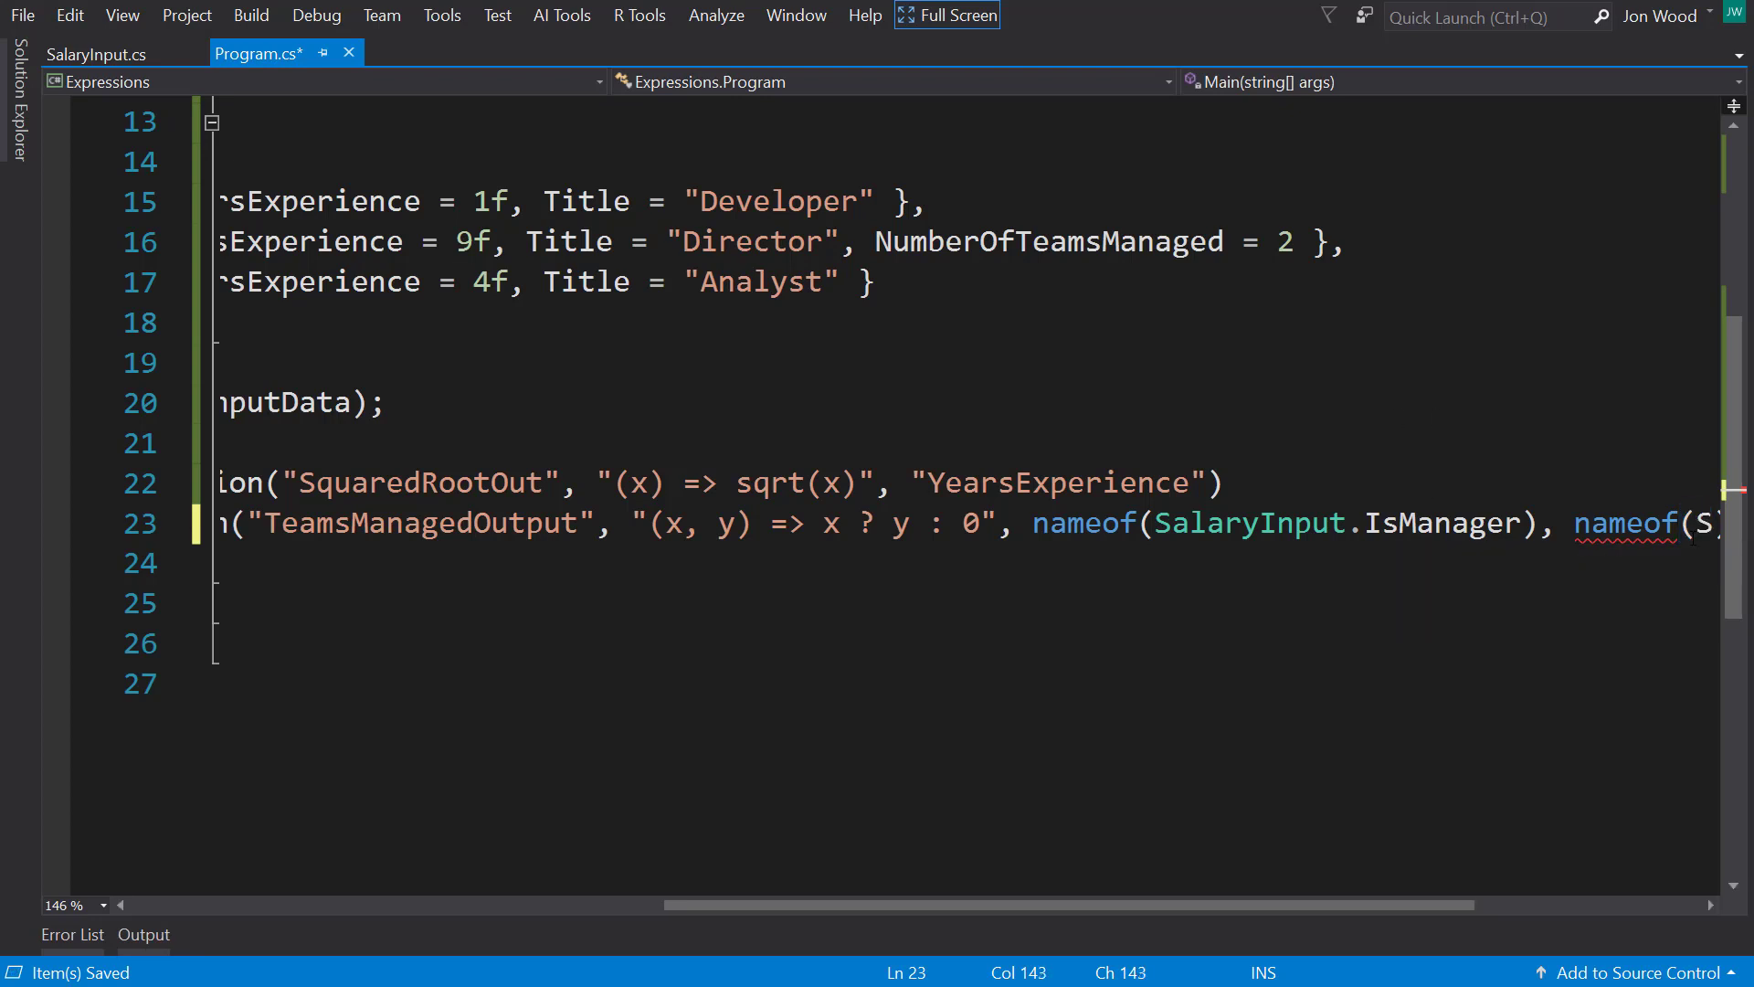
type("nu")
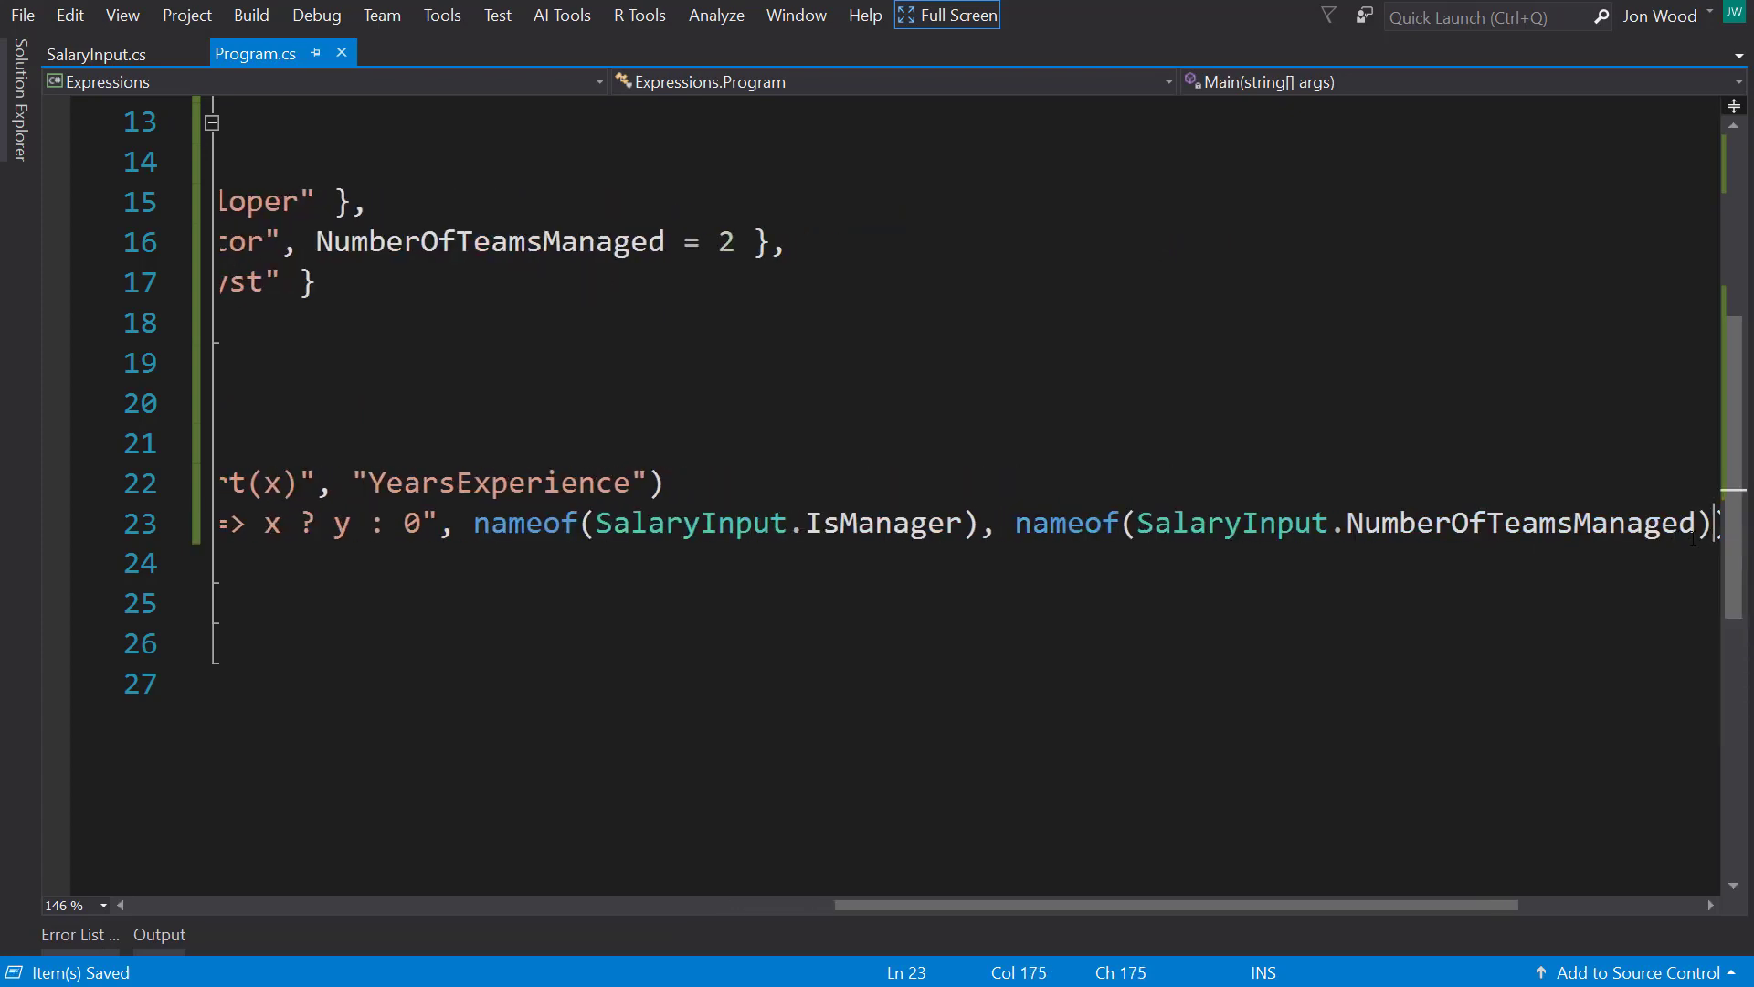
type(")))")
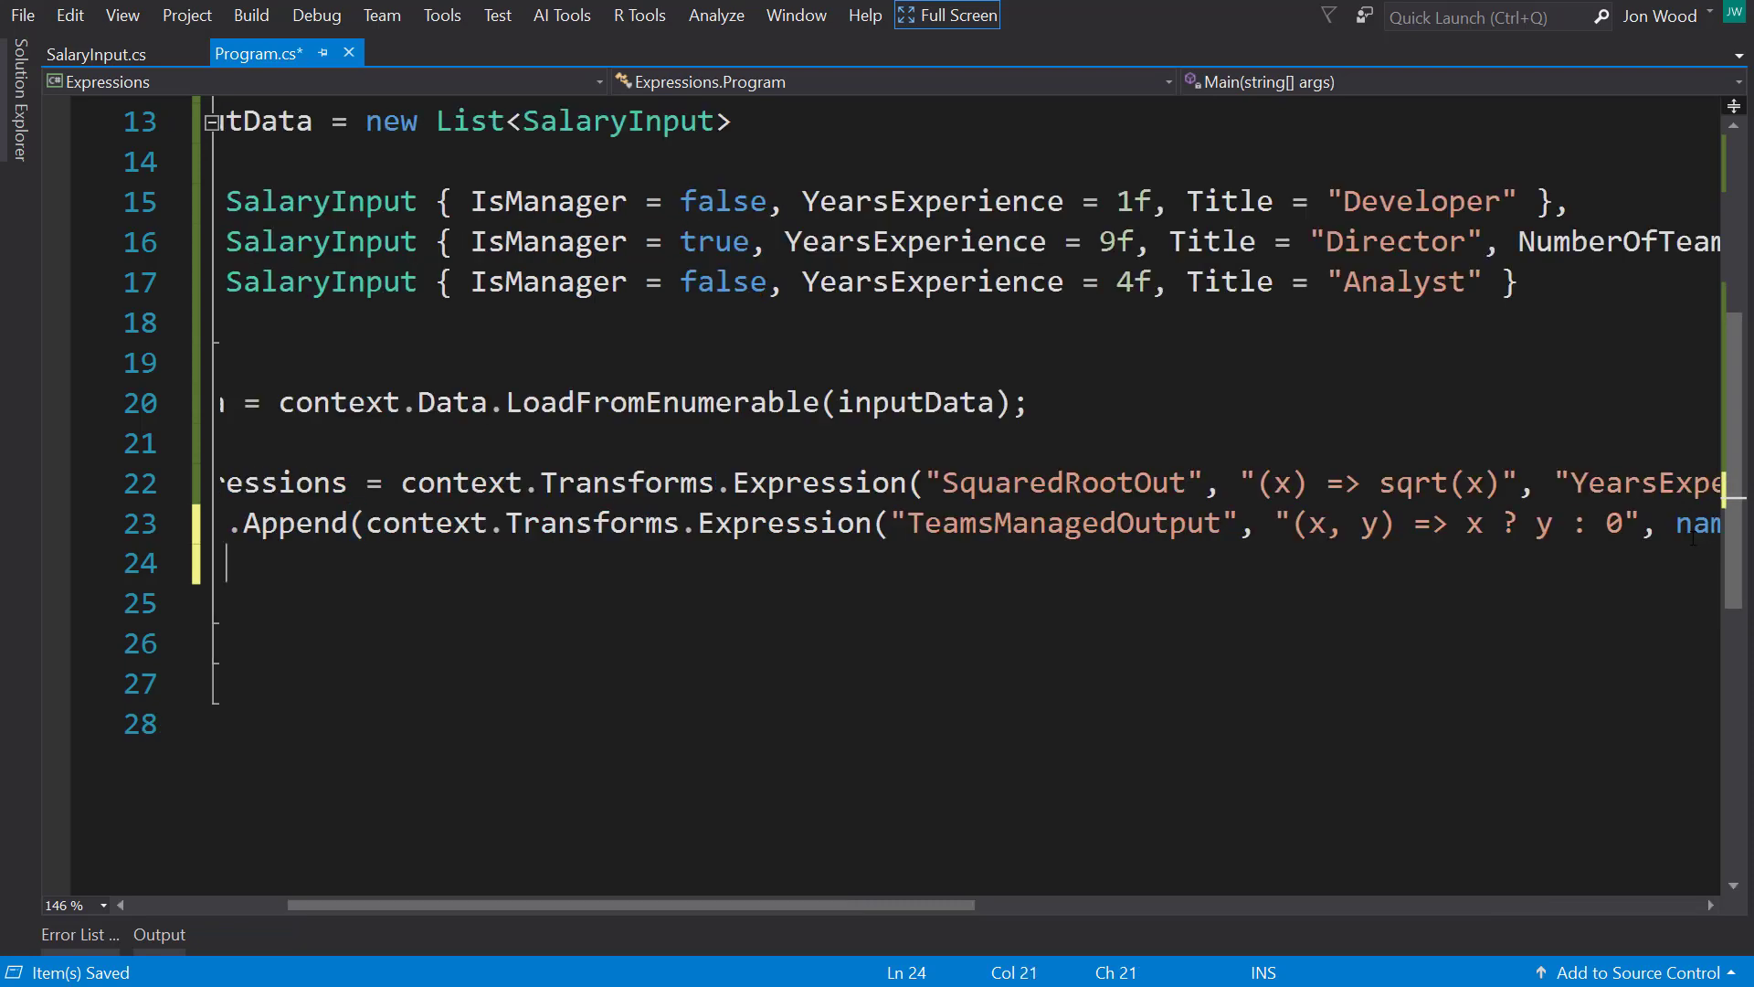
Step: Append Expression("ToLowerOutput", "(x) => lower(x)", nameof(SalaryInput.Title))
type(".Append()")
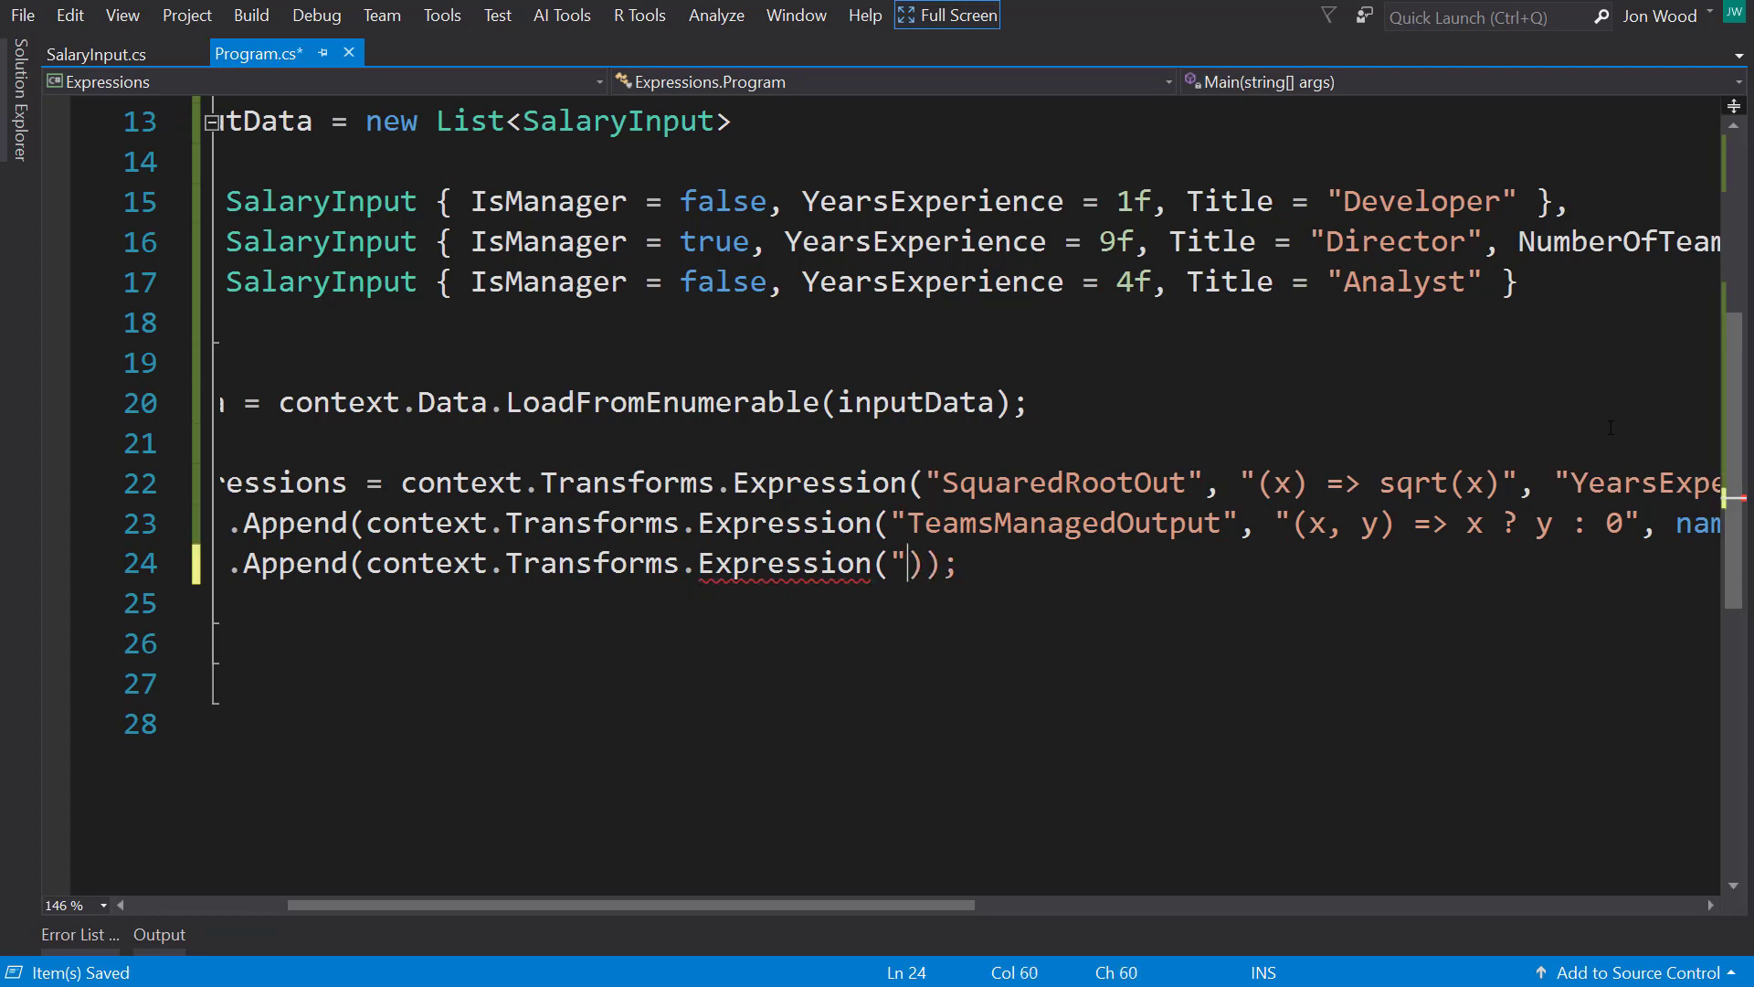
type("ToLowerOutput\"")
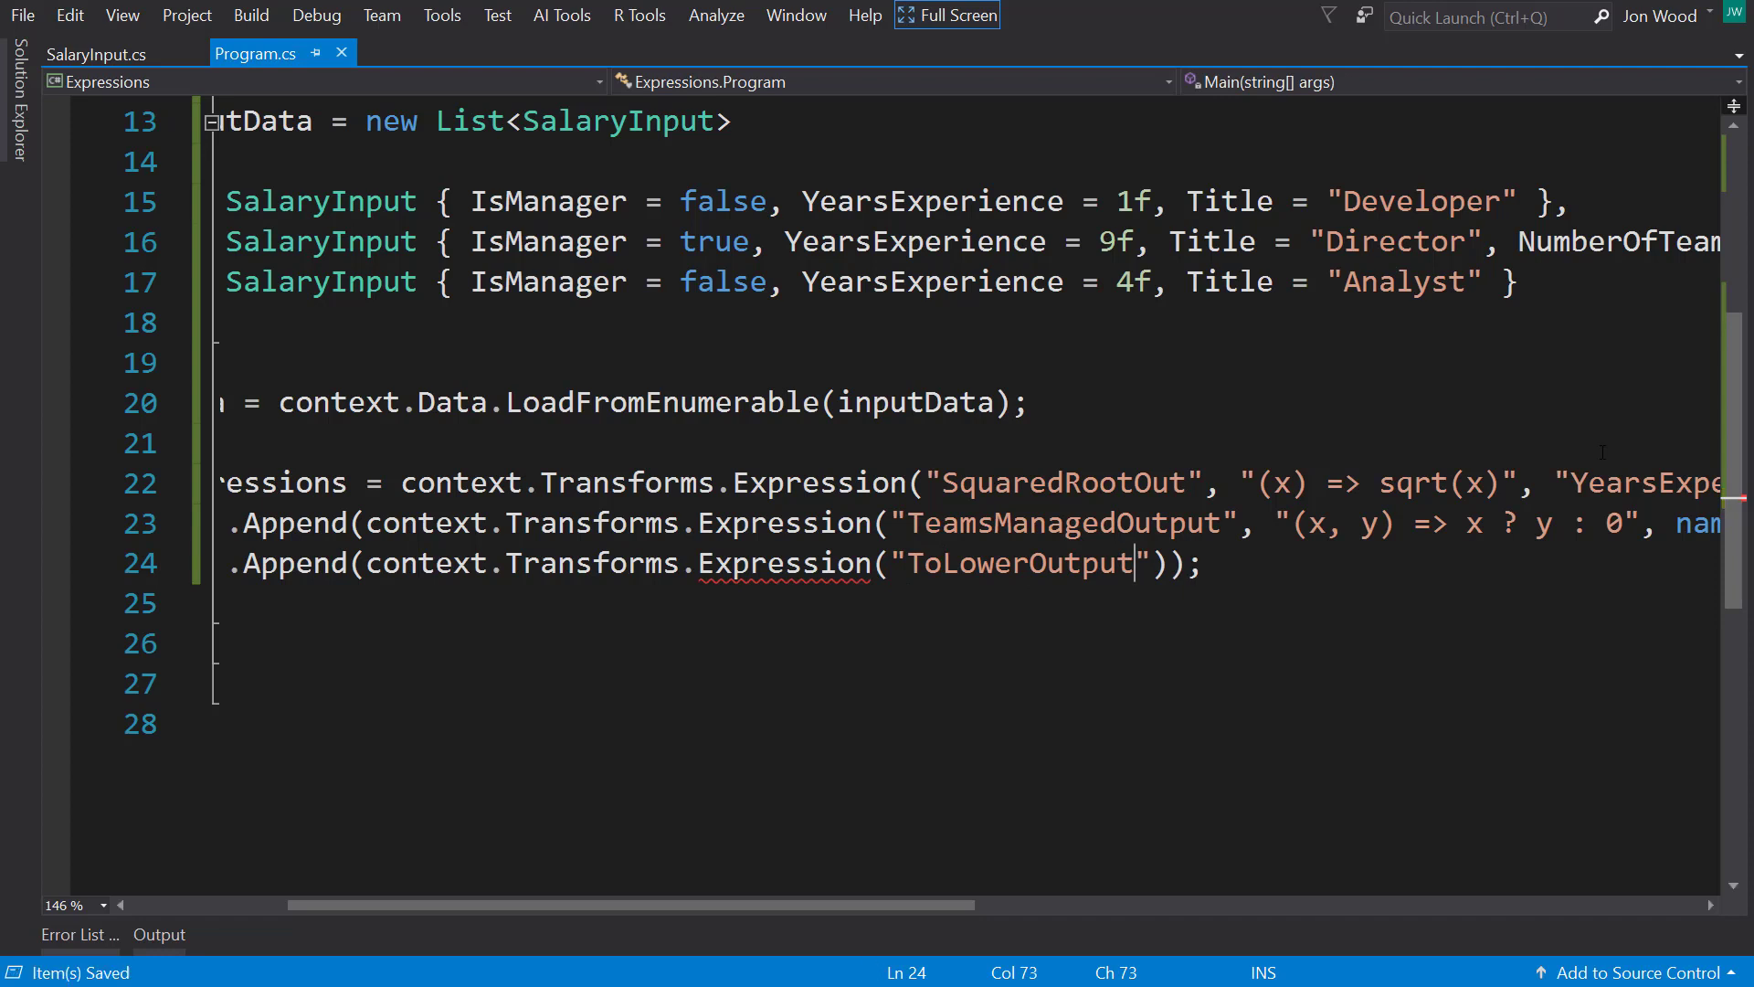
left_click(1227, 280)
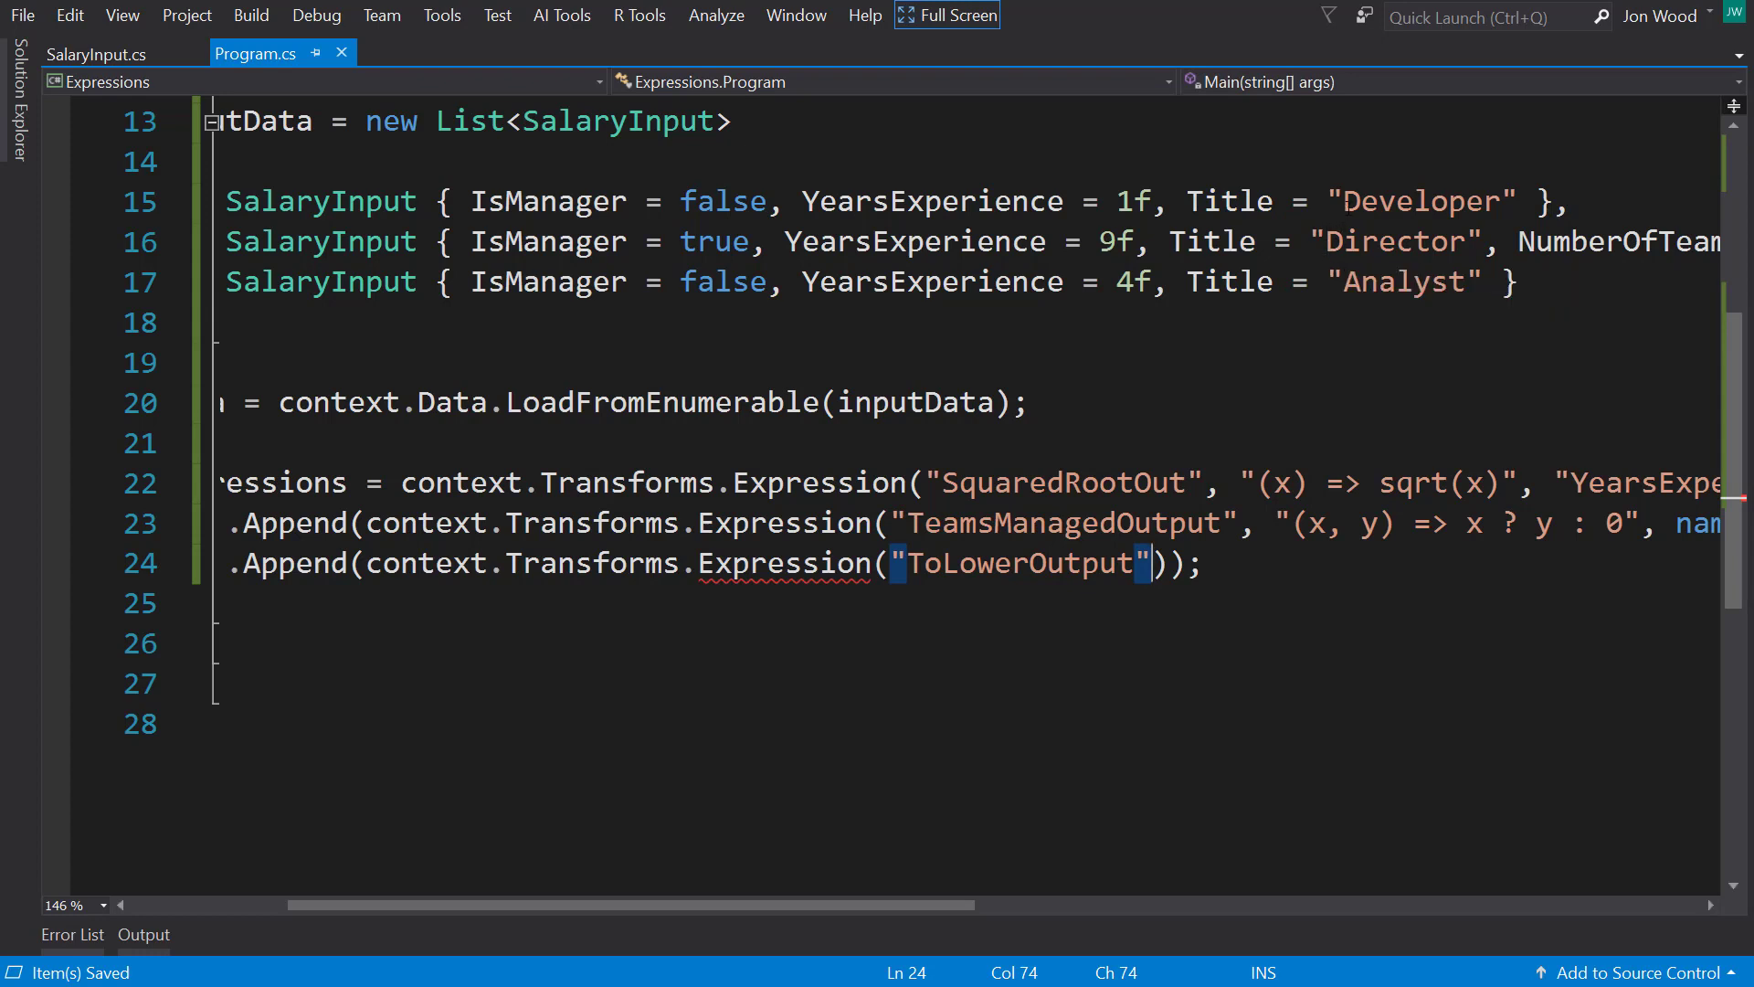
left_click(1350, 200)
type(", \"(x) => ")
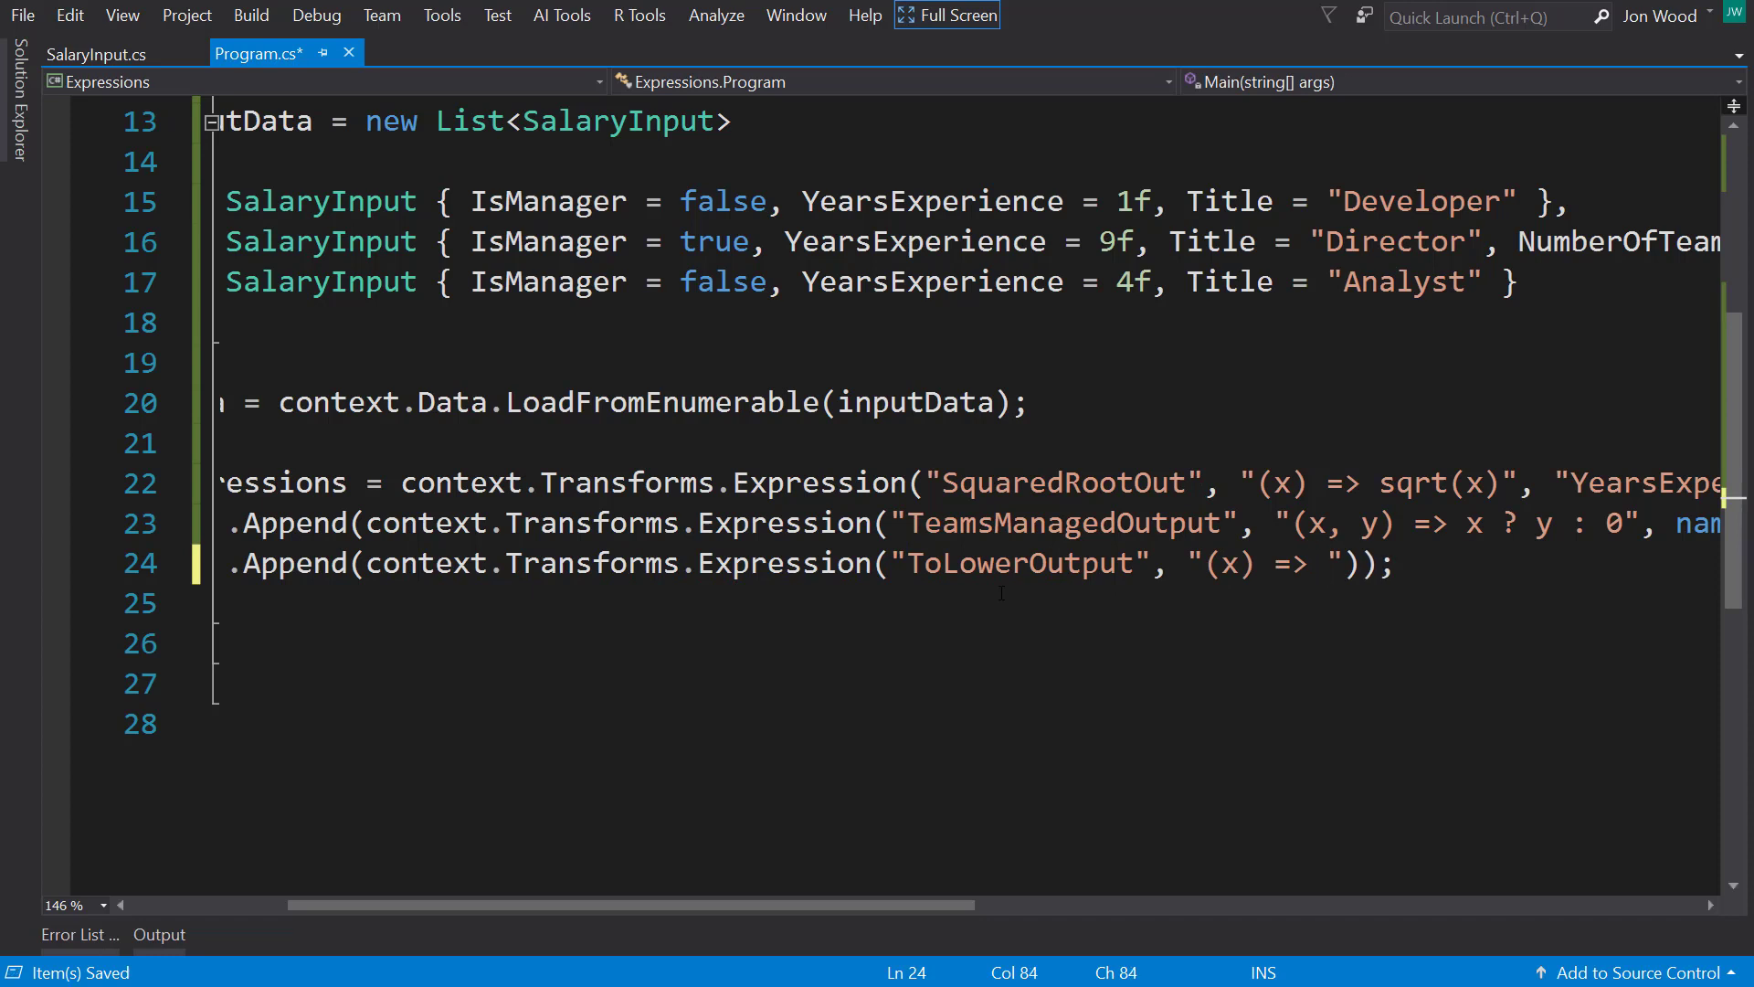
type("lower(")
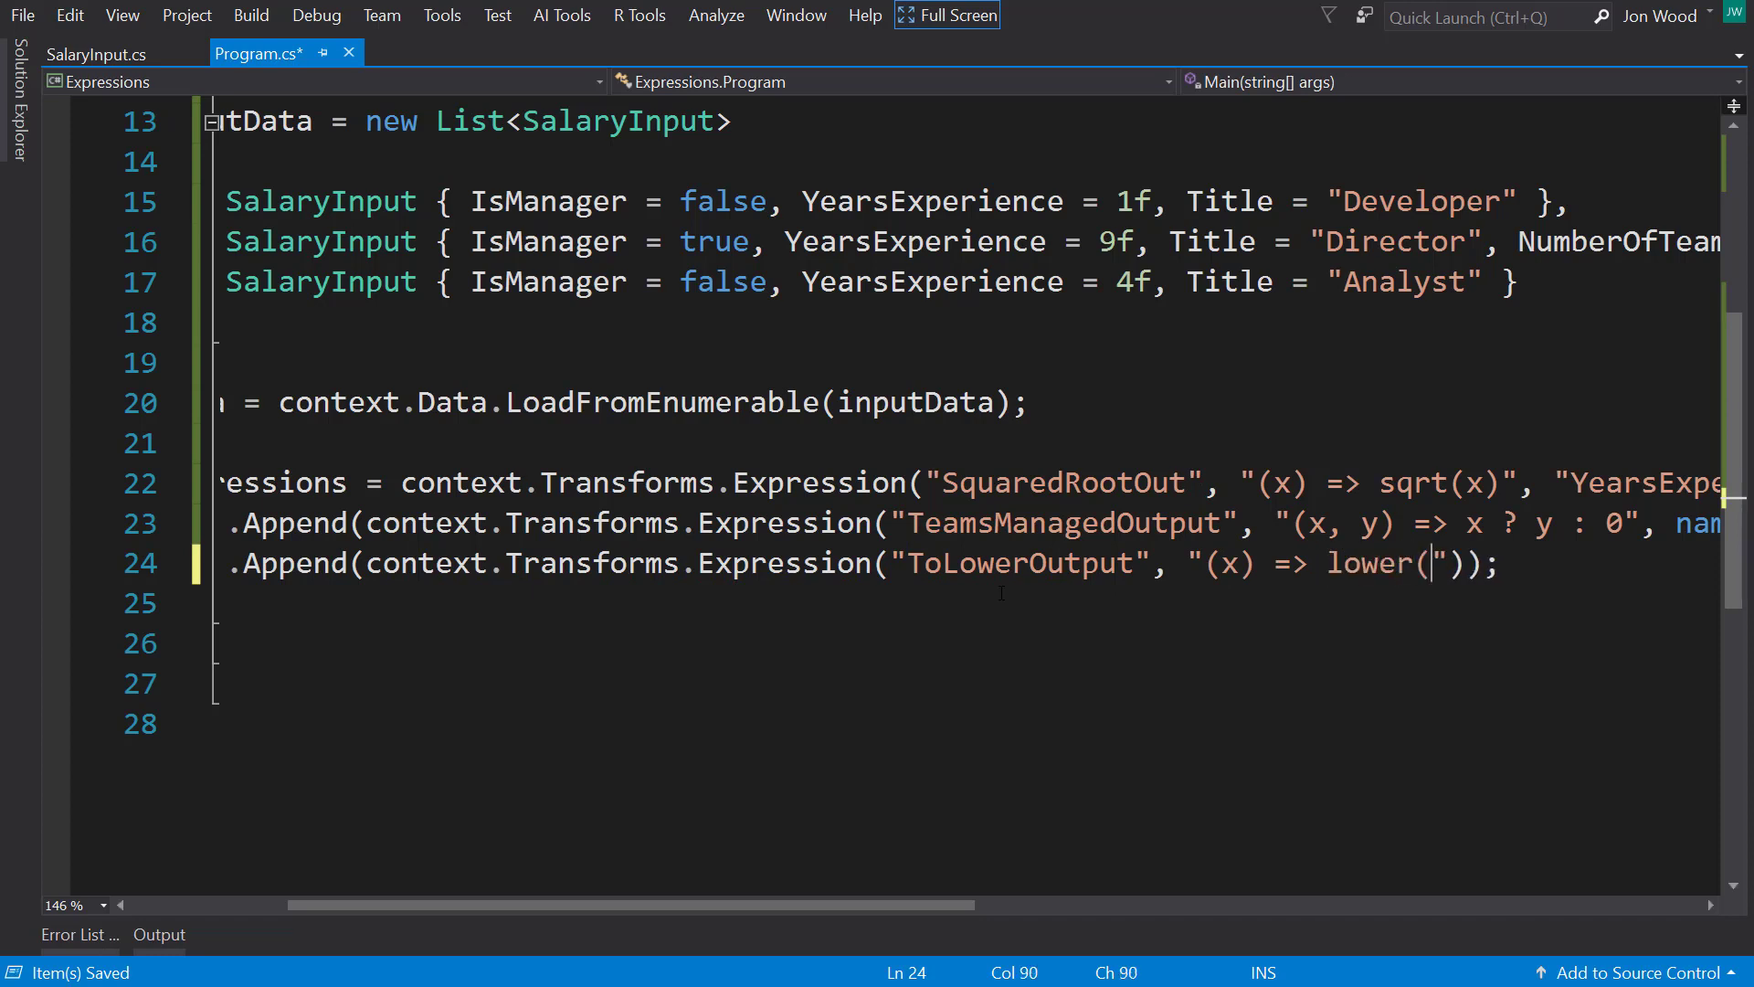
type("x)\"")
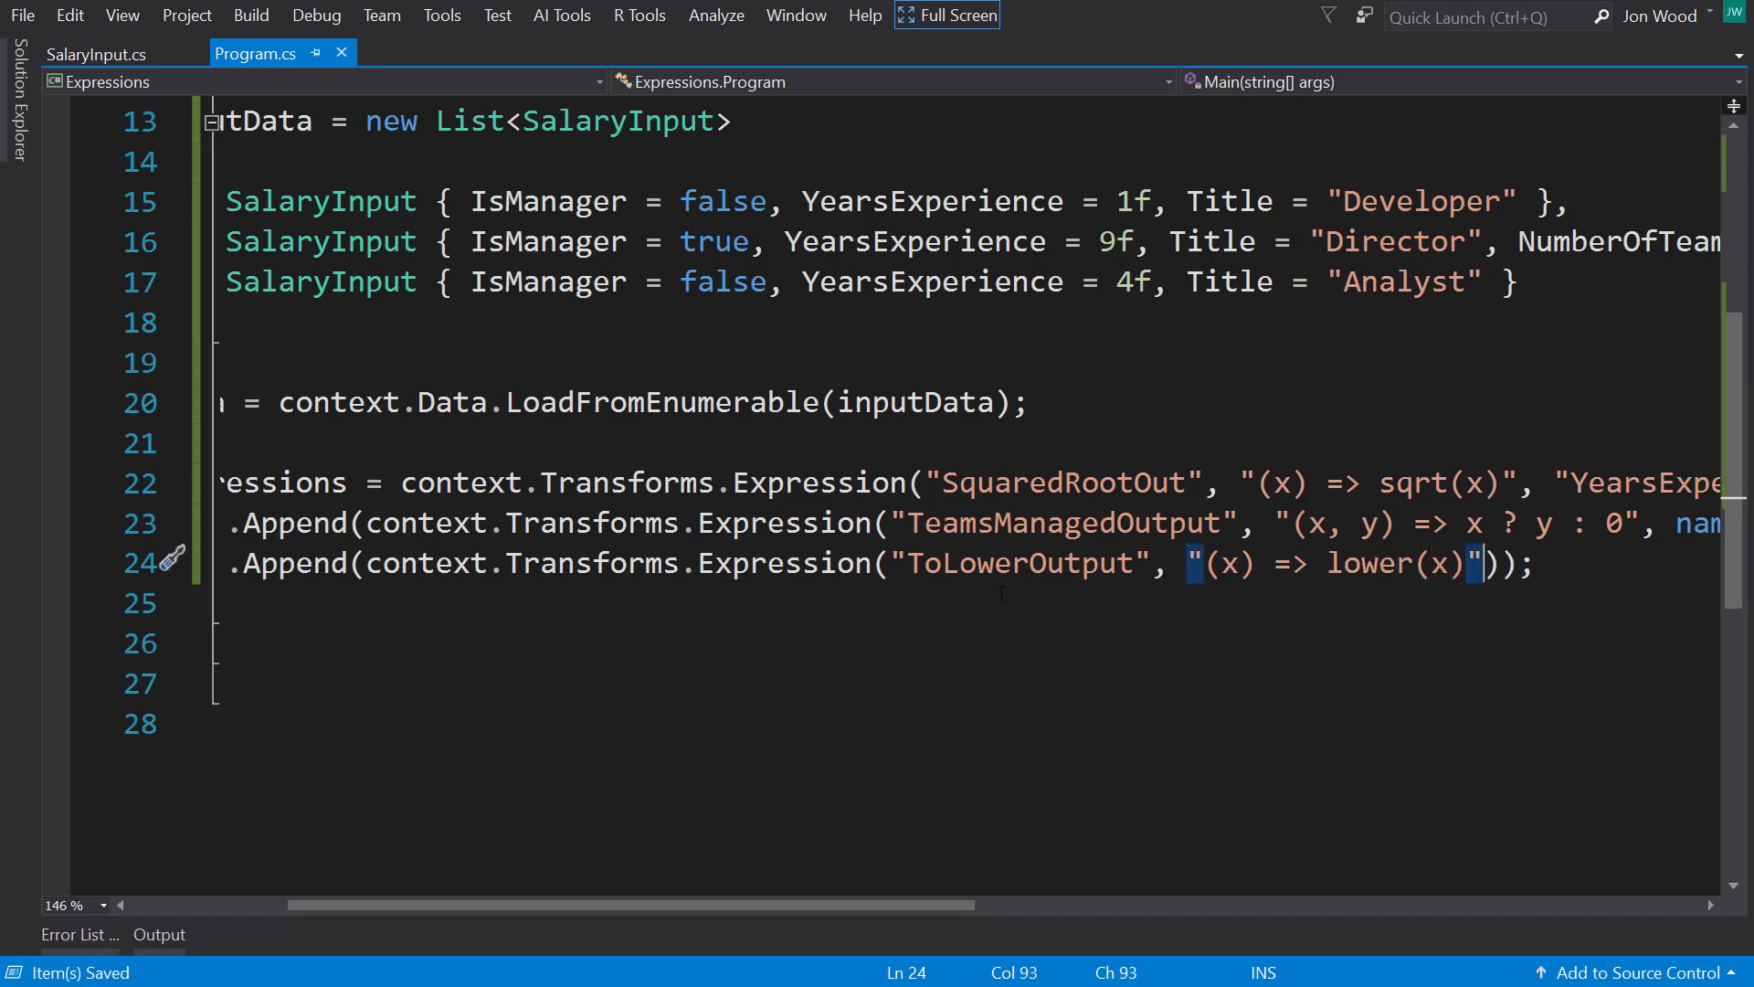
type(", nameof")
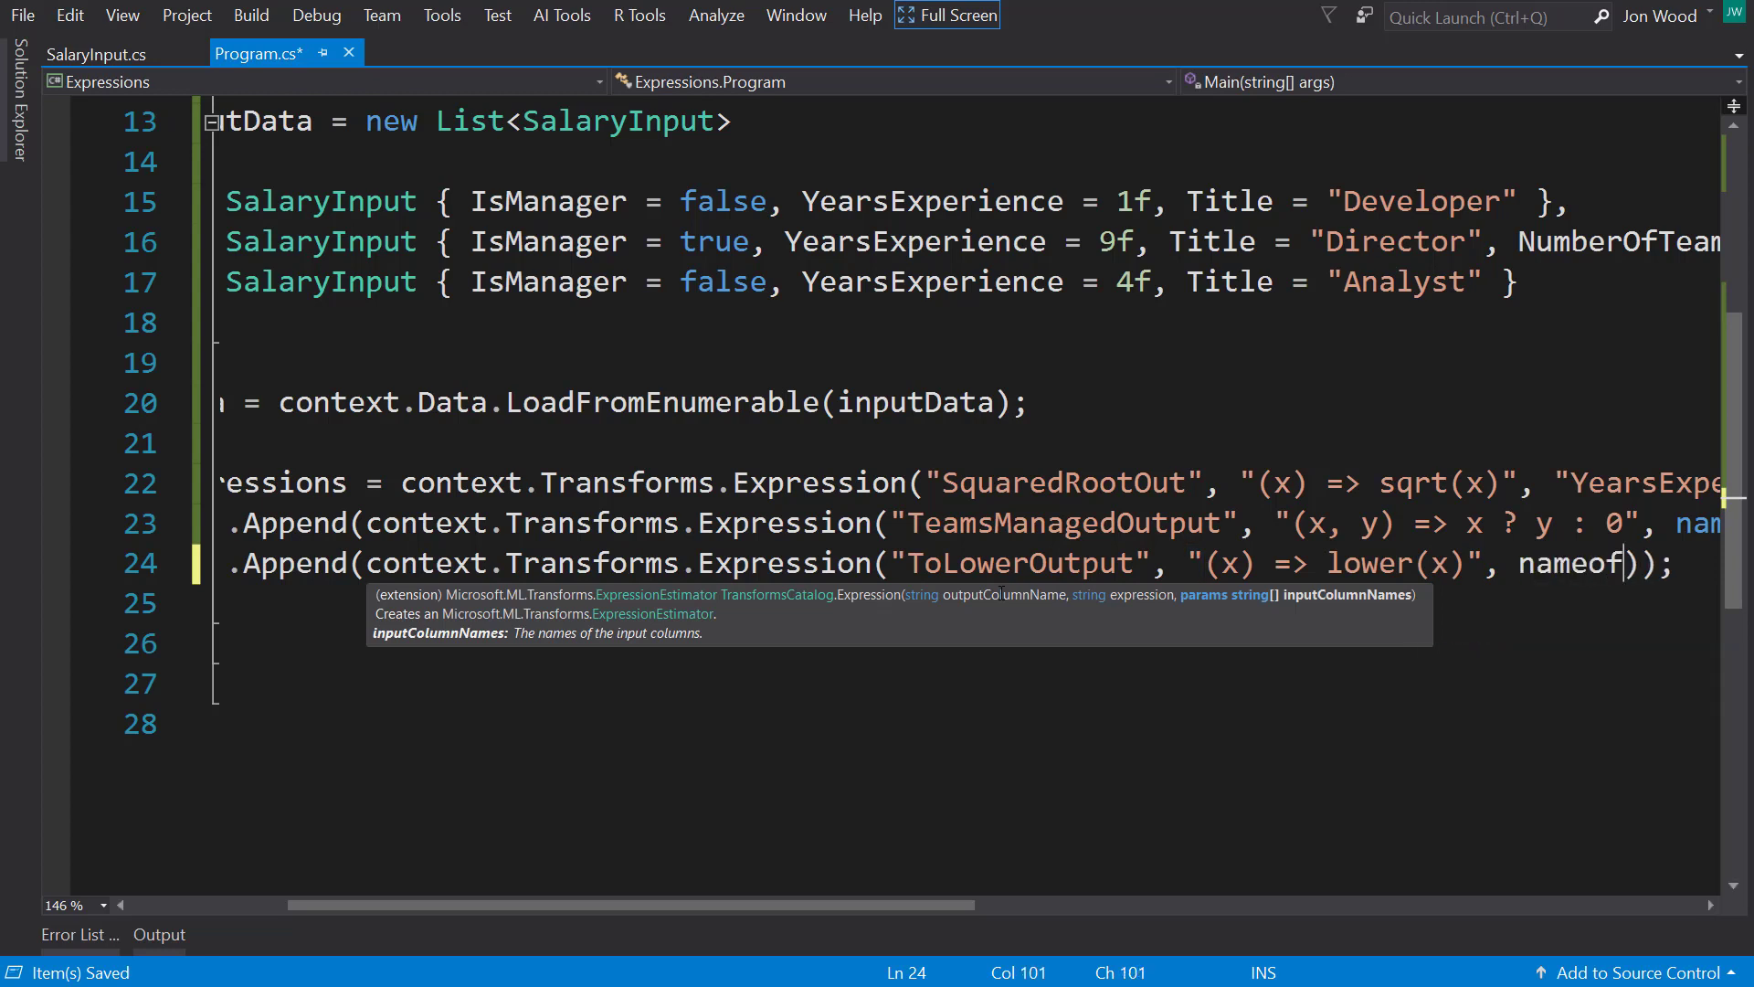
type("SalaryInput.t")
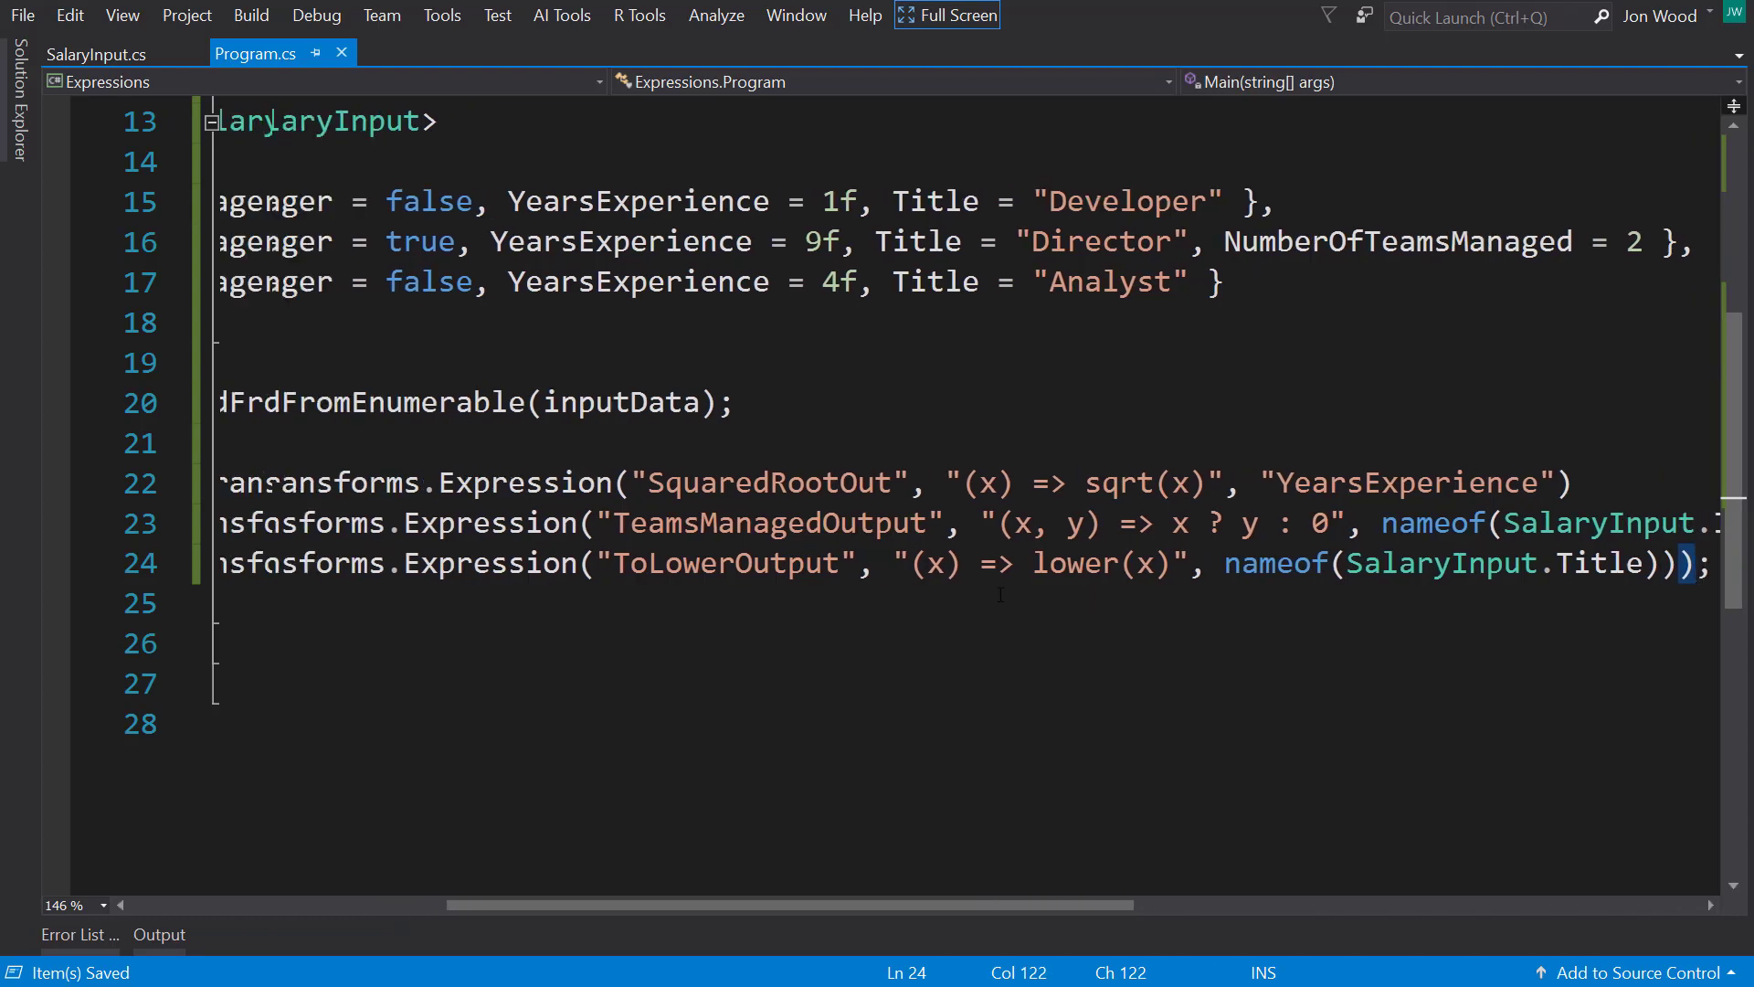
scroll("left", 3)
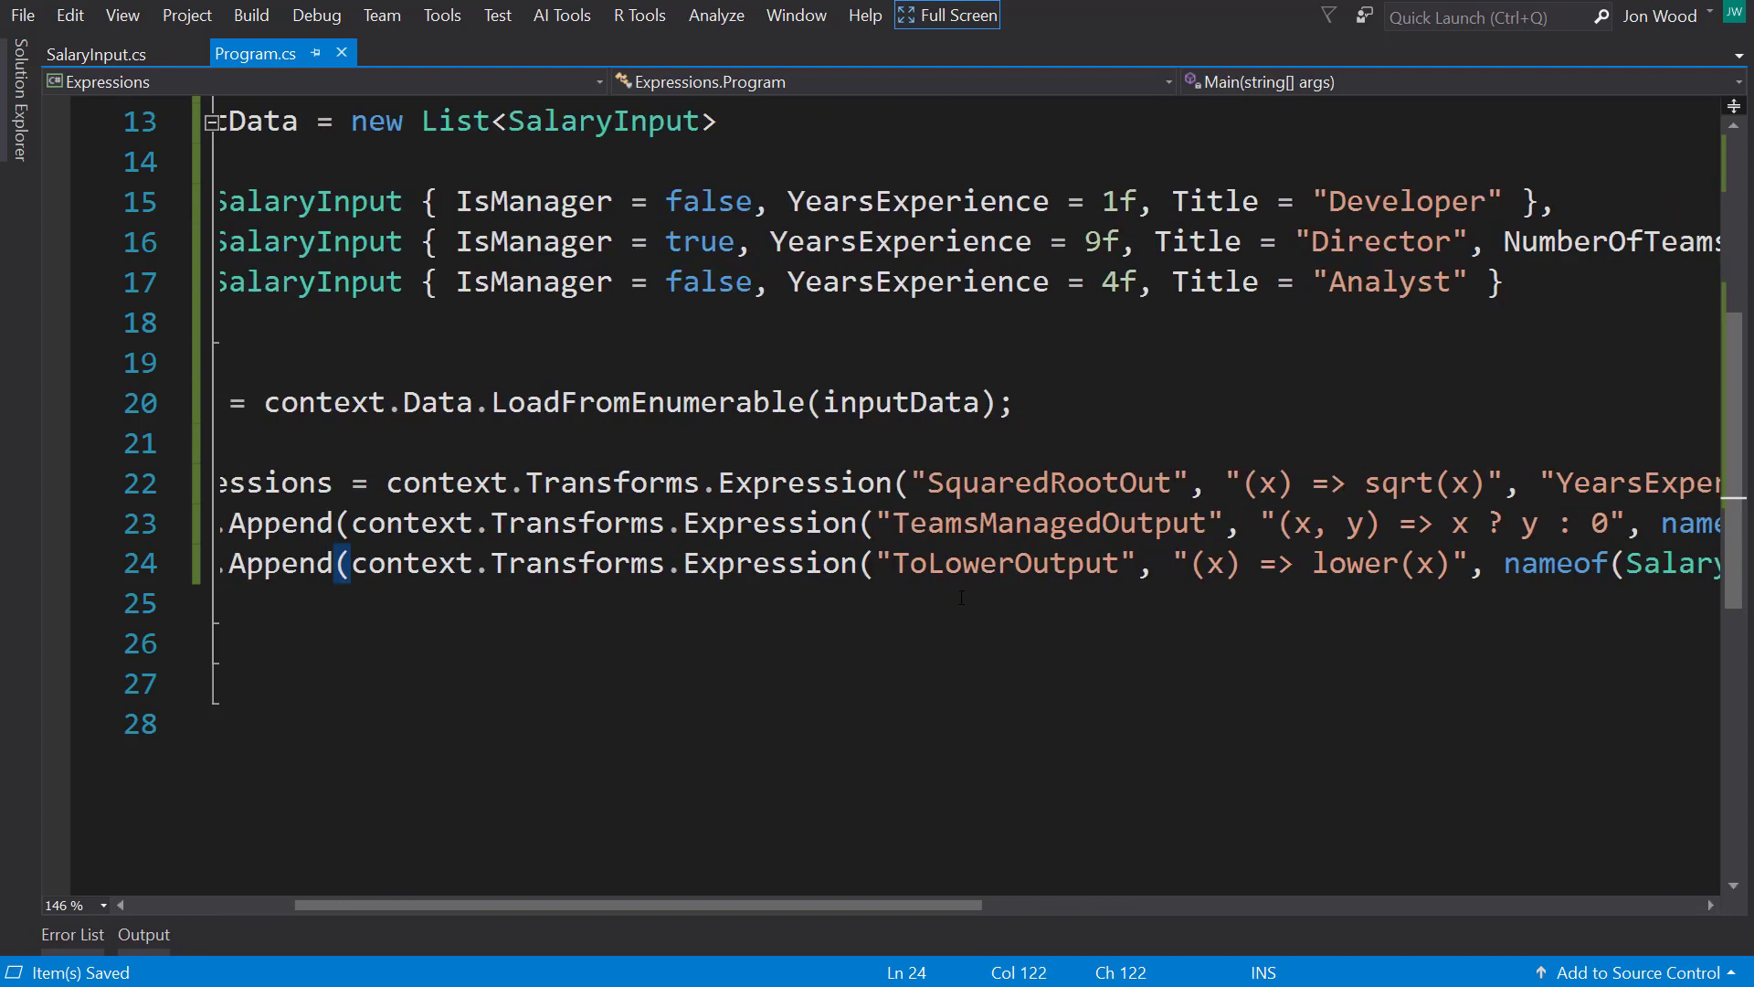
scroll("right", 3)
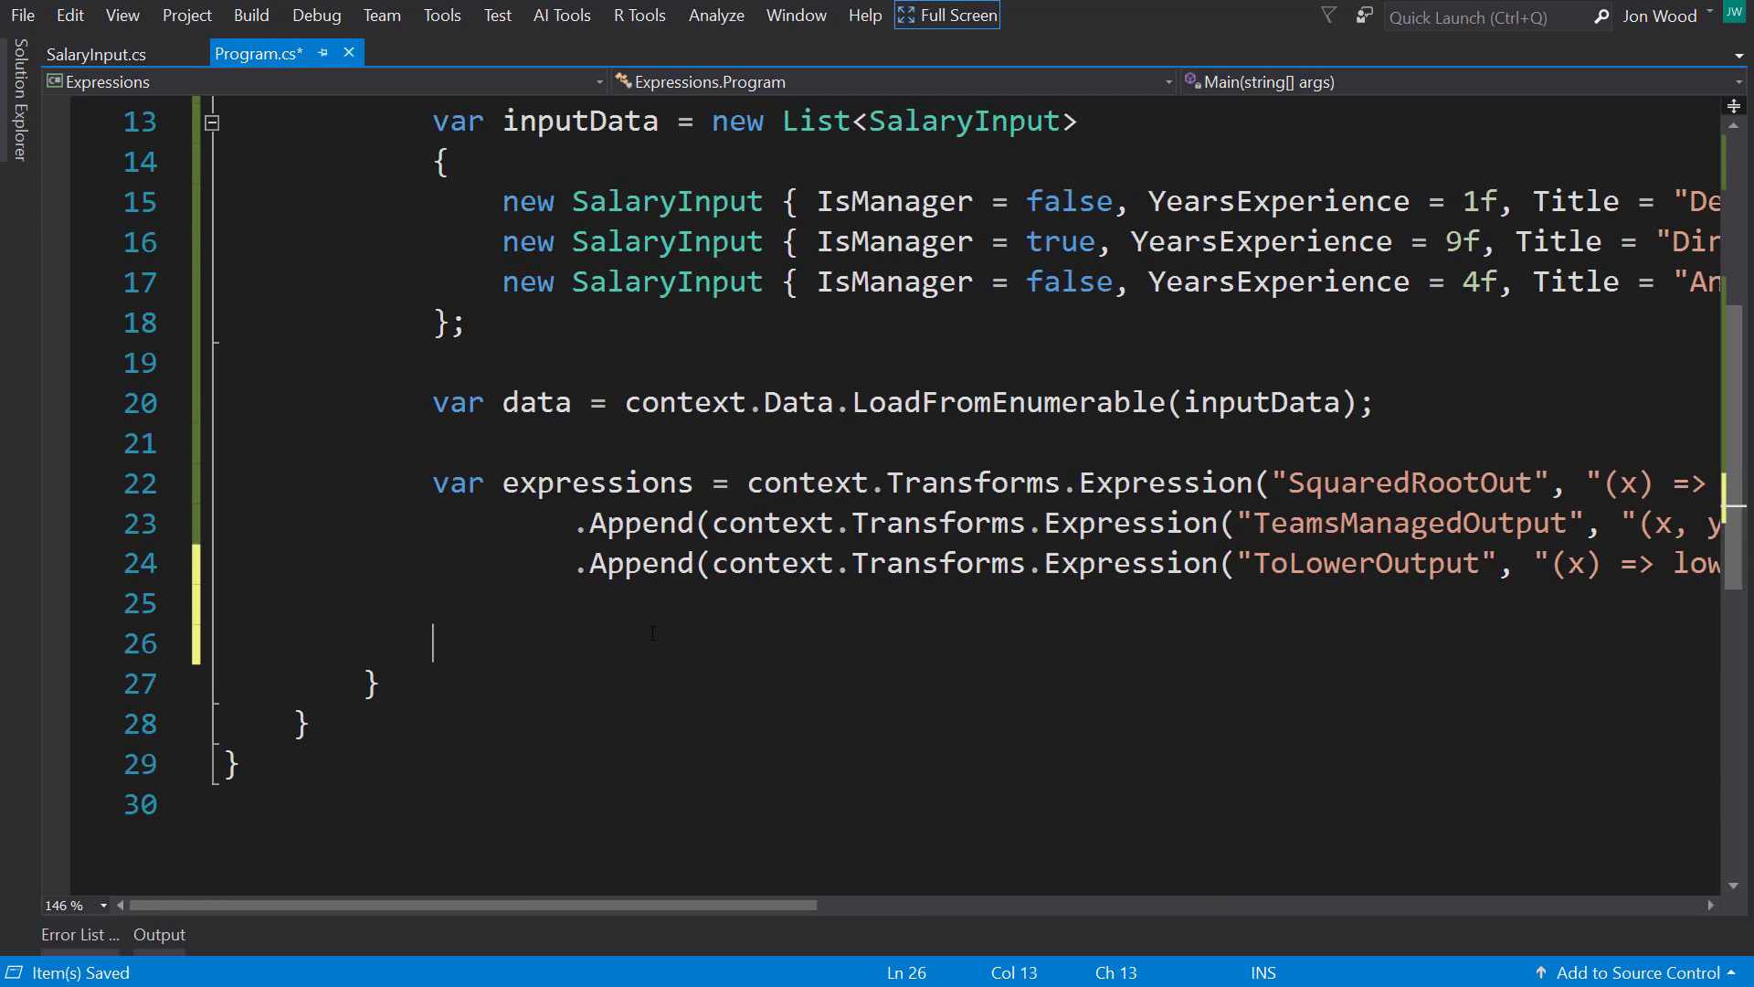
Step: Declare var expressionsTransformed = expressions.Fit(data).Transform(data);
type("var exp")
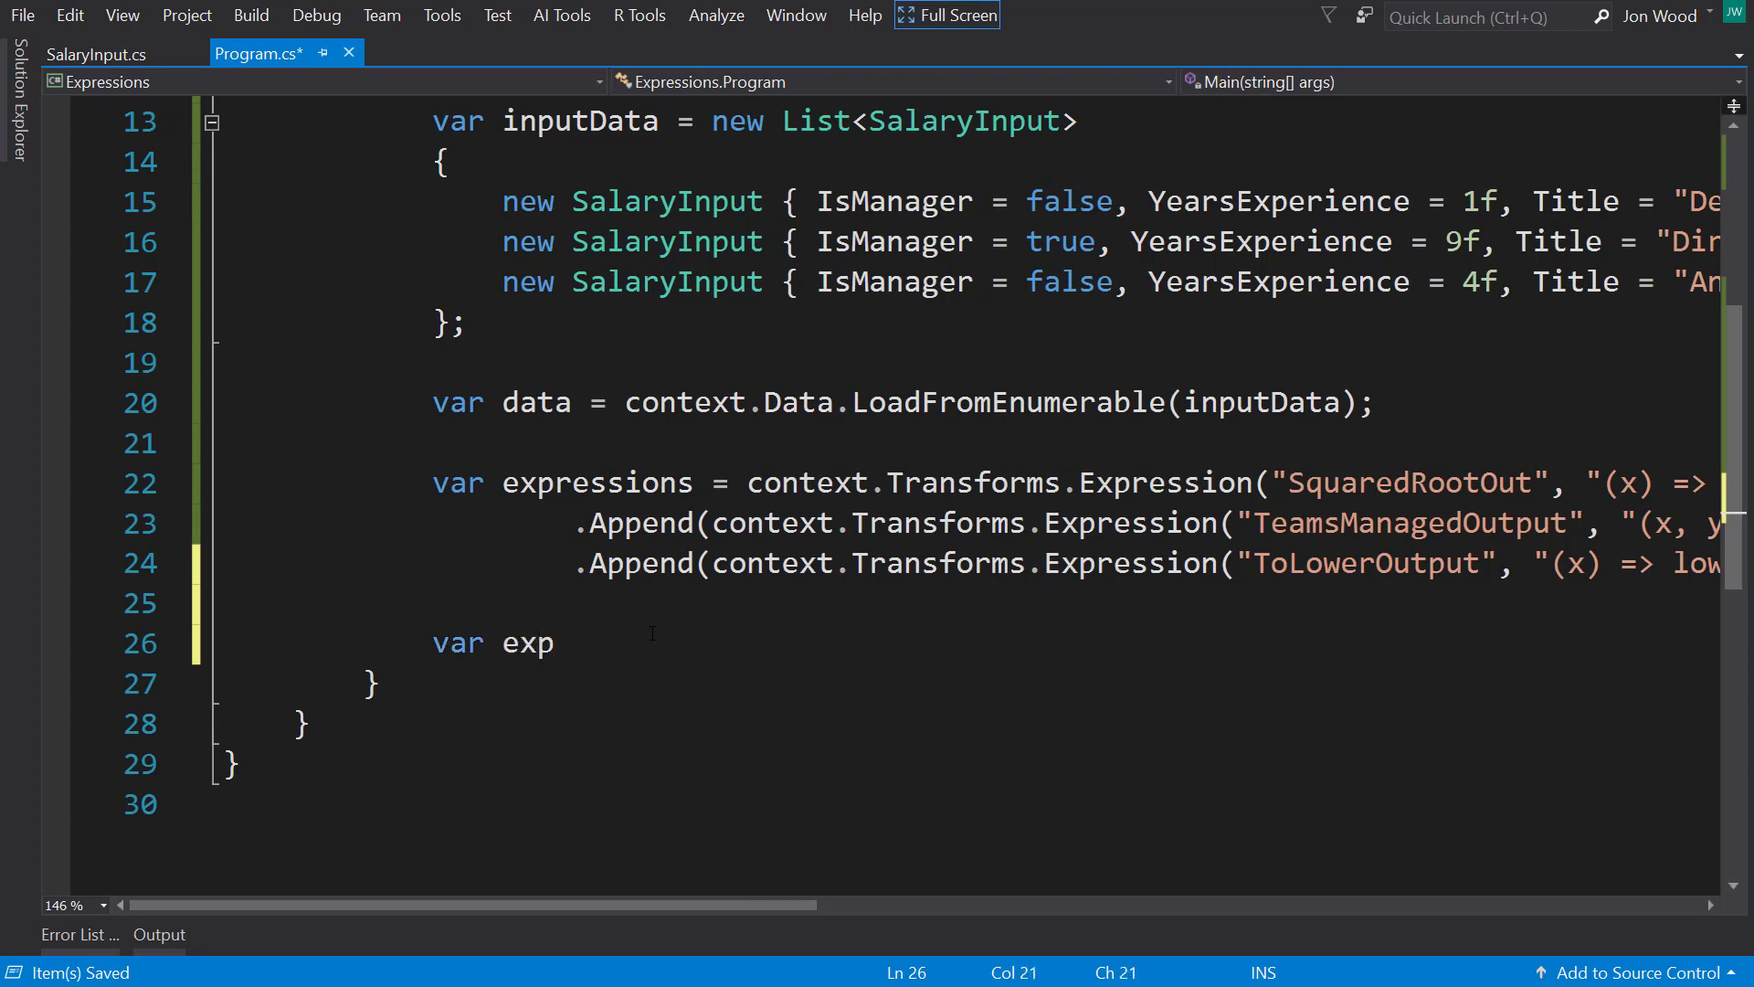
type("ressionsTransformed =")
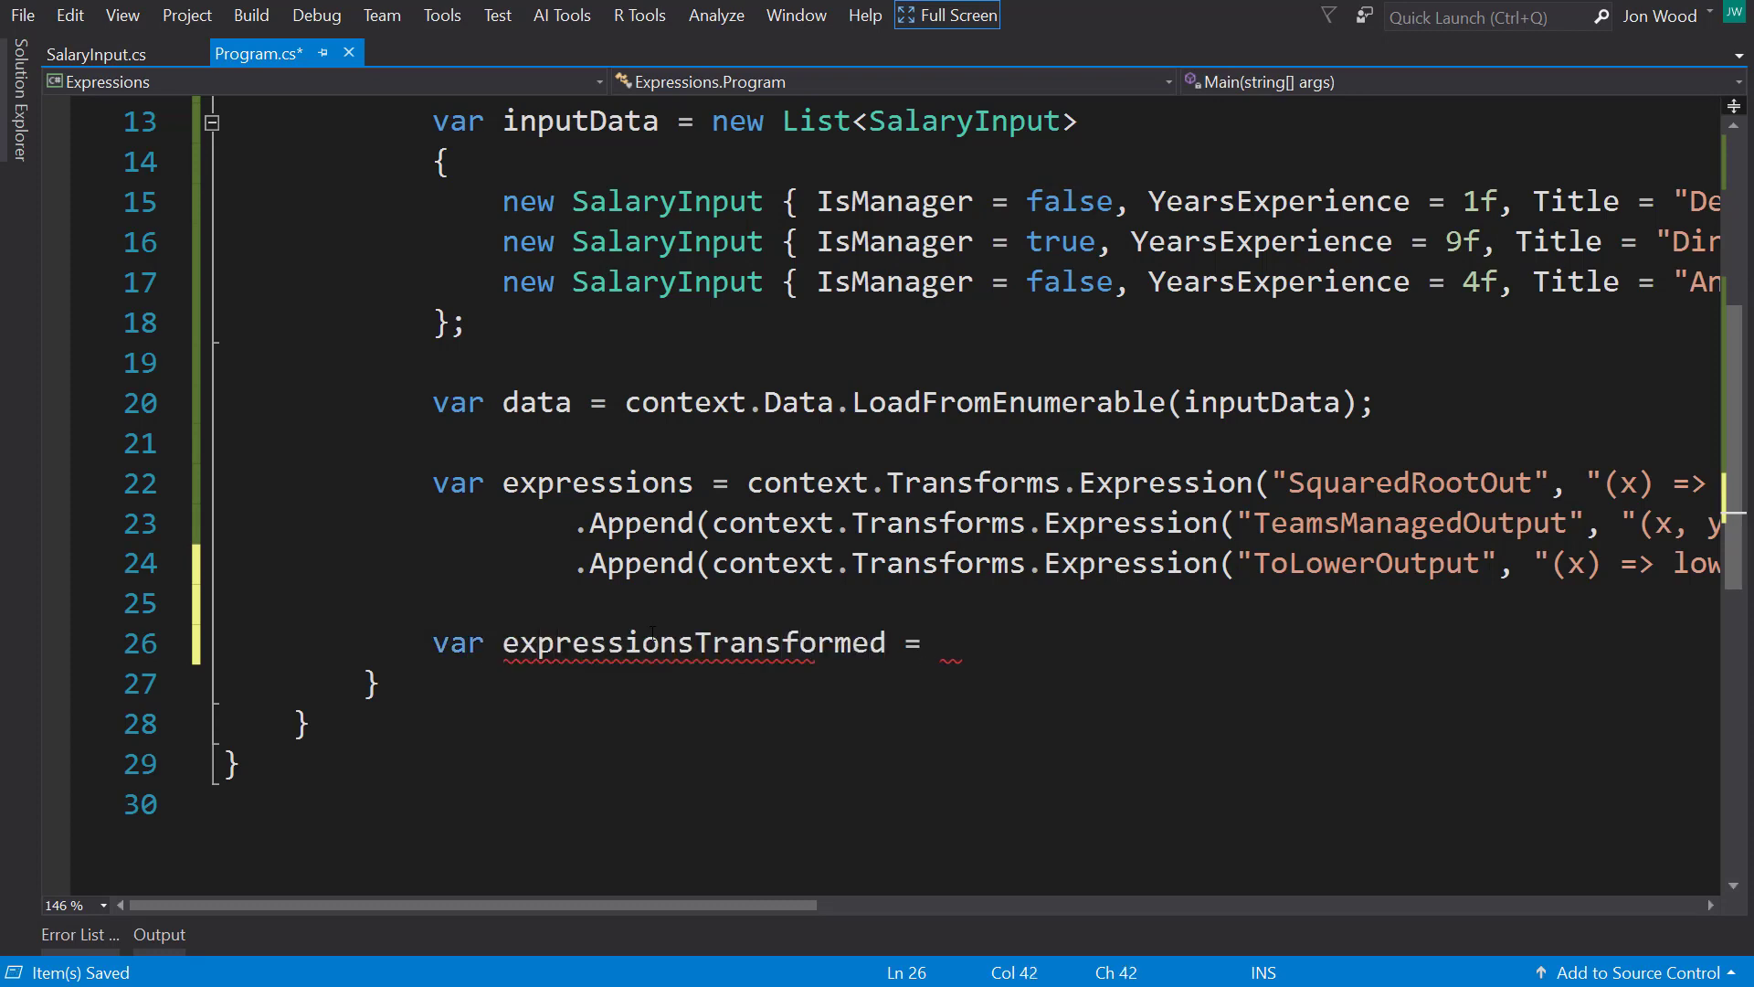
type("exp")
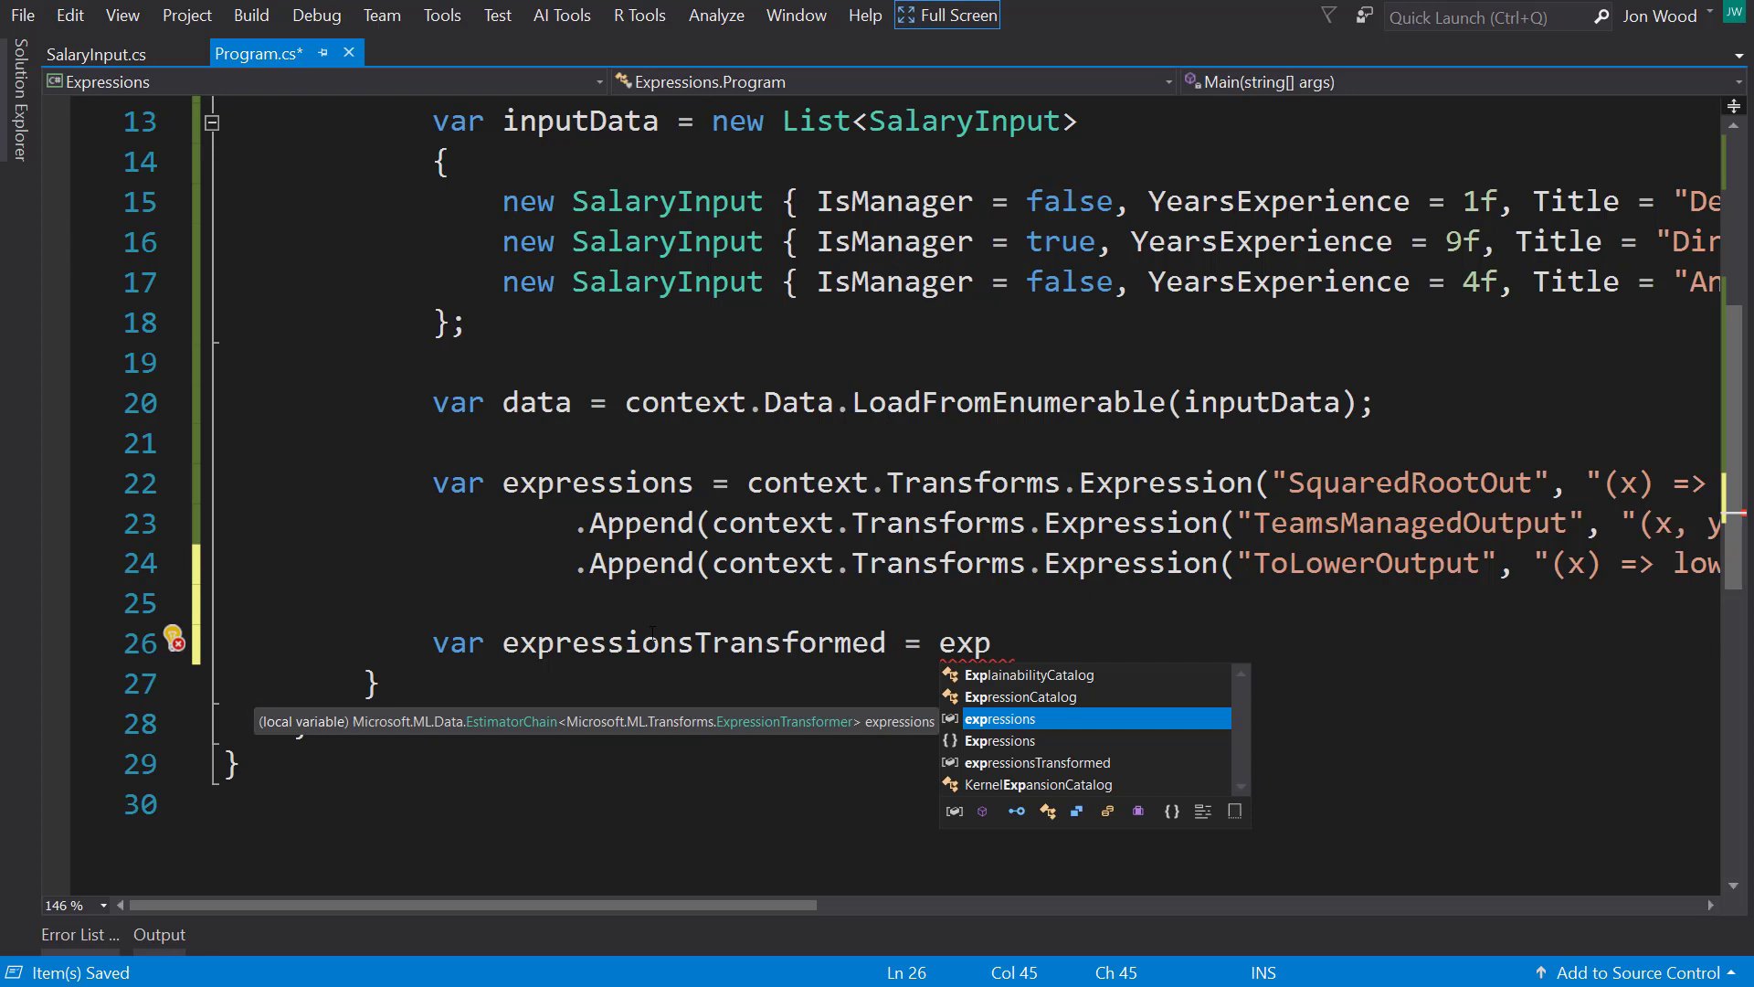
key("Escape")
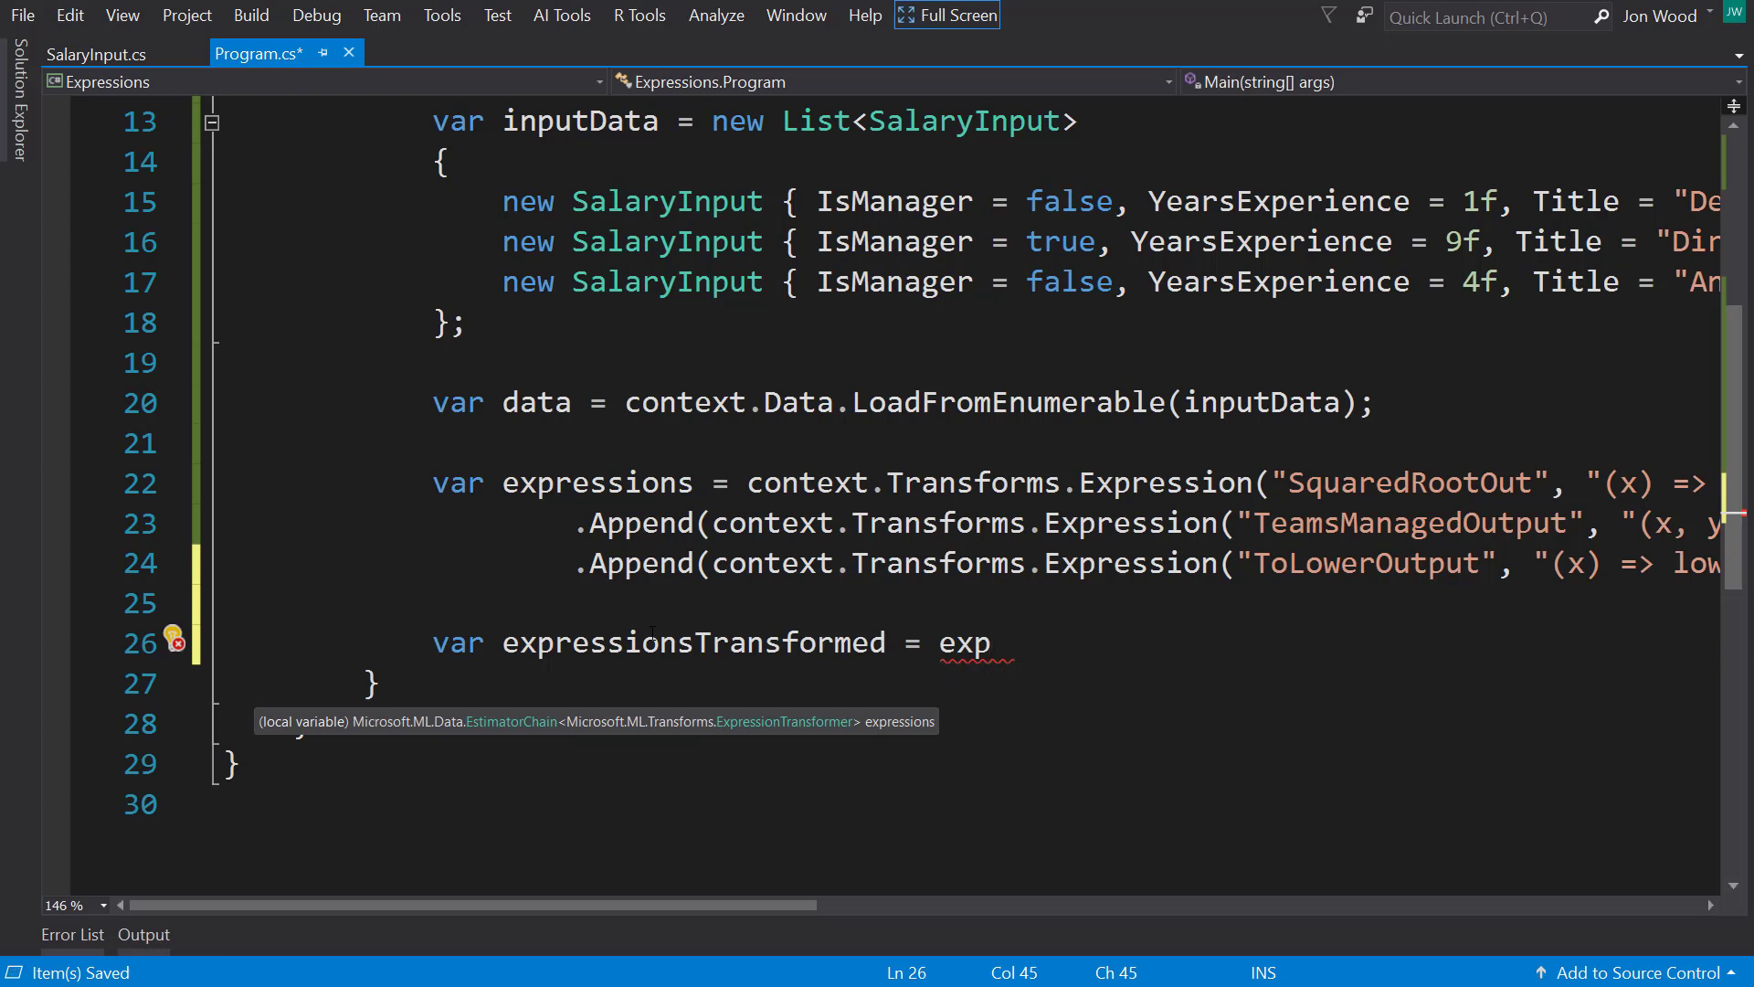
type("ressions.Fit")
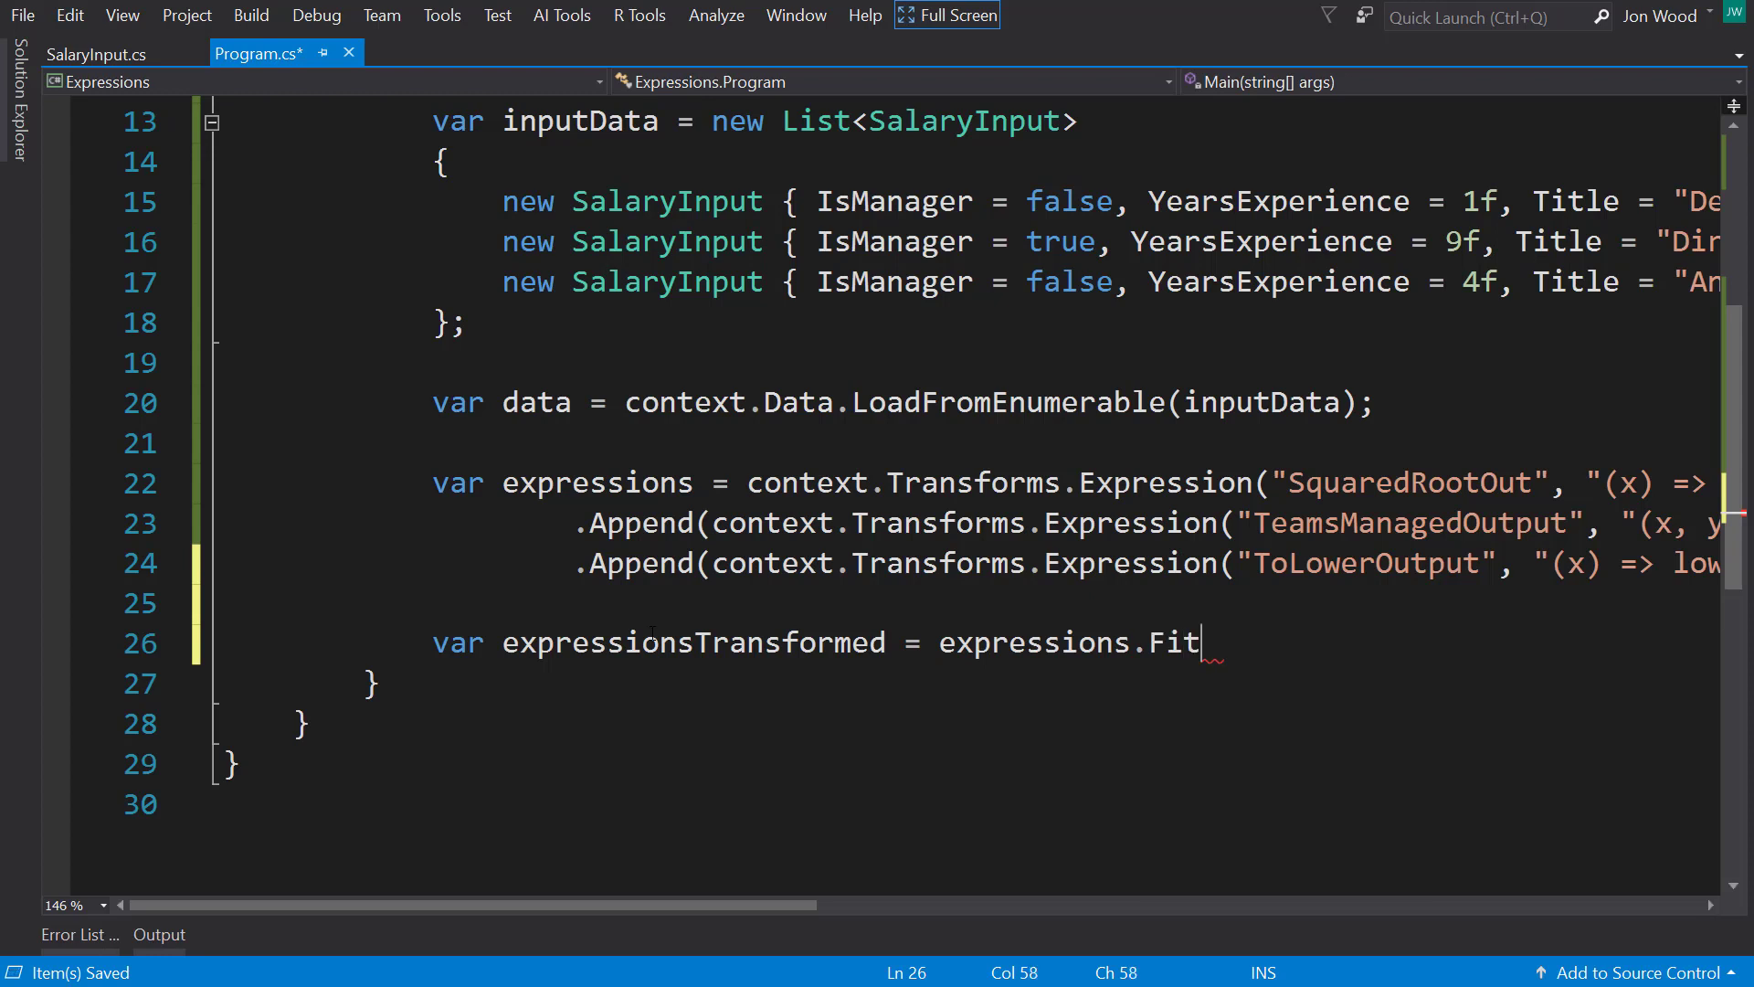
type("(id")
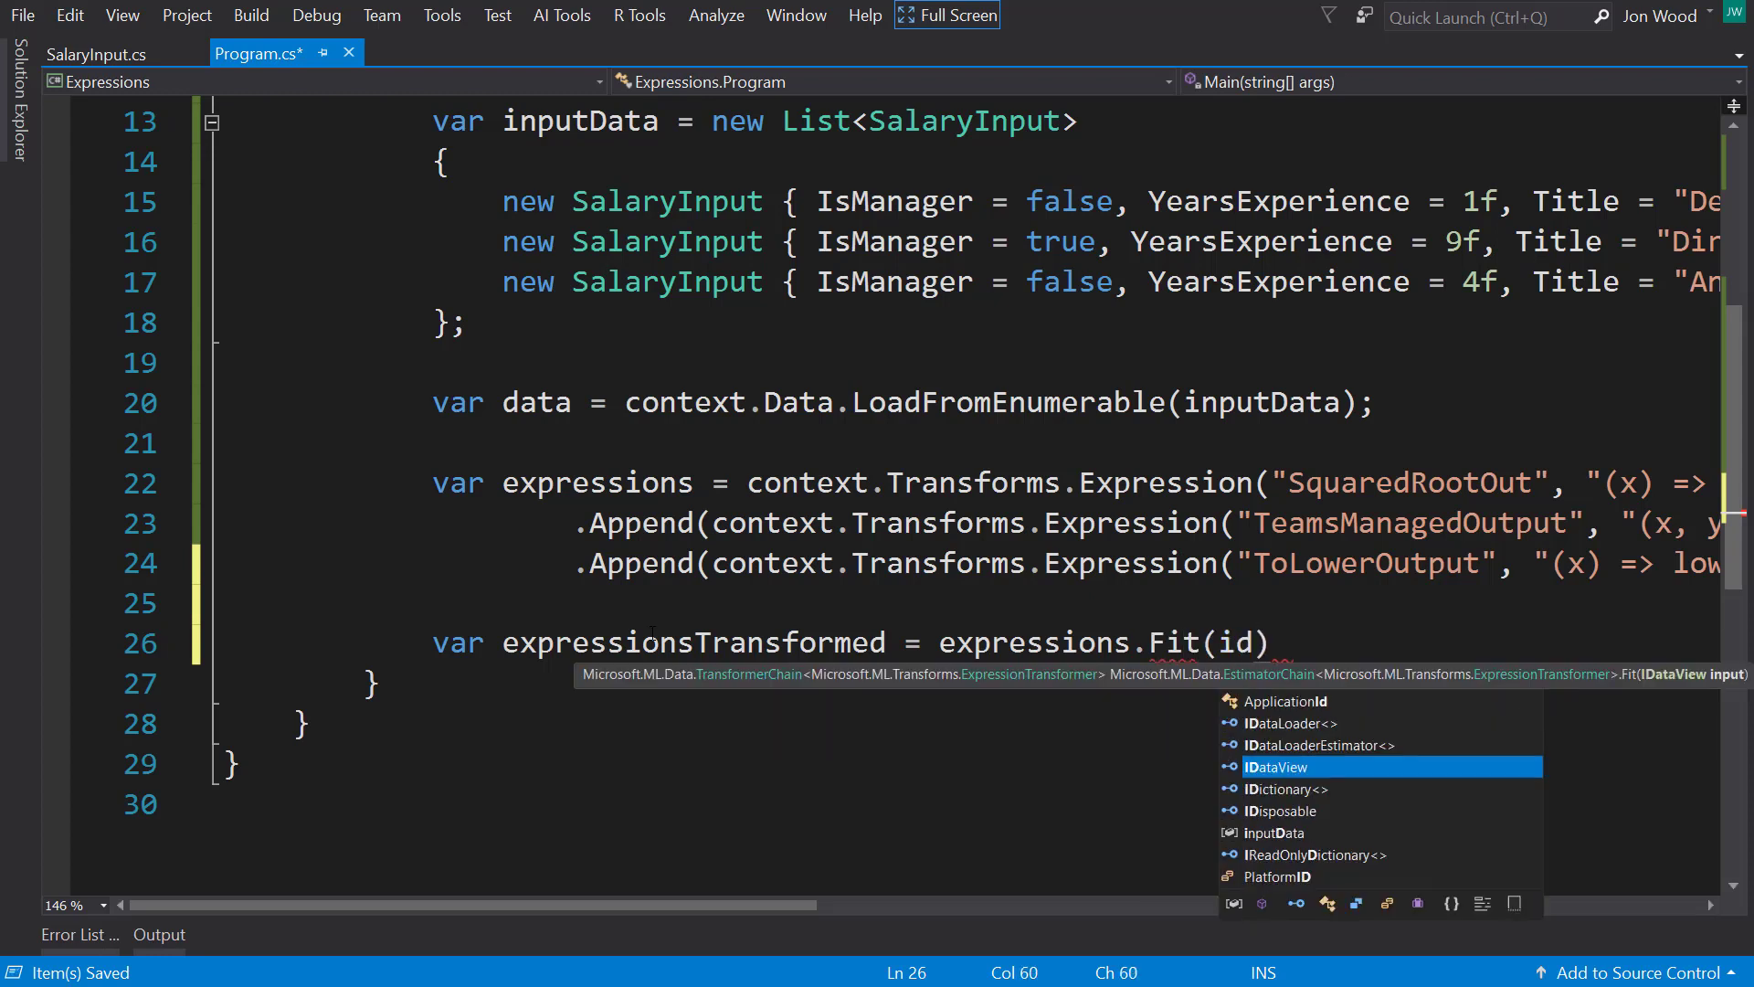
type("ata")
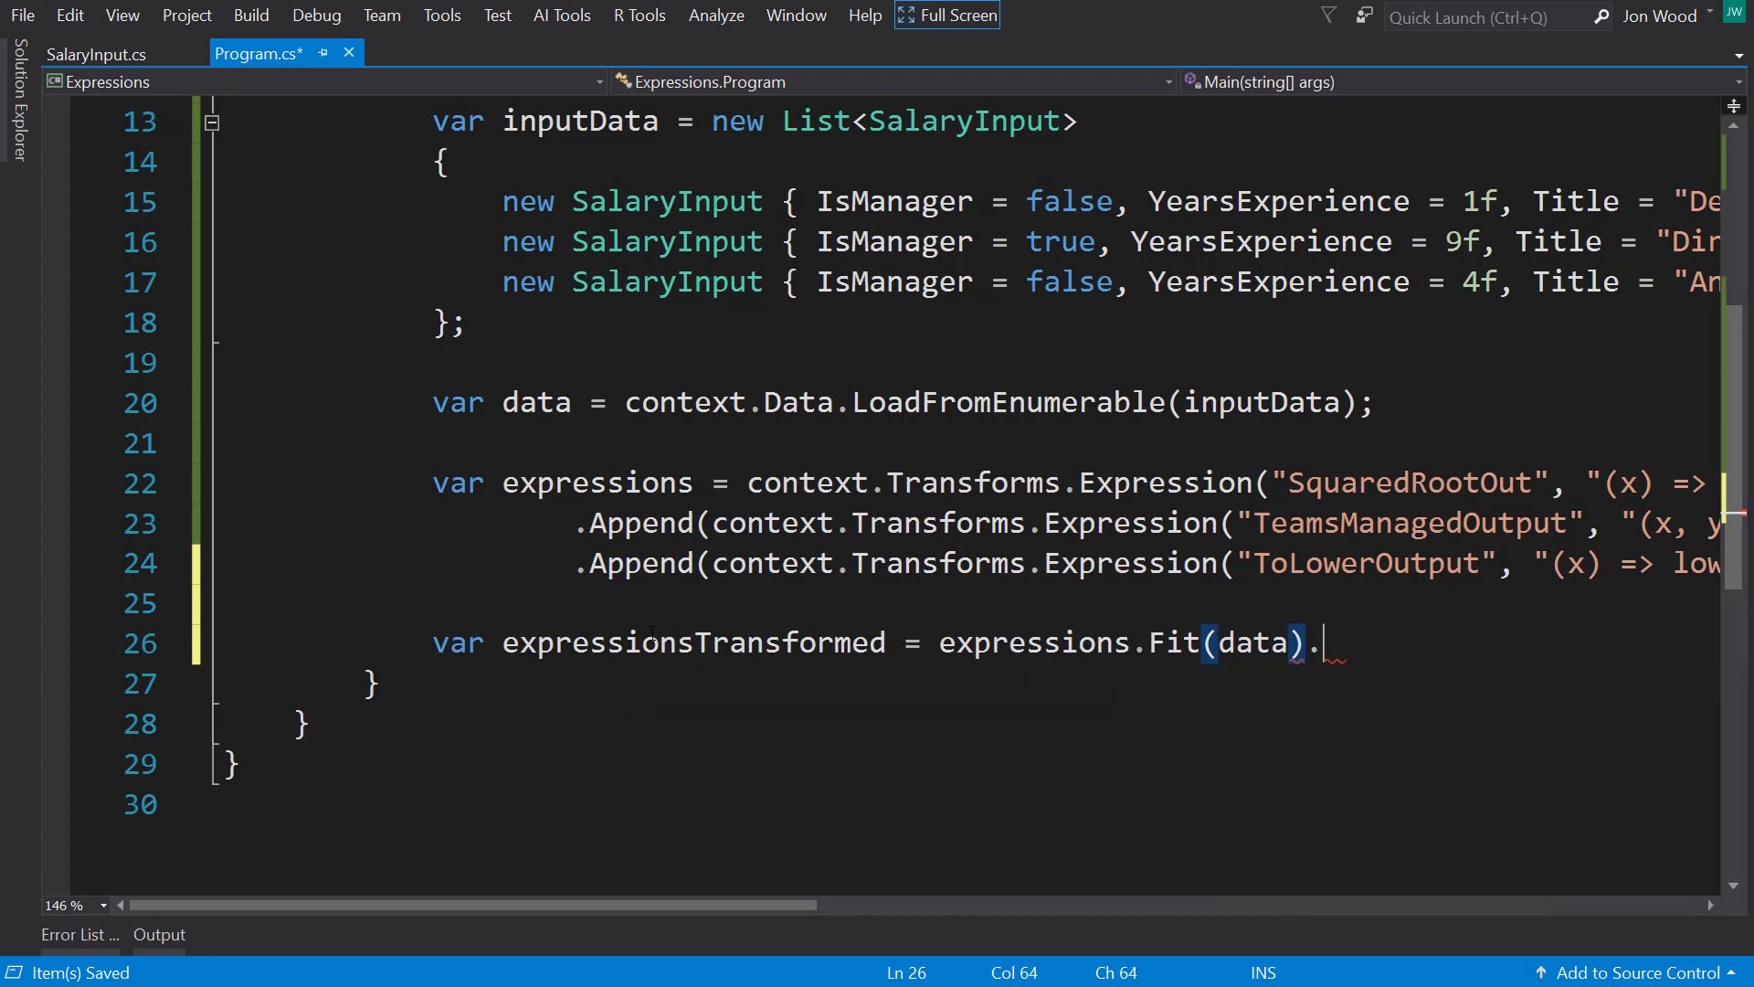
type("Transform(data);")
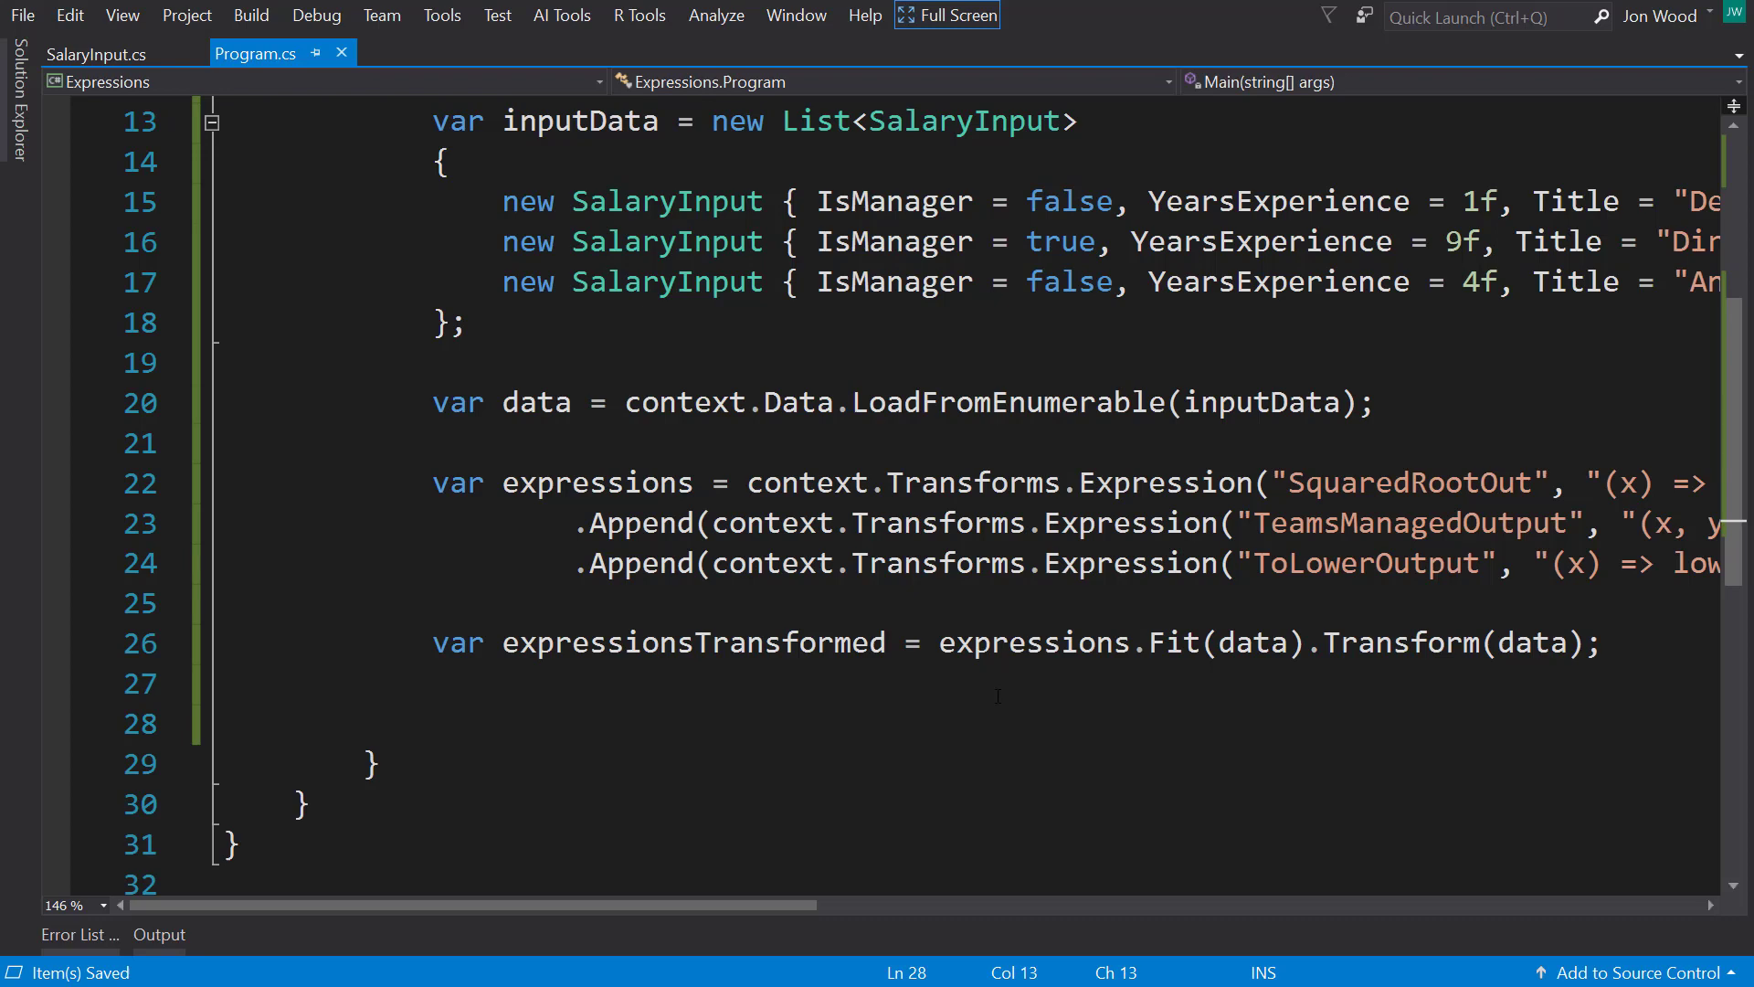
type("var")
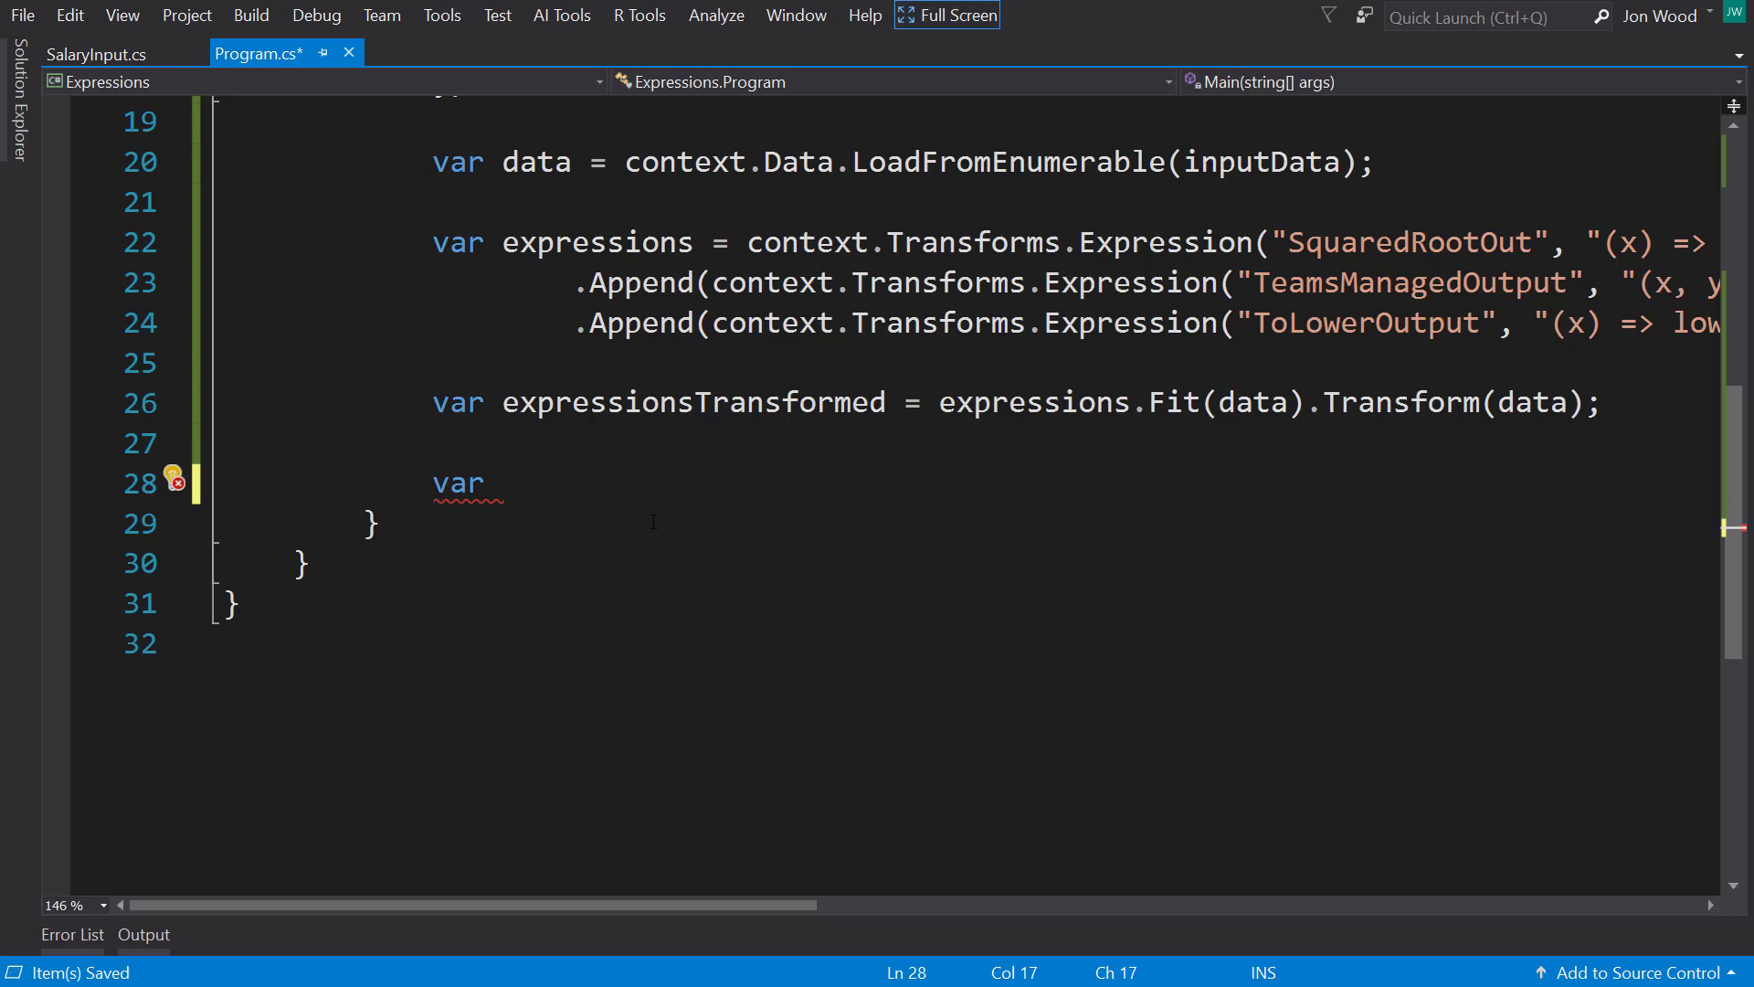
Step: Add expressionsData = context.Data.CreateEnumerable<ExpressionOutput>(expressionsTransformed, reuseRowObject: false) and open ExpressionOutput.cs
type("expressionsData = context.Data.")
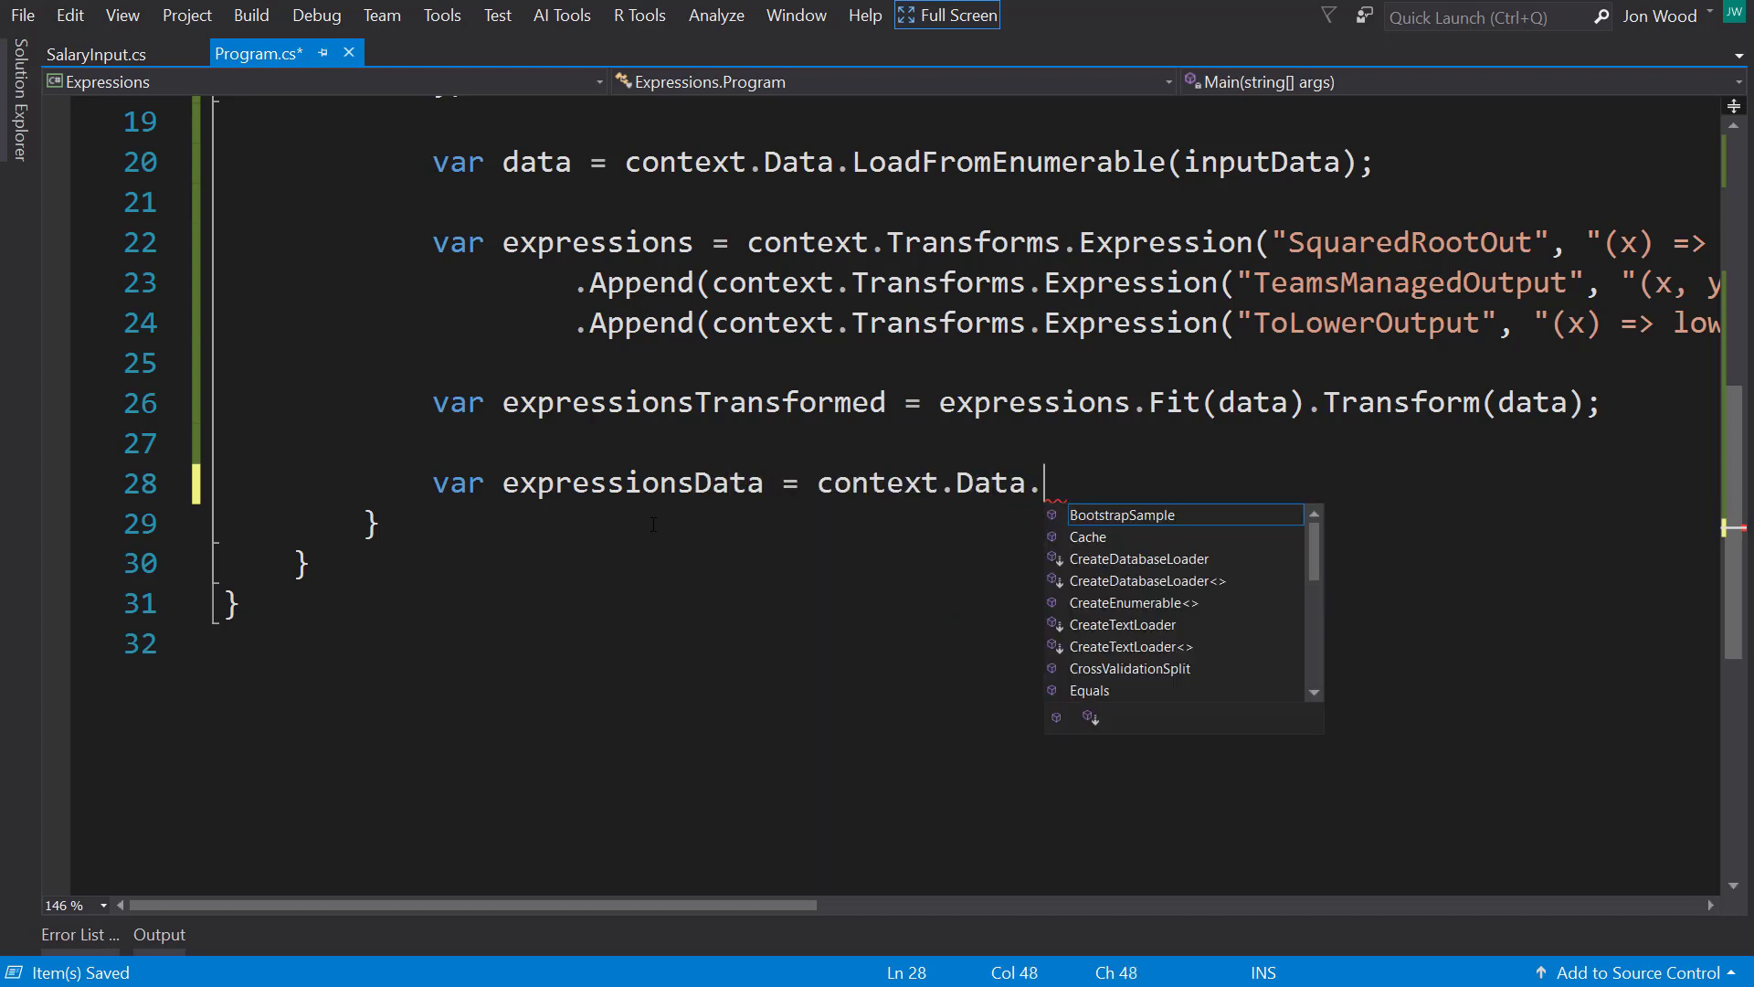
type("crea")
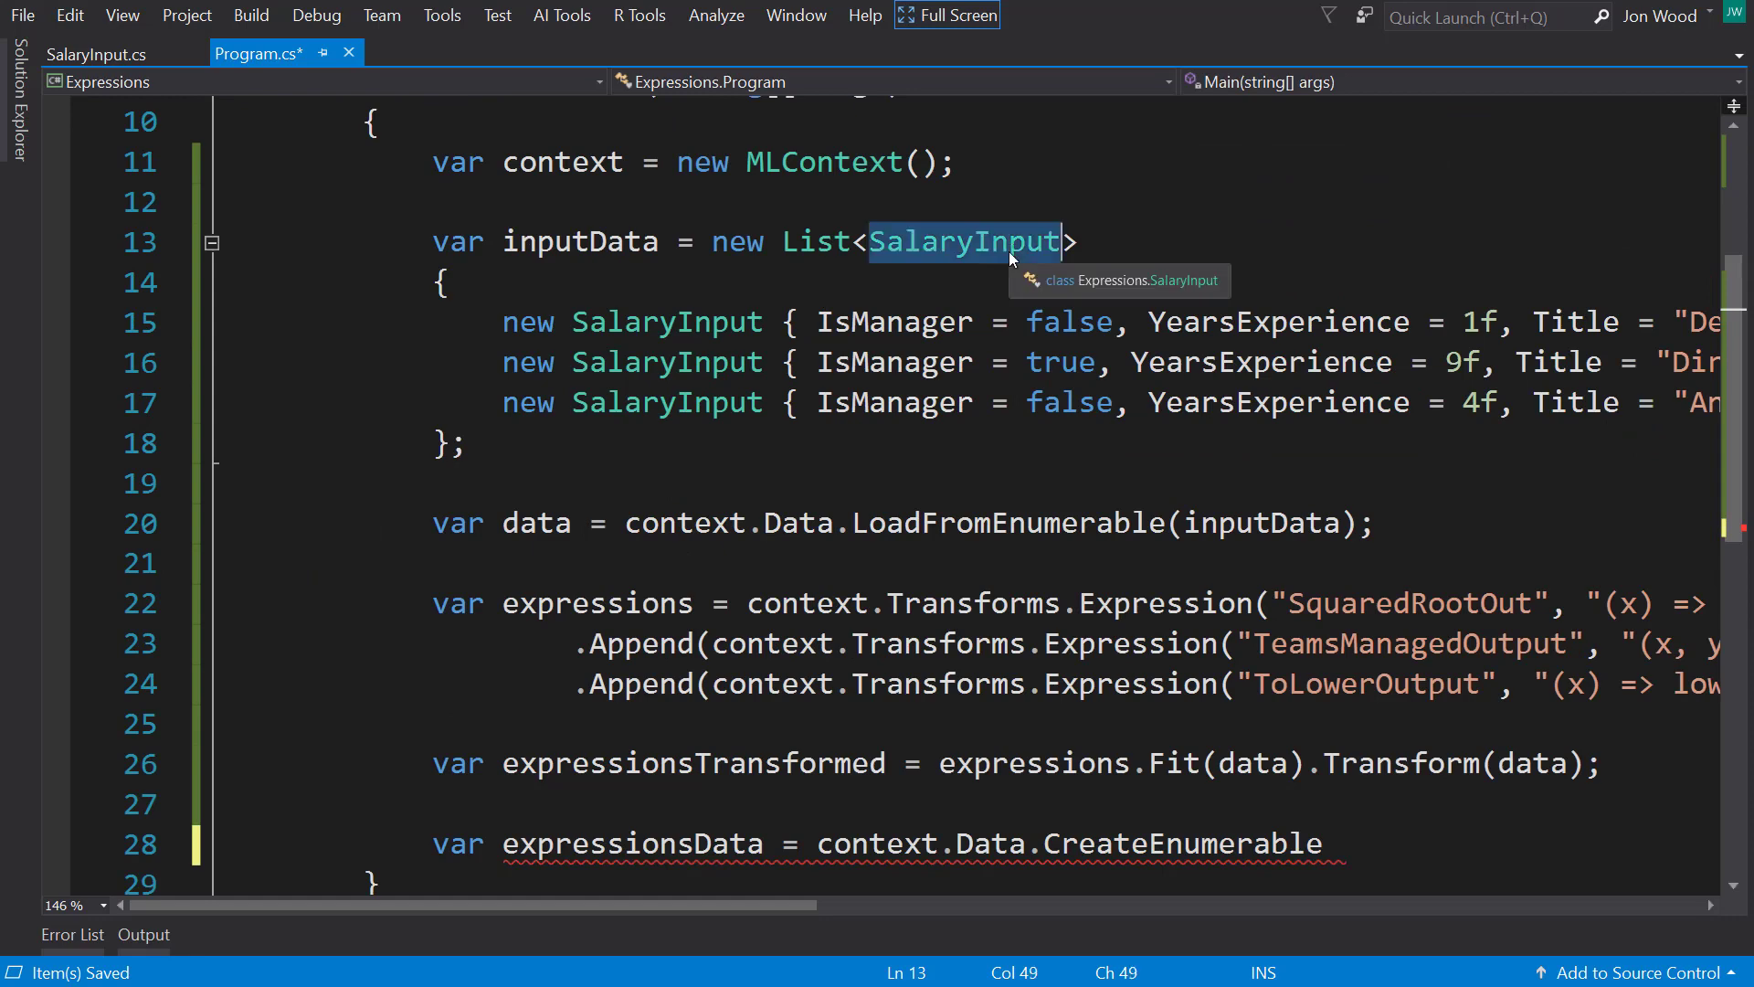
scroll("down", 3)
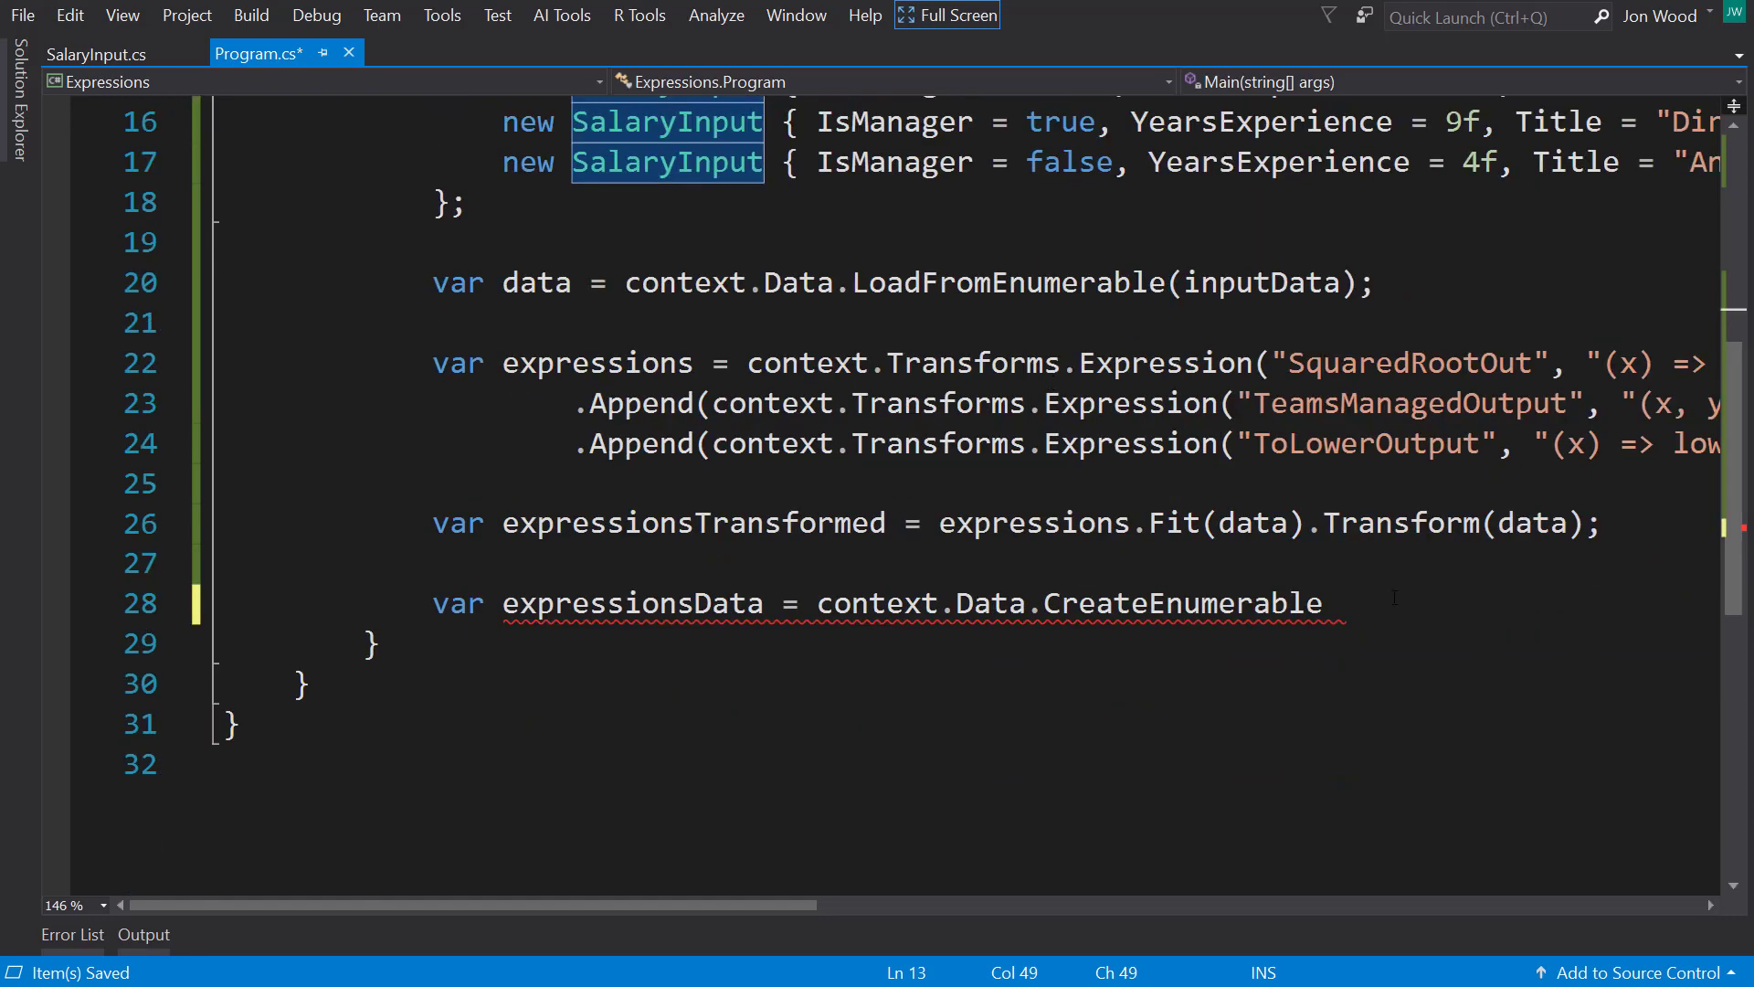
type("<>")
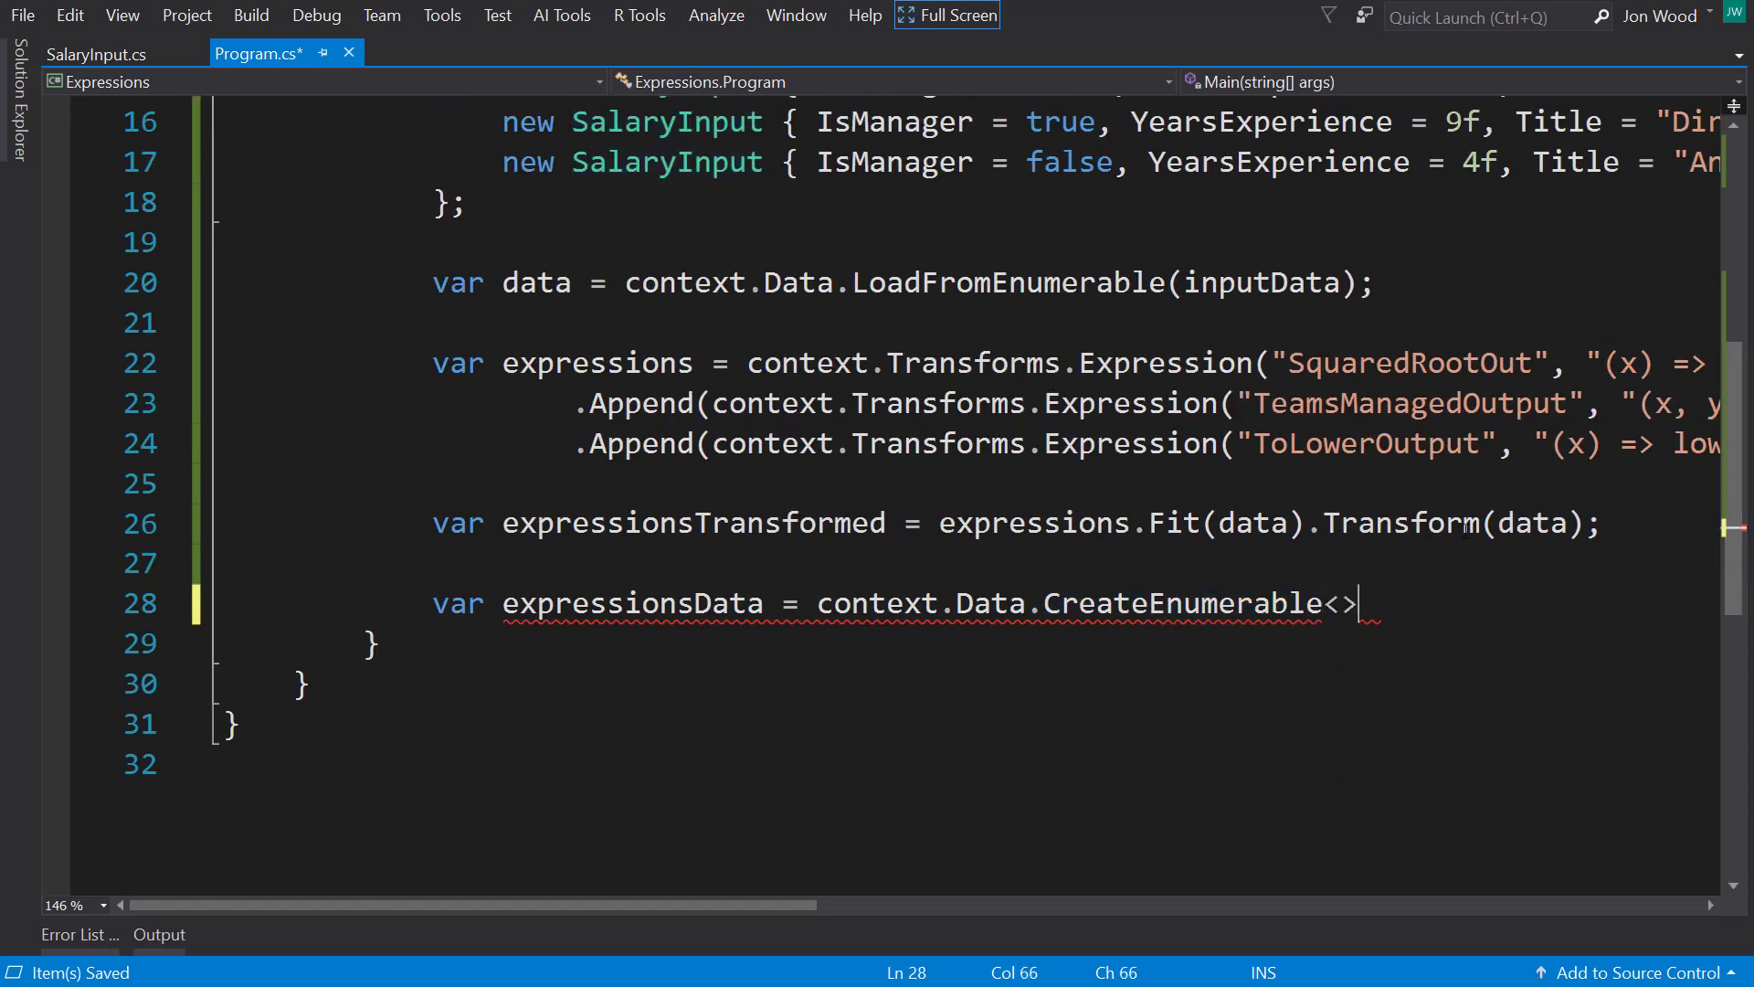
type("ExpressionOutput")
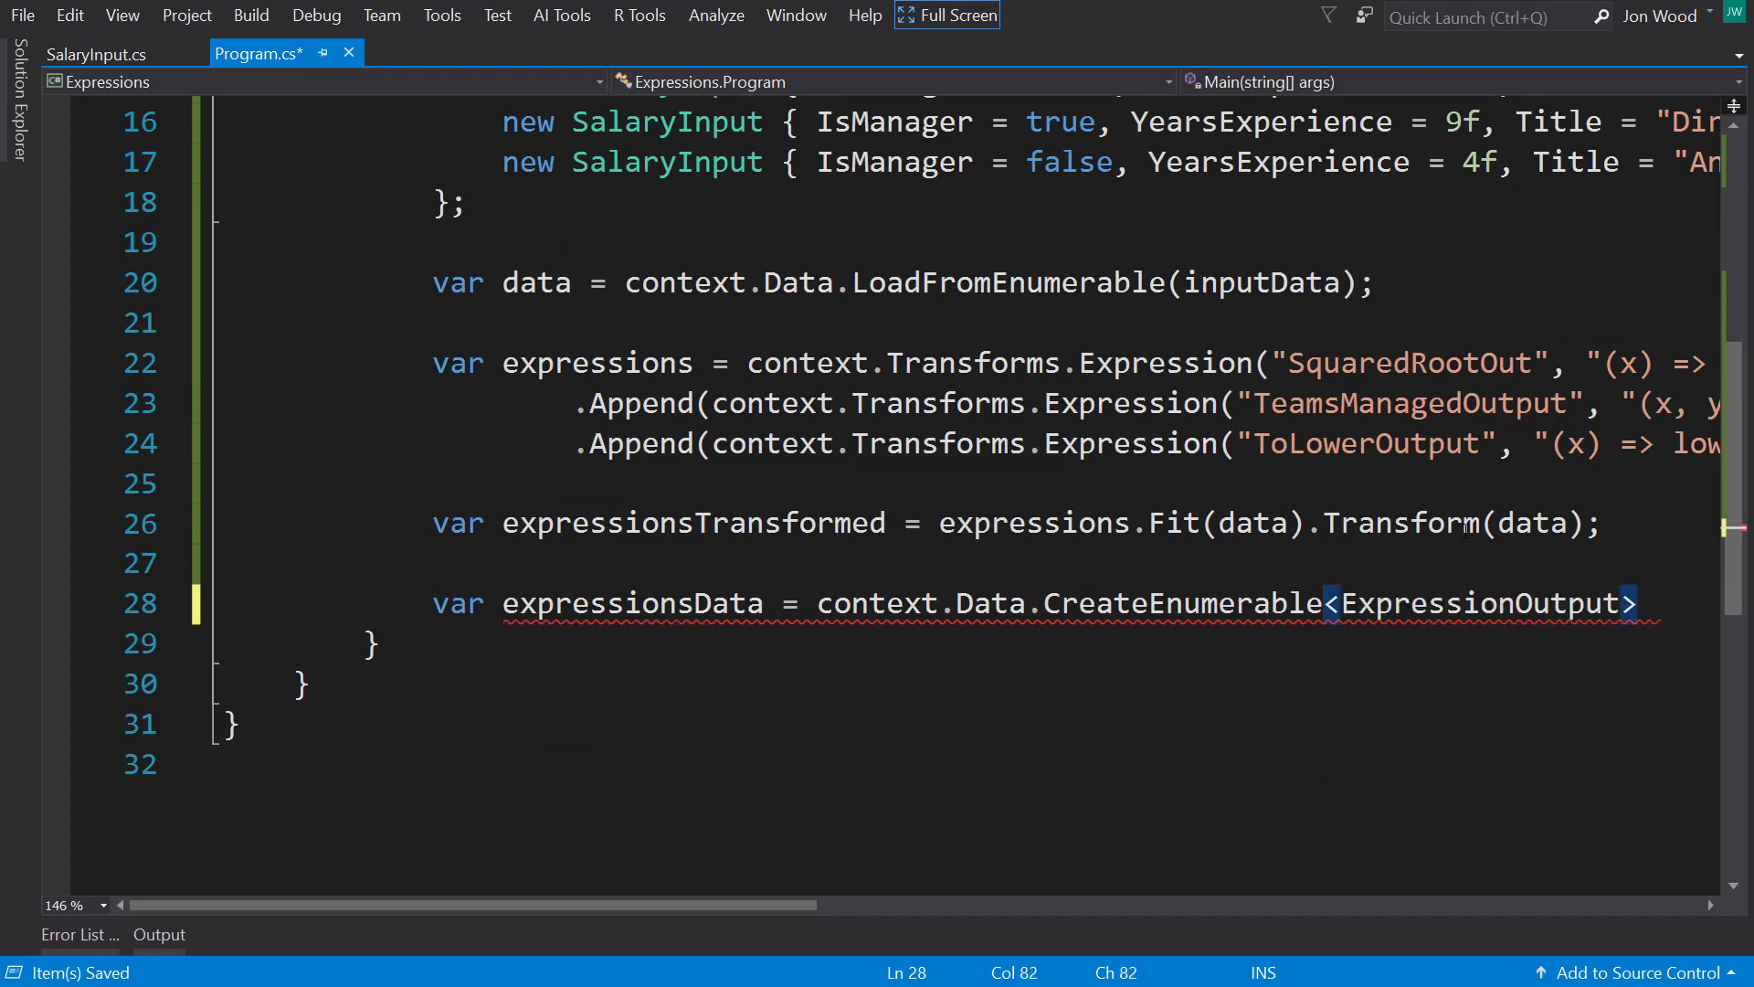
type("();")
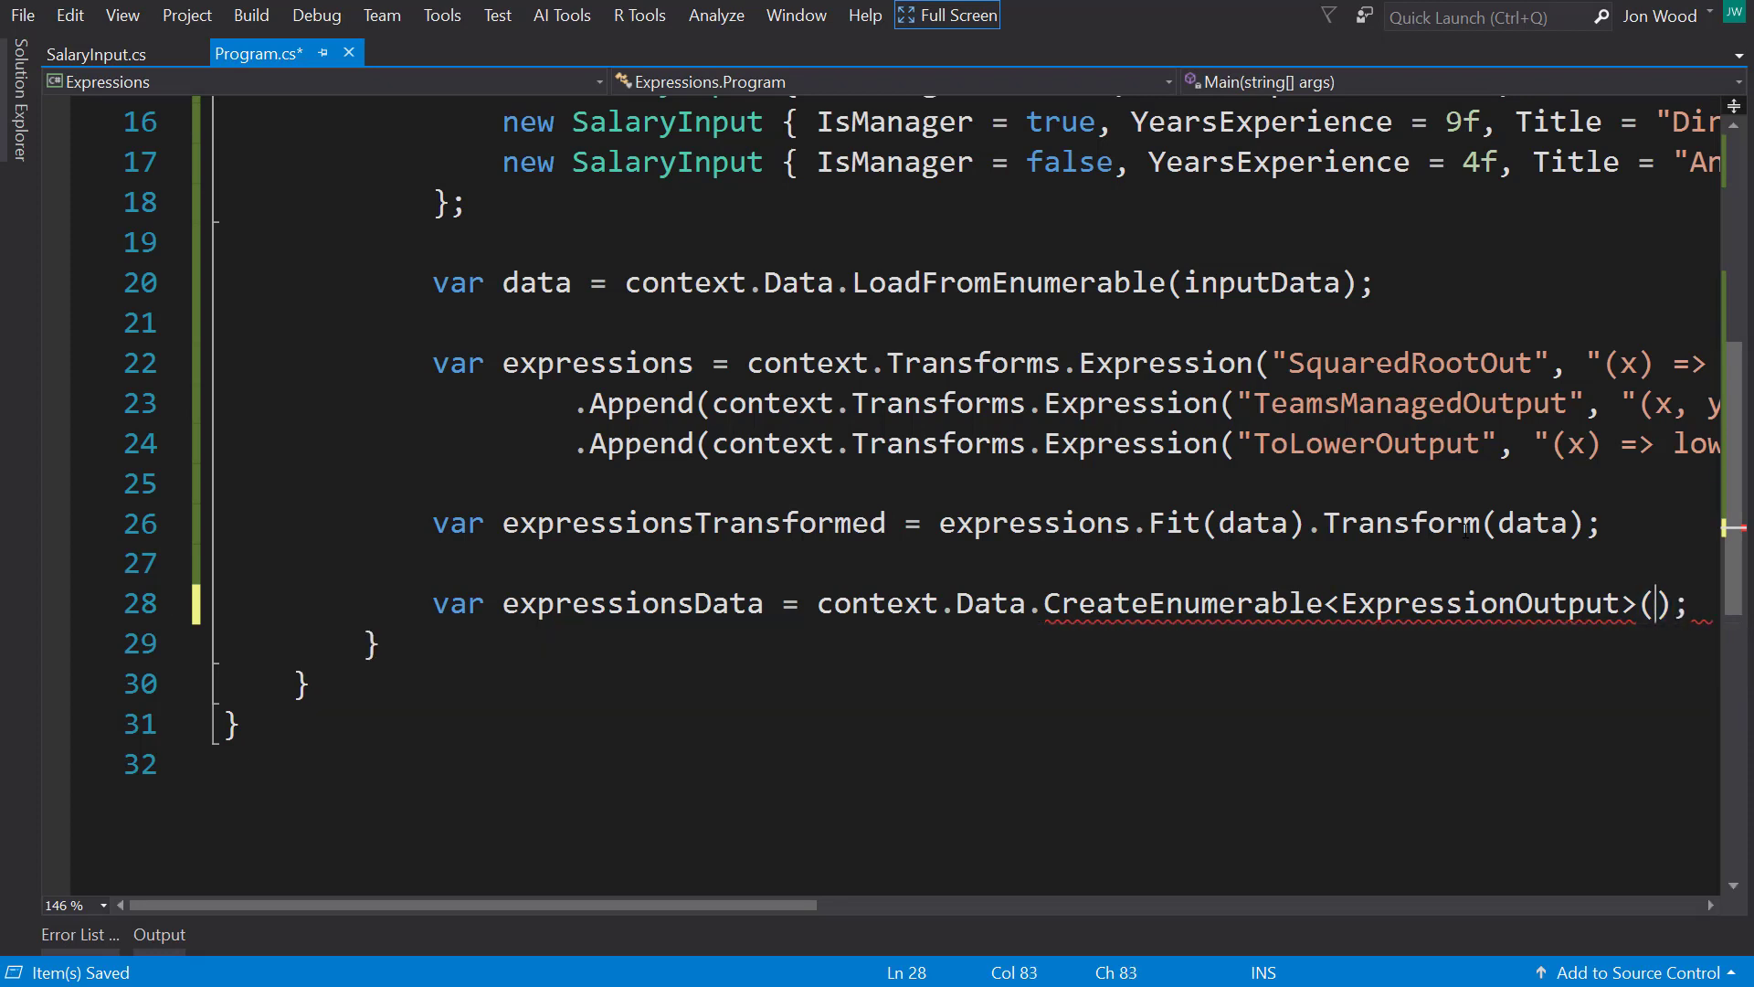
type("exp")
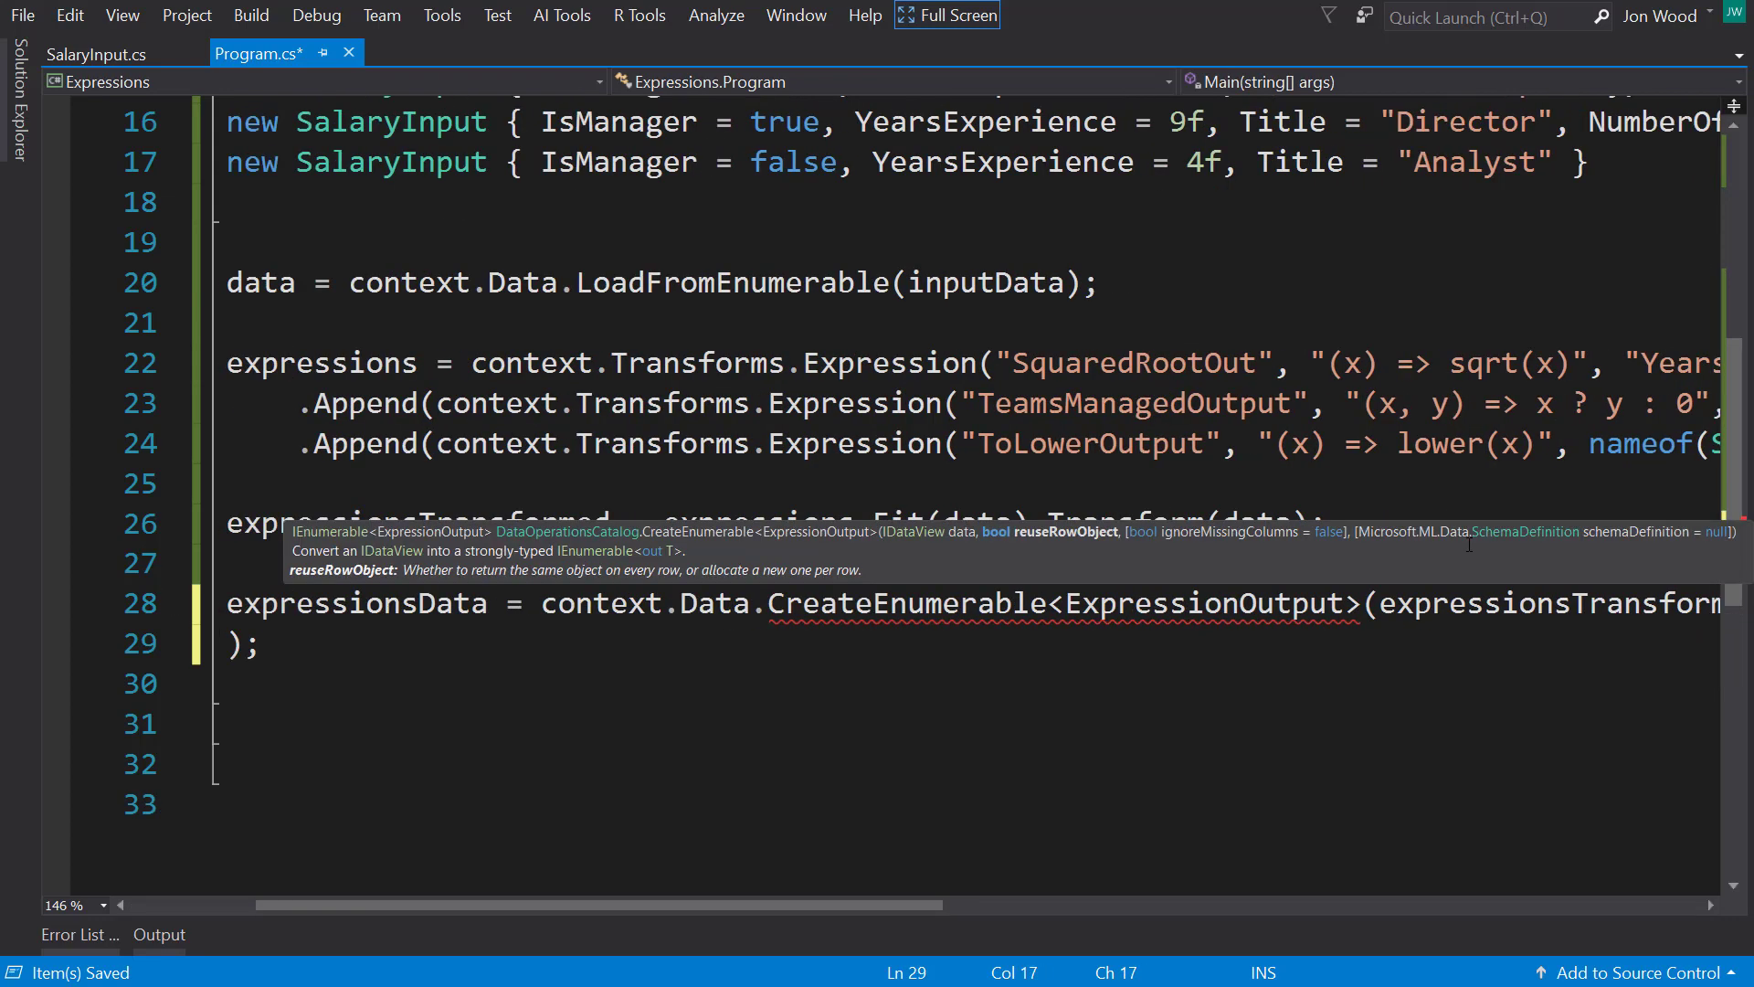
type("re")
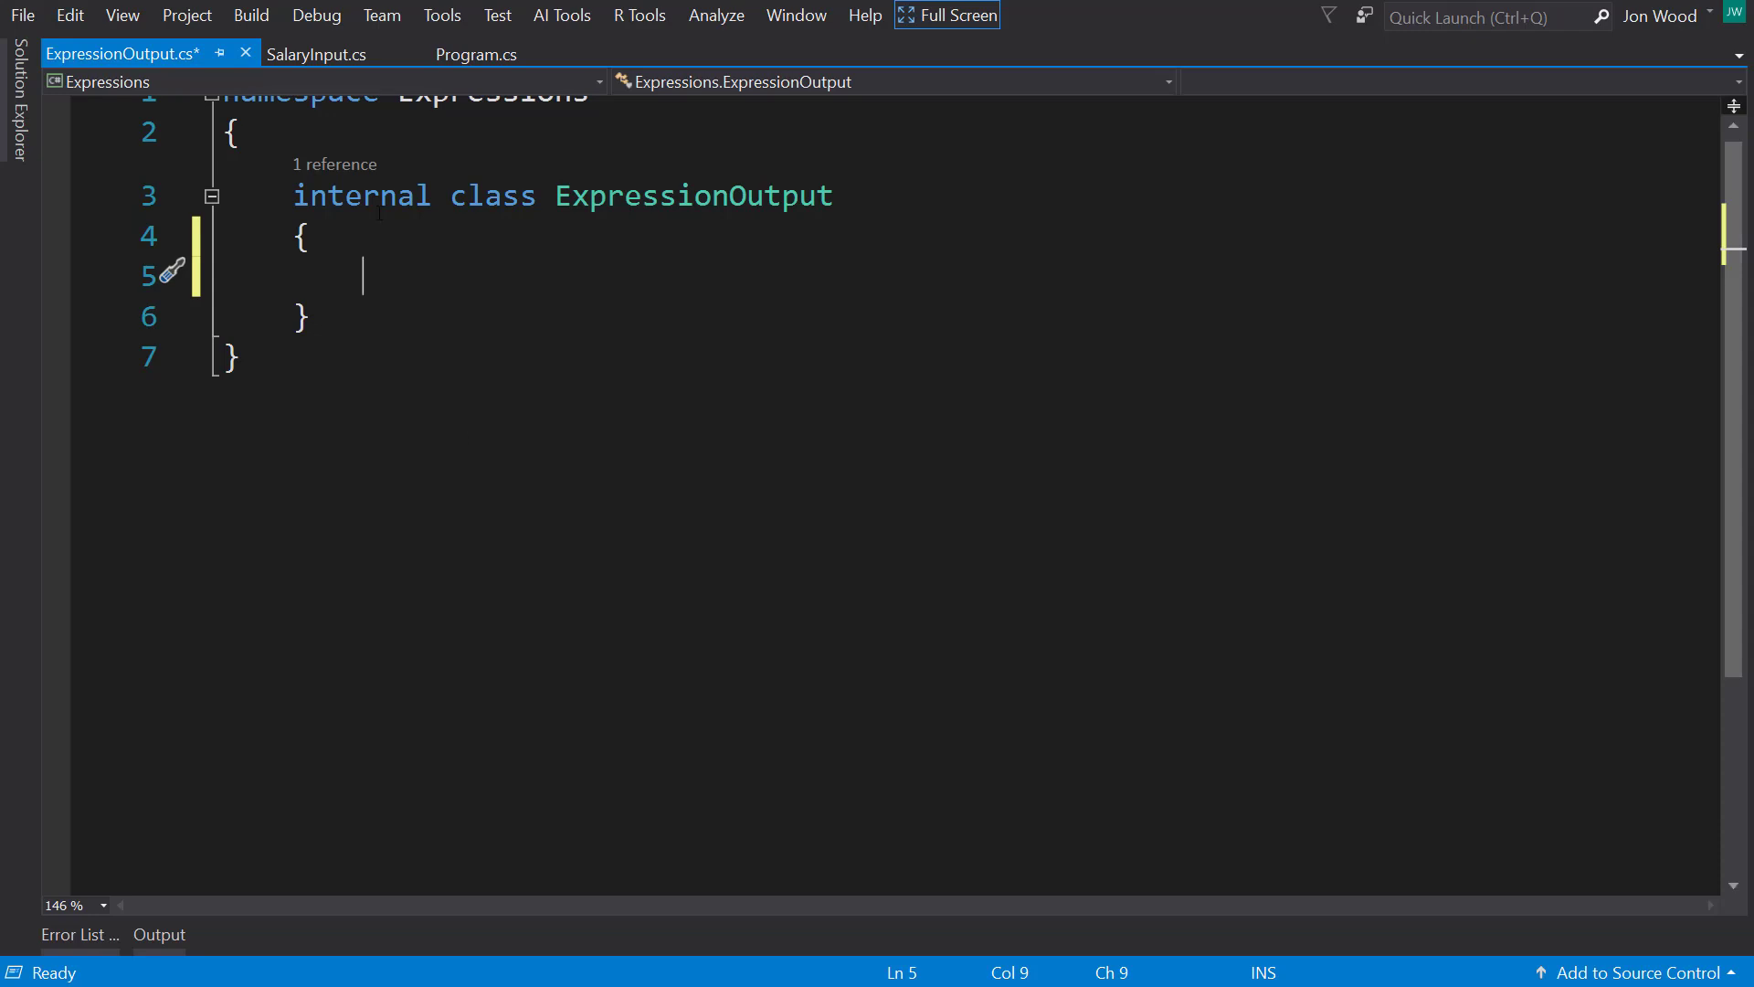
Step: Add int TeamsManagedOutput and float SquareRootOutput properties to ExpressionOutput
left_click(478, 54)
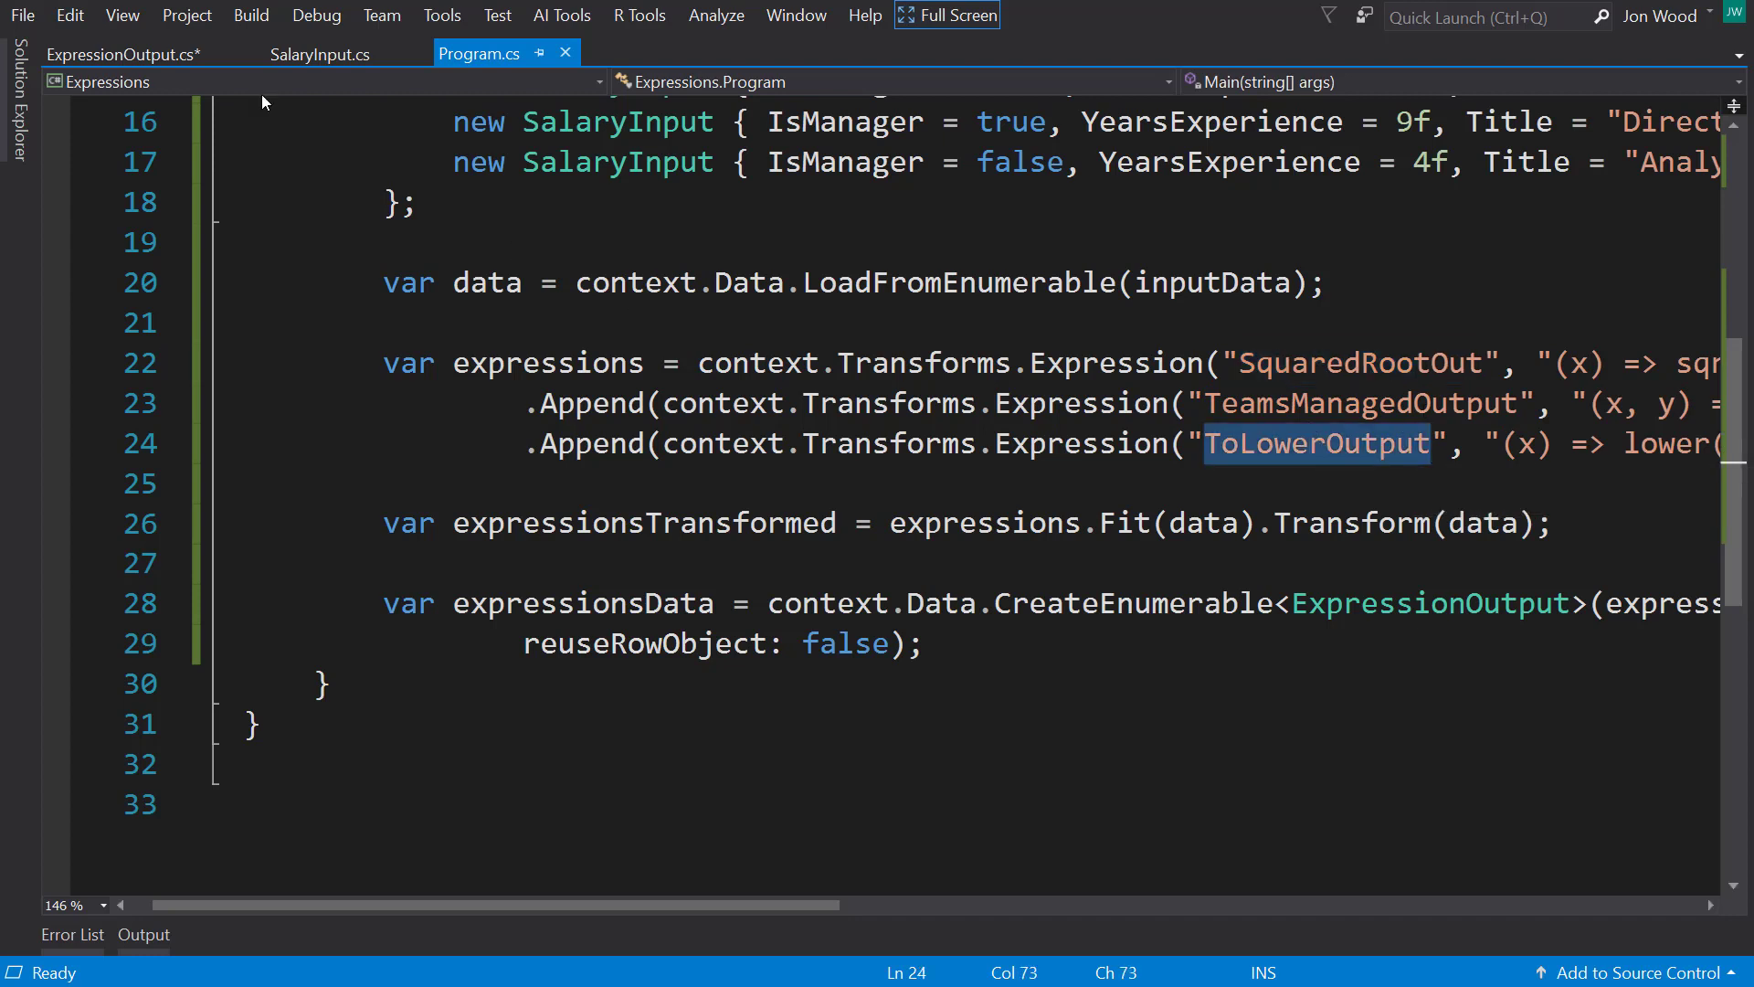
left_click(121, 54)
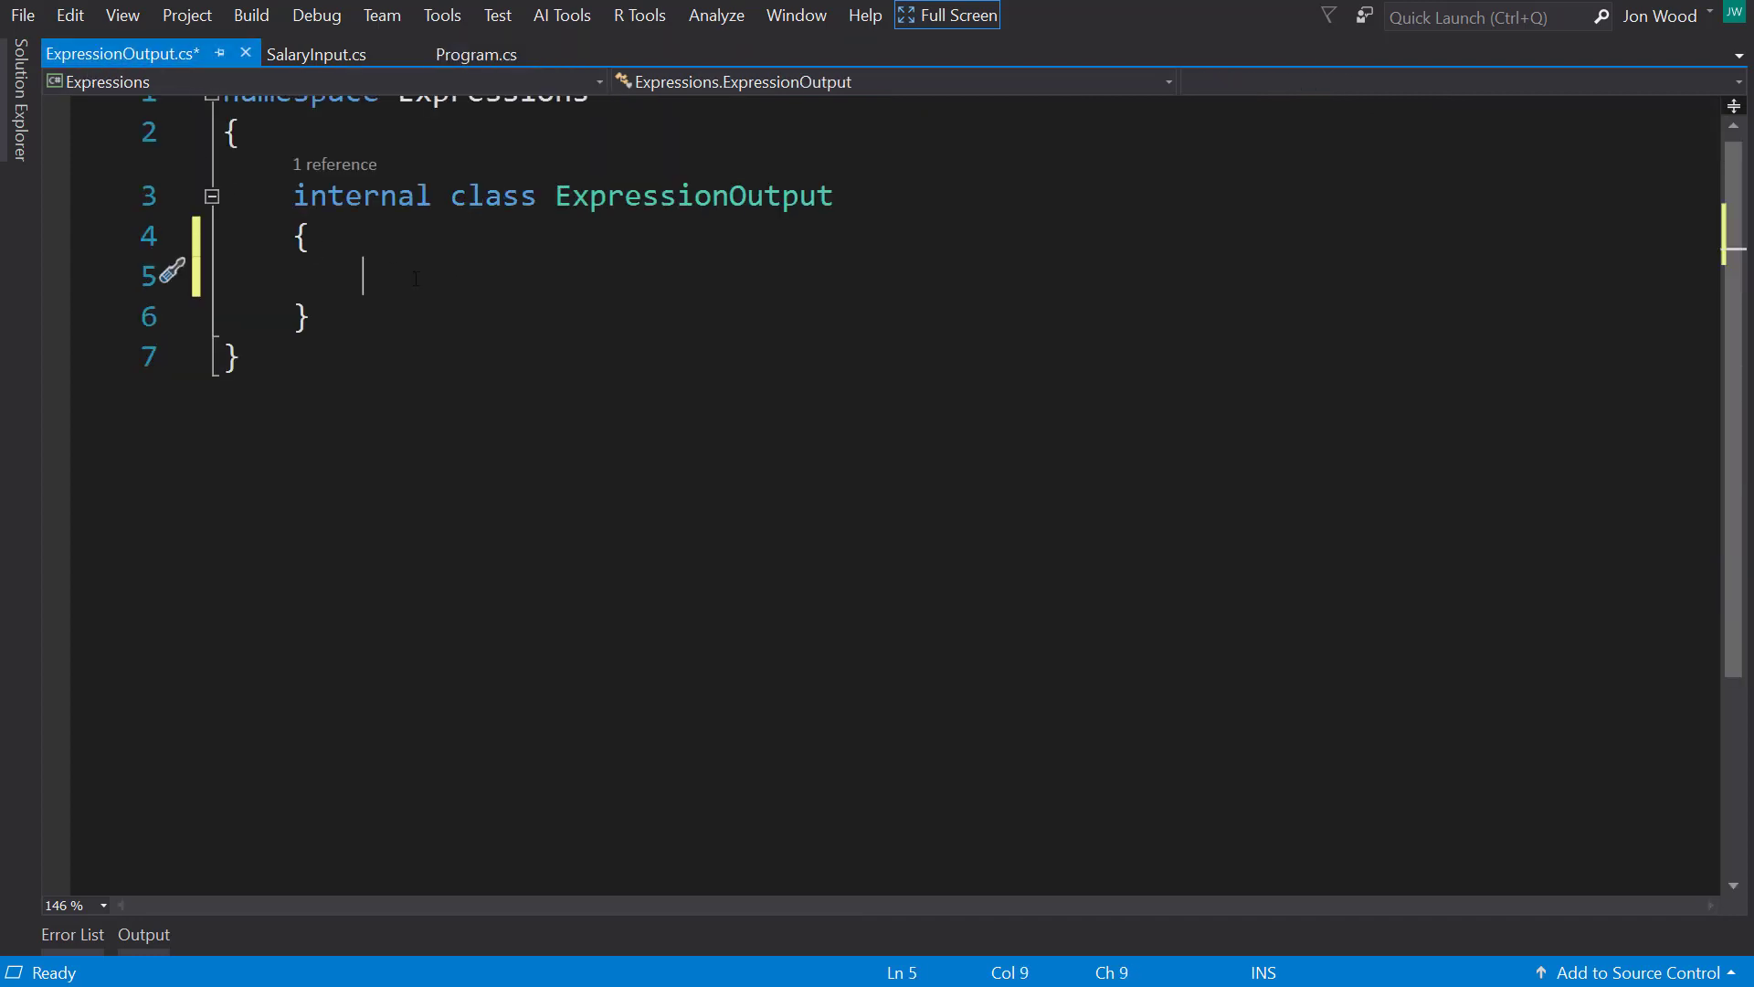
type("prop")
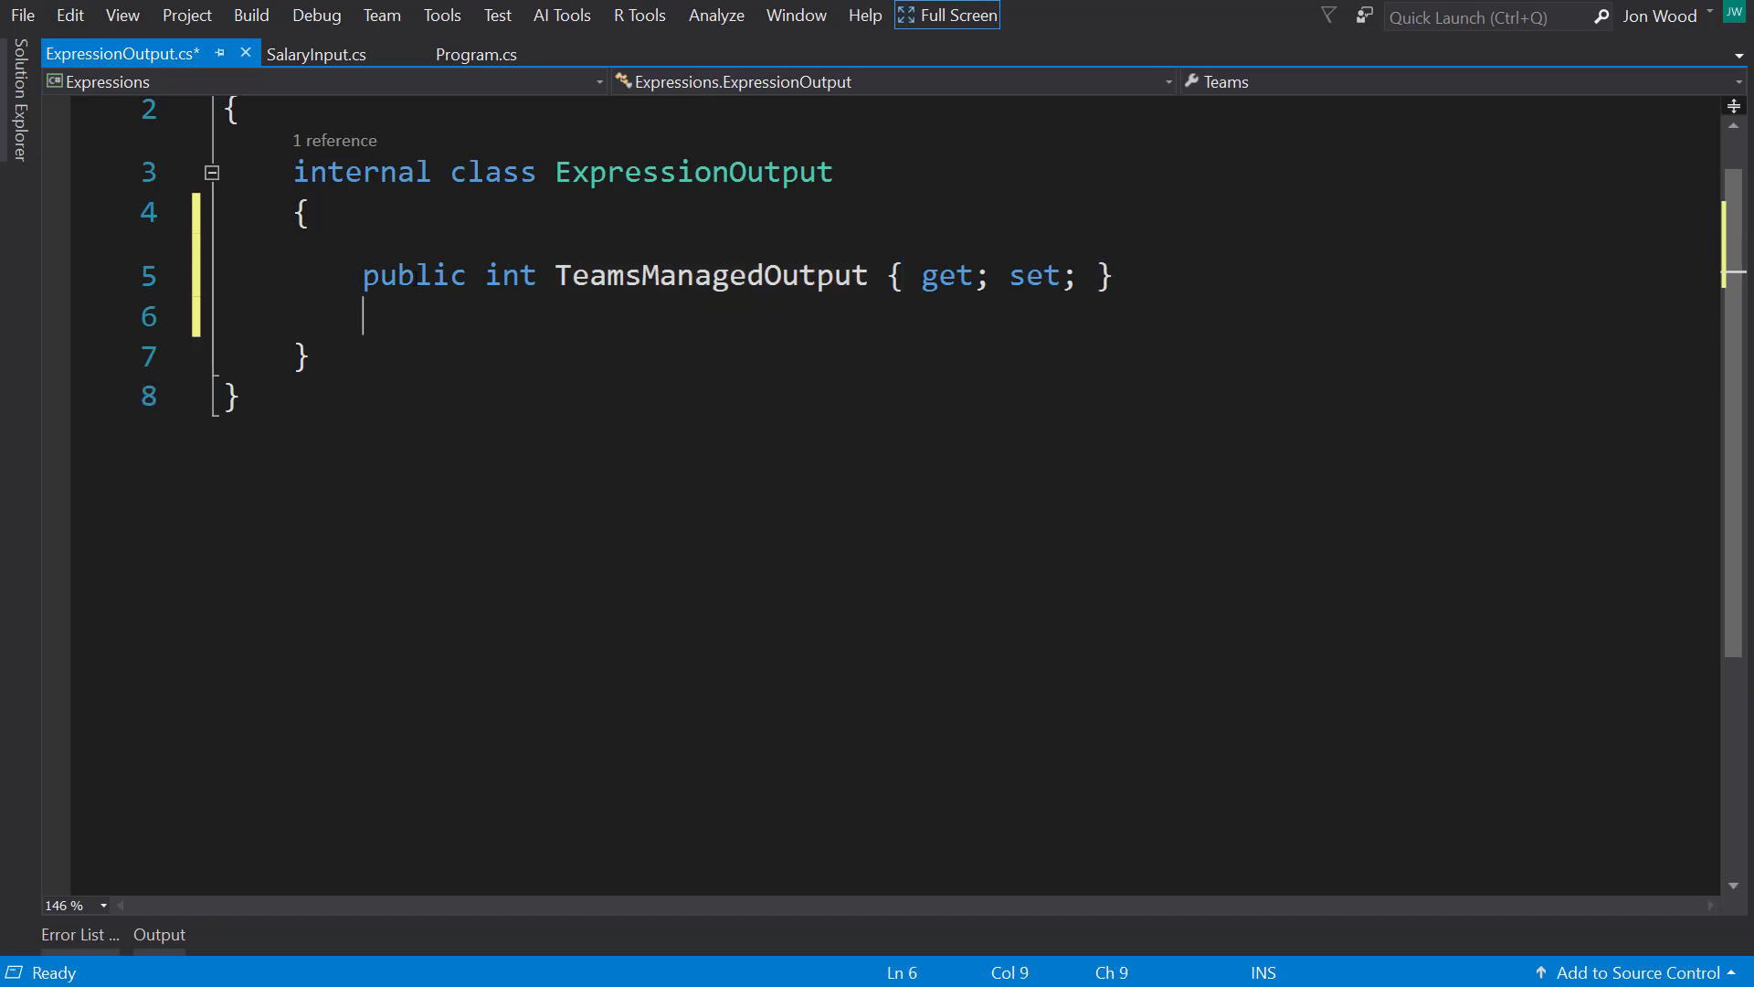
type("public int MyProperty { get; set; }")
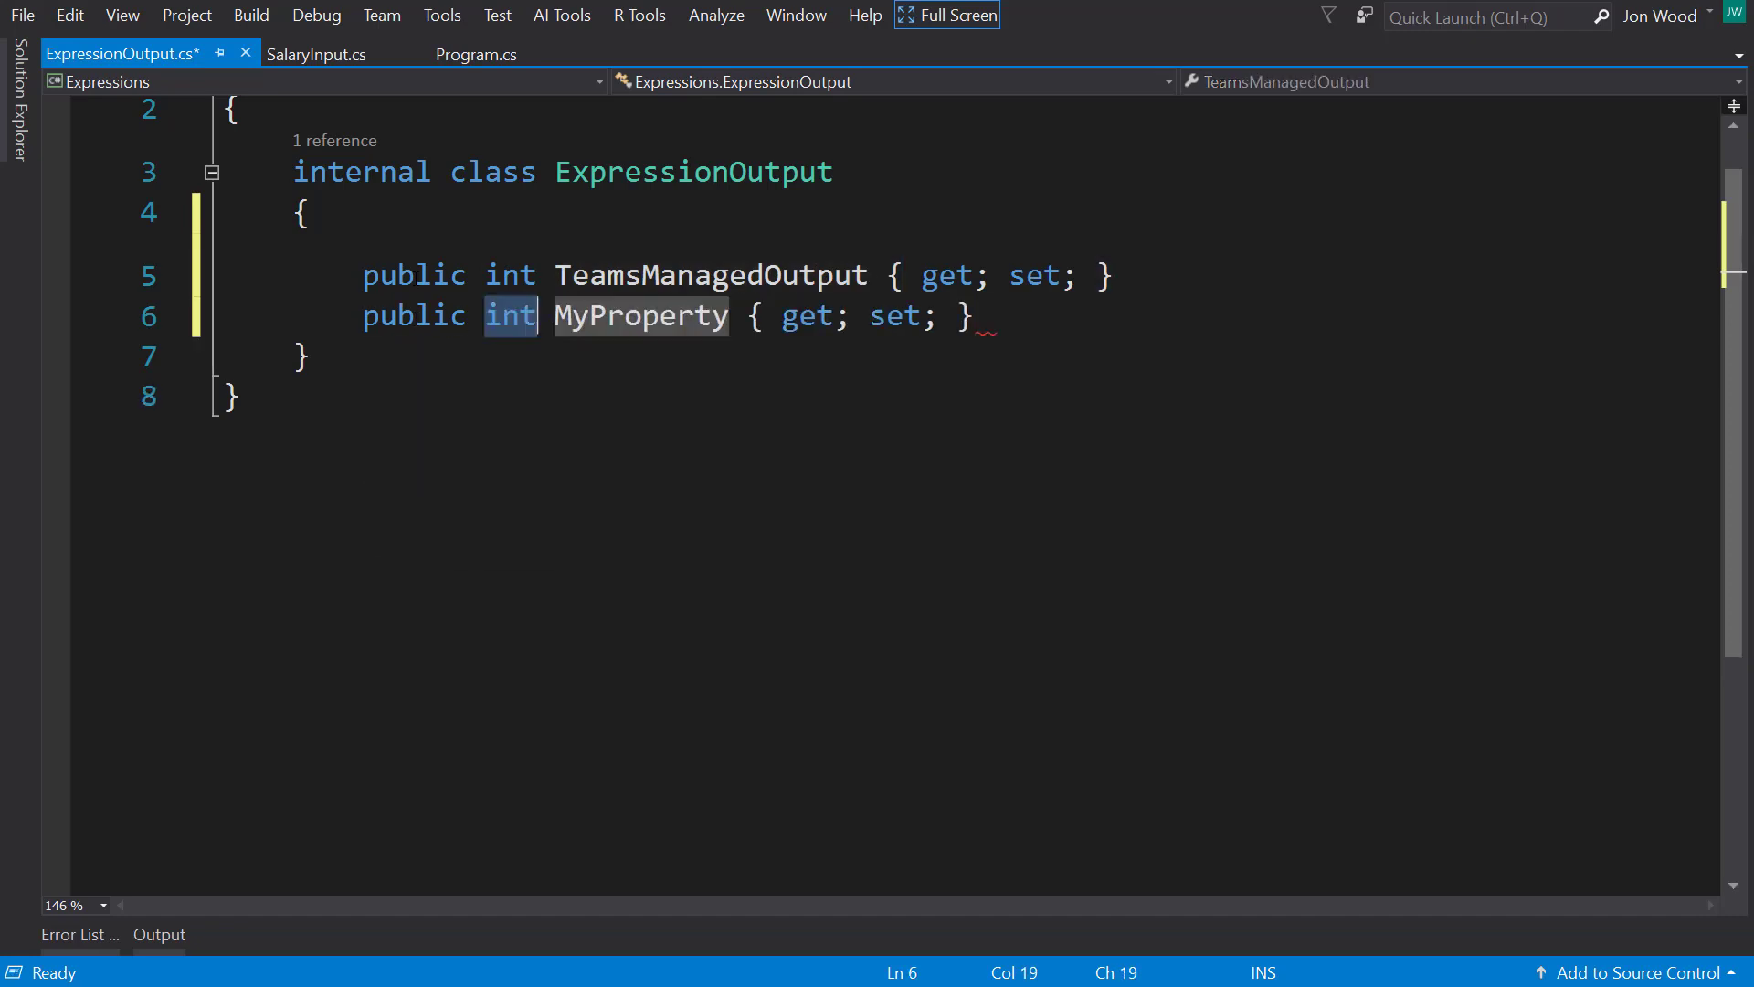
type("float")
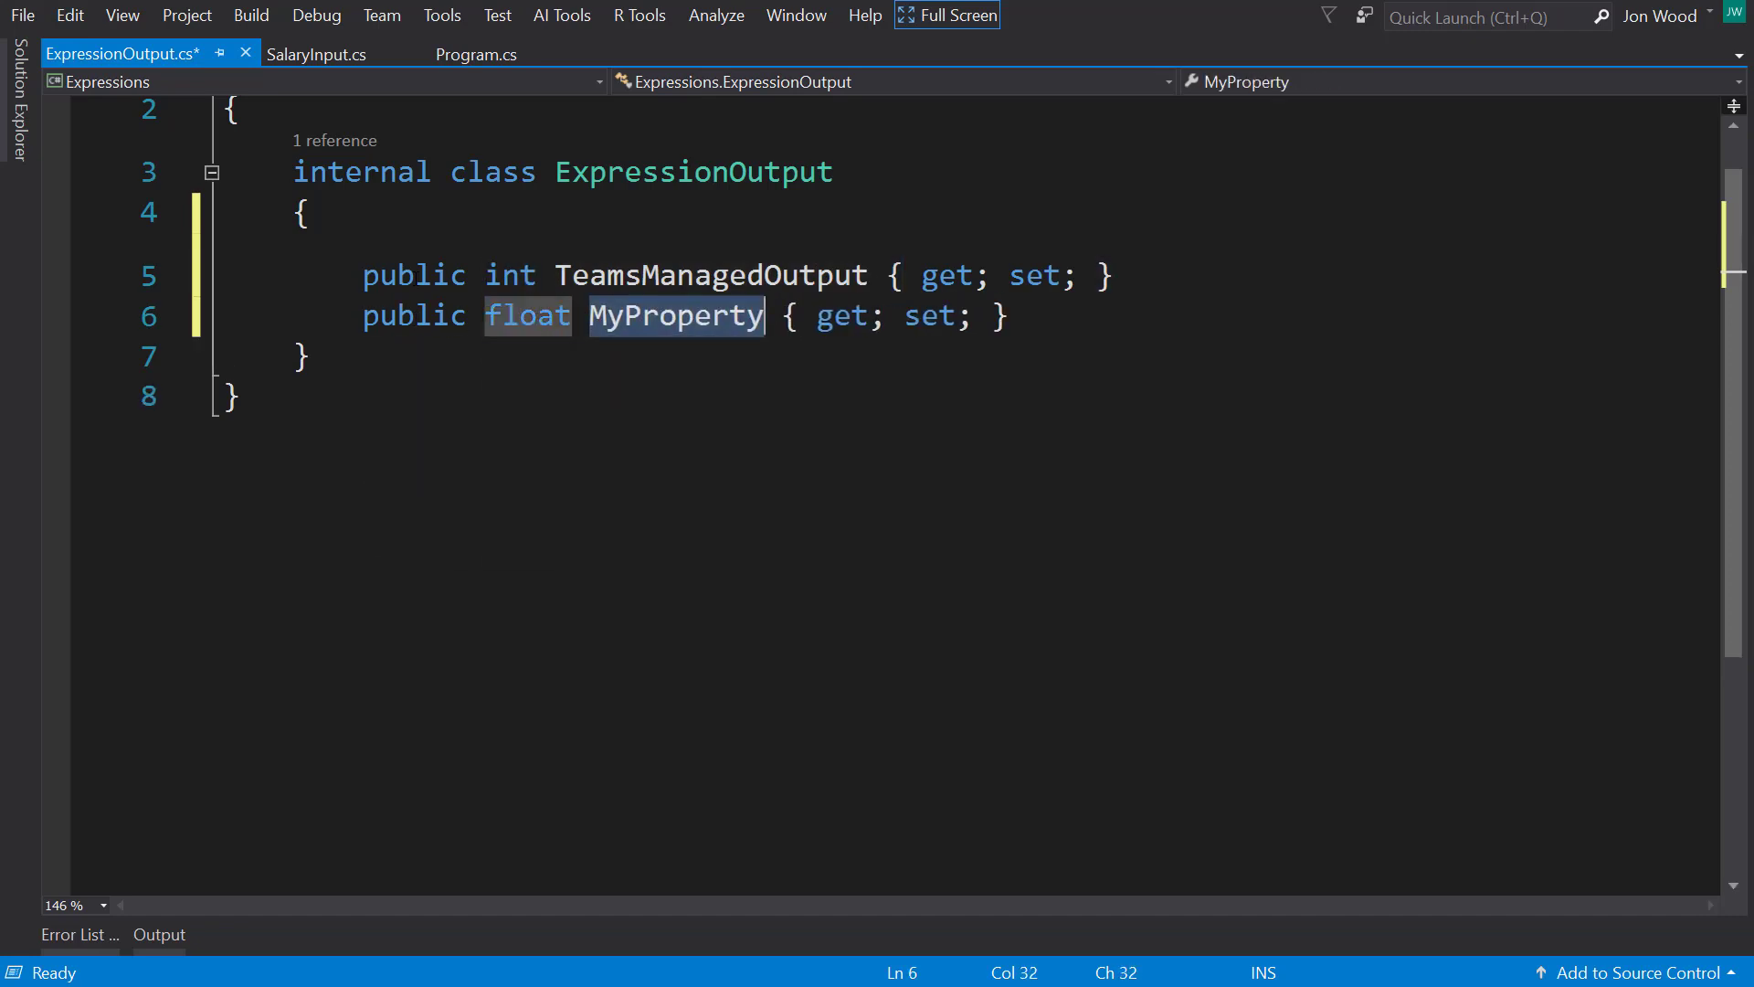
type("S")
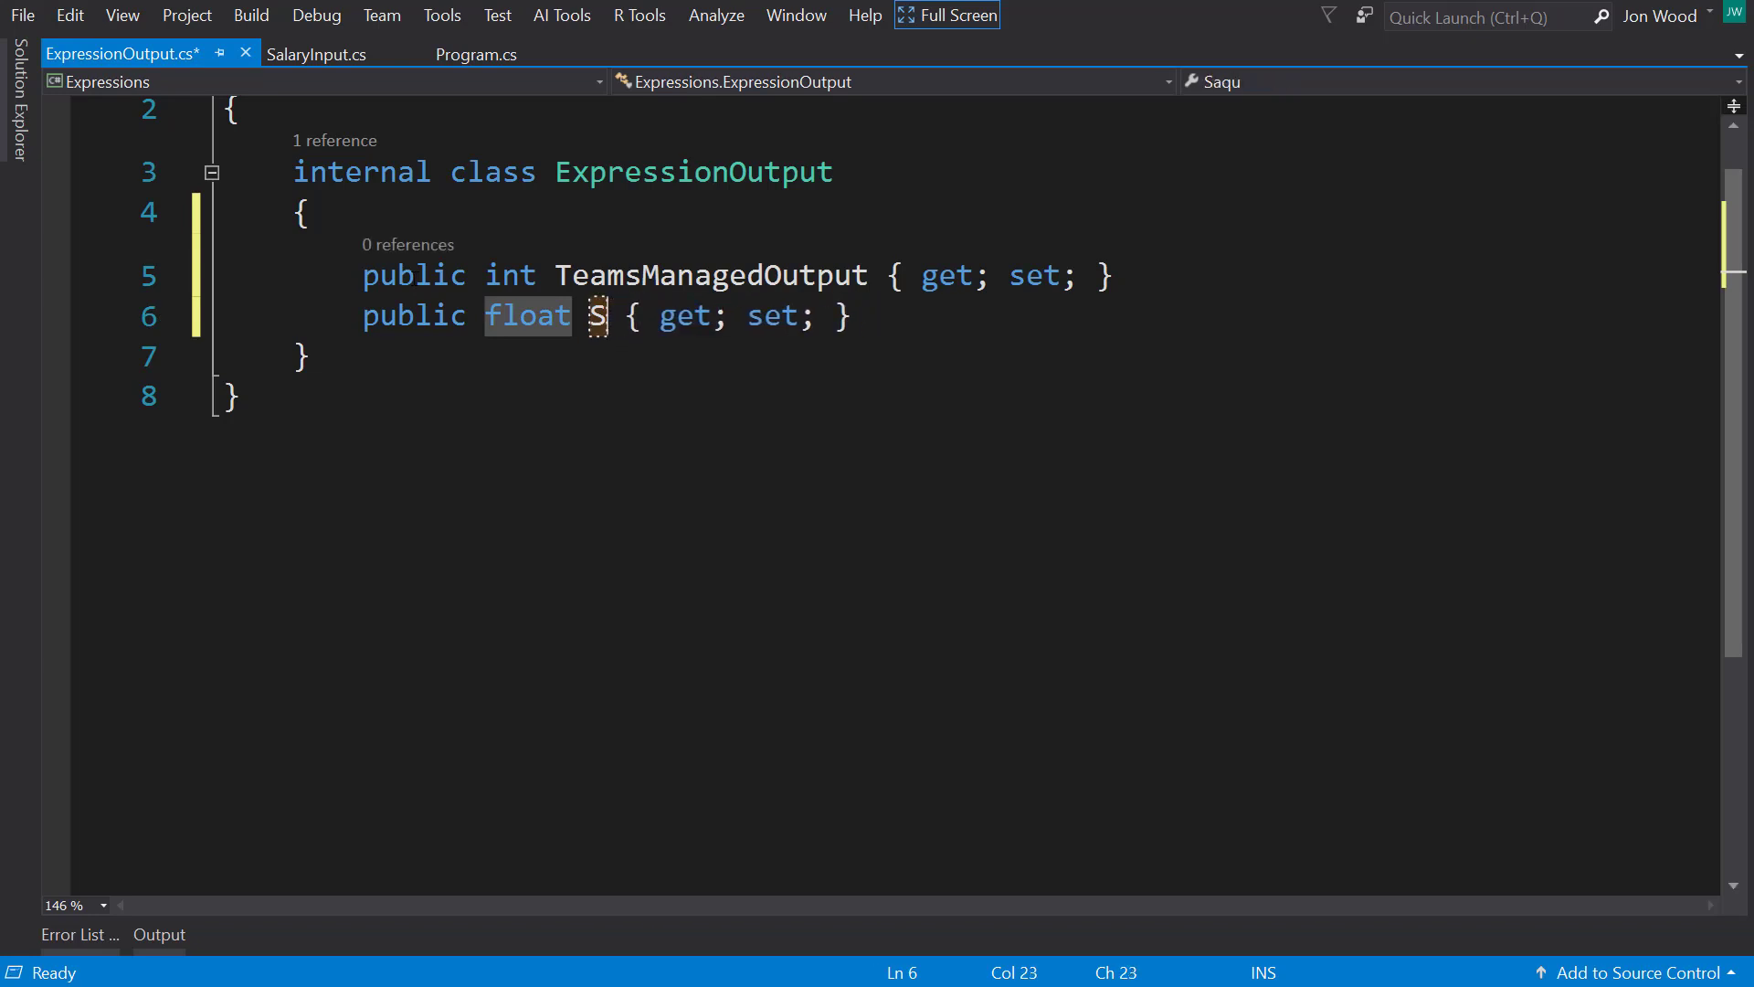
type("quareRootOutp")
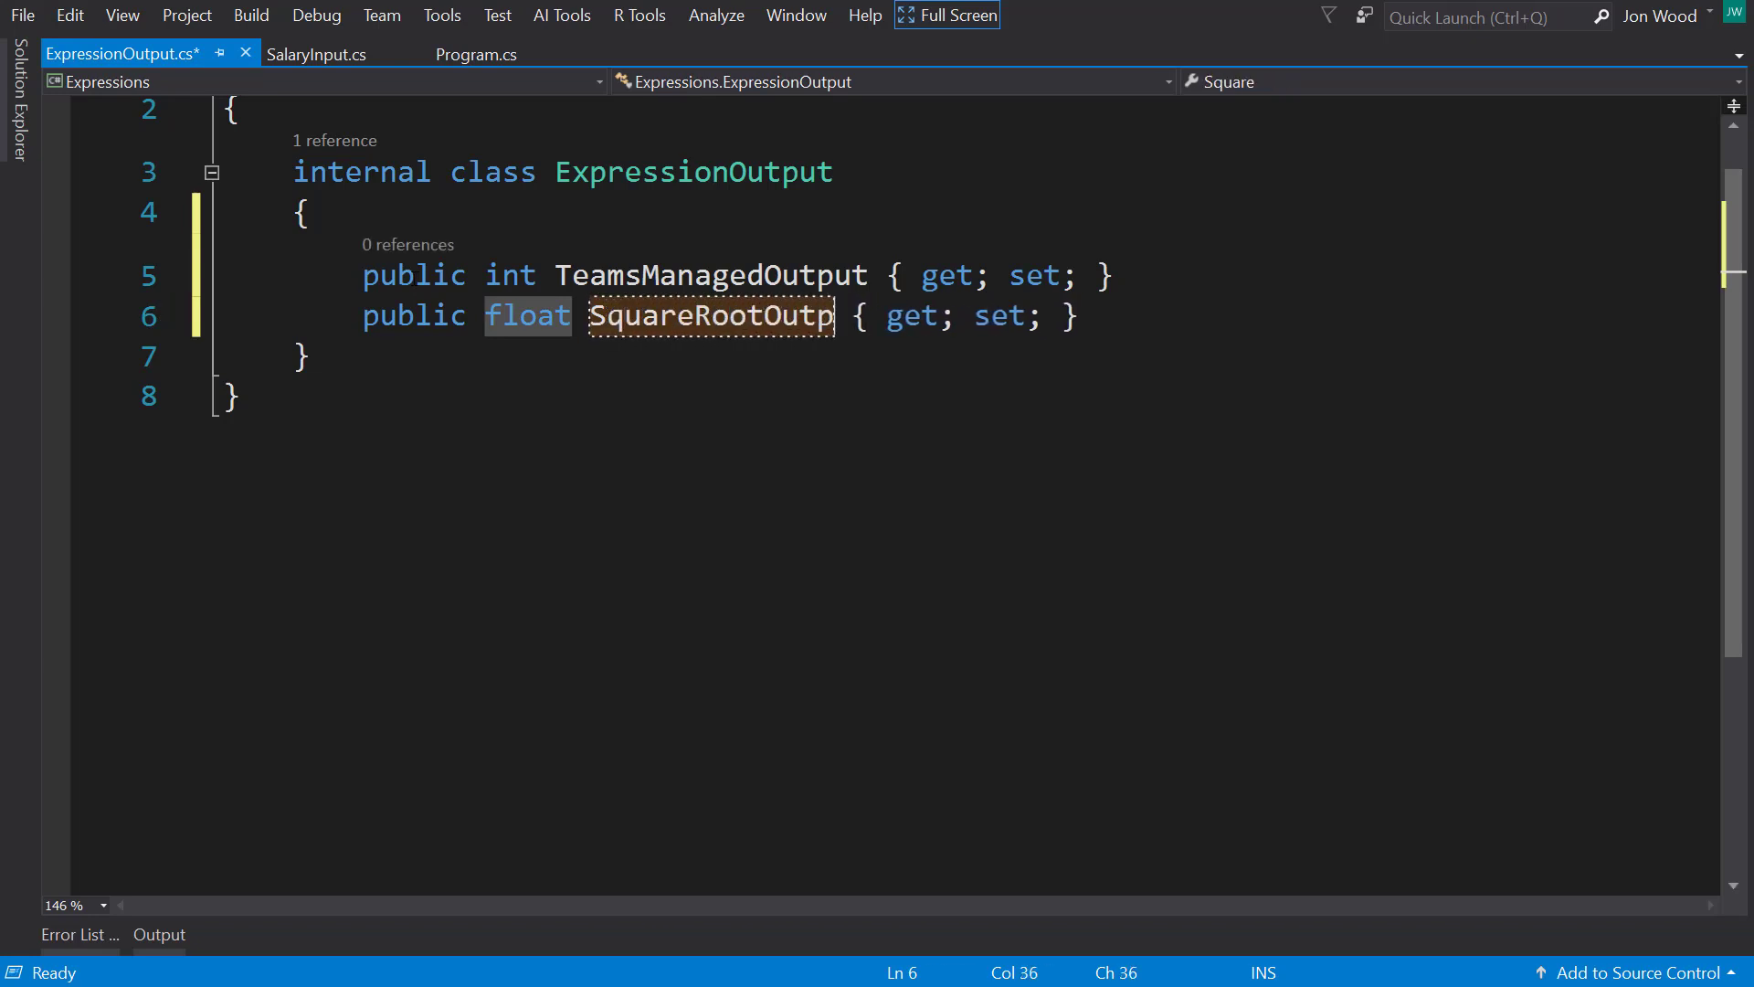
Step: Add a string ToLowerOutput property with the prop snippet and return to Program.cs
type("prop")
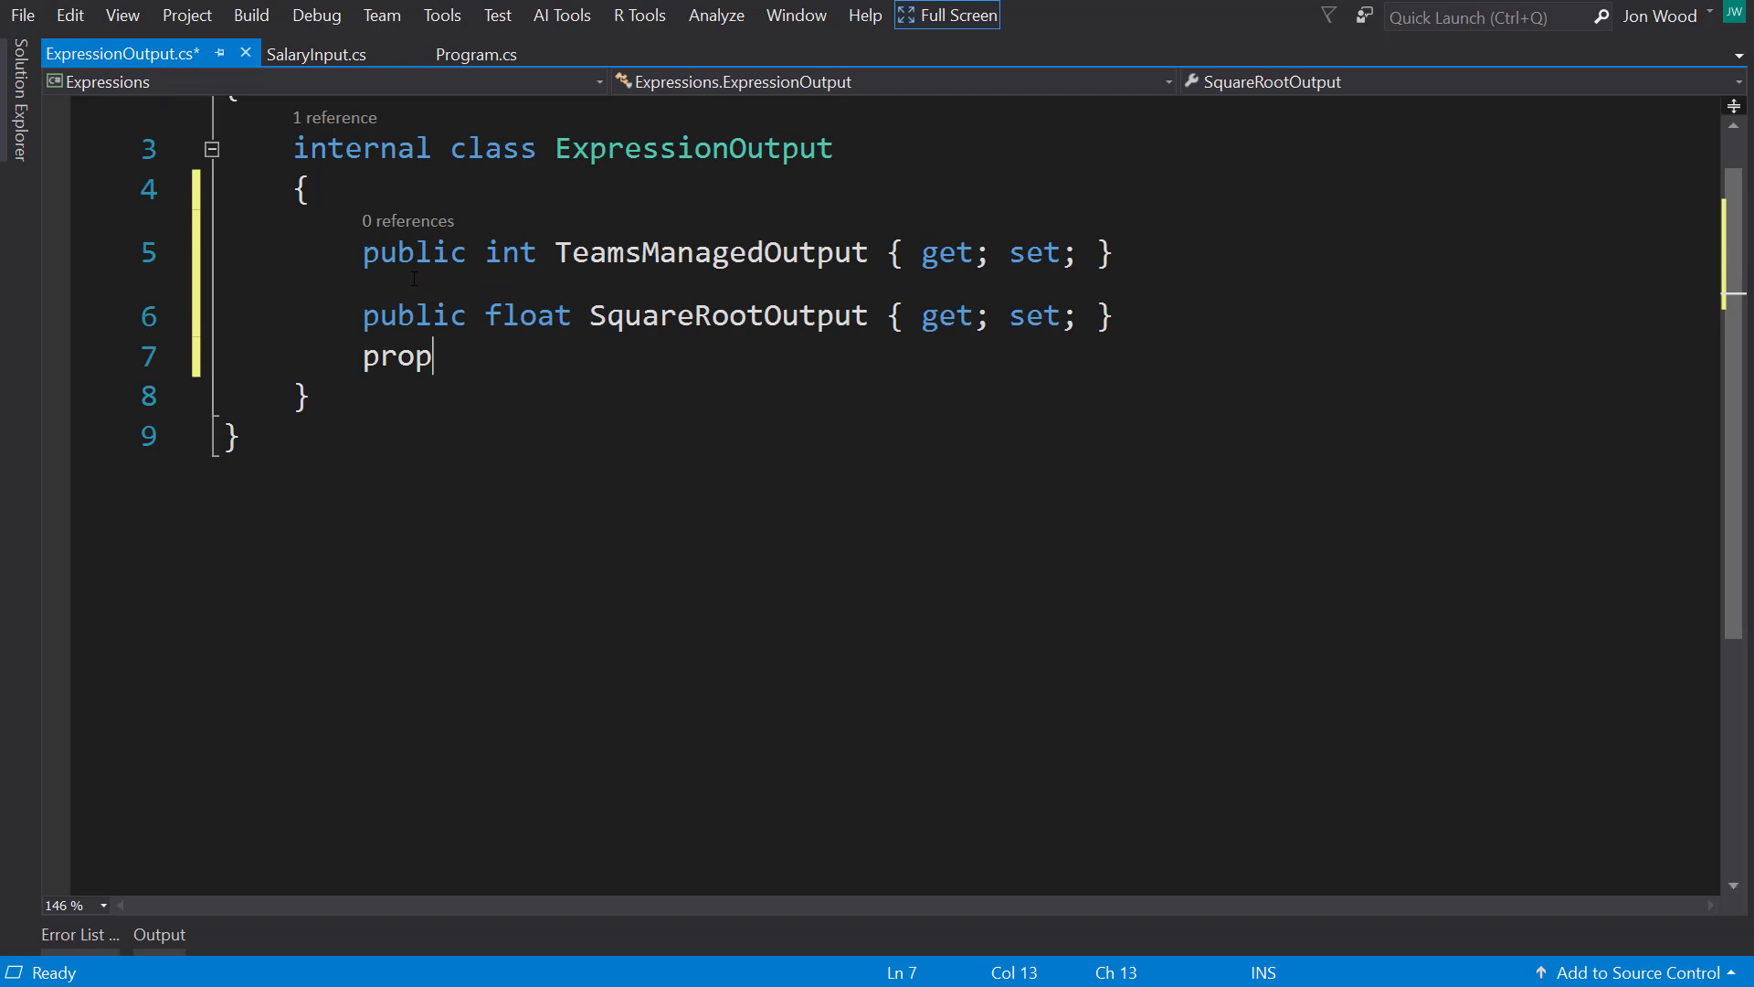
key("Tab")
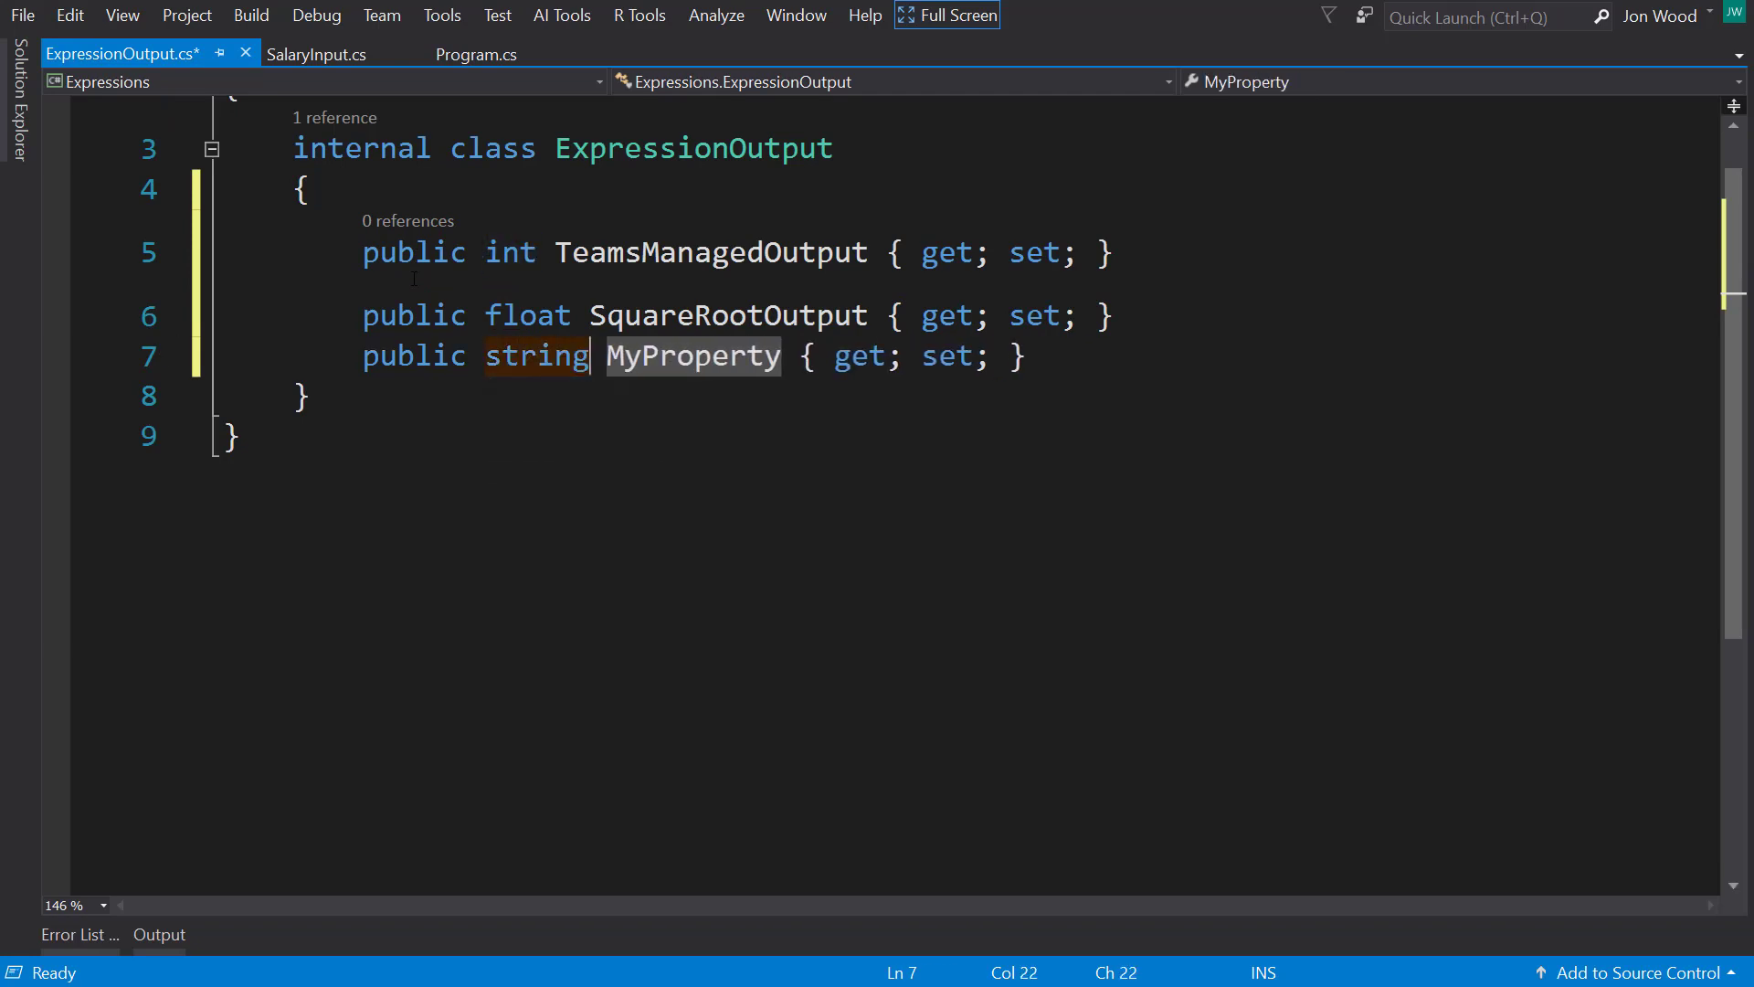
type("ToLowerOu")
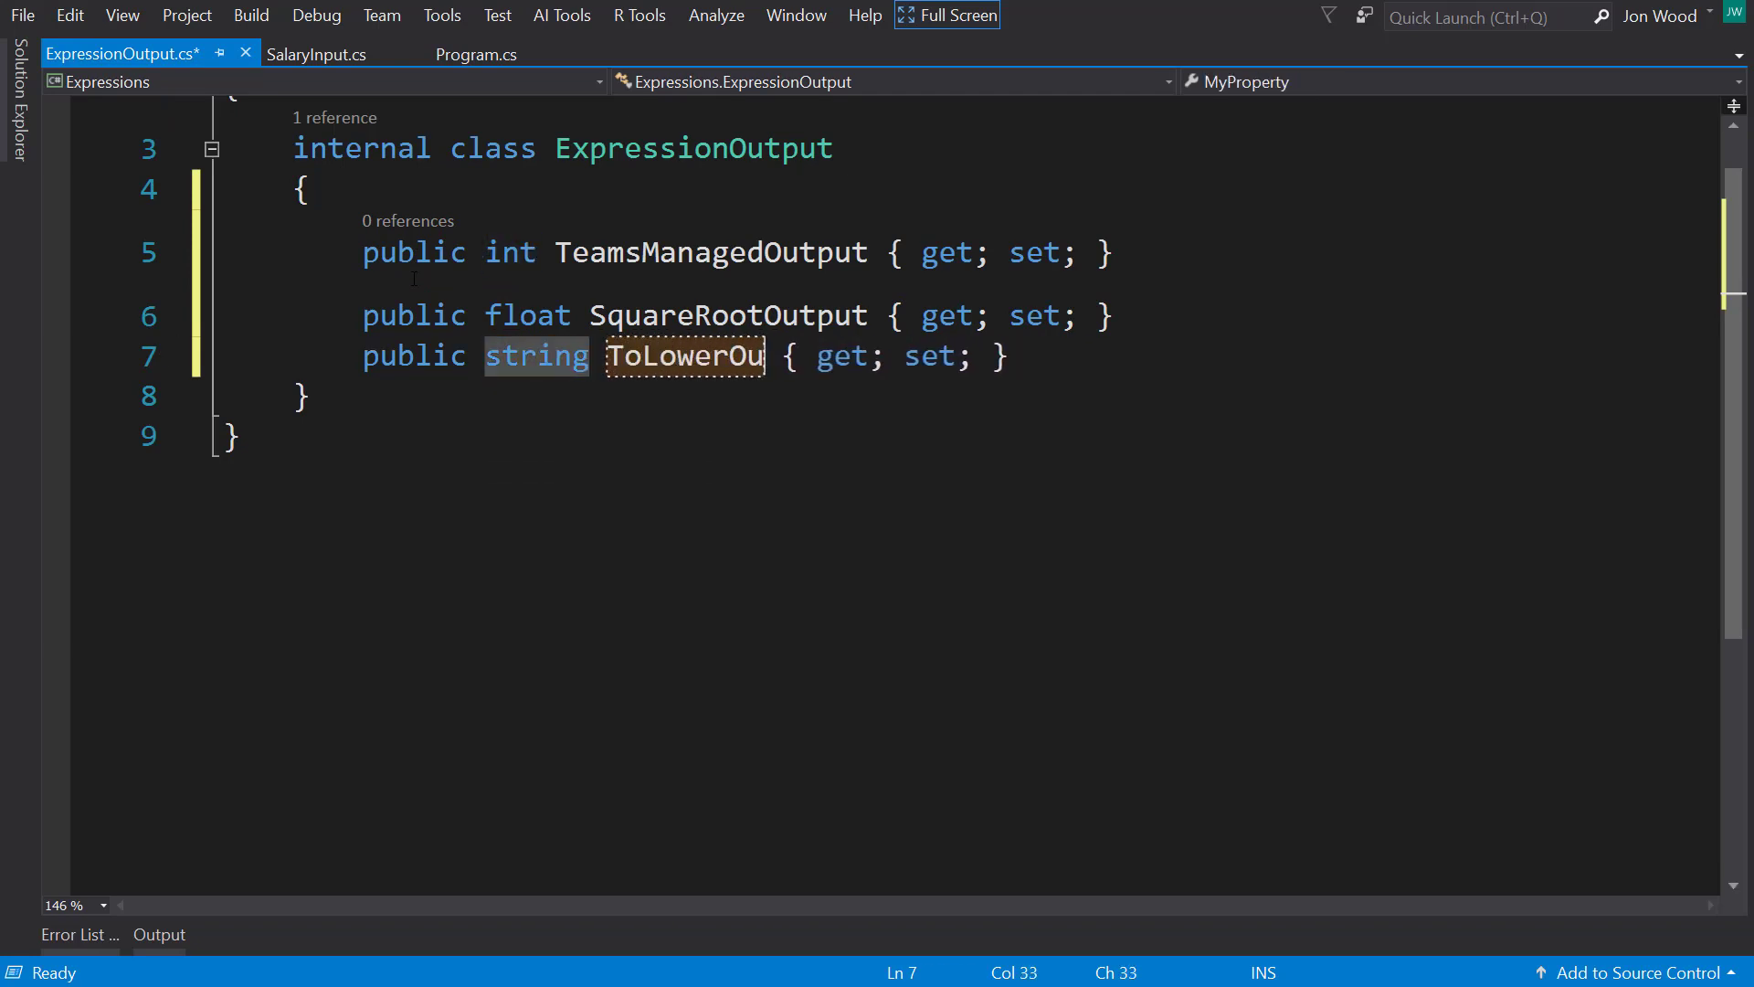
type("tput")
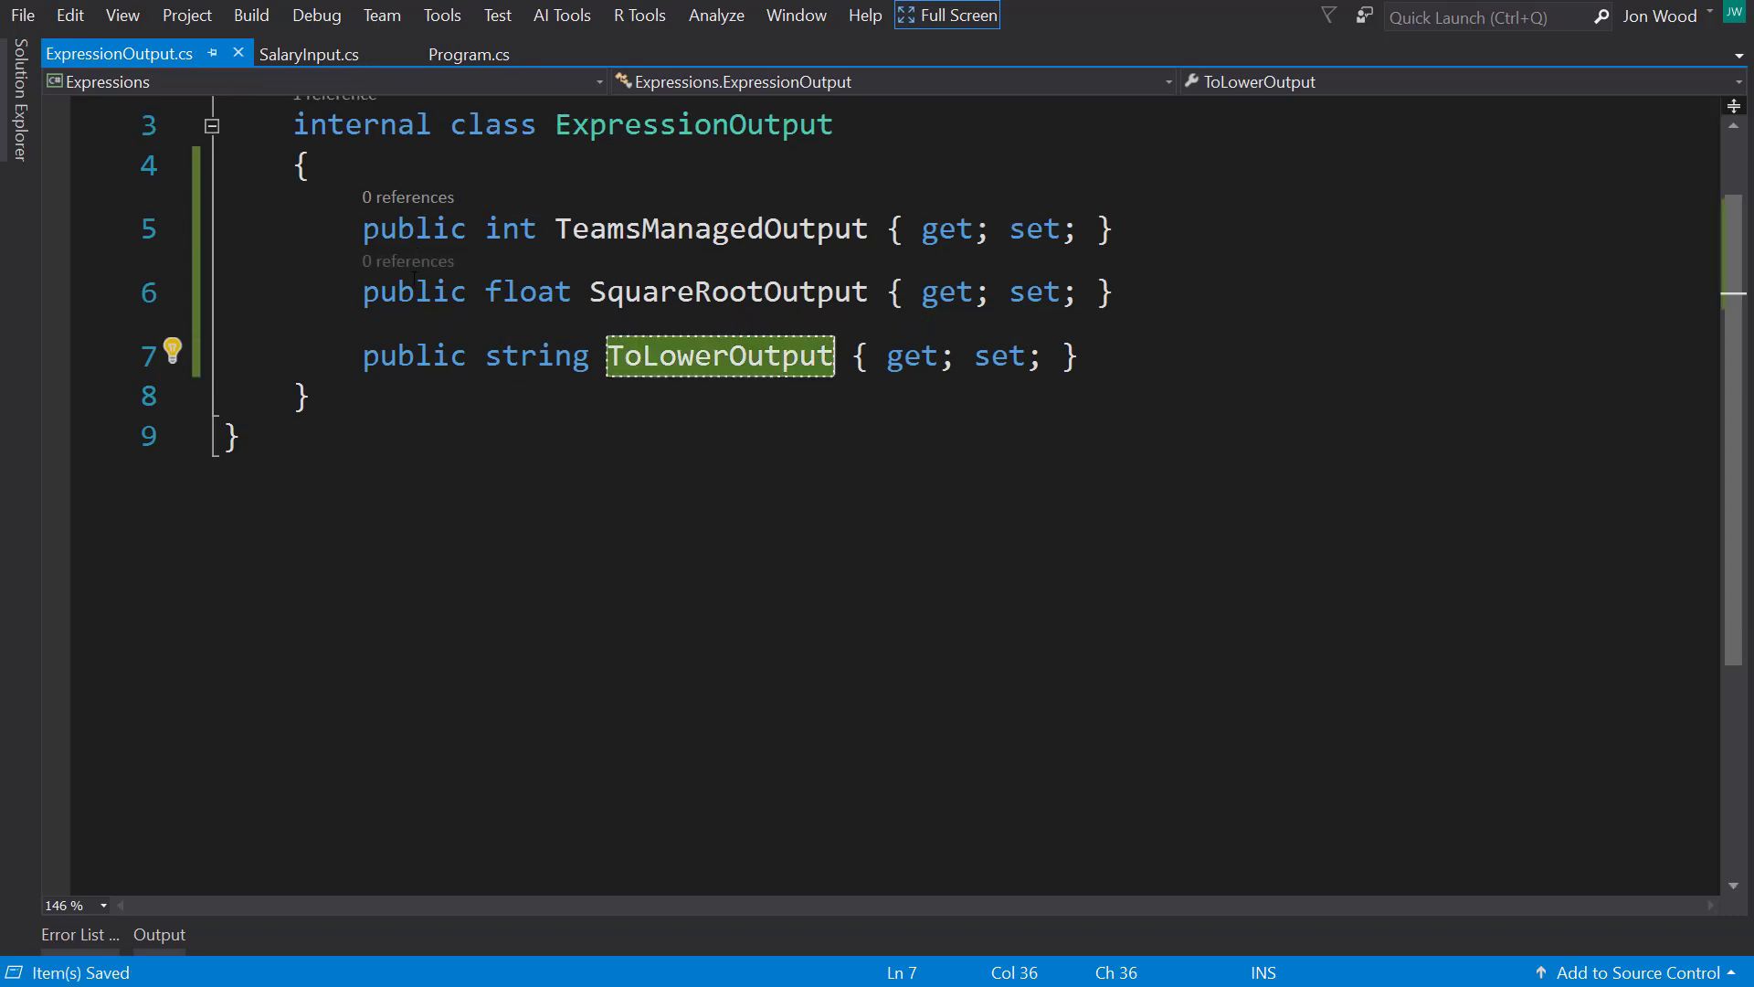
left_click(469, 54)
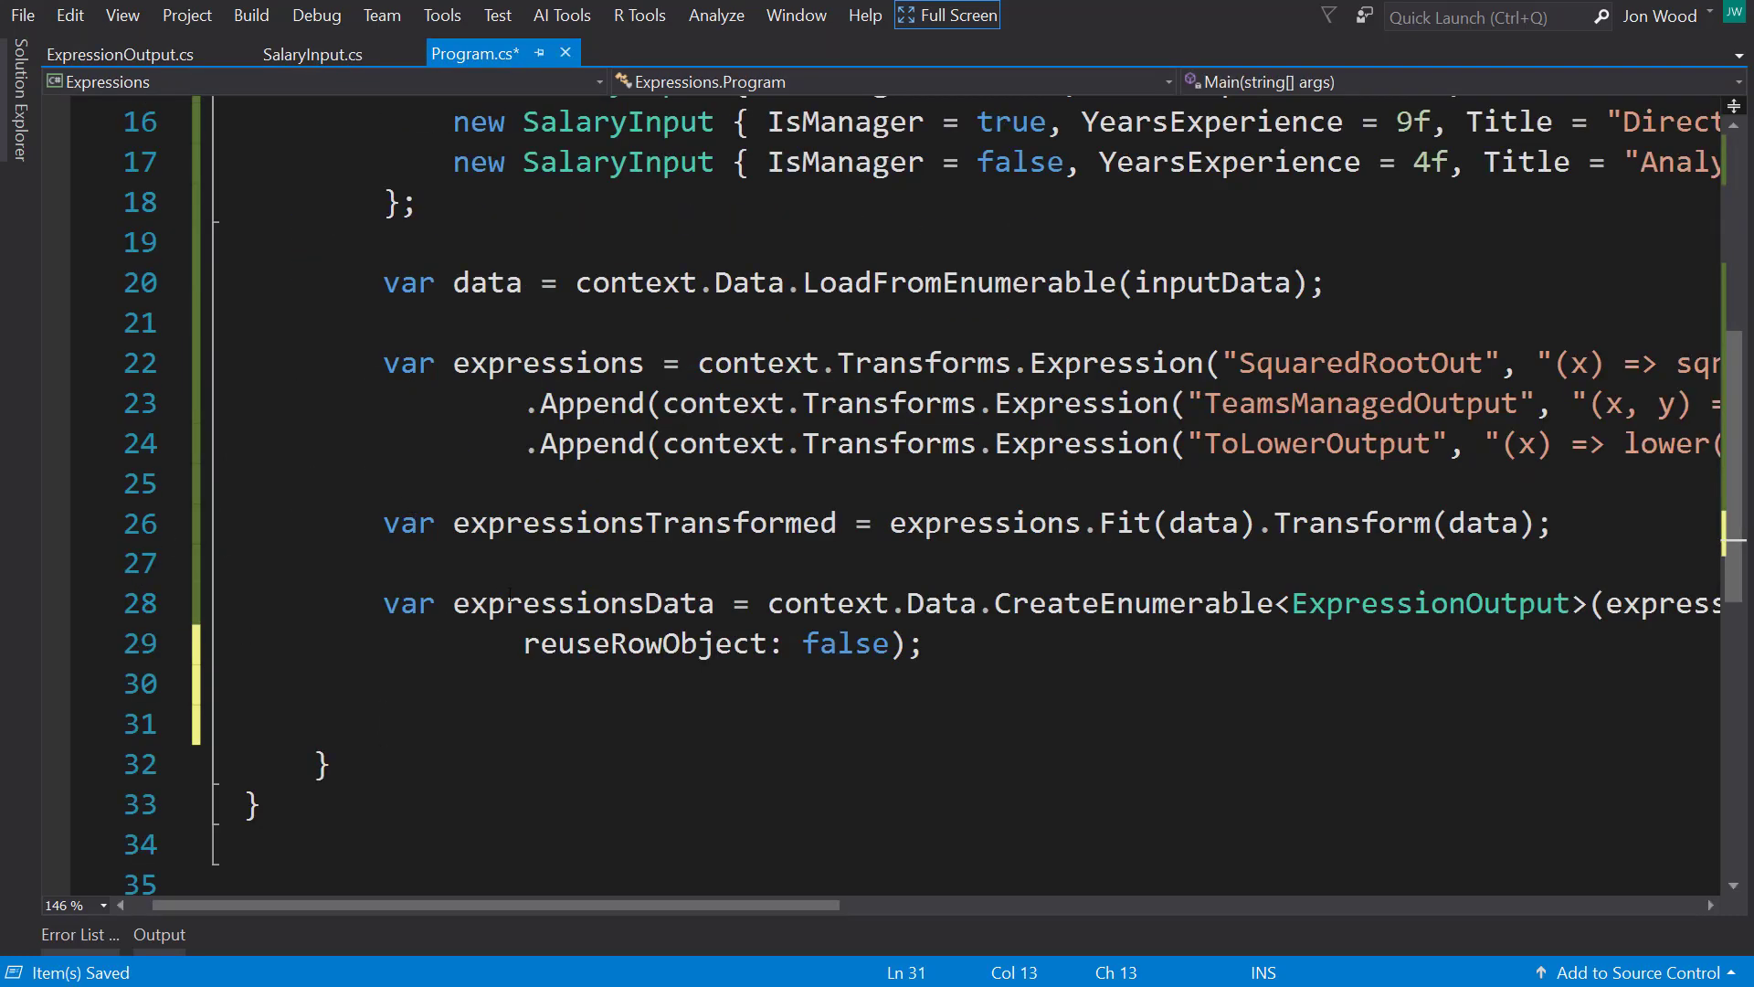
Step: Add a foreach loop over expressionsData, with Console.ReadLine in the code
left_click(385, 723)
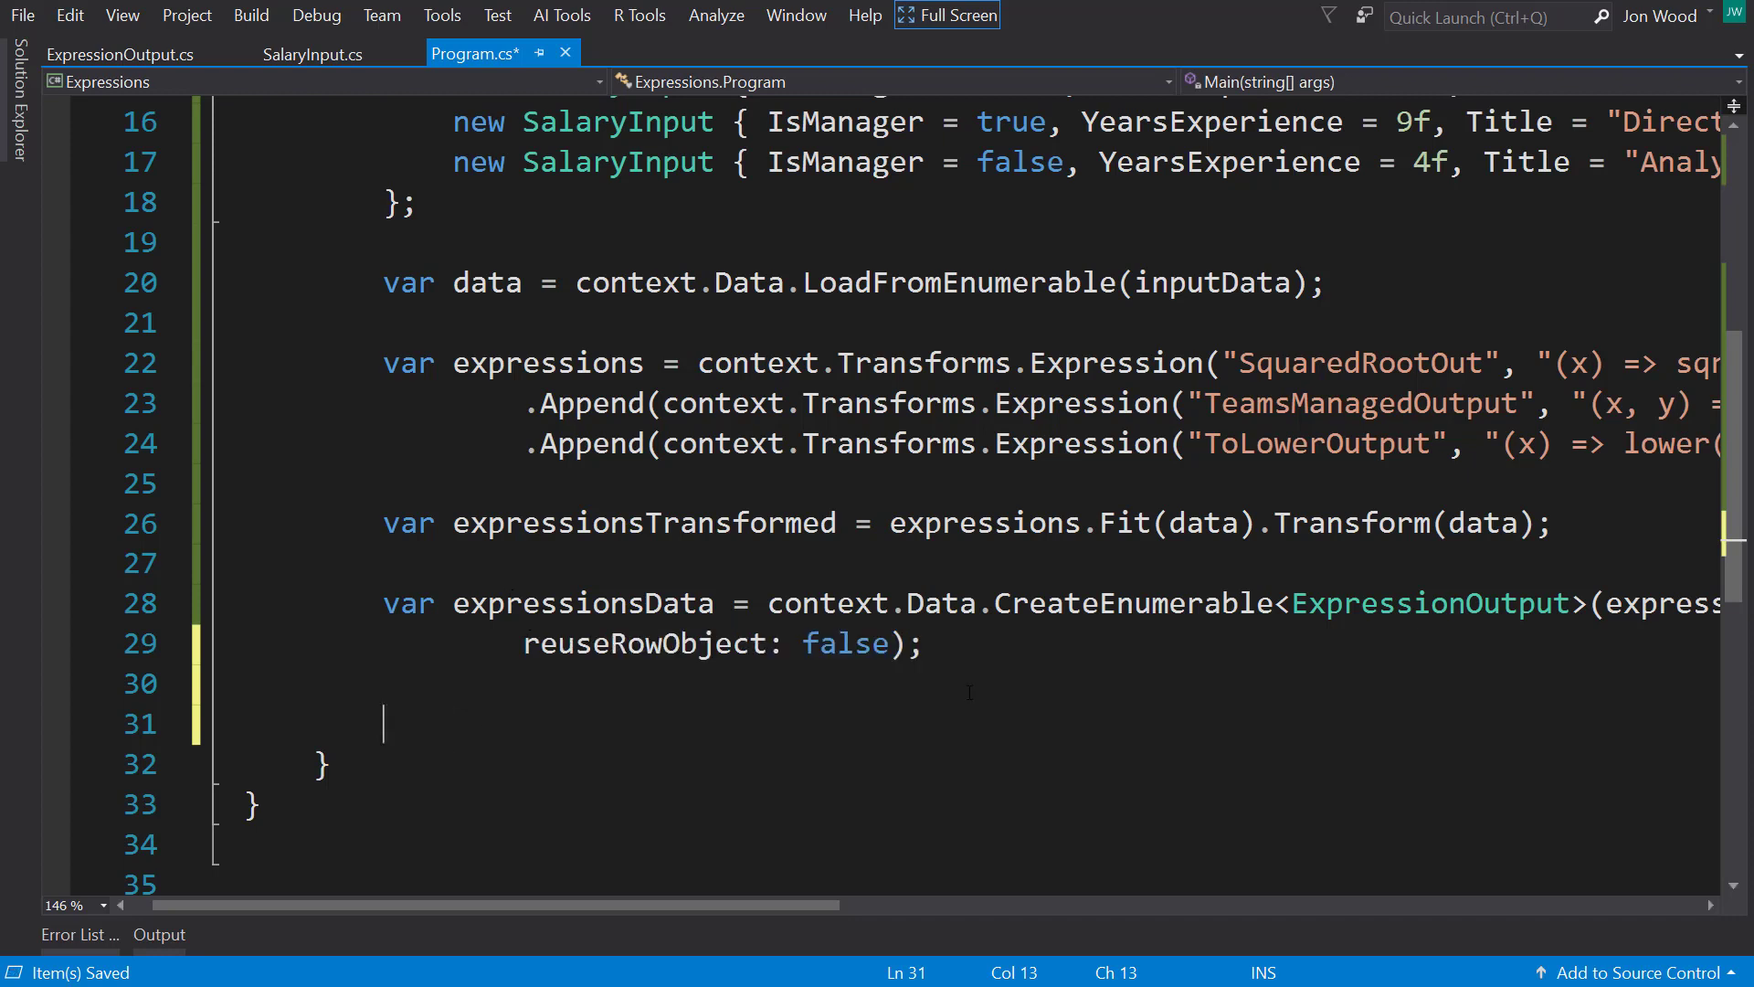
type("foreach (var item in collection")
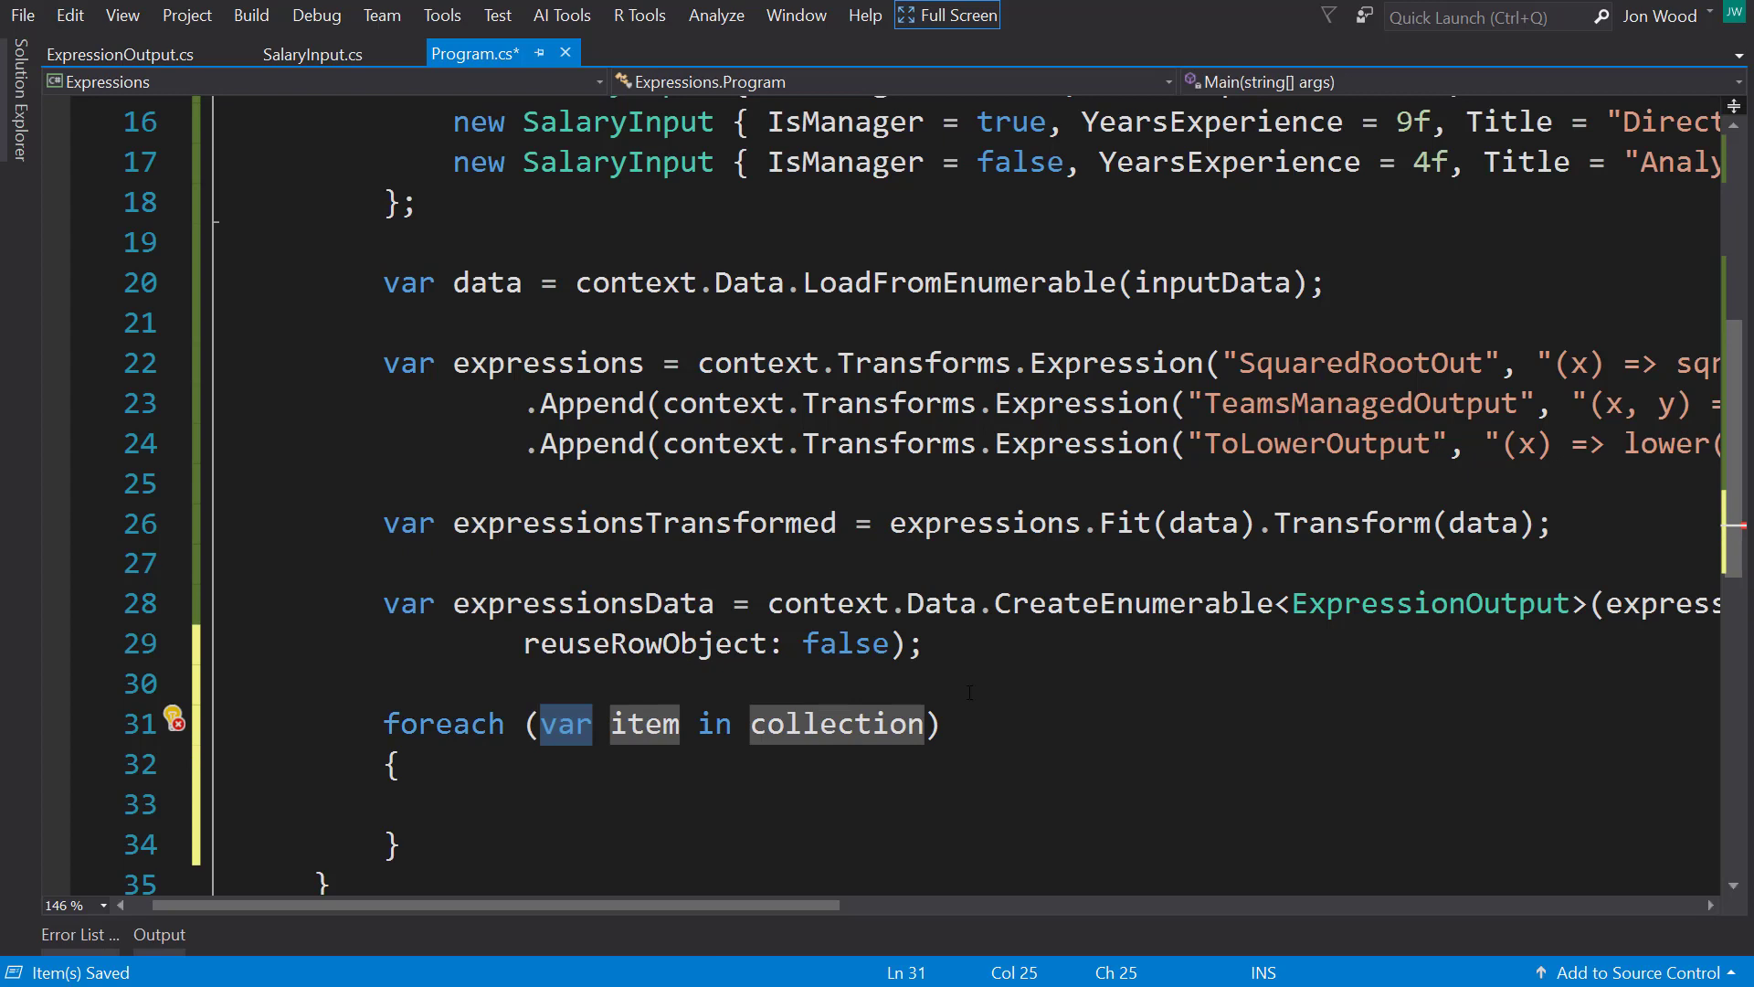
type("expression")
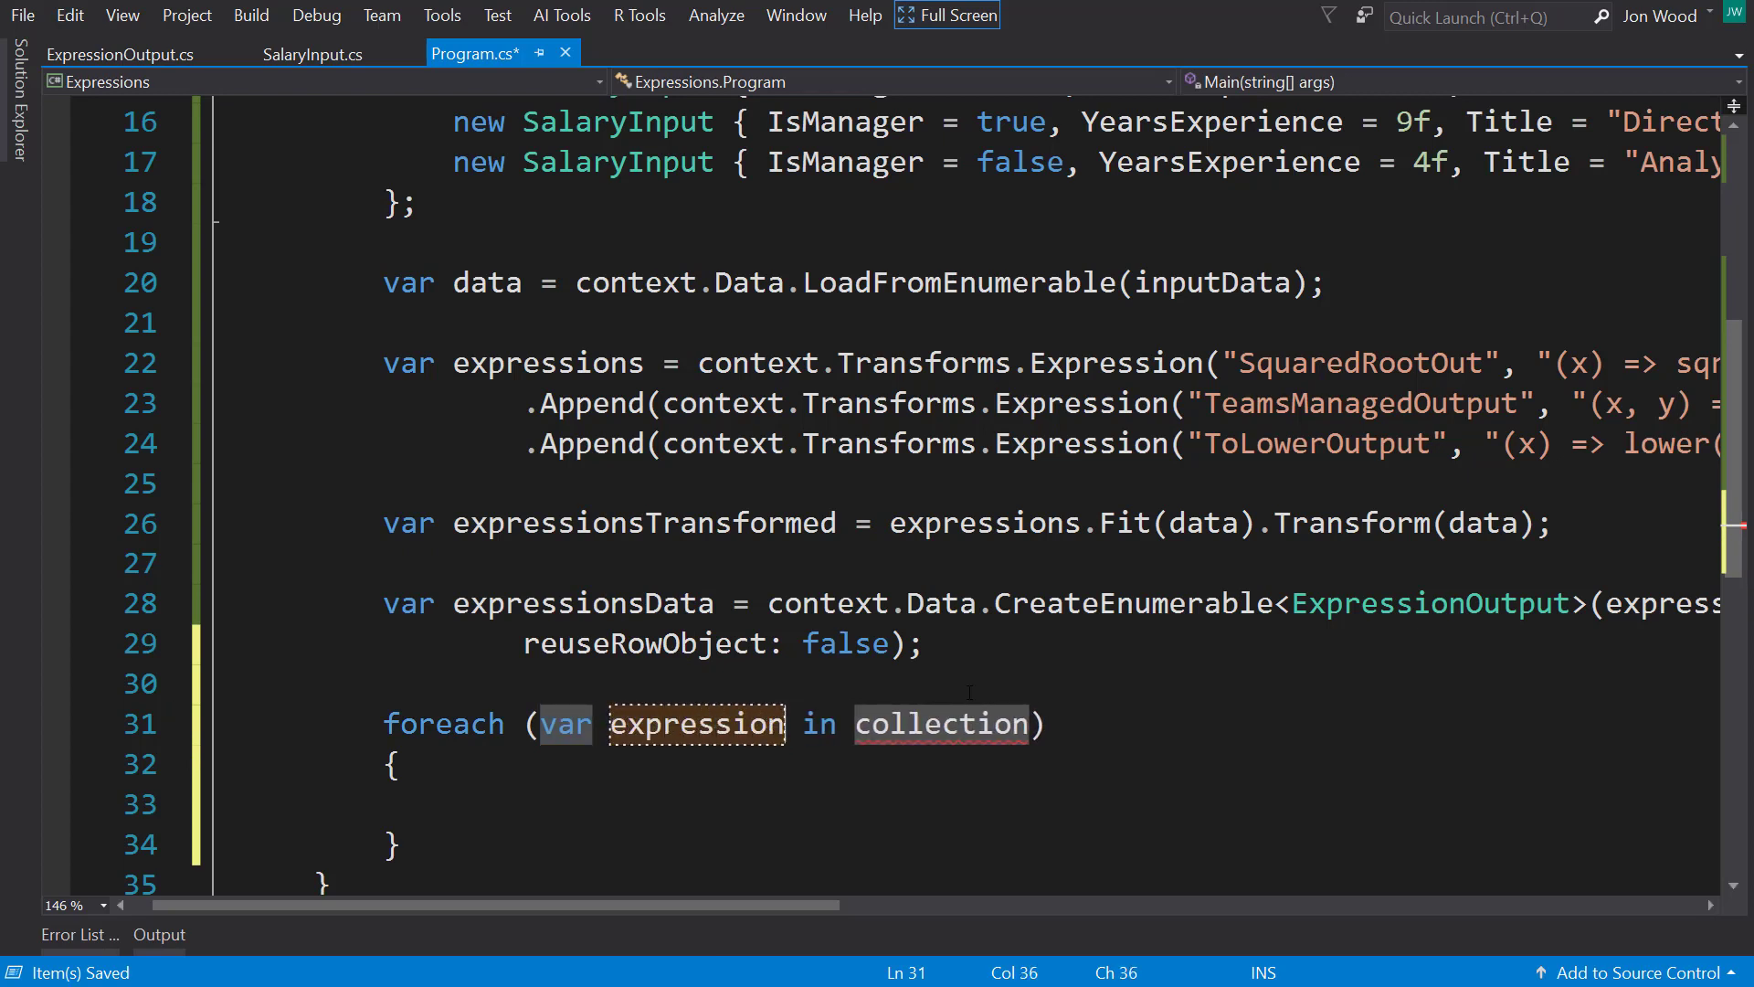
type("exp")
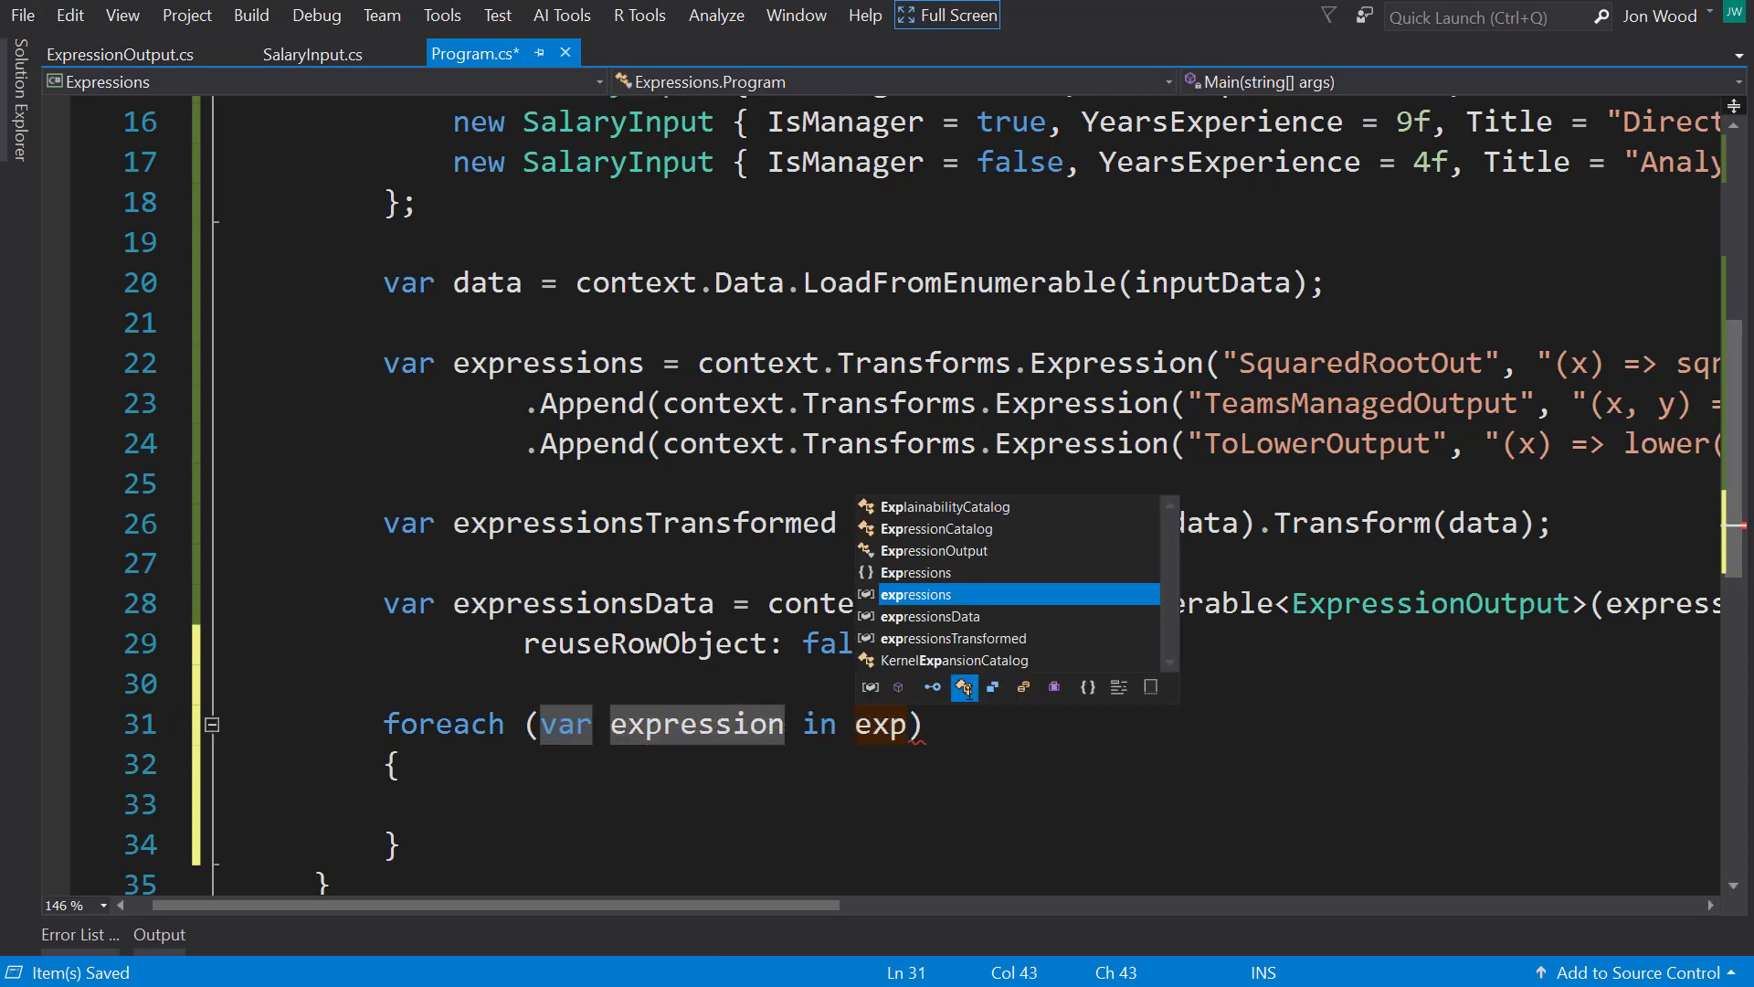
left_click(932, 616)
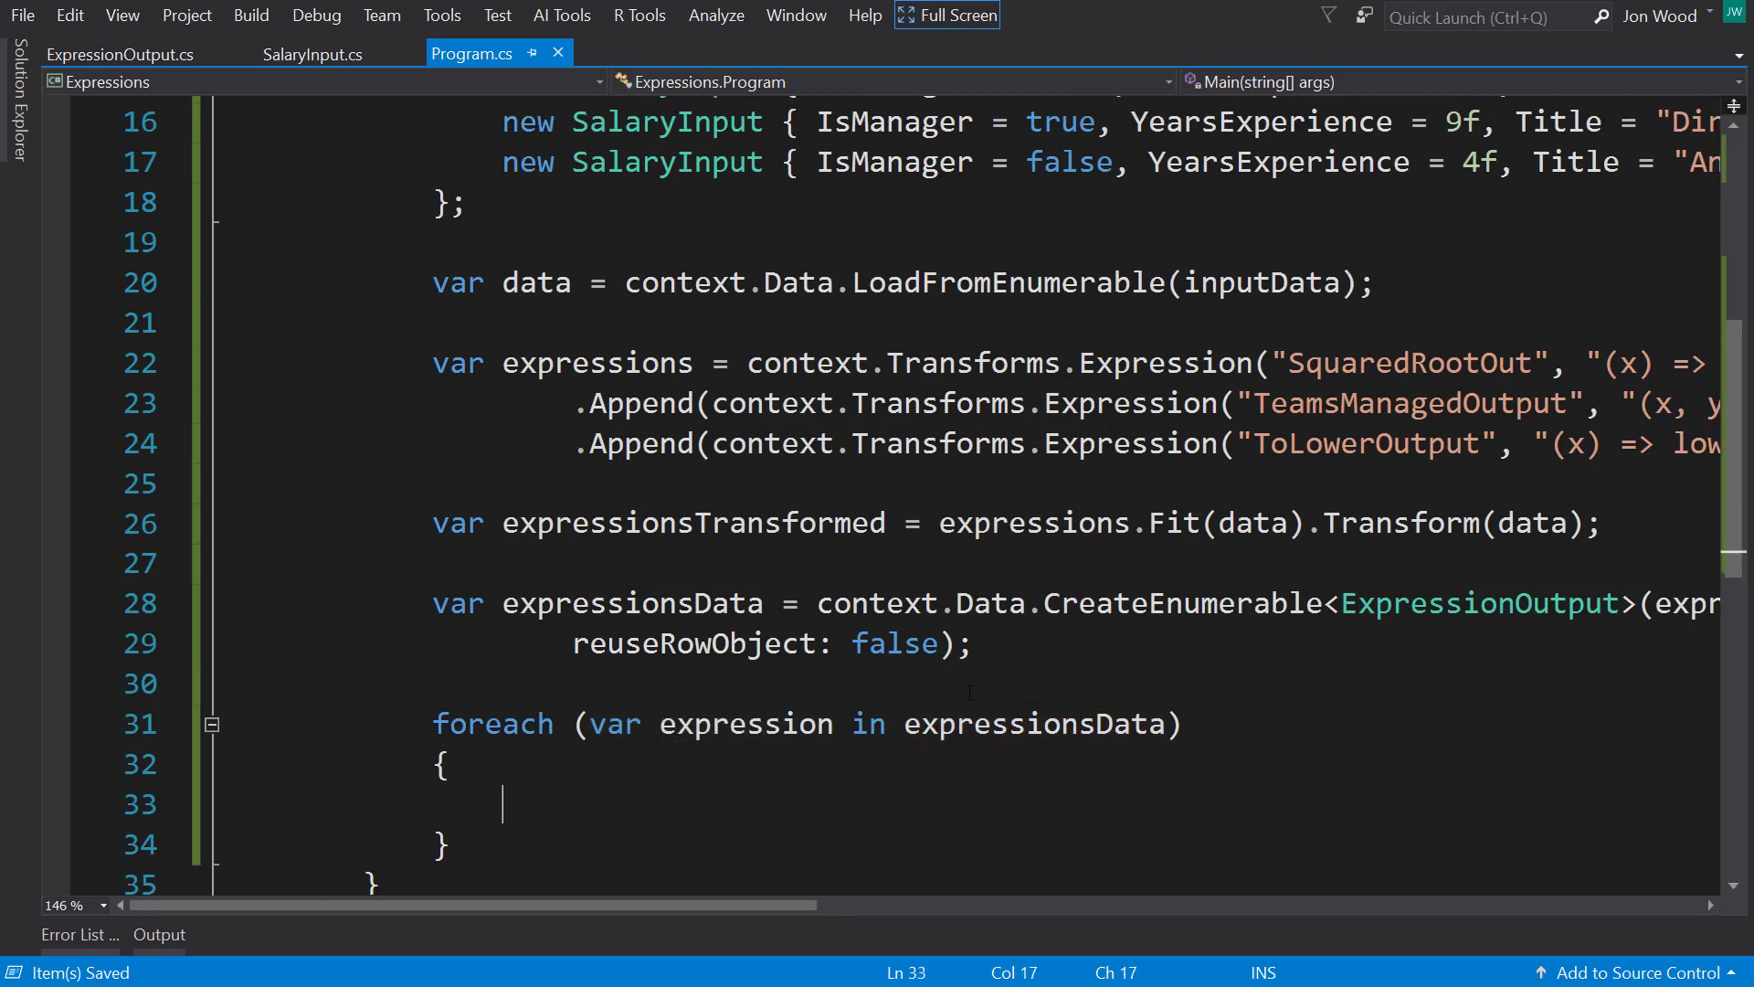
type("C")
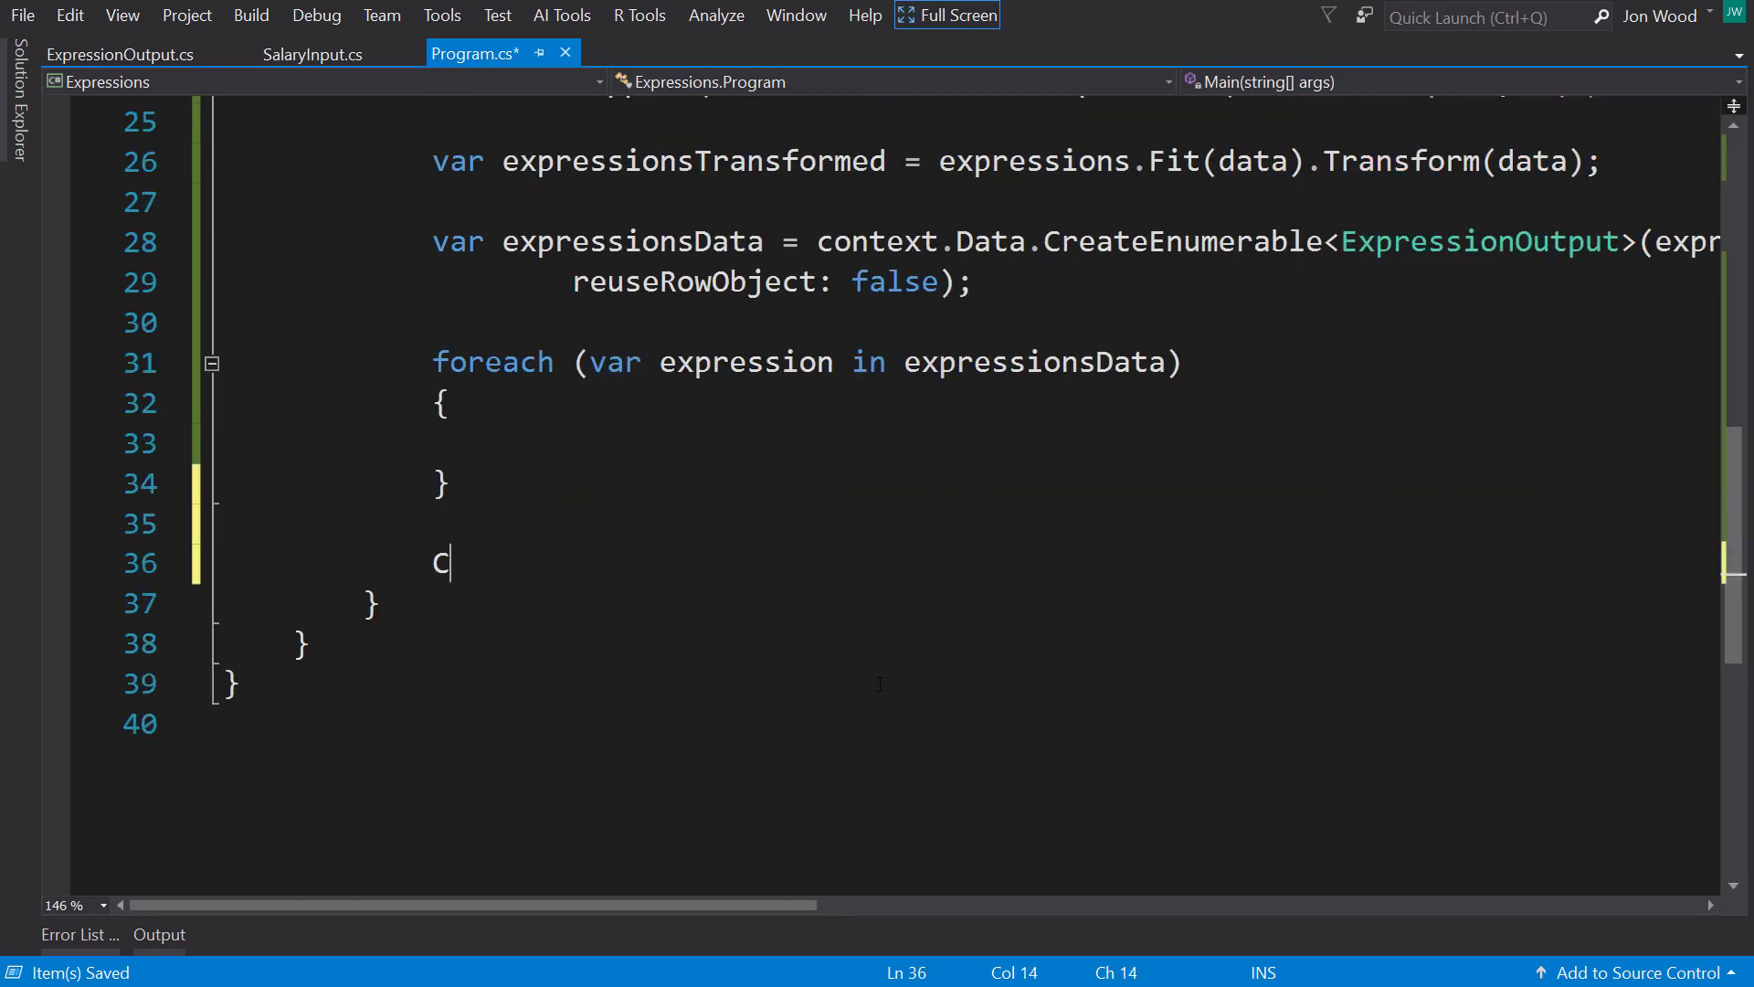
type("onsole.Readline();")
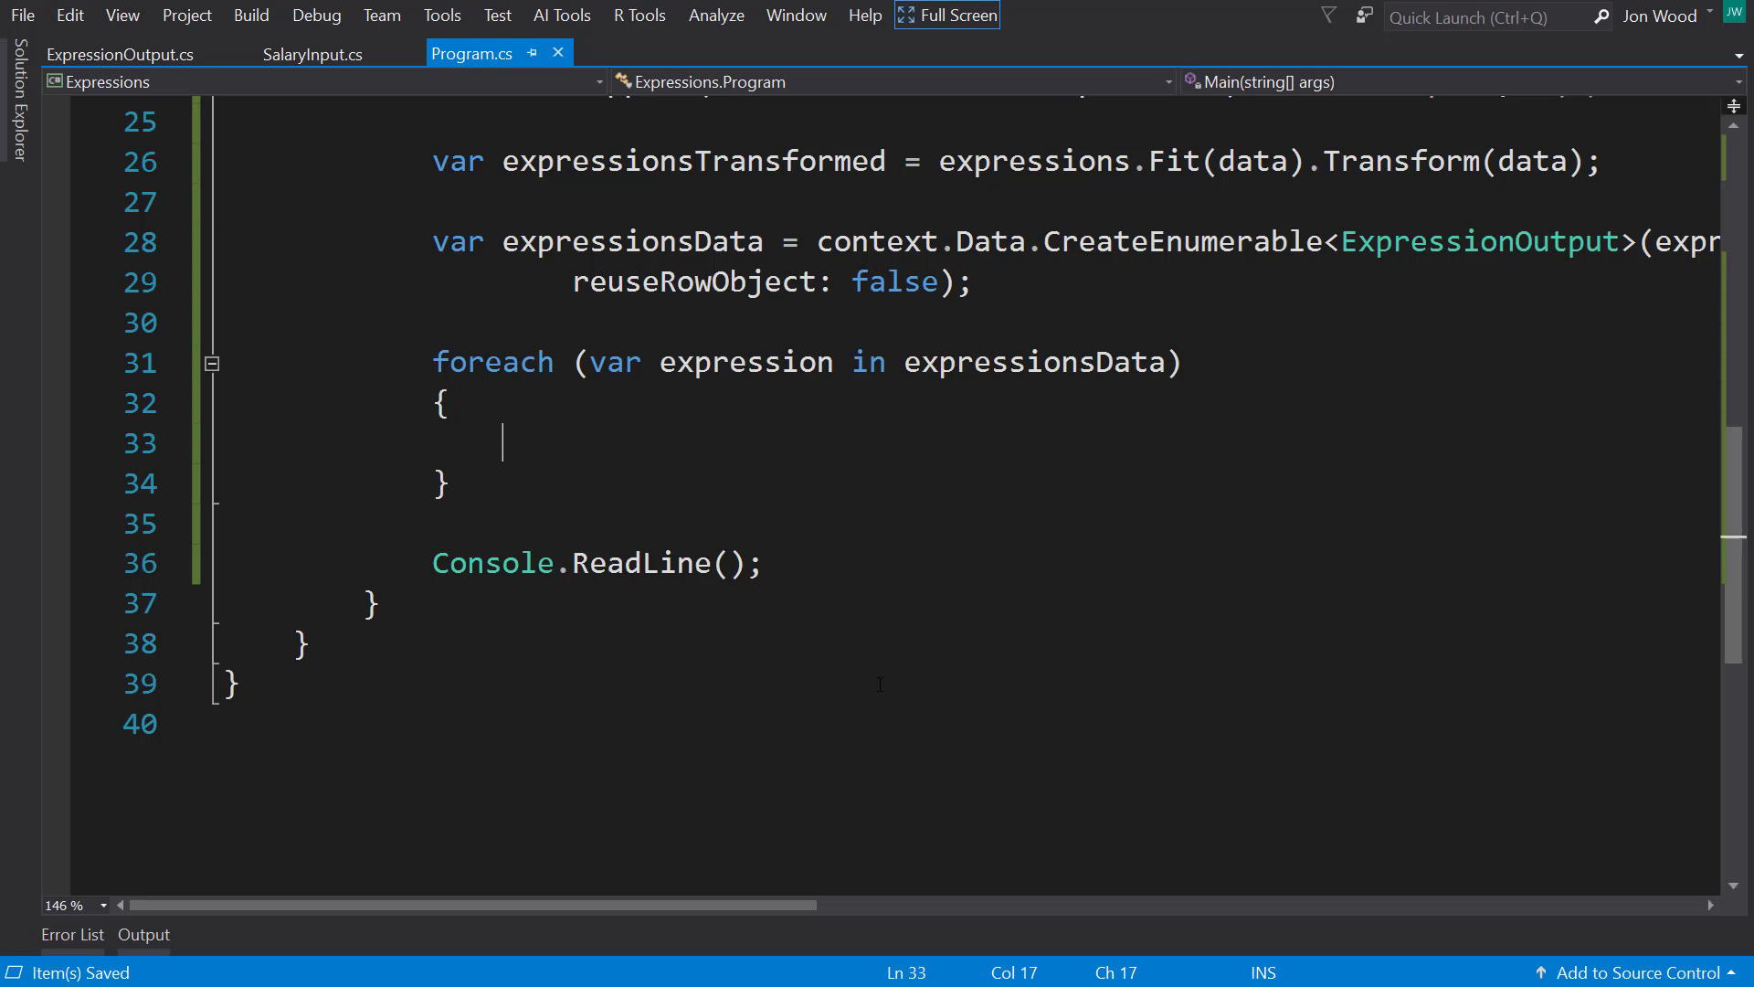
Step: Print each record's square root with Console.WriteLine($"Square Root - {expression...}")
type("Consol")
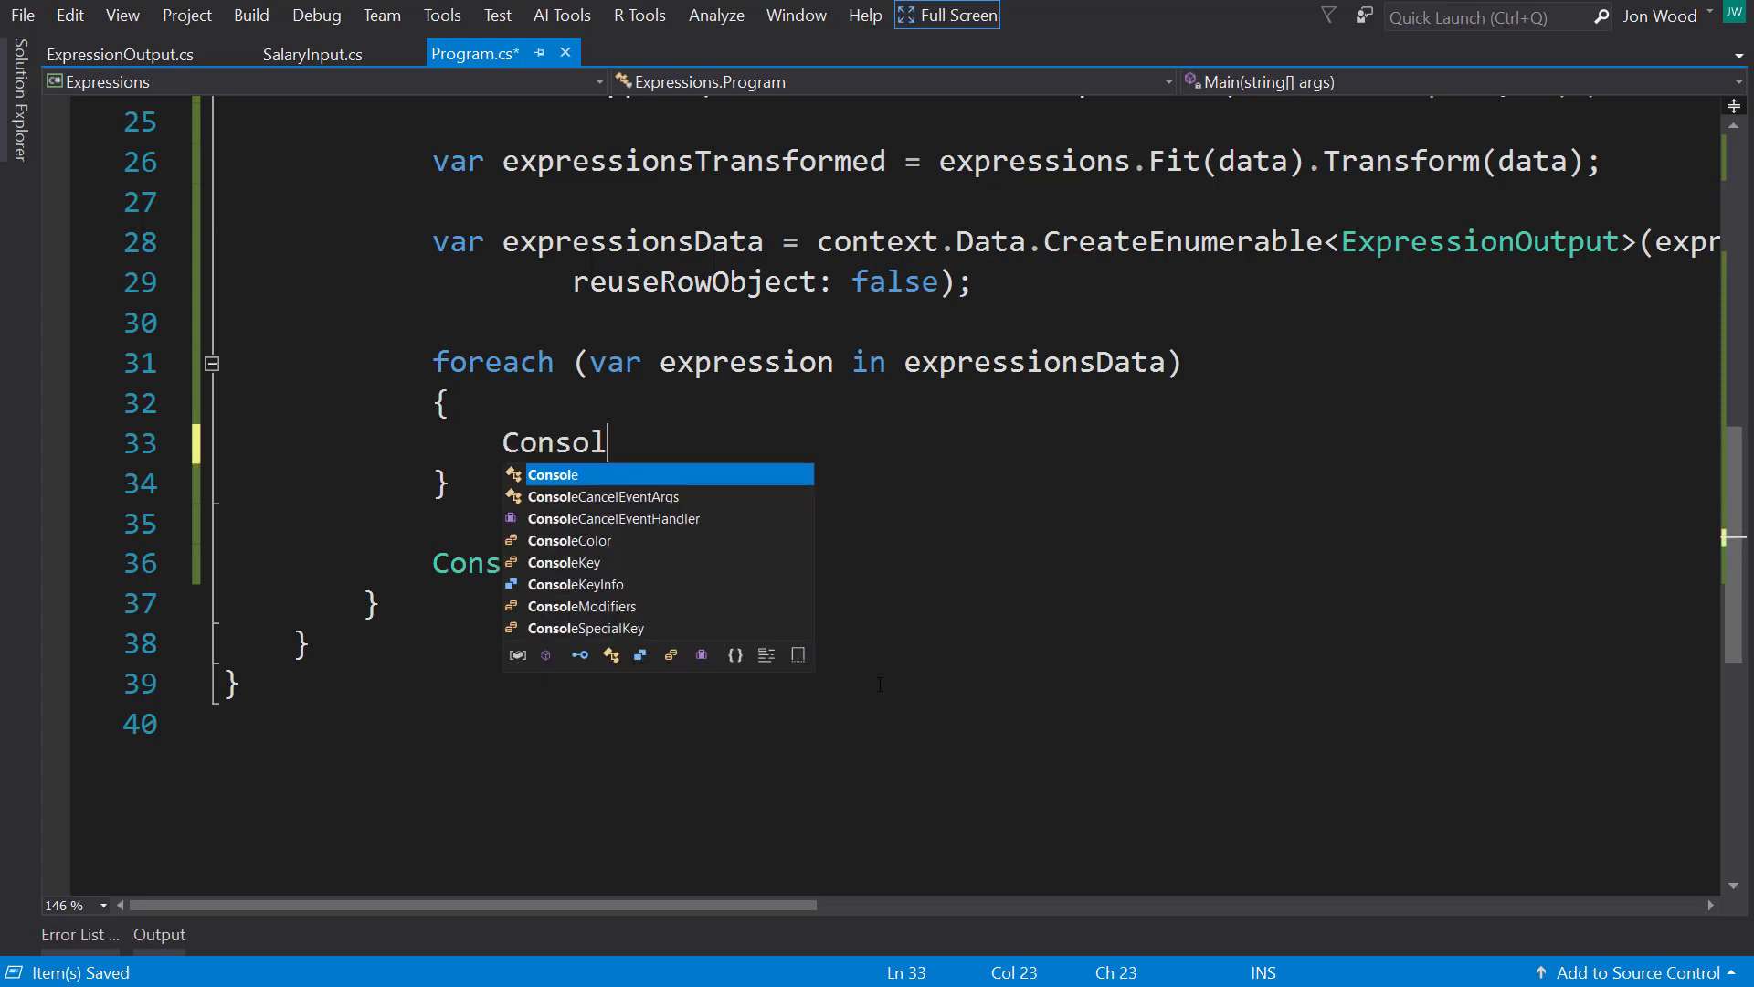
type("e.WriteLine")
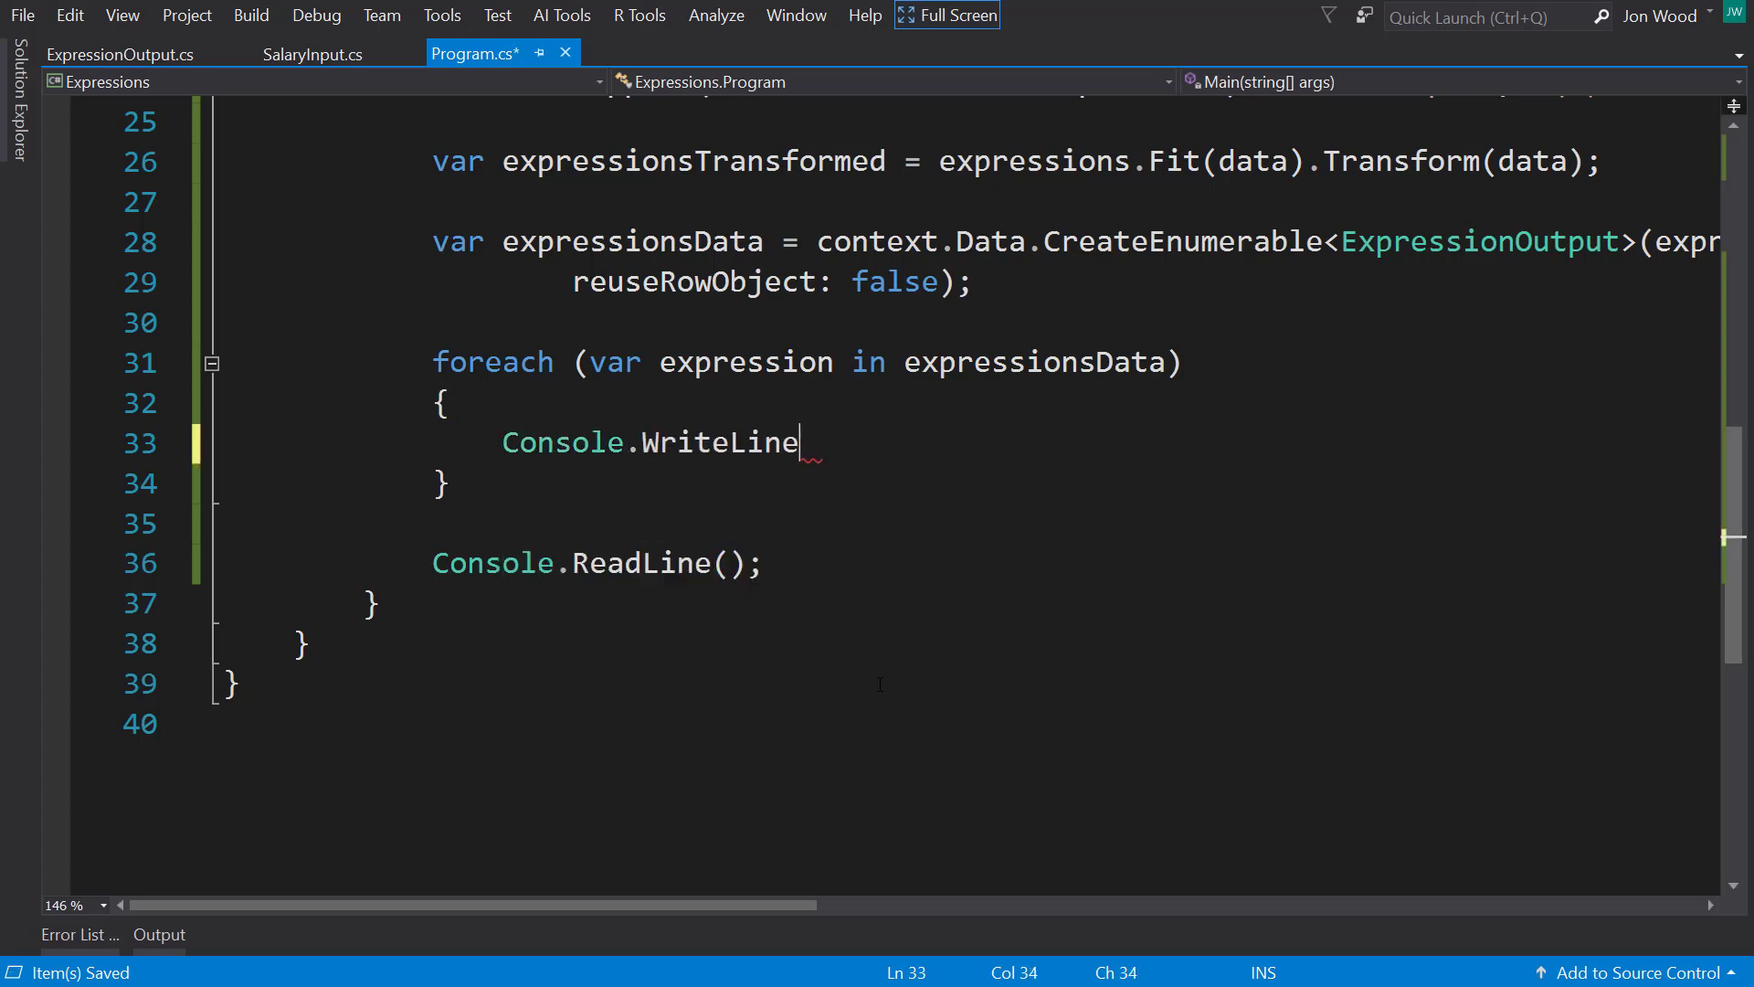
type("(")
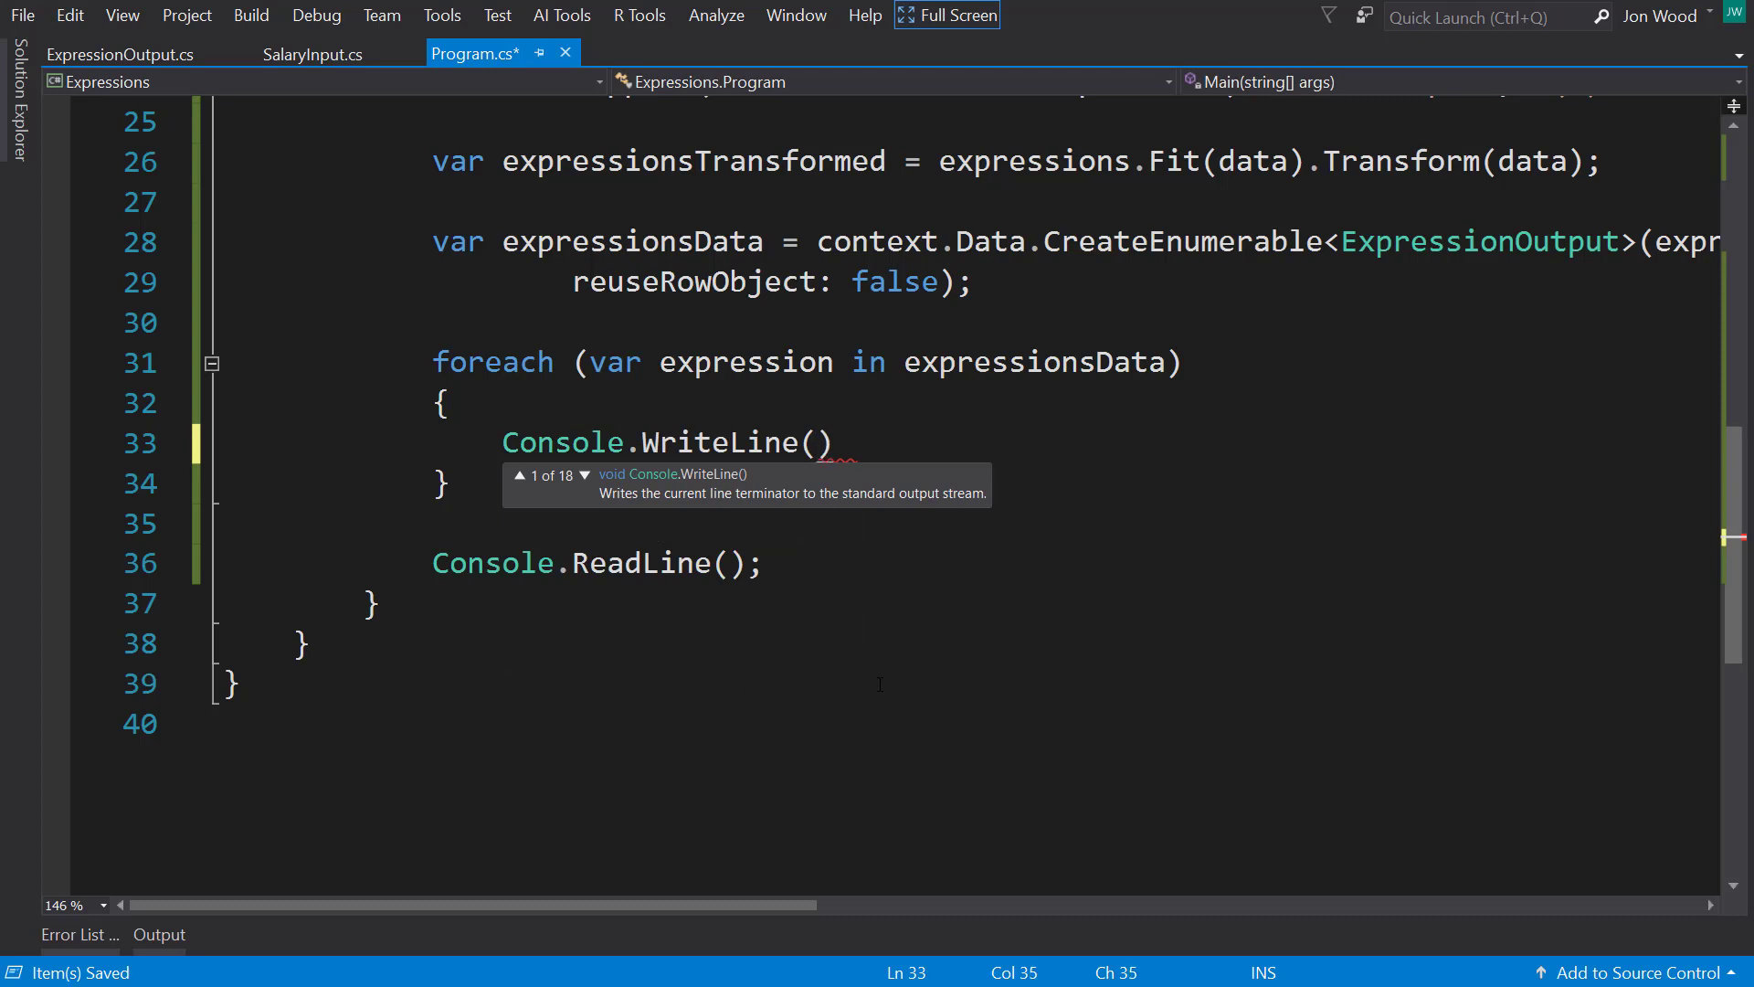
type("$")
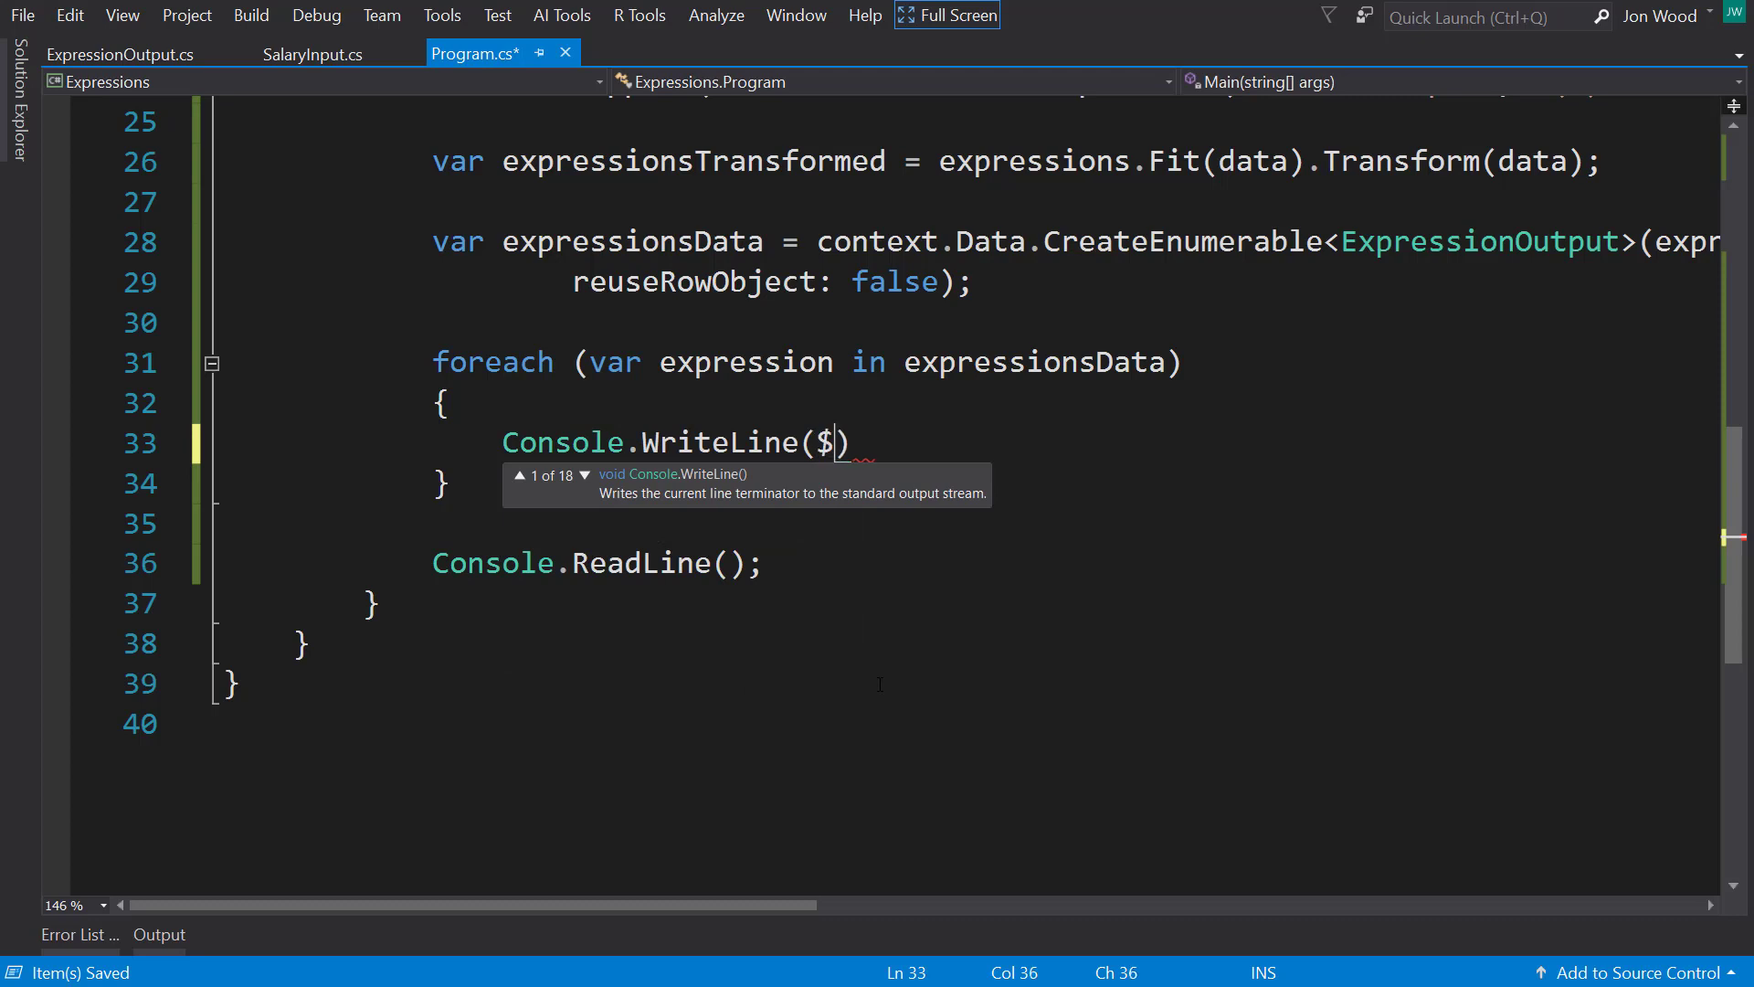
type("\"")
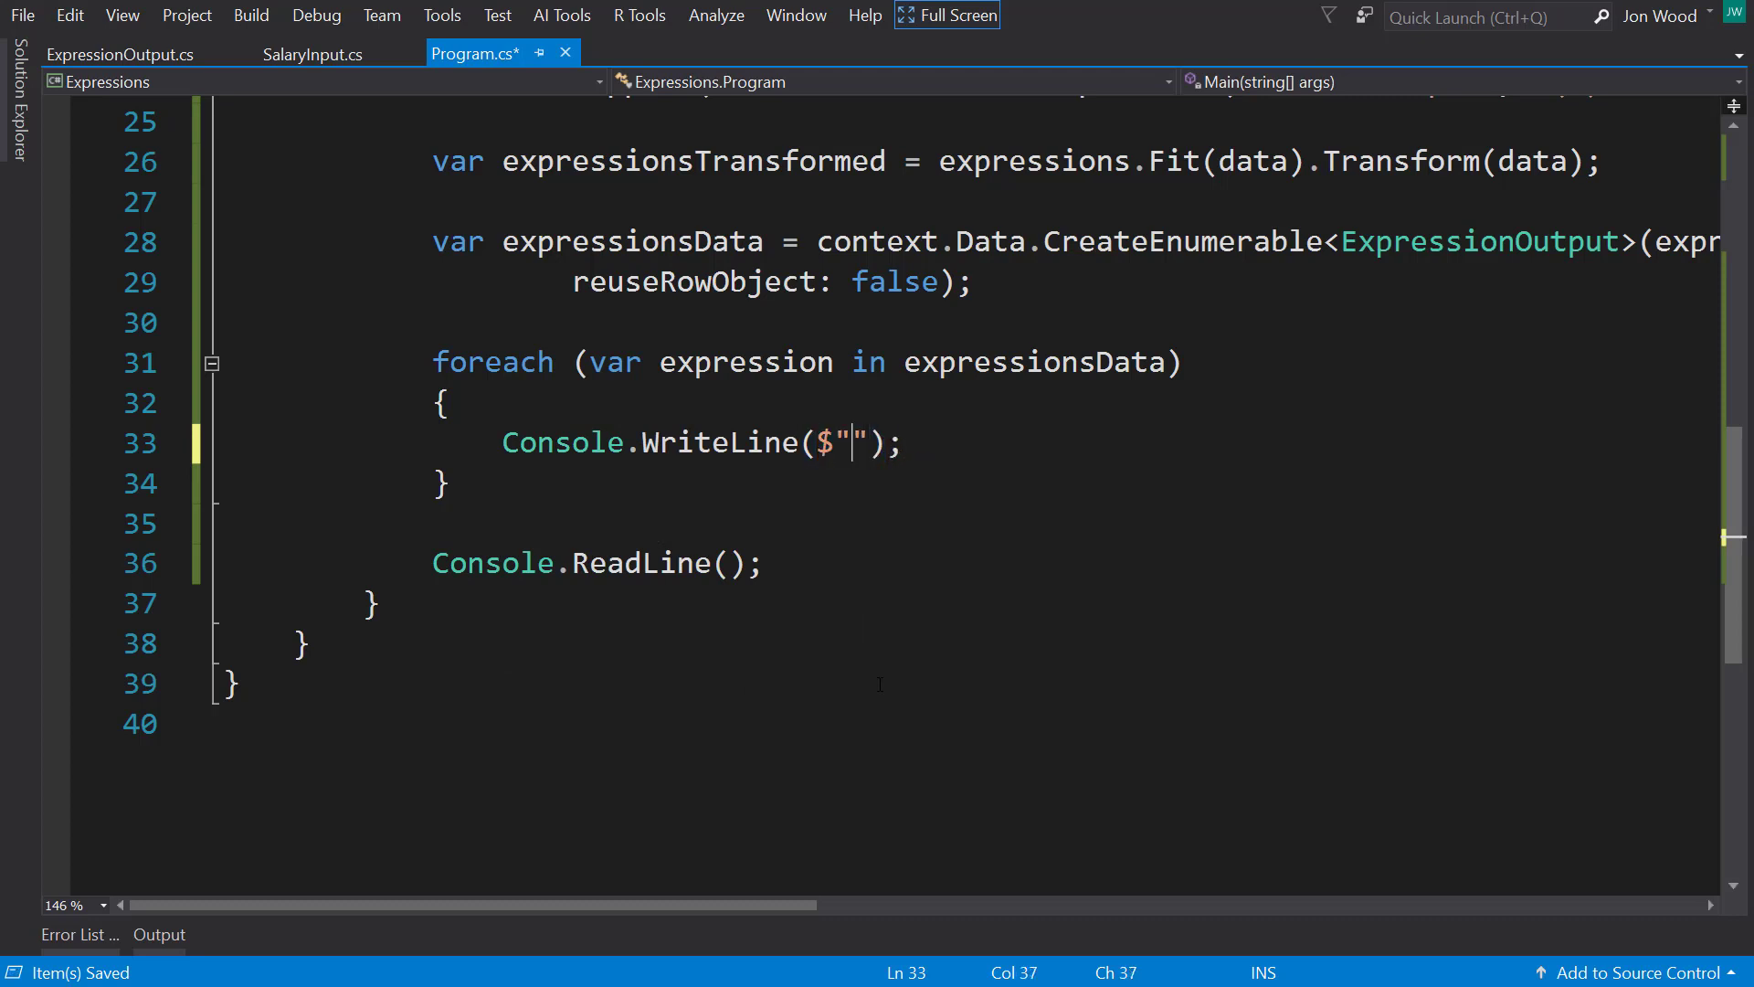
type("Square Root")
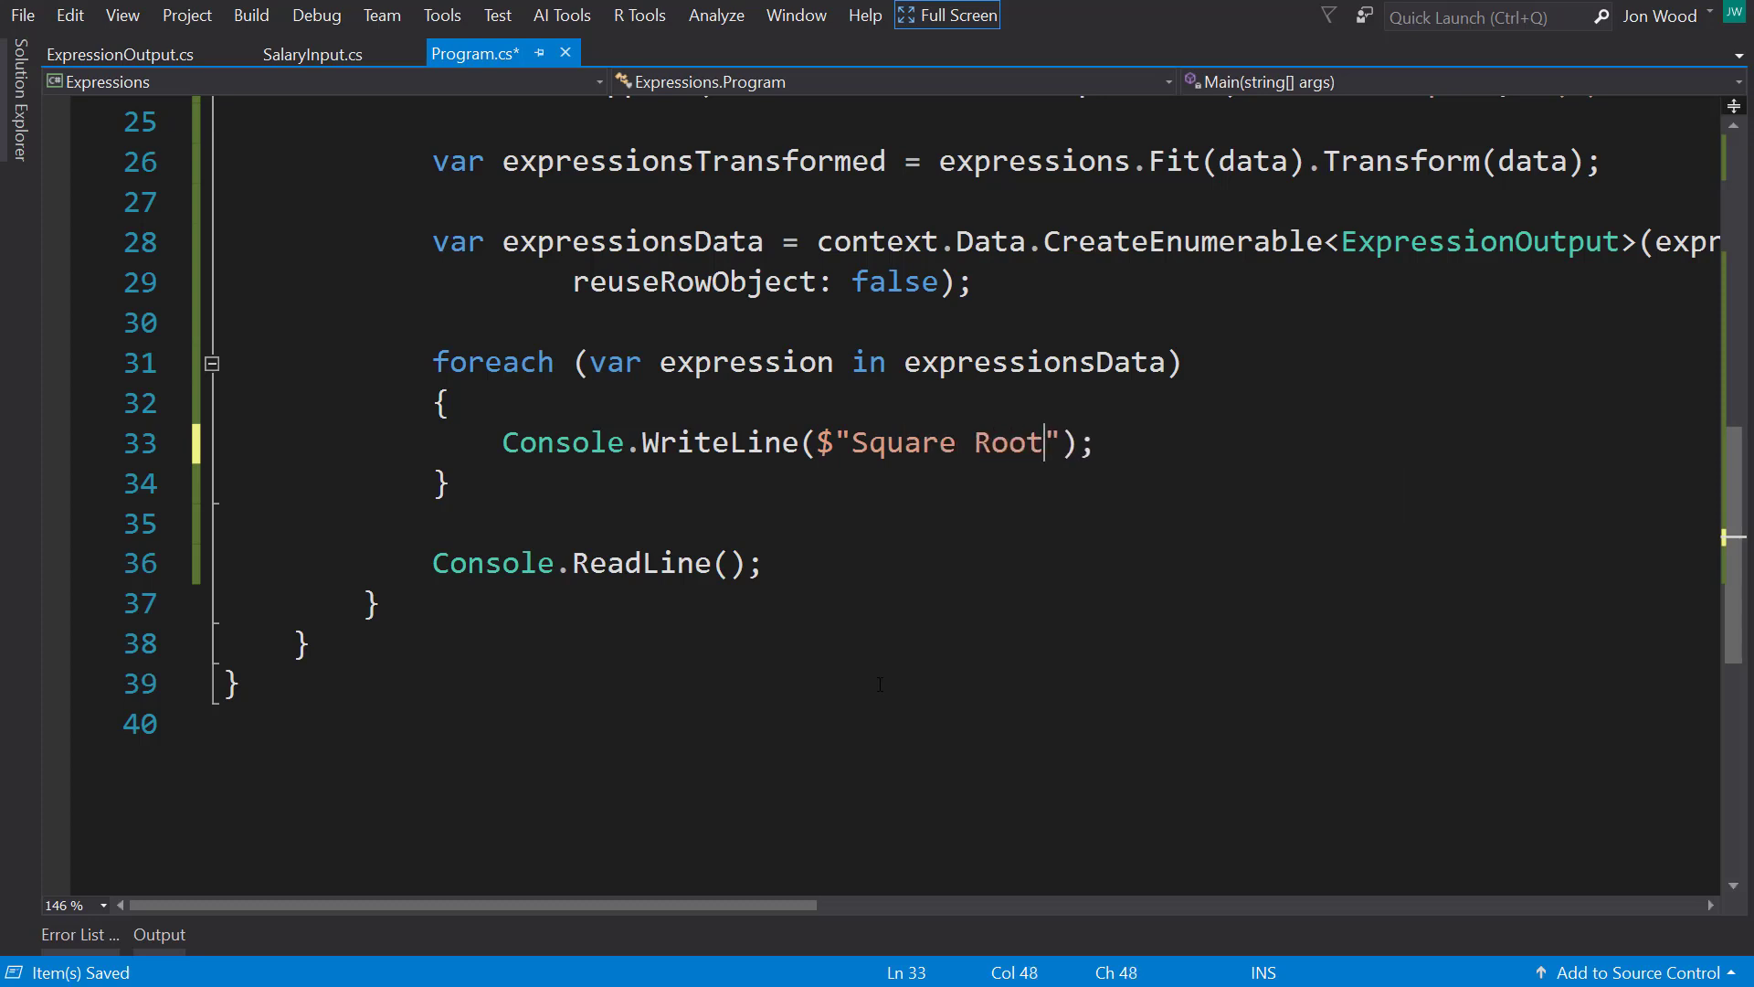
type("-")
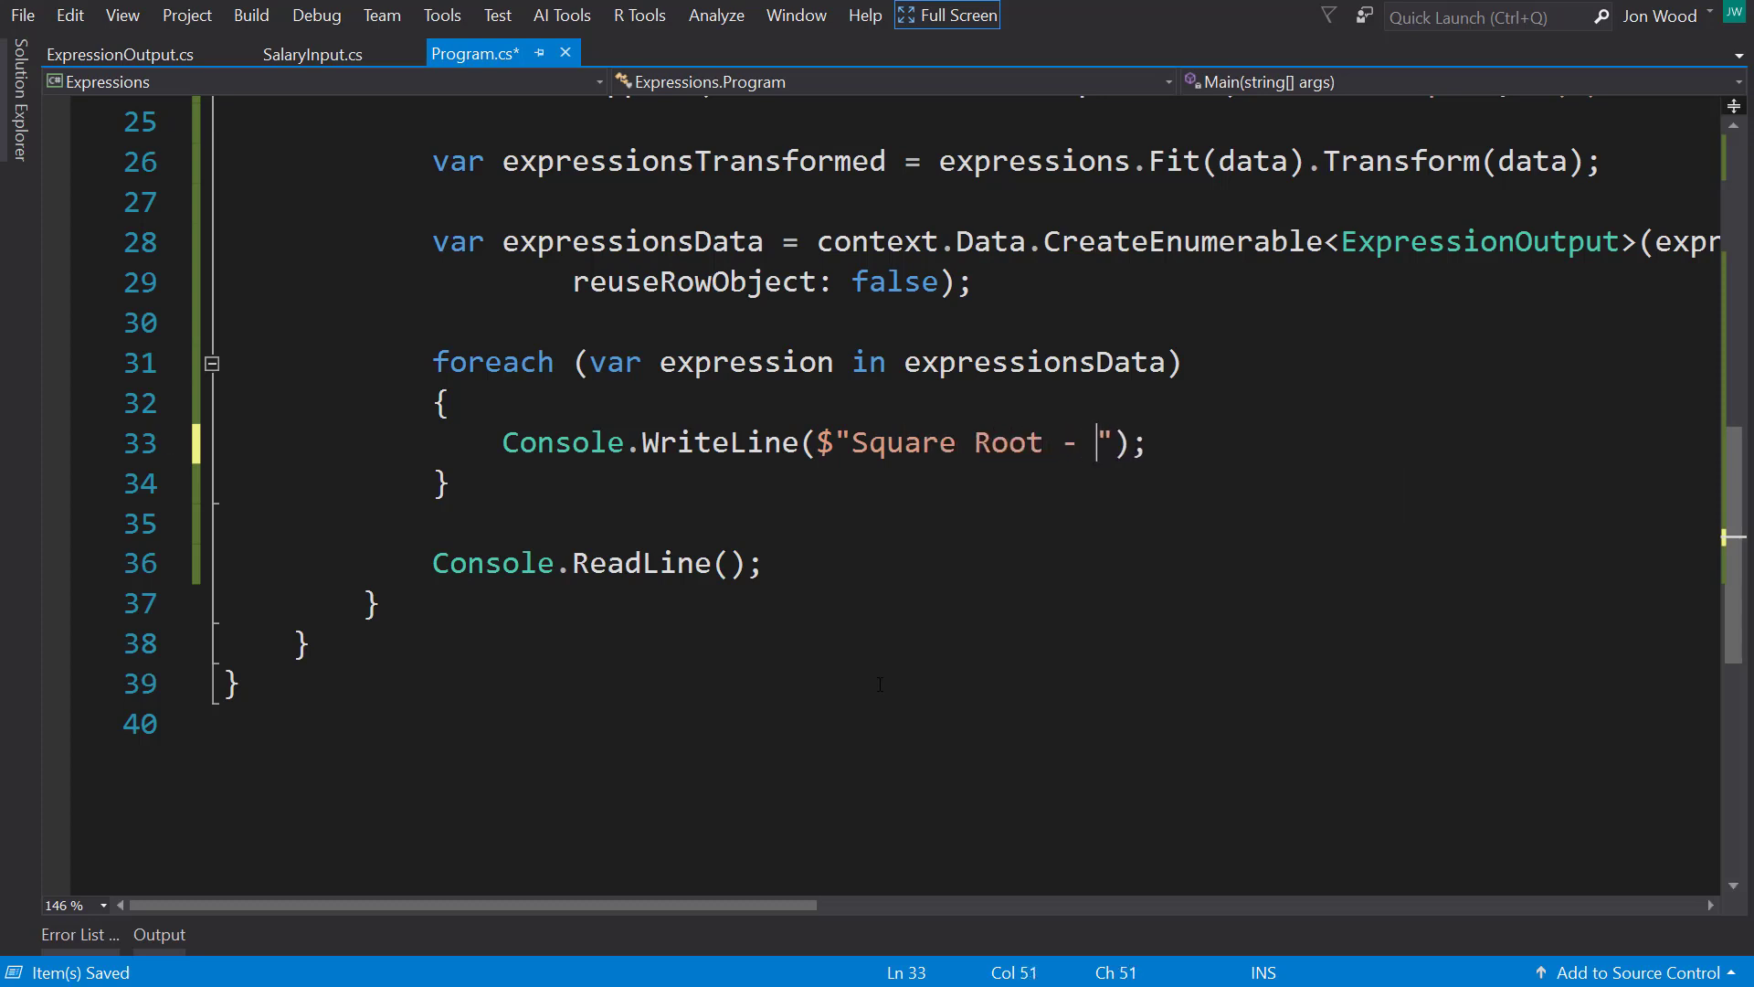
type("{expression.SquareRootOutput")
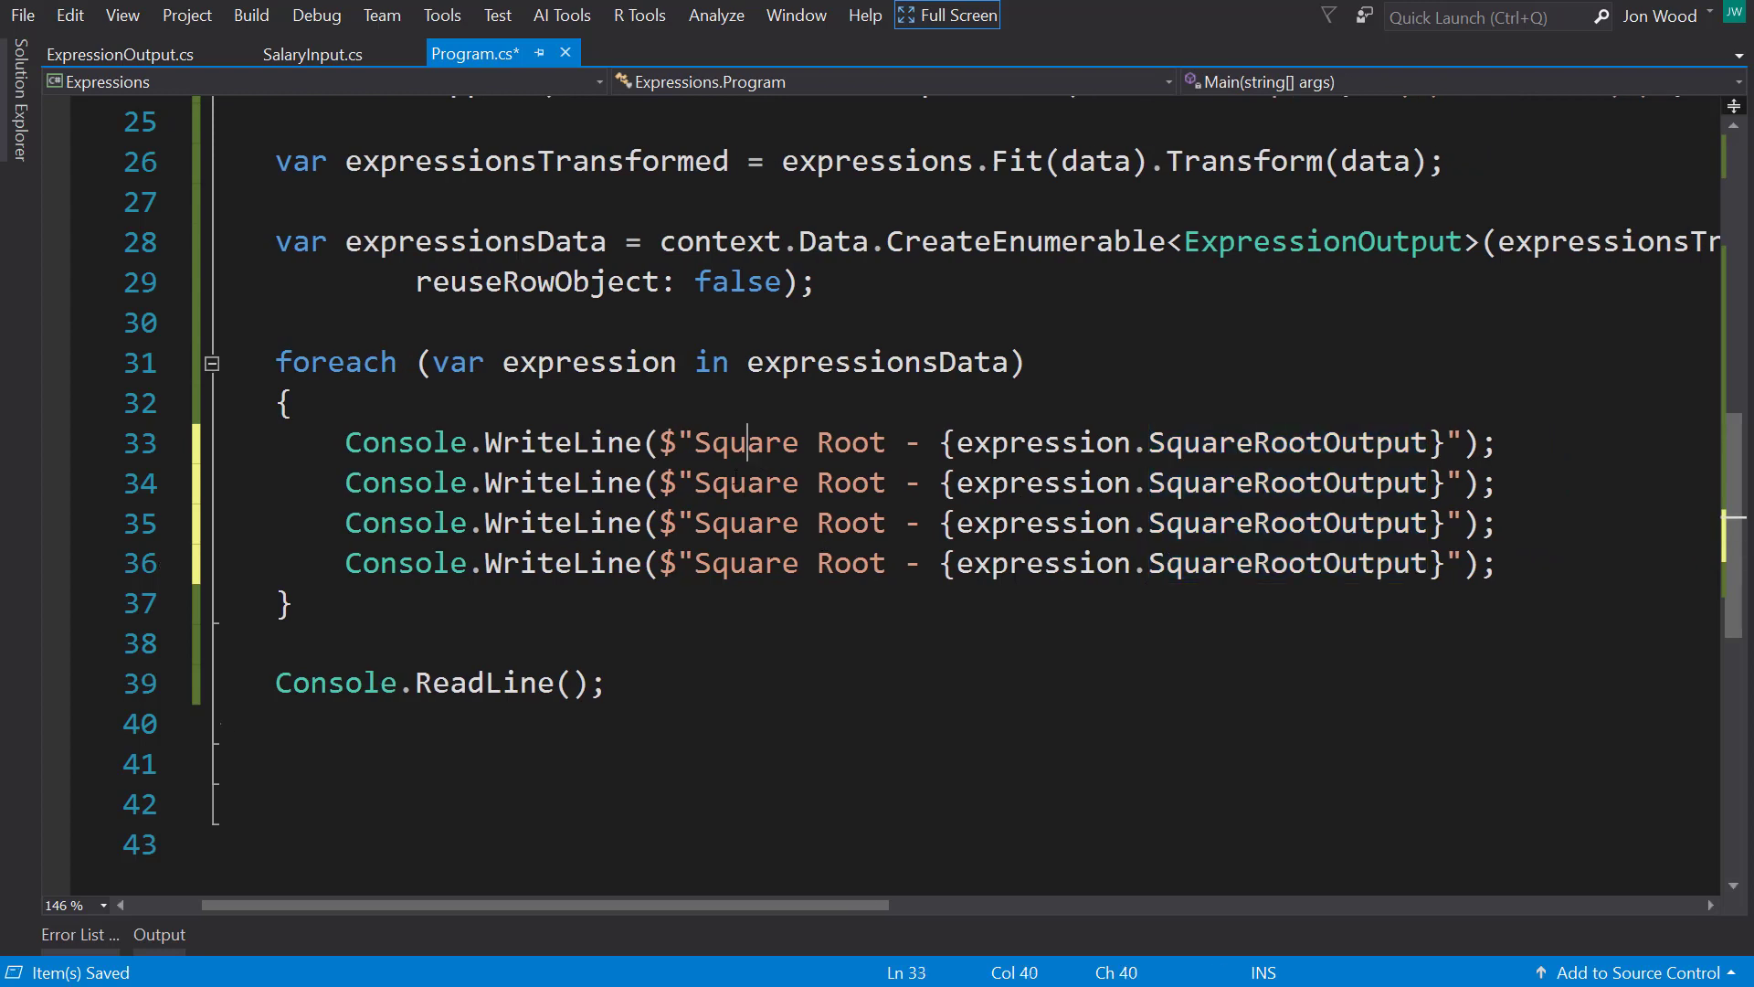
Step: Print TeamsManagedOutput and ToLowerOutput, then Console.WriteLine(Environment.NewLine) after each record
type("Teams Managed")
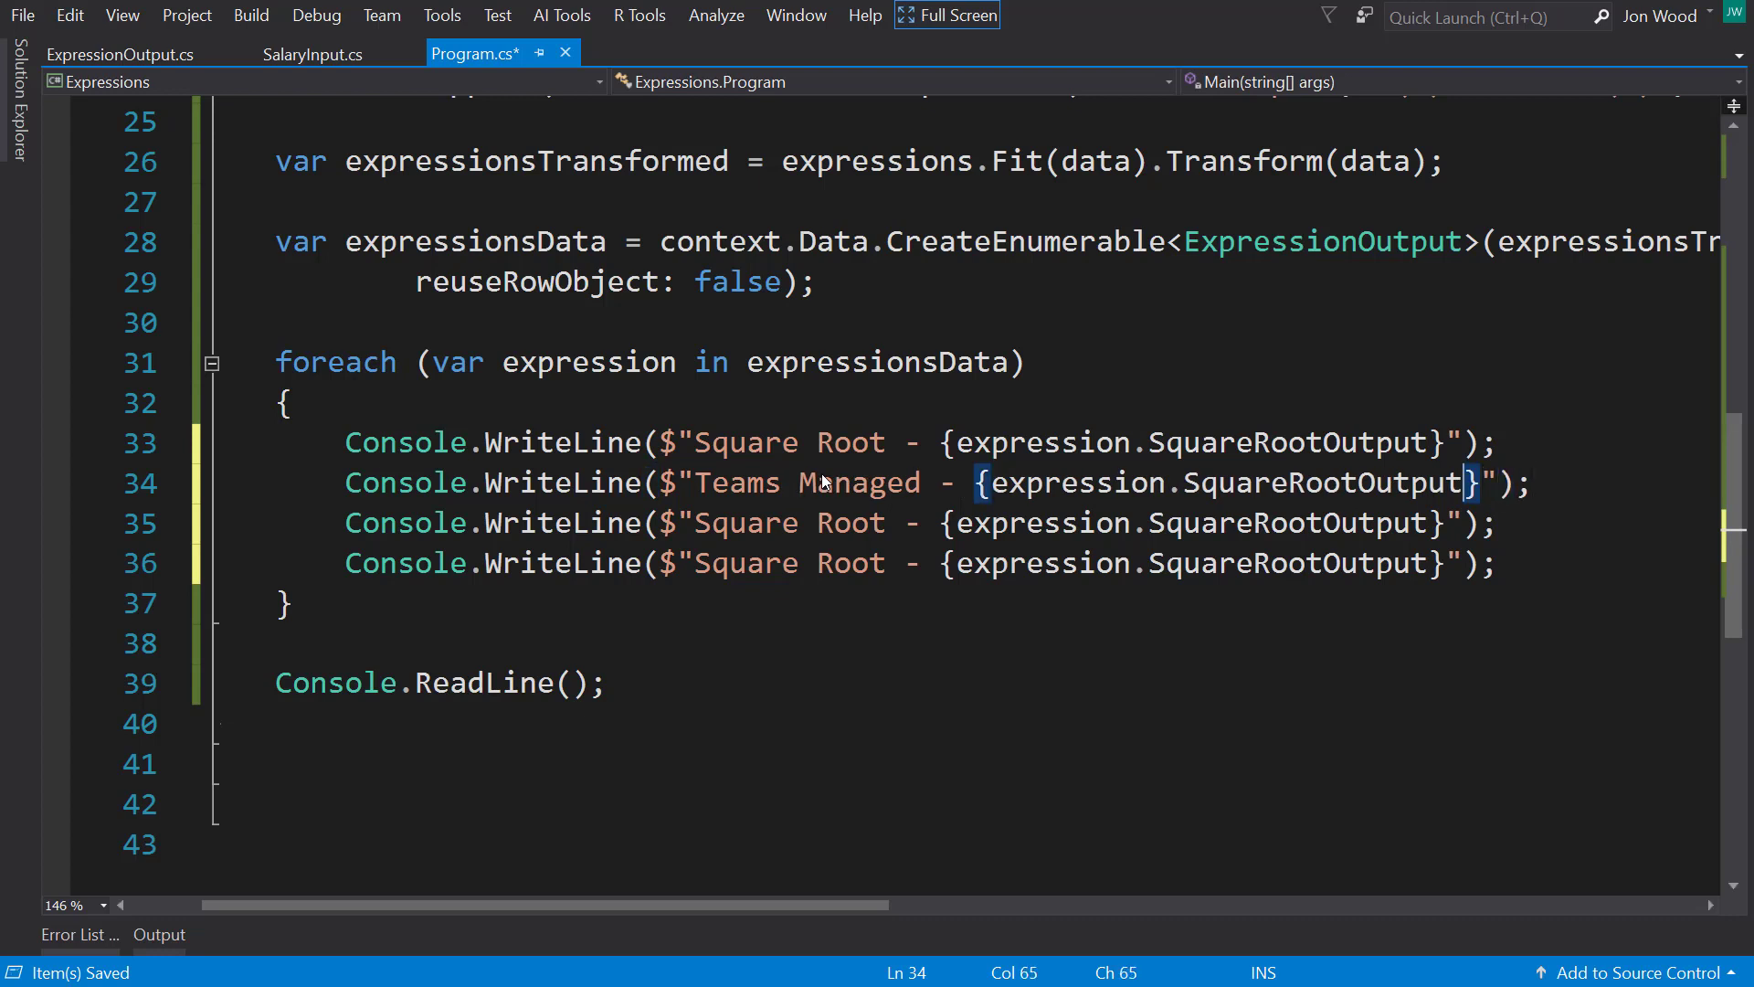
type("TeamsManagedOutput")
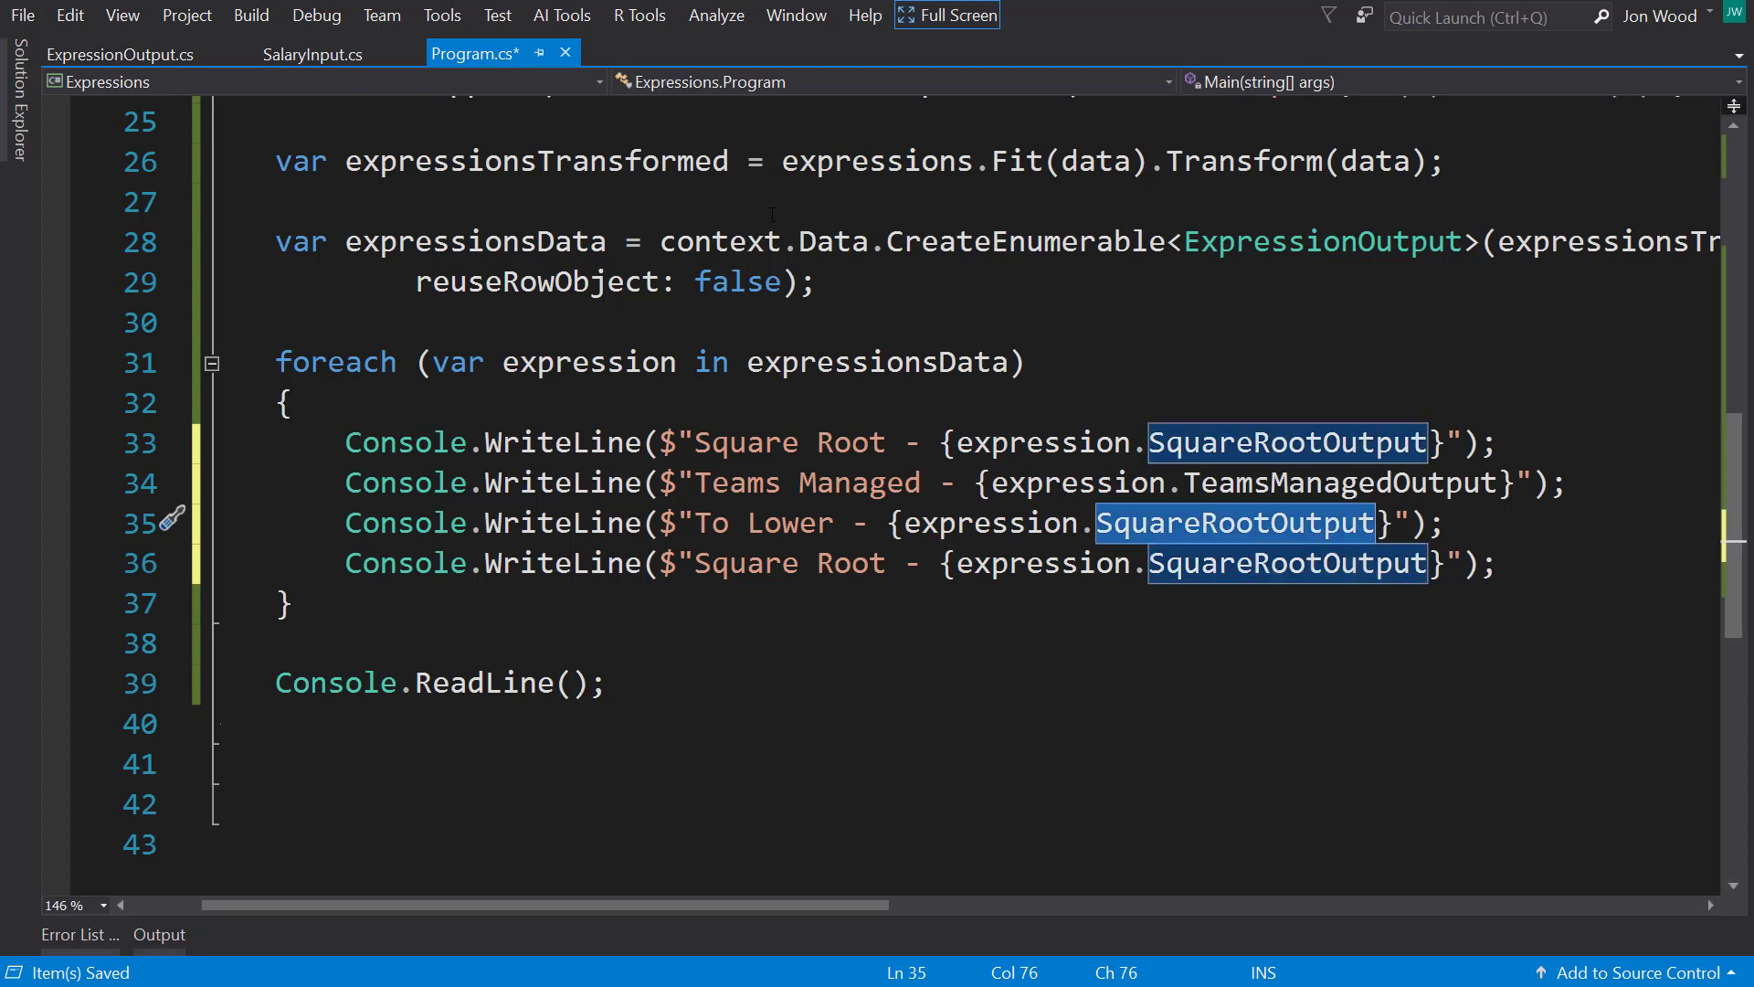
type("ToLowerOutput")
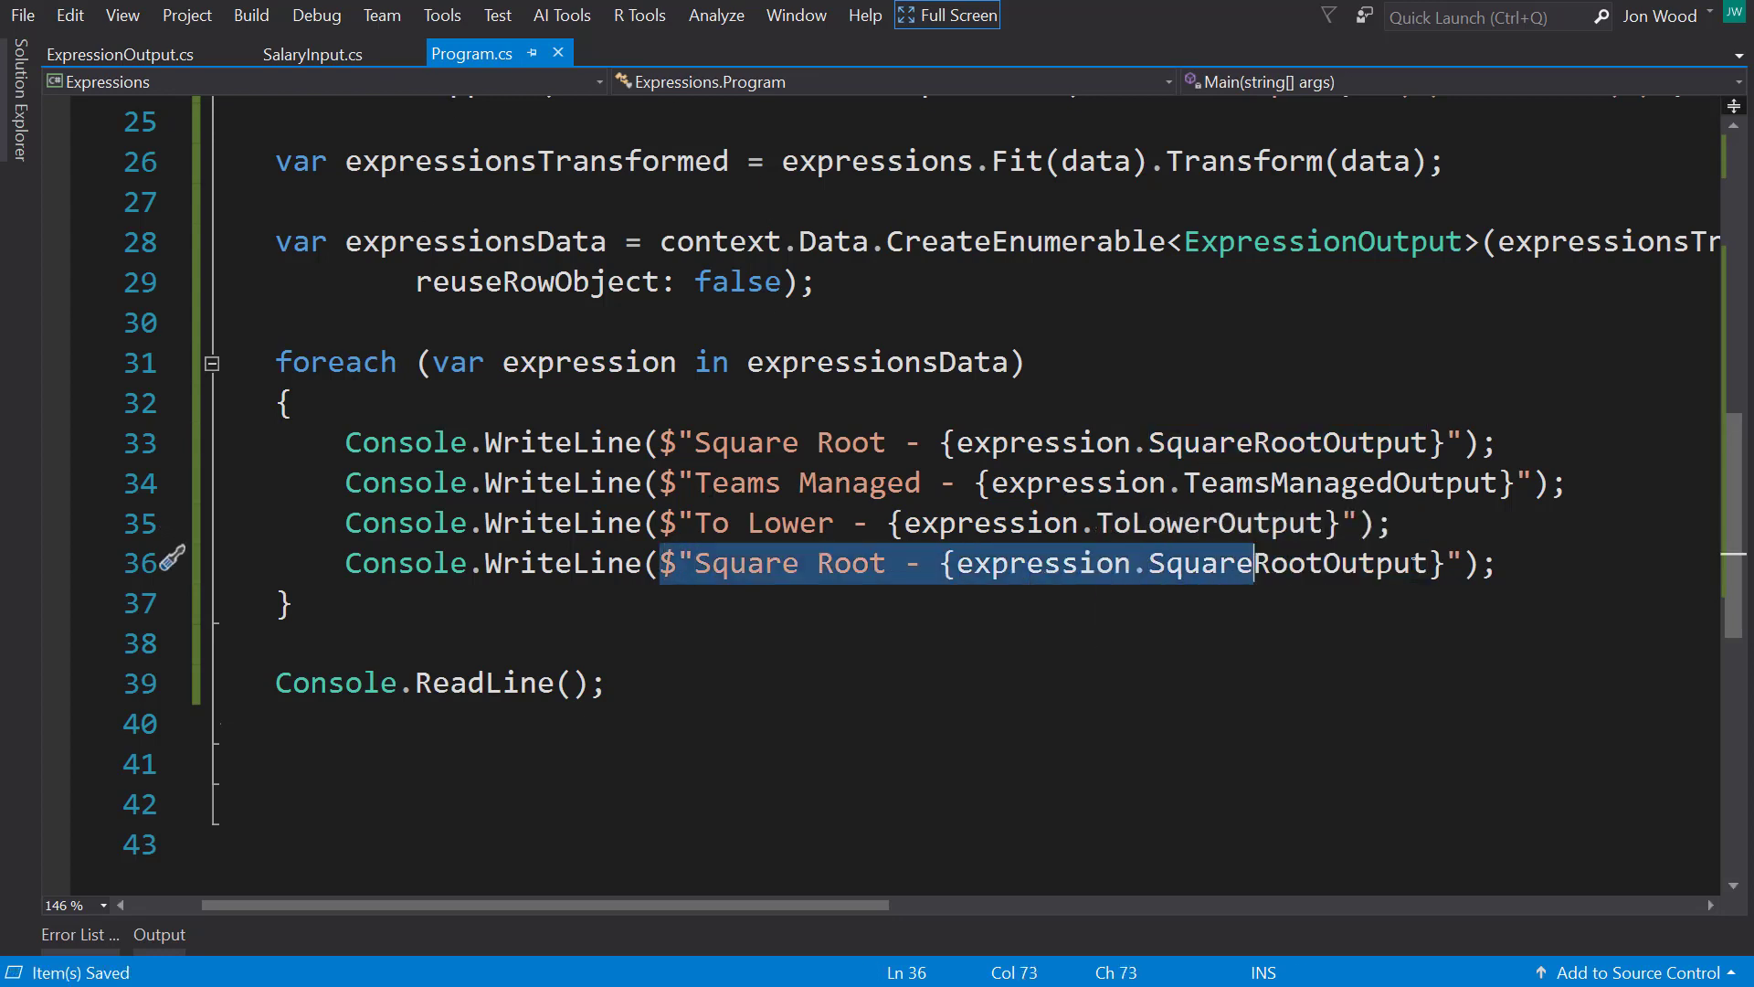
type("E")
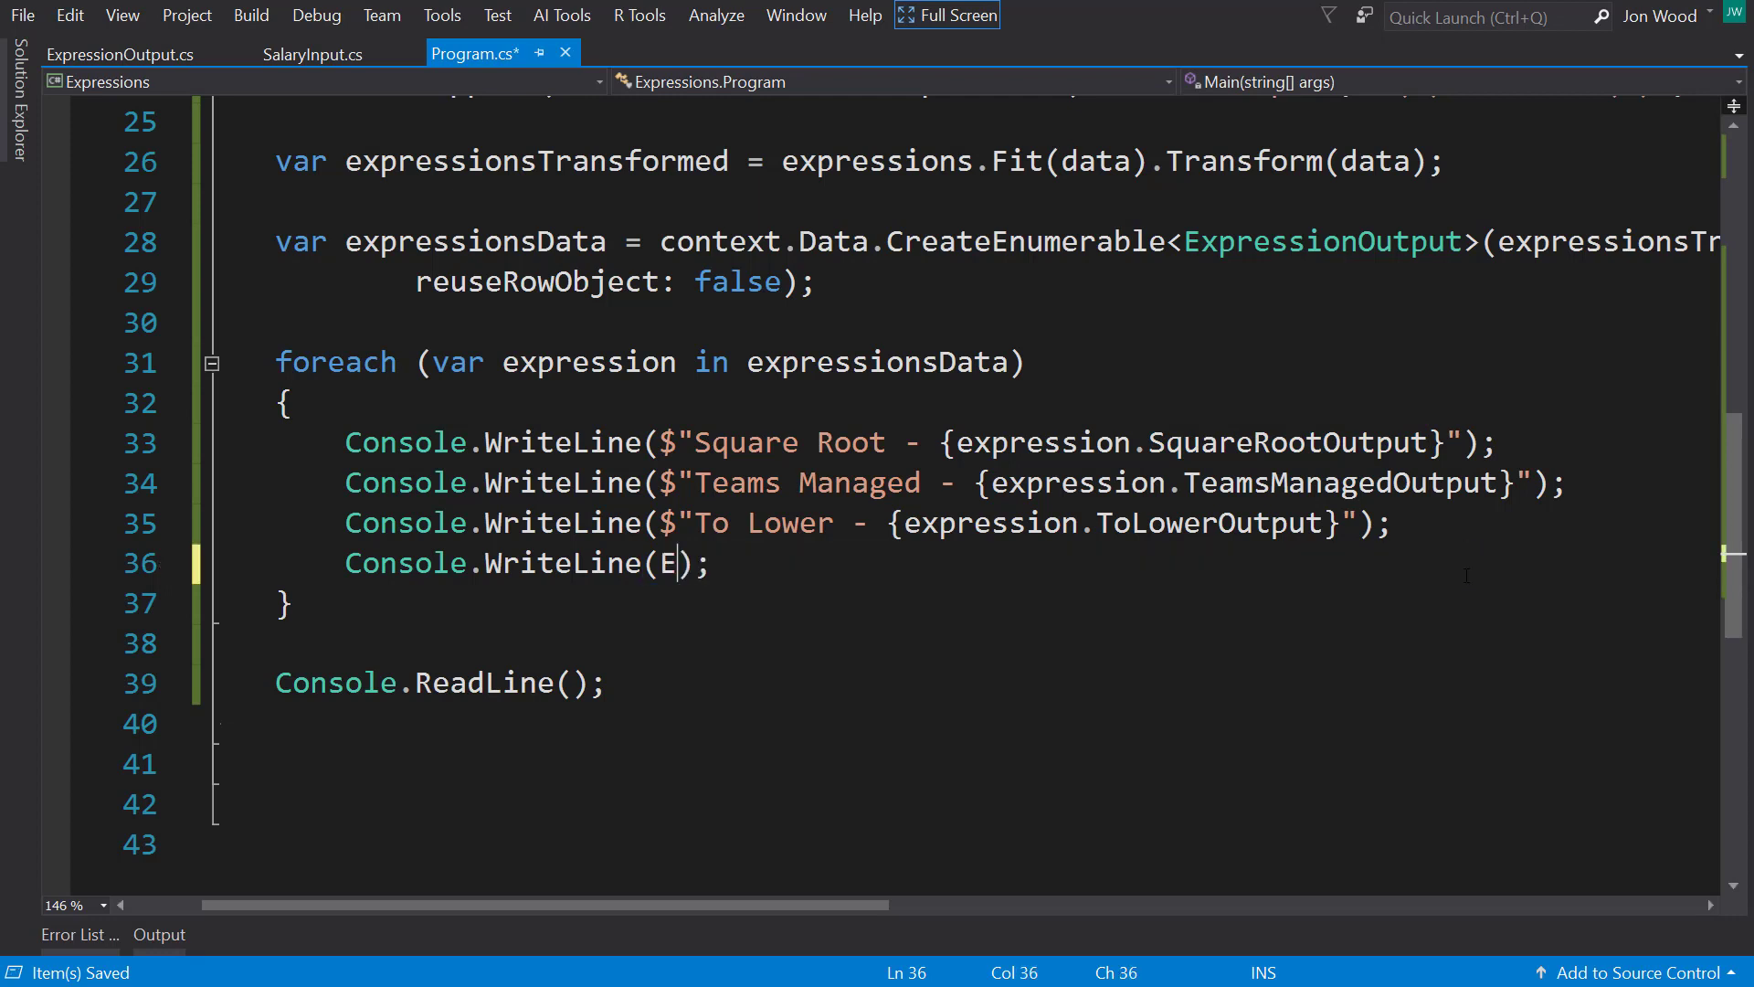
type("nvironment.NewLine")
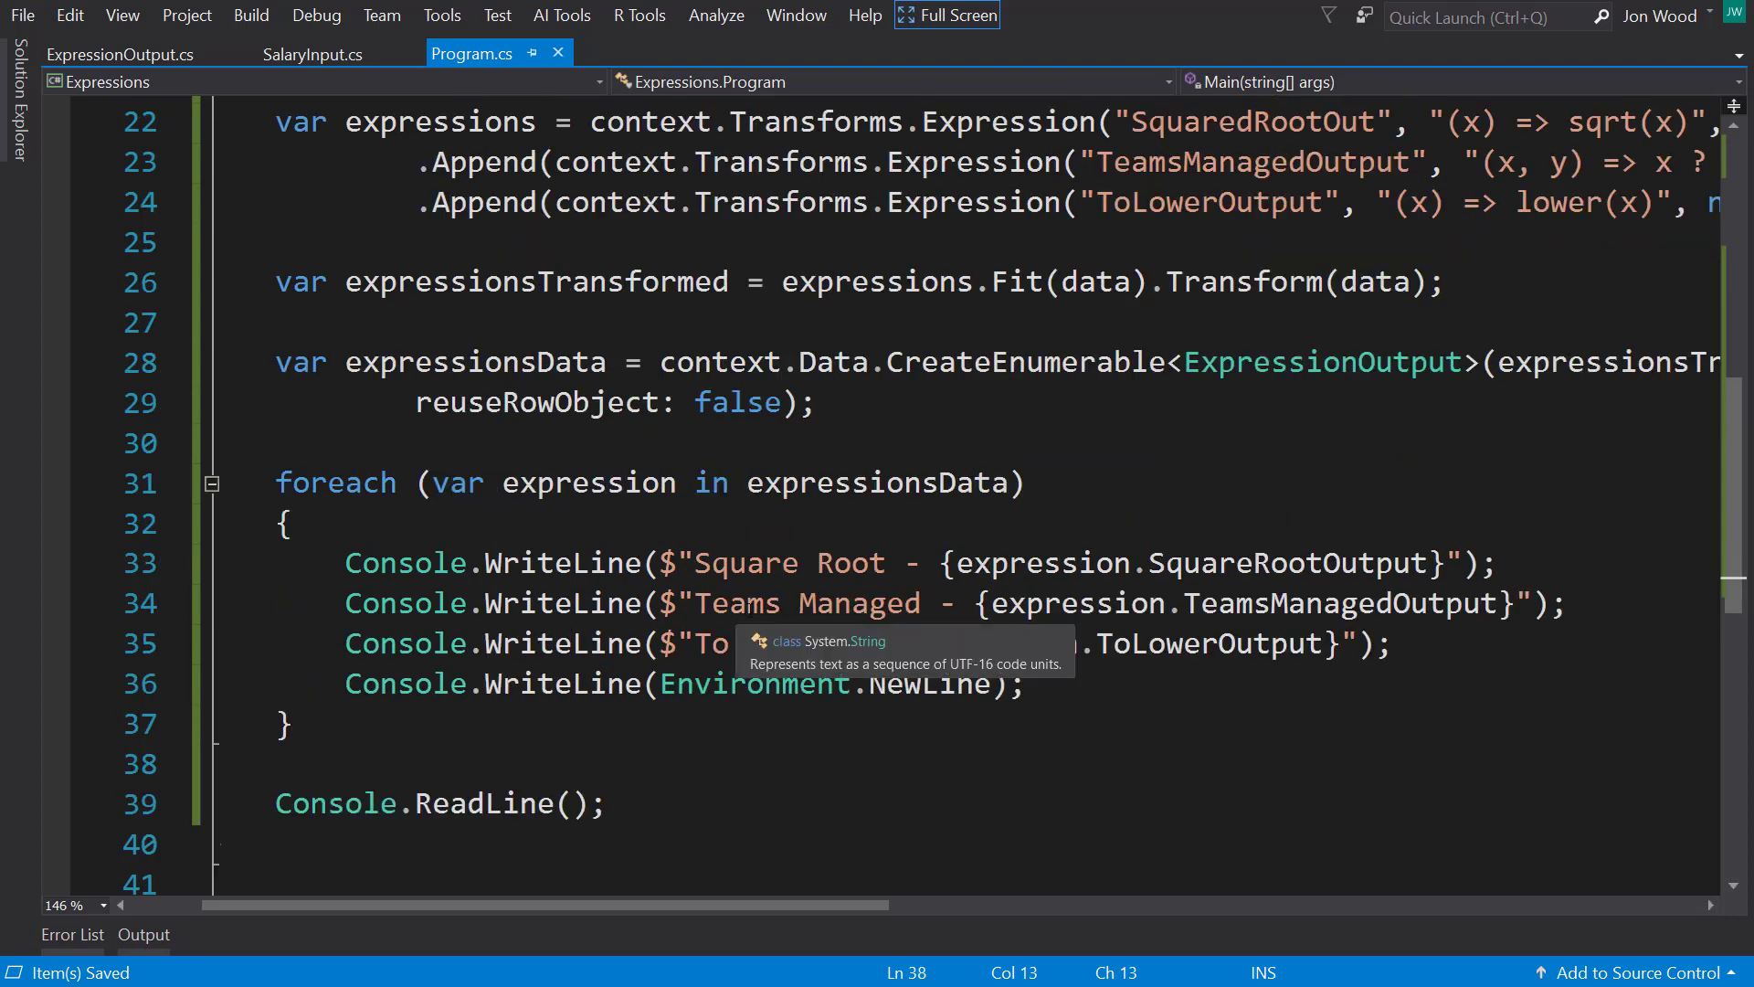
left_click(315, 14)
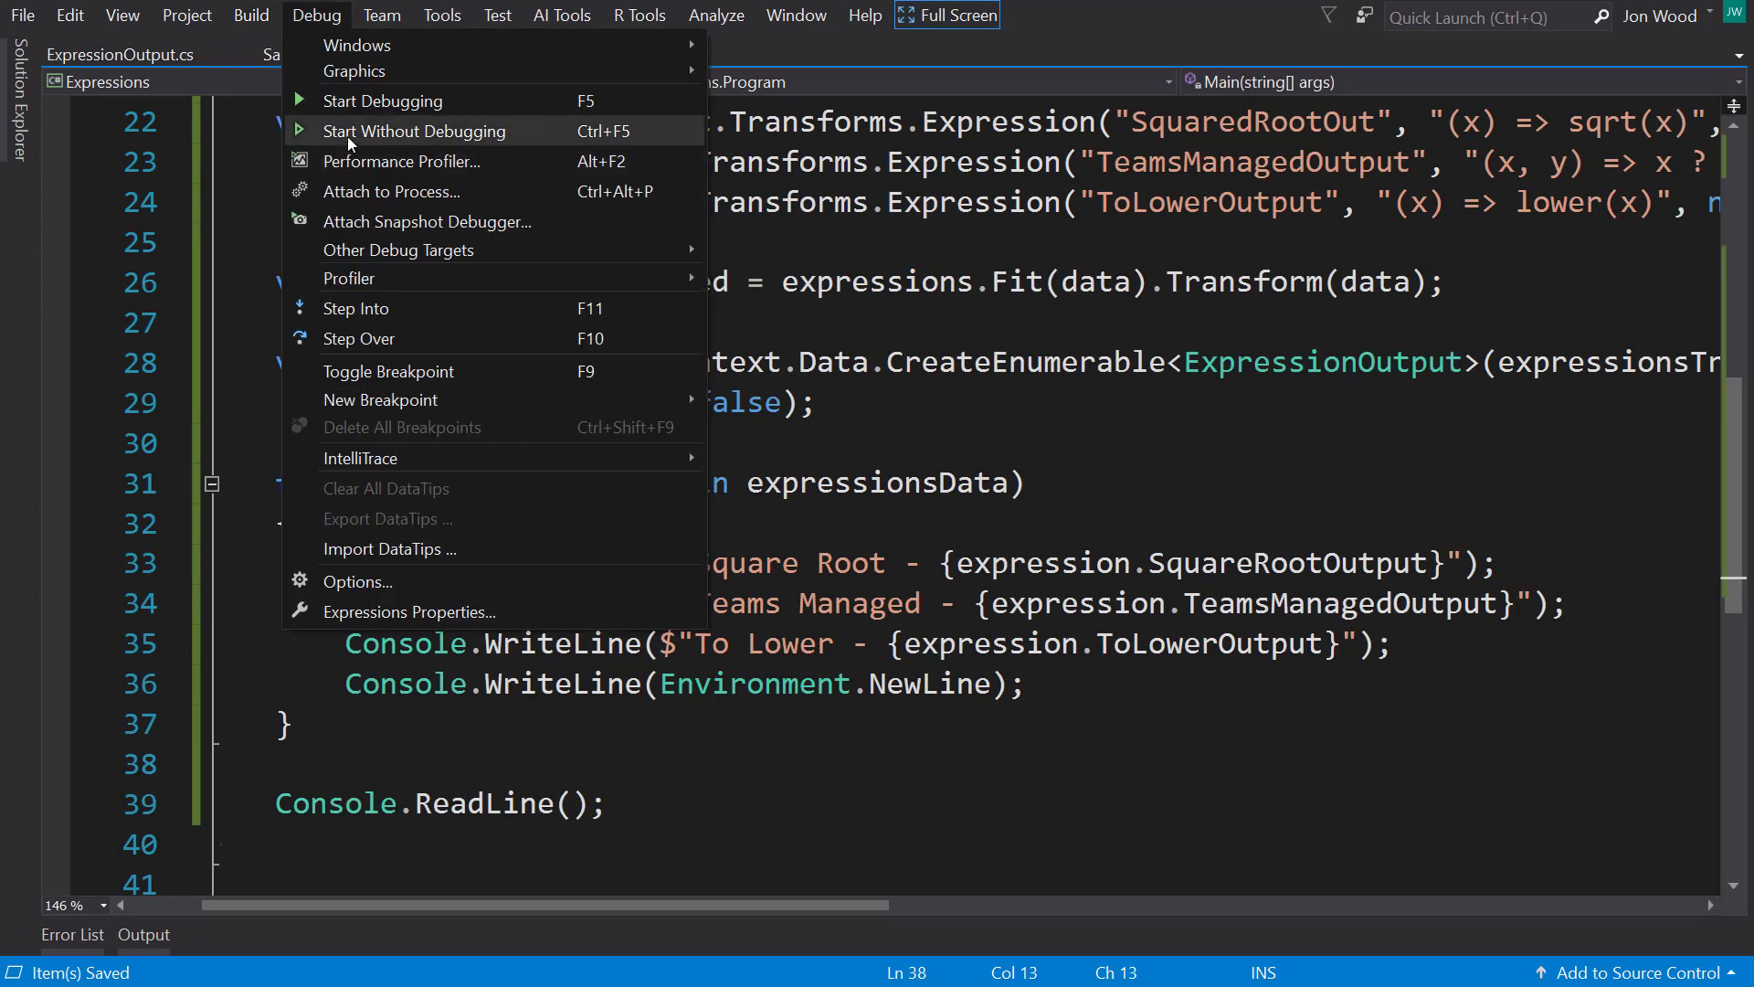
Step: Run the app without debugging, note the missing-column exception, and stop the run
left_click(414, 130)
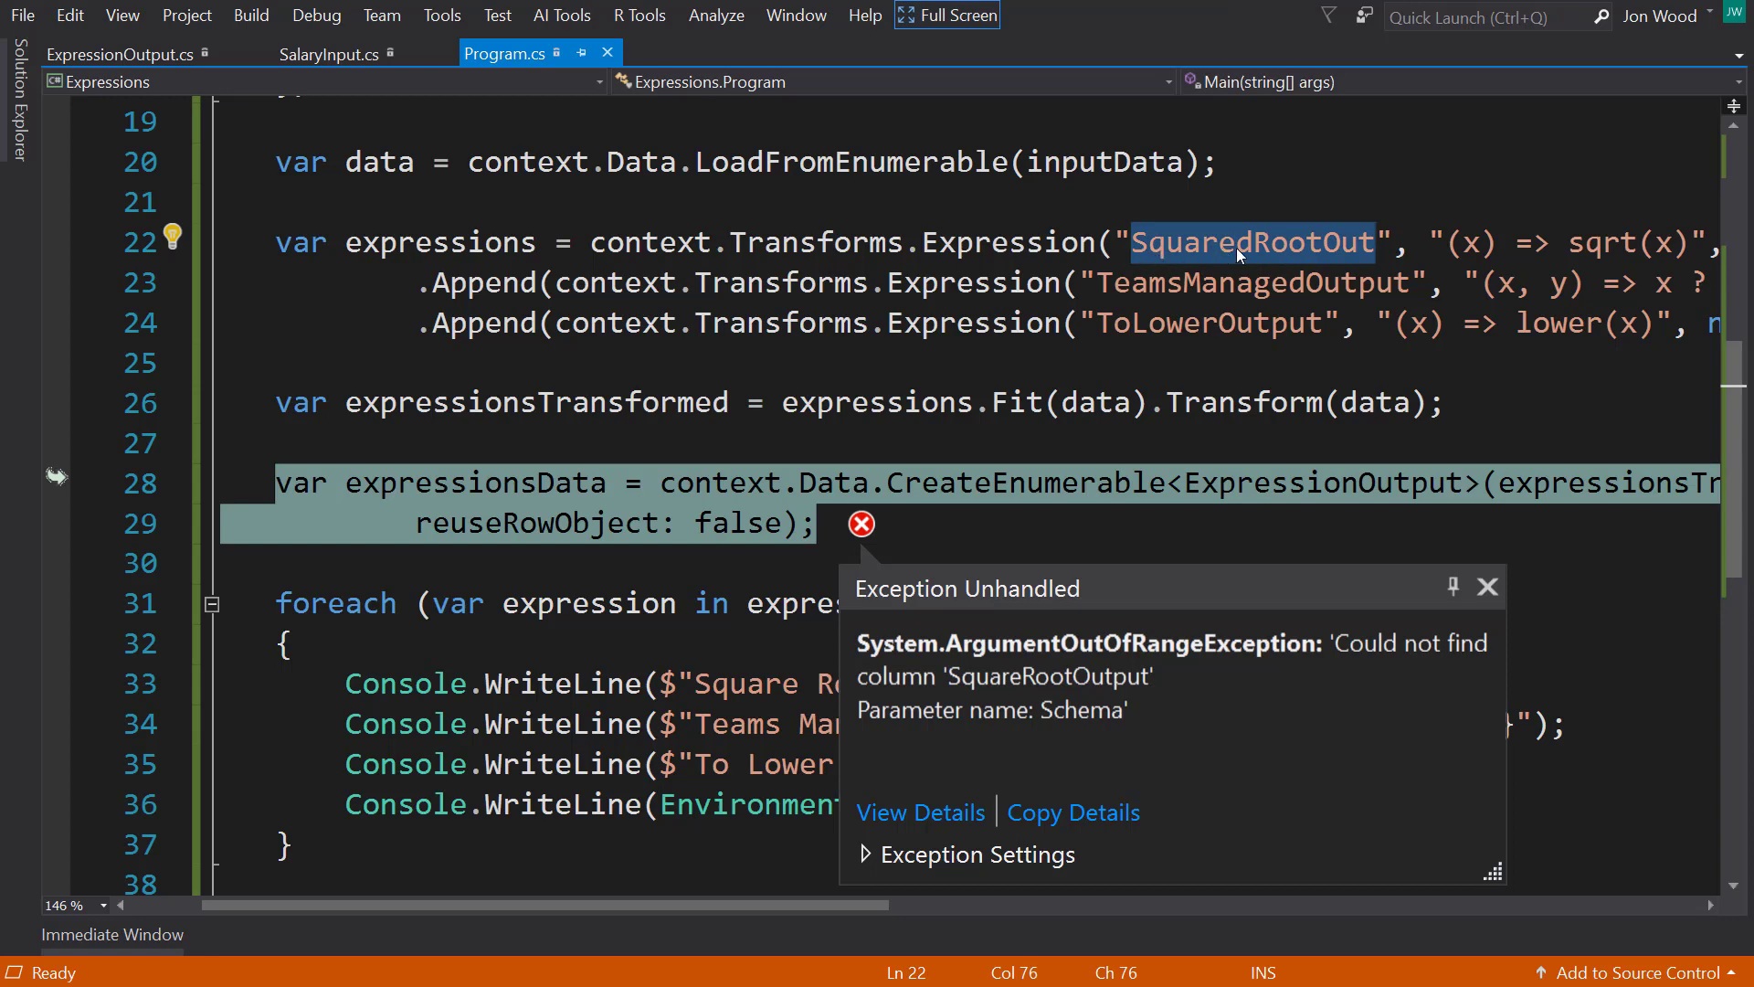
left_click(1320, 242)
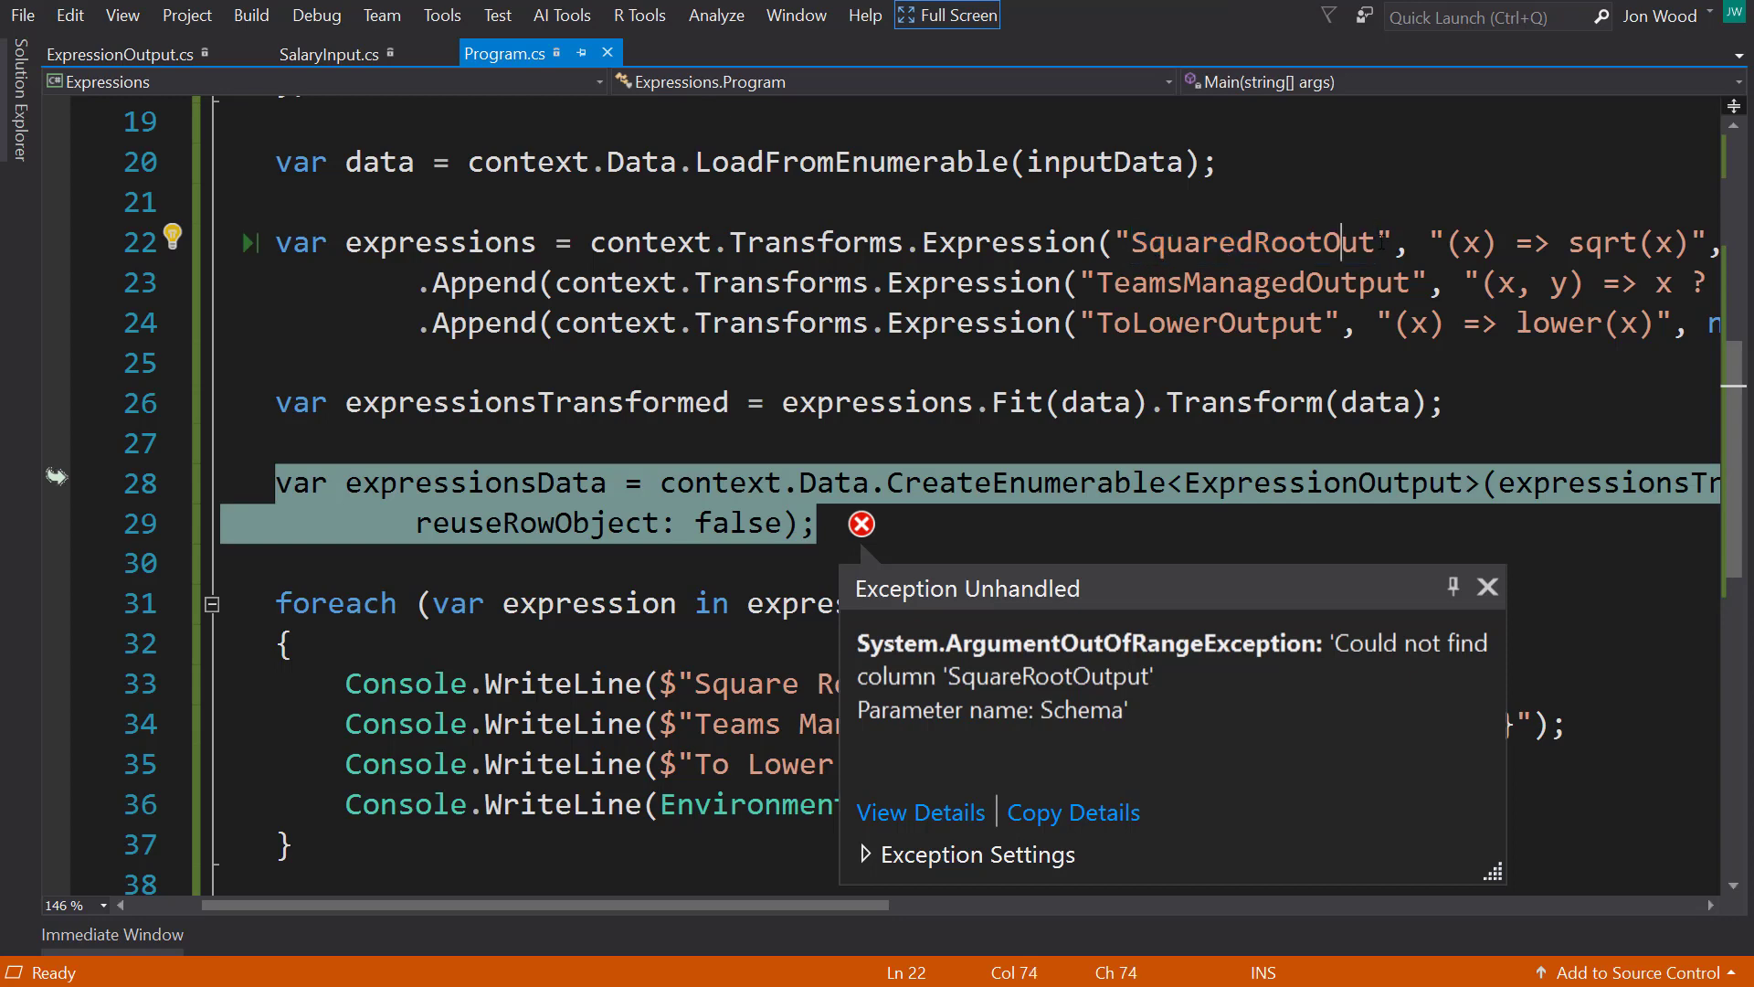
left_click(1488, 587)
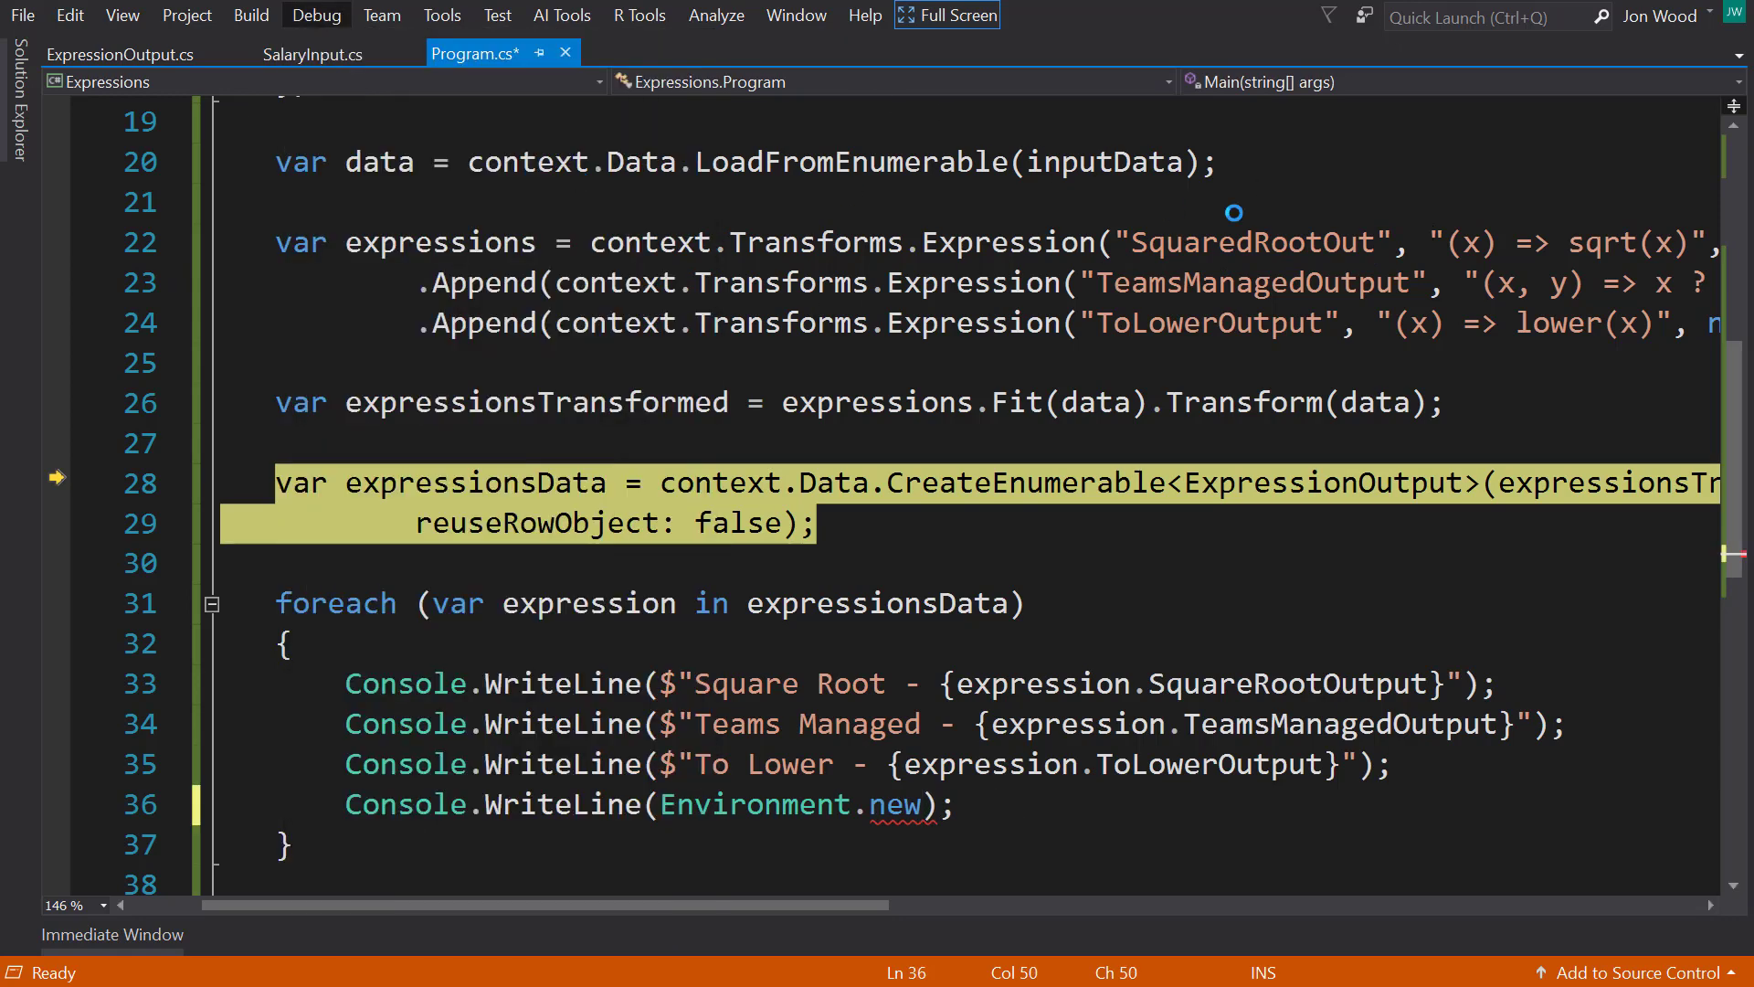
left_click(1370, 242)
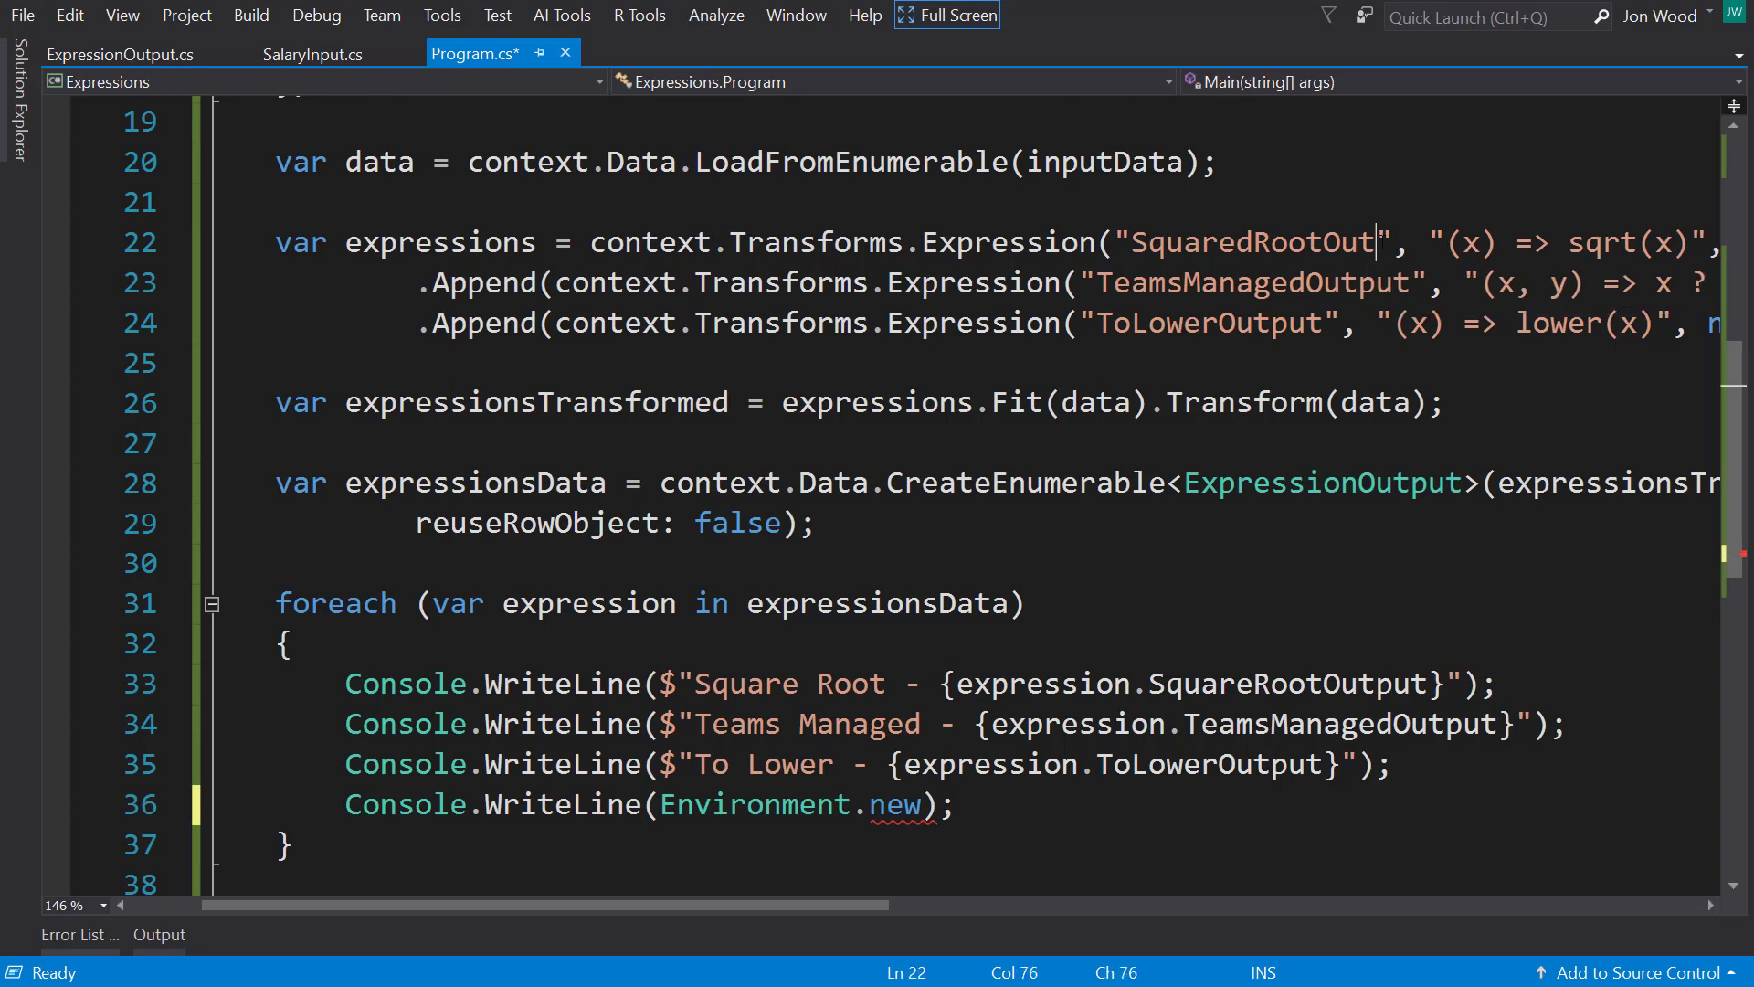
Step: Rename the column to SquaredRootOutput, save, and check ExpressionOutput's property names
key("ctrl+s")
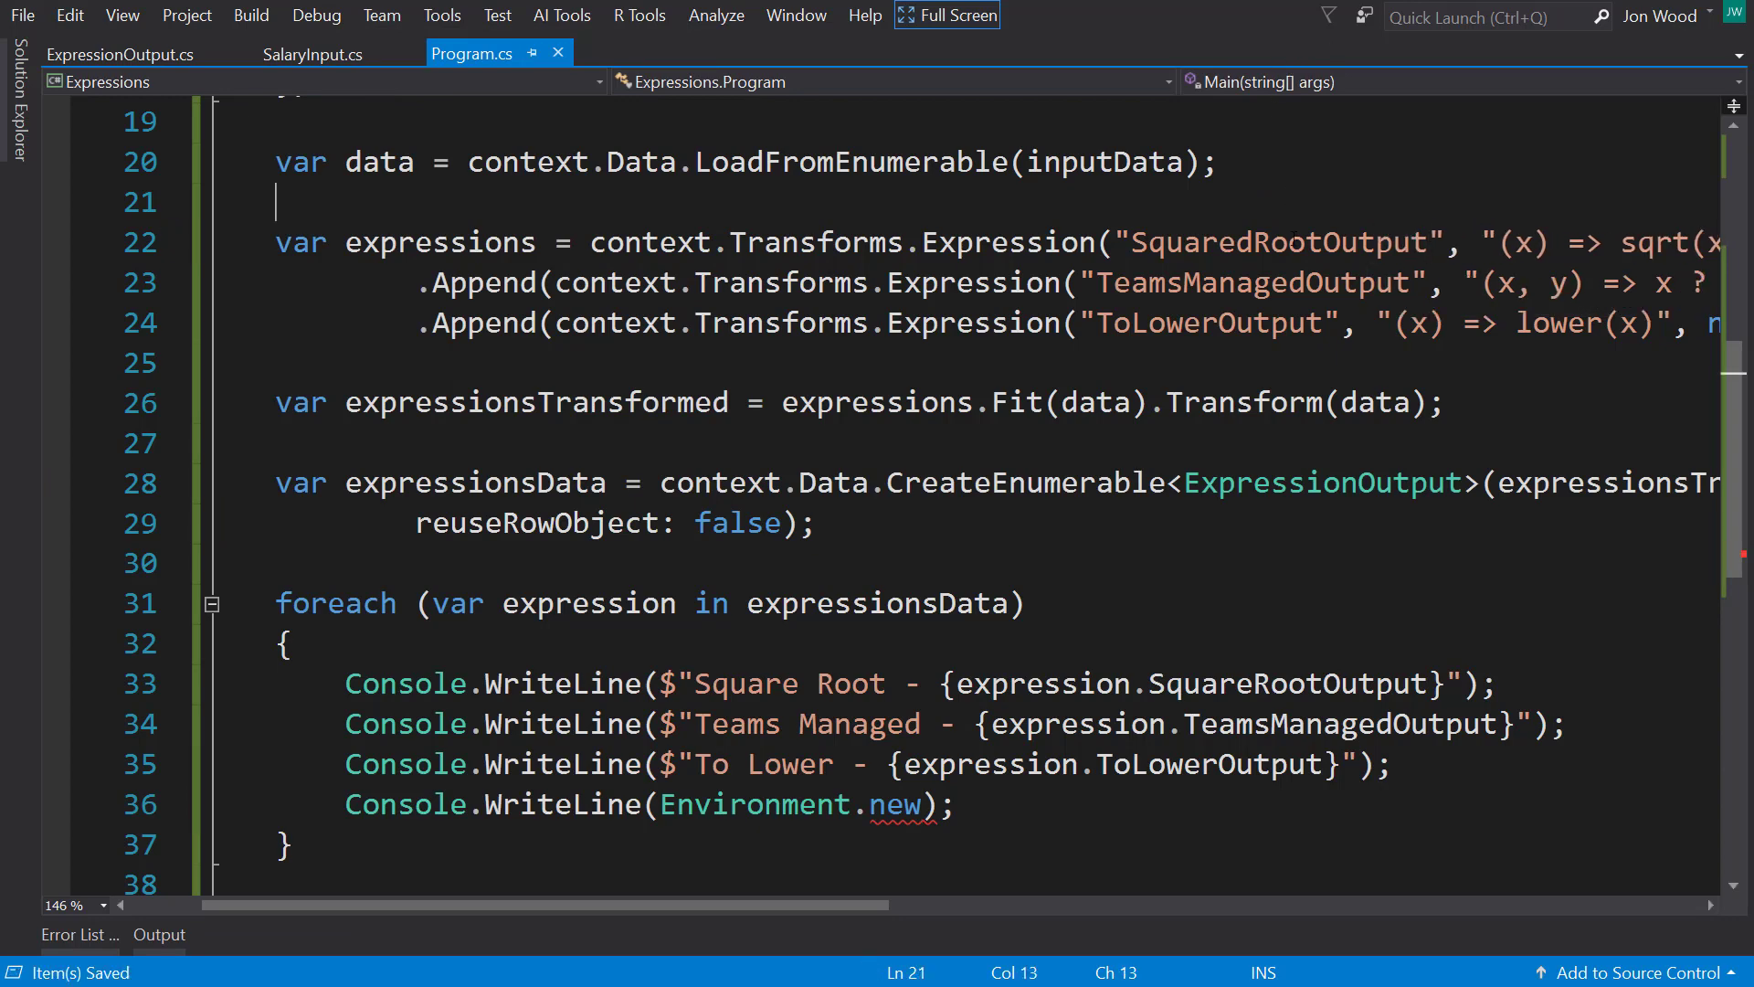
left_click(120, 54)
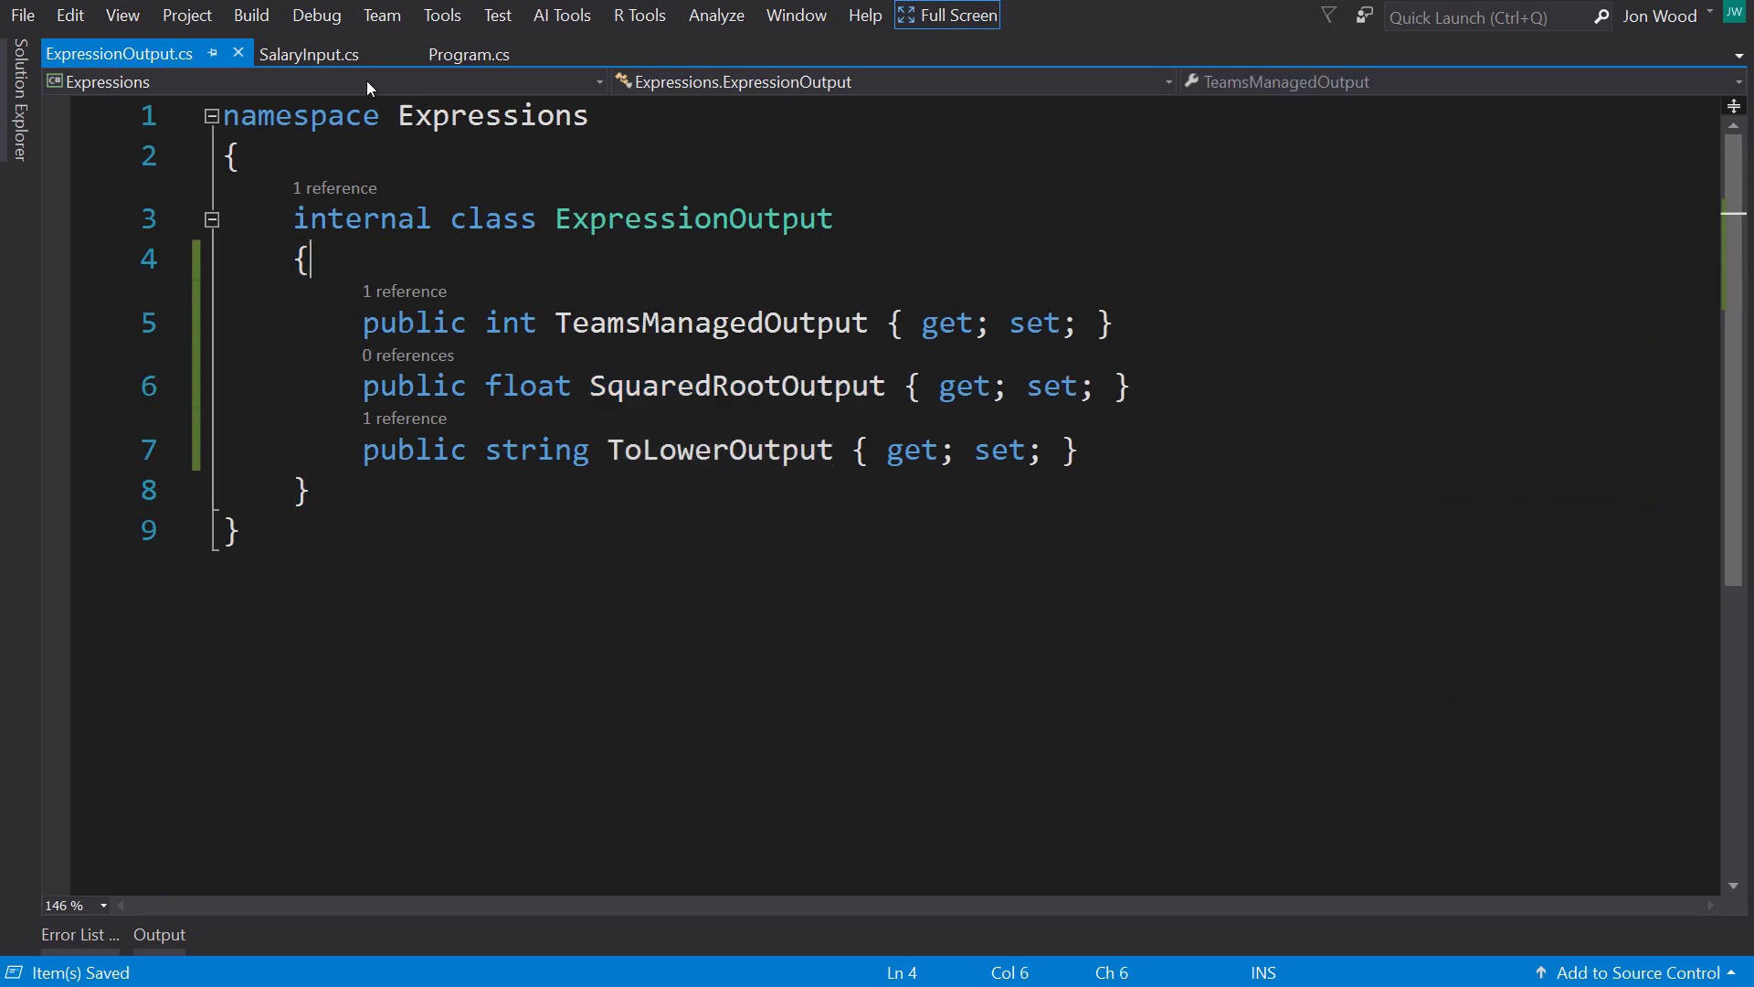
left_click(317, 14)
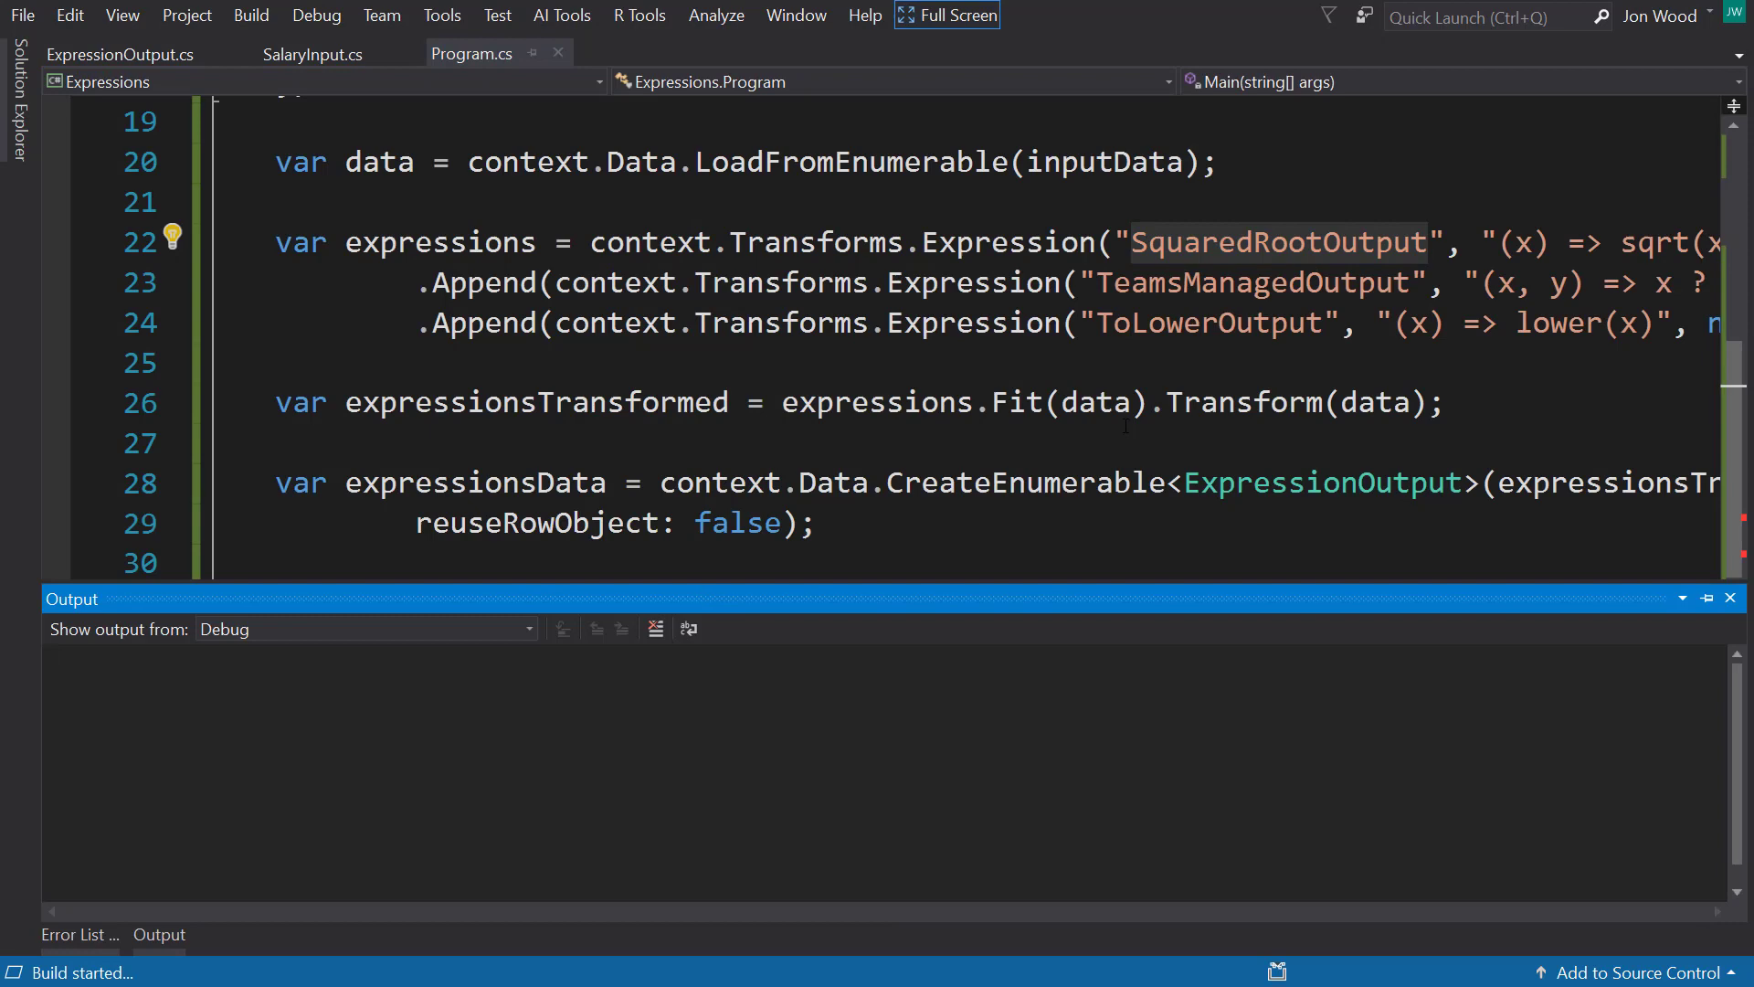
left_click(80, 934)
type("Console.WriteLine($\"Square Root - {expression.SquaredRootOutput}\");")
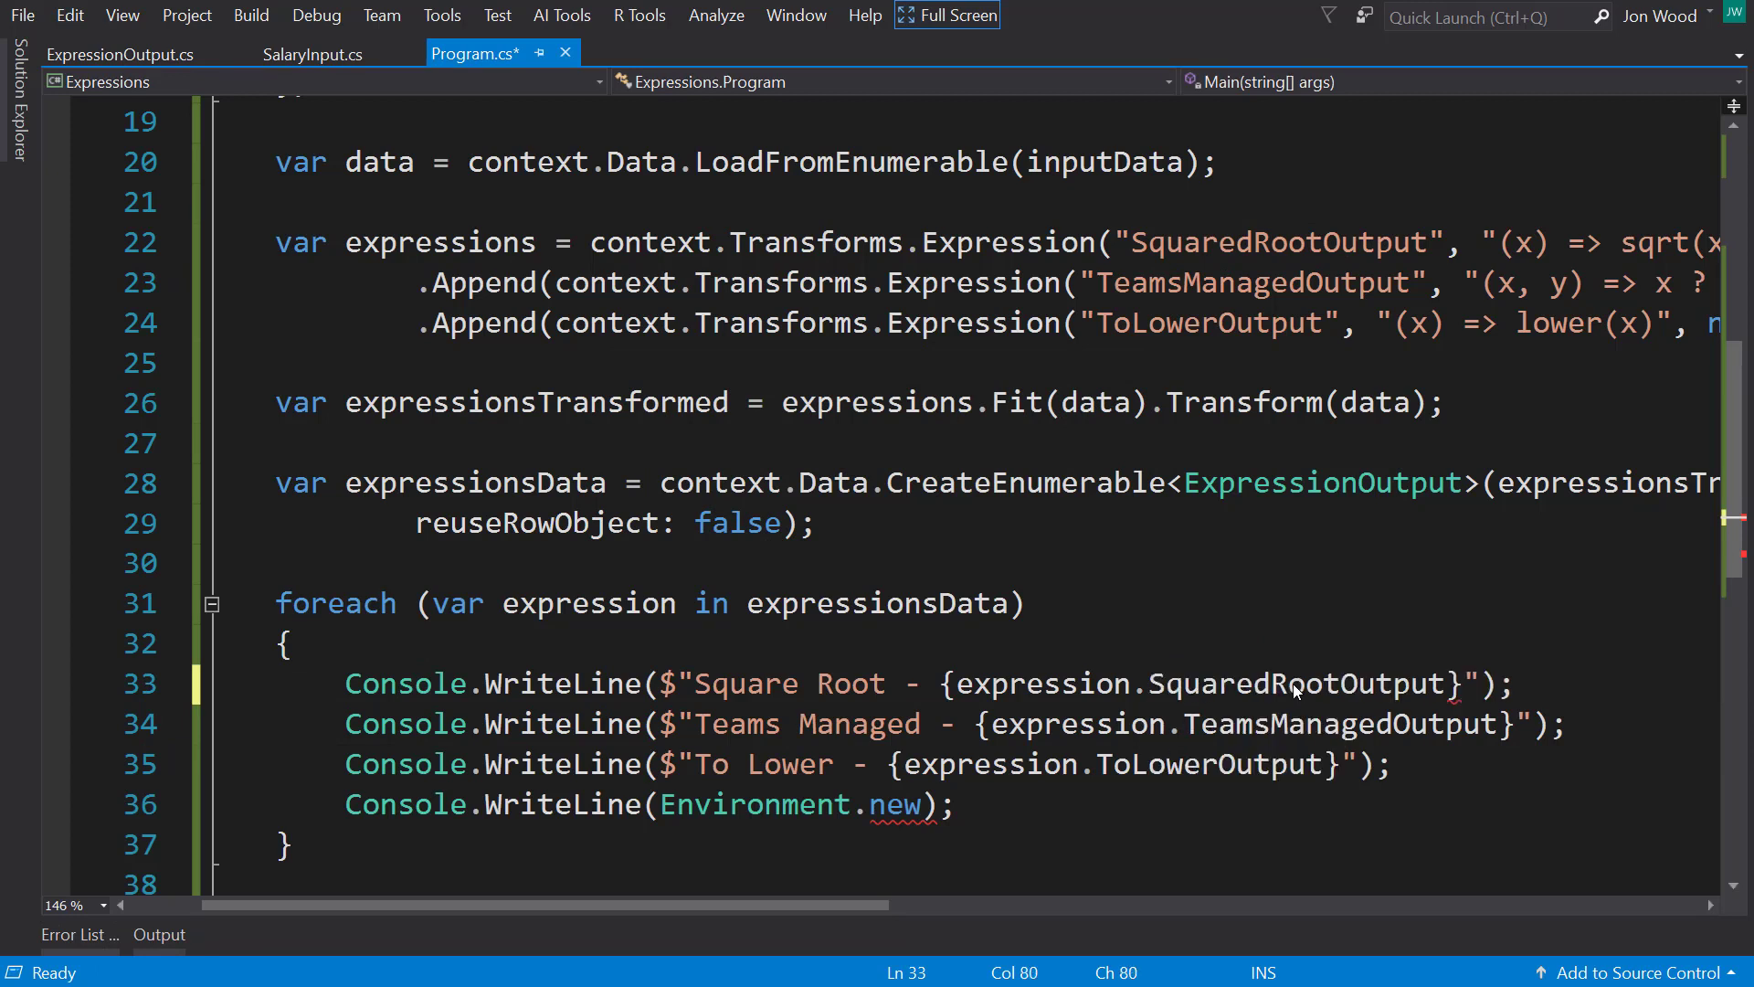
key("ctrl+s")
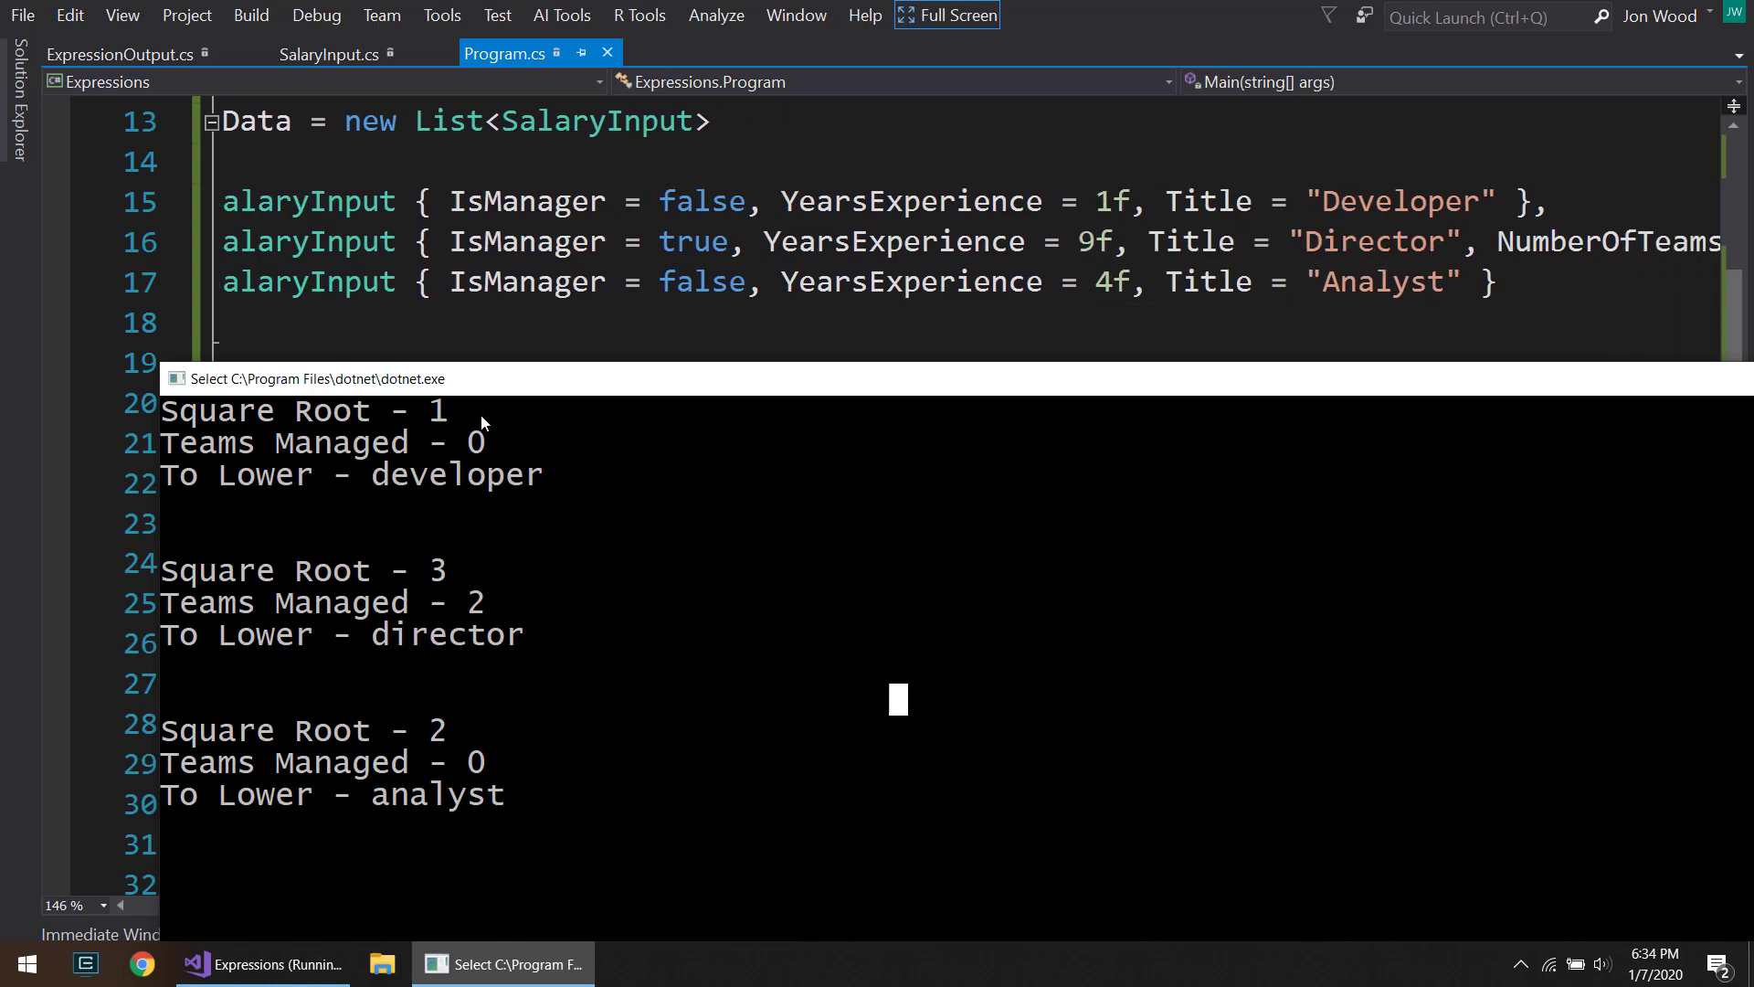
mouse_move(537, 475)
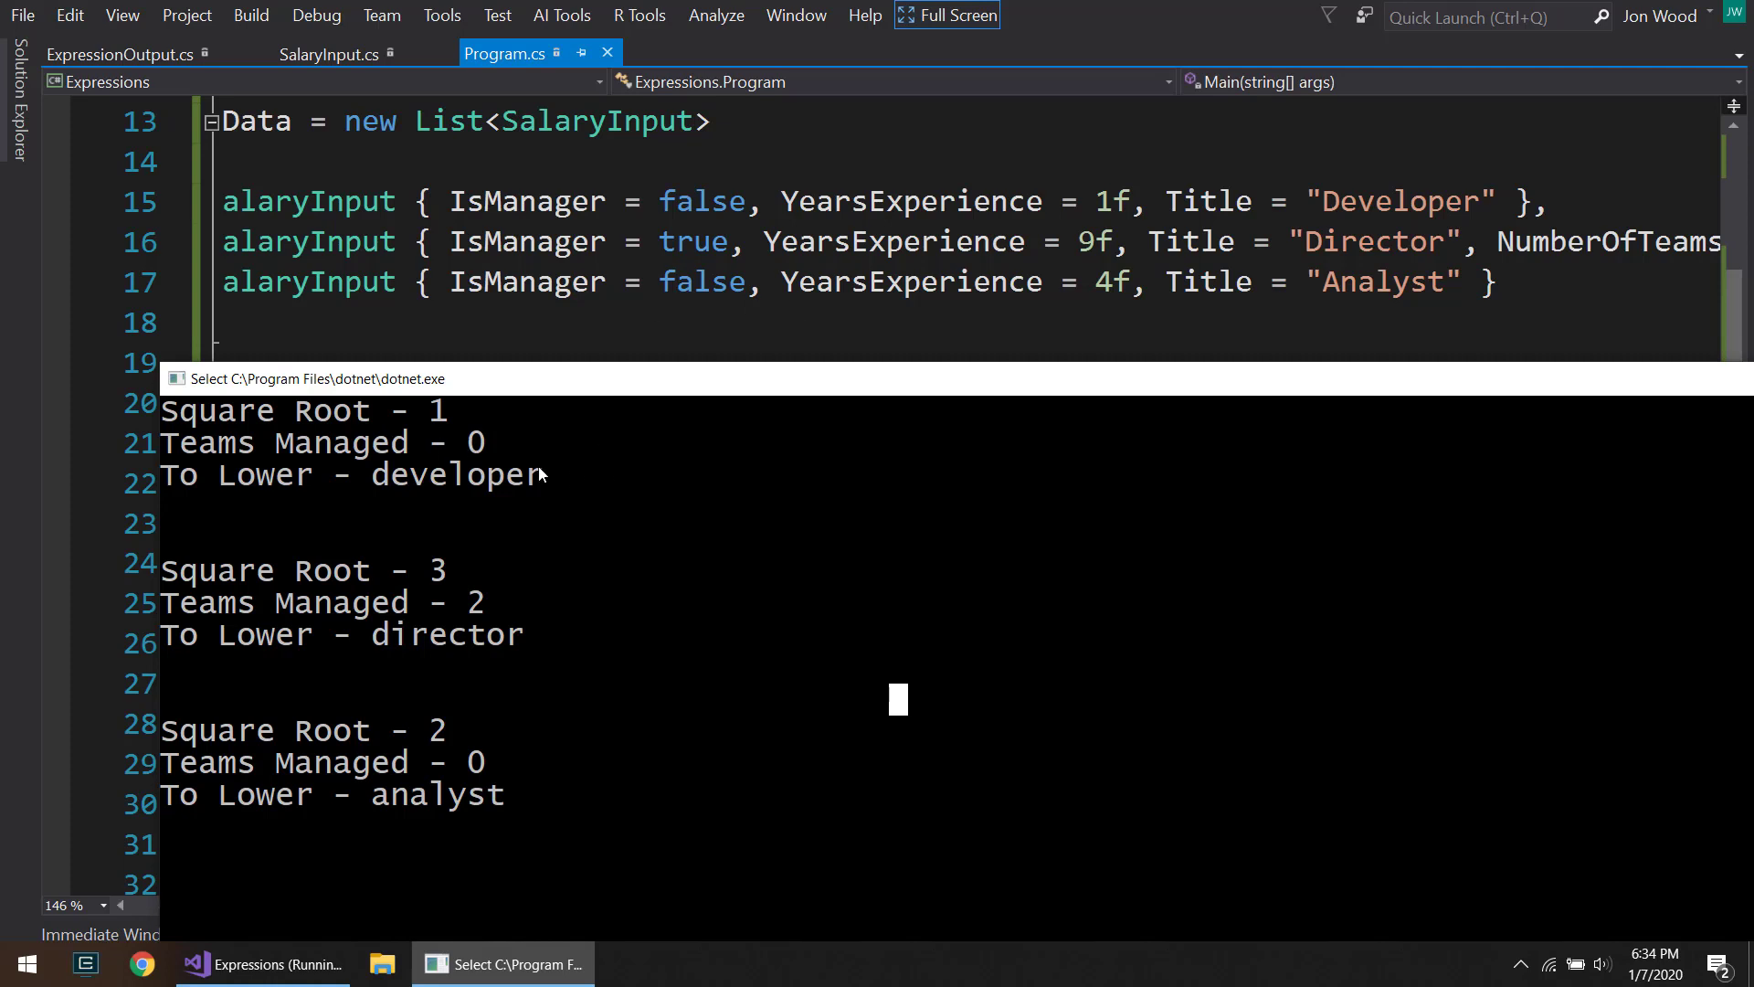
mouse_move(693, 241)
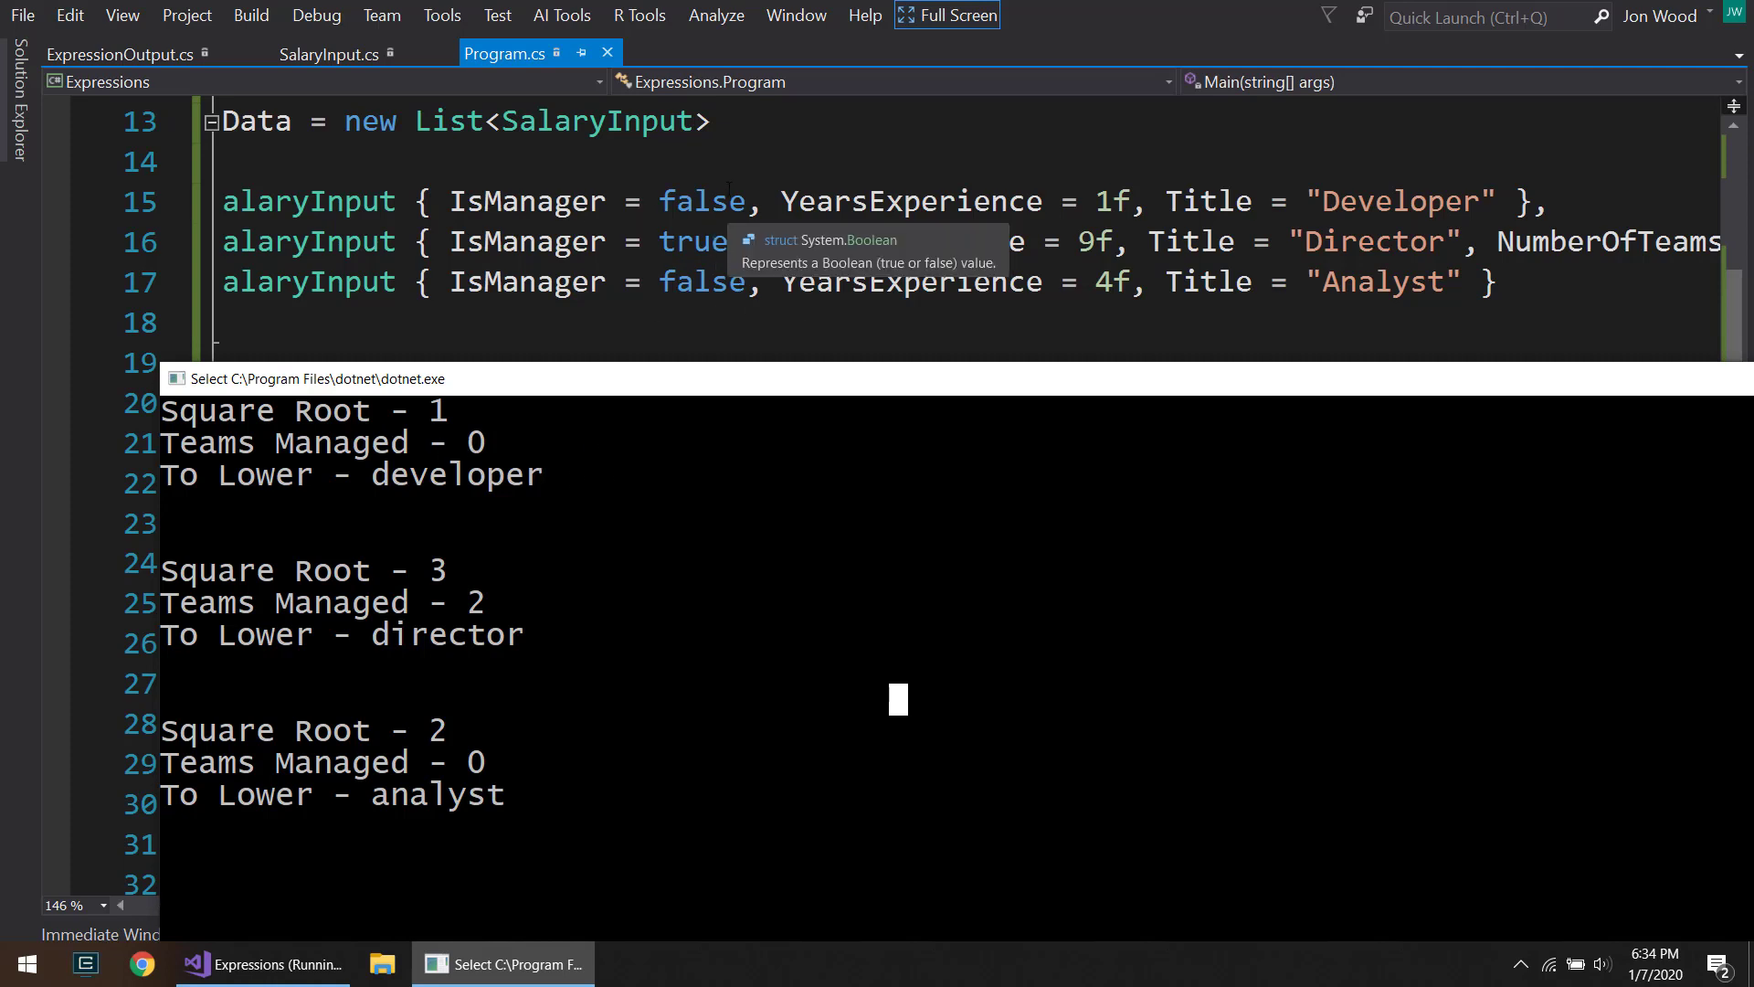
mouse_move(901, 699)
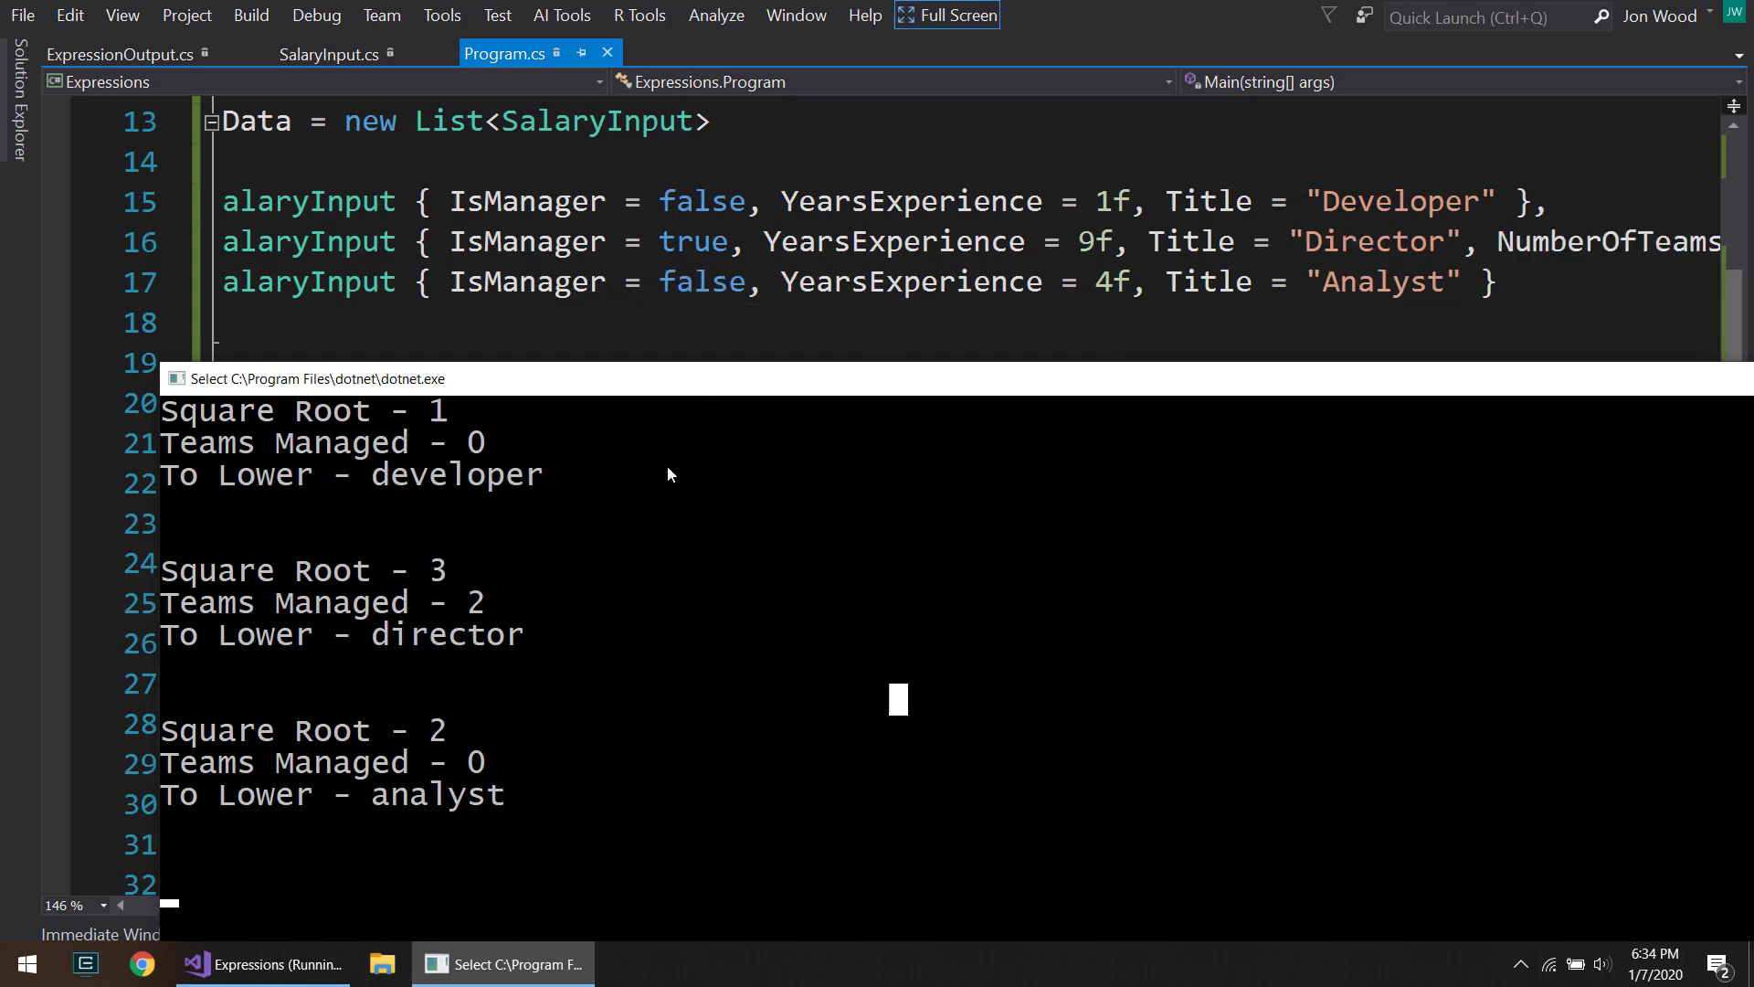
mouse_move(442, 570)
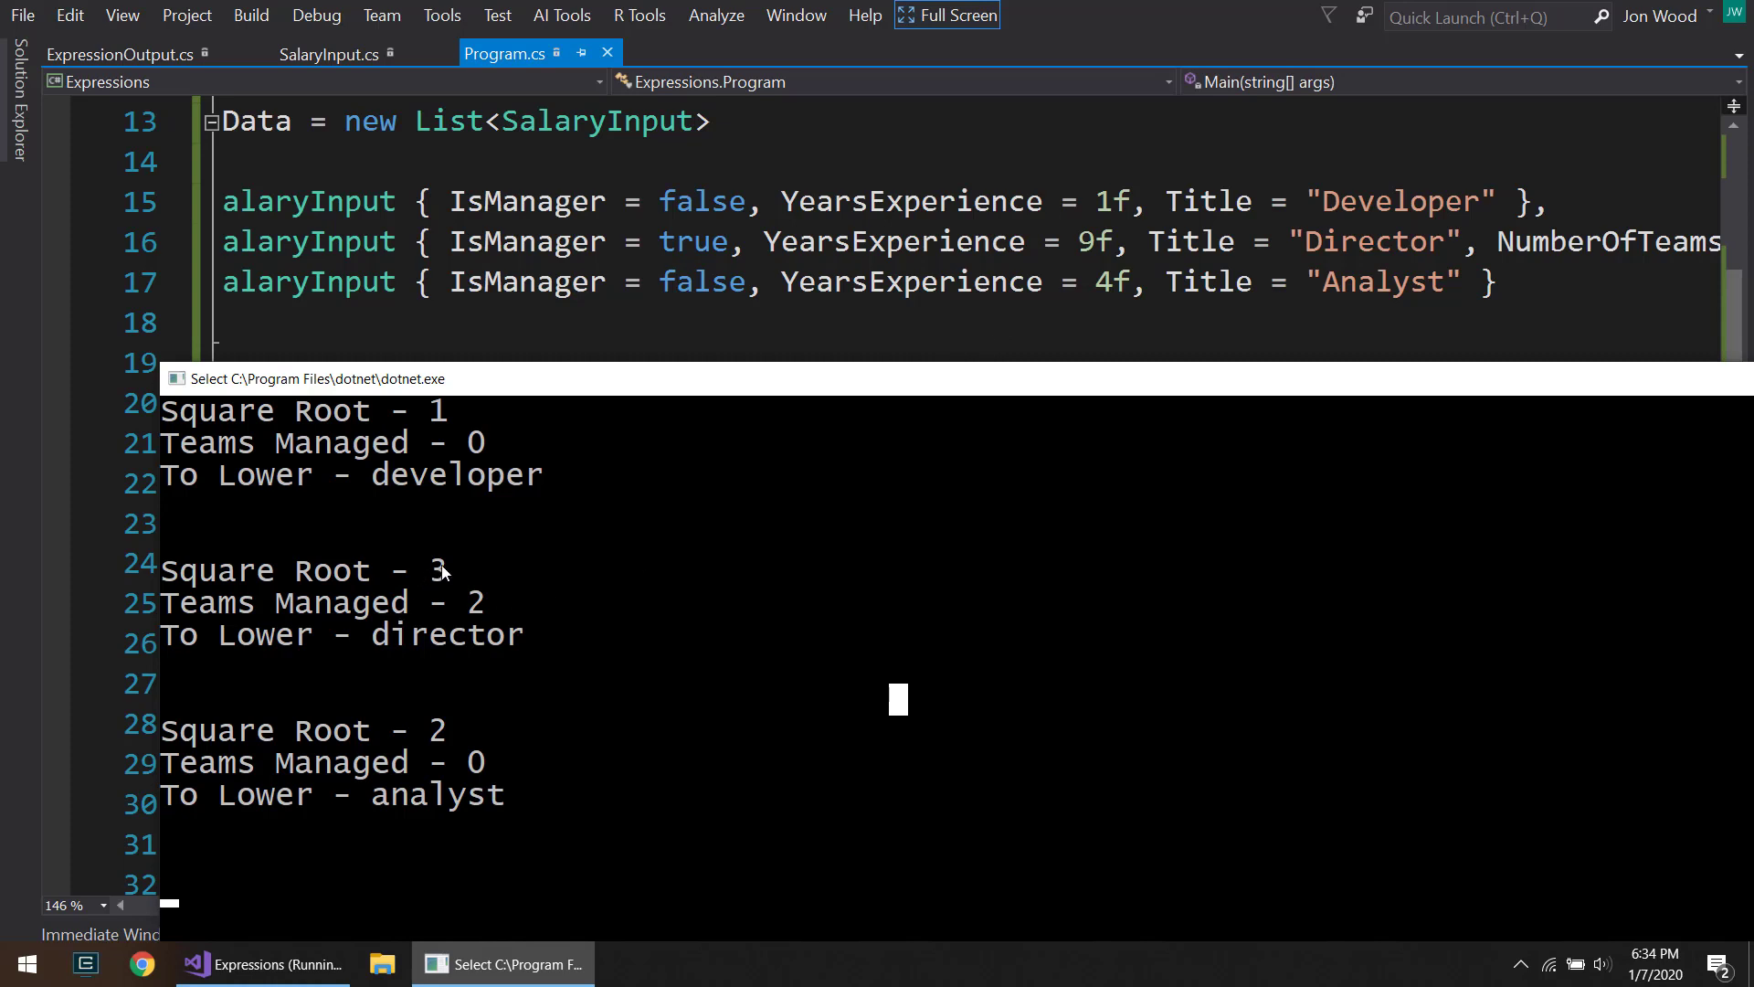
mouse_move(1279, 333)
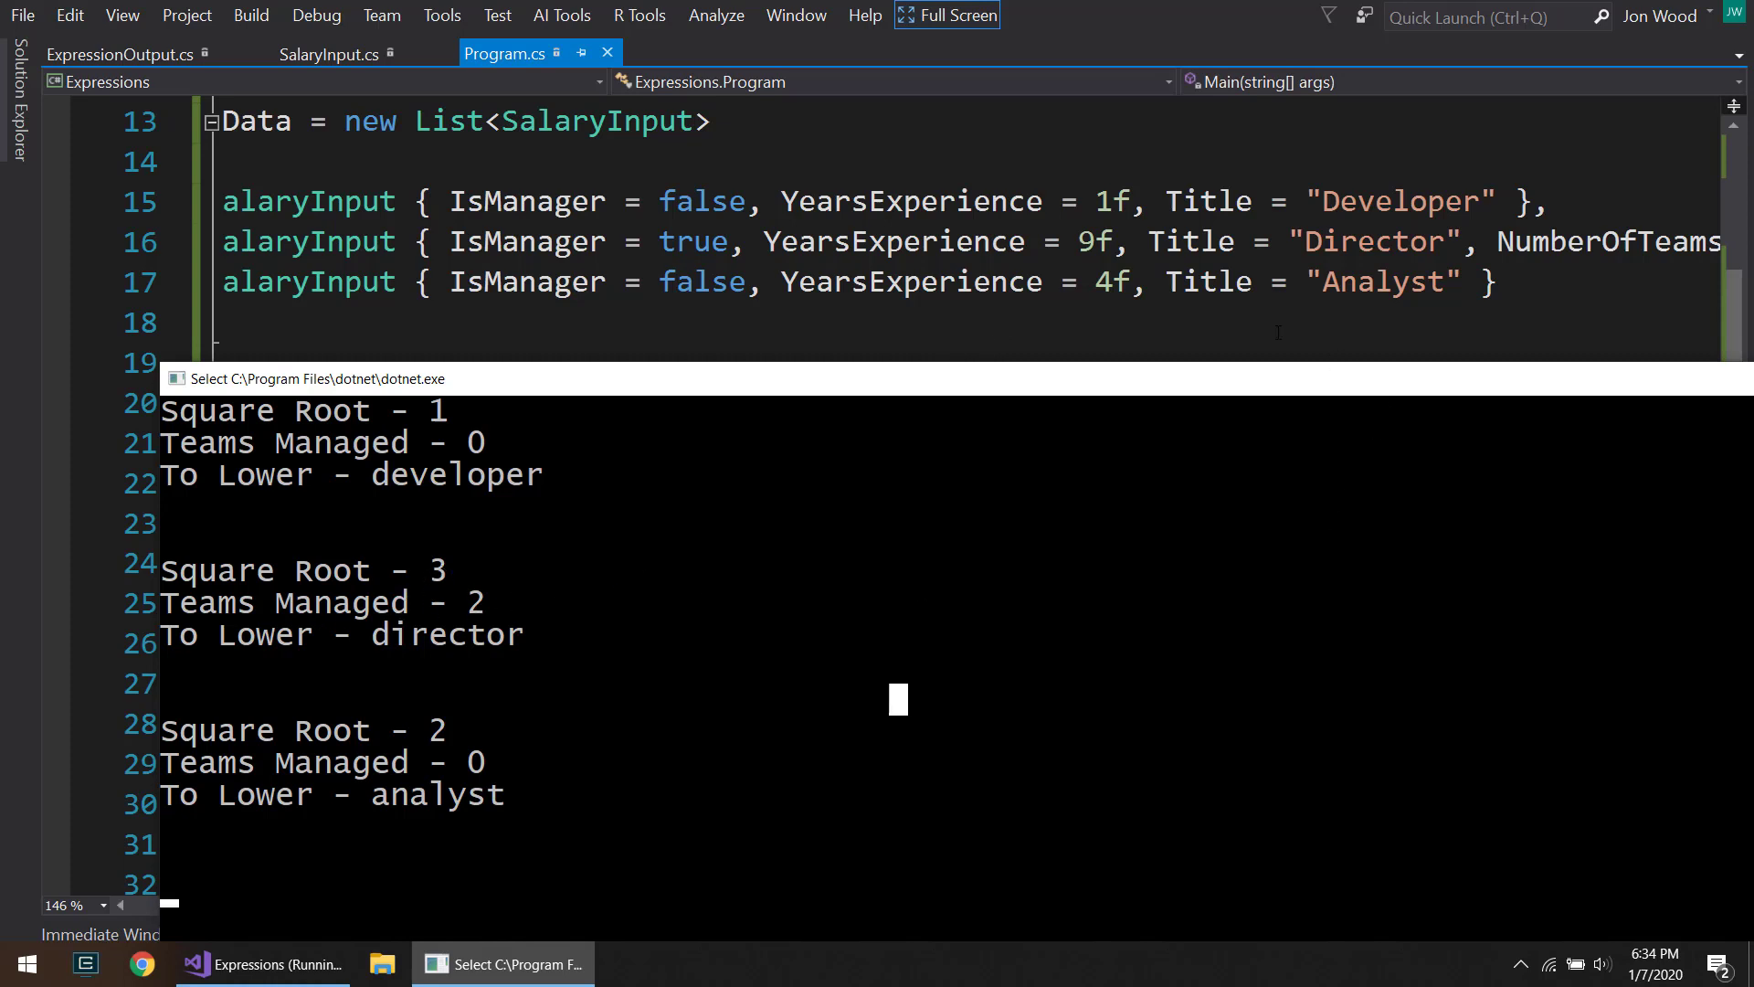
Step: Scroll the console output showing square roots 1, 3, 2 and teams managed 0, 2, 0
scroll("right", 3)
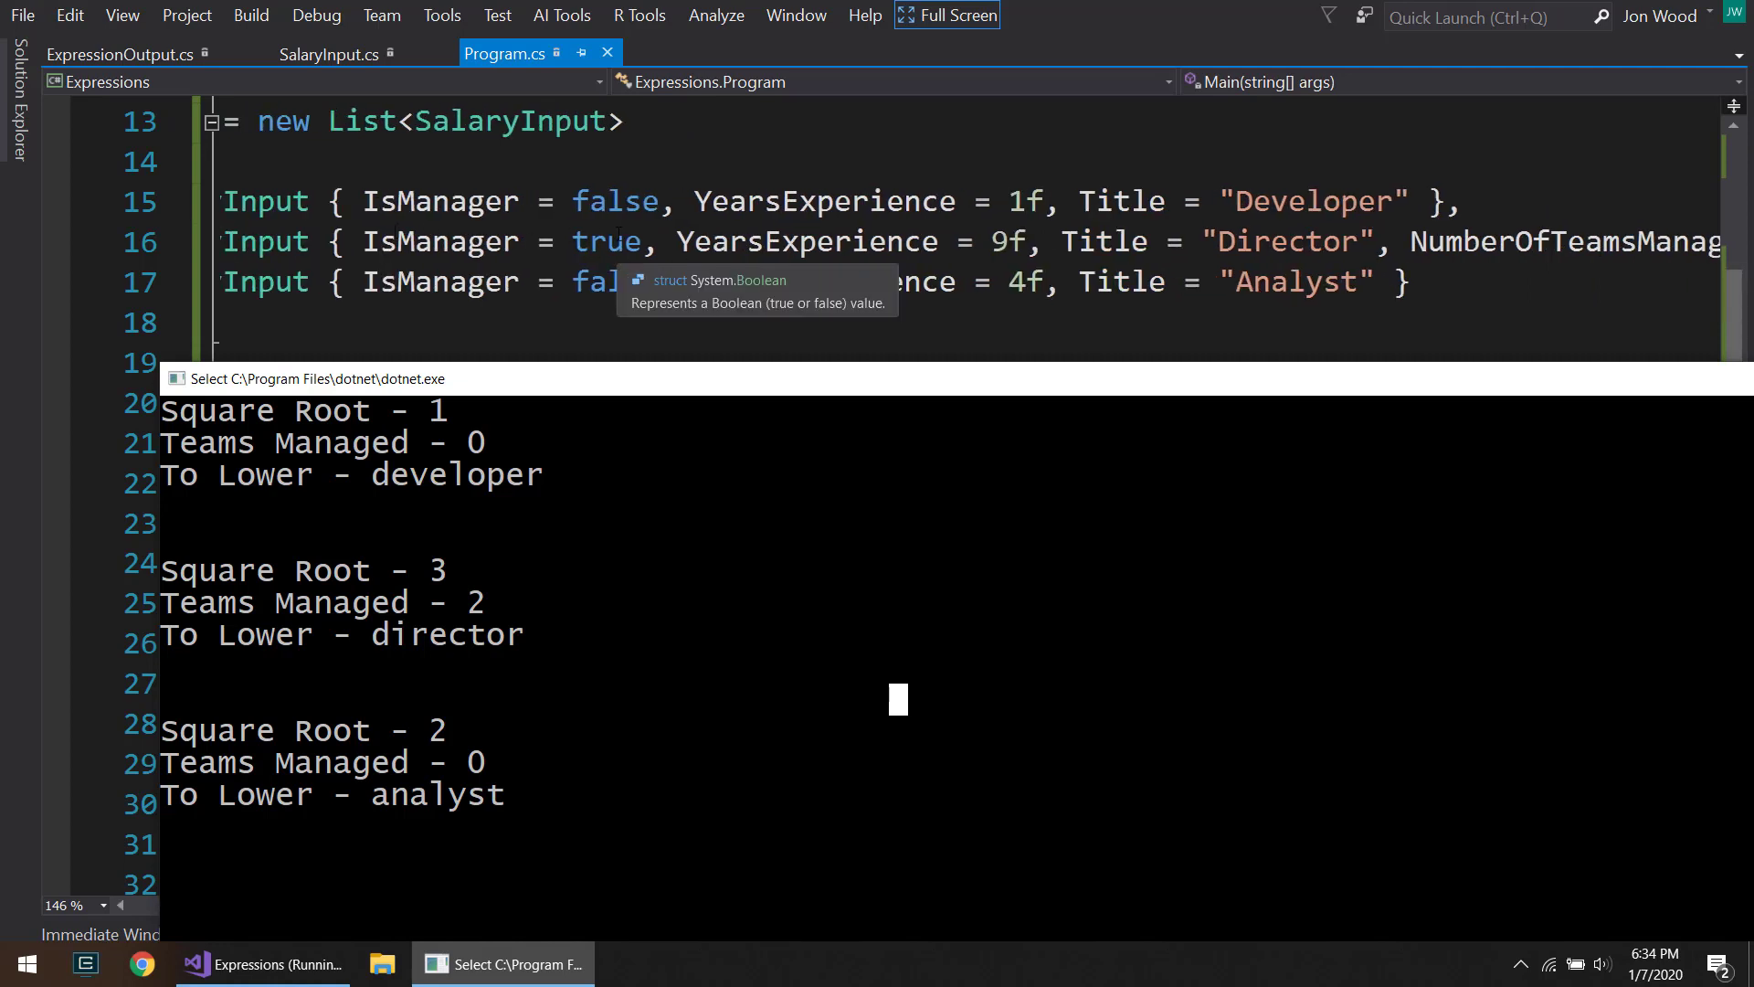
mouse_move(832, 455)
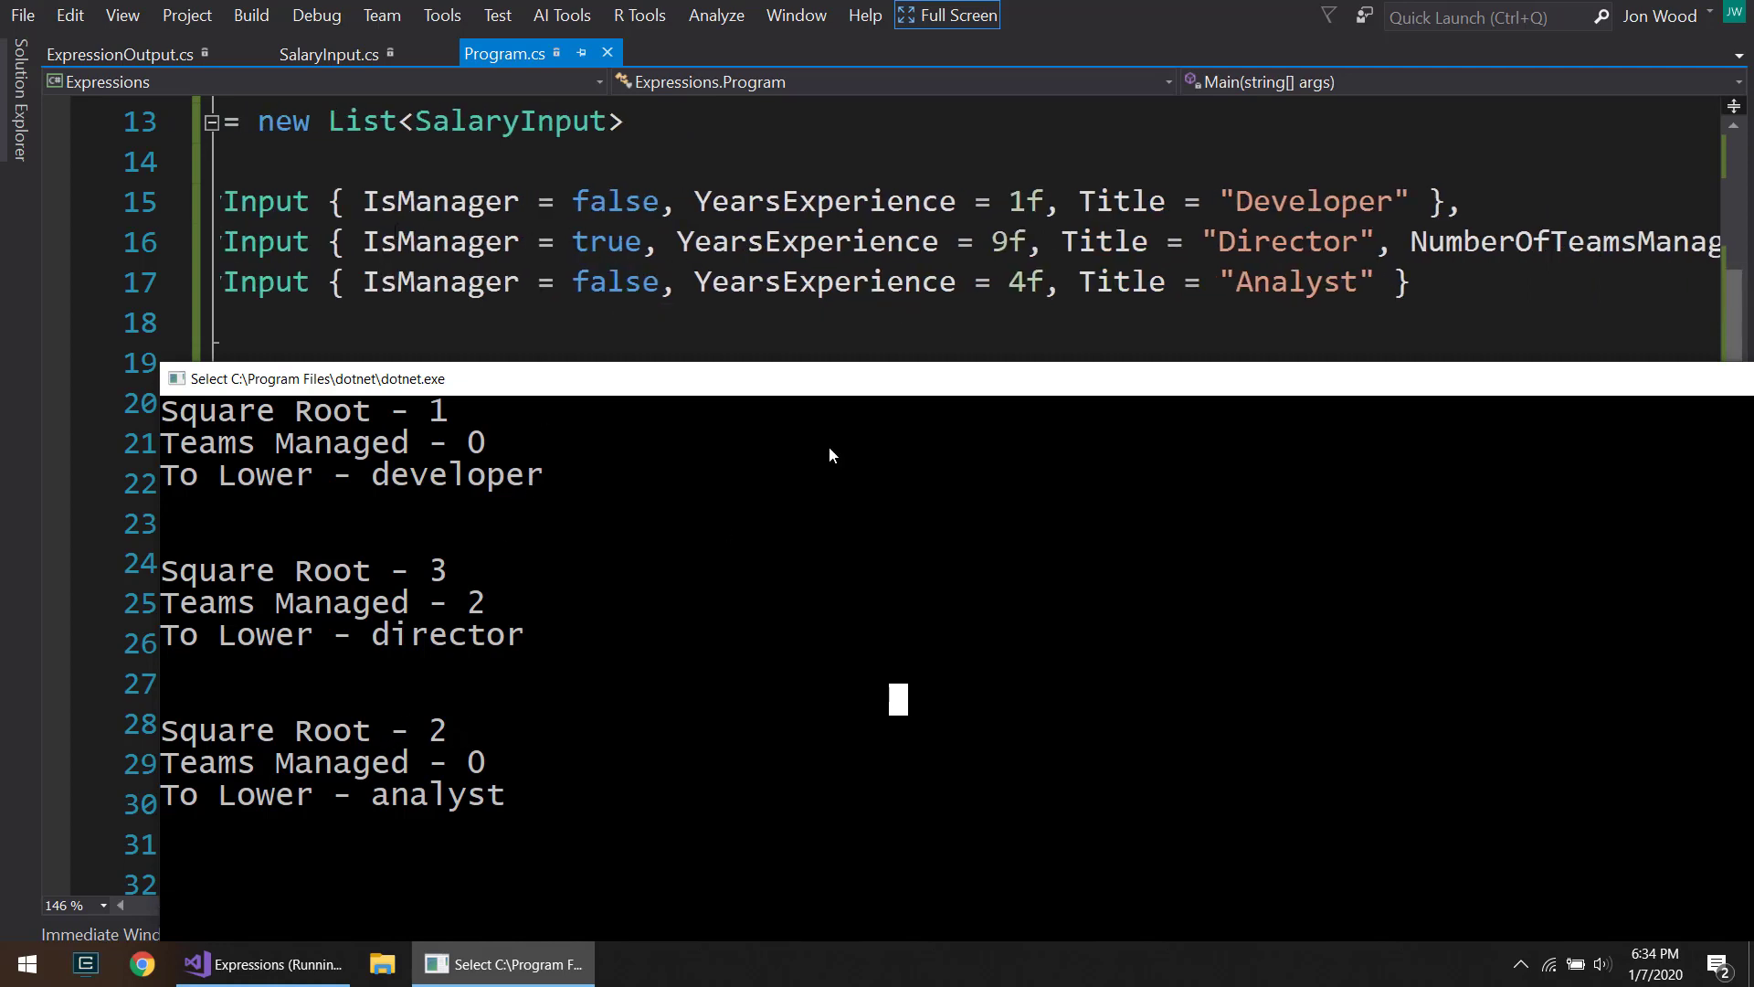
mouse_move(372, 771)
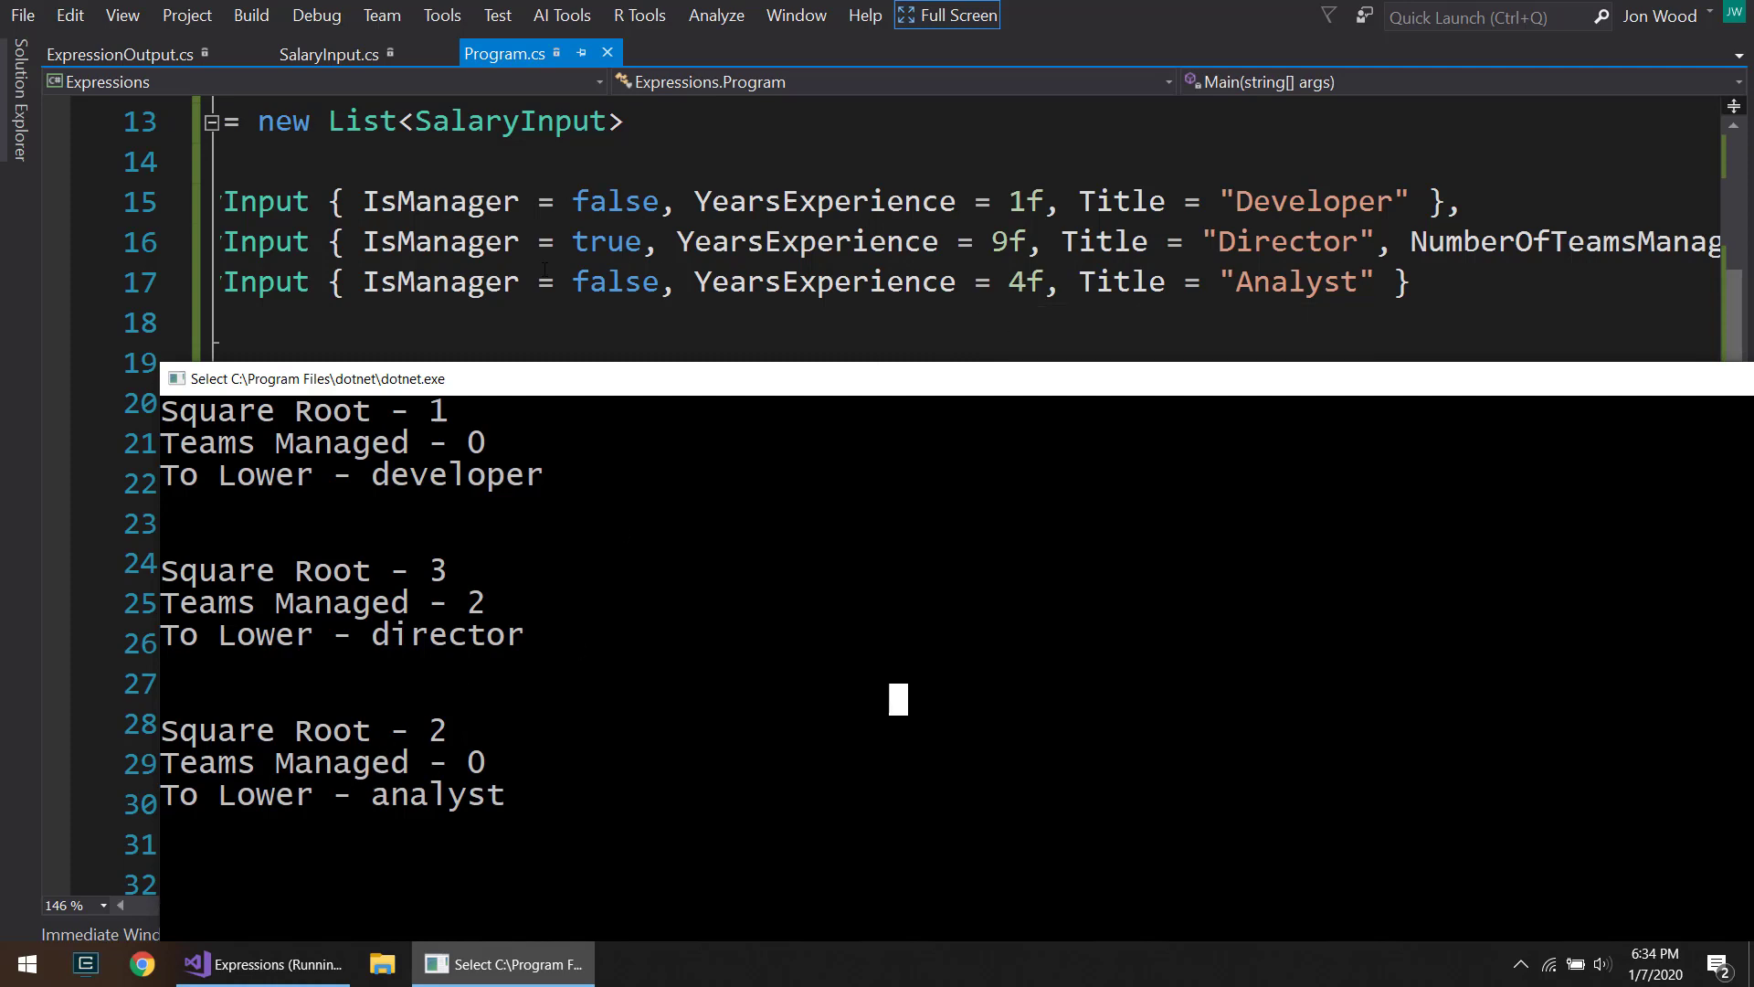
mouse_move(509, 769)
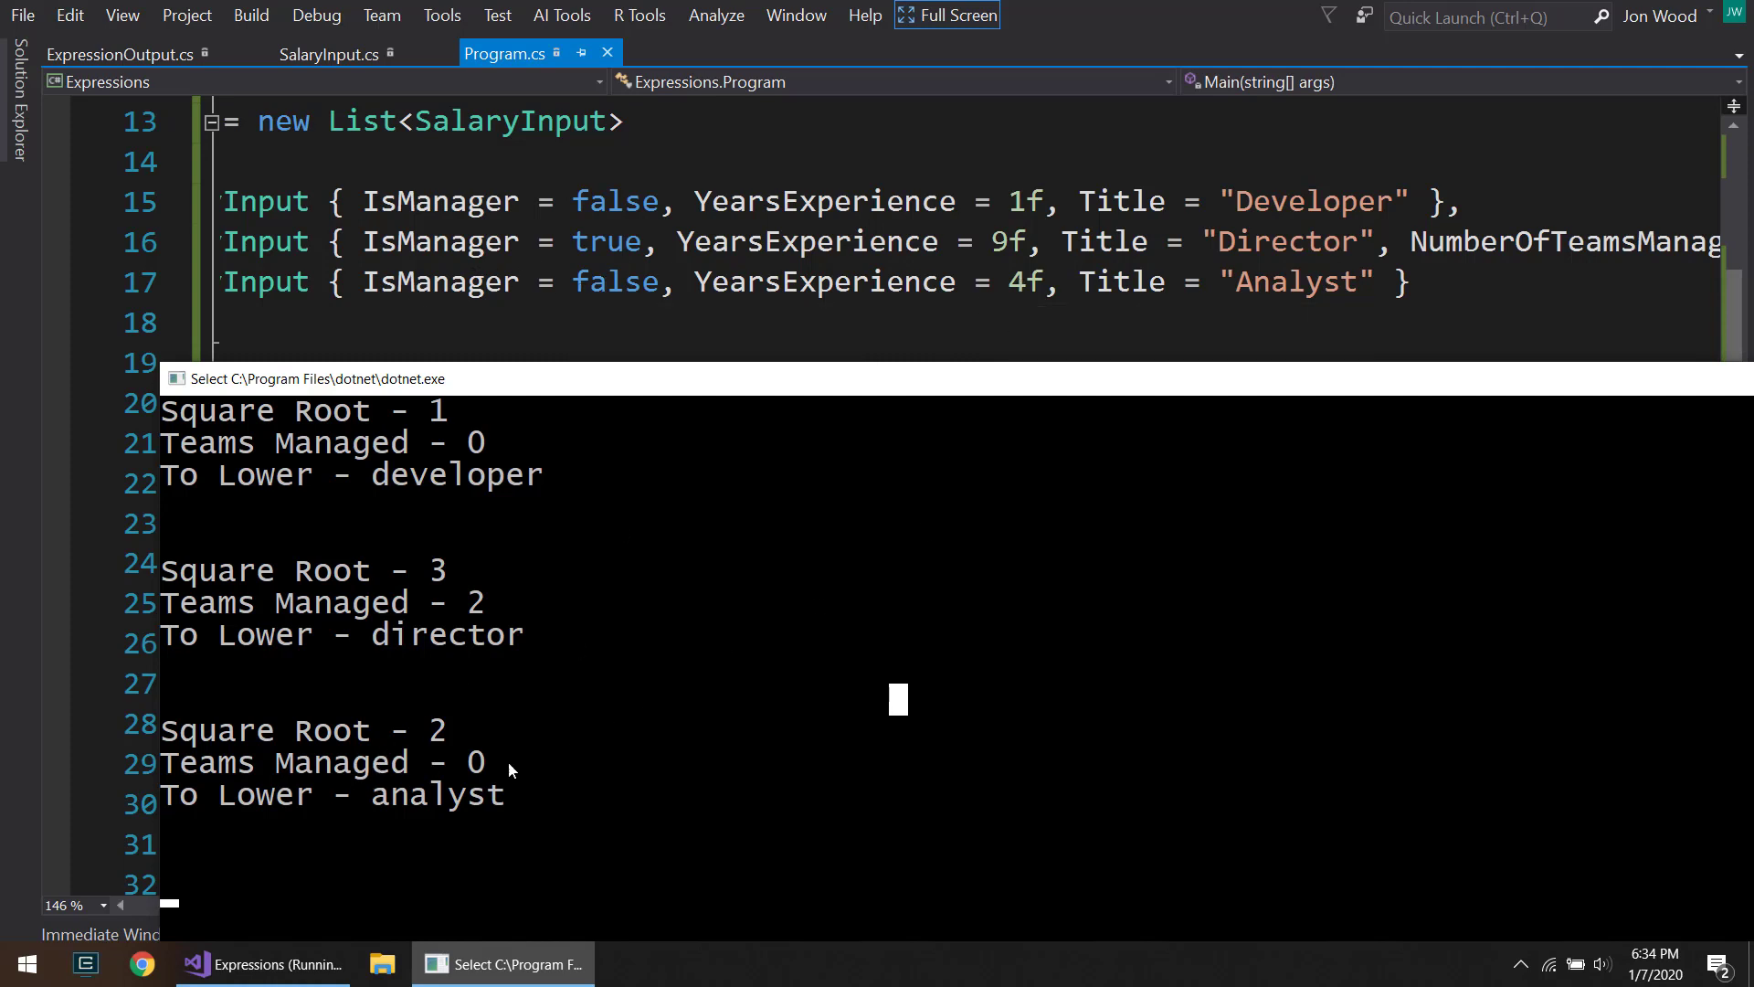
mouse_move(537, 599)
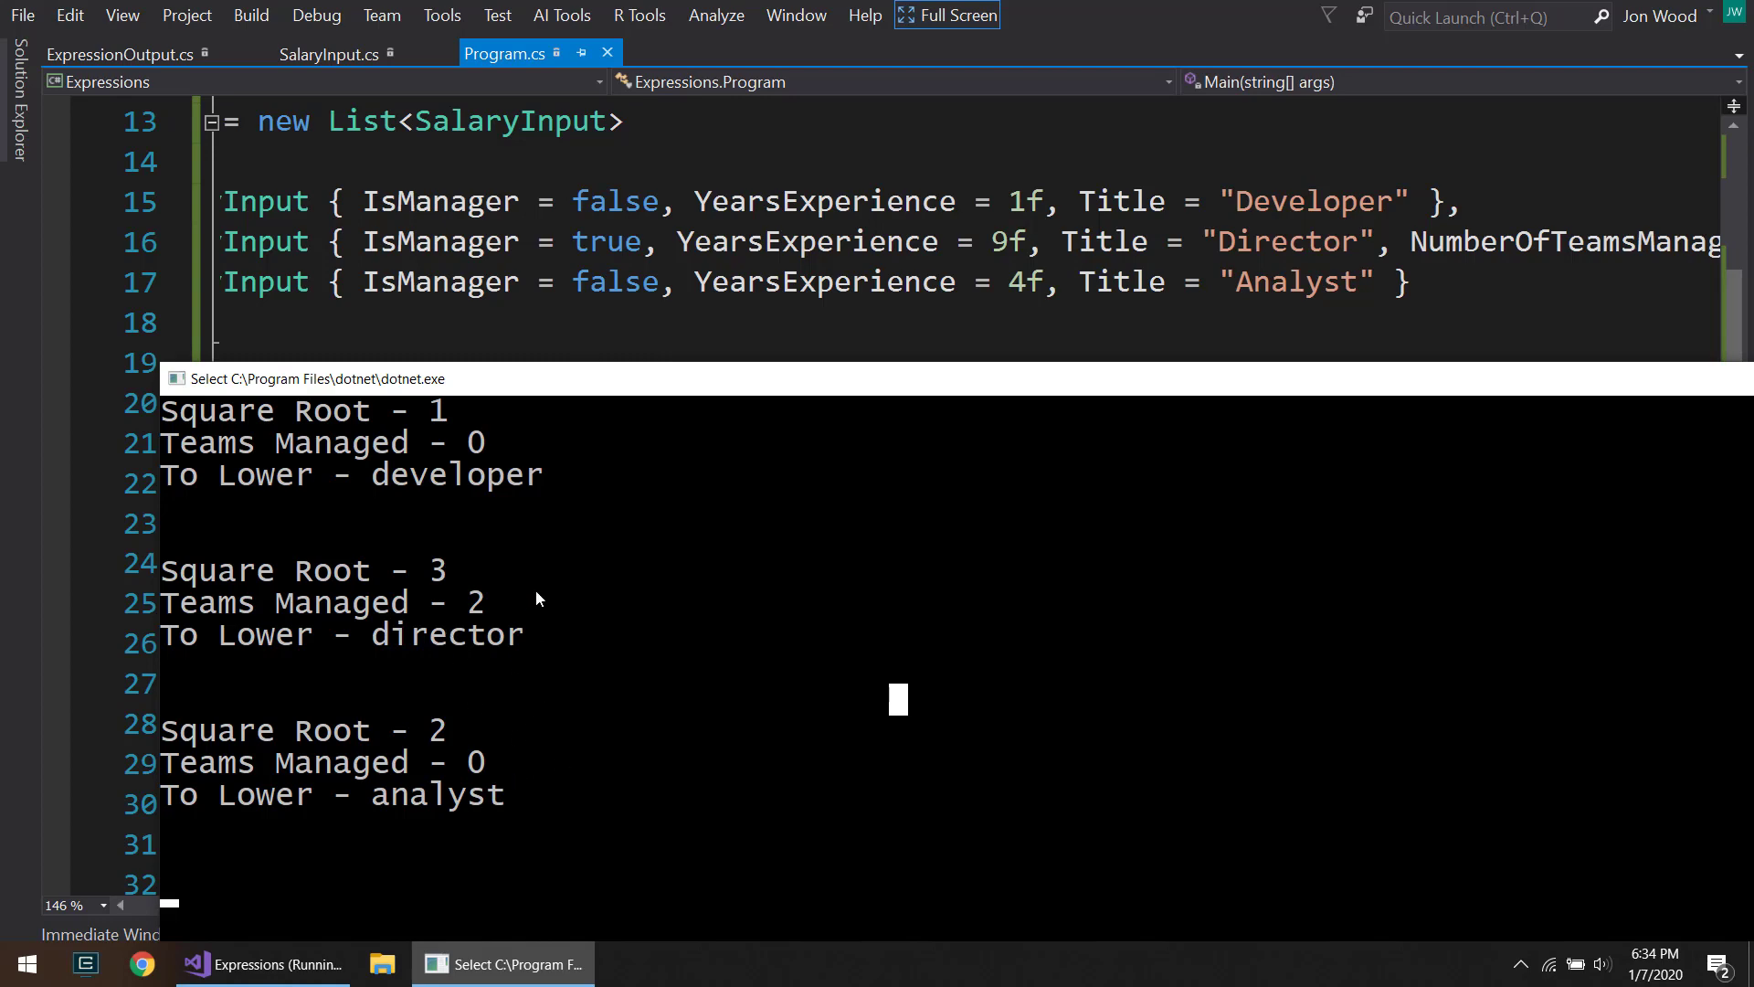
mouse_move(719, 492)
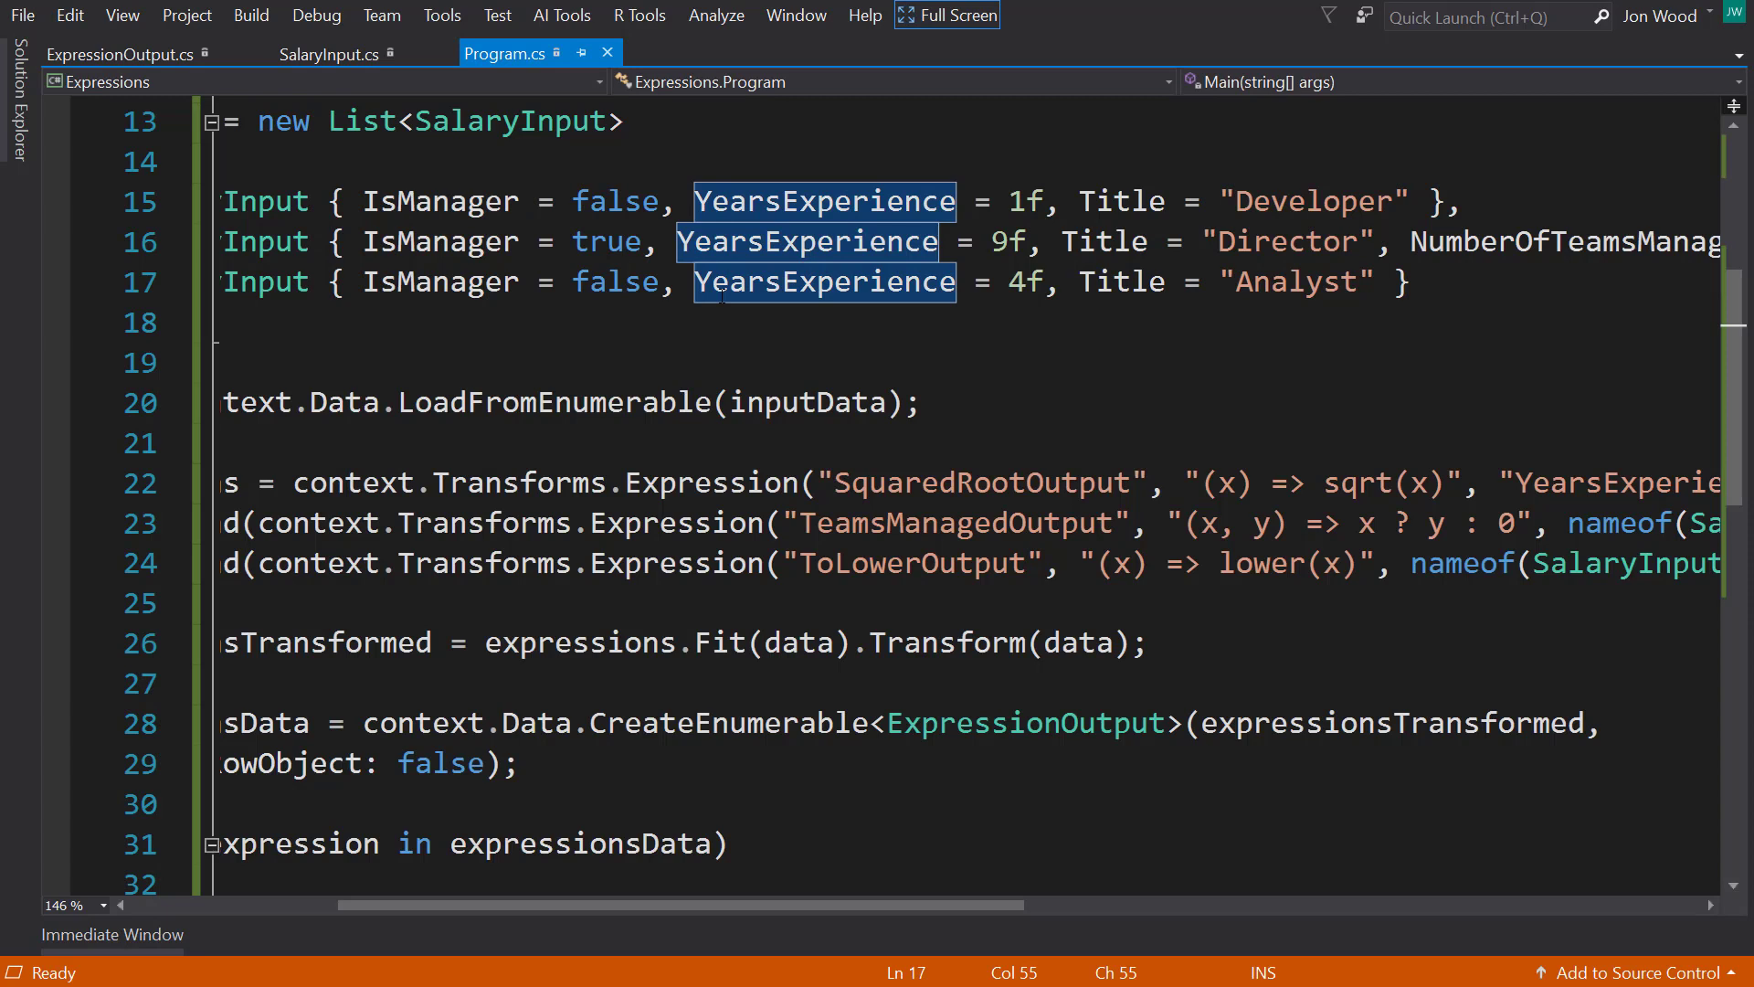
mouse_move(692, 452)
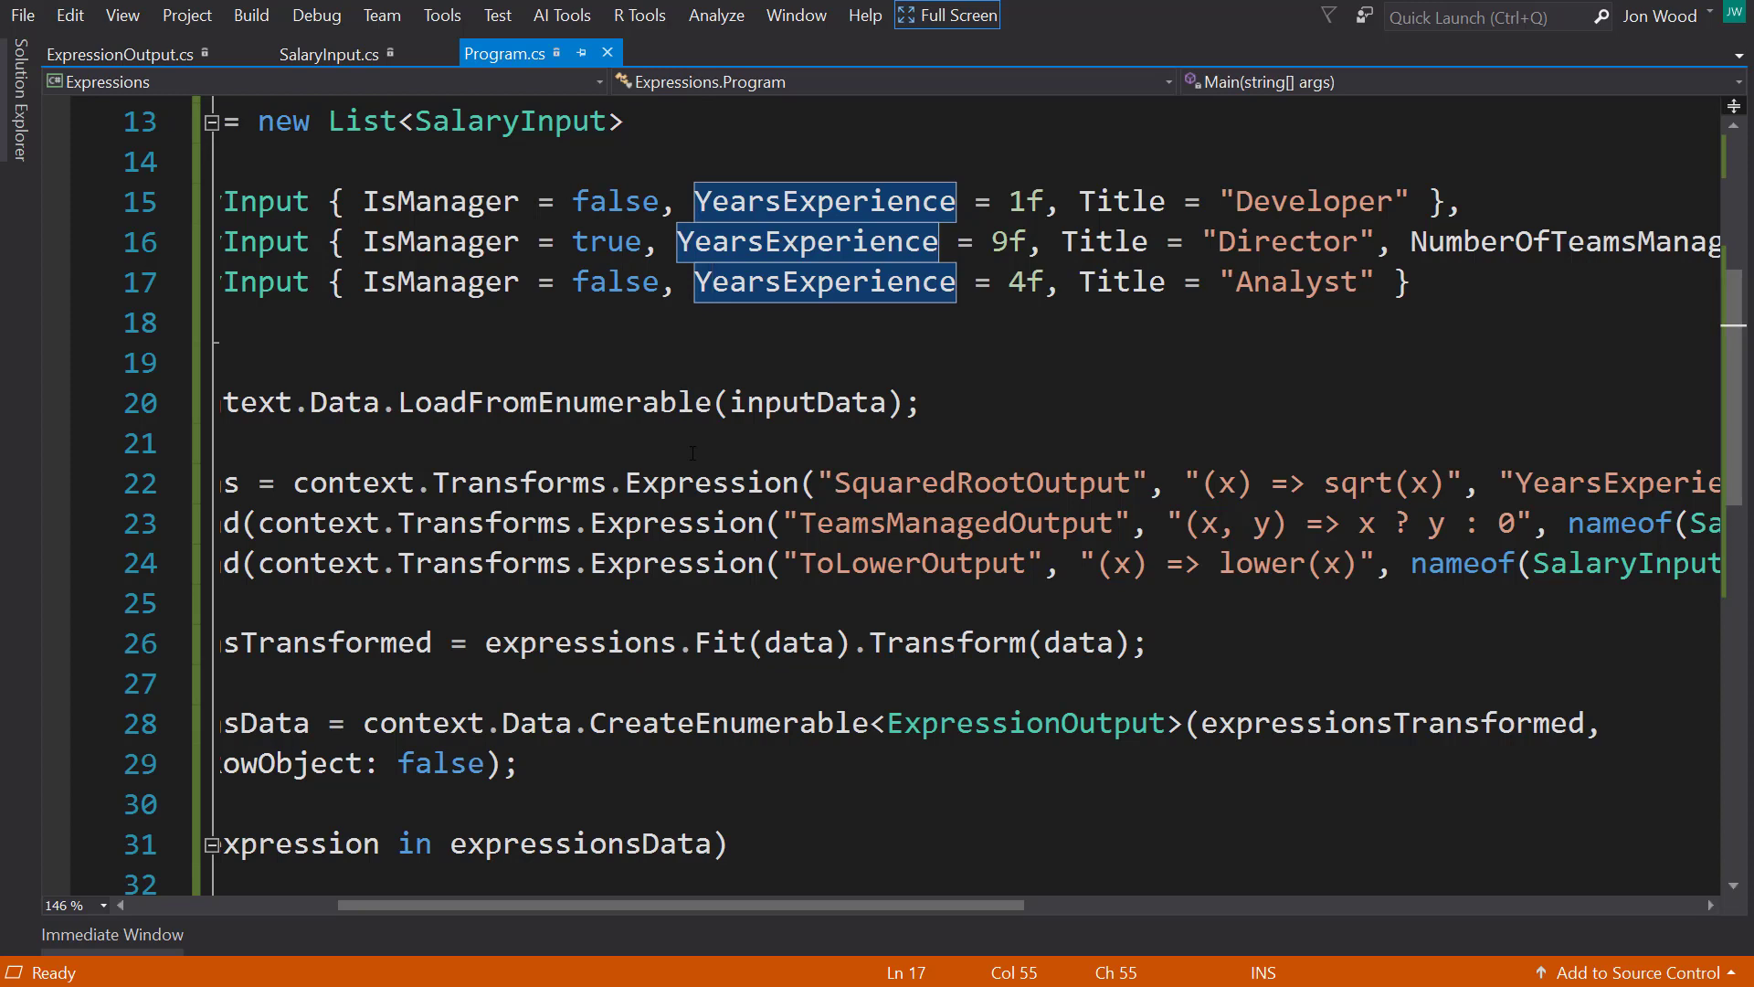
mouse_move(693, 454)
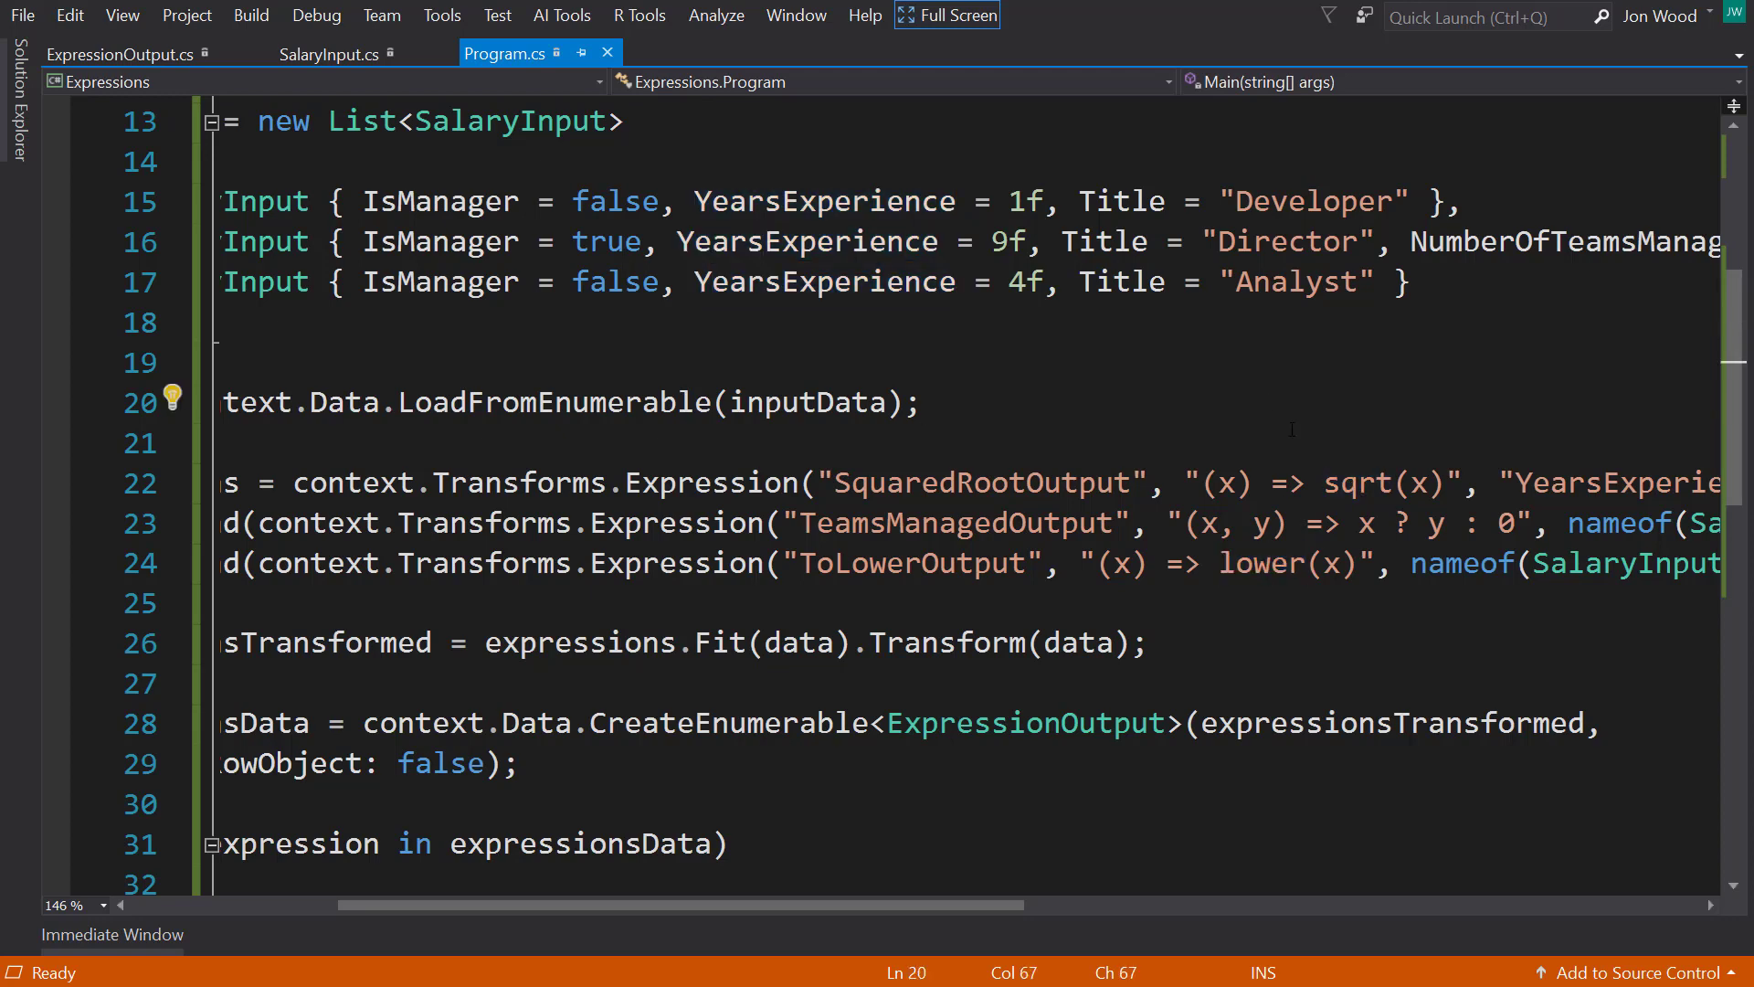
scroll("up", 3)
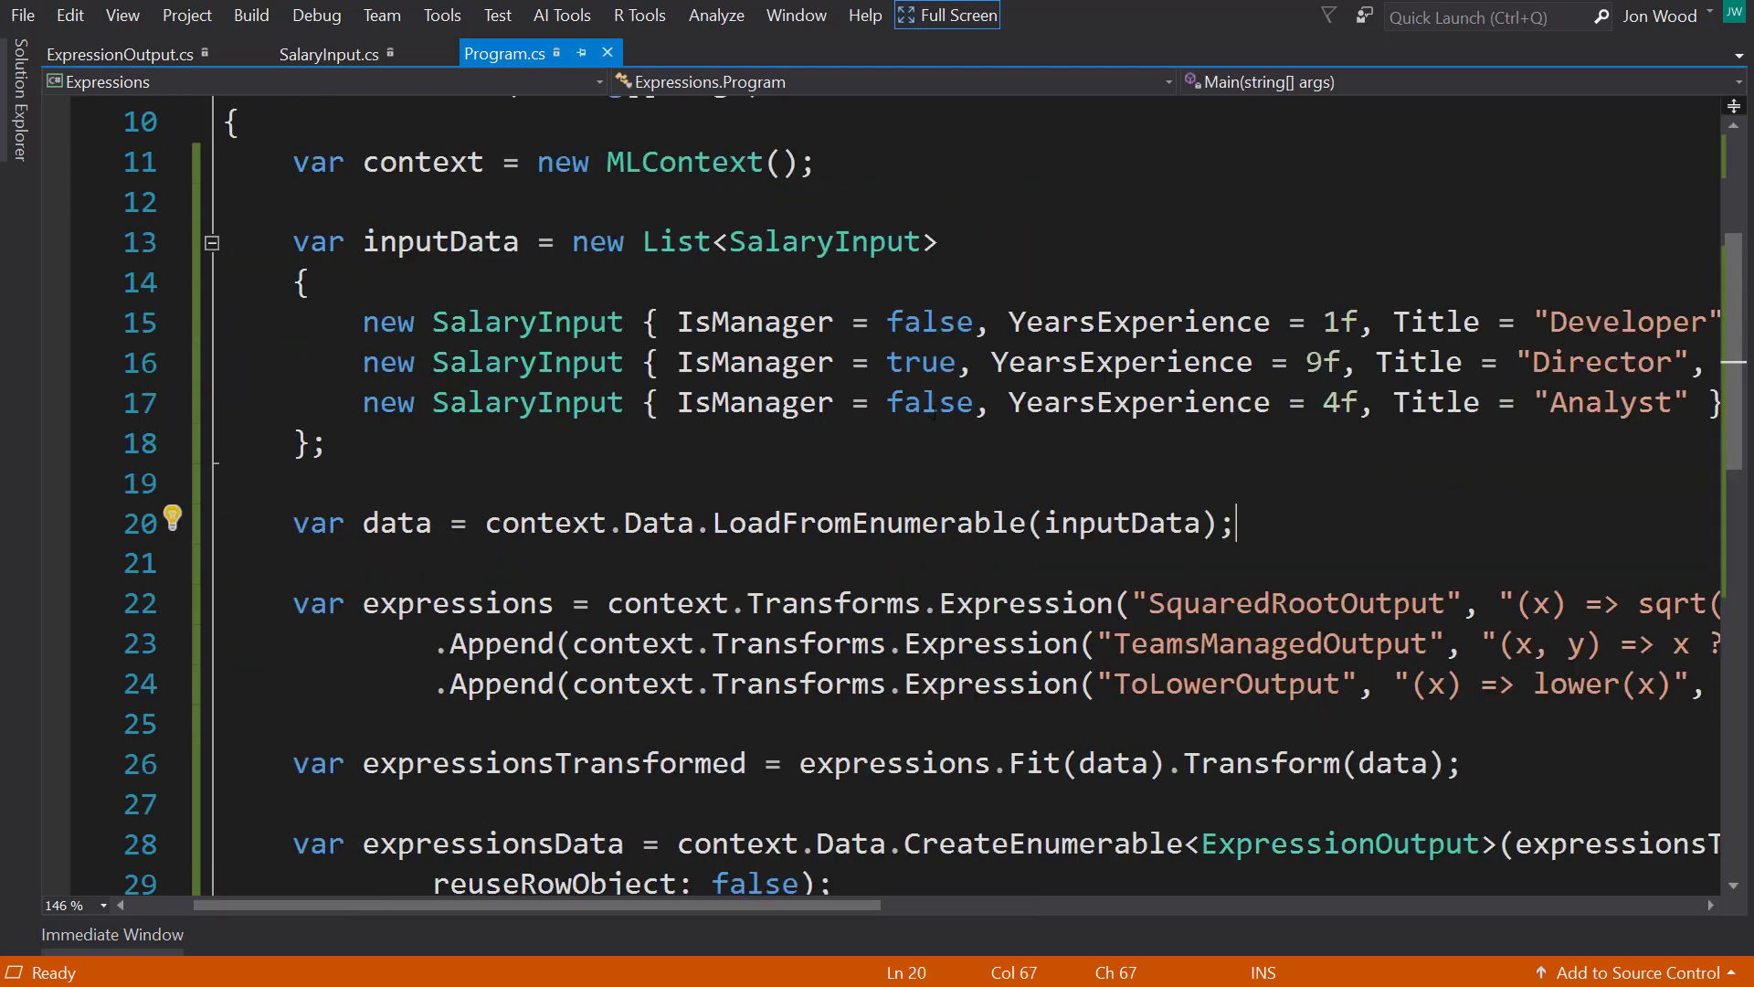